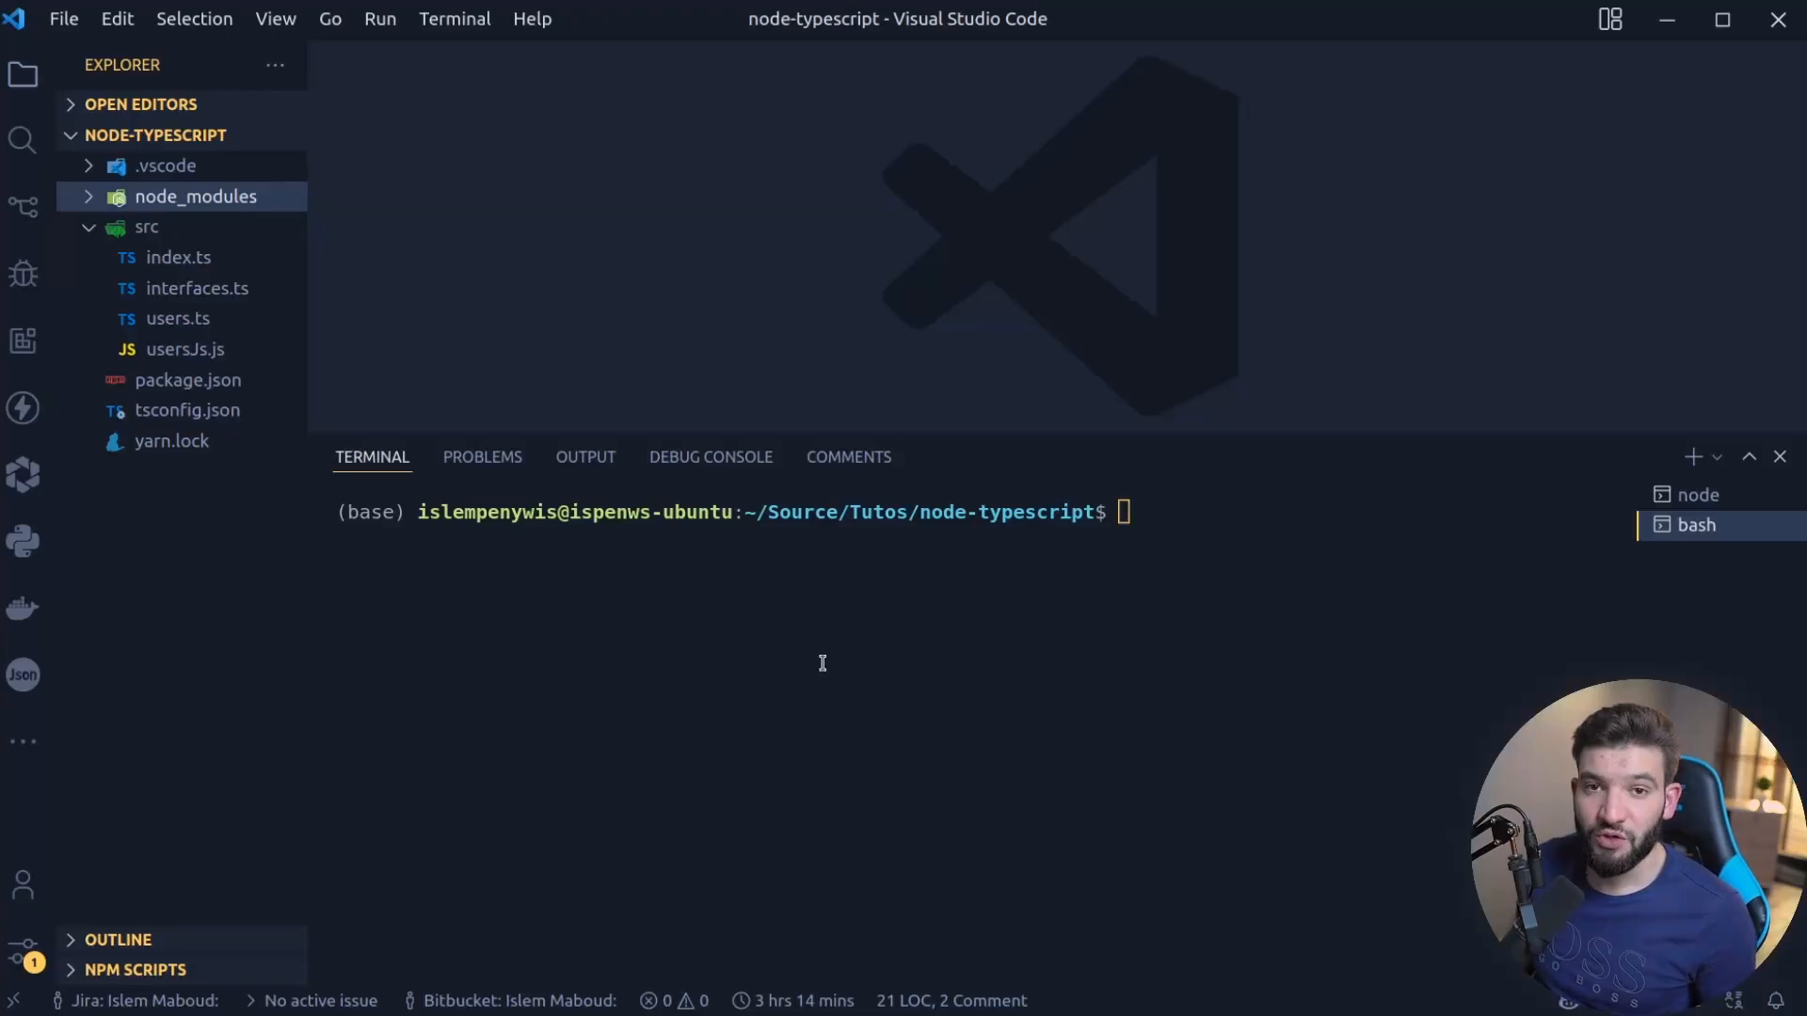
{"action": "mouse_move", "coordinate": [1306, 645]}
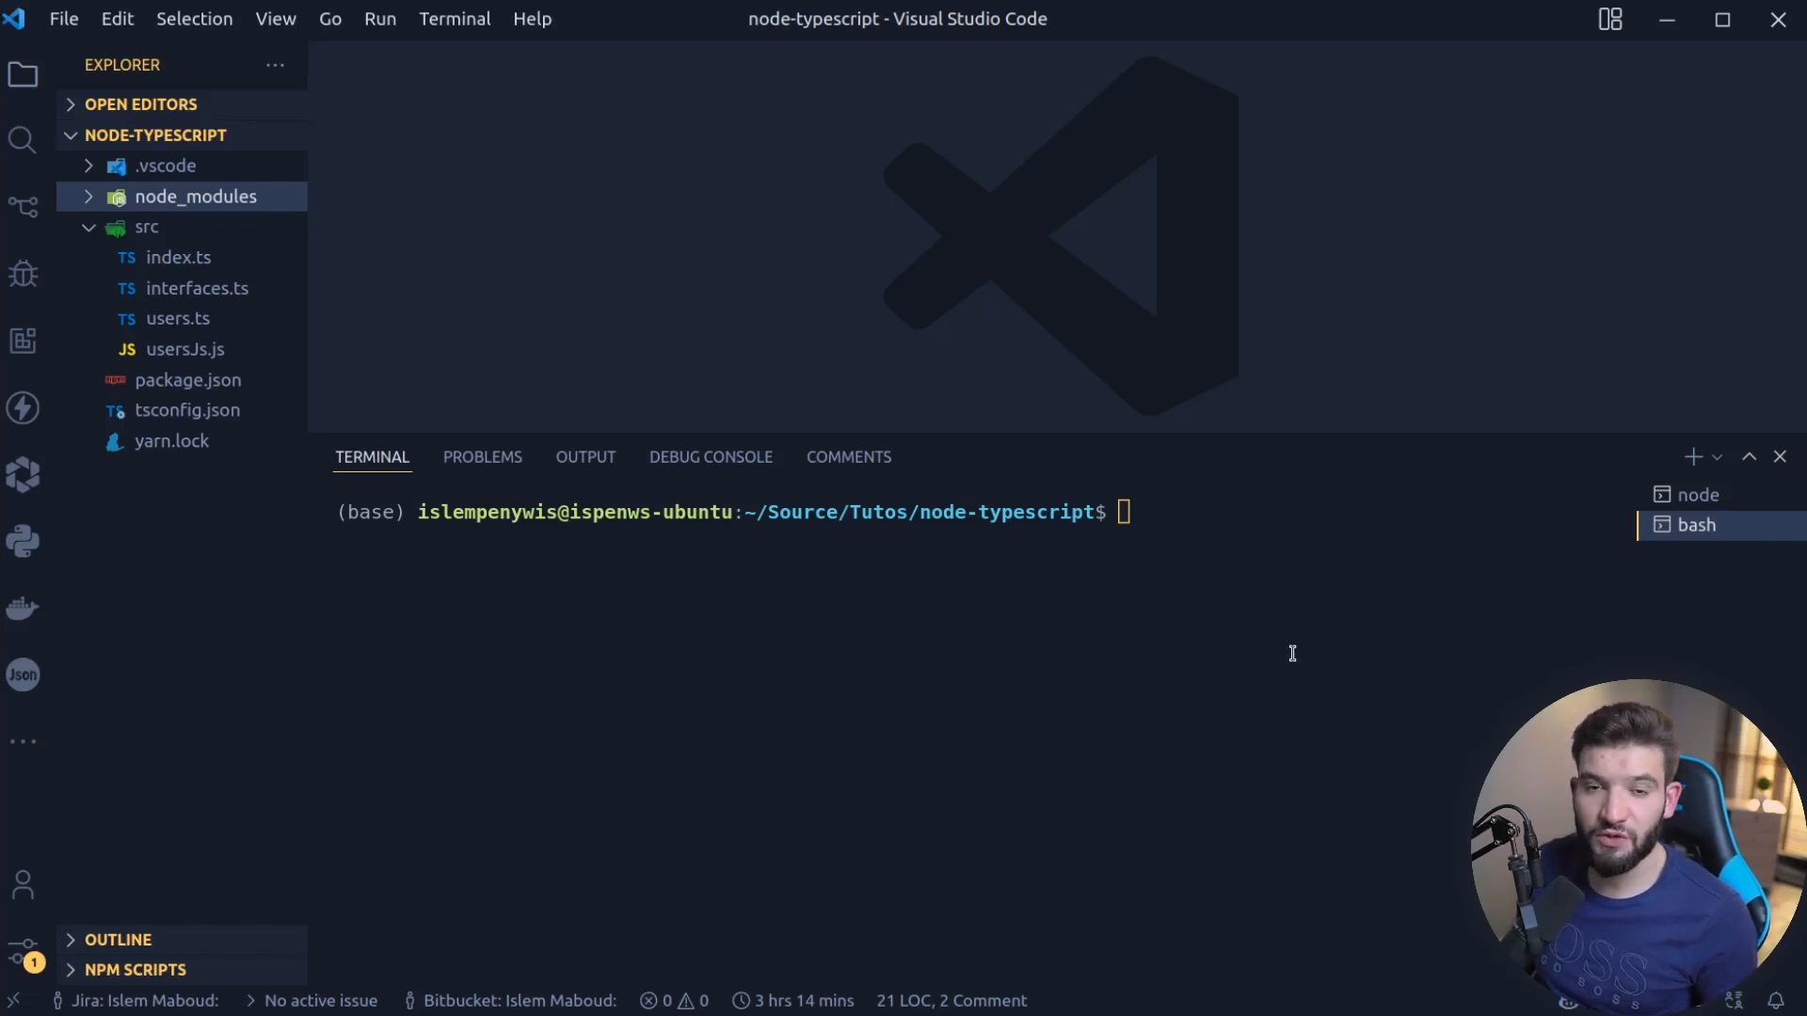
{"action": "mouse_move", "coordinate": [1253, 625]}
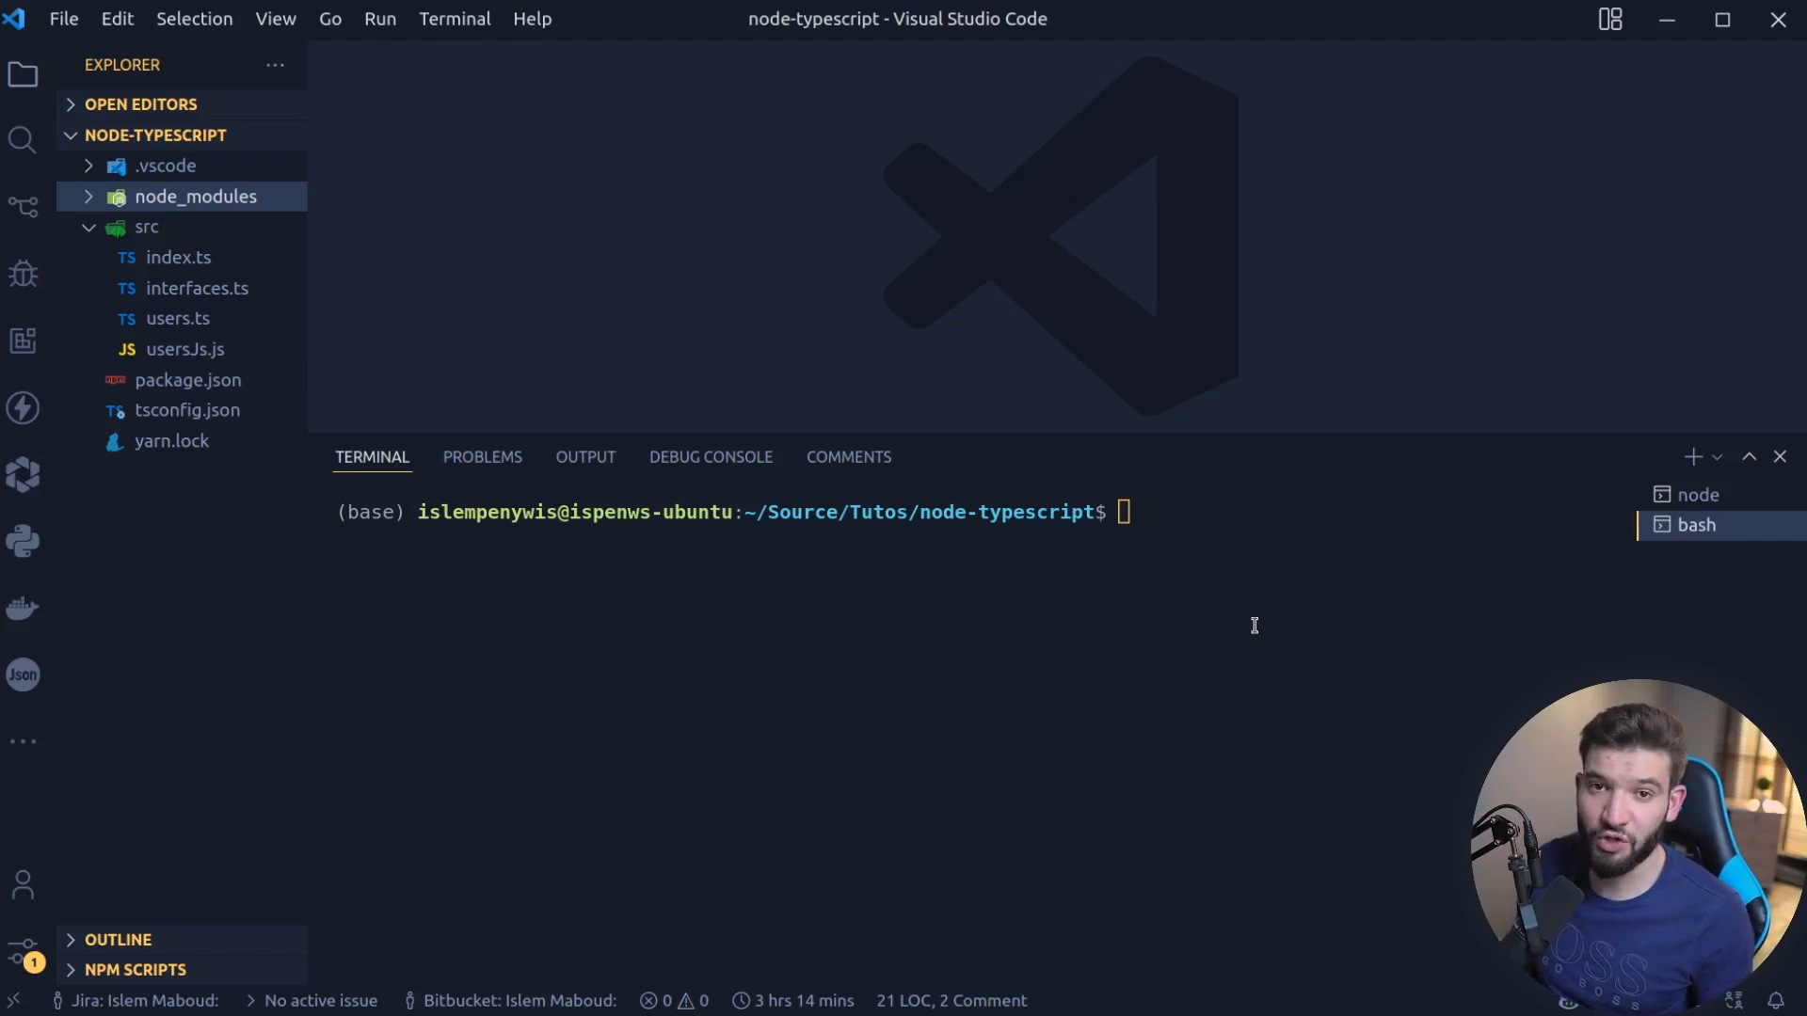
- Install the TypeScript compiler globally with npm install -g typescript
{"action": "type", "text": "npm"}
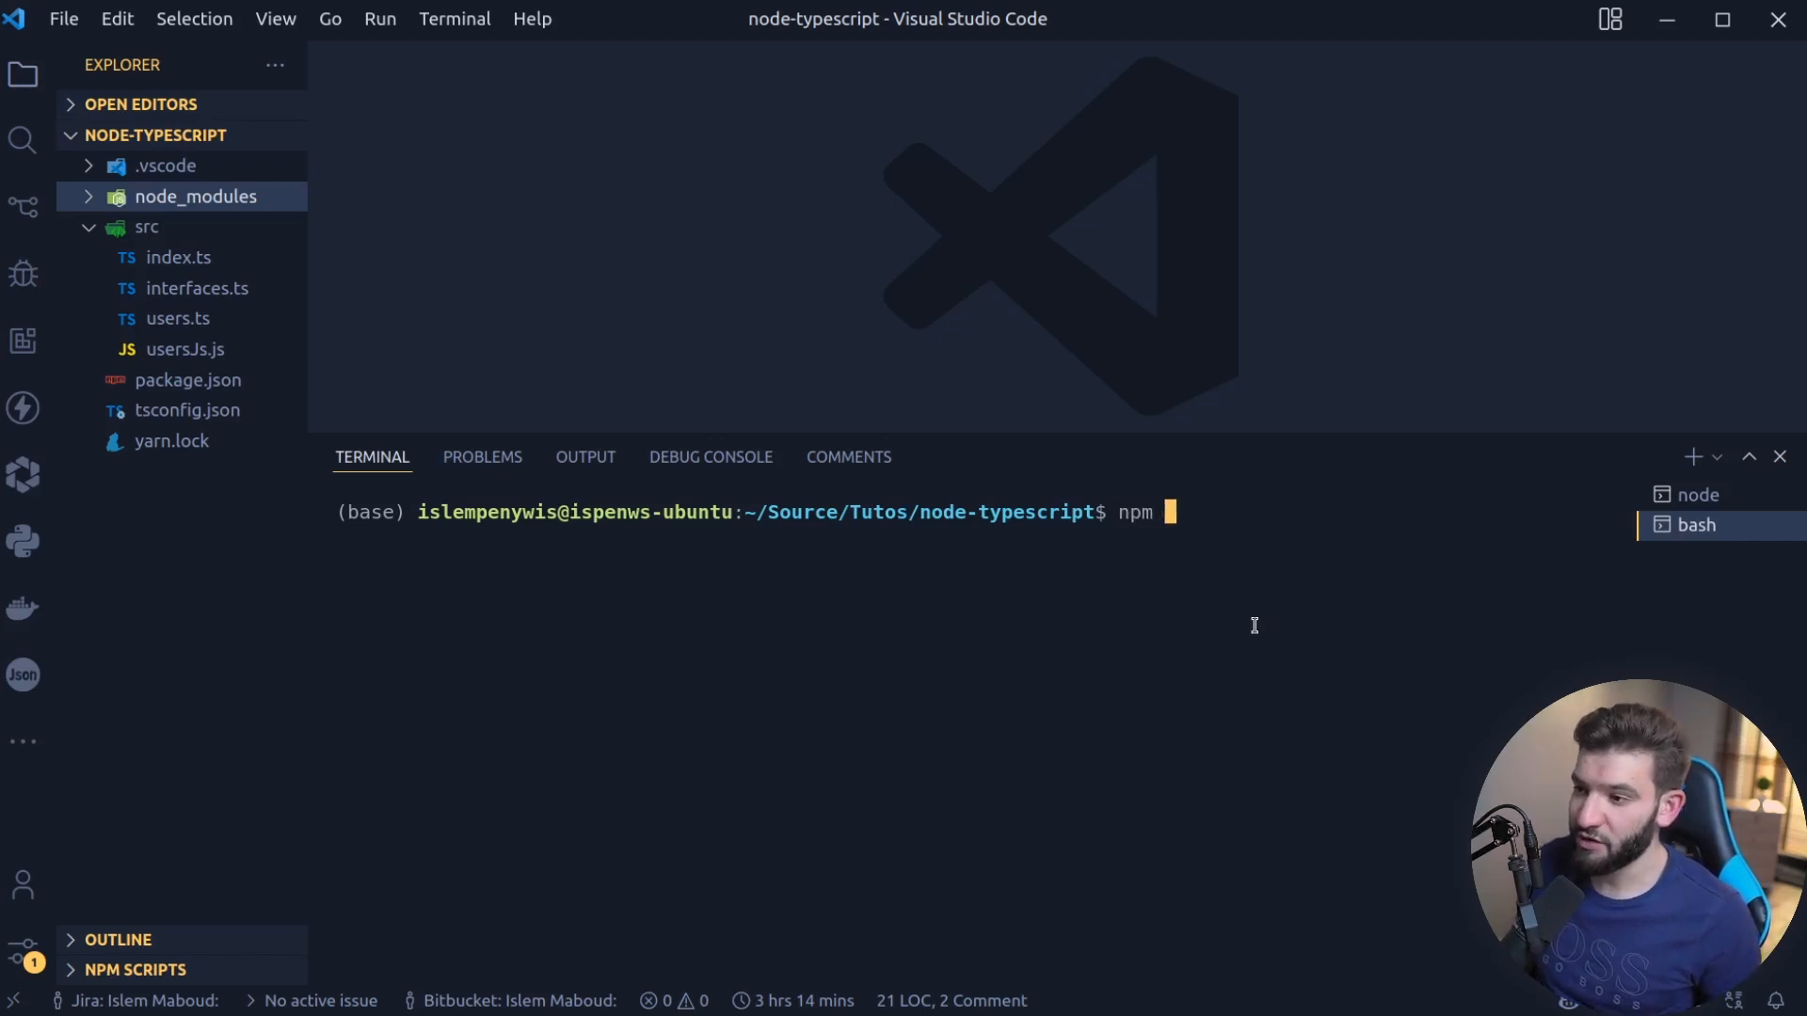
{"action": "type", "text": "install -"}
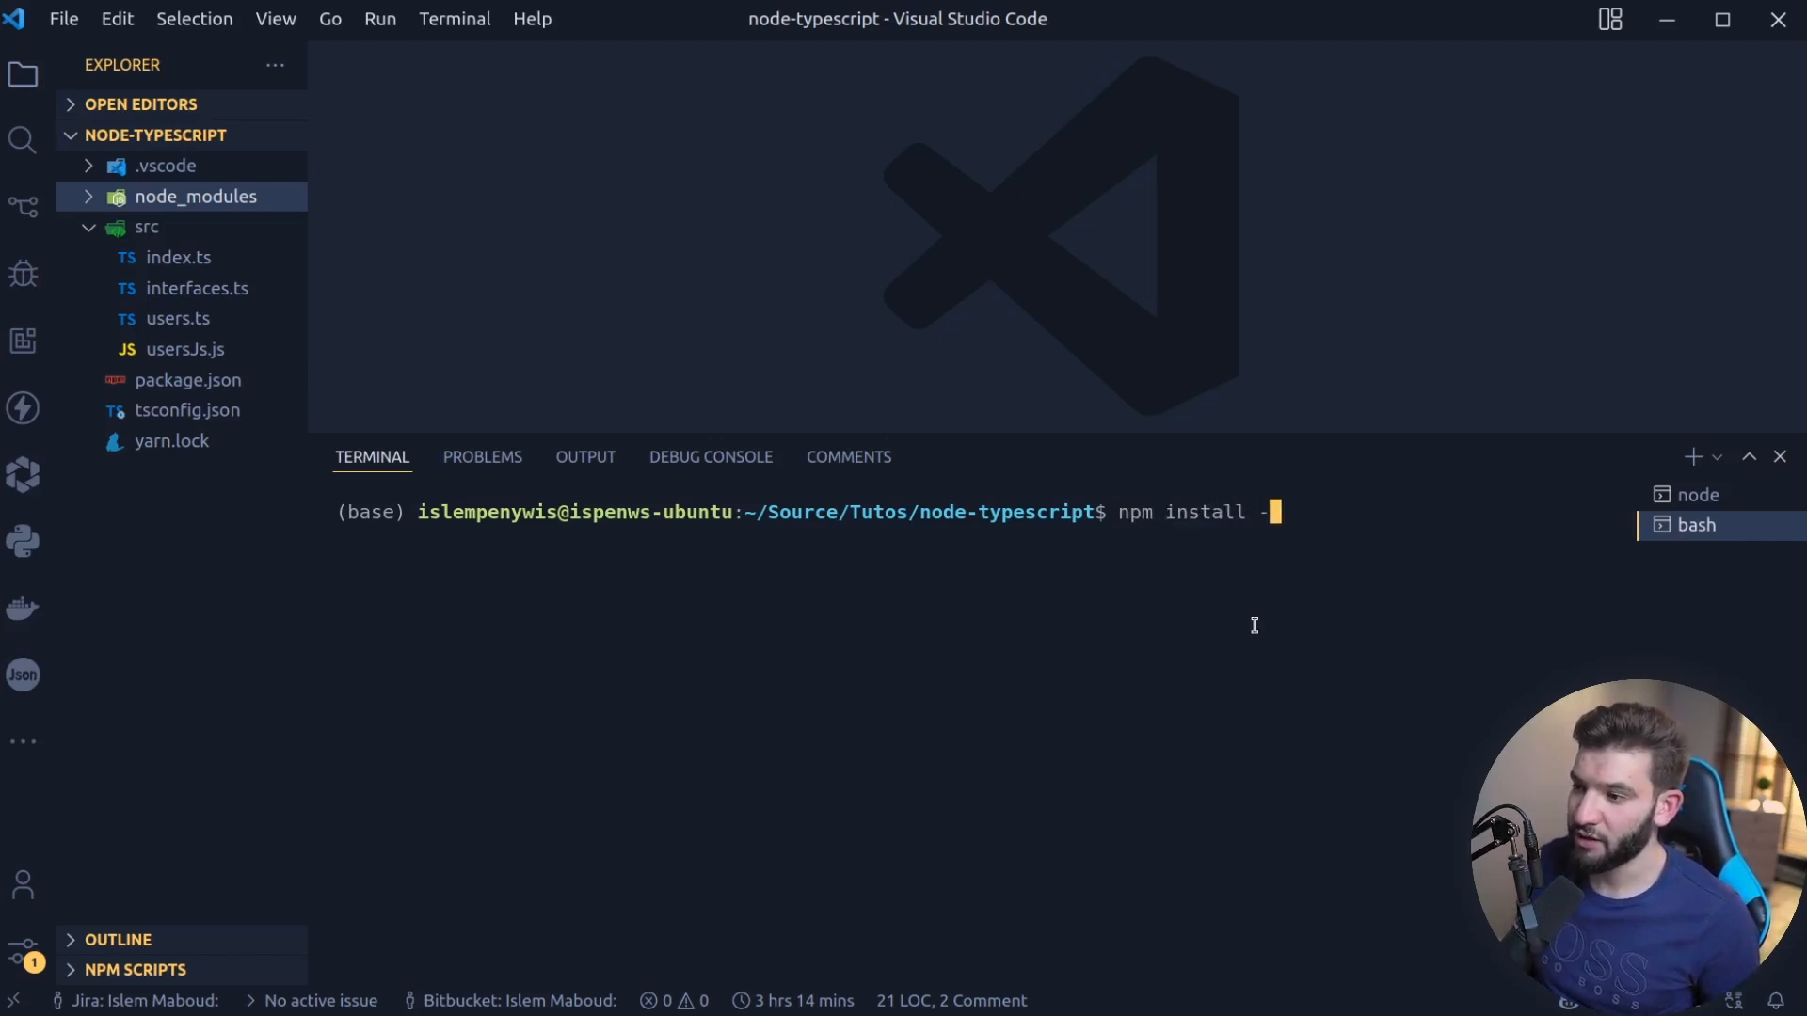
{"action": "type", "text": "g"}
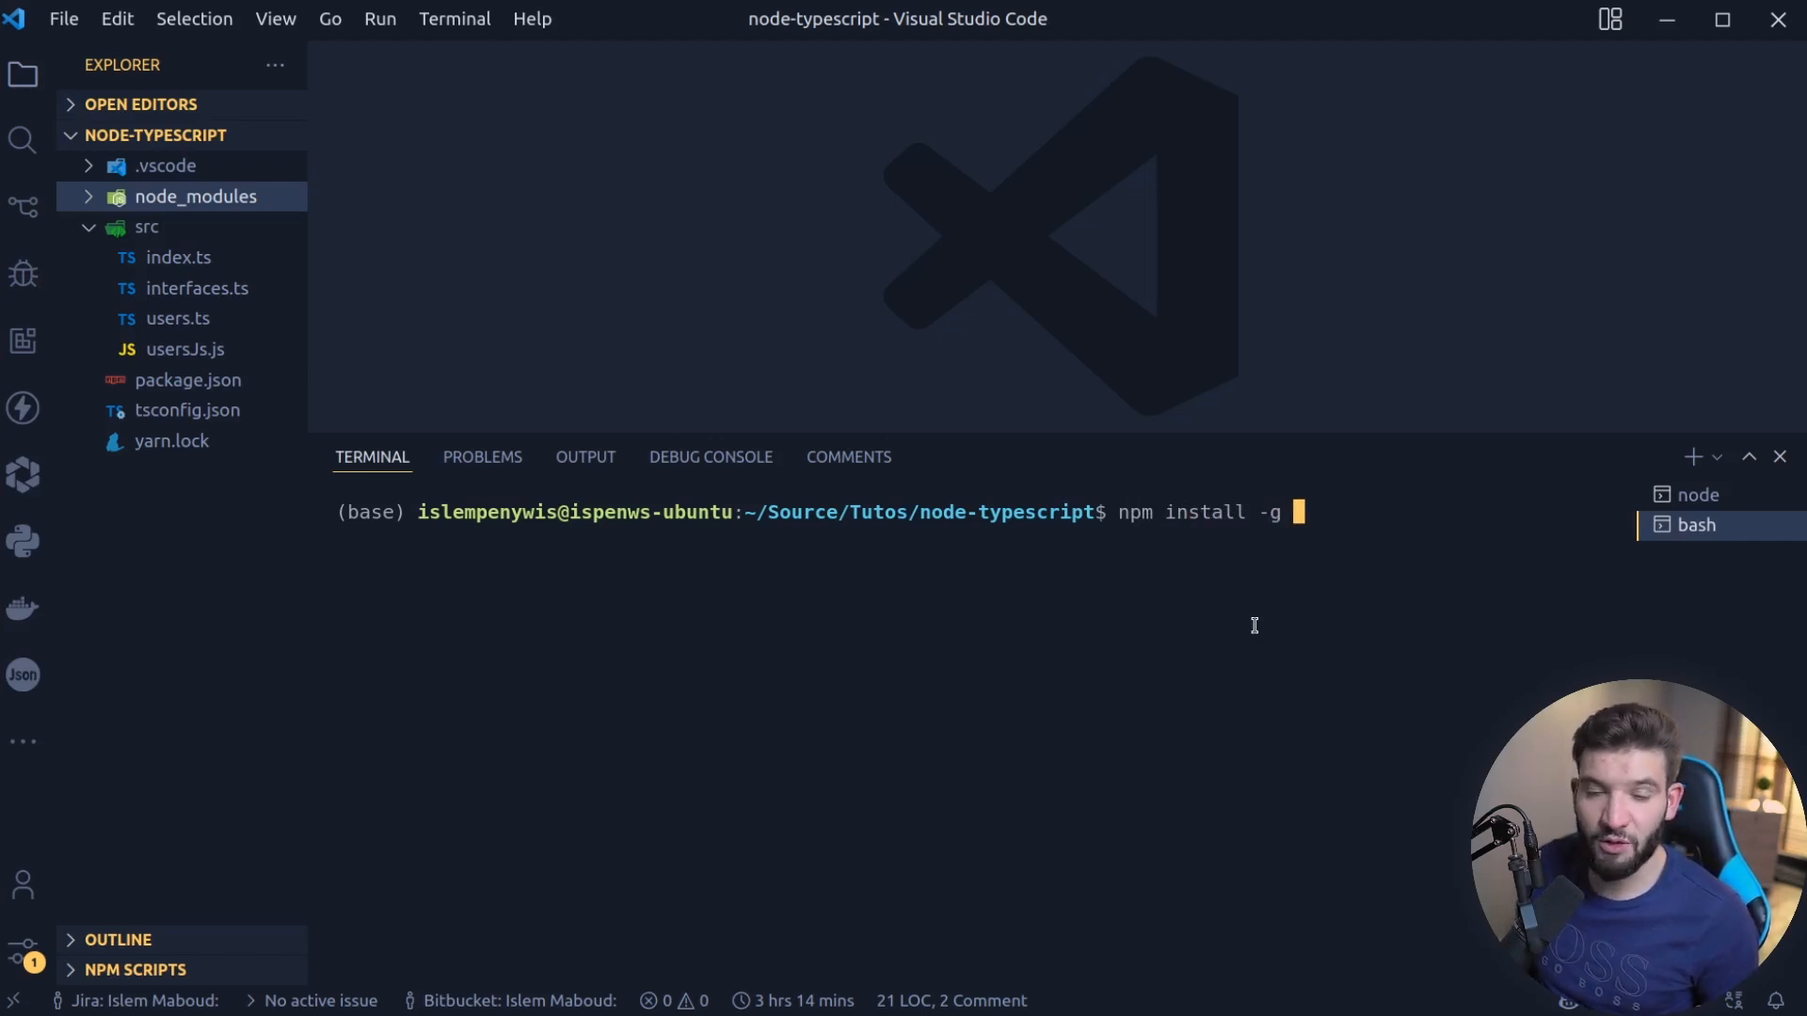
{"action": "type", "text": "ty"}
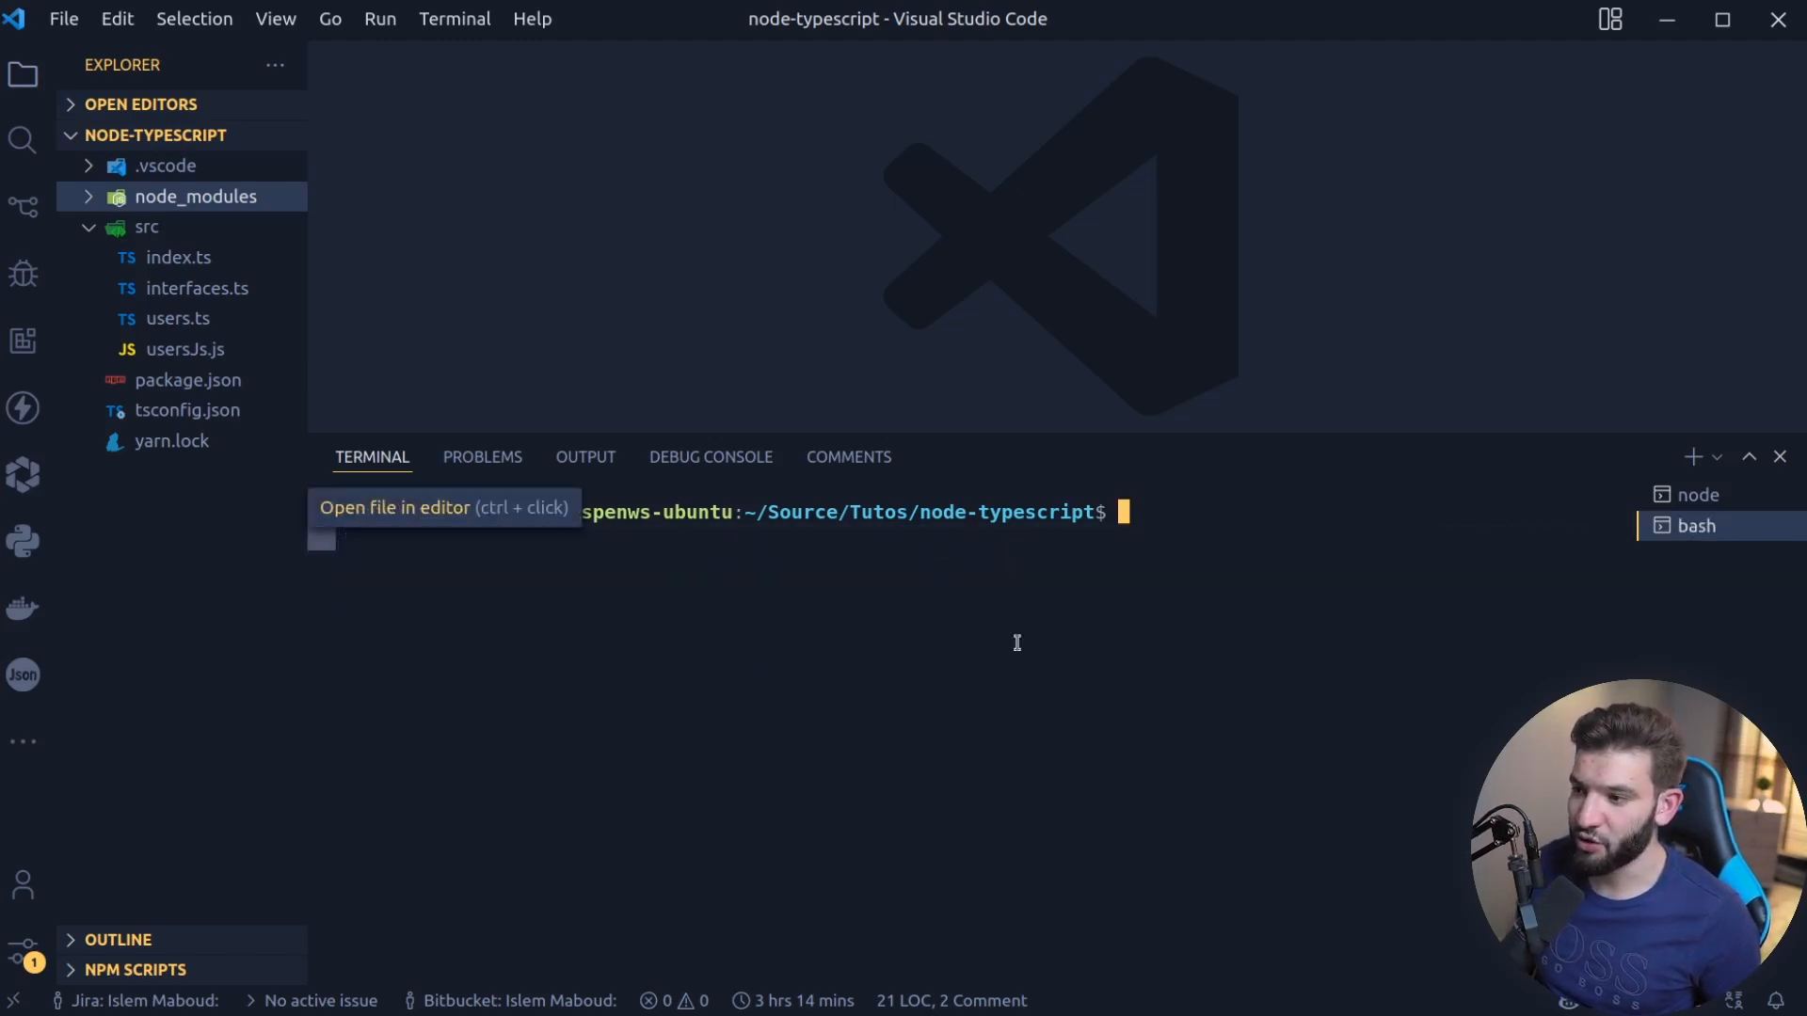
- Run tsc --help to print the compiler's full list of options and defaults
{"action": "type", "text": "ts"}
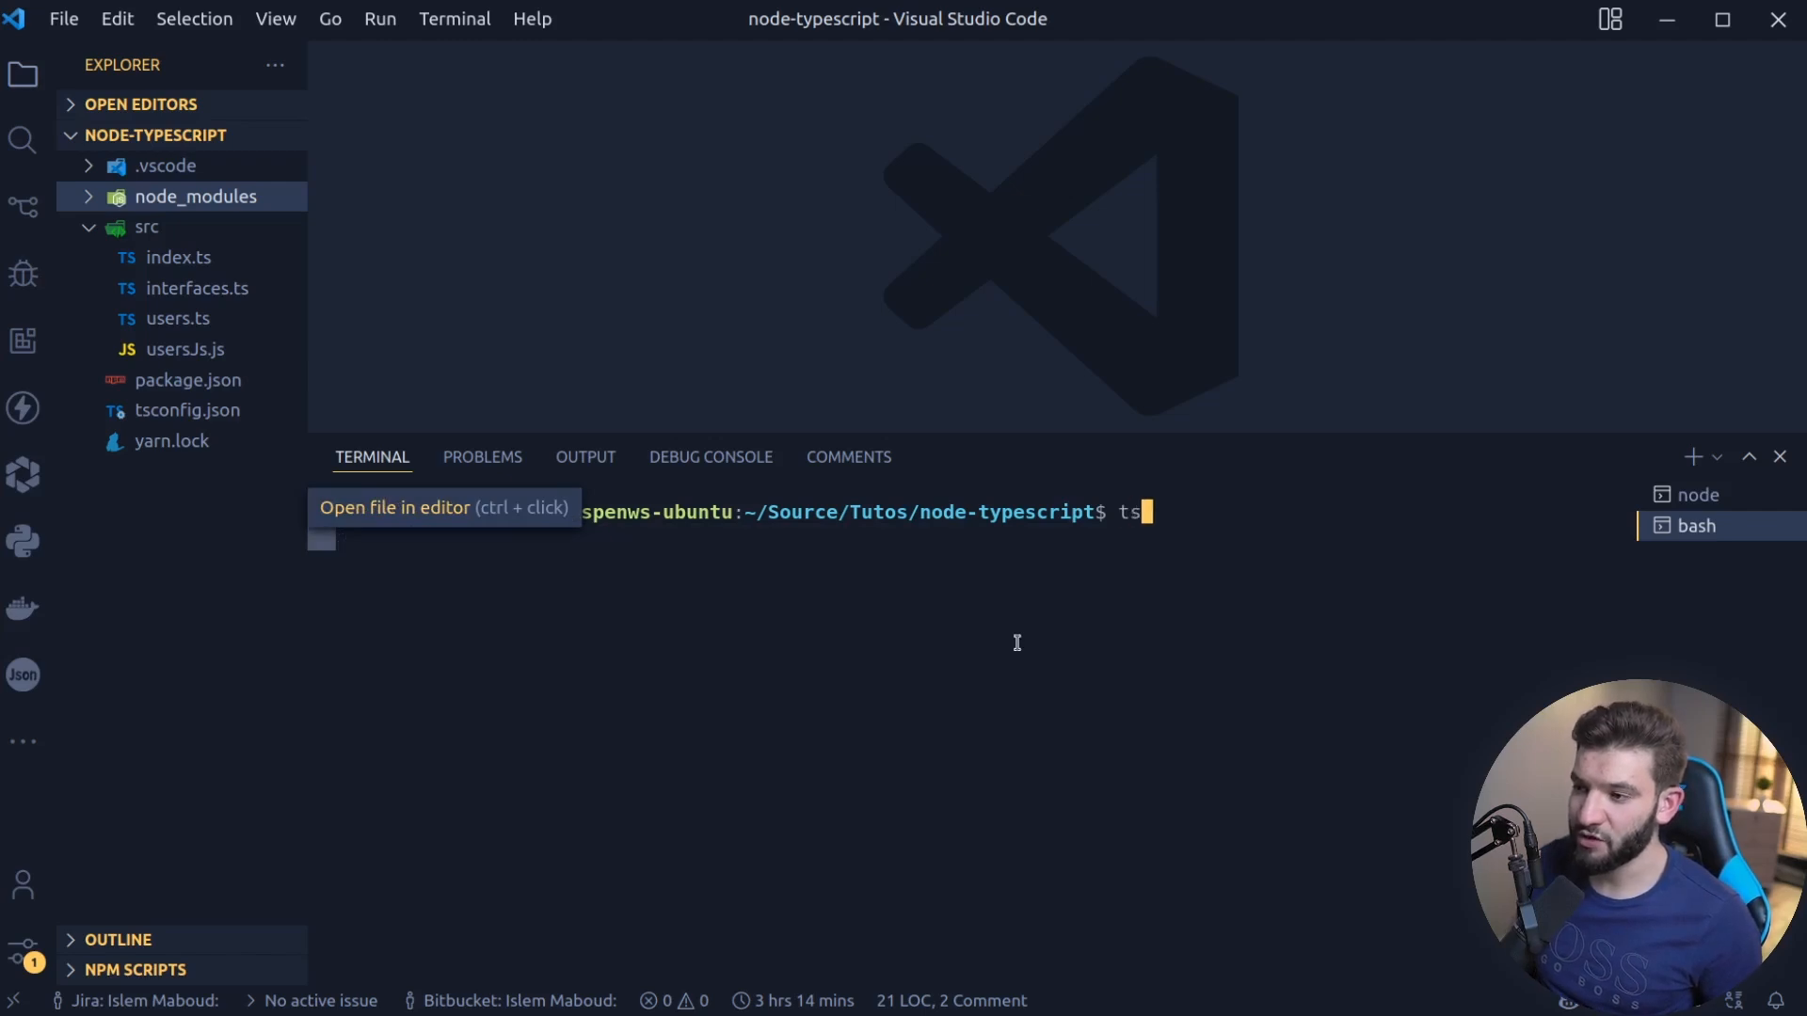
{"action": "type", "text": "c"}
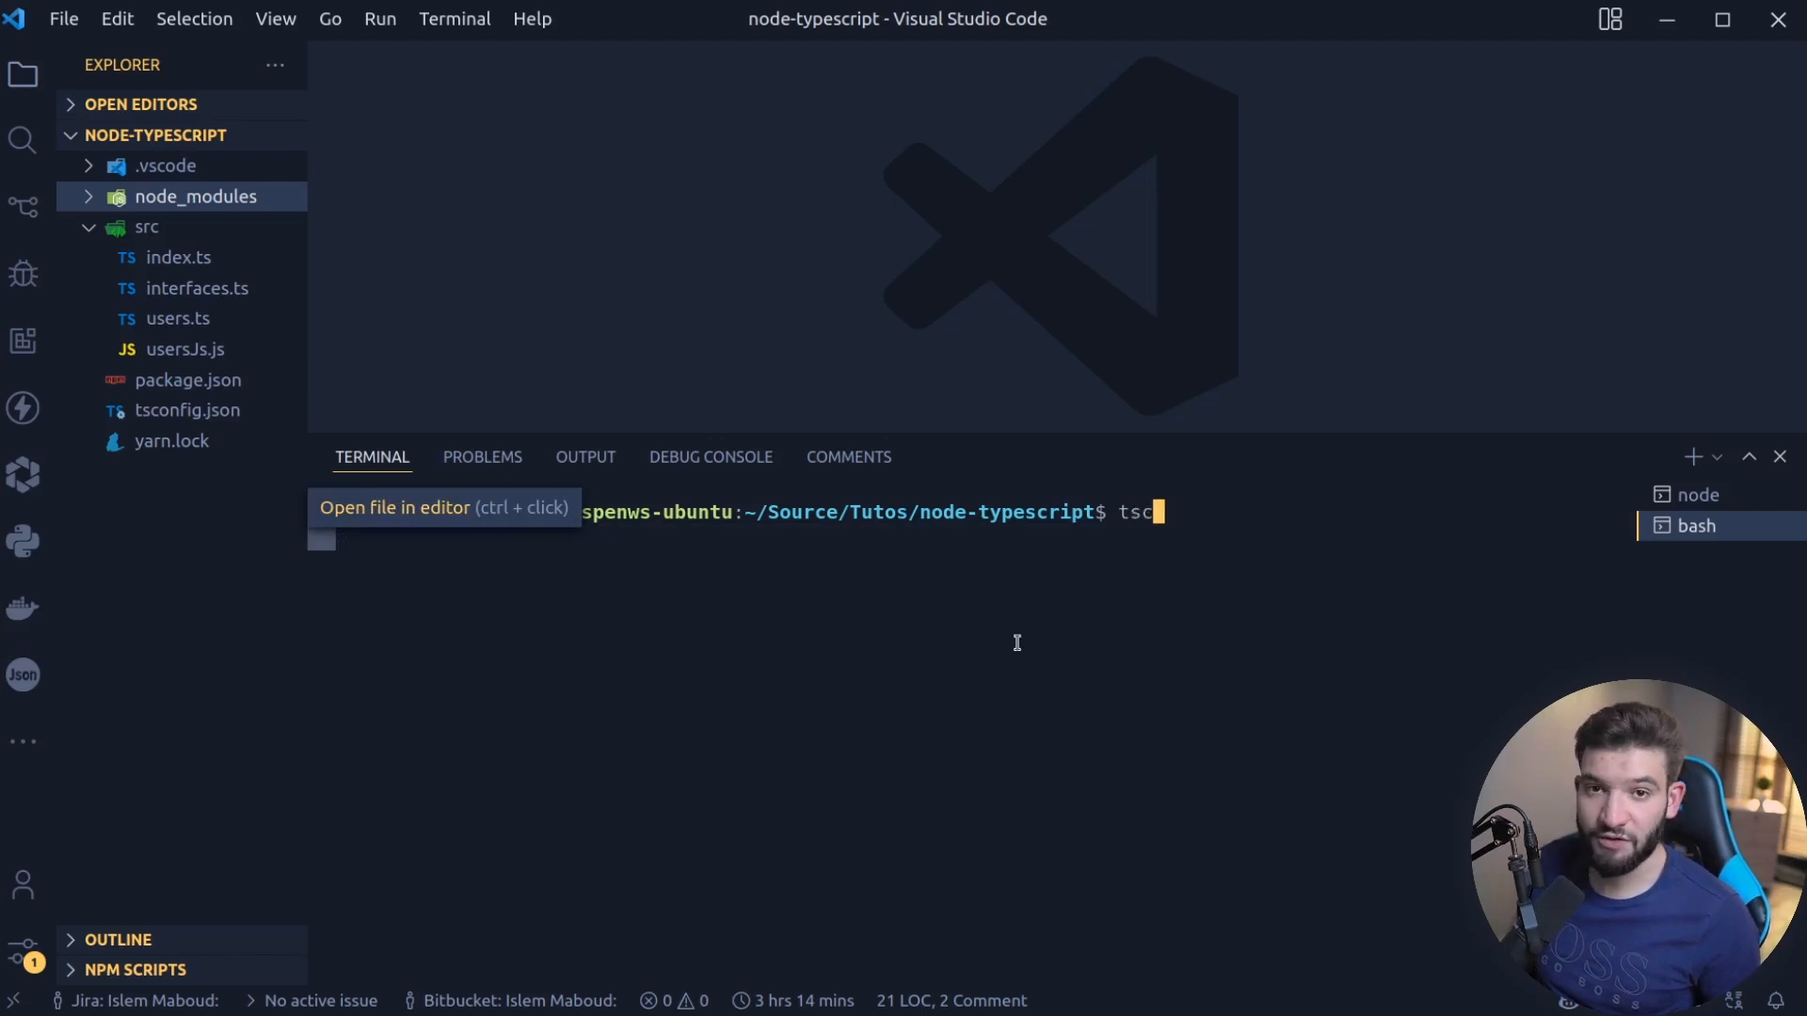
{"action": "type", "text": "--hellp"}
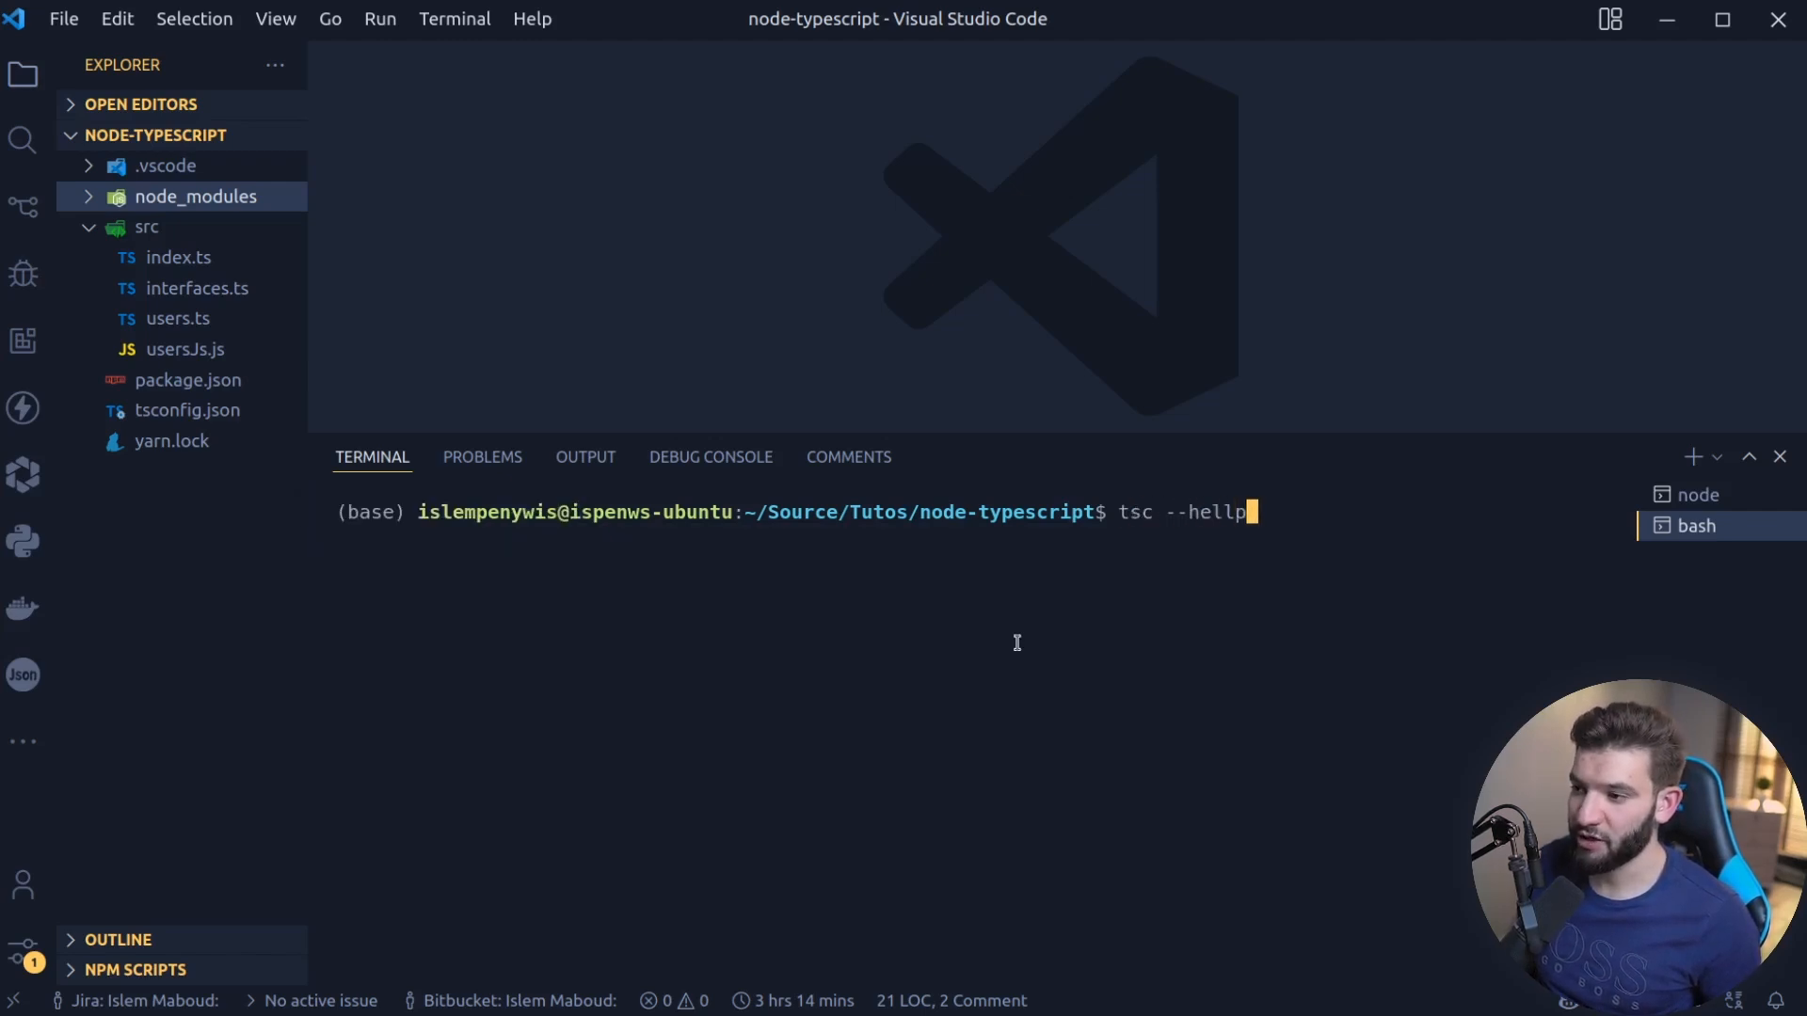
{"action": "key", "text": "Return"}
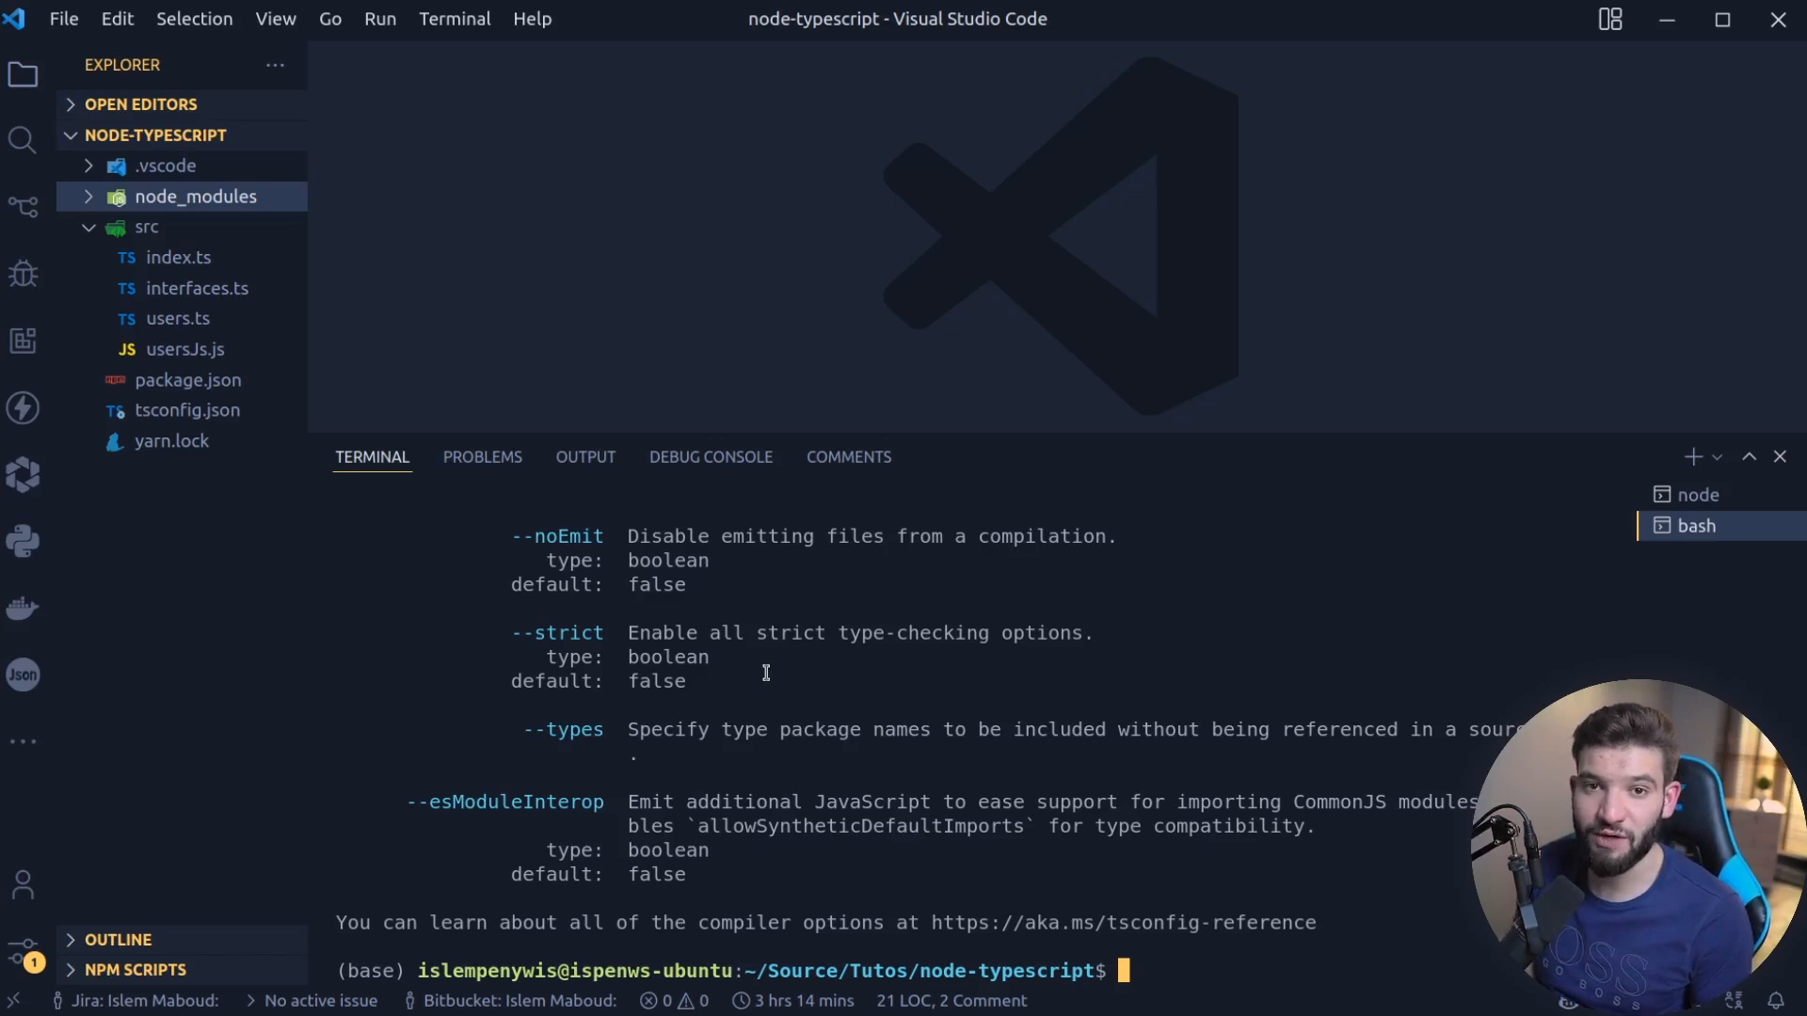
- Review the ts-node dependency in package.json and start the dev server with npm run start on port 3000
{"action": "left_click", "coordinate": [188, 379]}
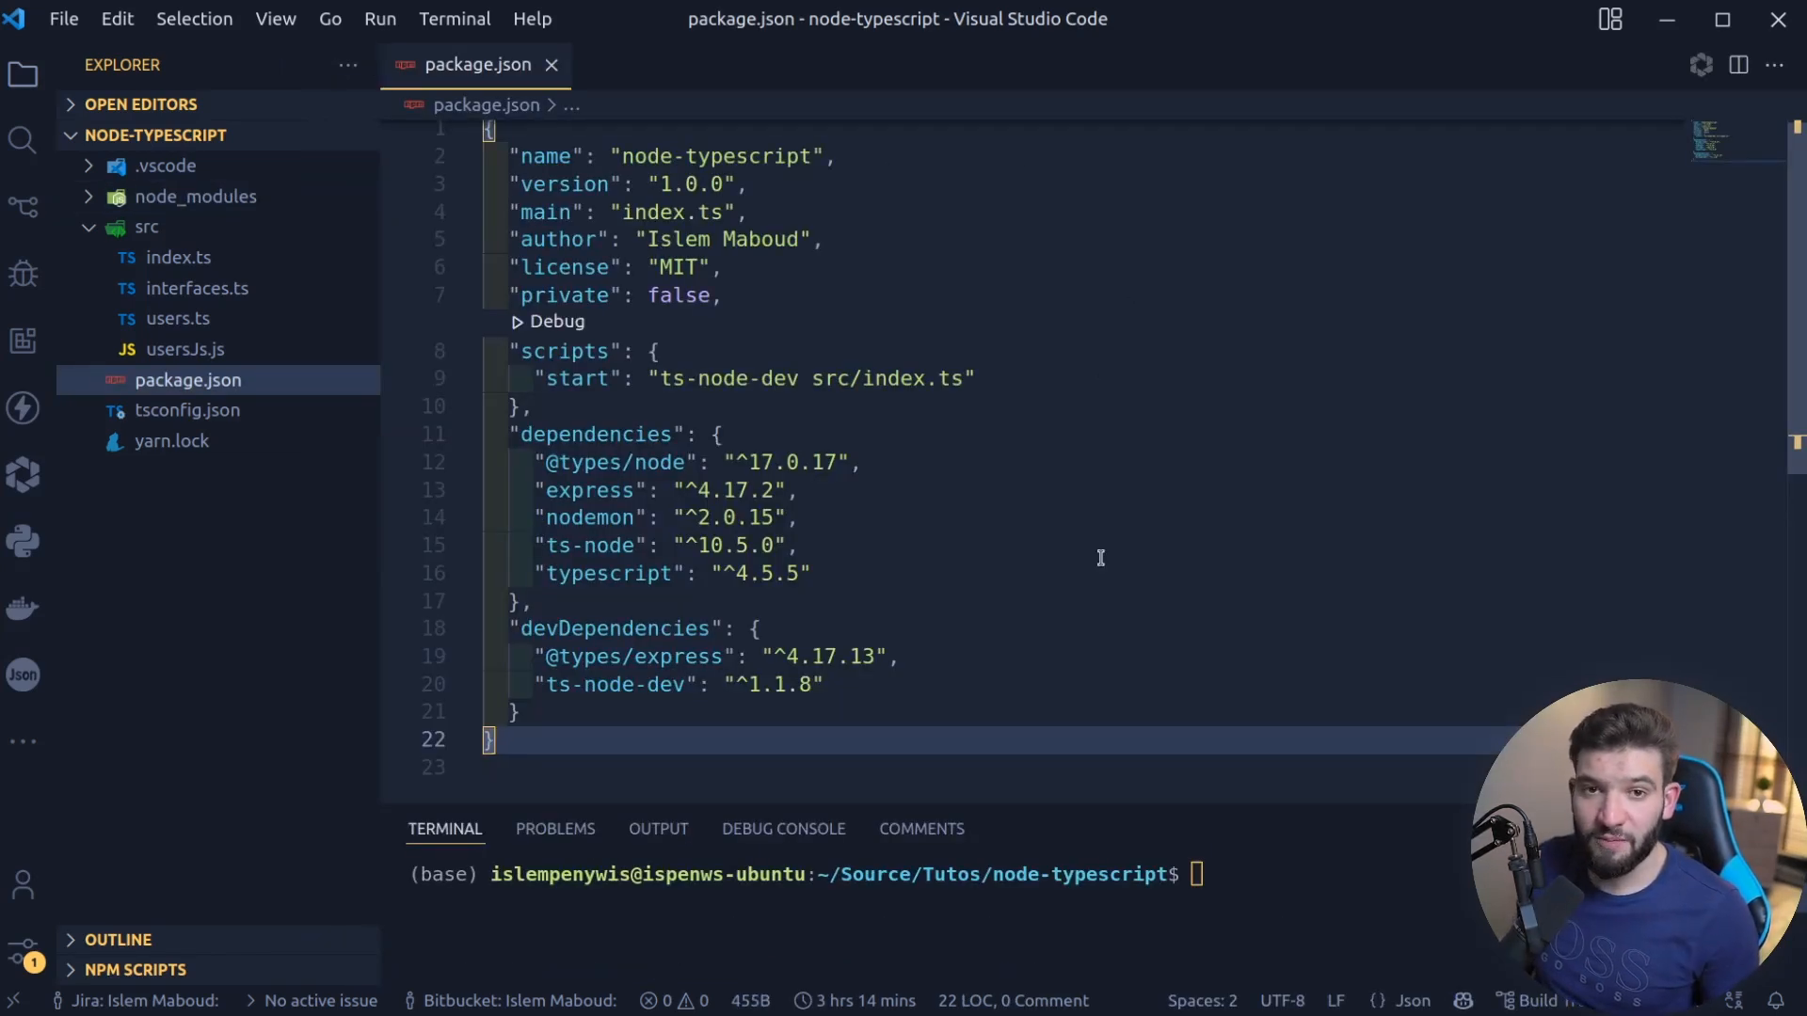
{"action": "mouse_move", "coordinate": [1016, 604]}
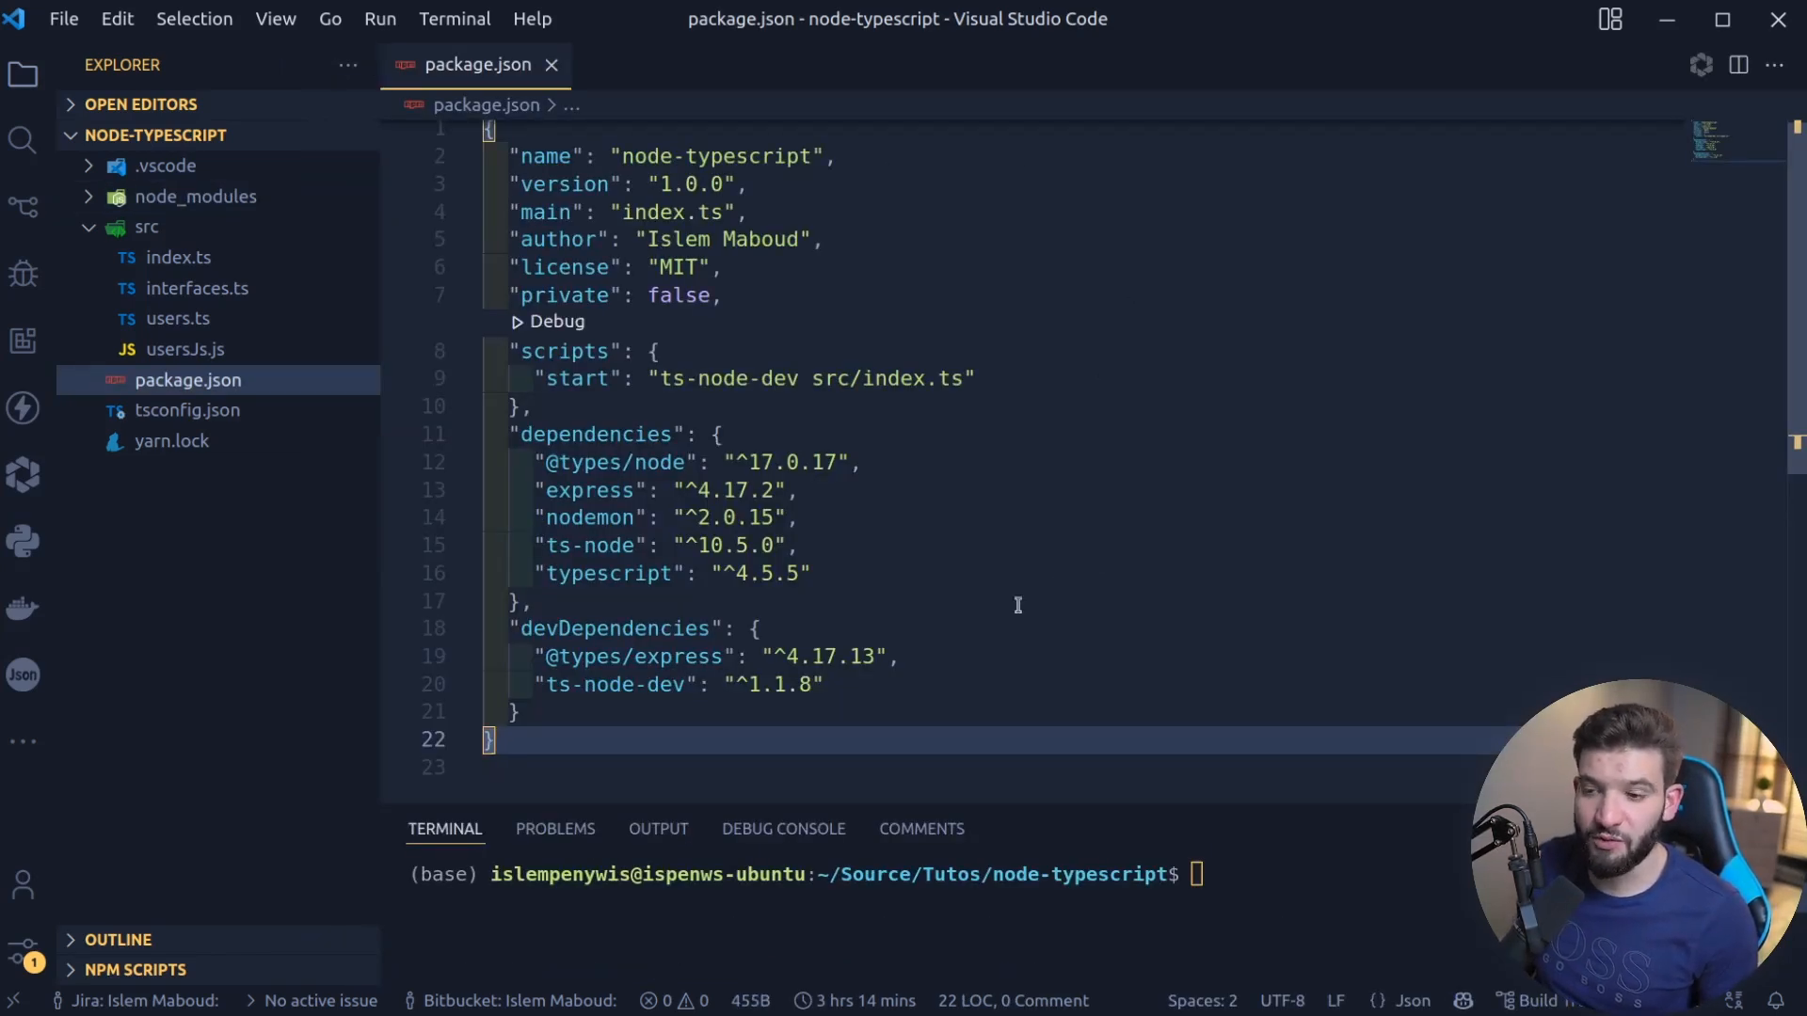
{"action": "mouse_move", "coordinate": [406, 360]}
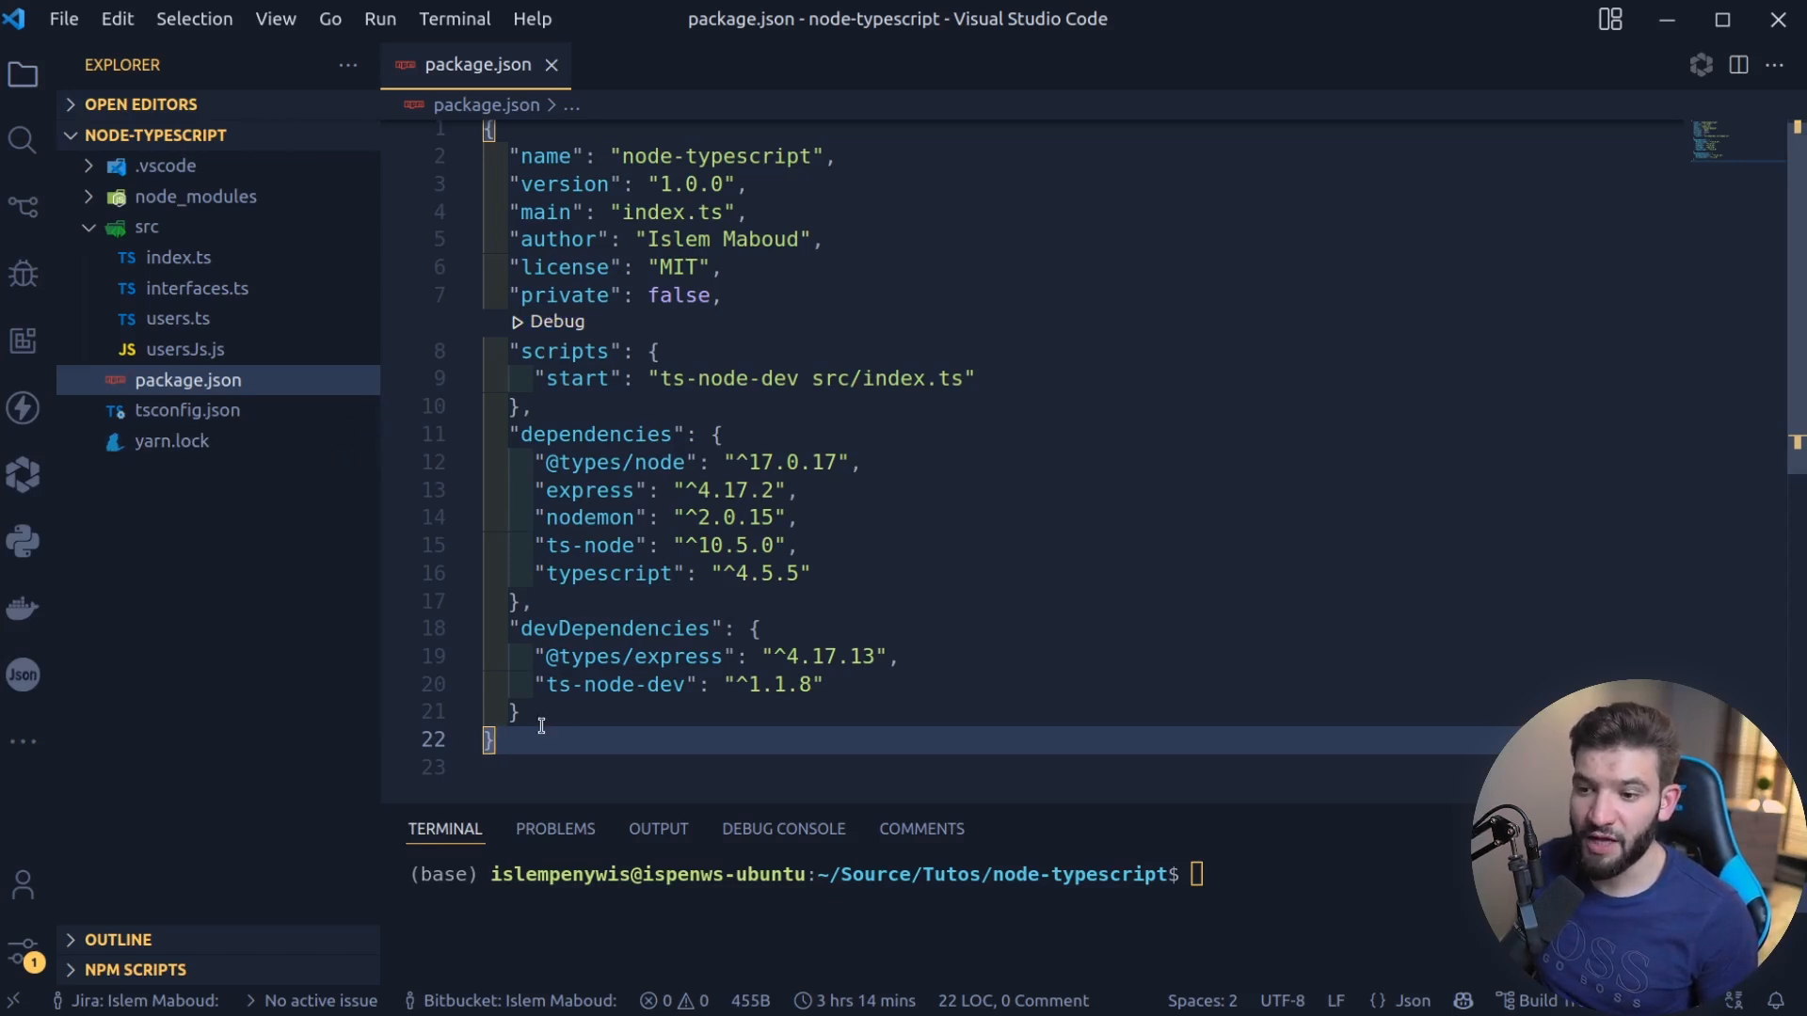
{"action": "mouse_move", "coordinate": [894, 623]}
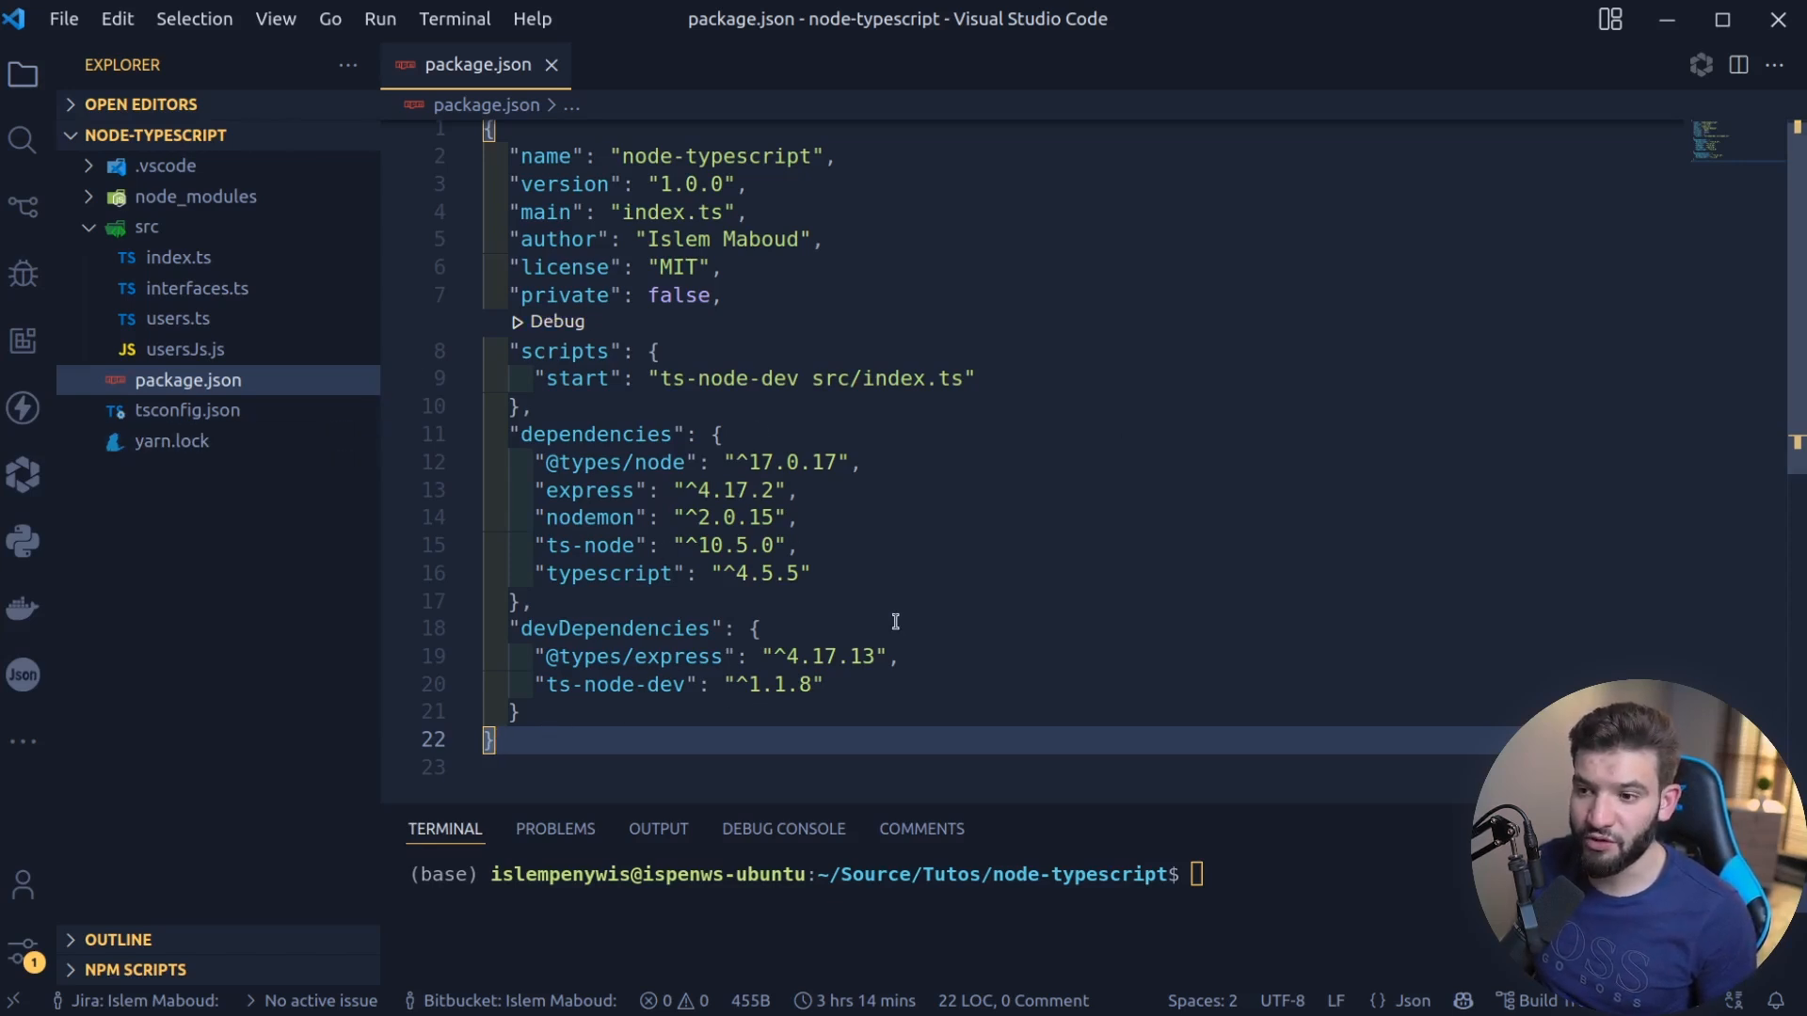
{"action": "left_click", "coordinate": [593, 546]}
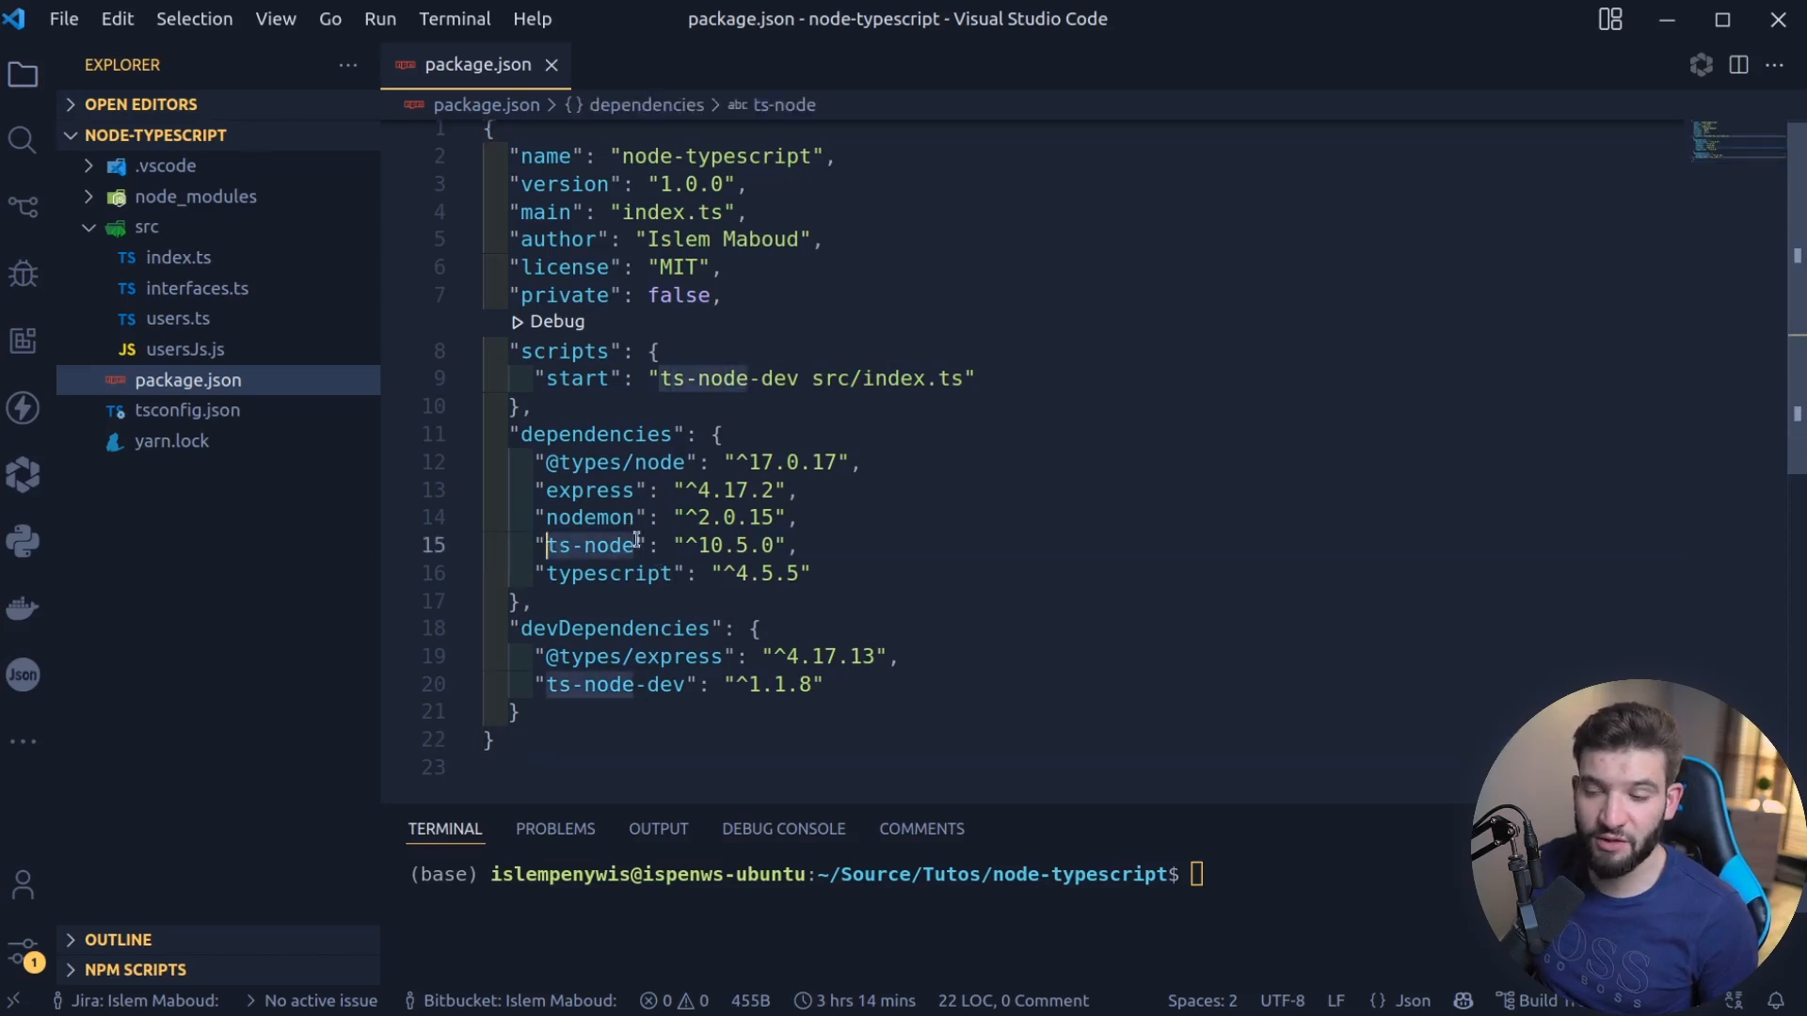
{"action": "left_click", "coordinate": [598, 546]}
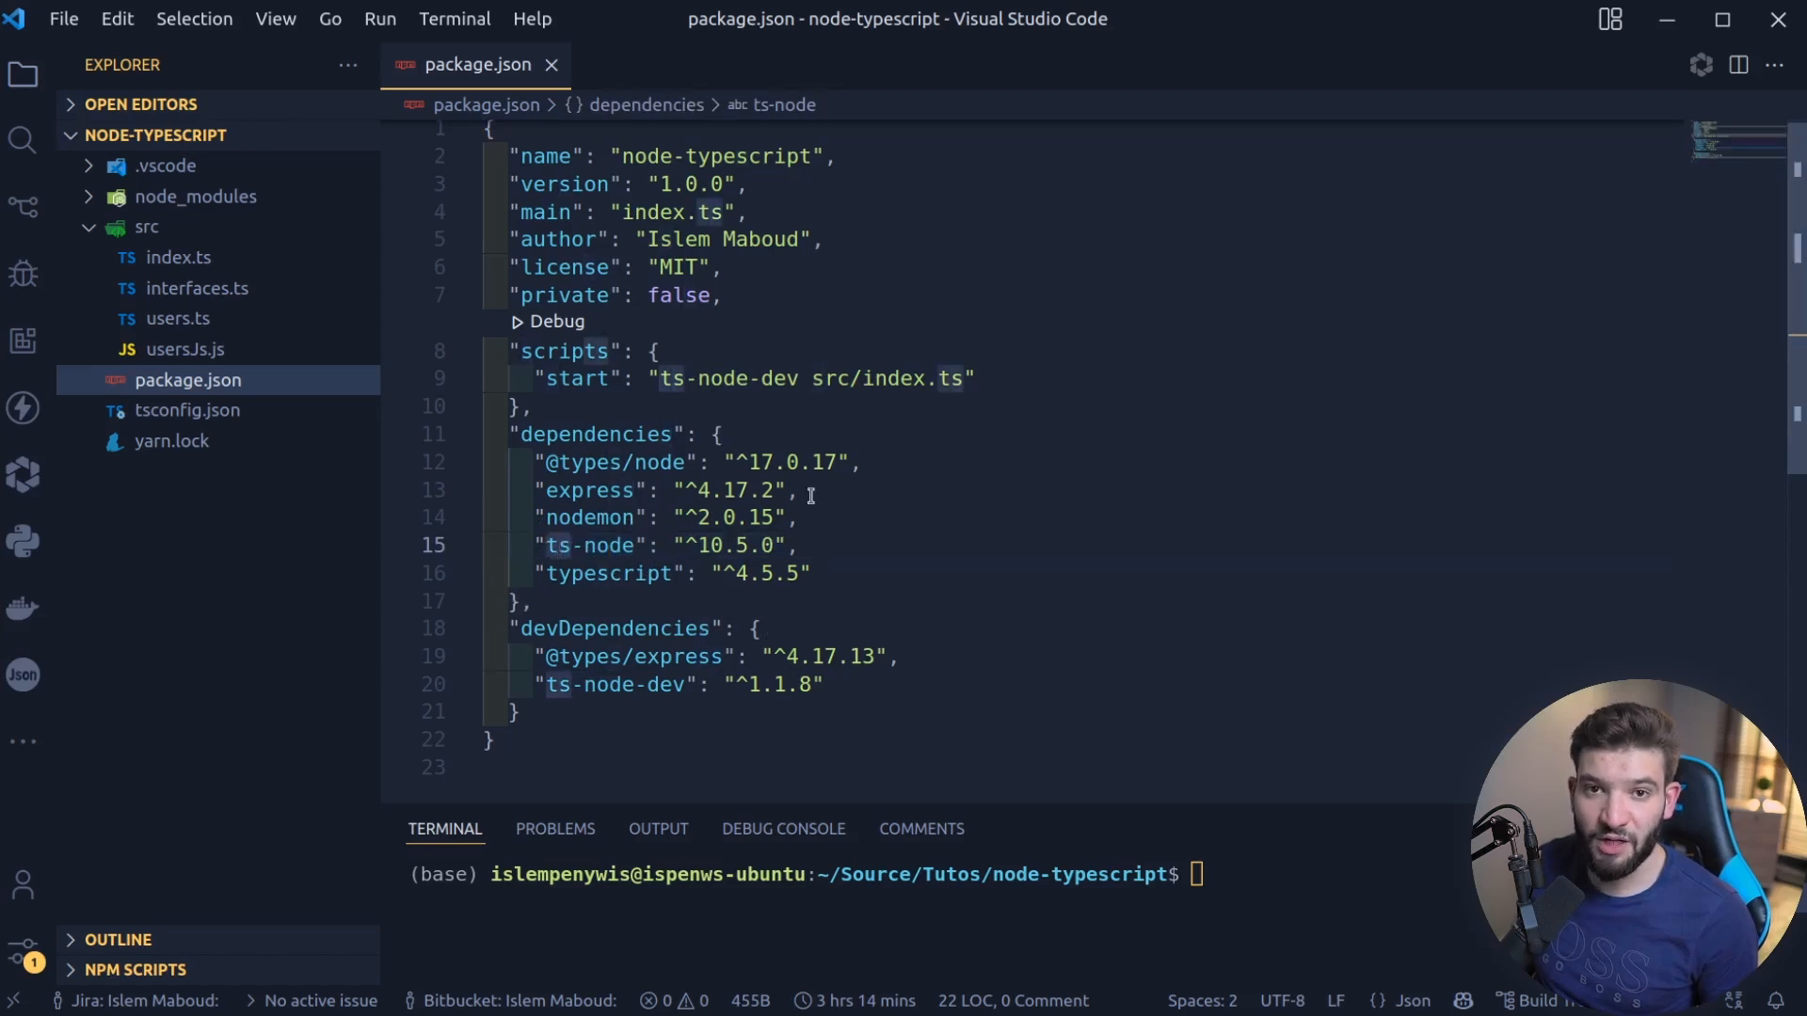
{"action": "mouse_move", "coordinate": [842, 489]}
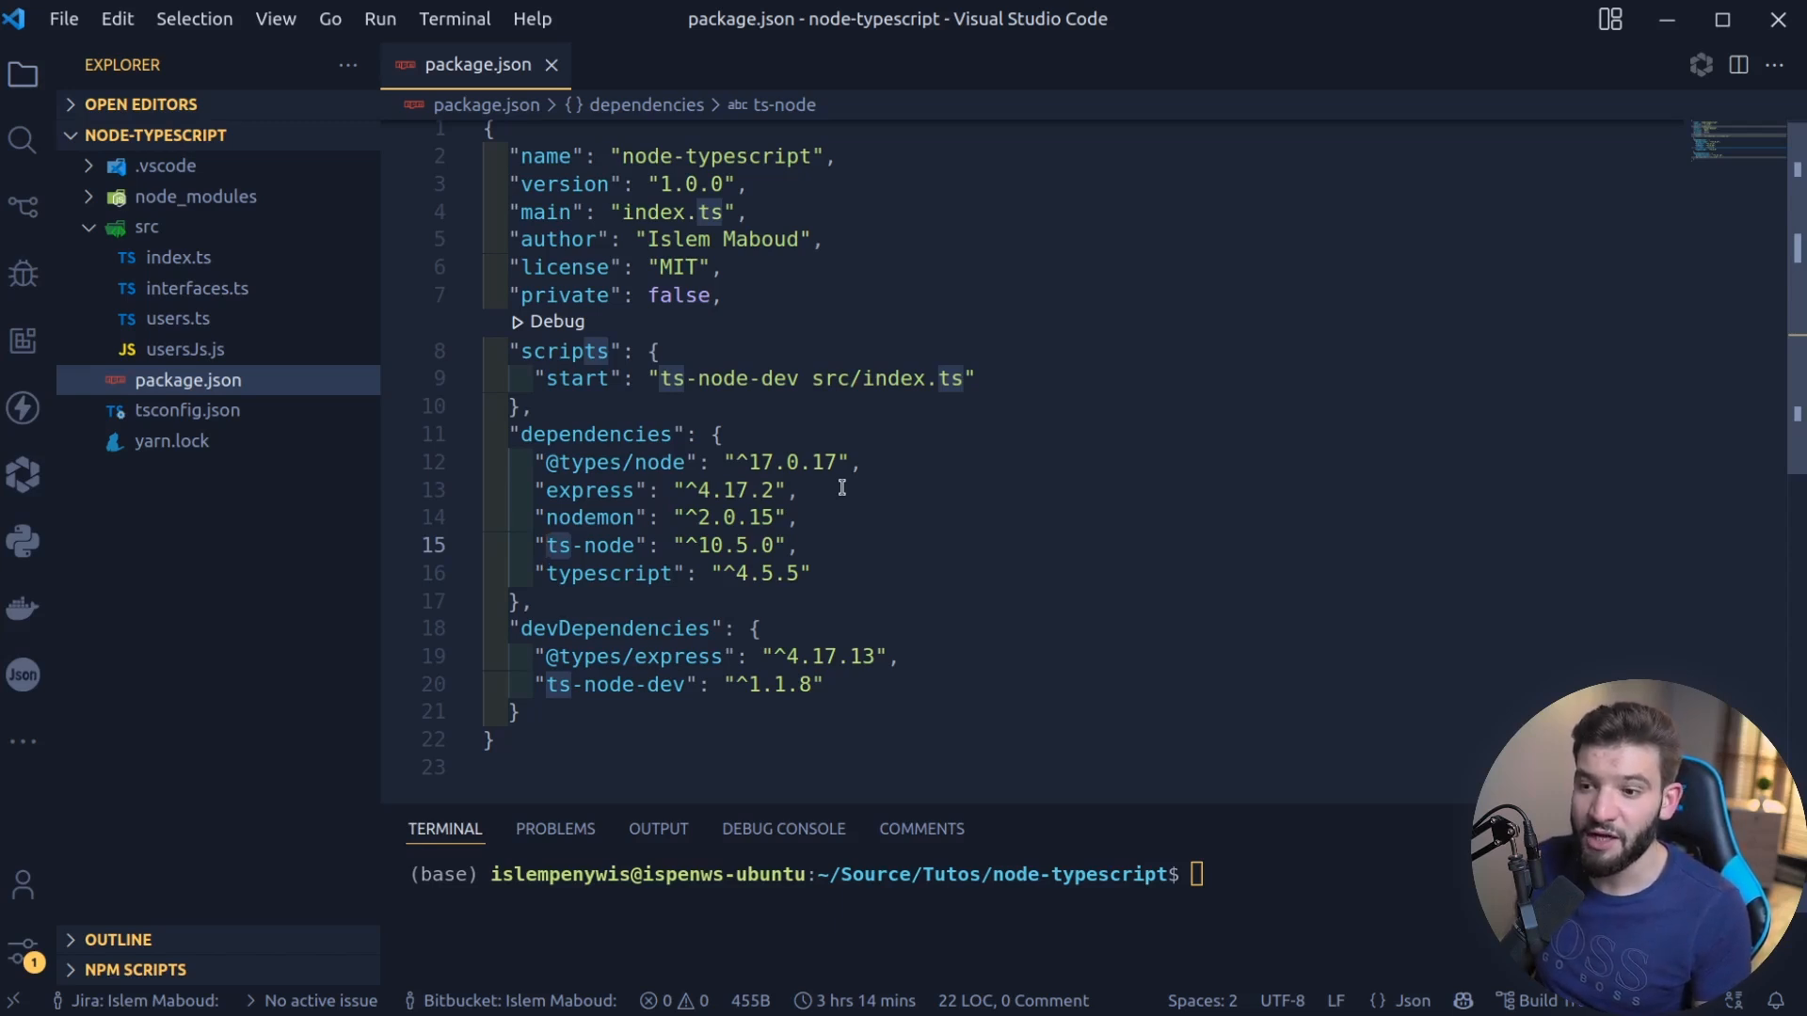
{"action": "mouse_move", "coordinate": [662, 546]}
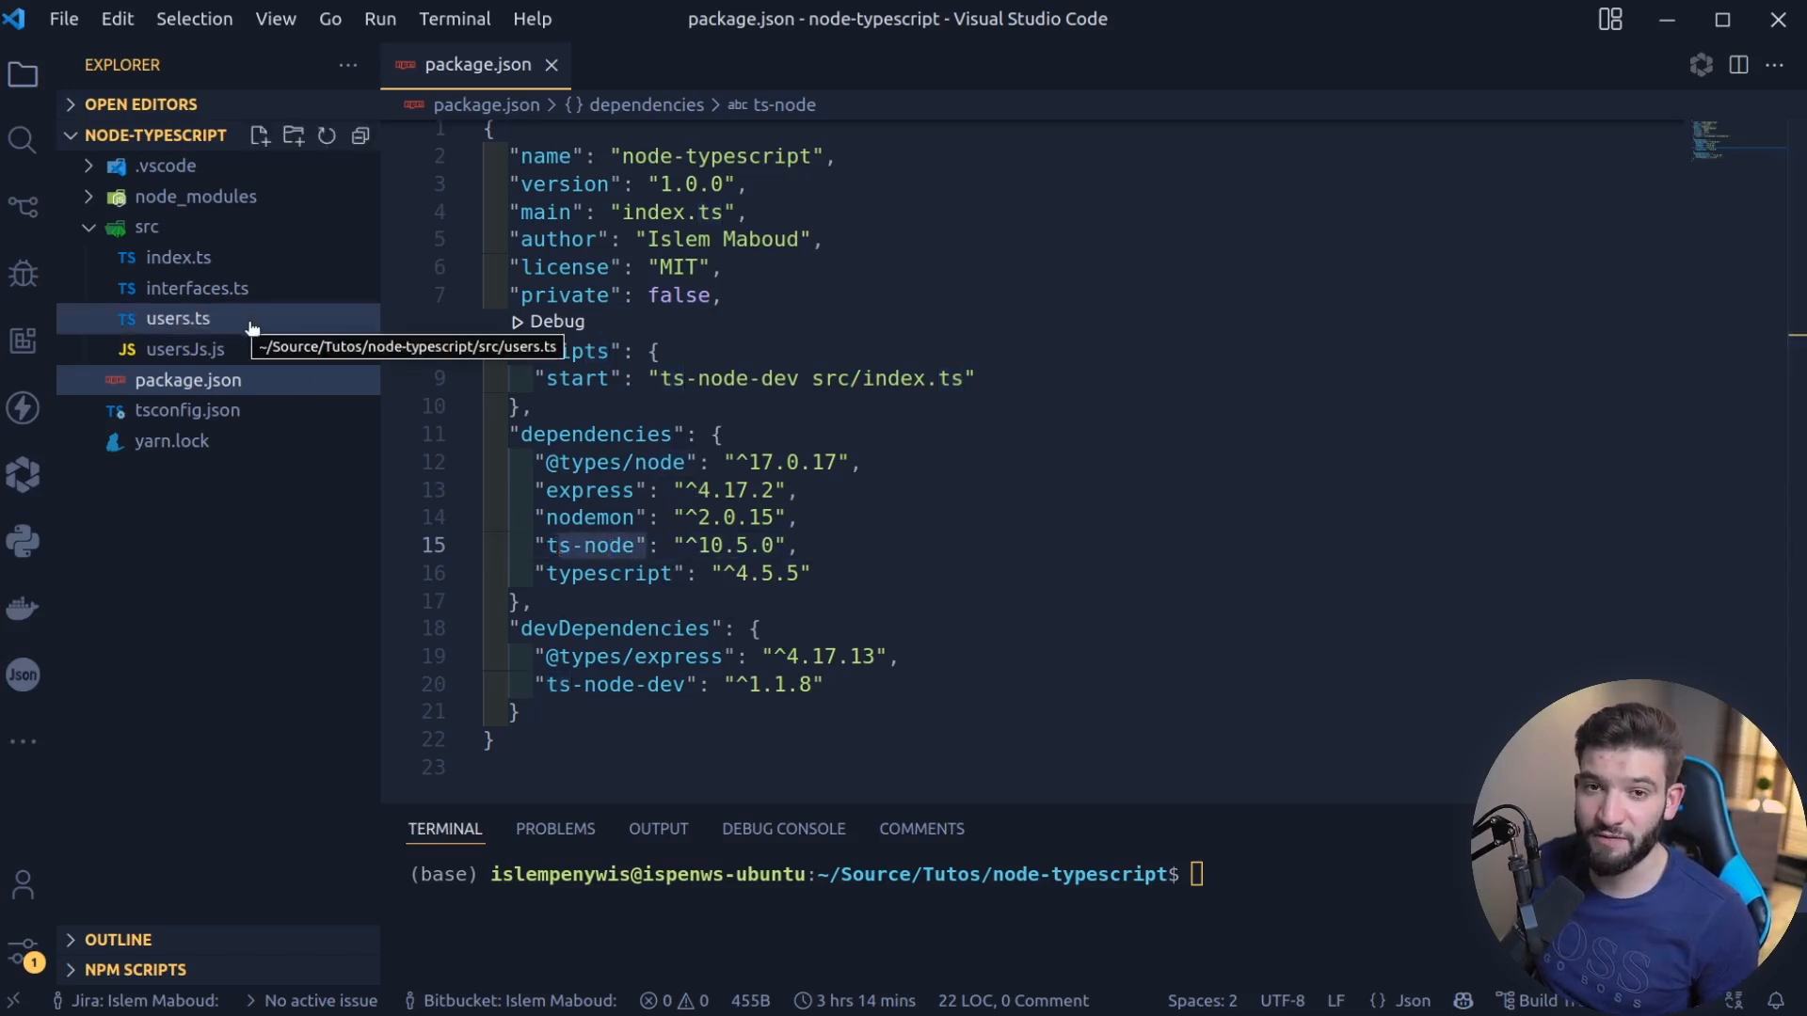
{"action": "left_click", "coordinate": [632, 546]}
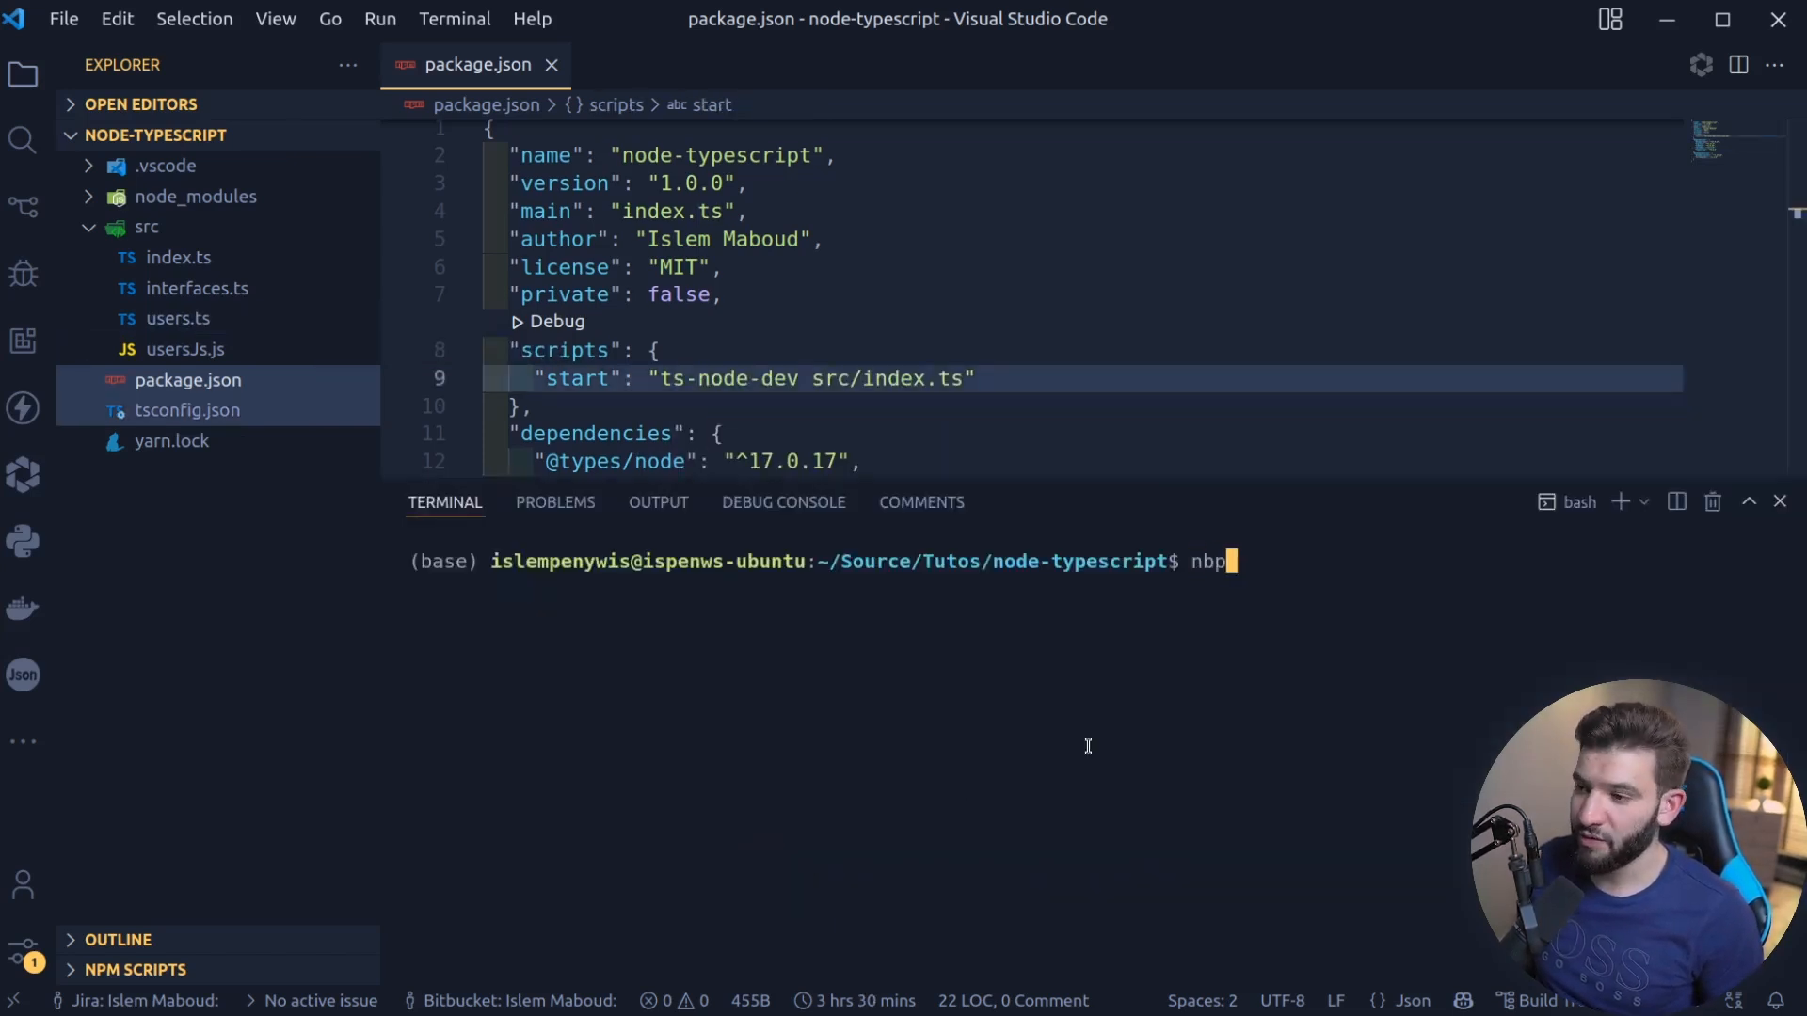
{"action": "type", "text": "npm run star"}
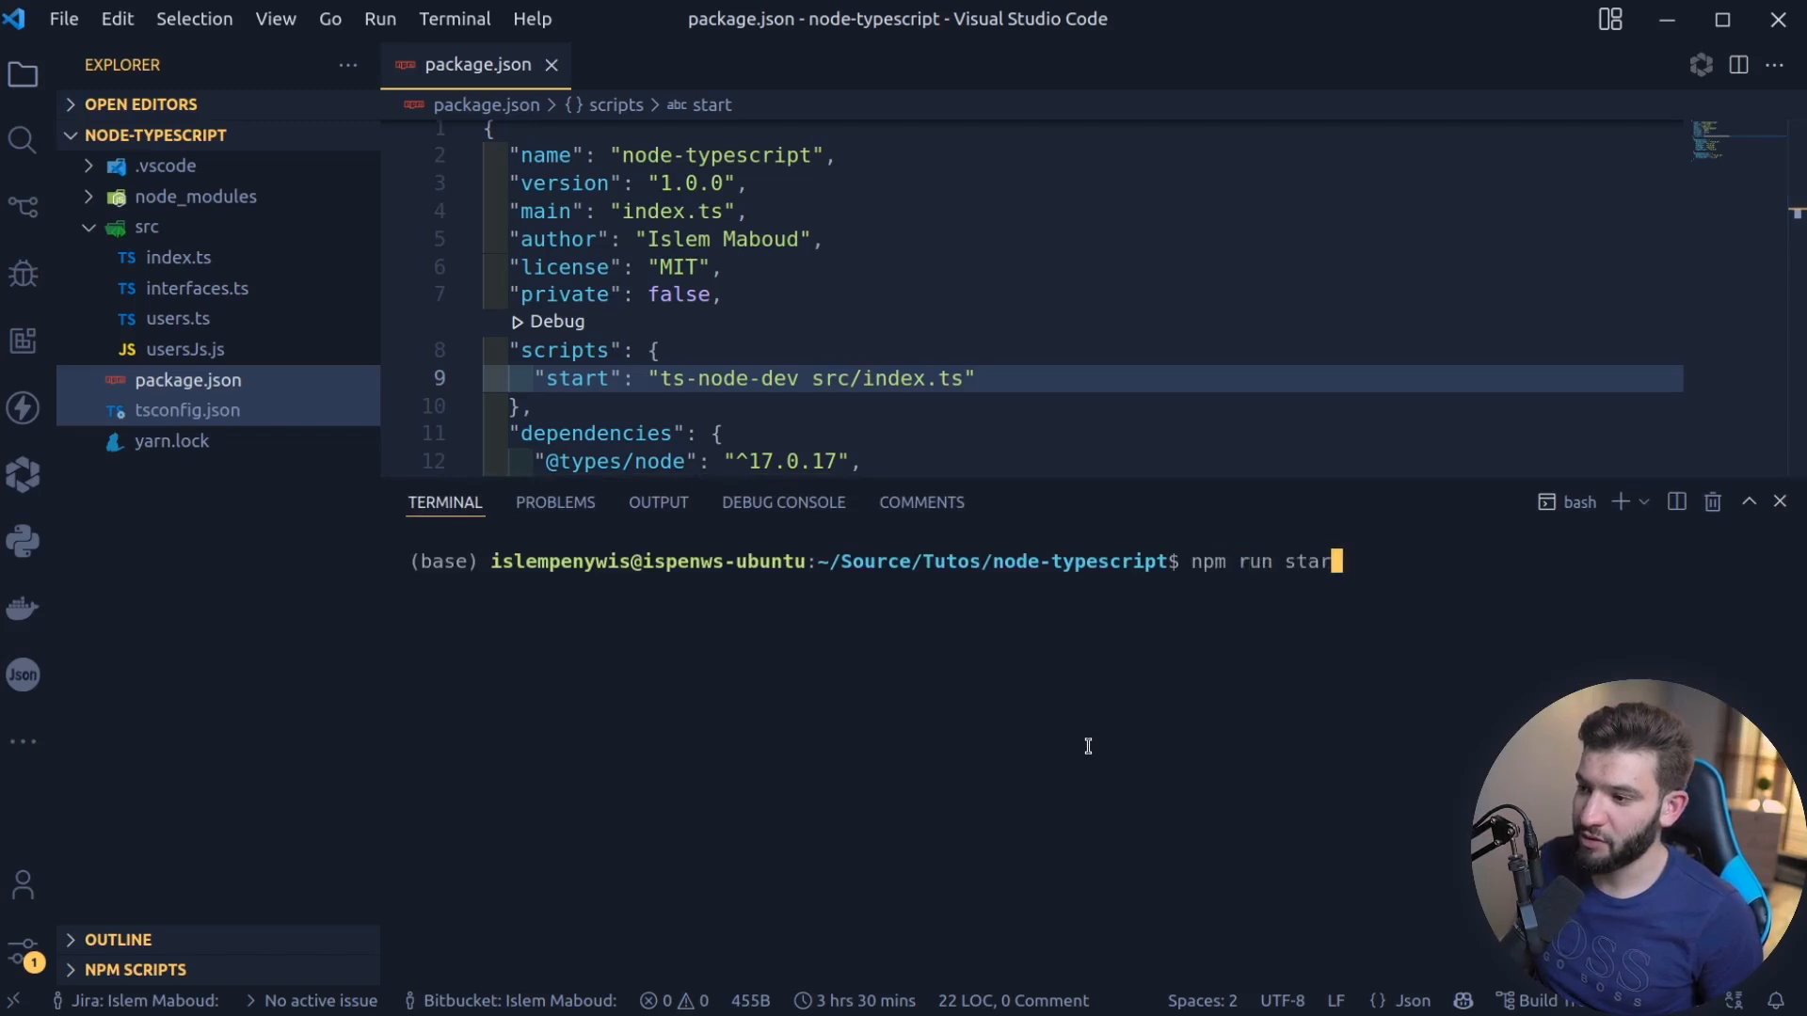
{"action": "key", "text": "Return"}
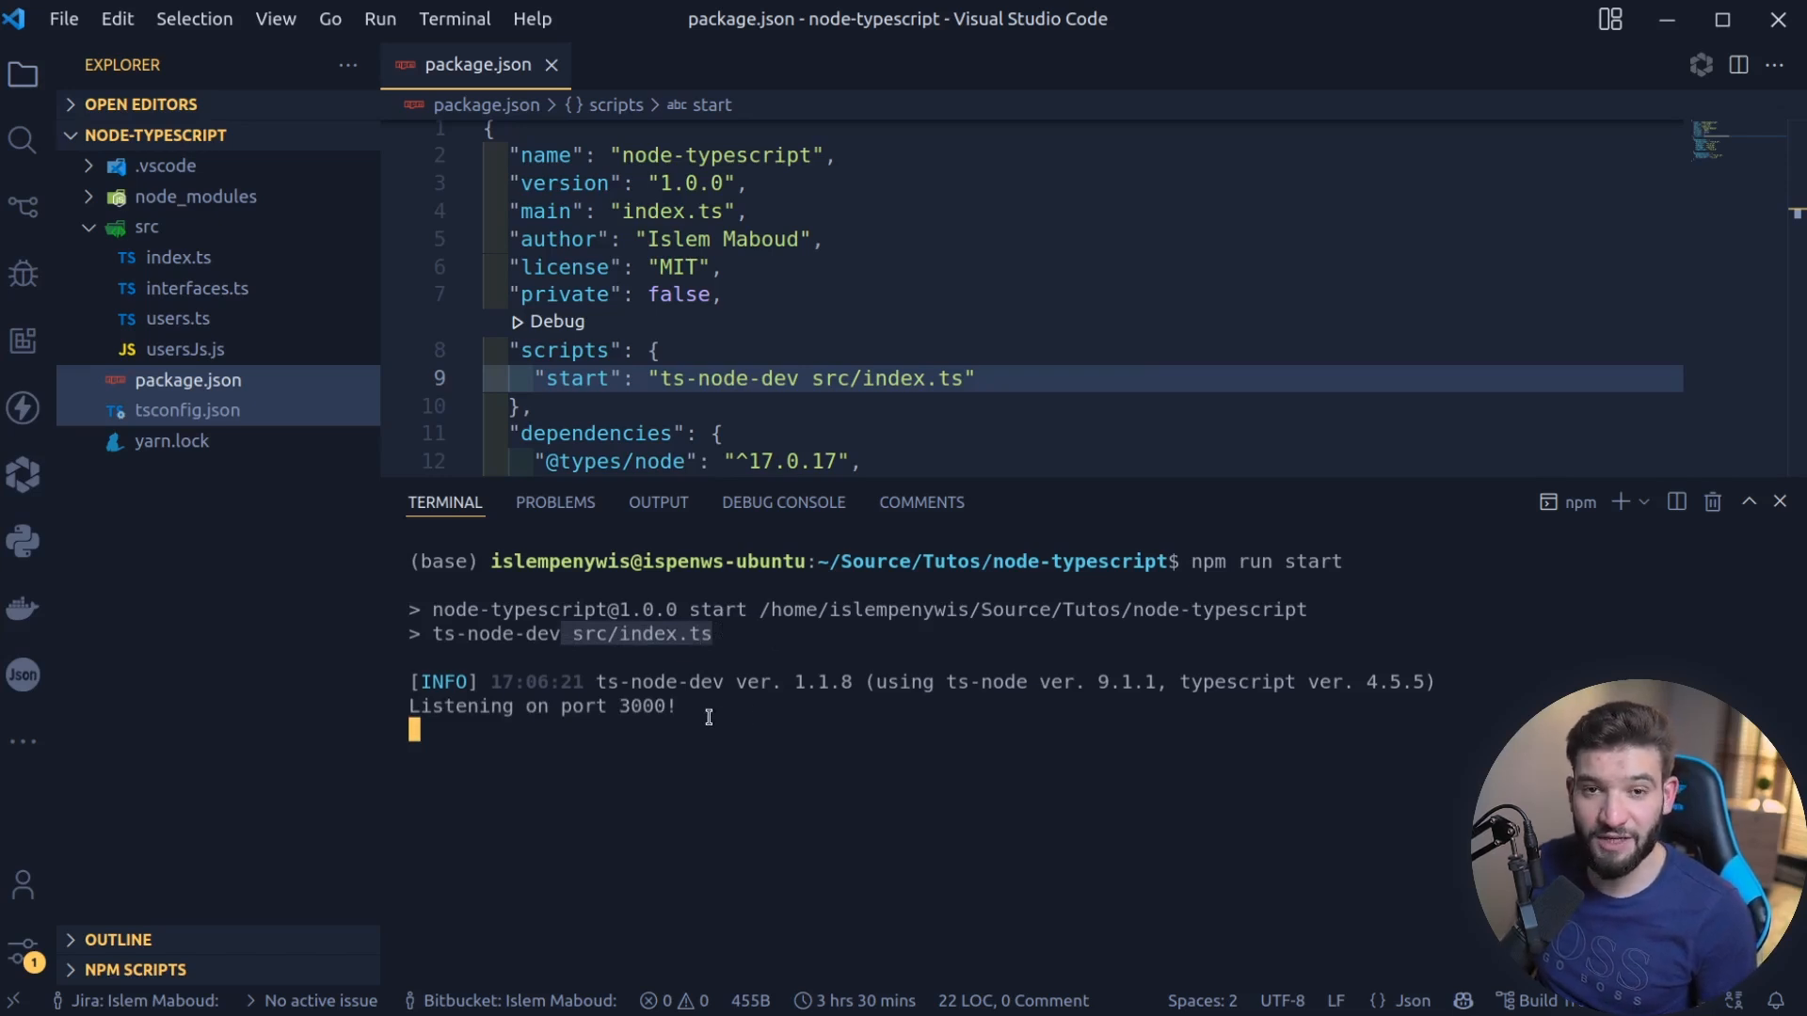
- Review tsconfig.json's allowJs, removeComments and target compiler options
{"action": "left_click", "coordinate": [188, 409]}
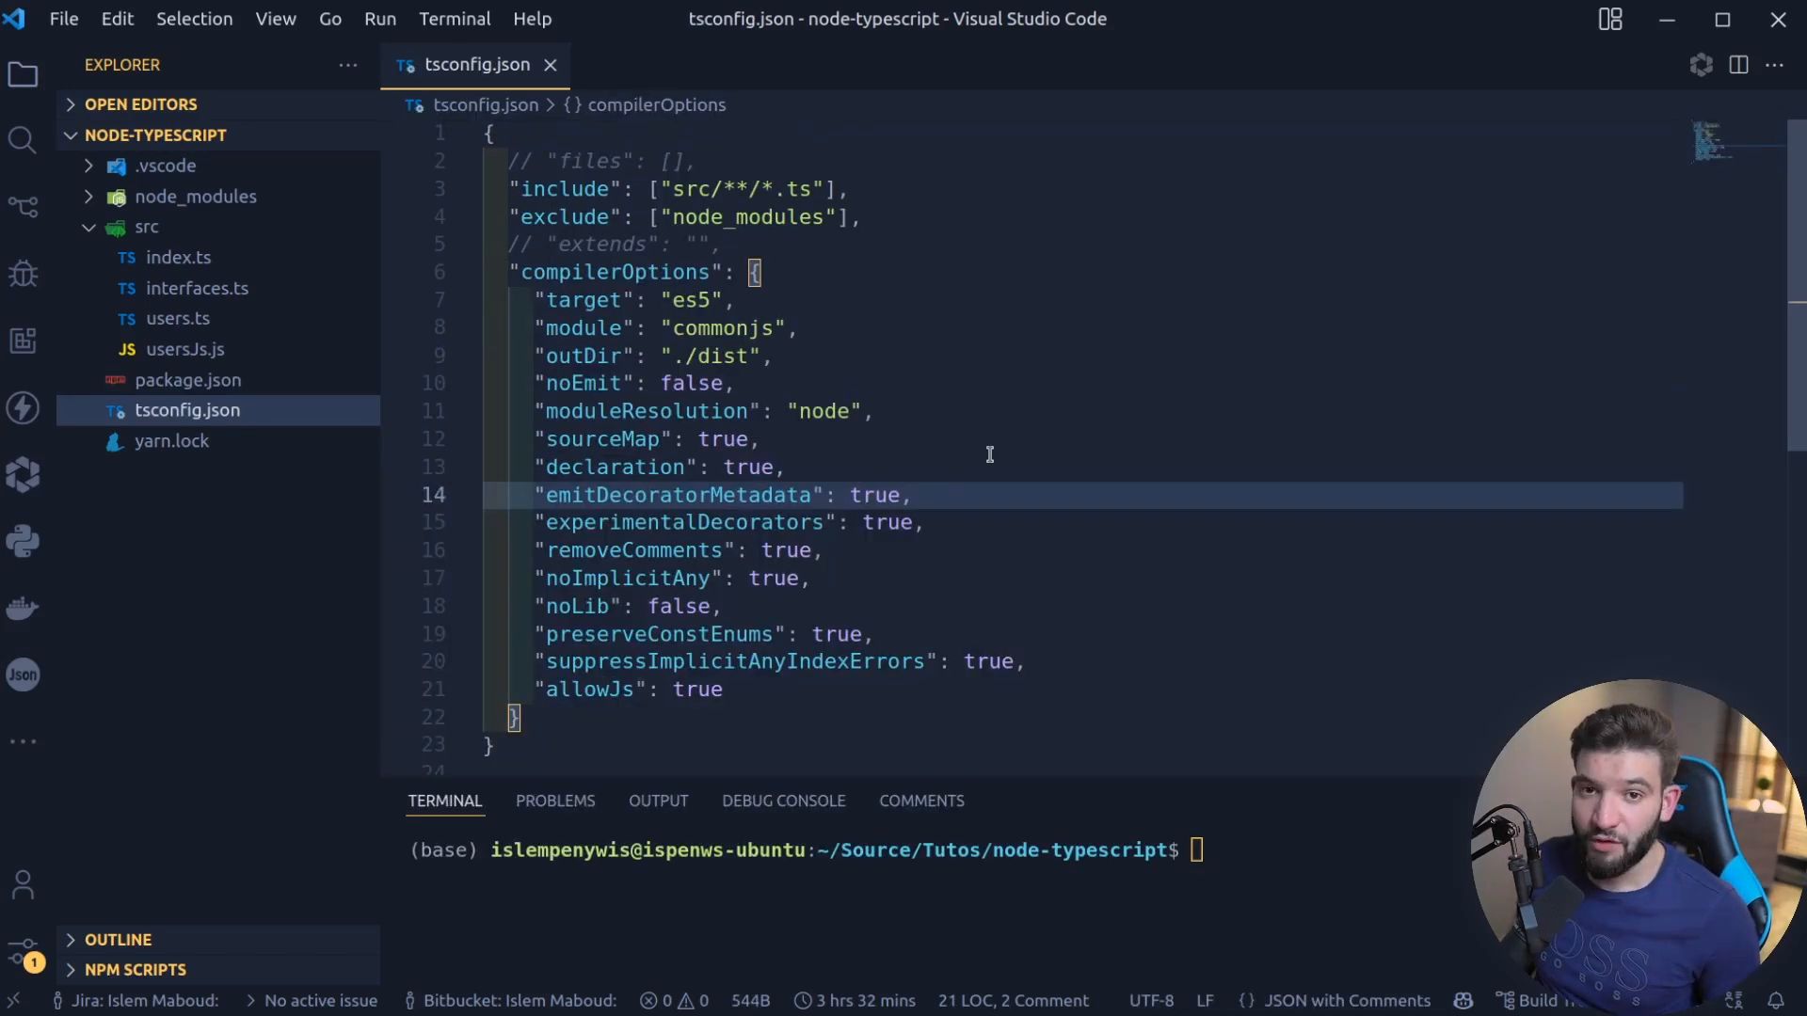
{"action": "mouse_move", "coordinate": [369, 528]}
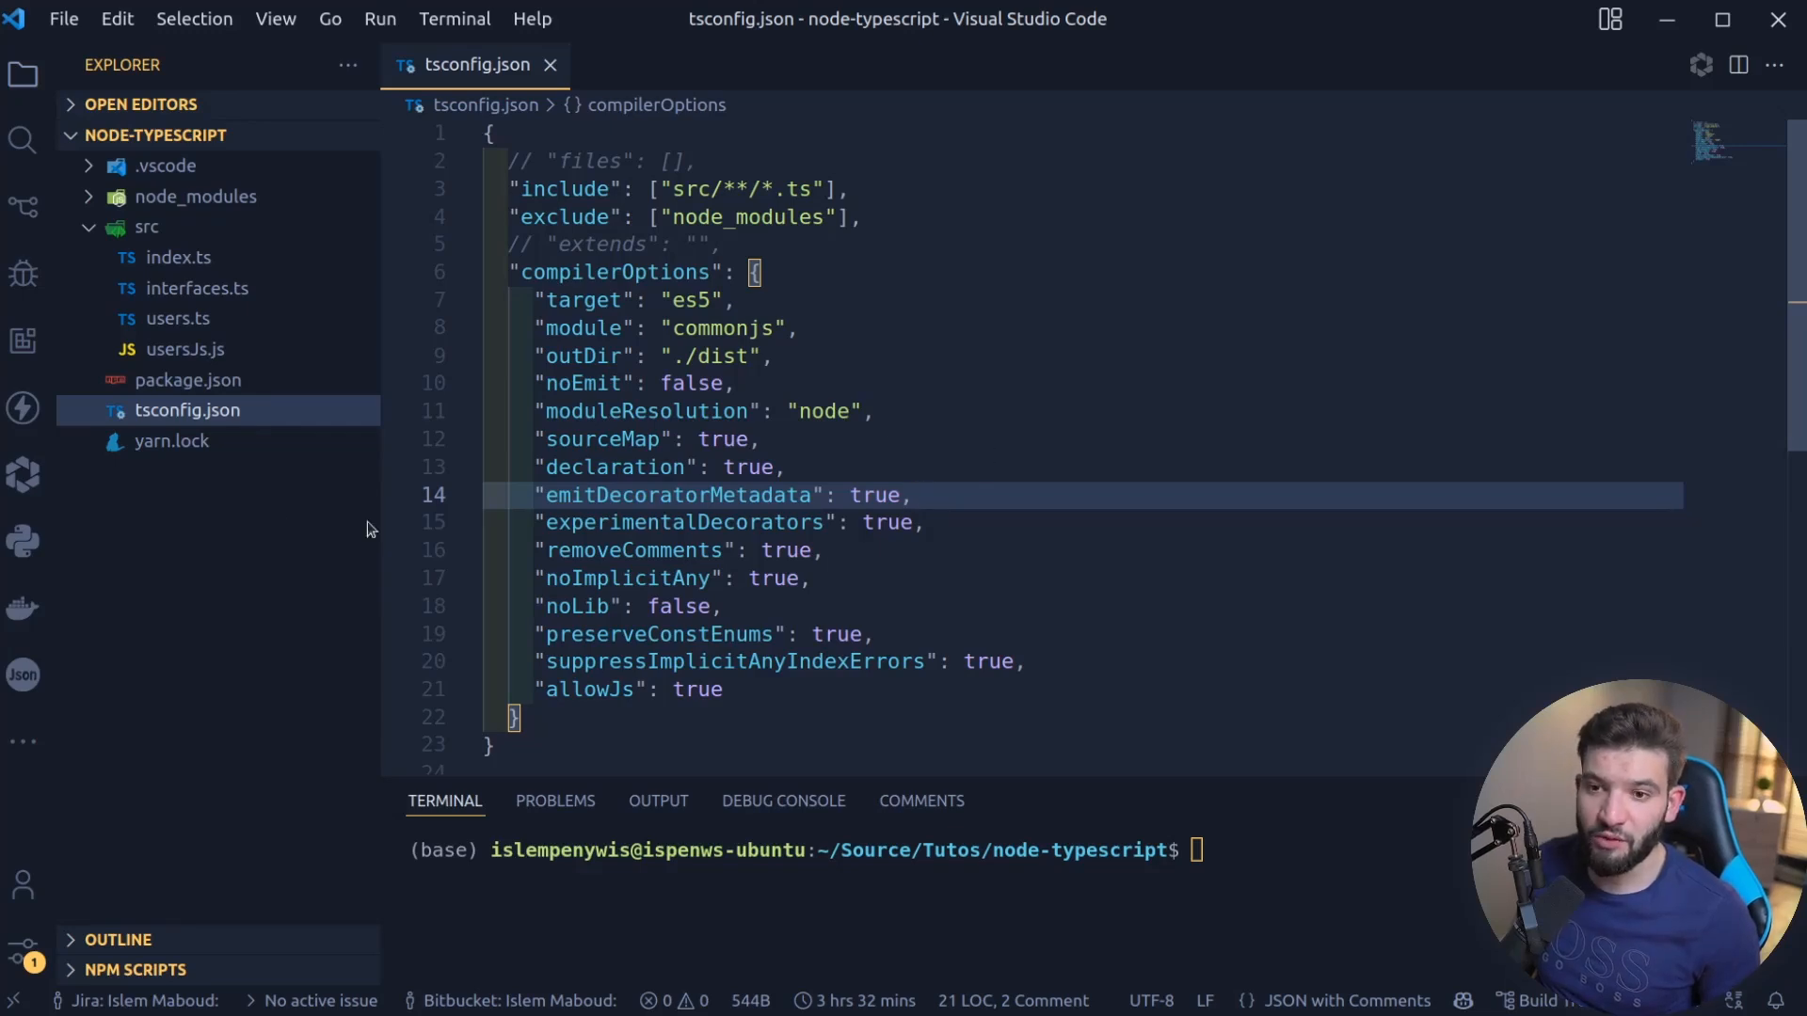
{"action": "mouse_move", "coordinate": [572, 454]}
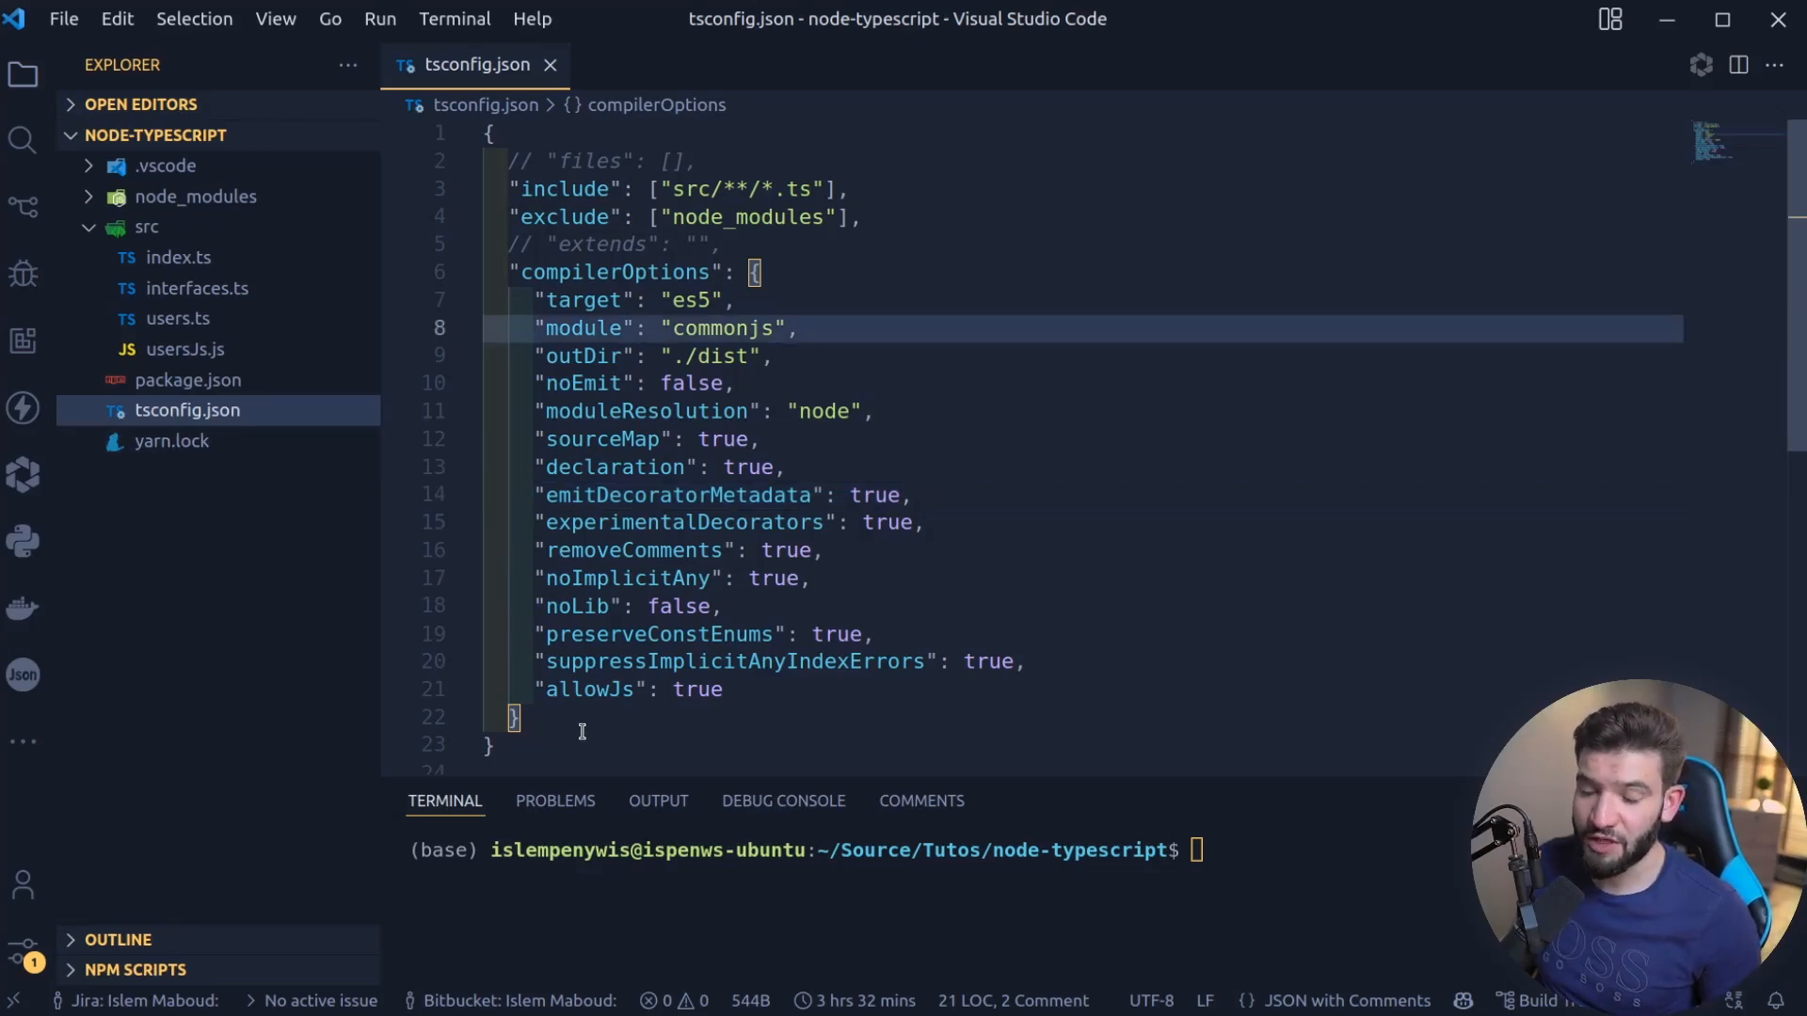
{"action": "mouse_move", "coordinate": [959, 516]}
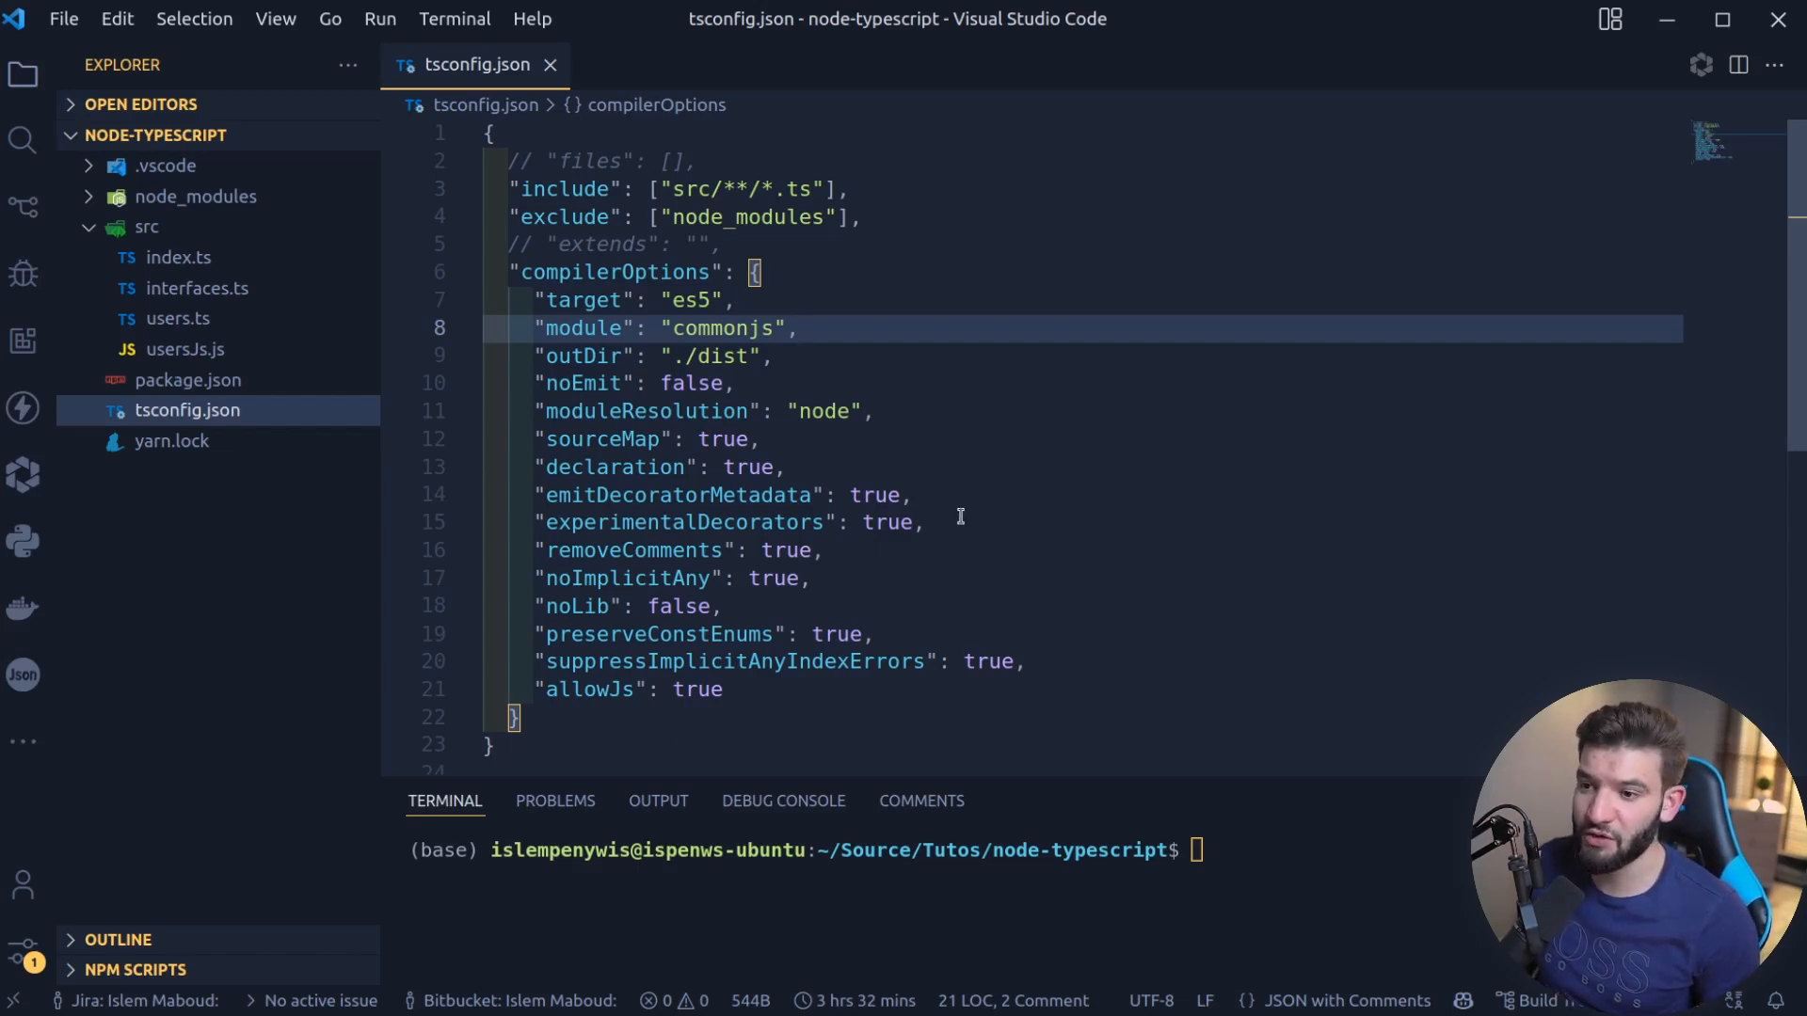
{"action": "left_click", "coordinate": [756, 689]}
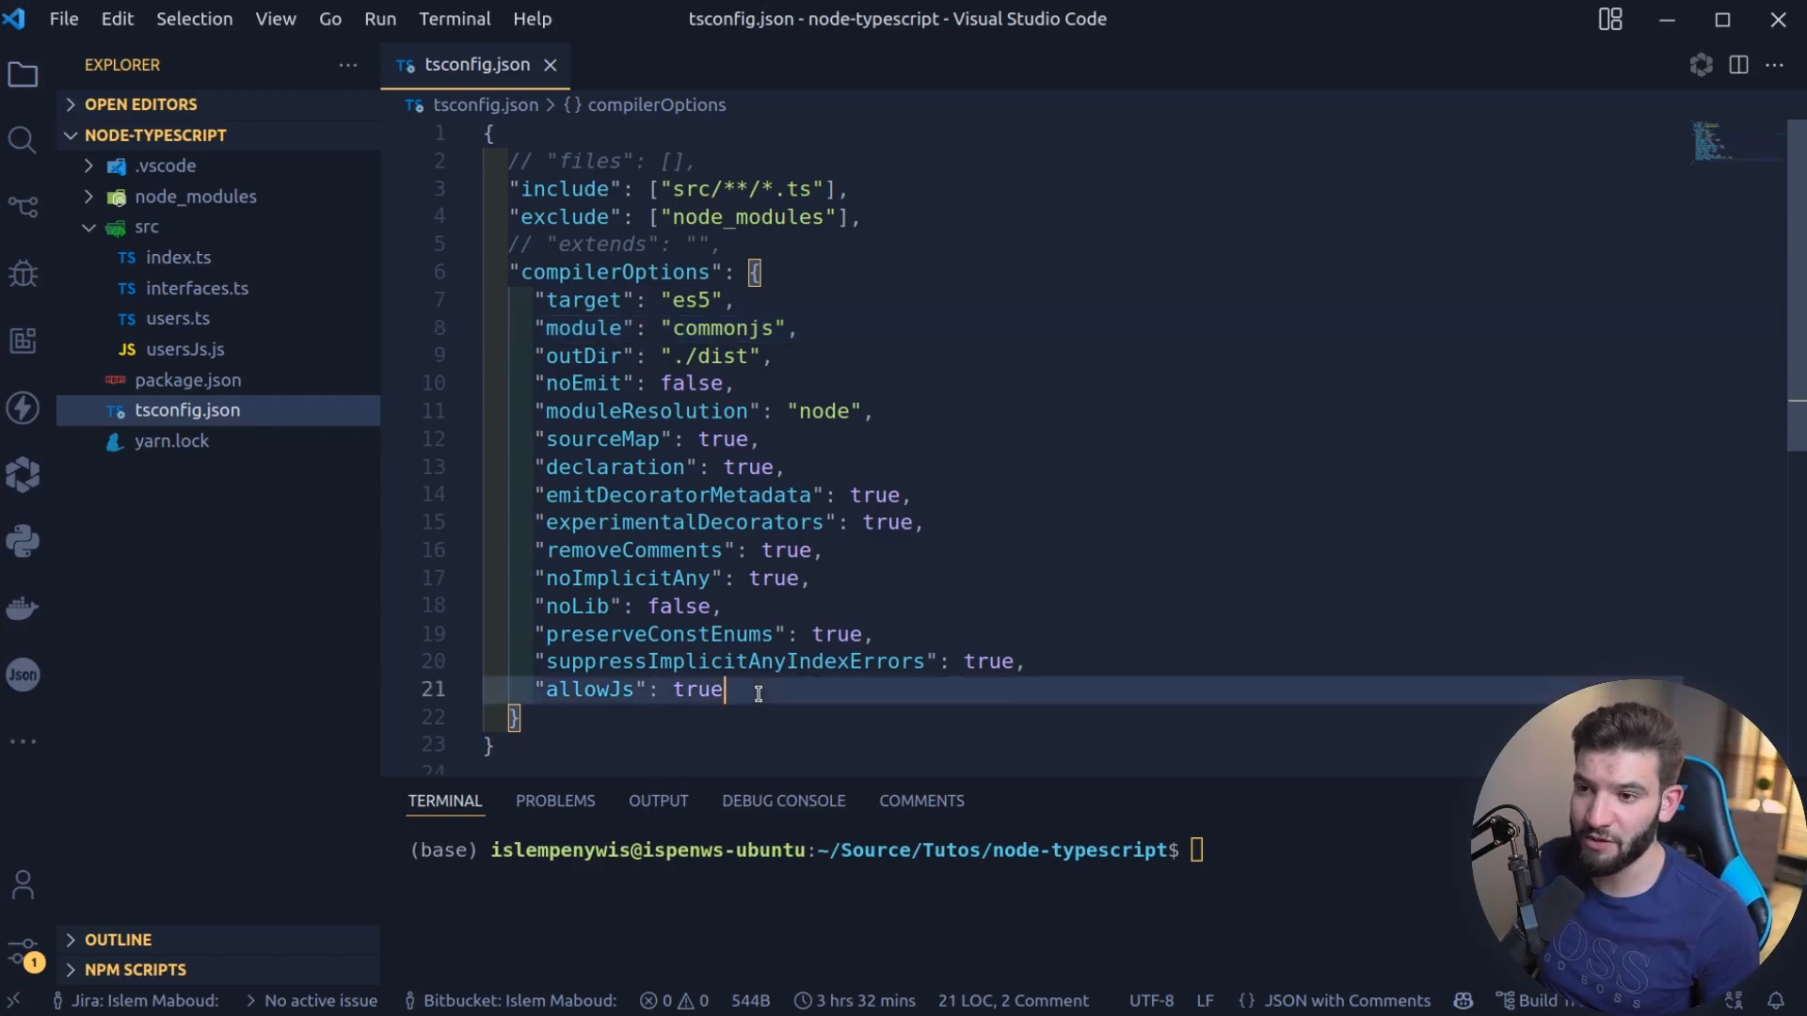
{"action": "left_click", "coordinate": [564, 189]}
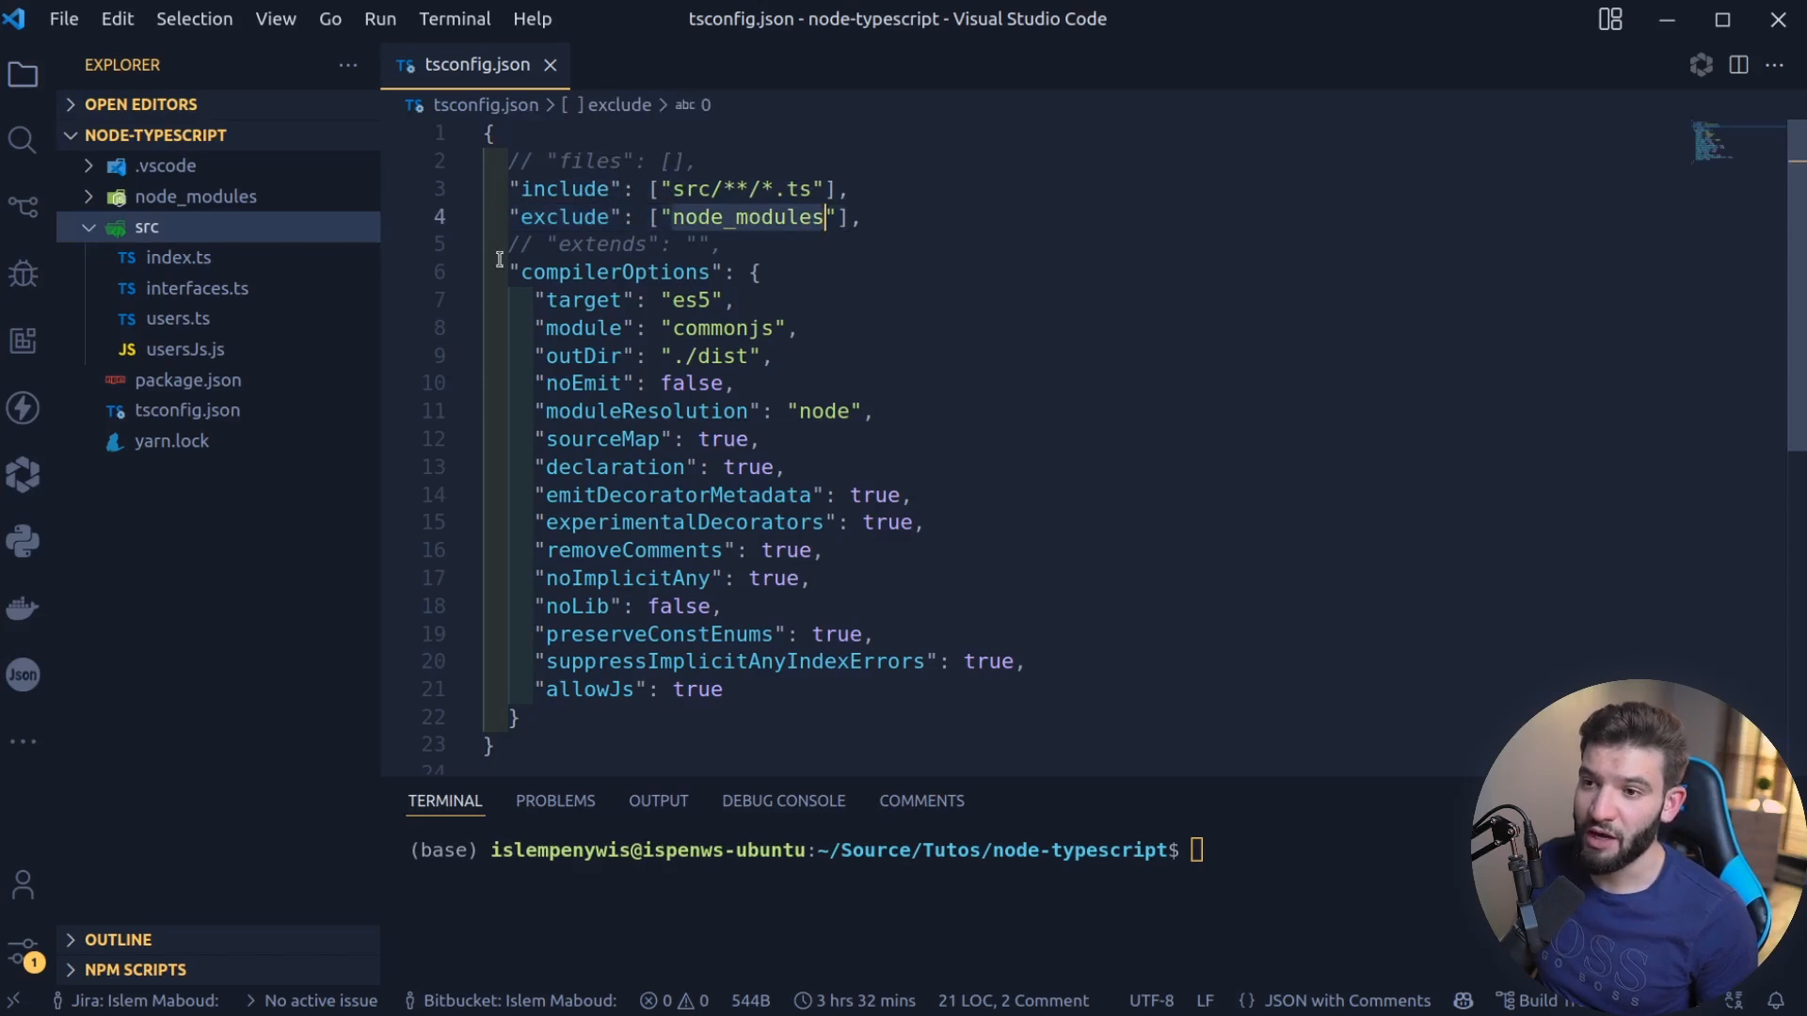
{"action": "left_click", "coordinate": [634, 549]}
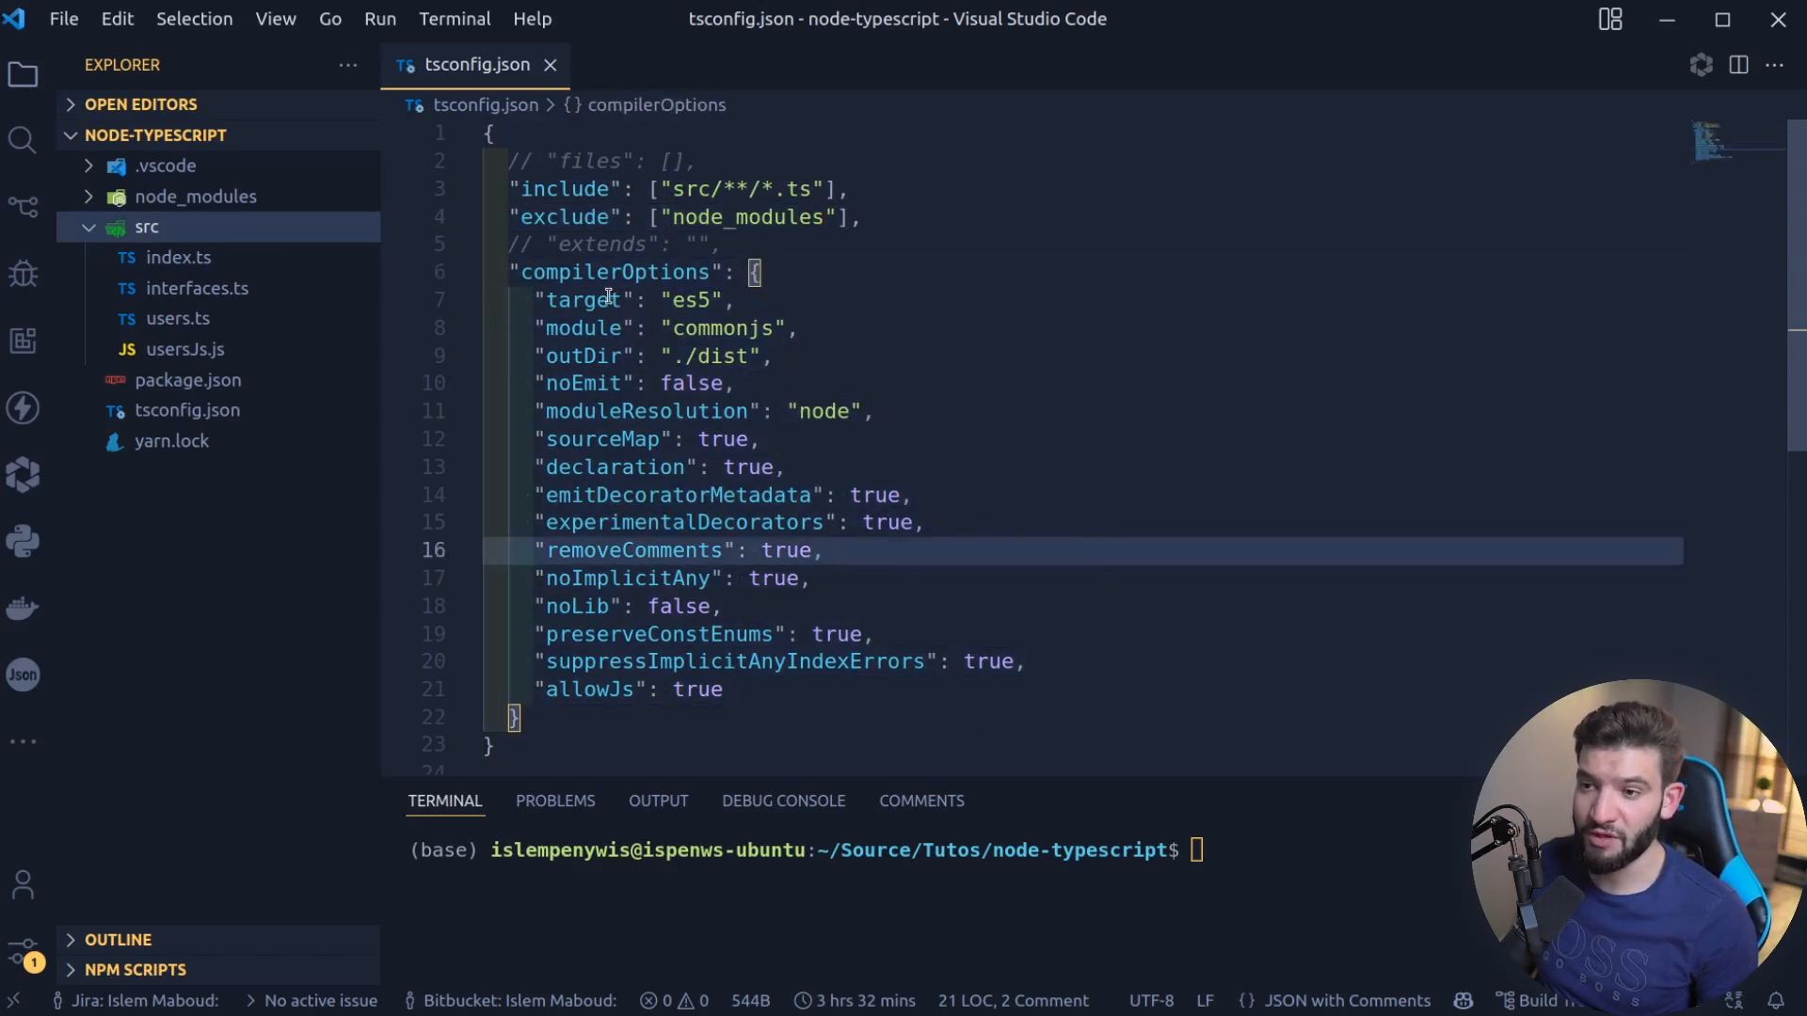
{"action": "left_click", "coordinate": [691, 301]}
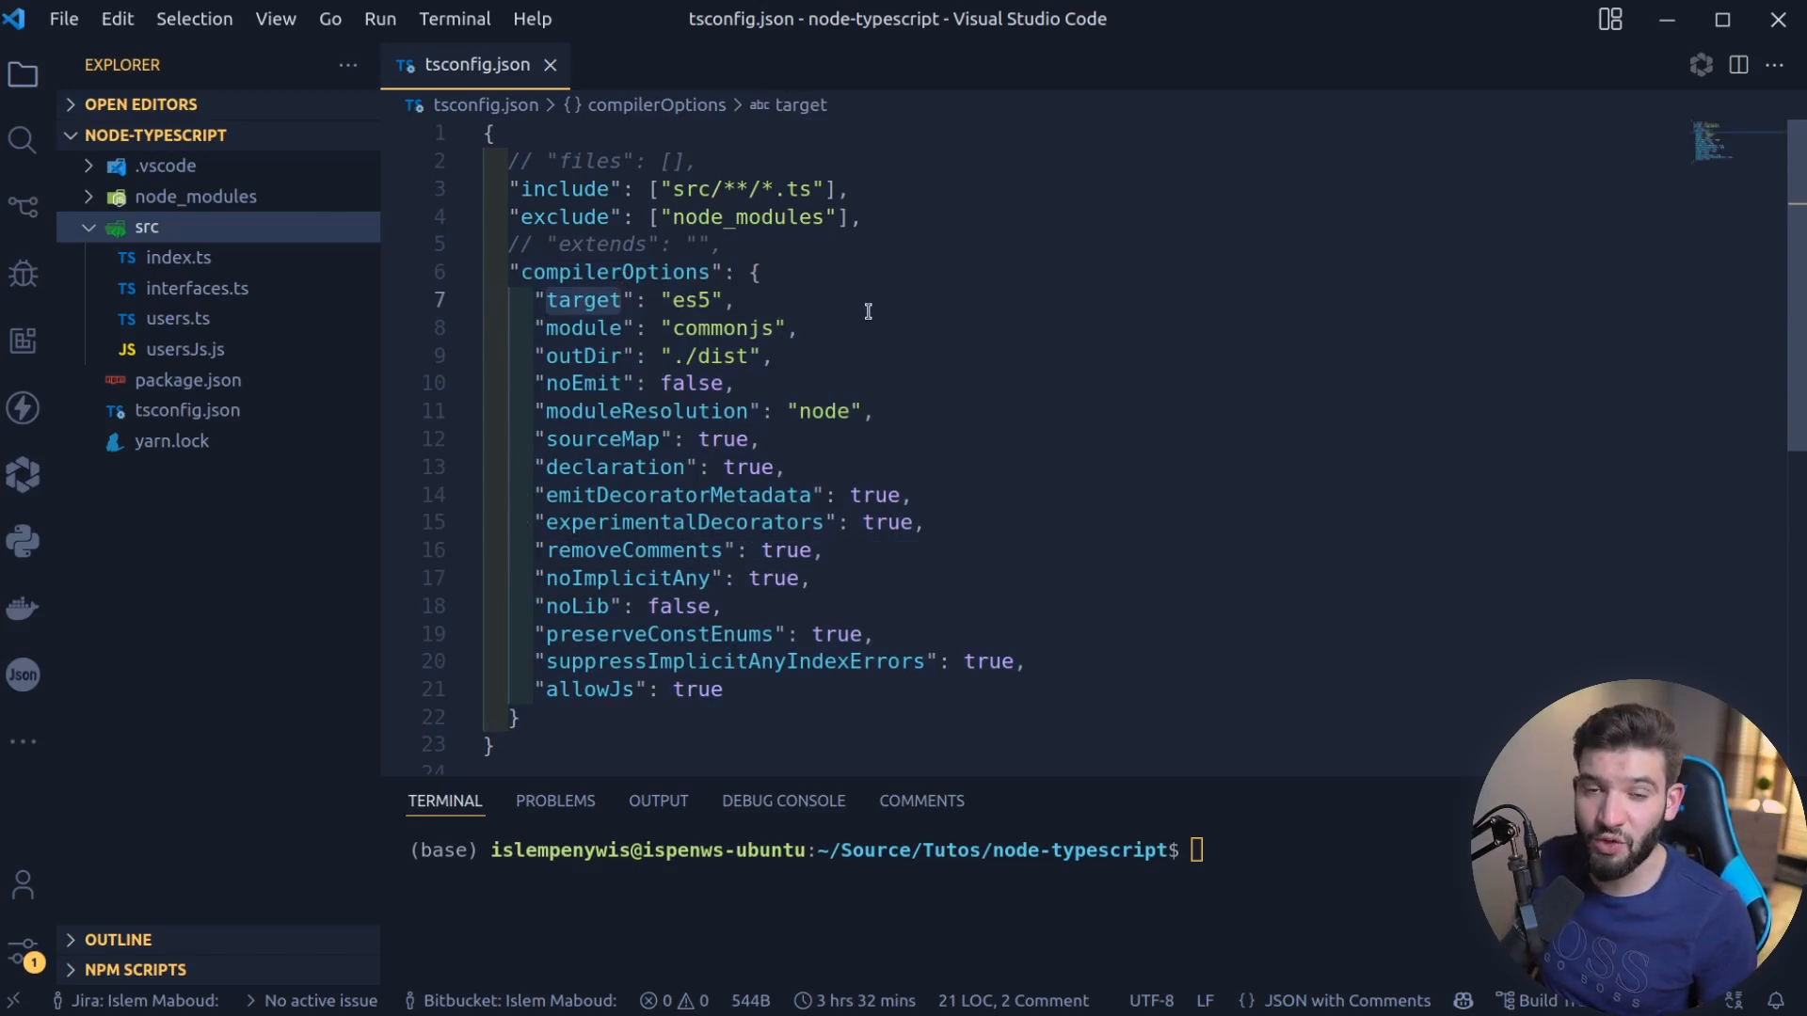
{"action": "mouse_move", "coordinate": [963, 290]}
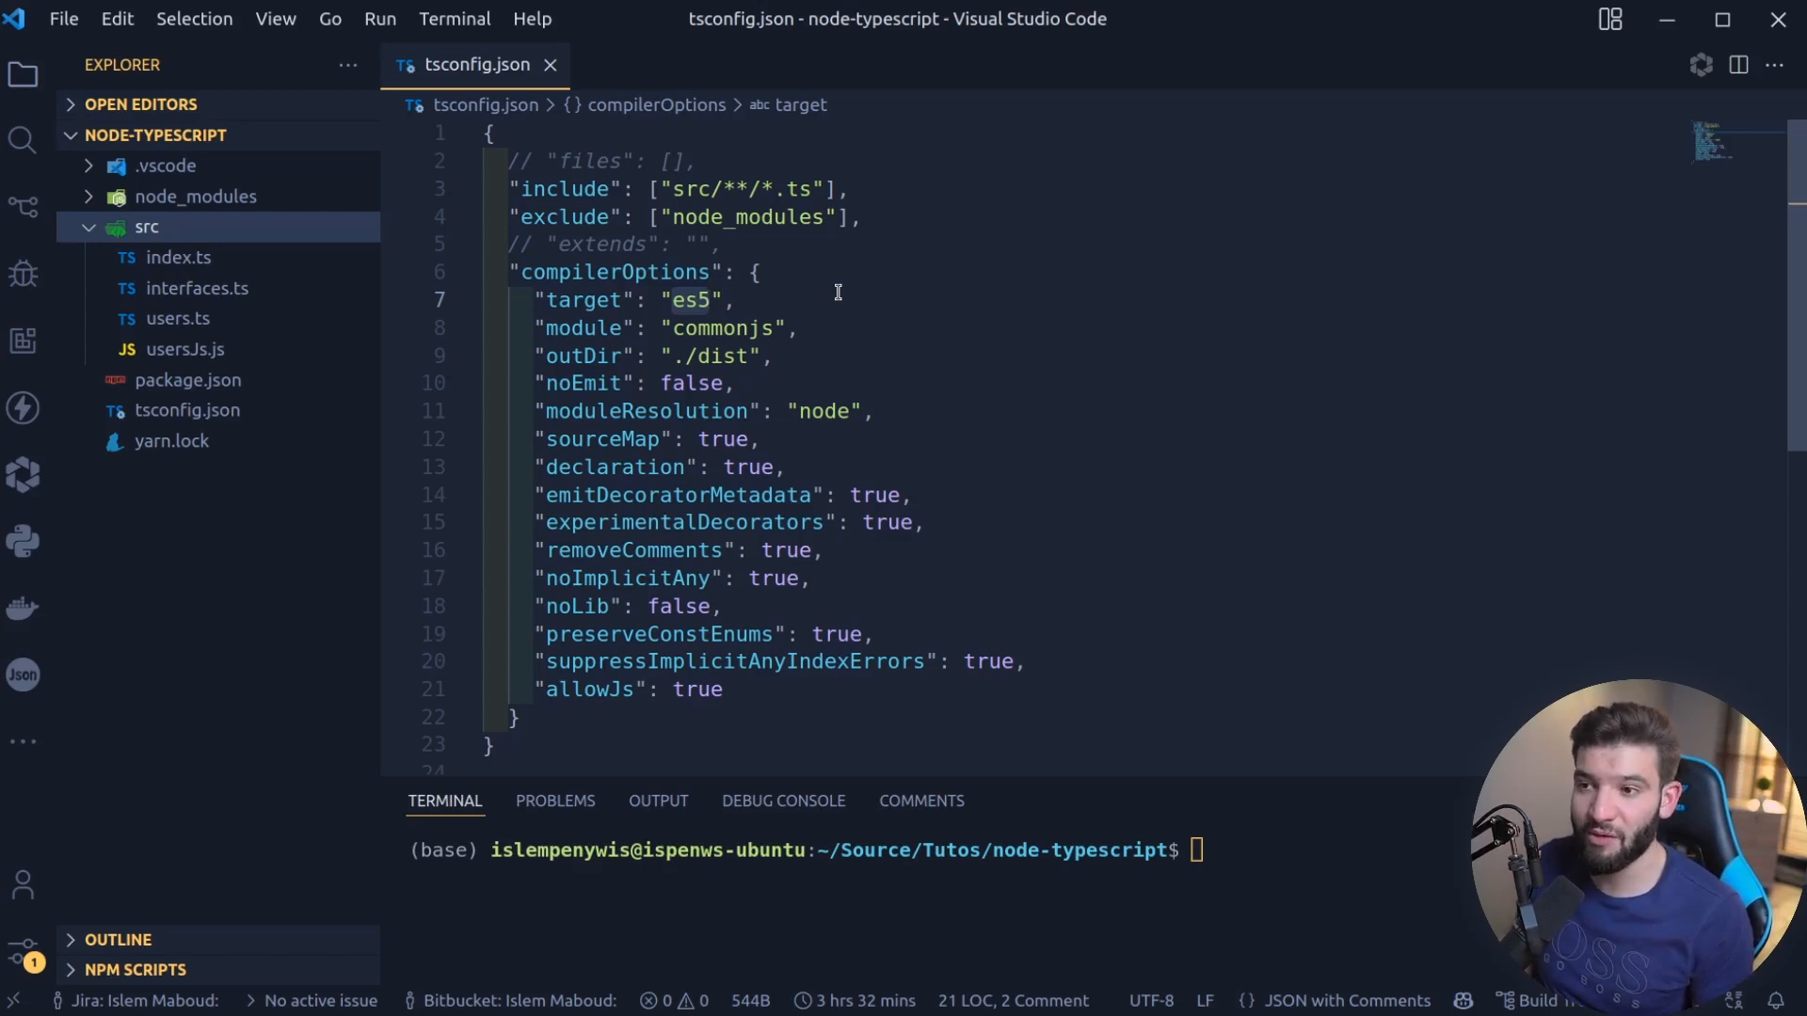
{"action": "mouse_move", "coordinate": [778, 328]}
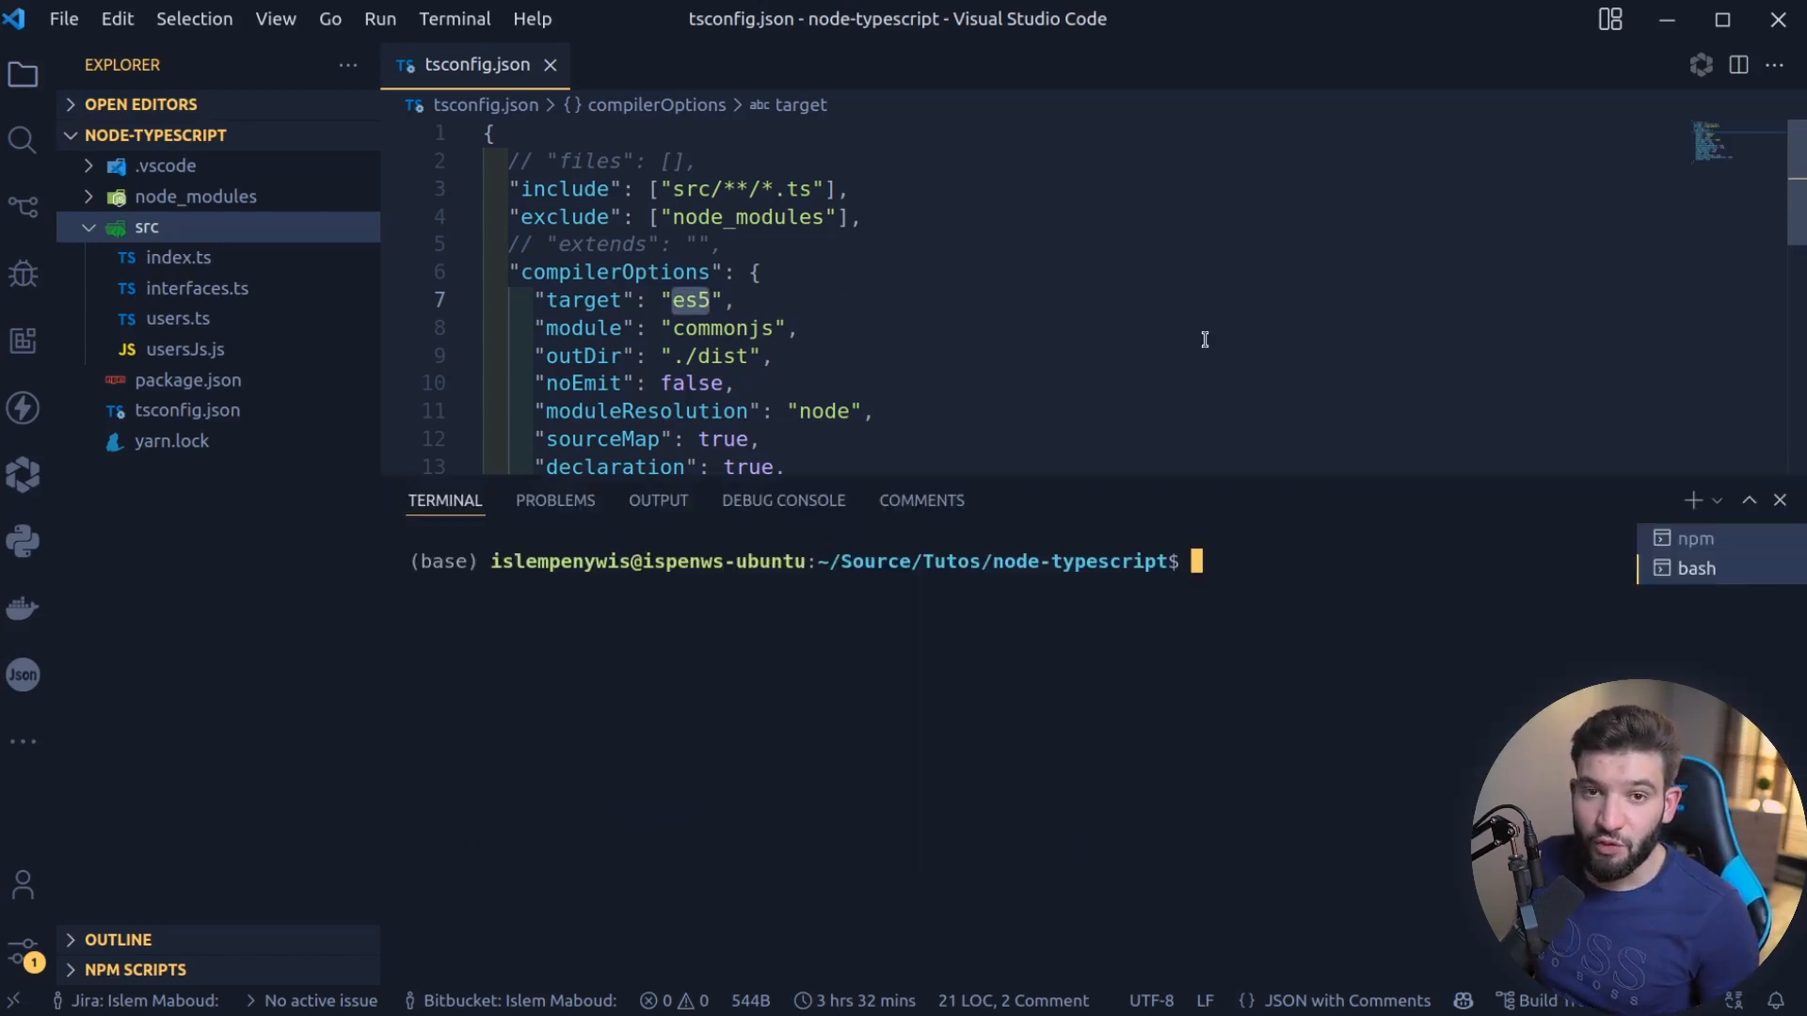
- Compile with tsc and inspect the dist folder's interfaces.js and index.d.ts output
{"action": "type", "text": "tsc"}
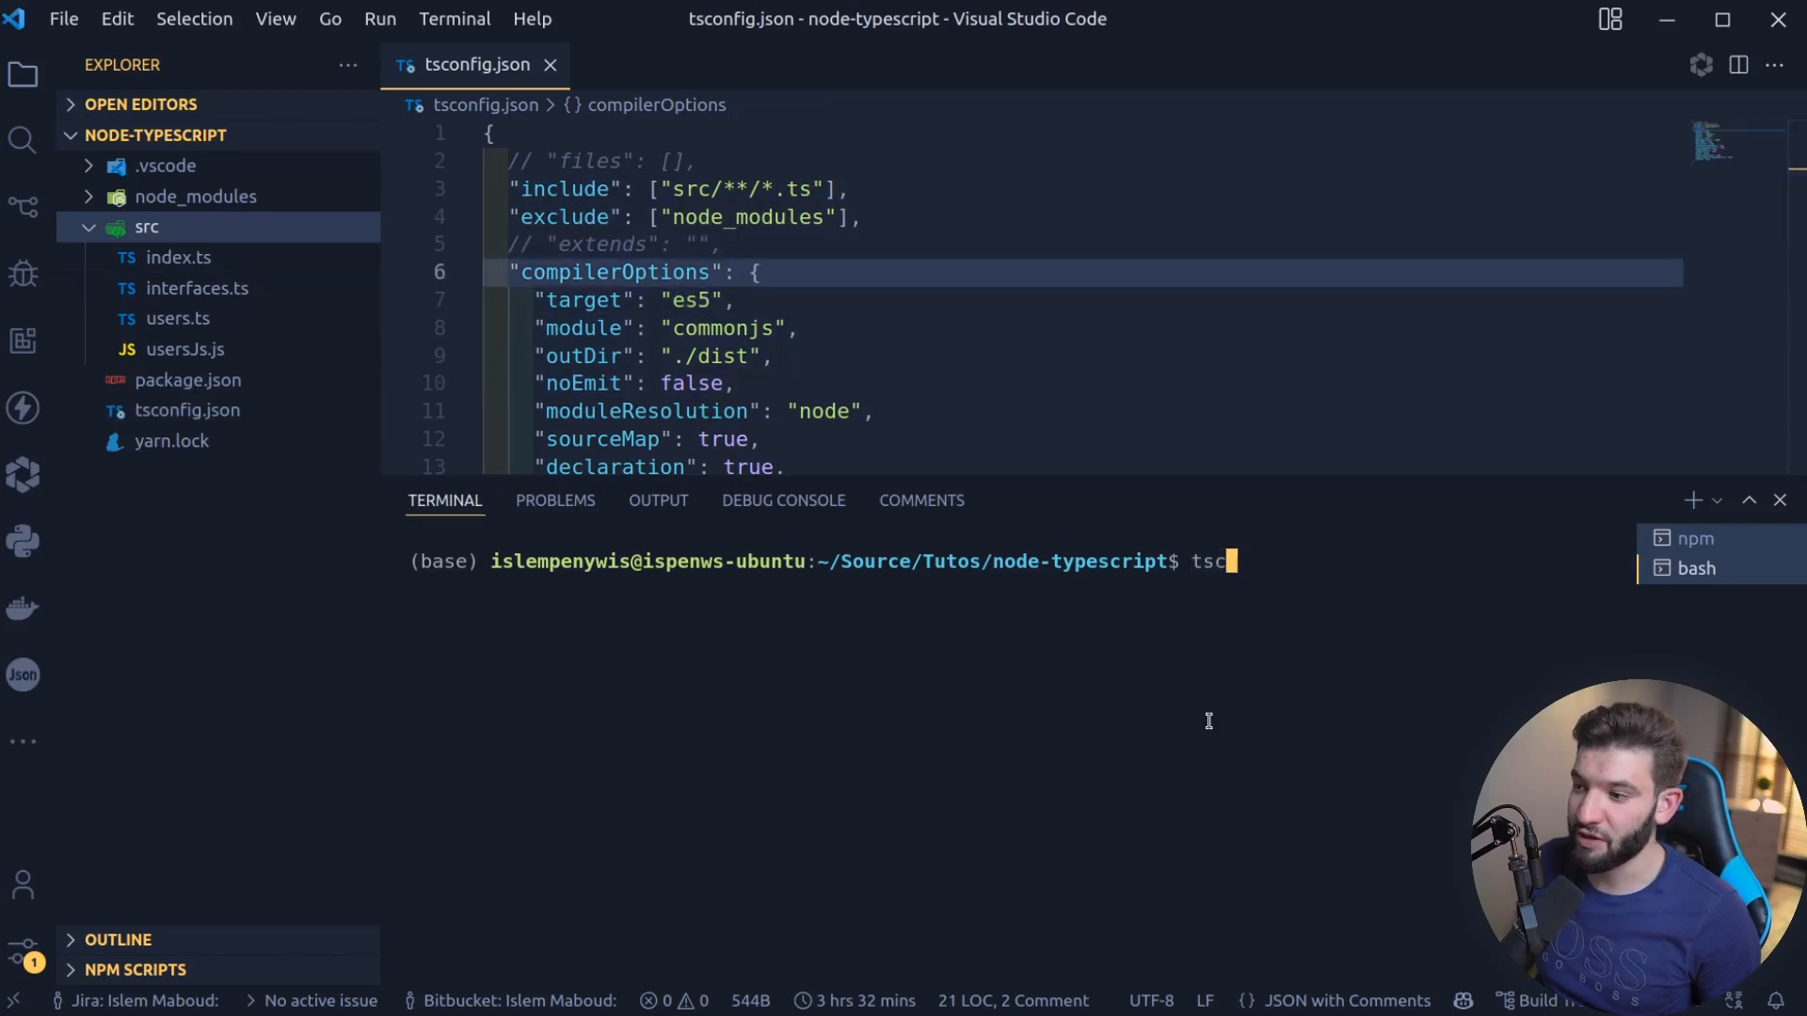
{"action": "key", "text": "Return"}
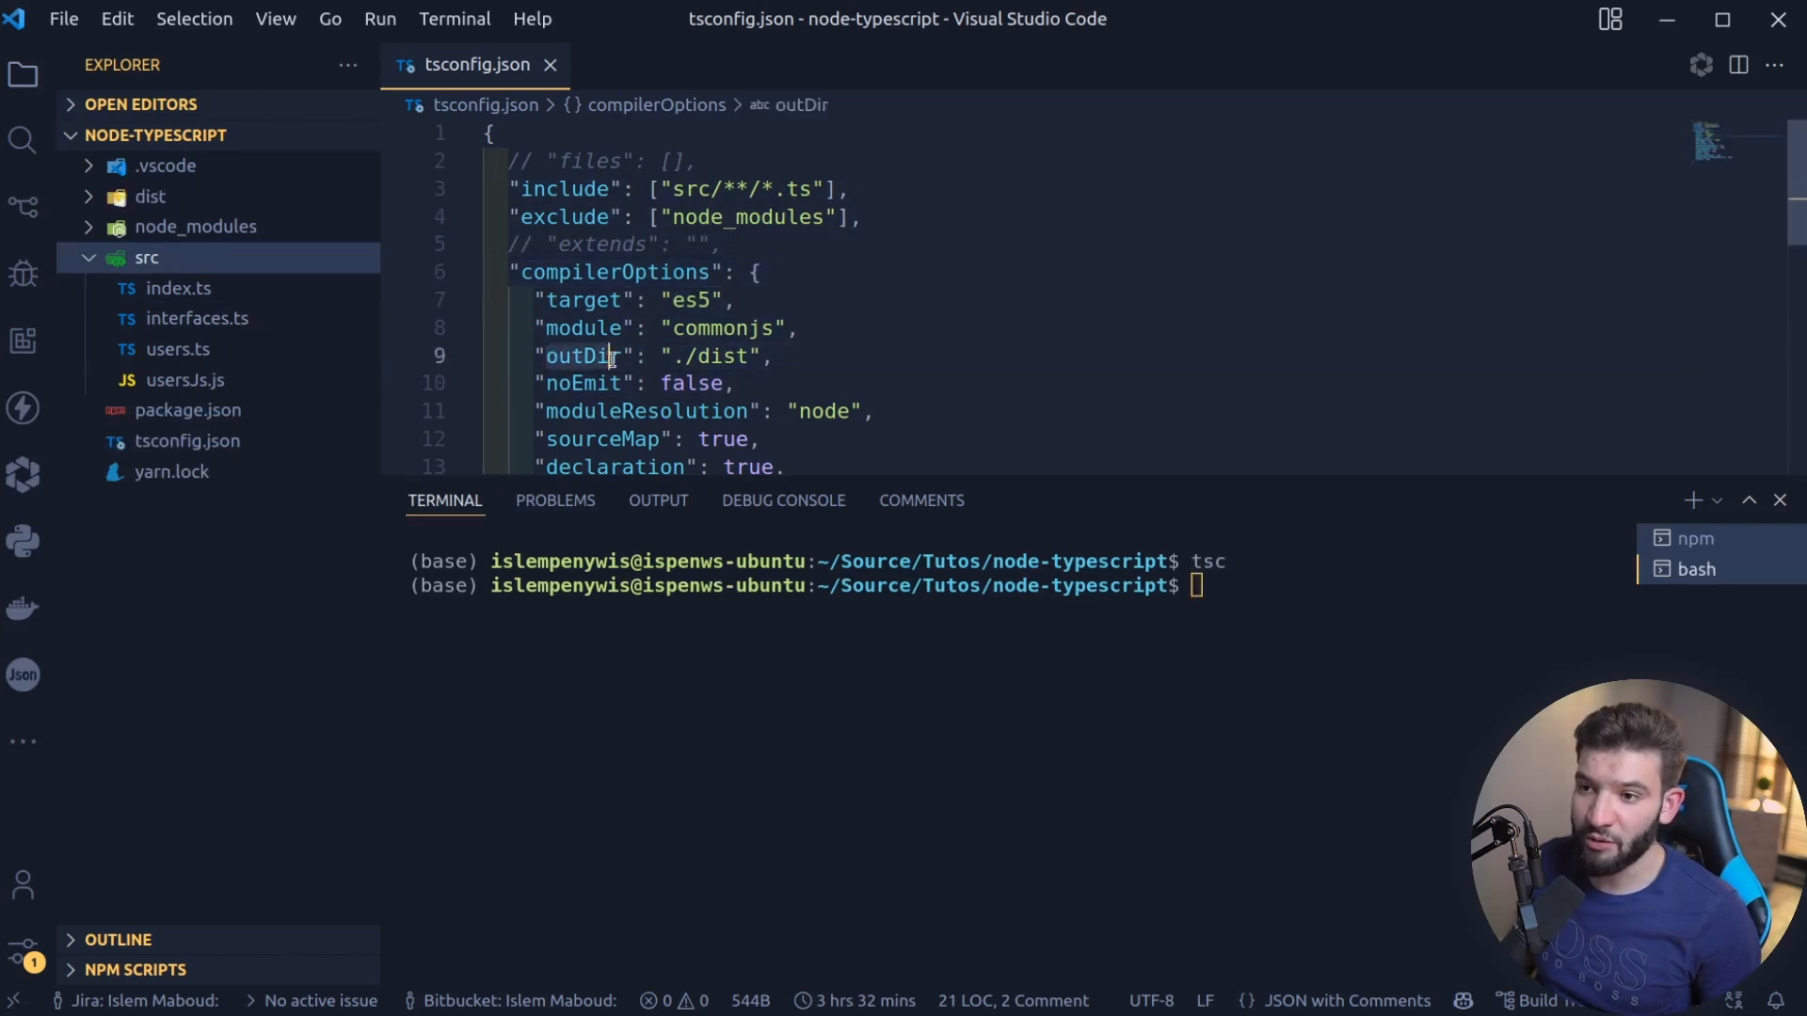
{"action": "mouse_move", "coordinate": [151, 195]}
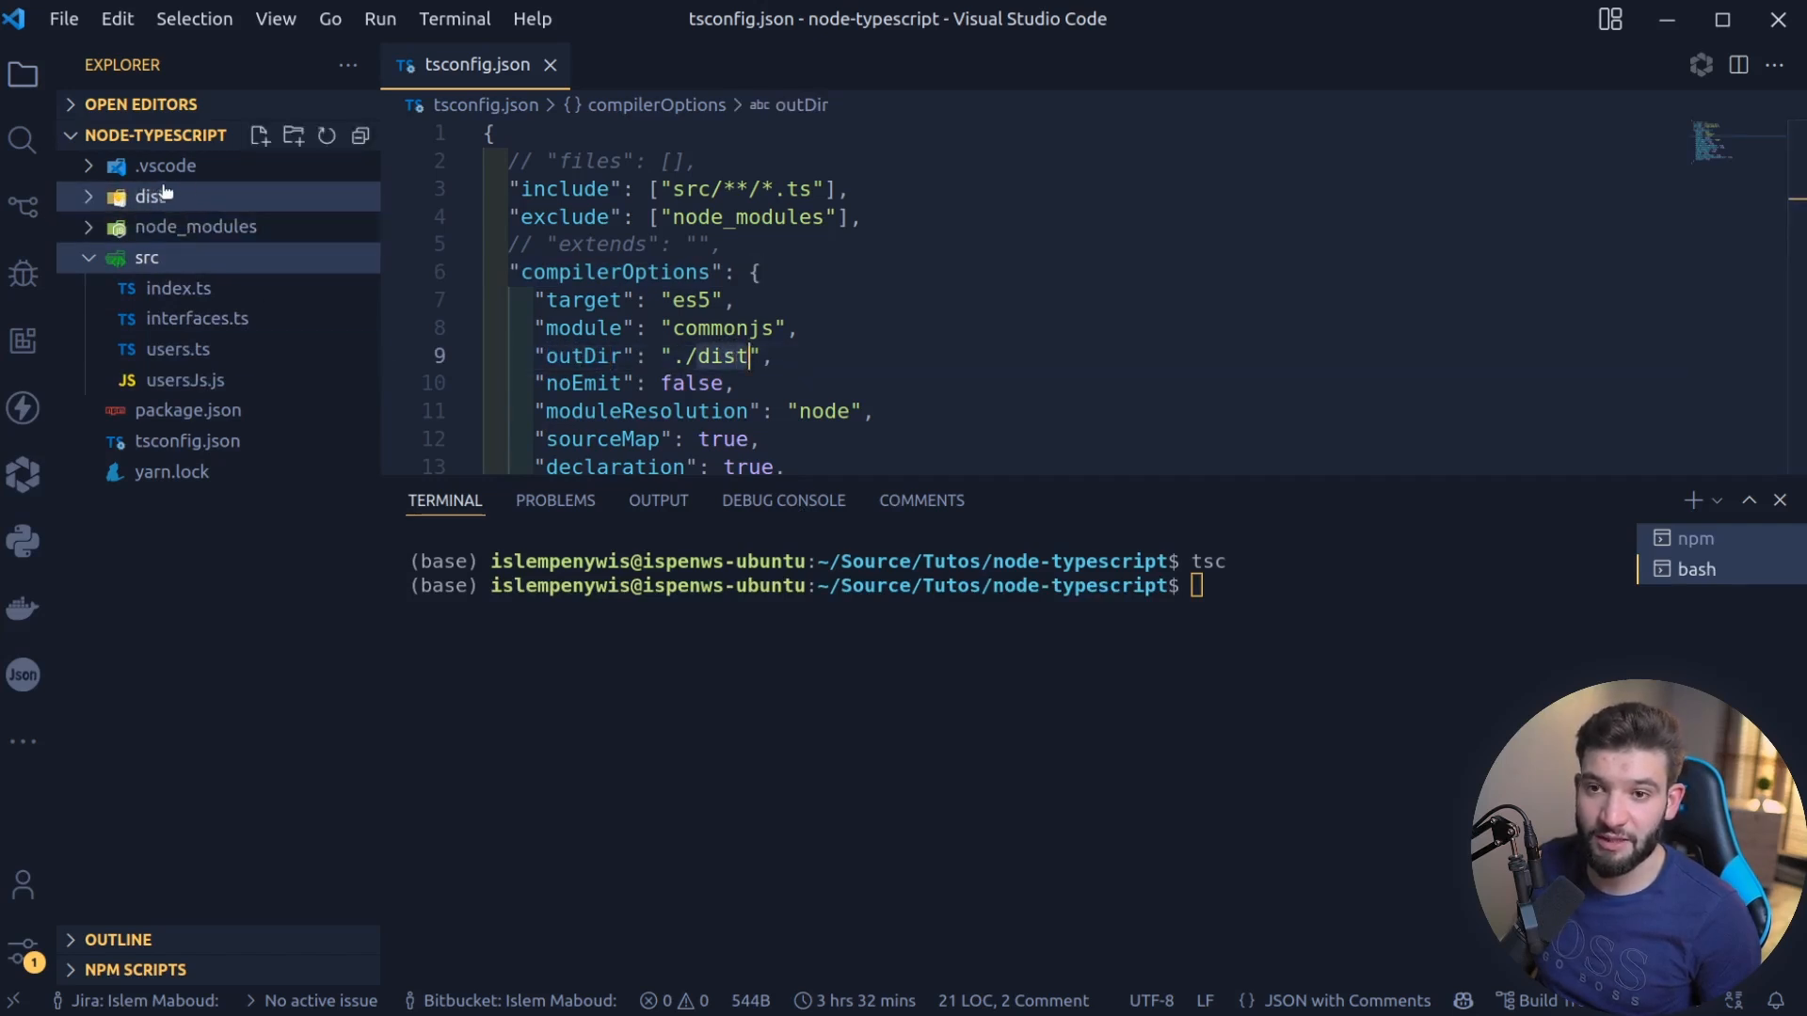
{"action": "left_click", "coordinate": [147, 196]}
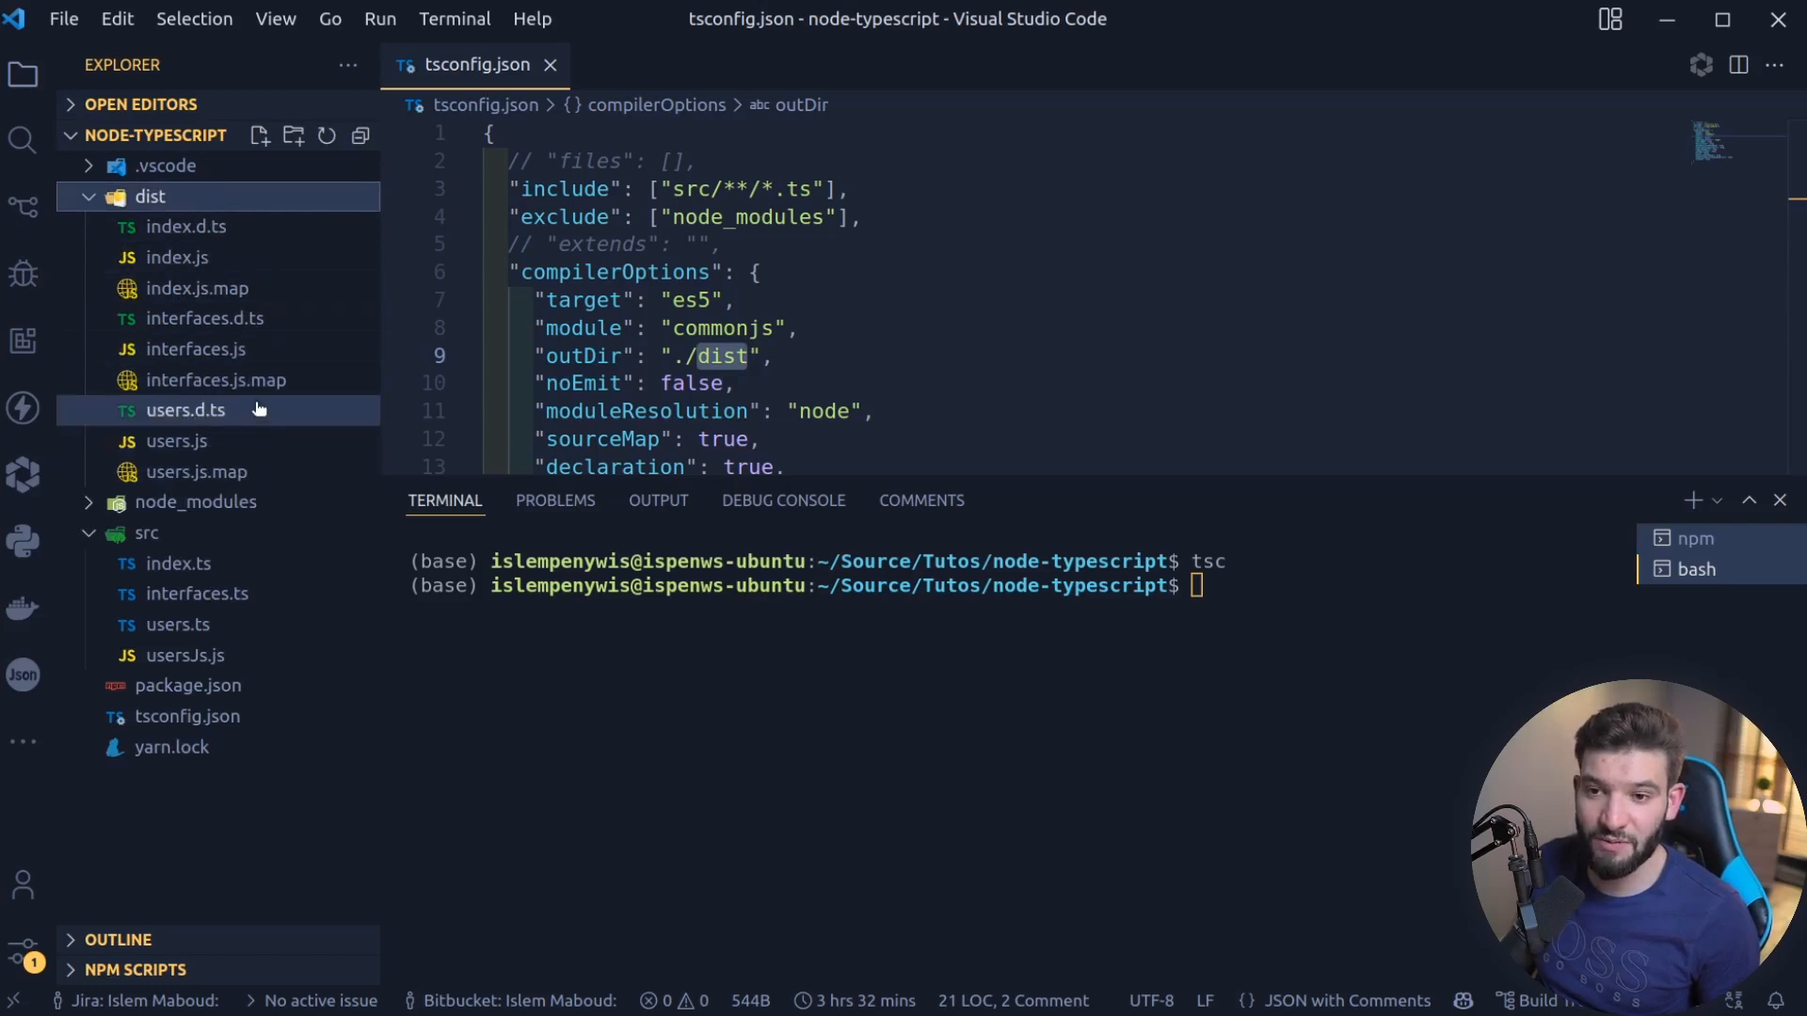
{"action": "mouse_move", "coordinate": [207, 414]}
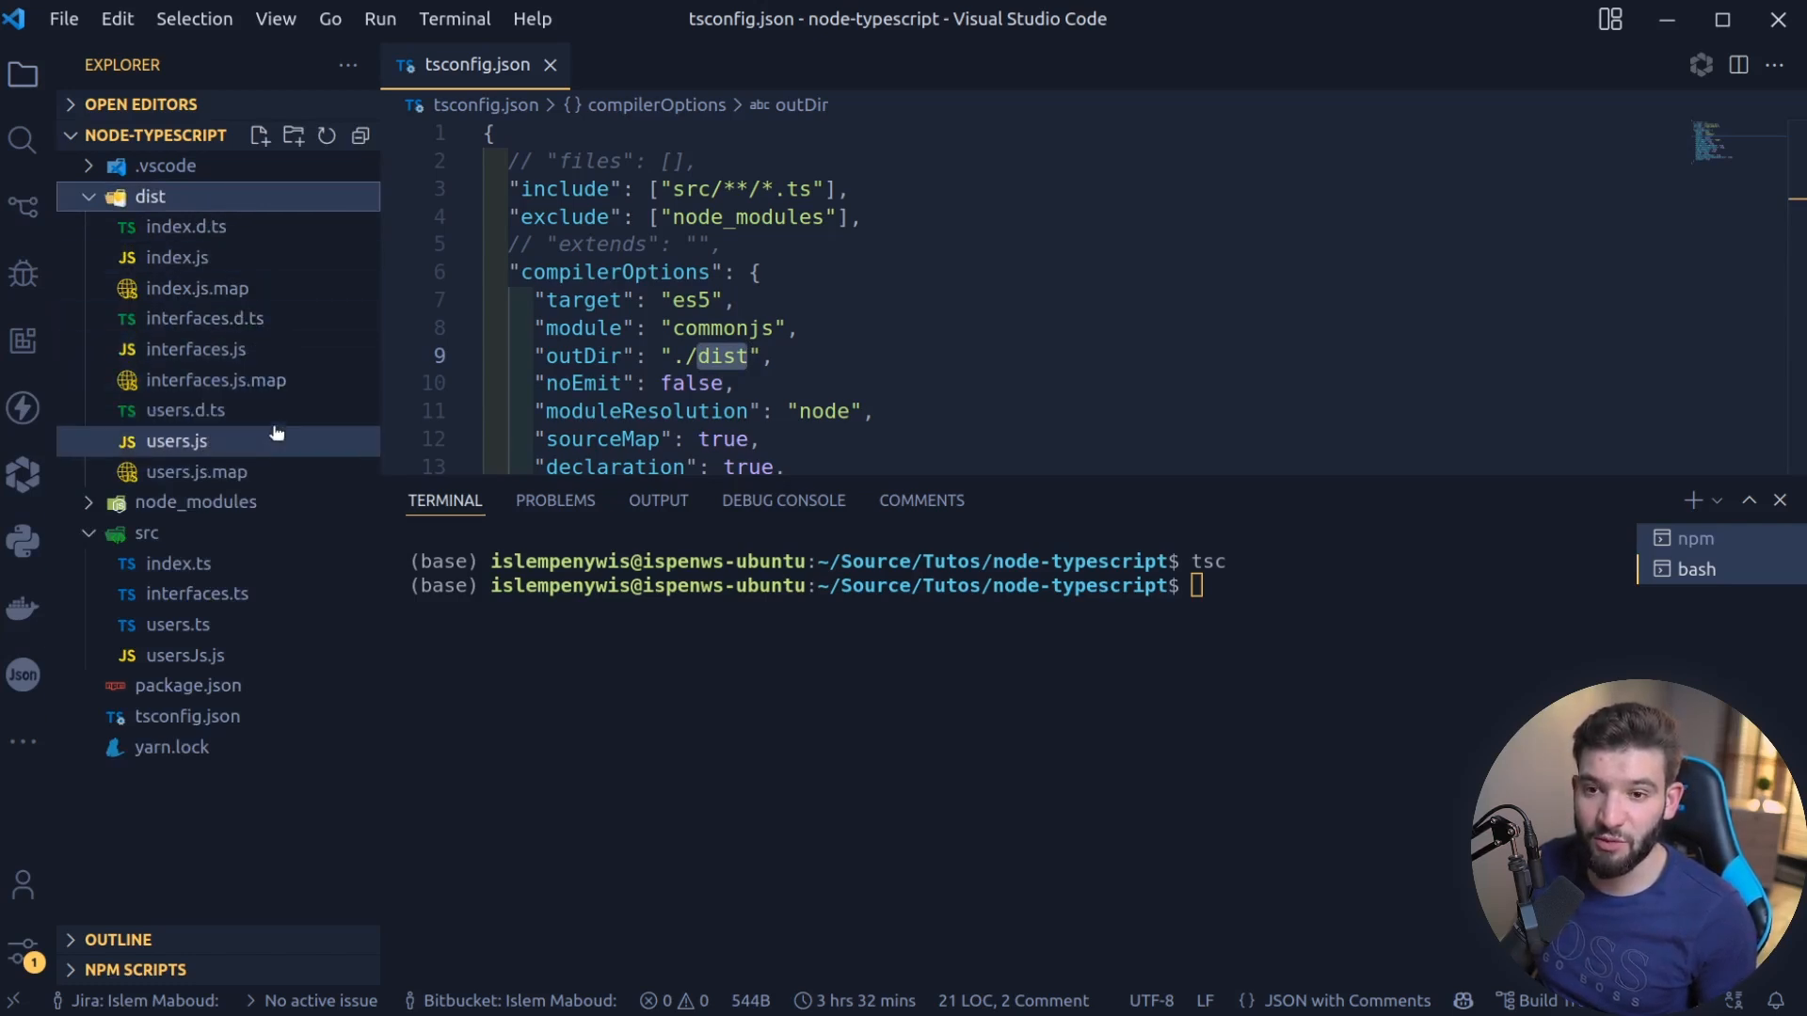
{"action": "mouse_move", "coordinate": [175, 441]}
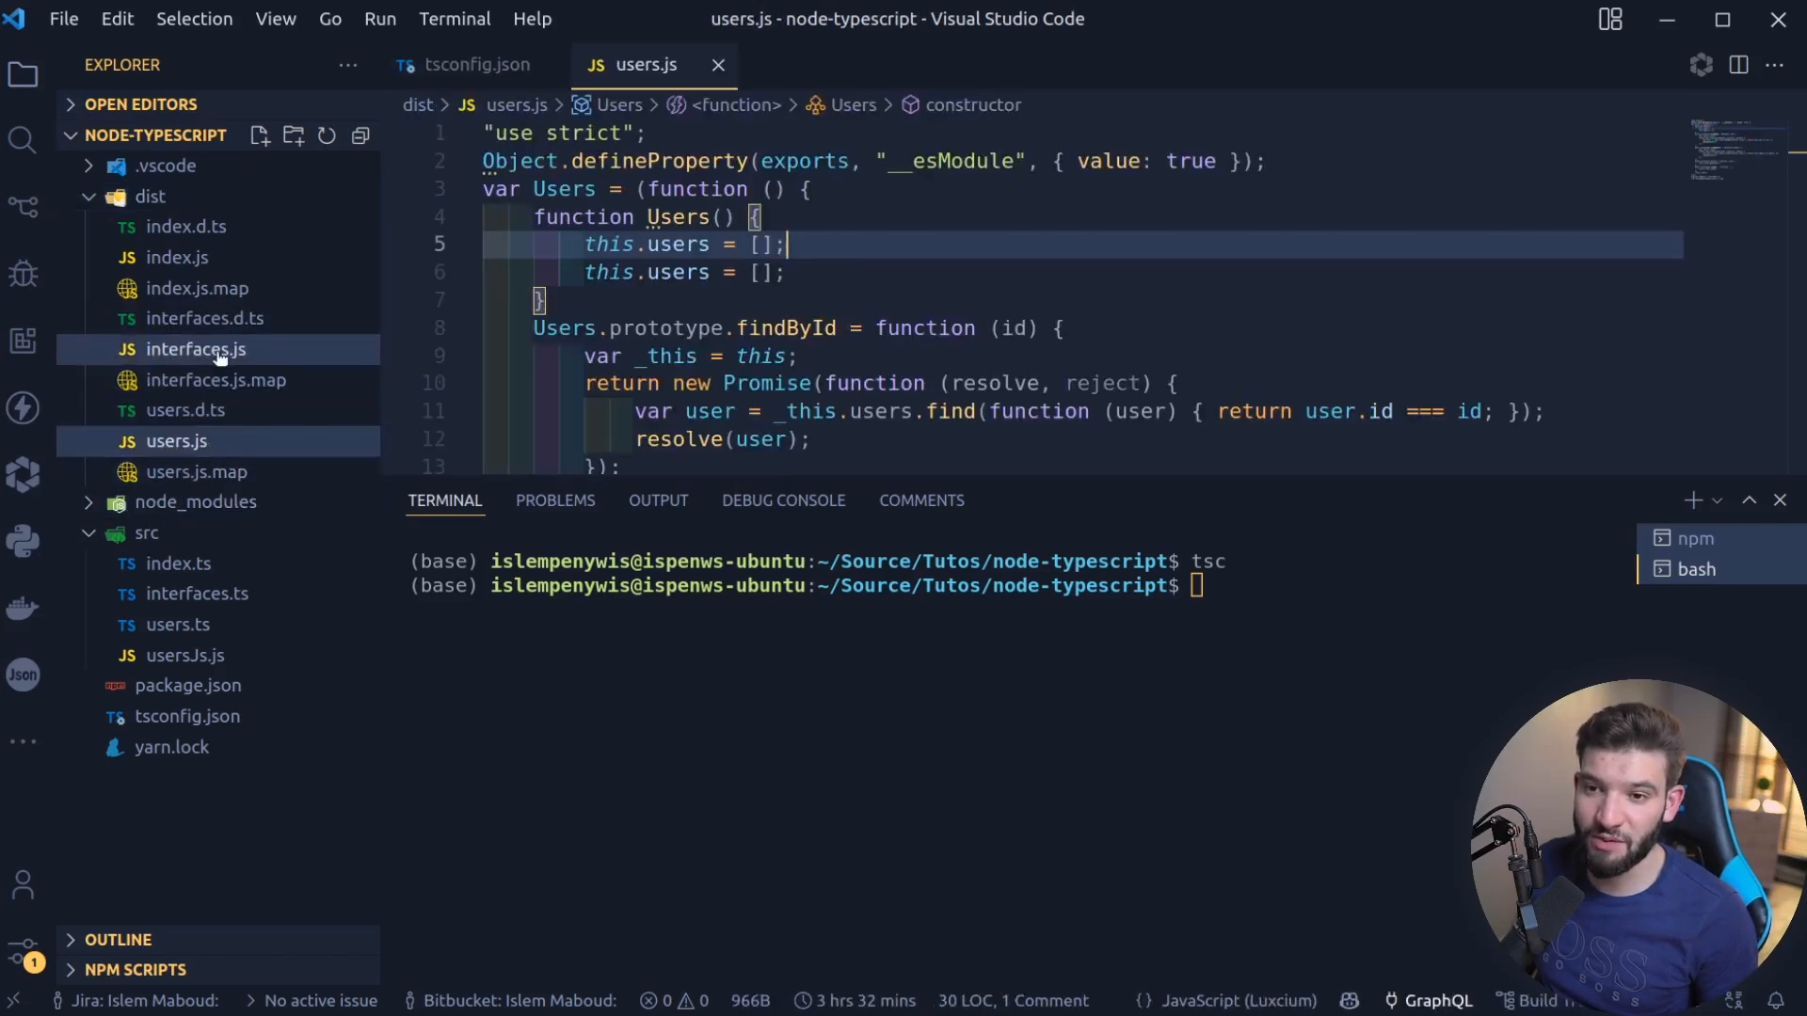
{"action": "left_click", "coordinate": [196, 350]}
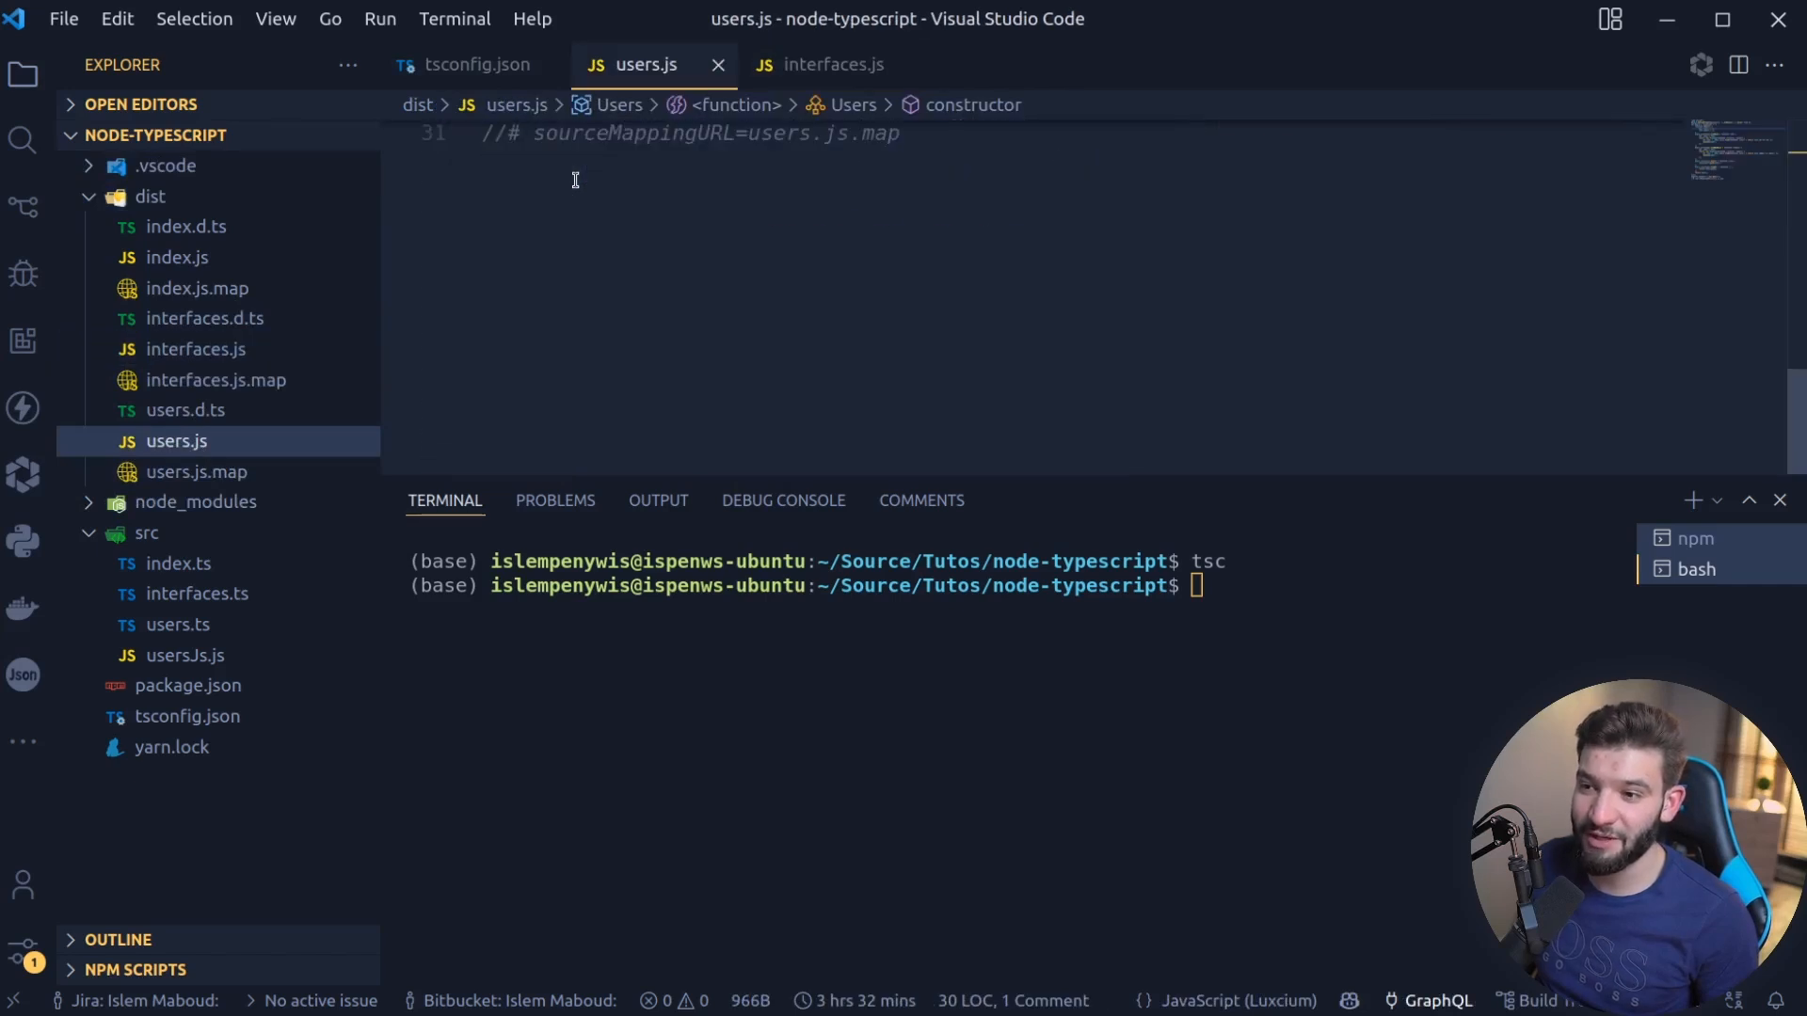
{"action": "left_click", "coordinate": [186, 226]}
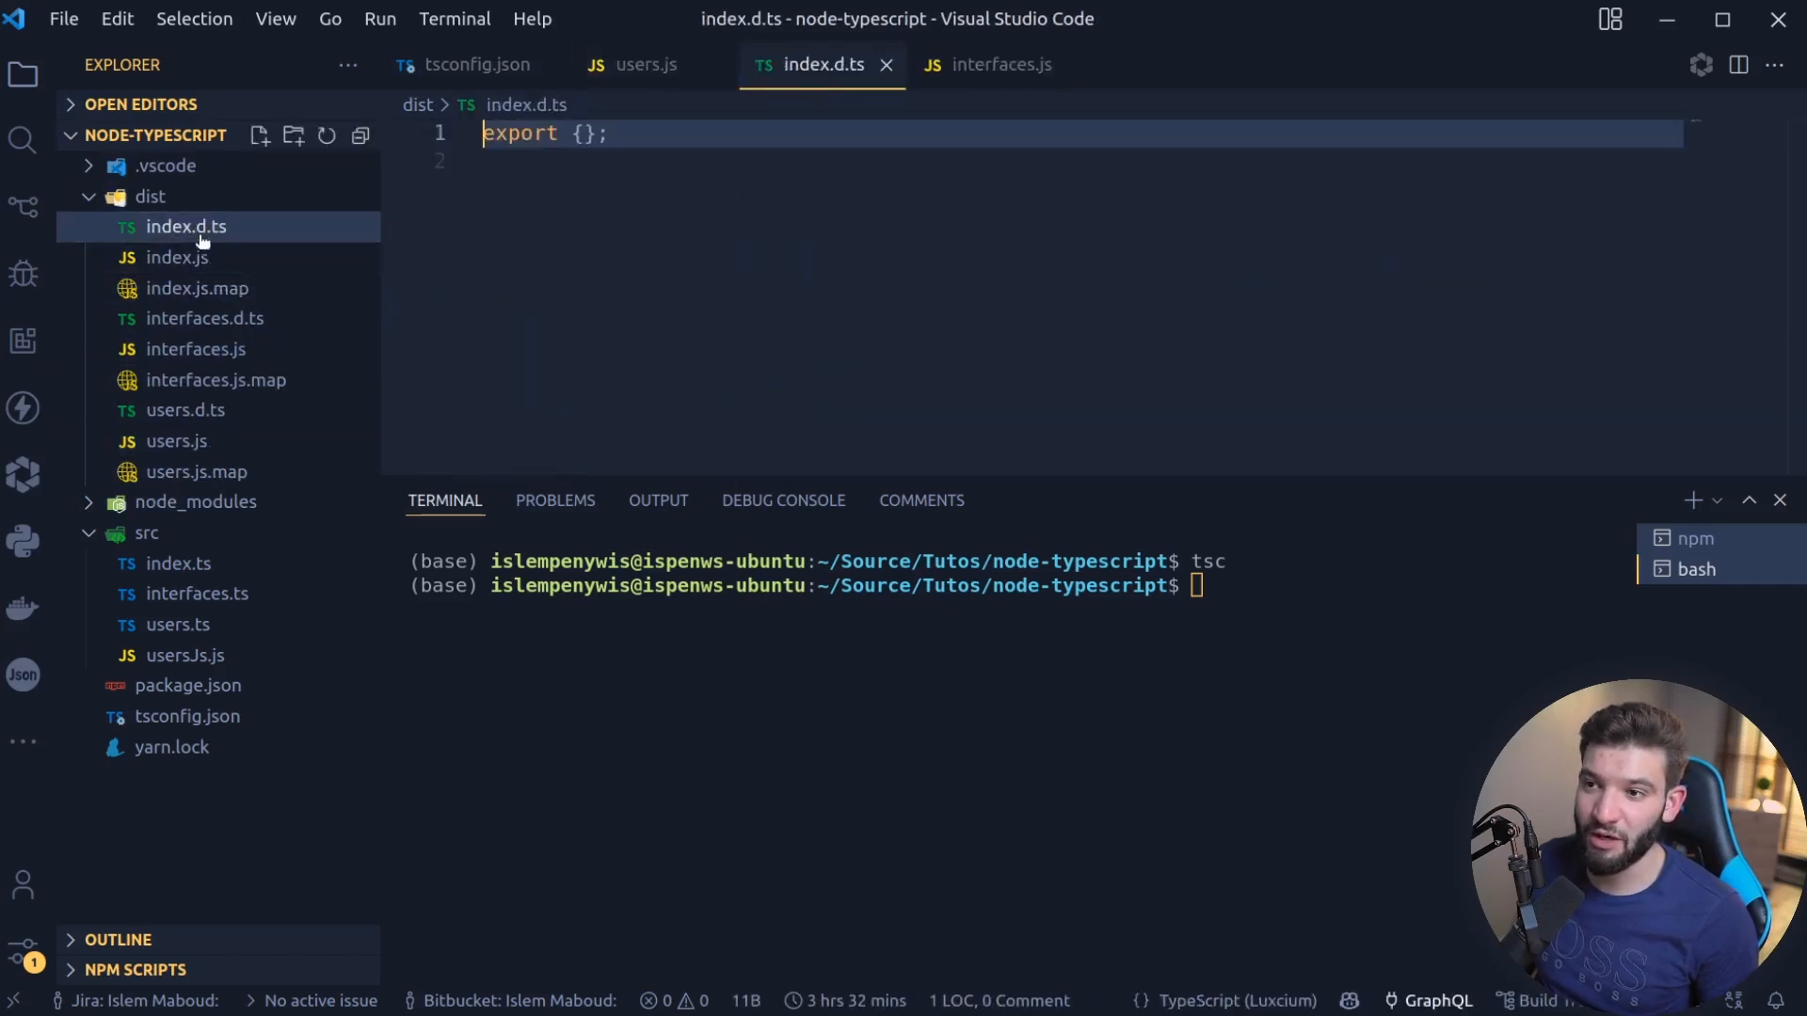
{"action": "left_click", "coordinate": [177, 258]}
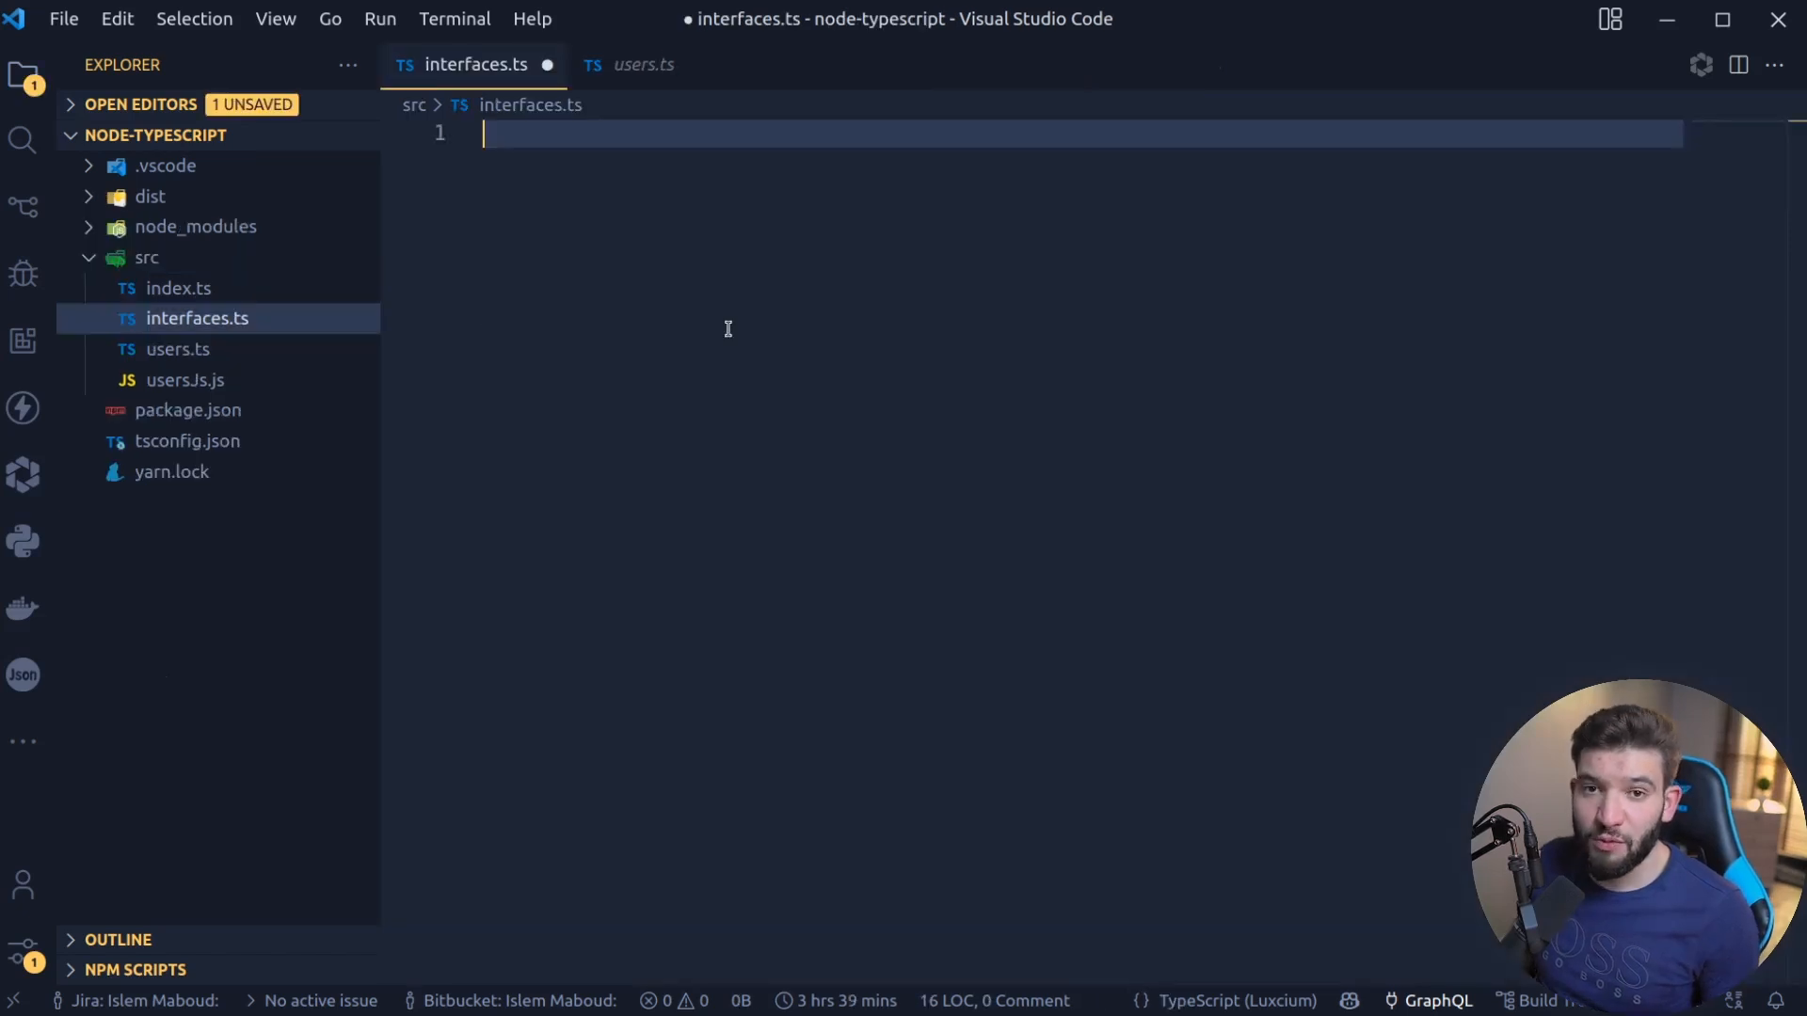
{"action": "mouse_move", "coordinate": [610, 242]}
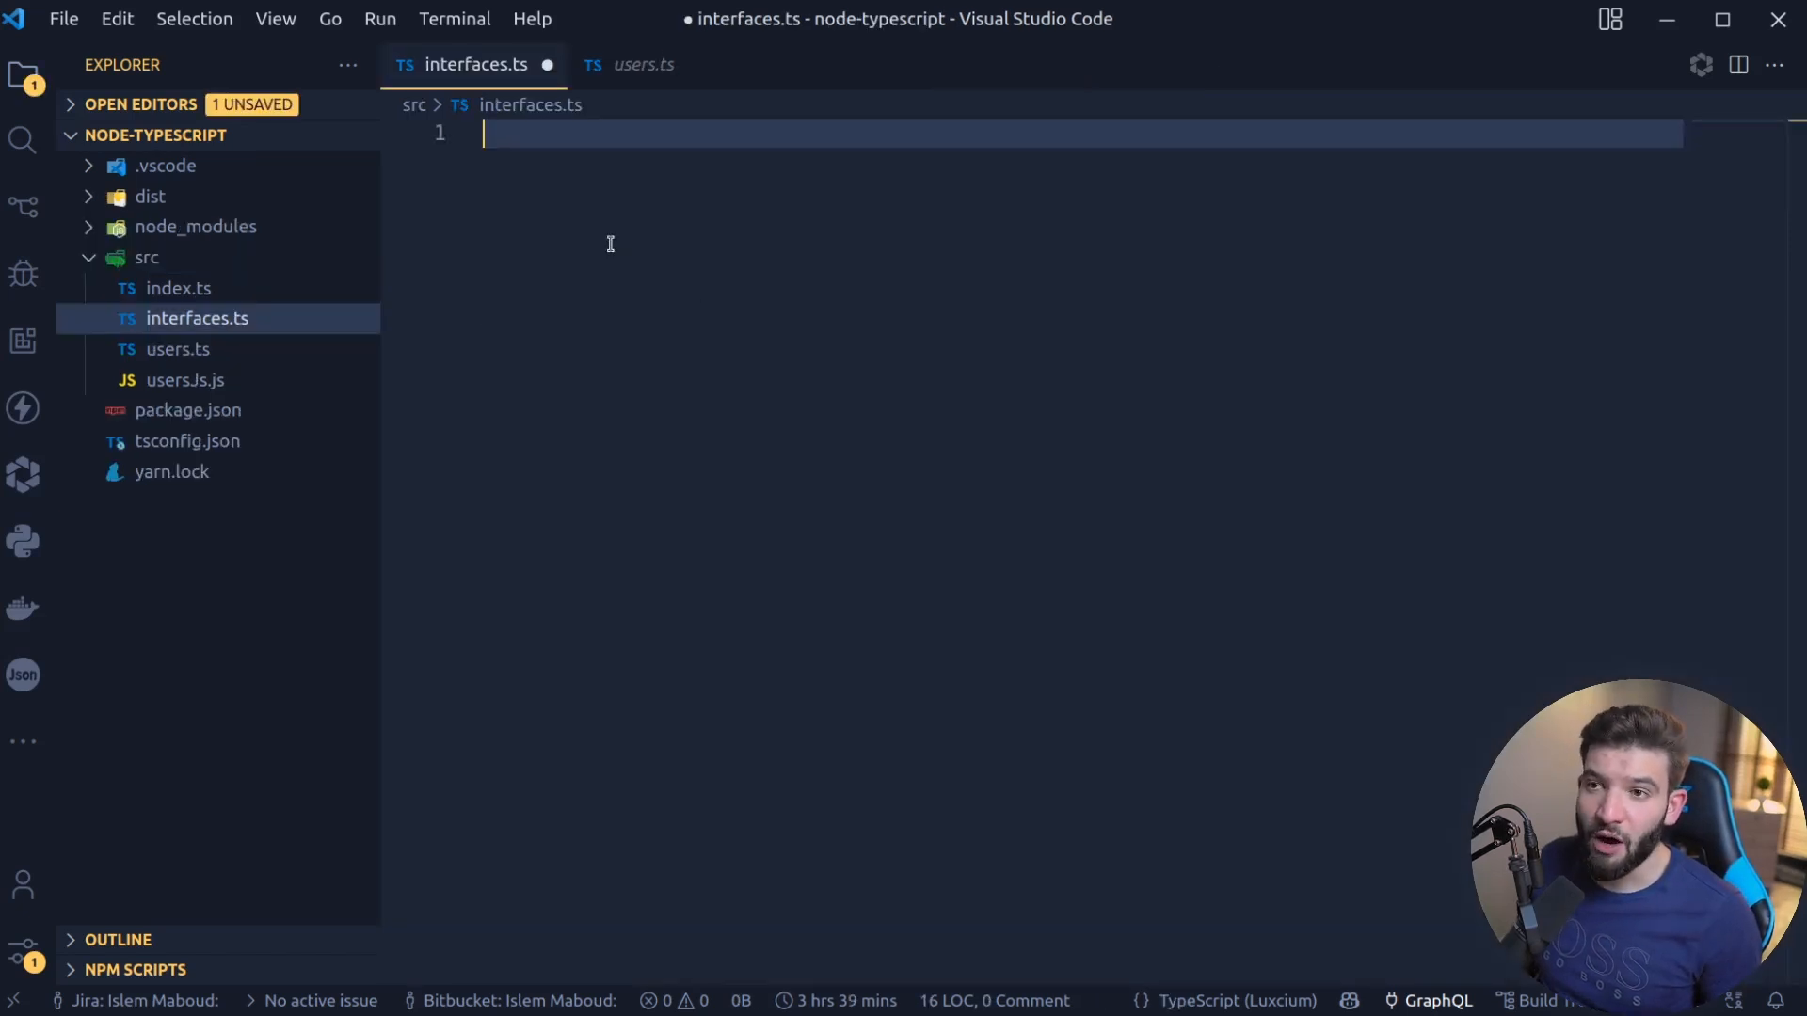
{"action": "mouse_move", "coordinate": [582, 175]}
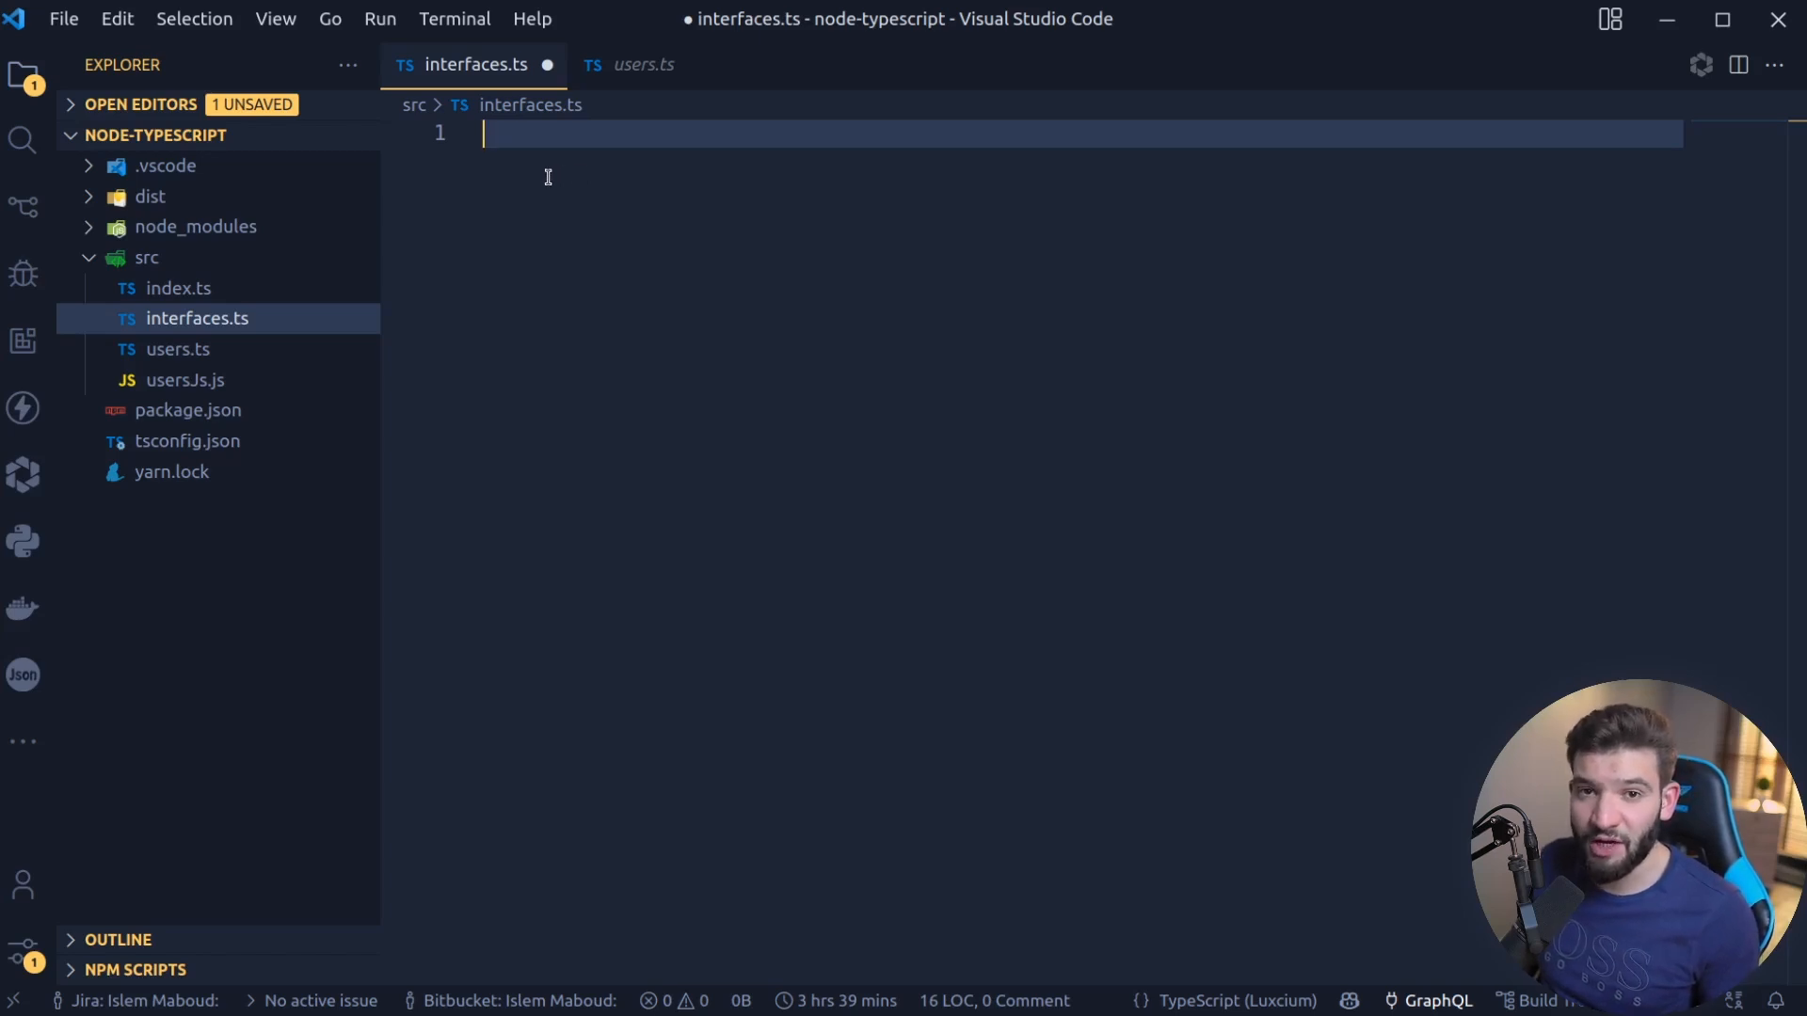
{"action": "mouse_move", "coordinate": [589, 190]}
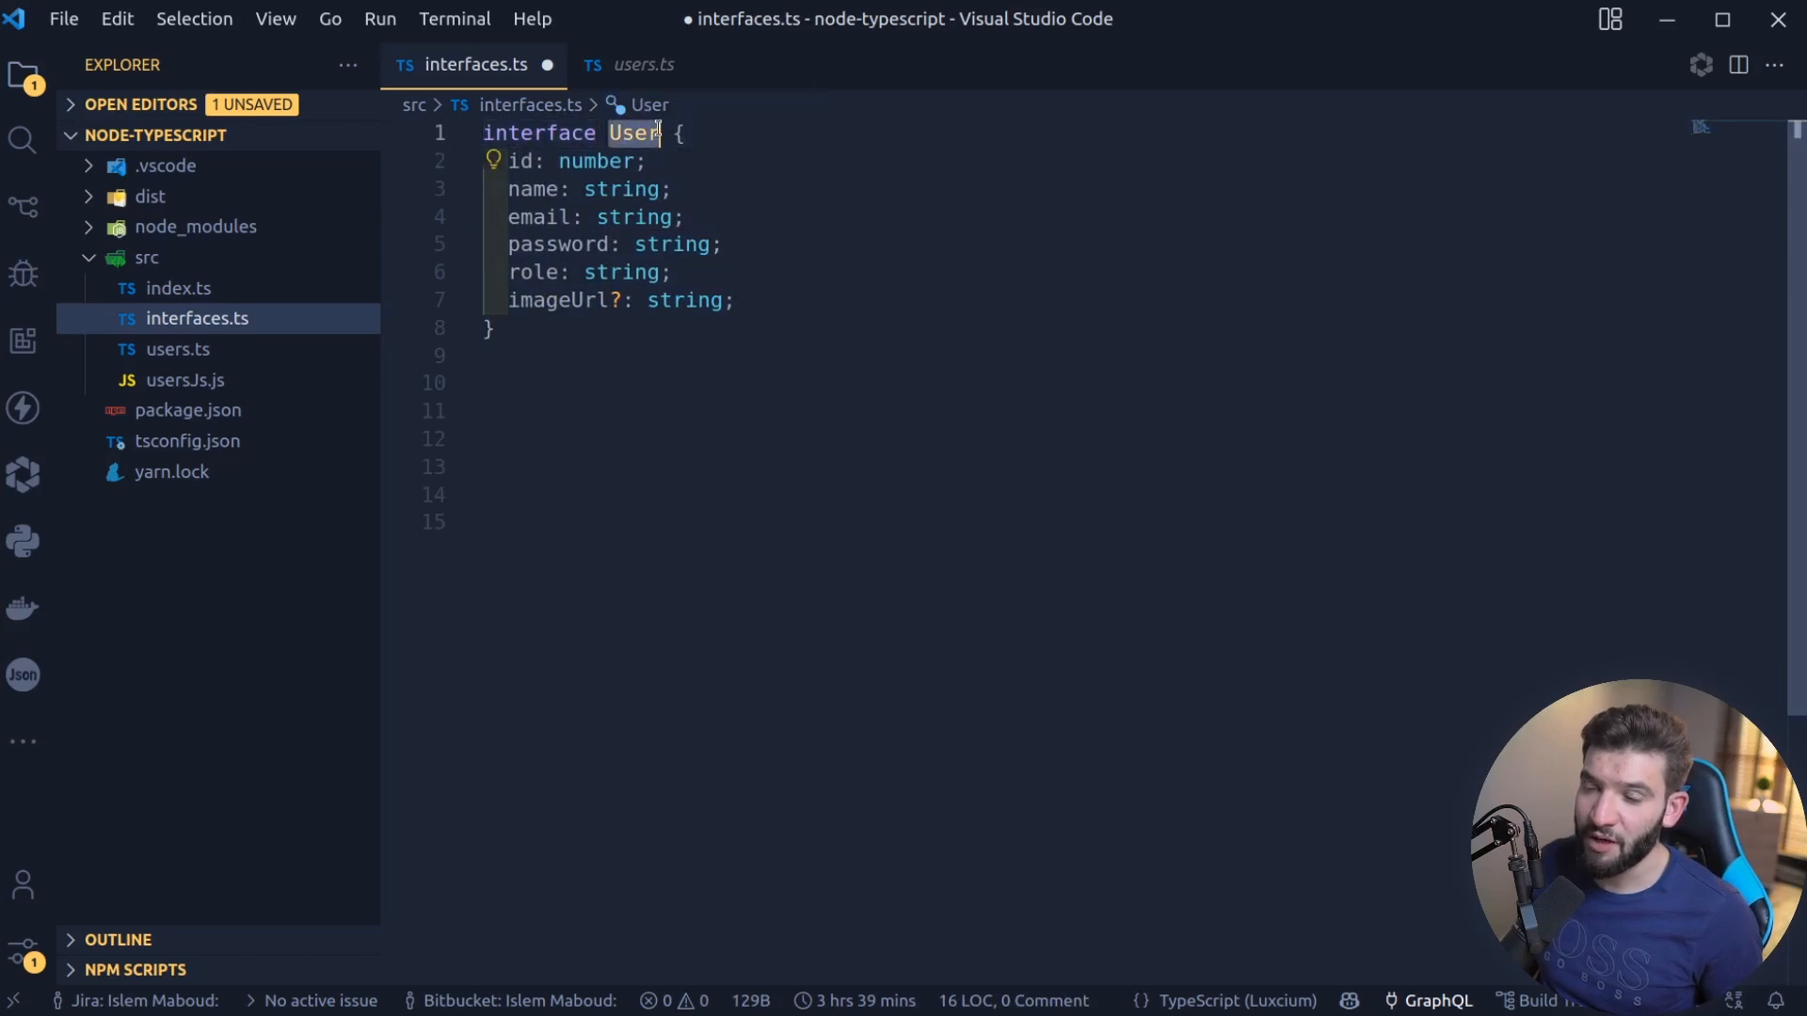
{"action": "mouse_move", "coordinate": [803, 226]}
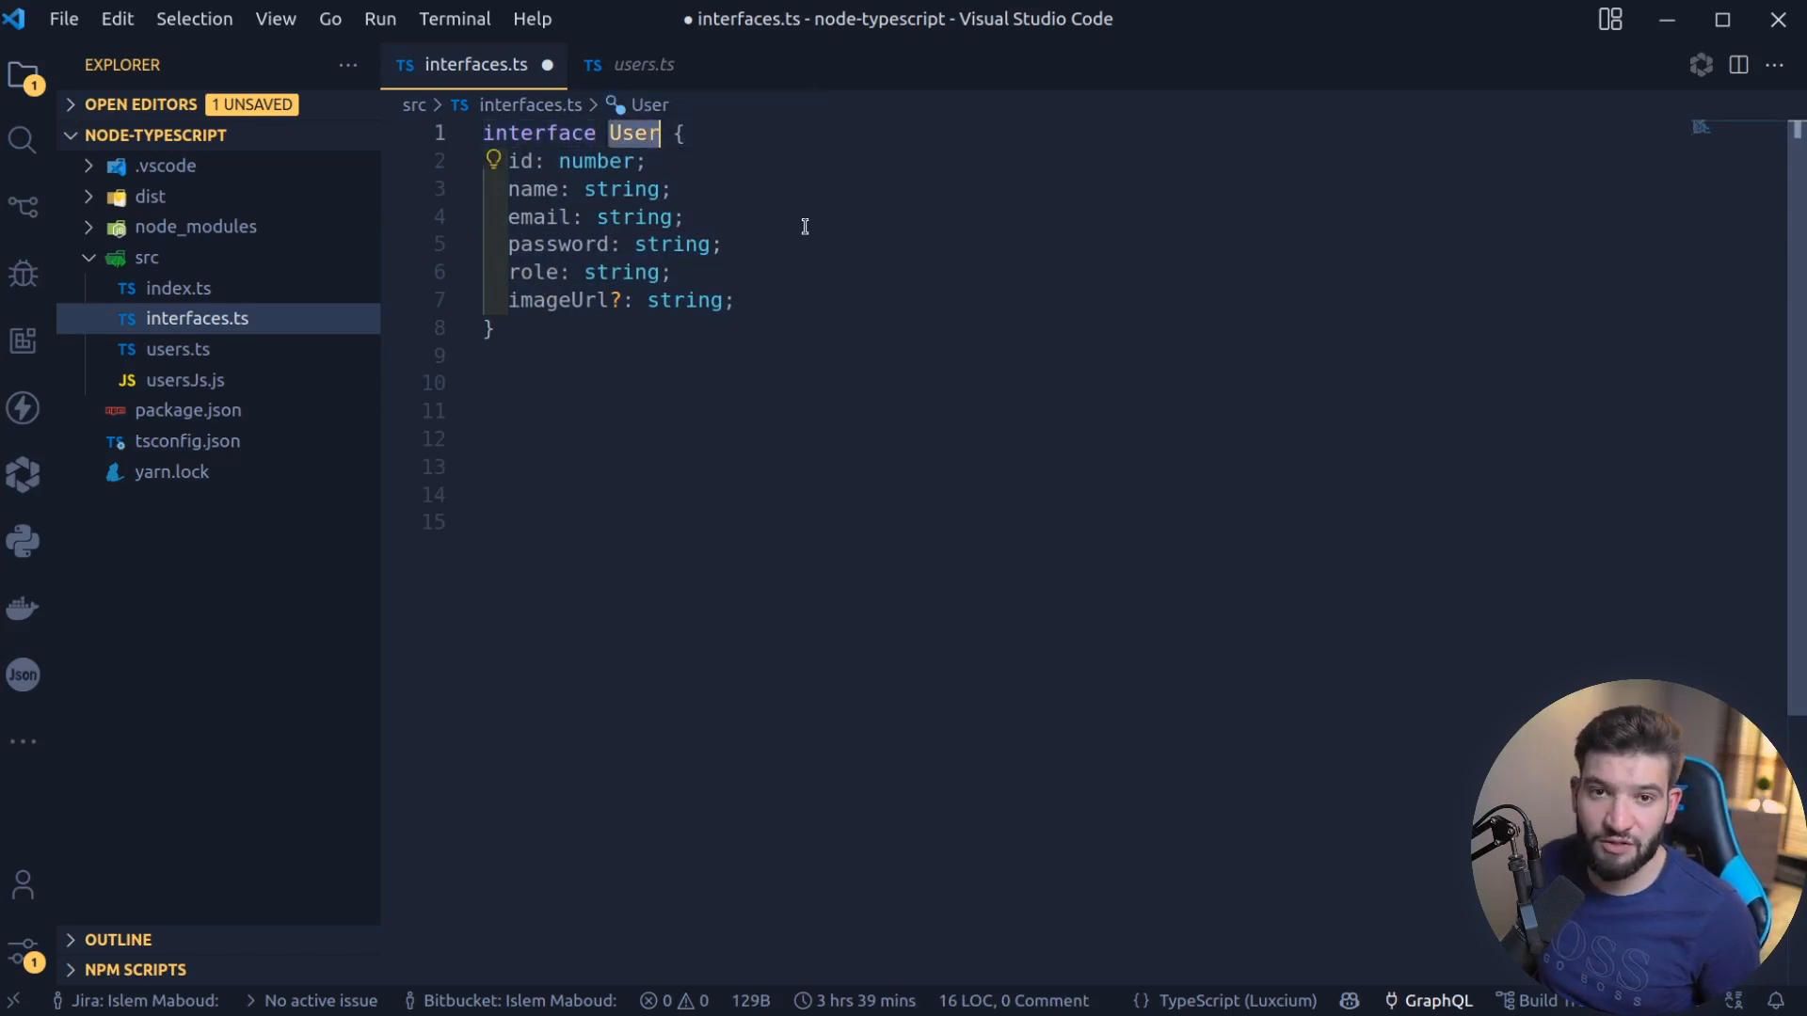
- Point out the User interface name and its id and email properties
{"action": "left_click", "coordinate": [668, 151]}
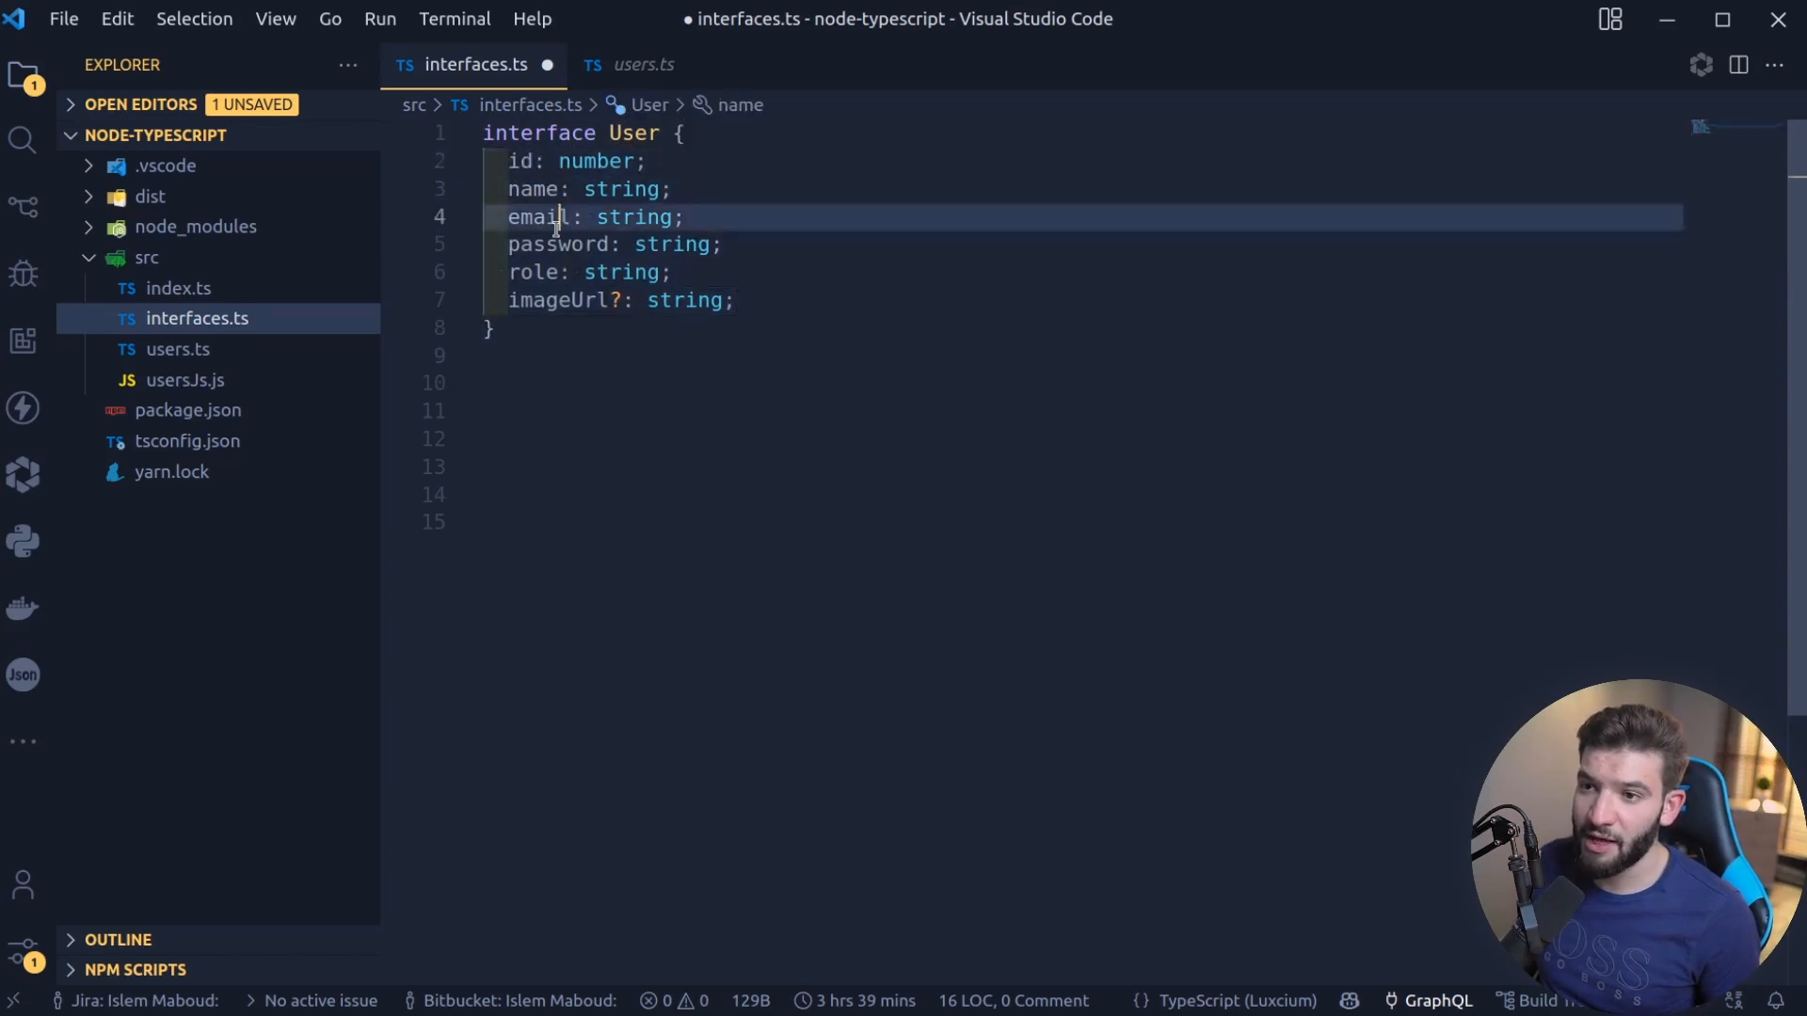
{"action": "double_click", "coordinate": [538, 217]}
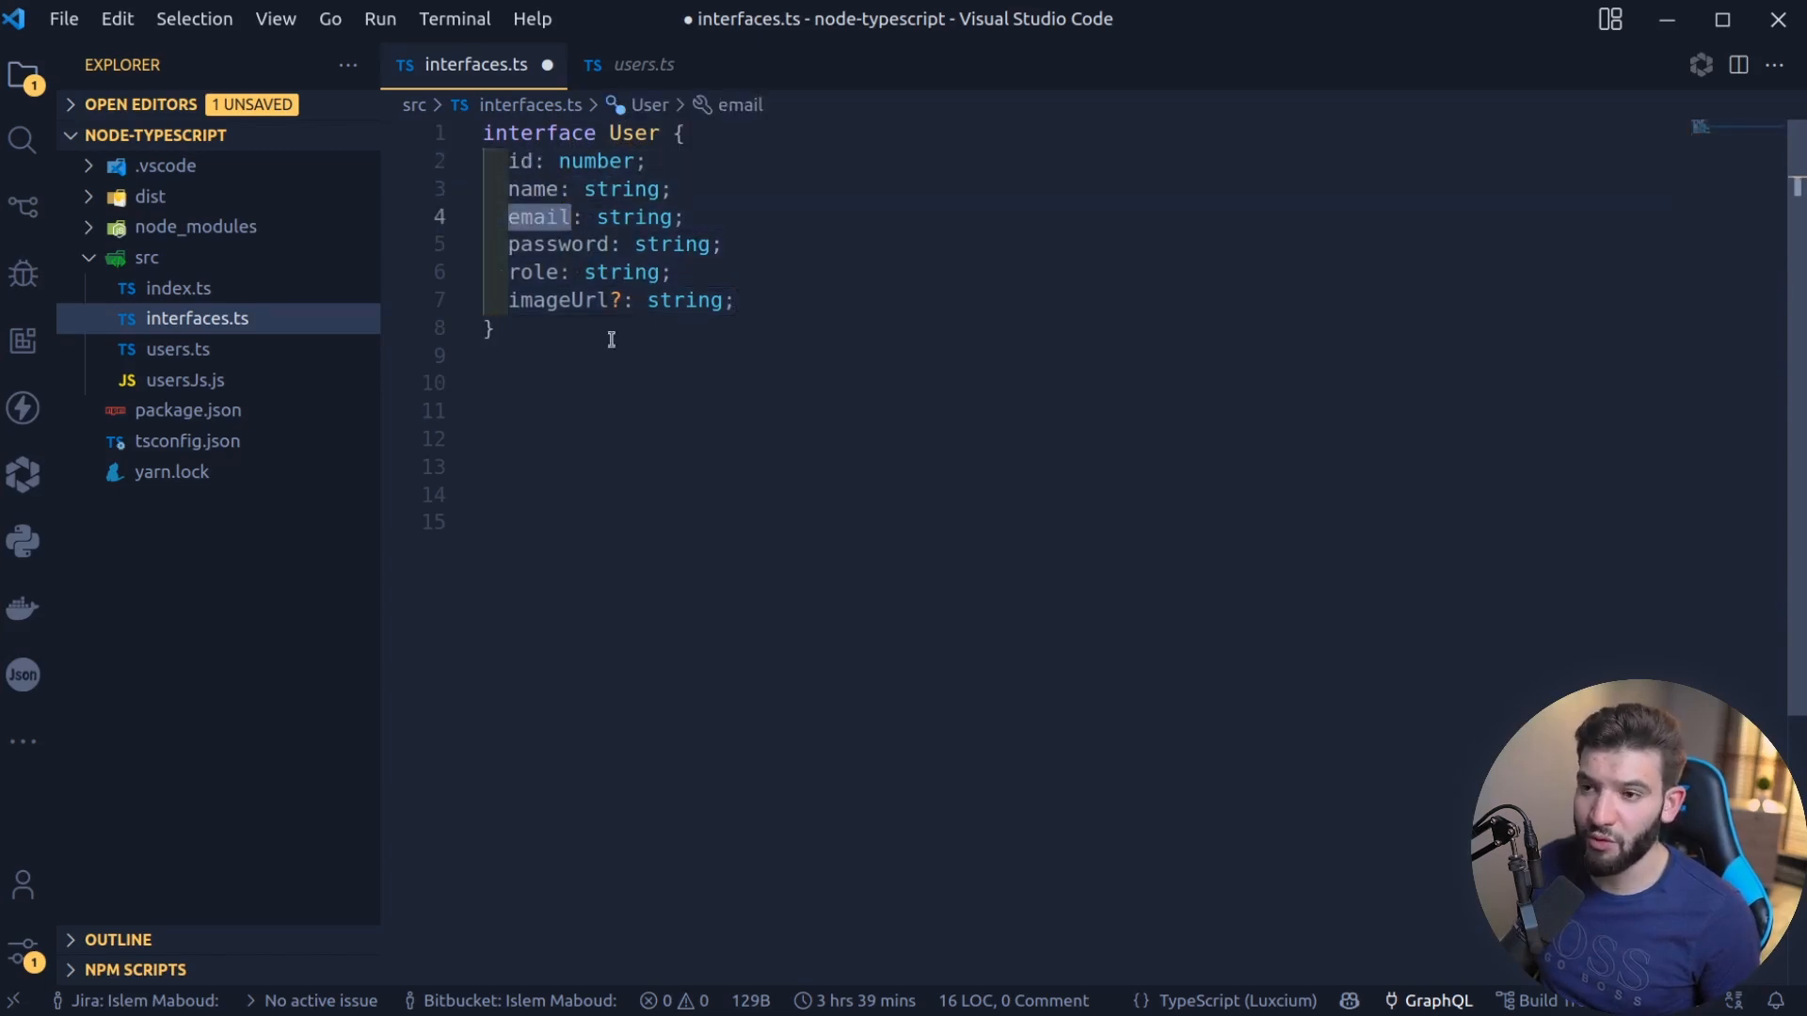
{"action": "mouse_move", "coordinate": [796, 271]}
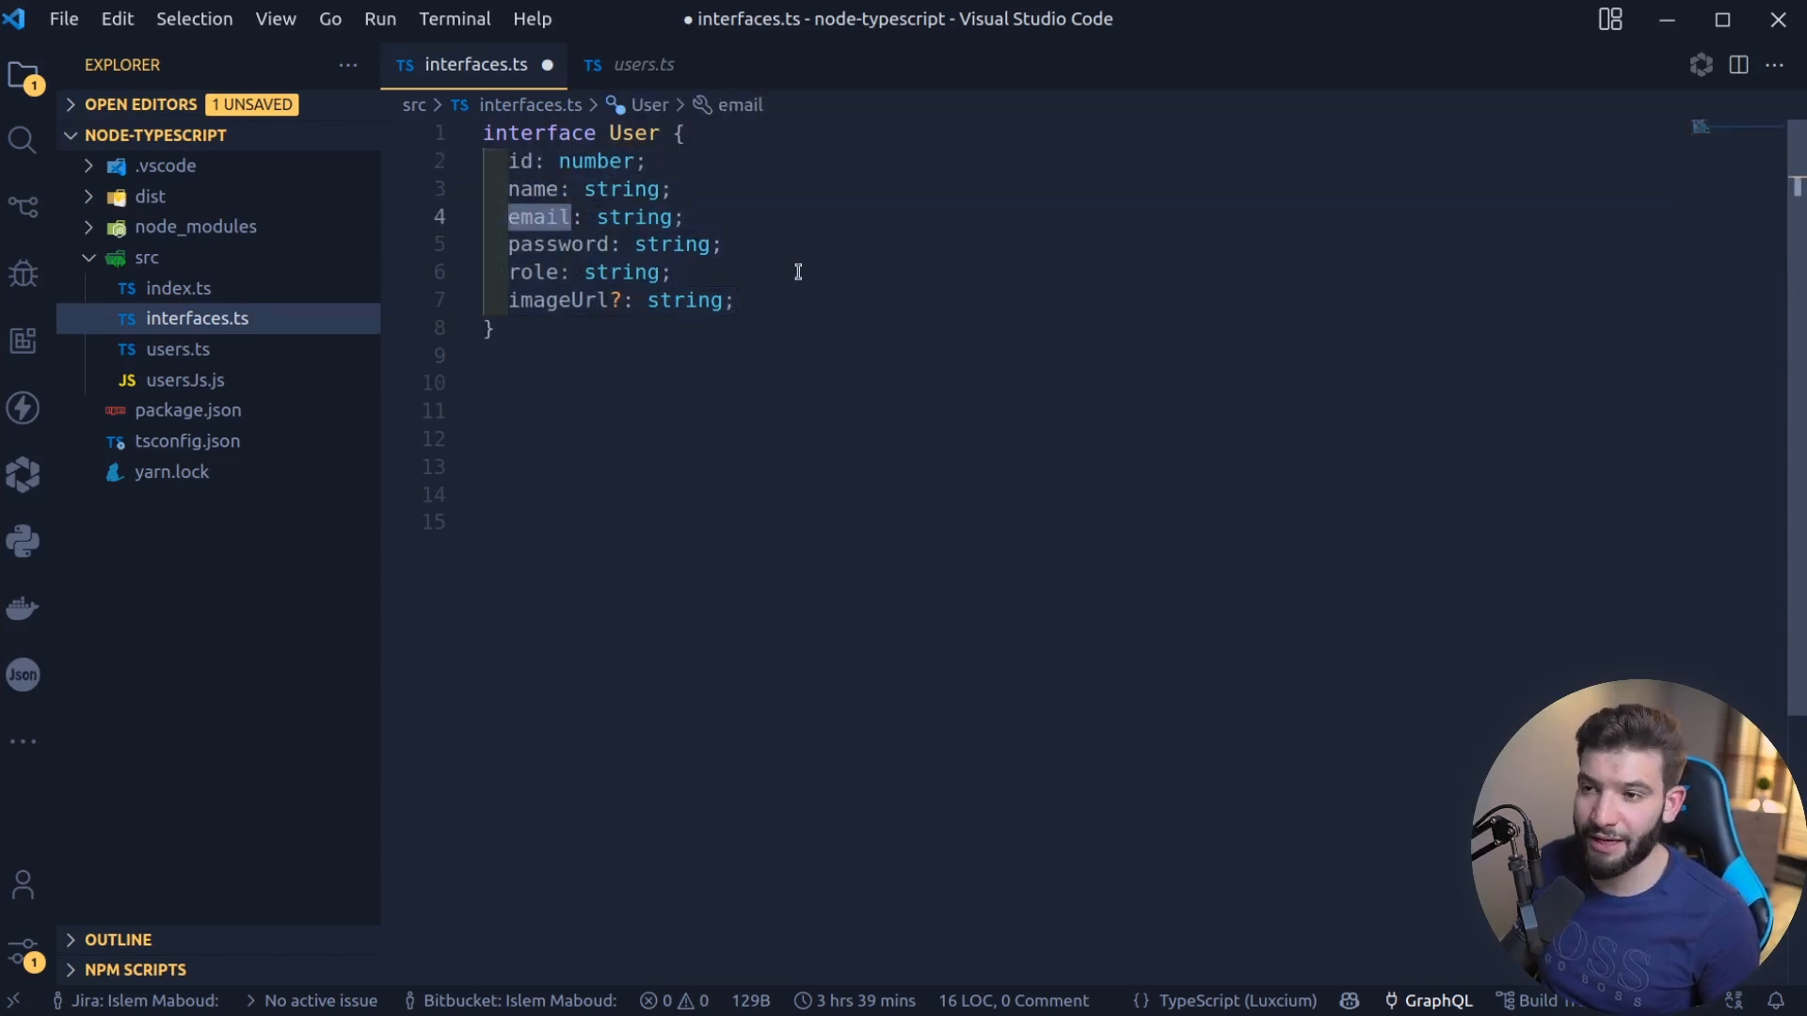
{"action": "left_click", "coordinate": [561, 160]}
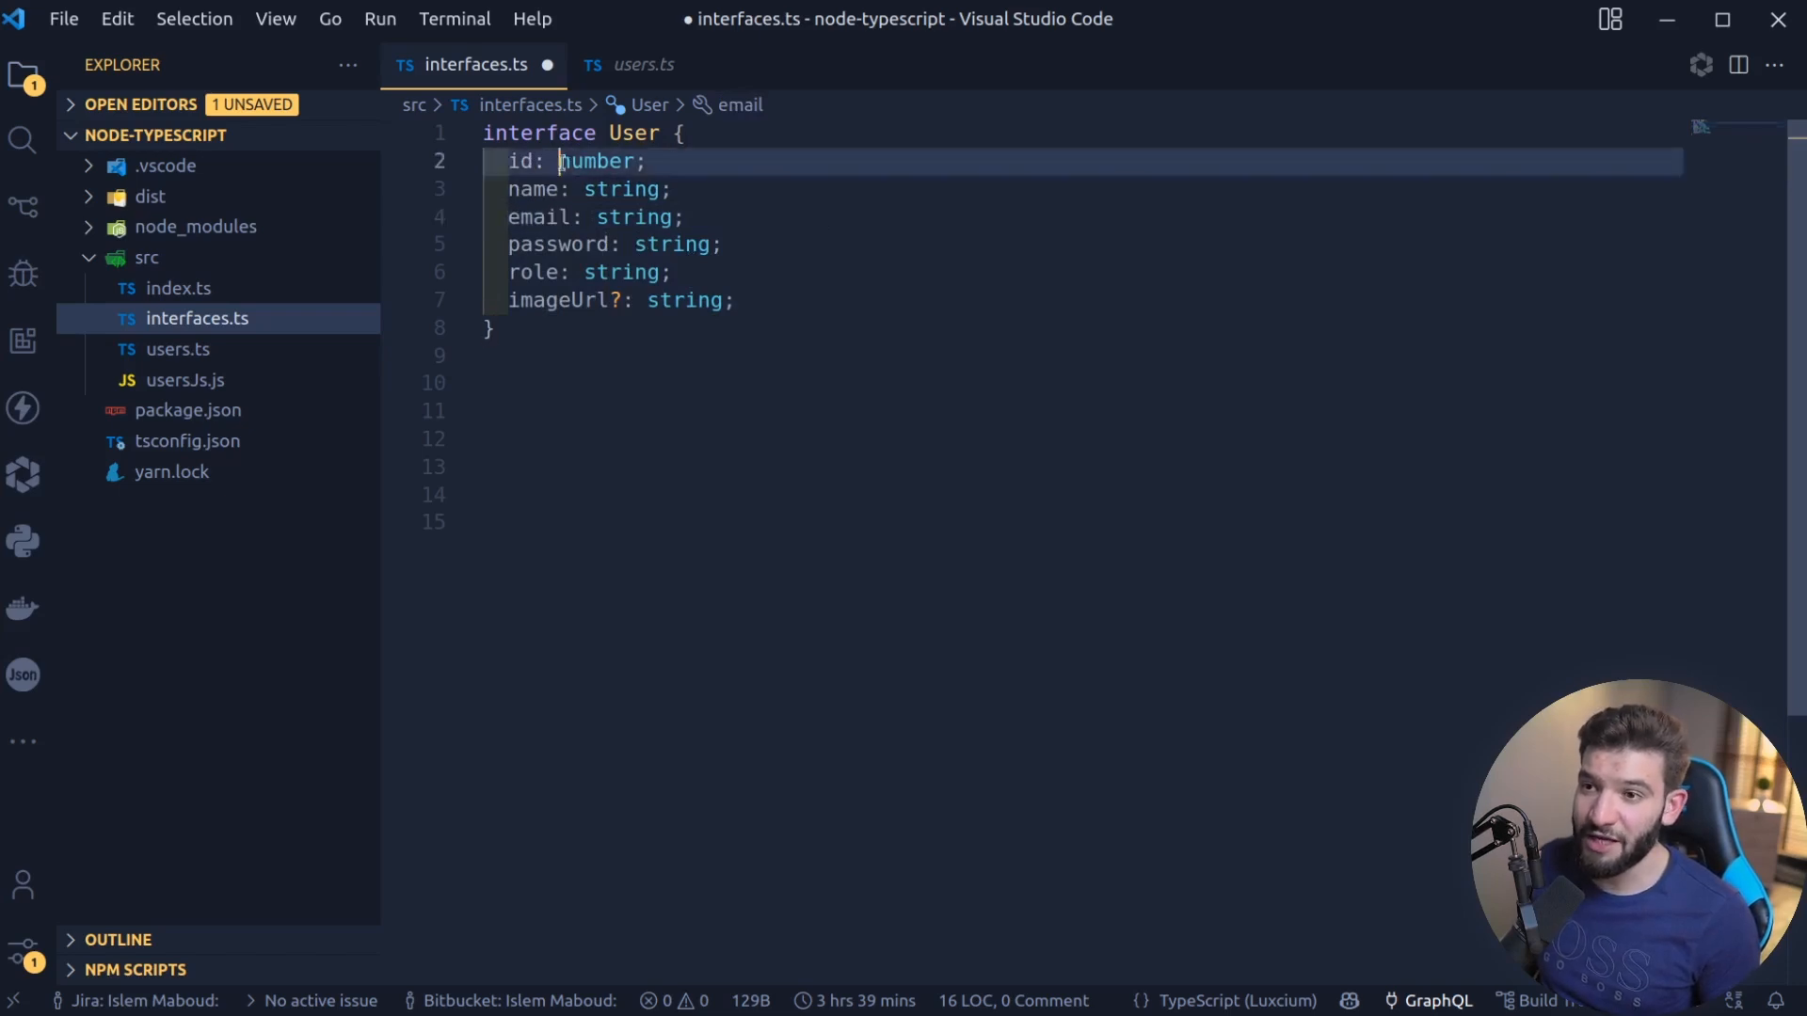
{"action": "double_click", "coordinate": [596, 162]}
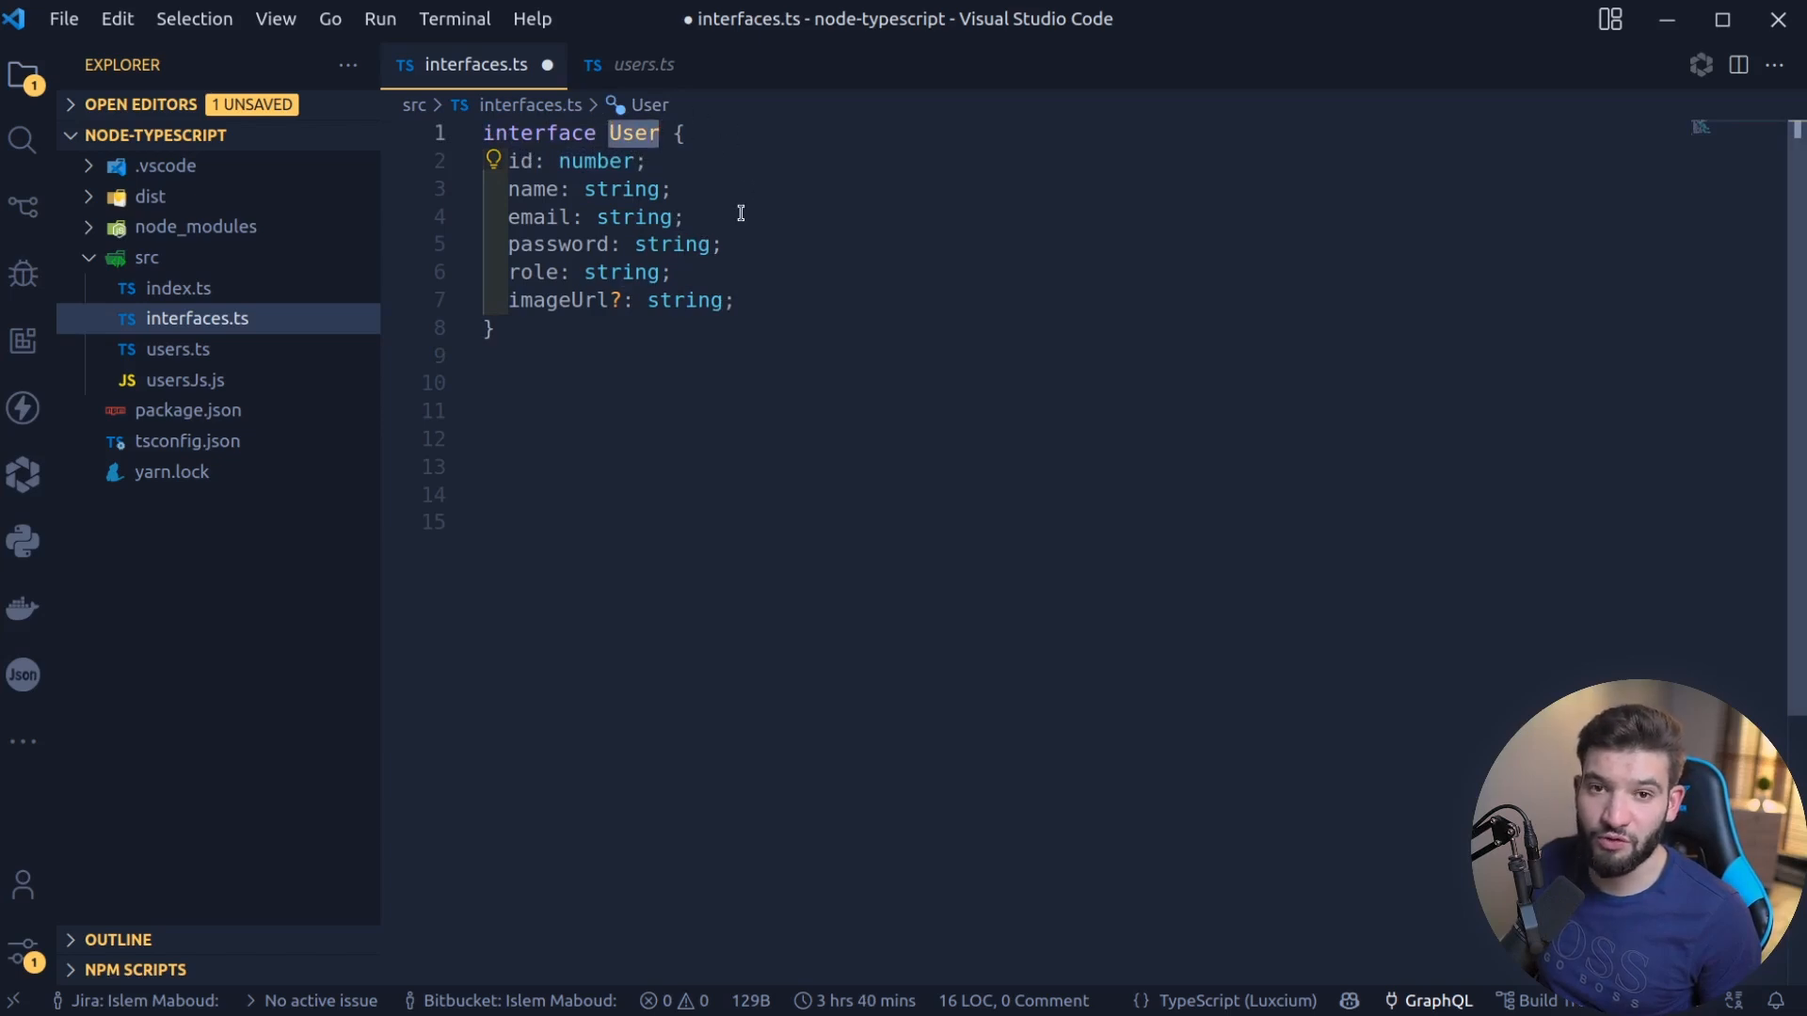
{"action": "left_click", "coordinate": [886, 356]}
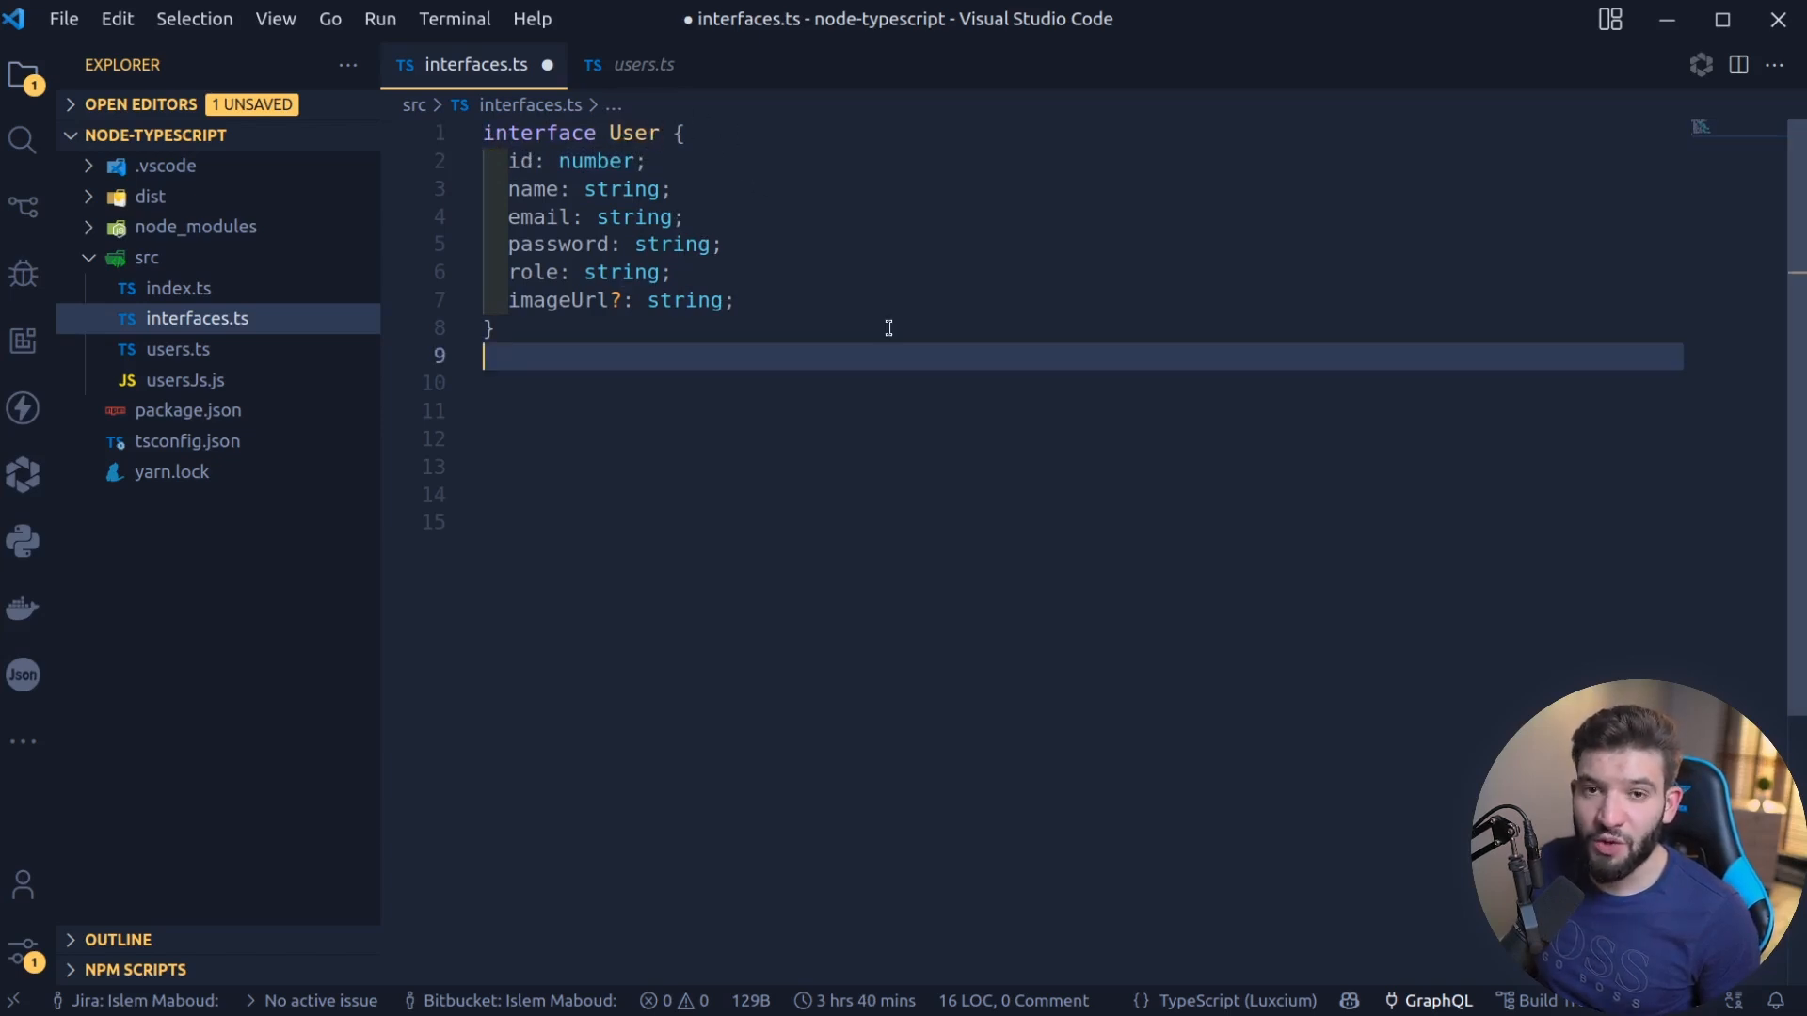
{"action": "mouse_move", "coordinate": [879, 341]}
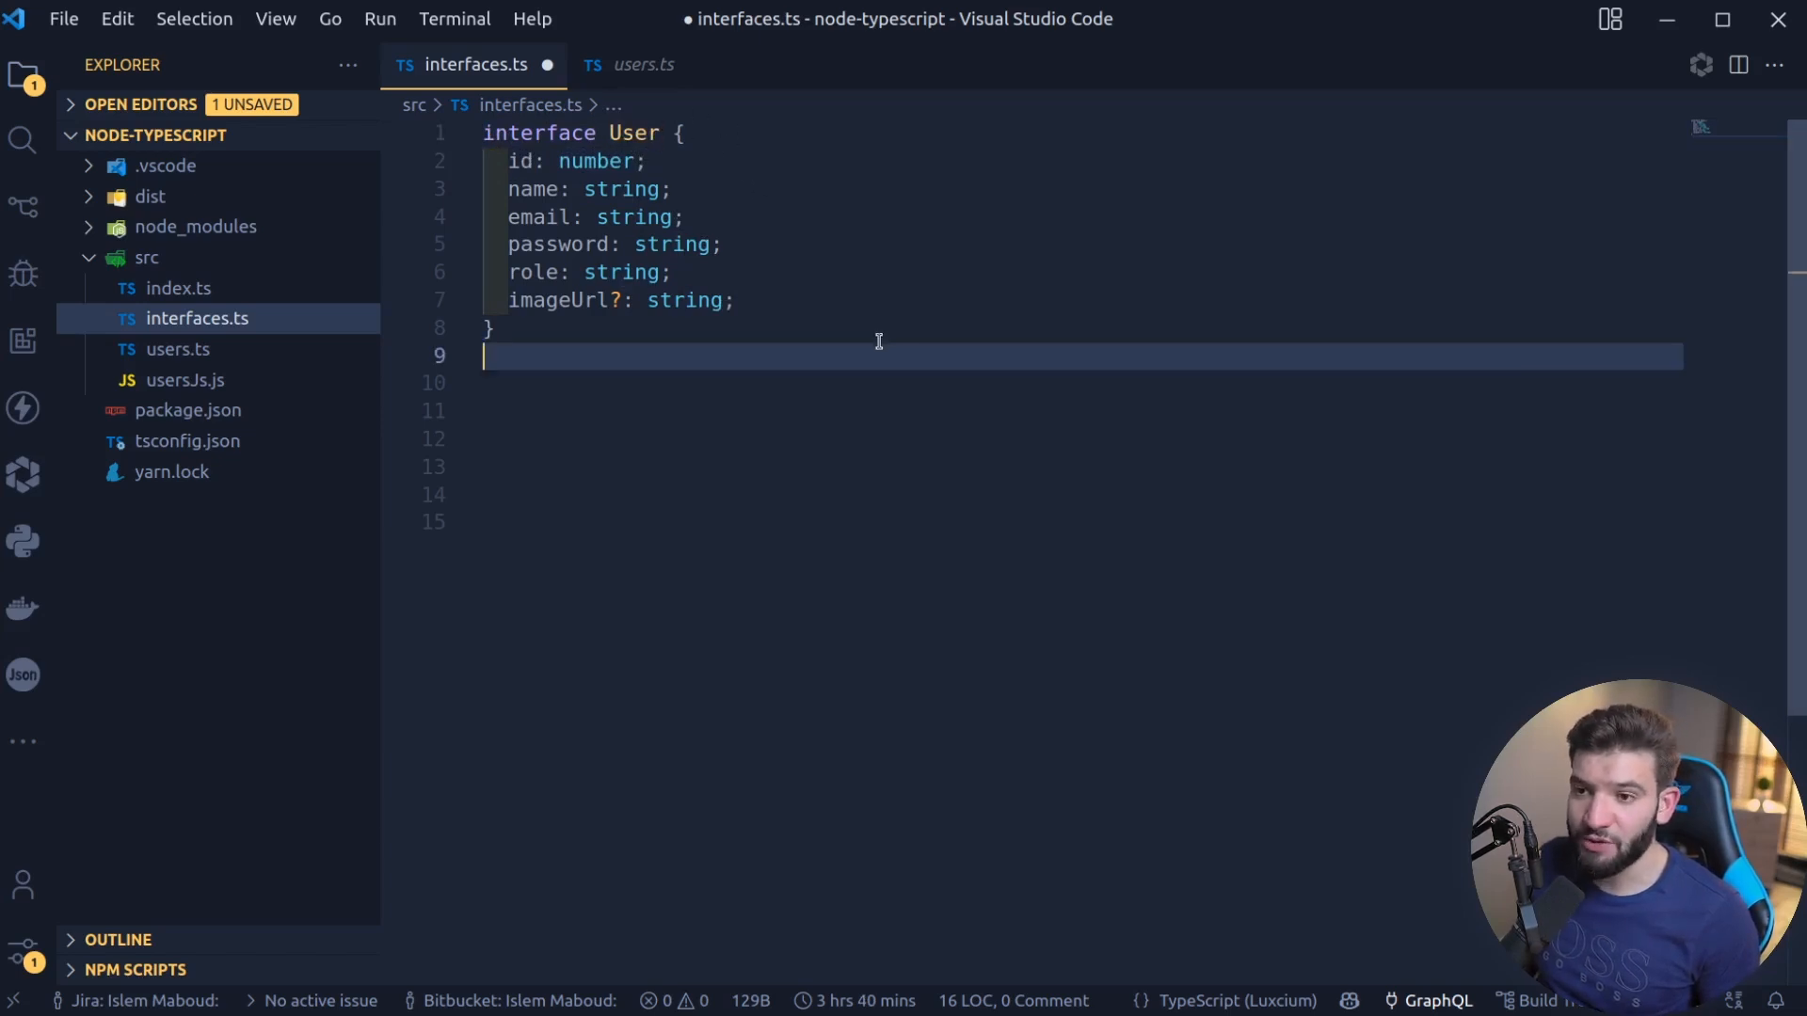
{"action": "mouse_move", "coordinate": [785, 286]}
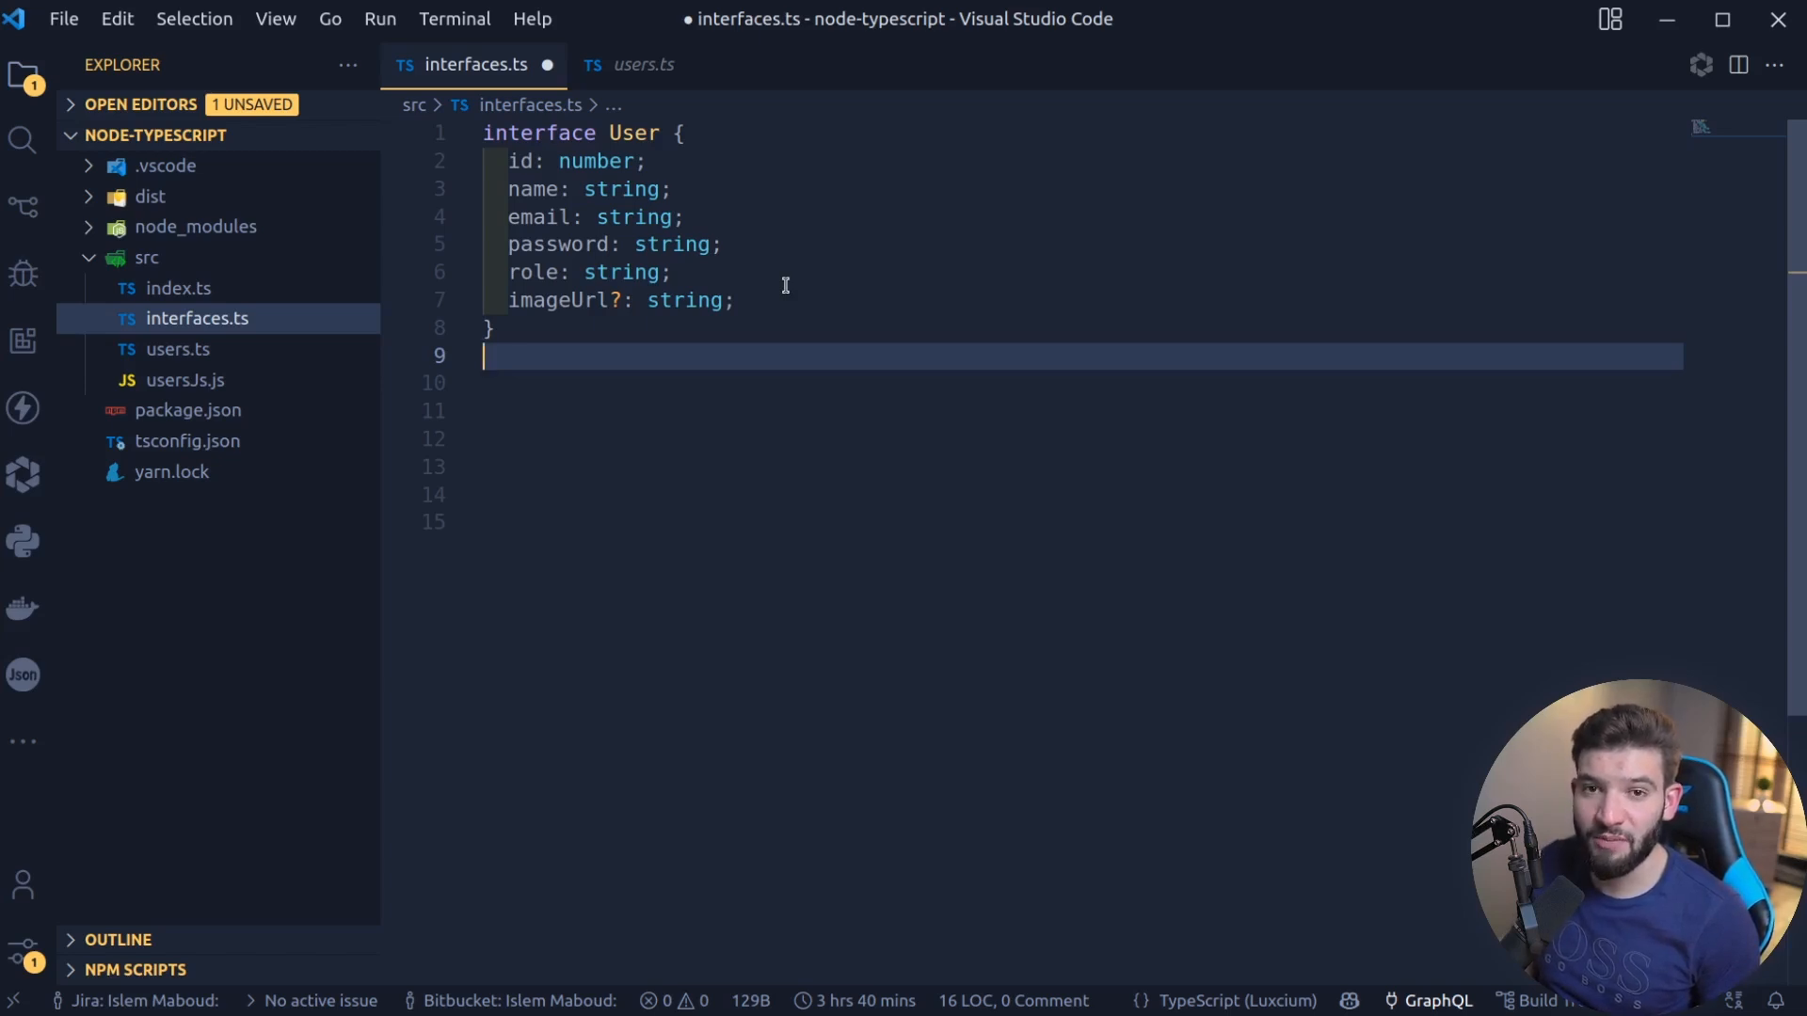
{"action": "mouse_move", "coordinate": [567, 327]}
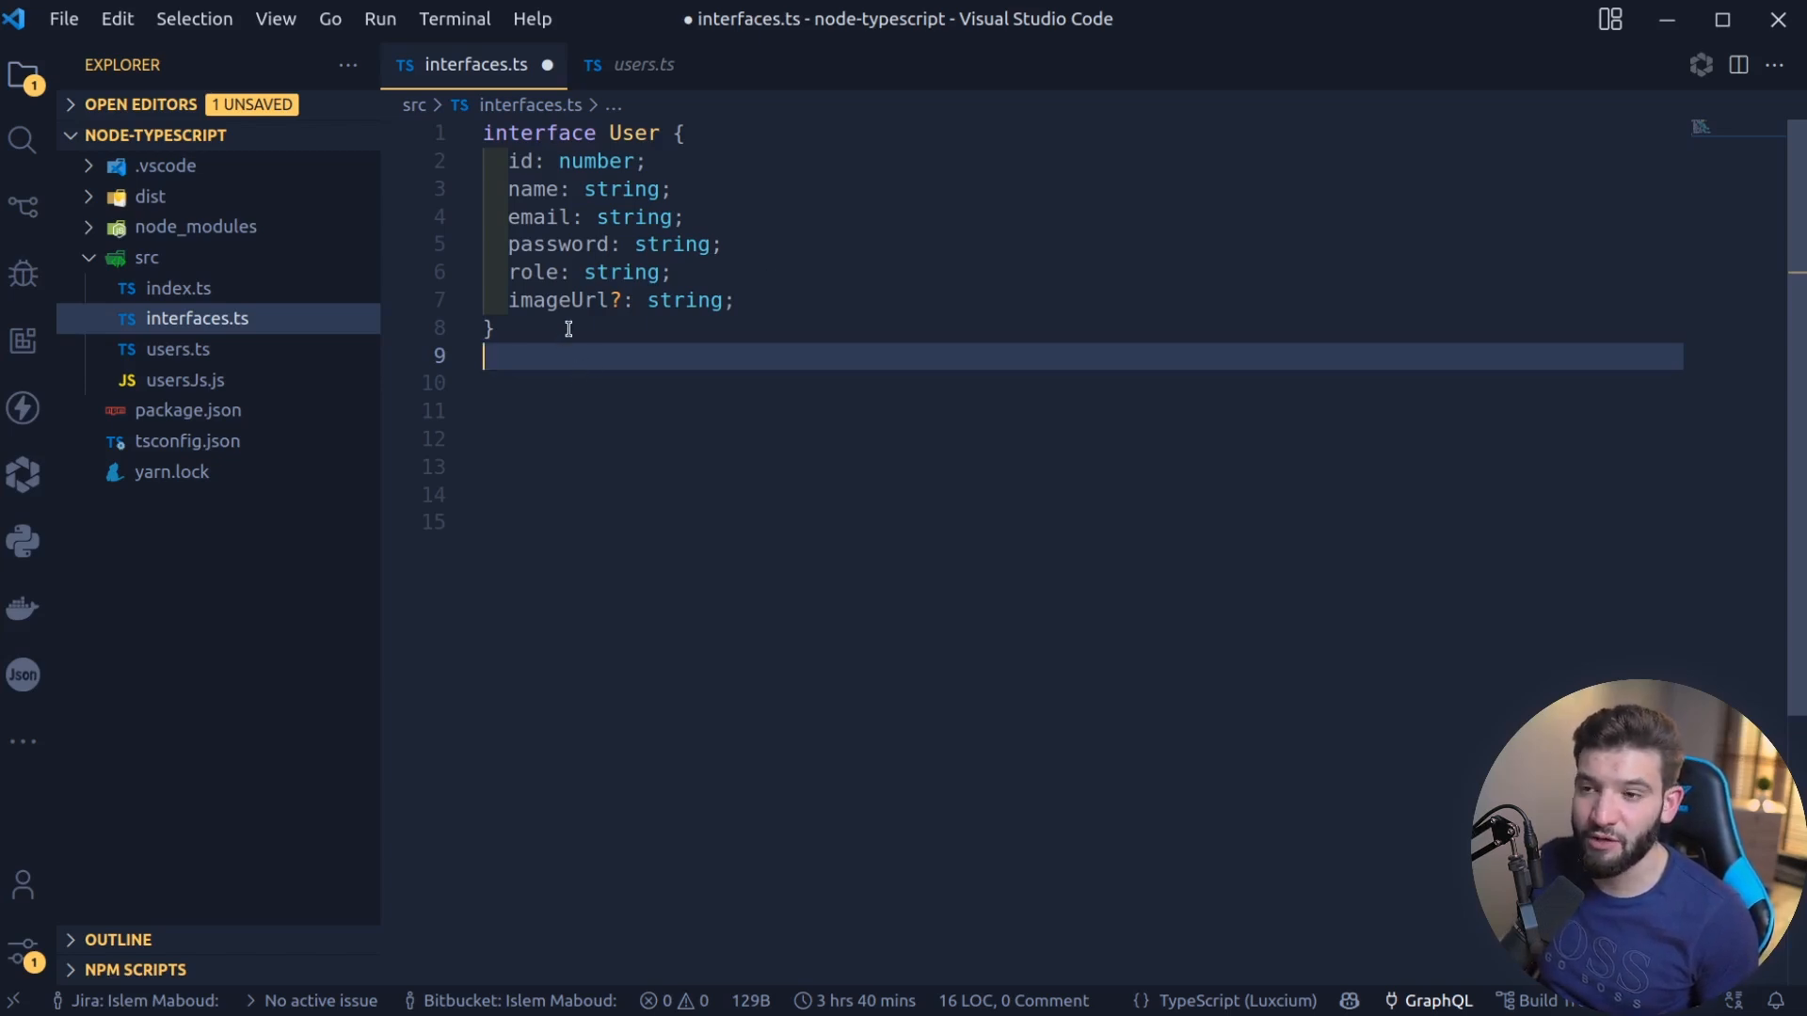
{"action": "mouse_move", "coordinate": [721, 190]}
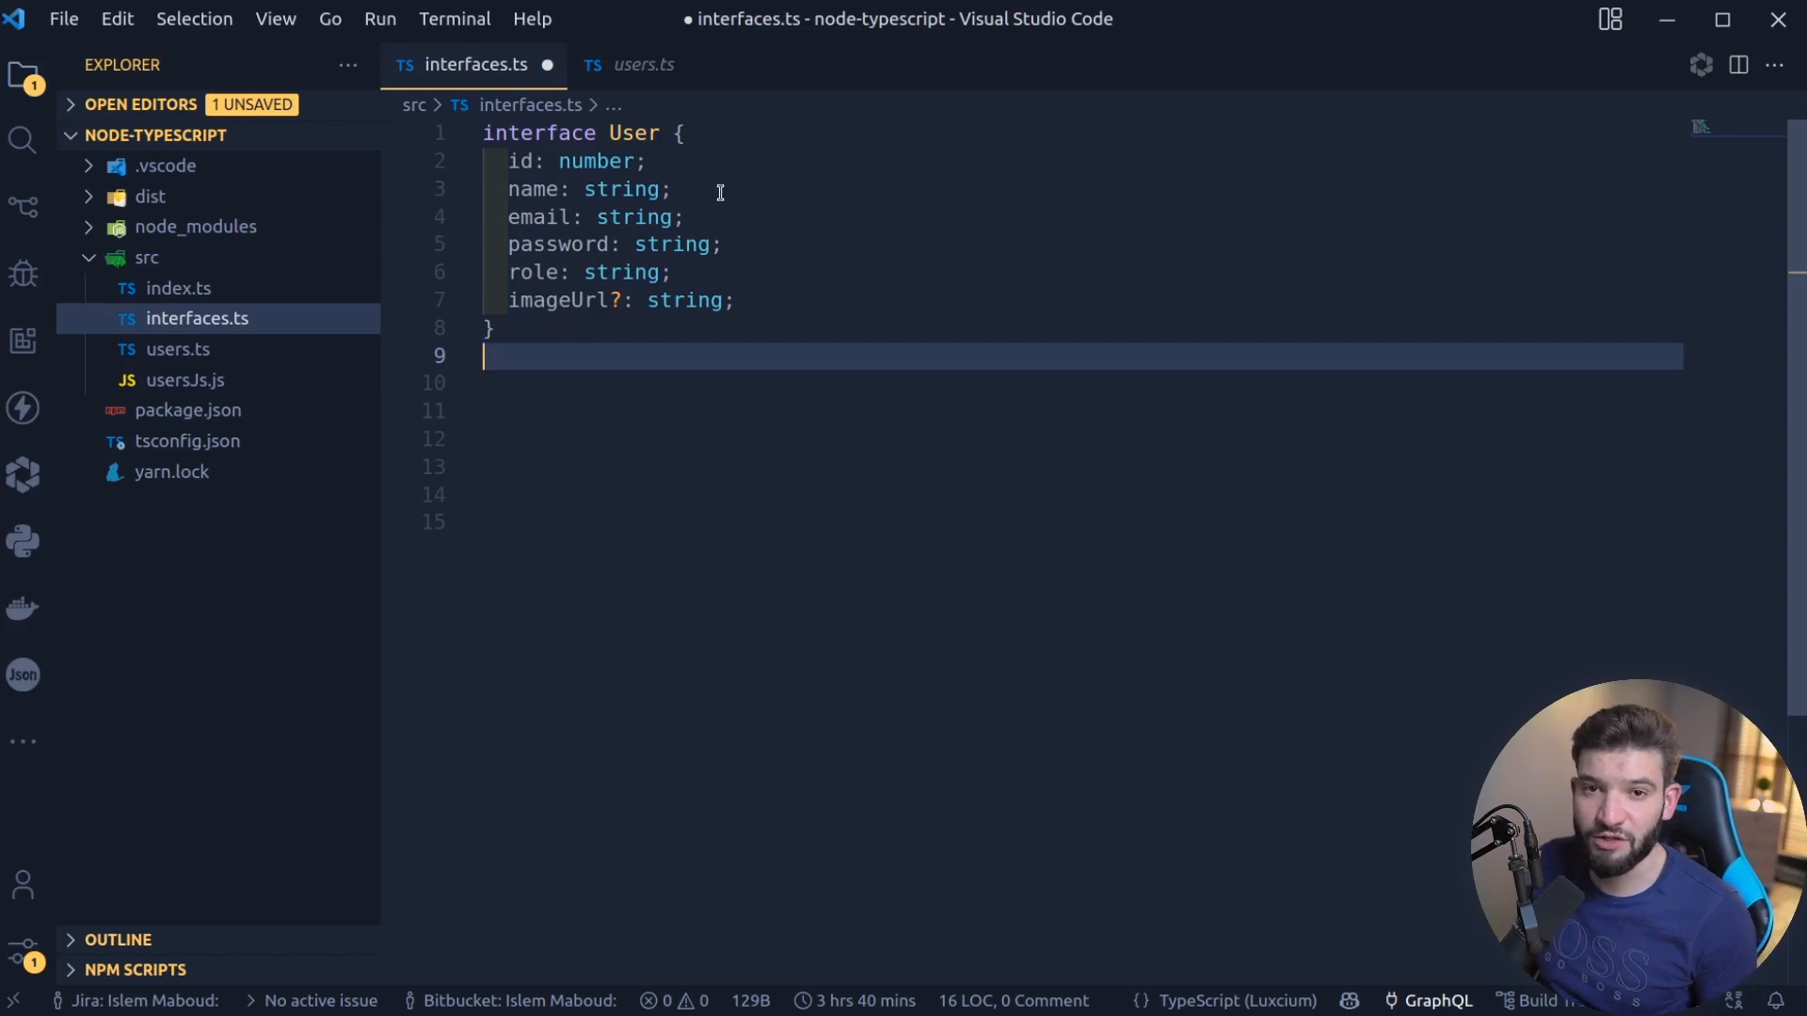
{"action": "mouse_move", "coordinate": [873, 277]}
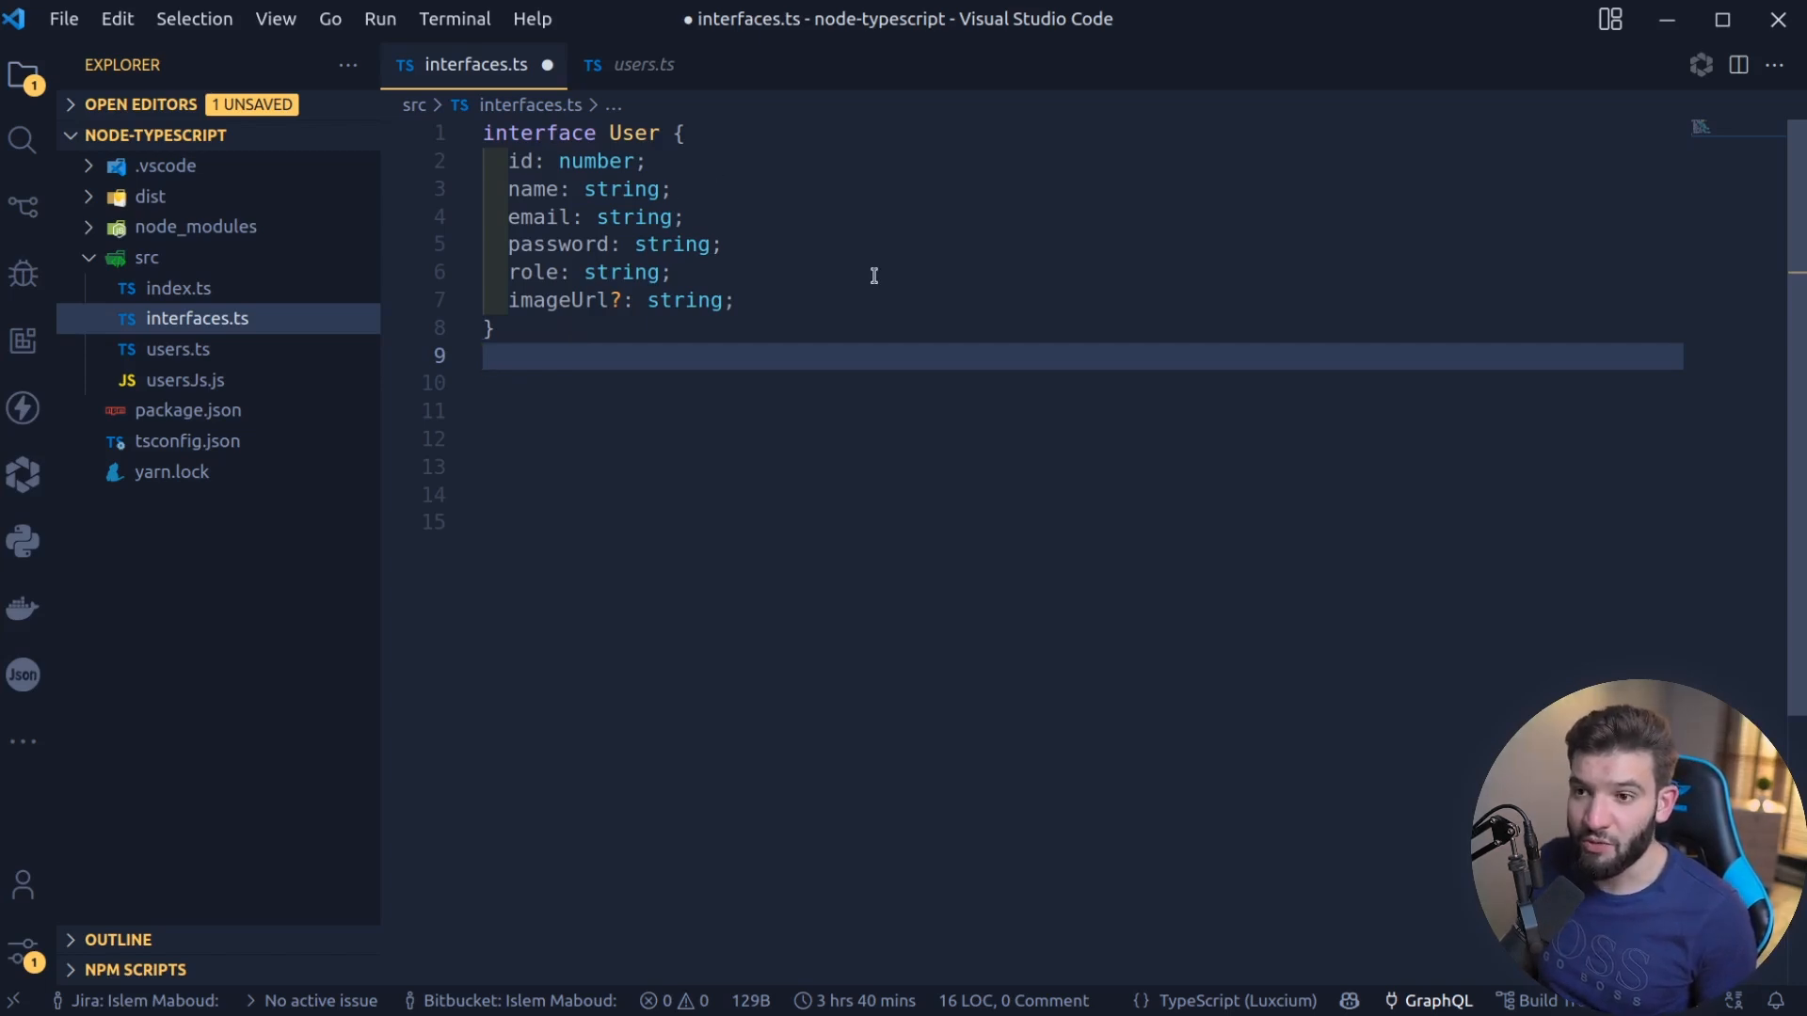
{"action": "mouse_move", "coordinate": [810, 289]}
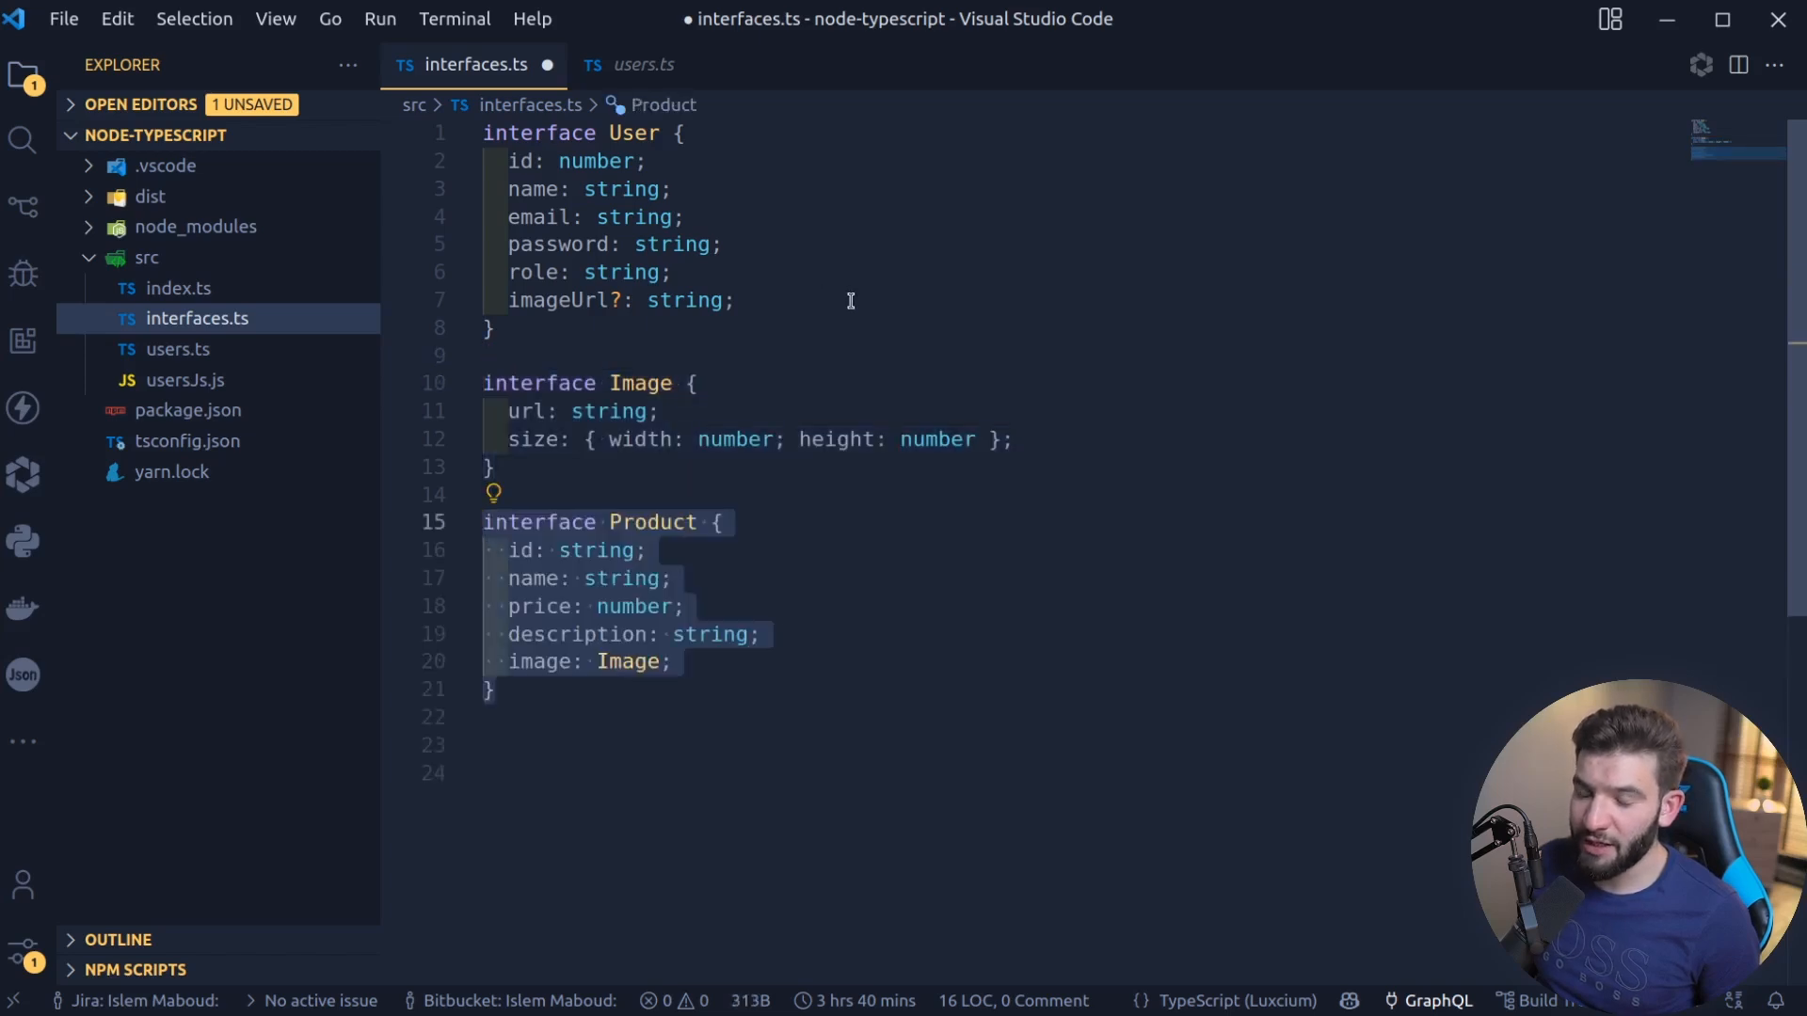
- Declare a generic Backpack<T> interface and point out the Image type on Product's image field
{"action": "type", "text": "interface Backpack<T> {"}
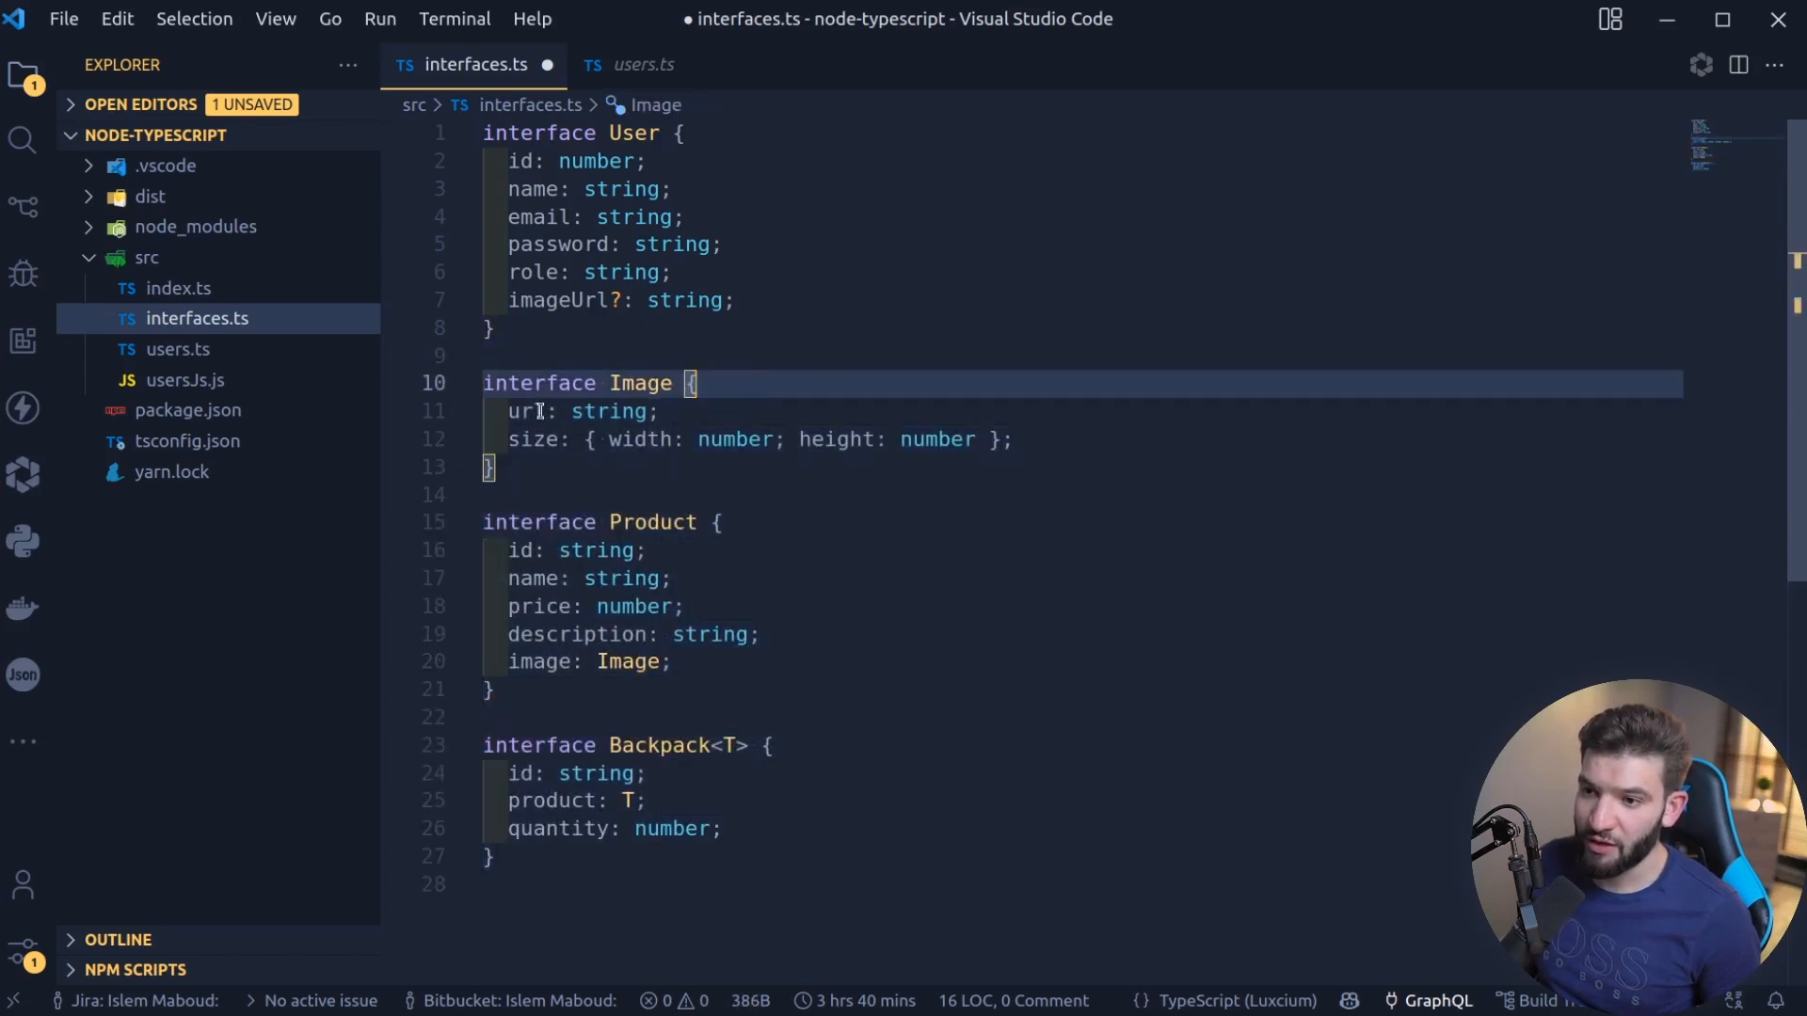
{"action": "double_click", "coordinate": [531, 438]}
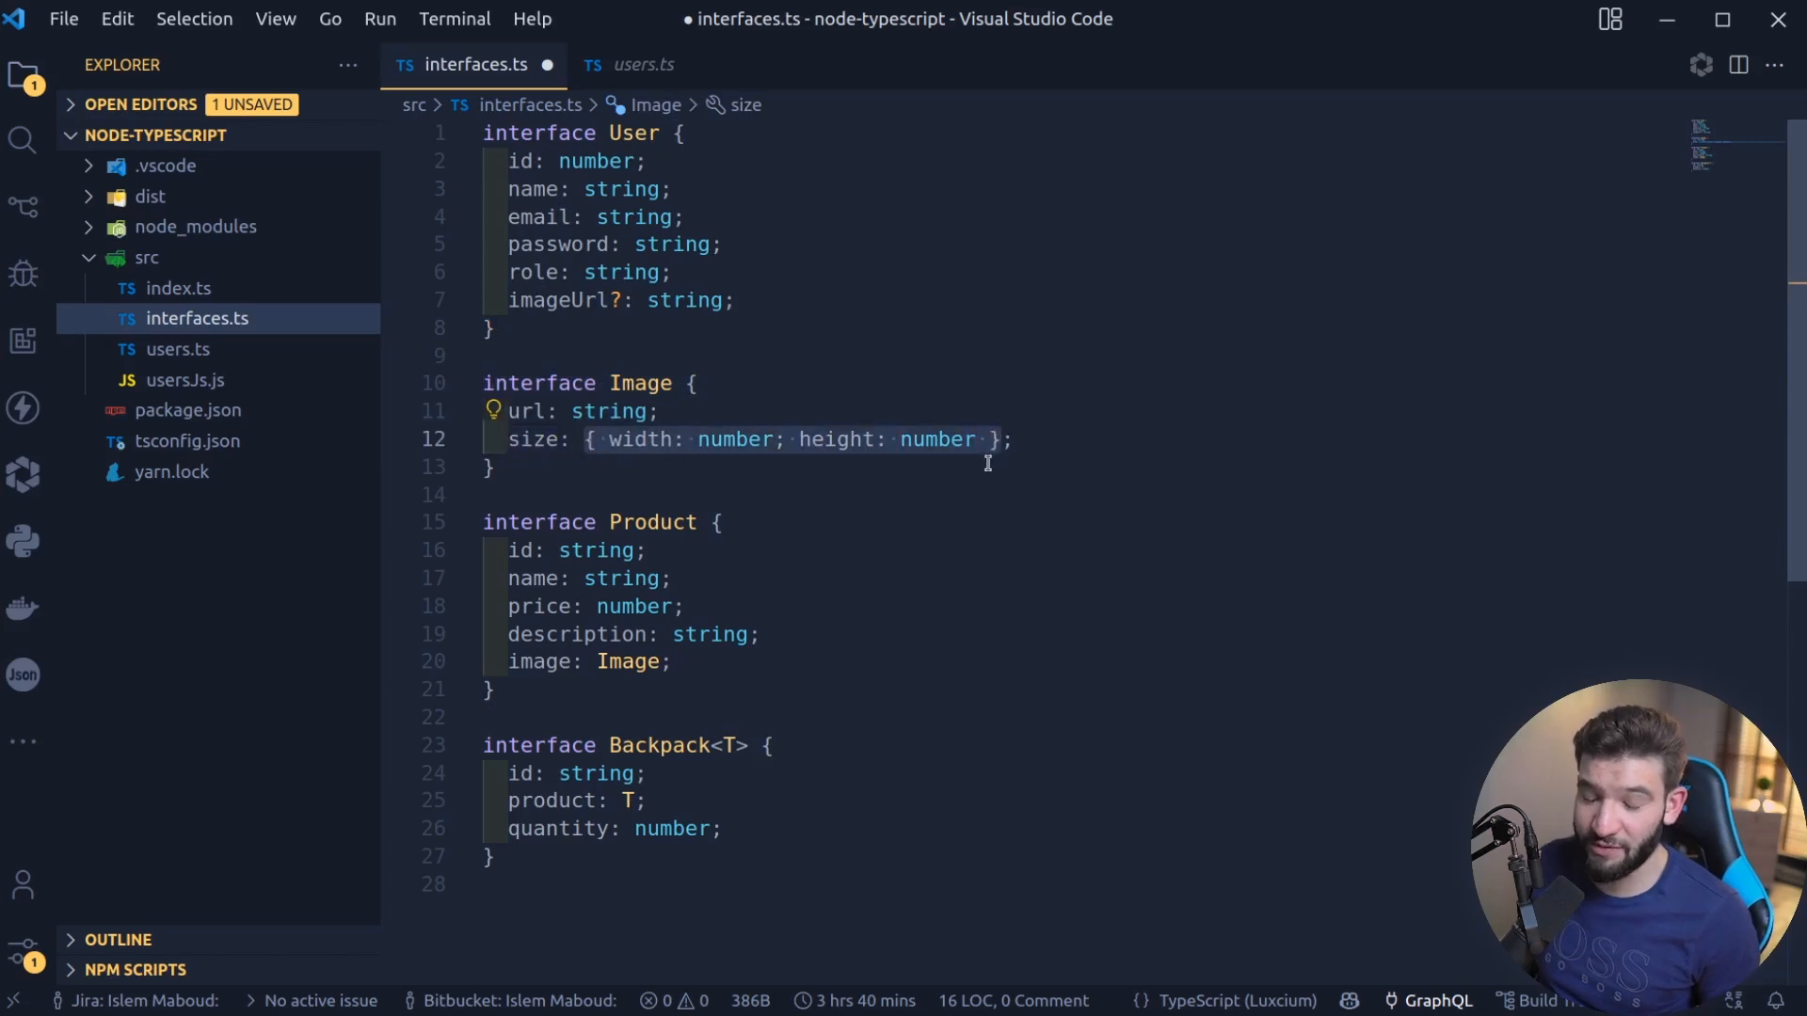
{"action": "mouse_move", "coordinate": [903, 485]}
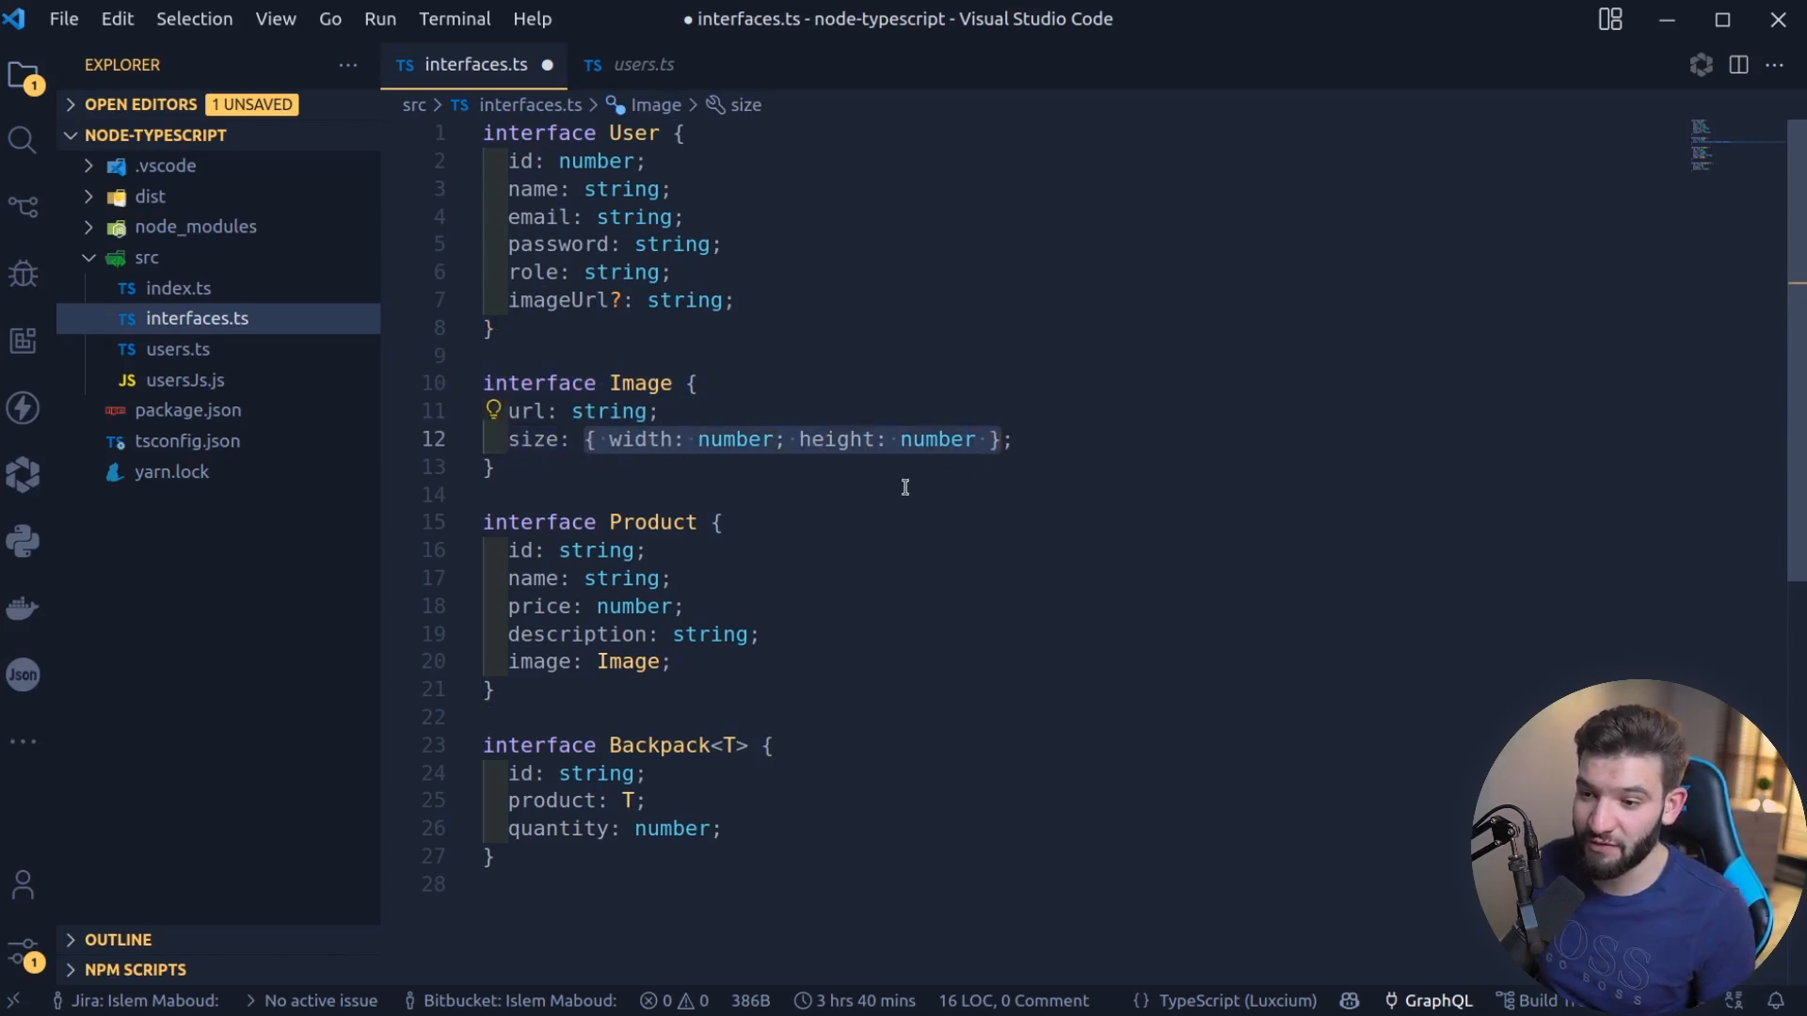
{"action": "mouse_move", "coordinate": [665, 527]}
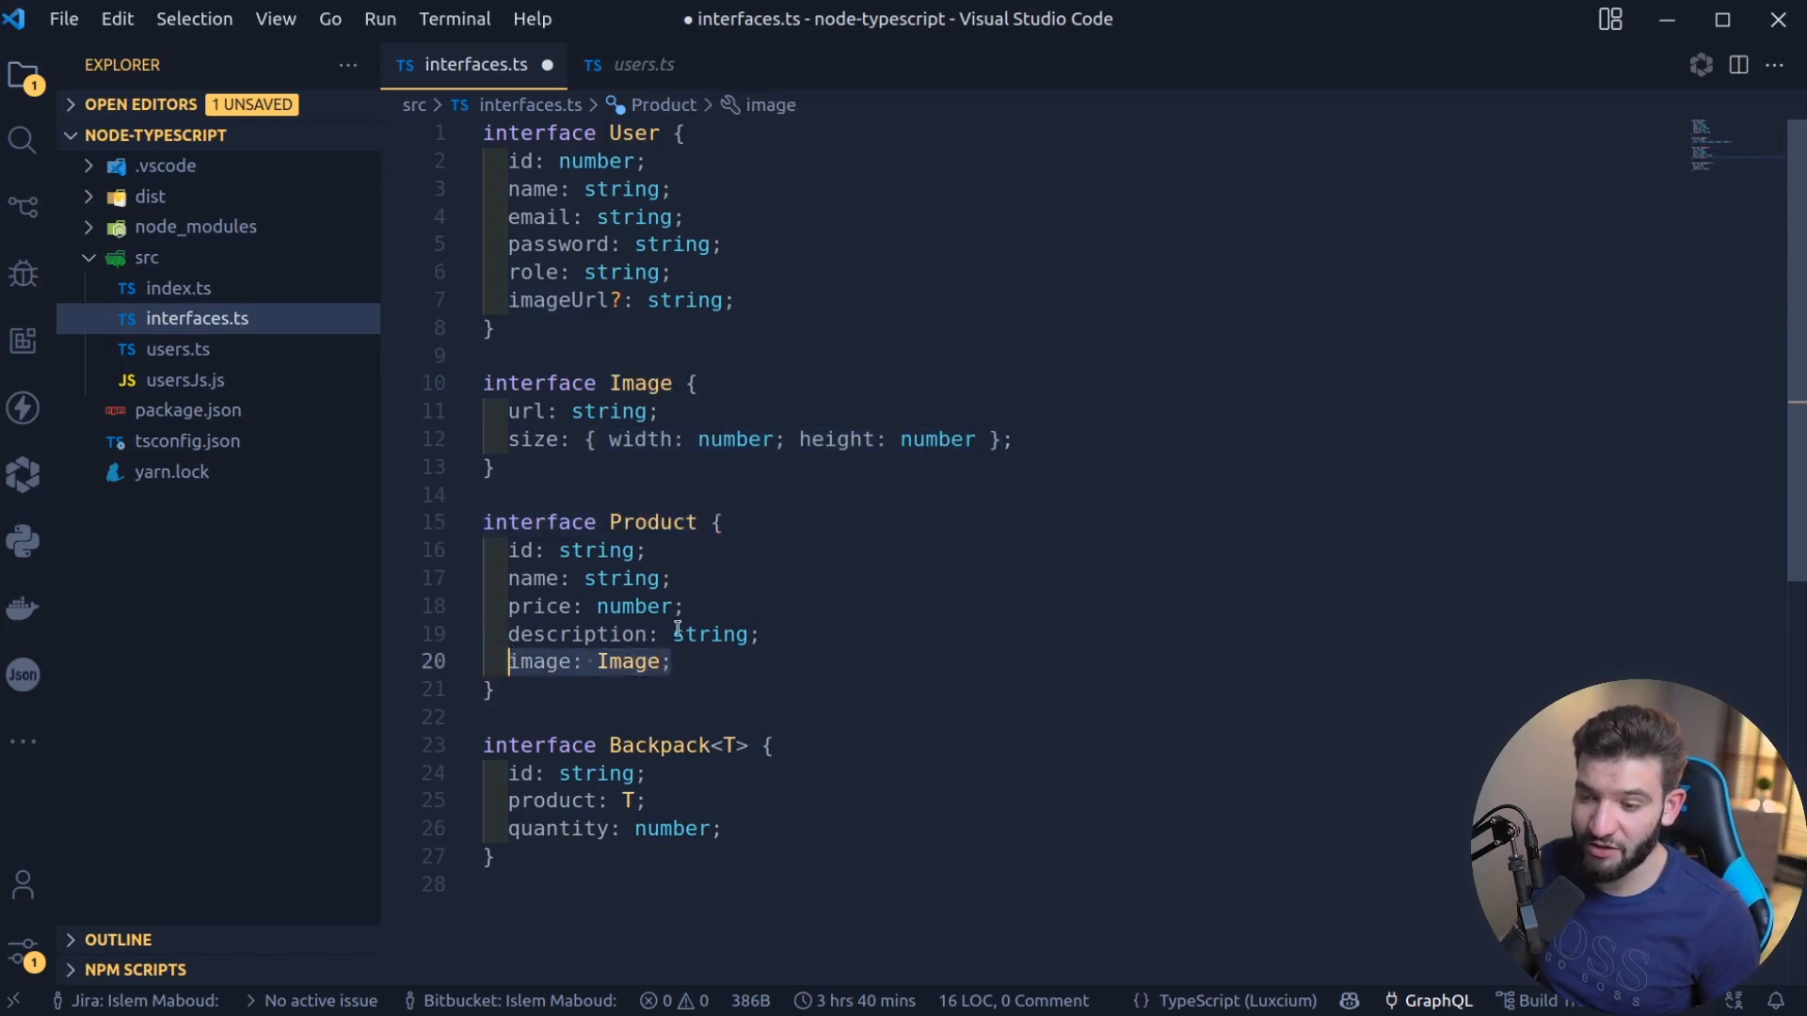
{"action": "double_click", "coordinate": [629, 661]}
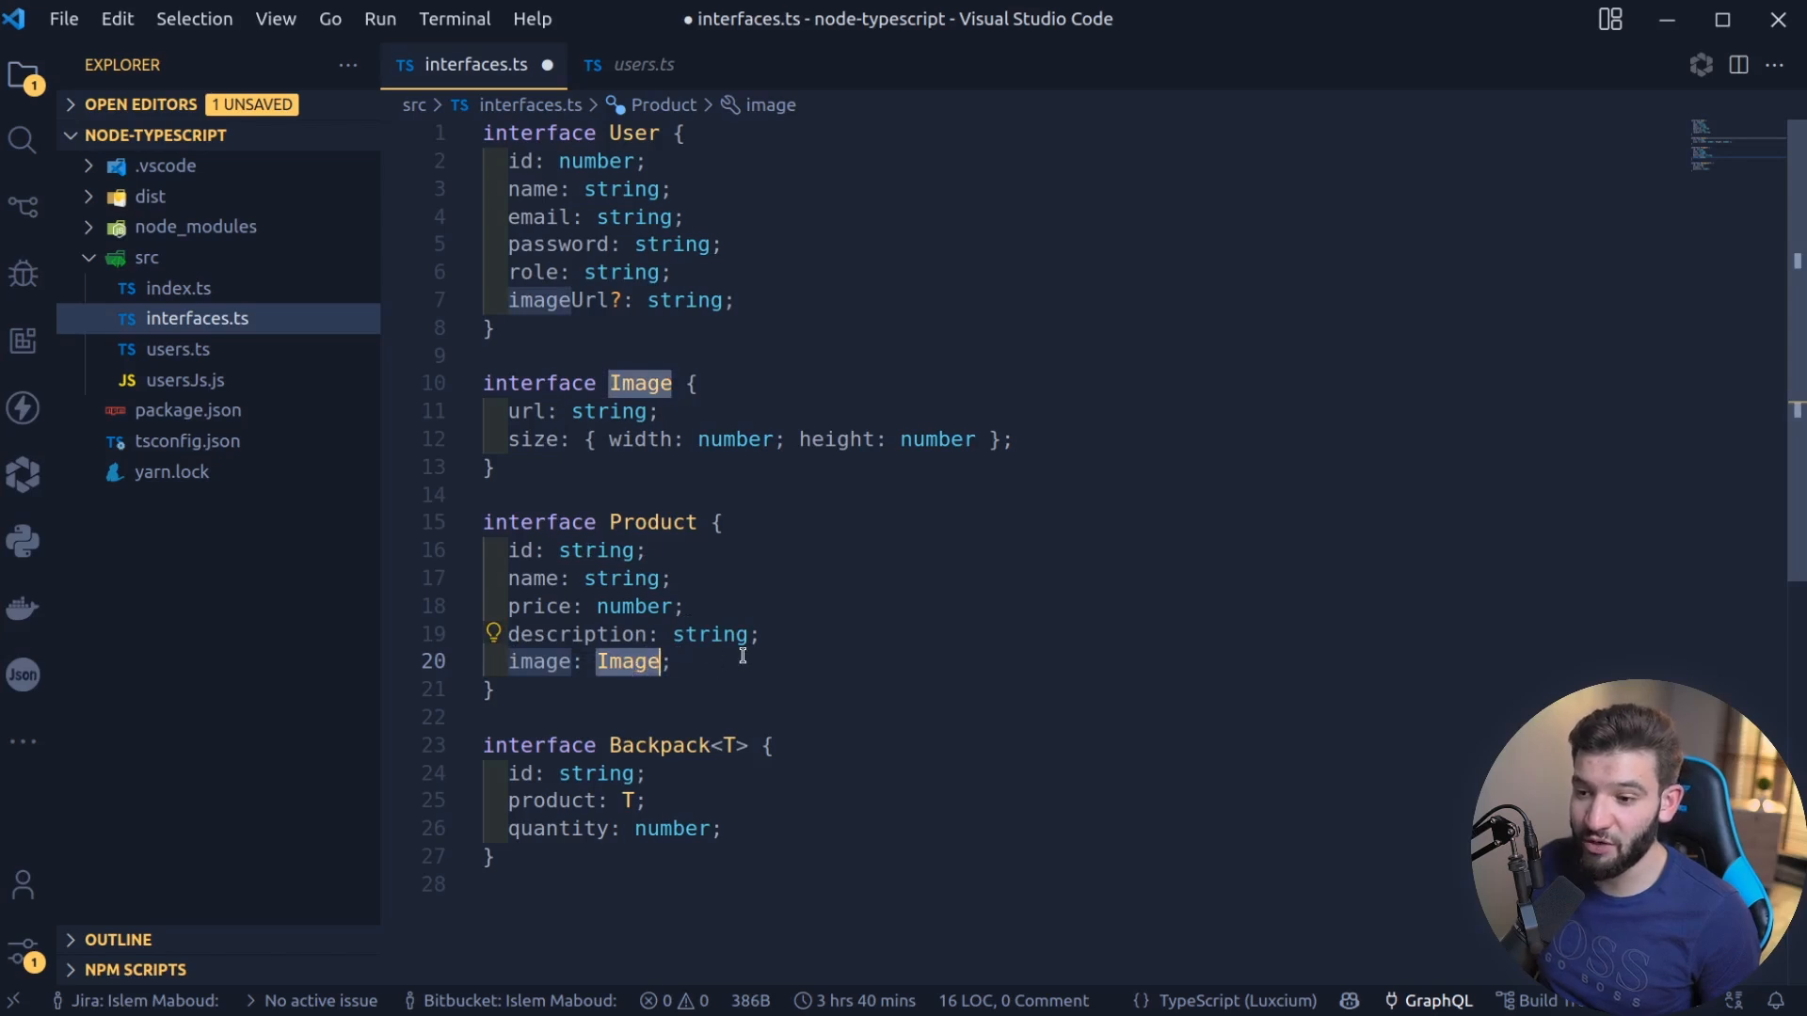
{"action": "mouse_move", "coordinate": [789, 640]}
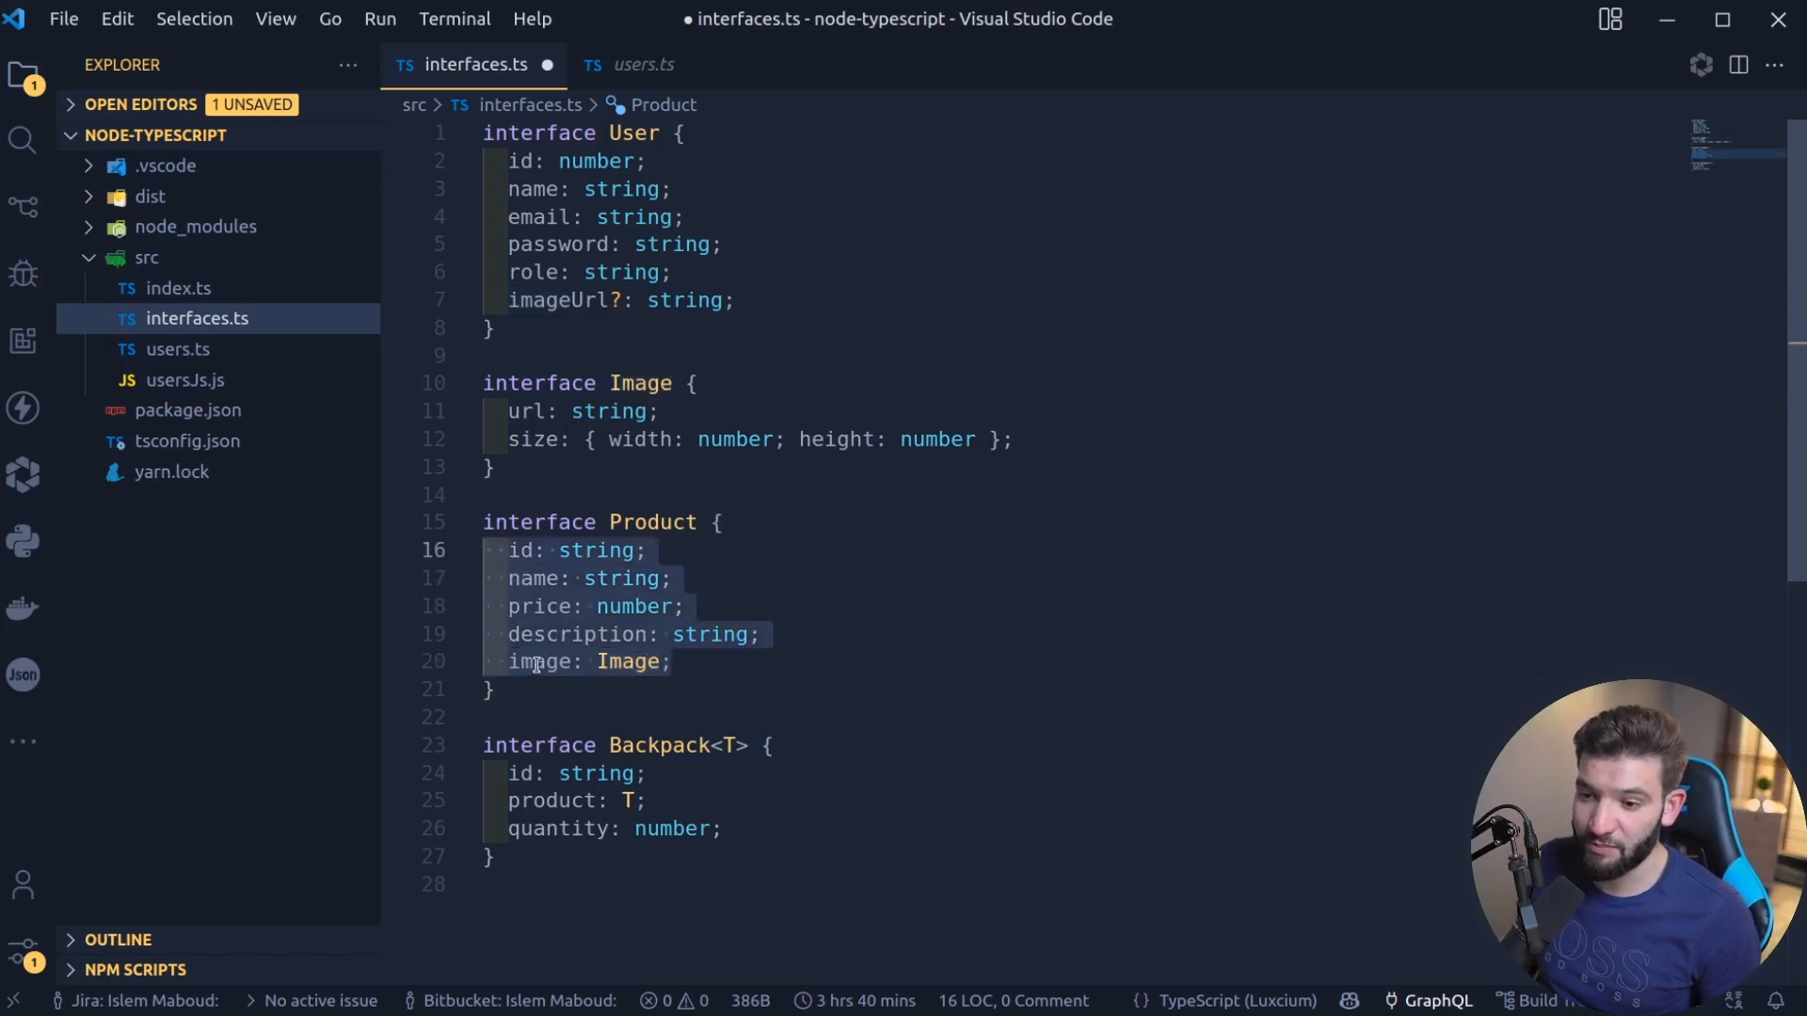
{"action": "left_click", "coordinate": [629, 660]}
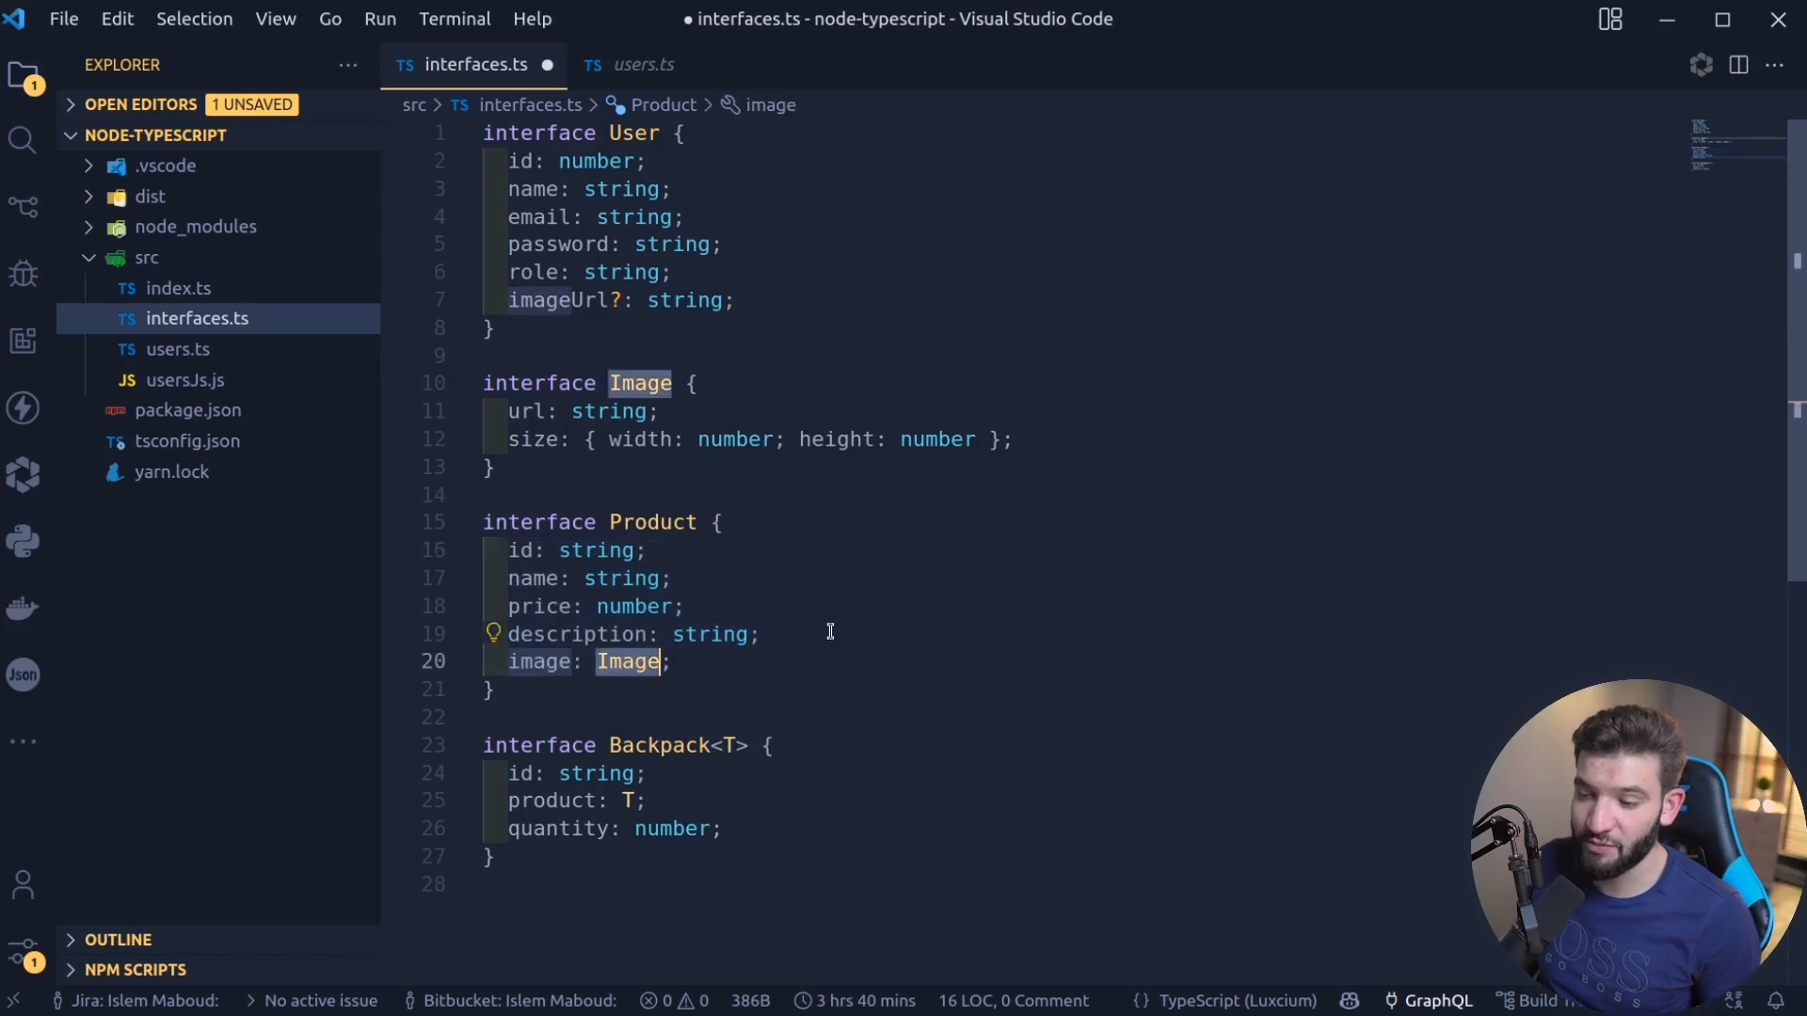
{"action": "left_click", "coordinate": [521, 549]}
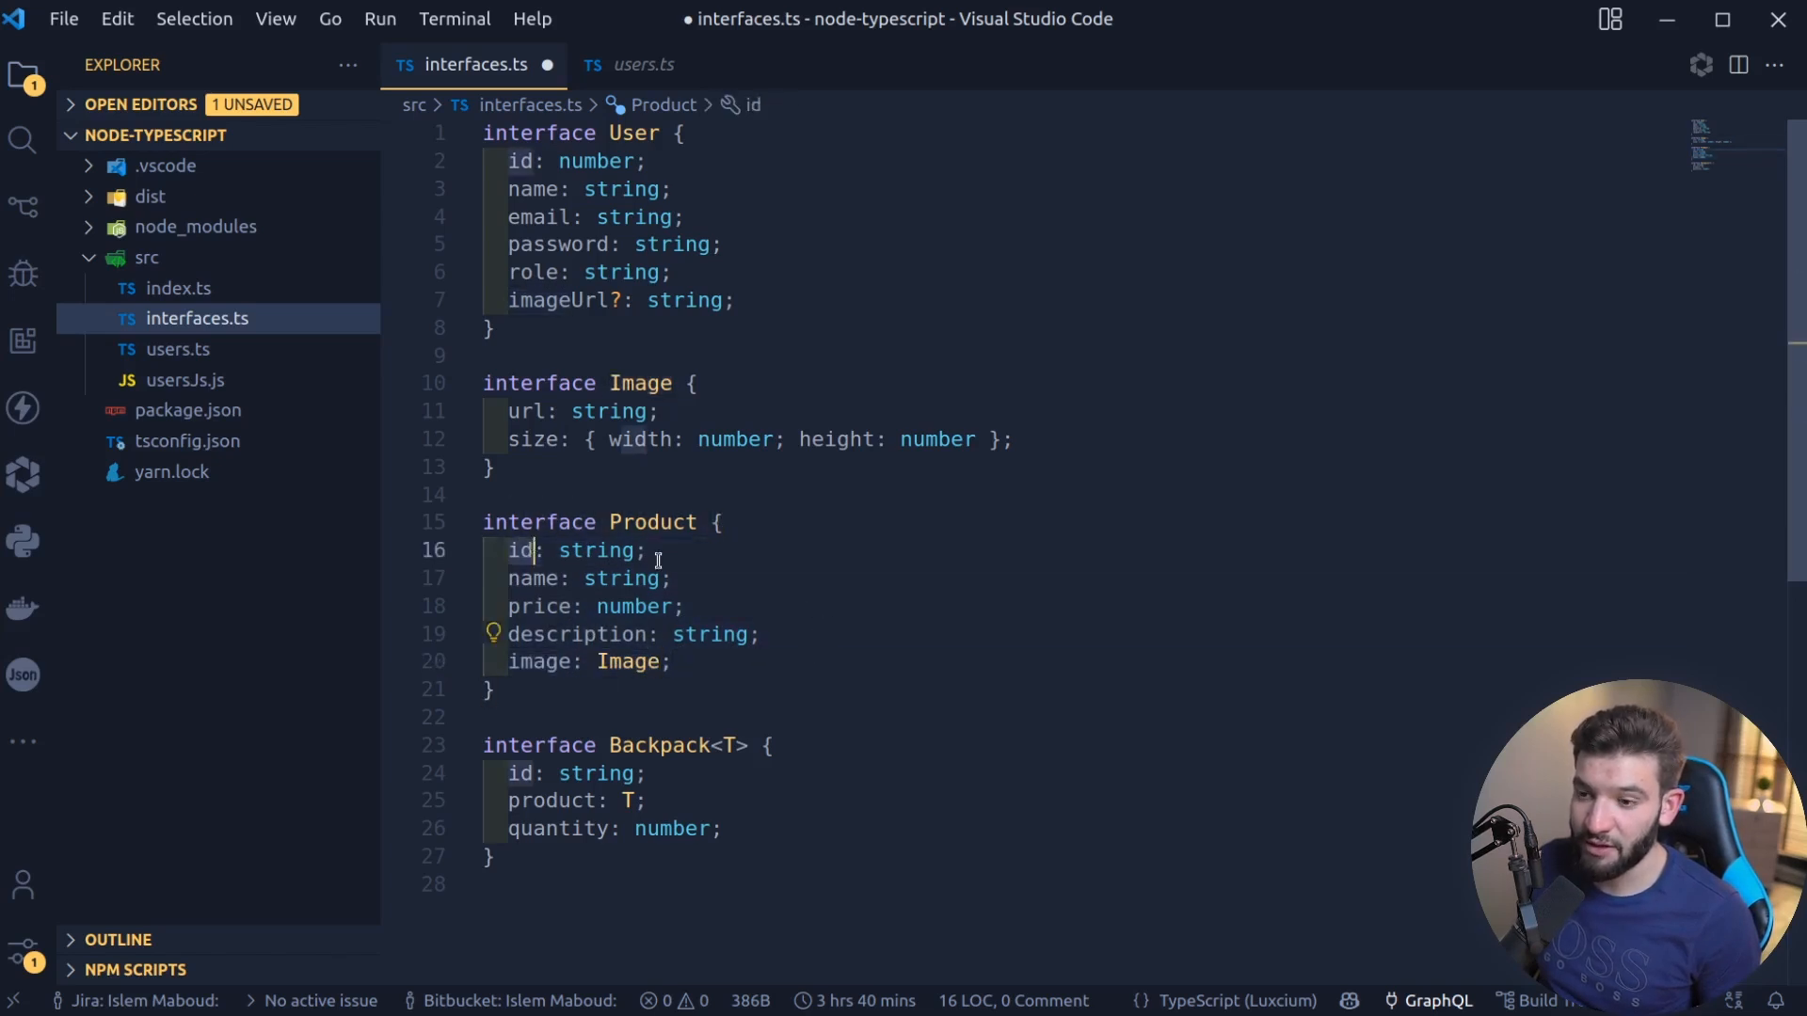
{"action": "left_click", "coordinate": [493, 689]}
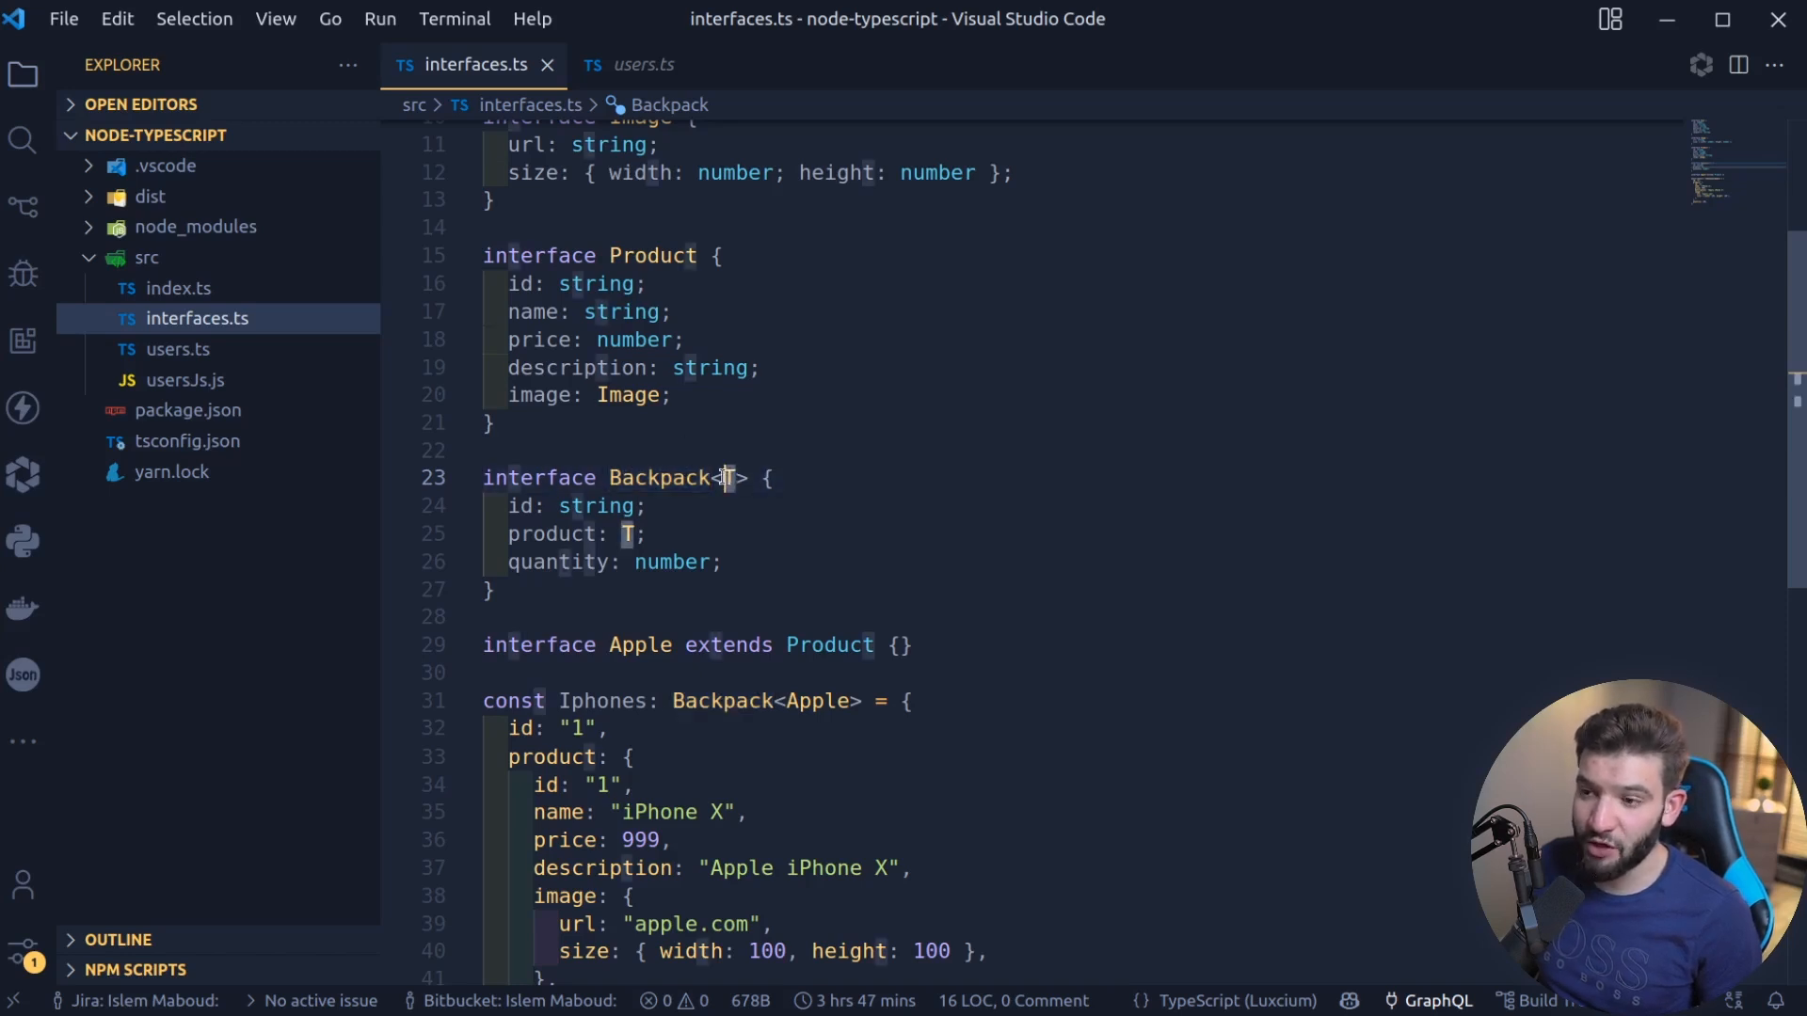
- Point out Backpack's generic parameter T, its product field and quantity field
{"action": "left_click", "coordinate": [646, 506]}
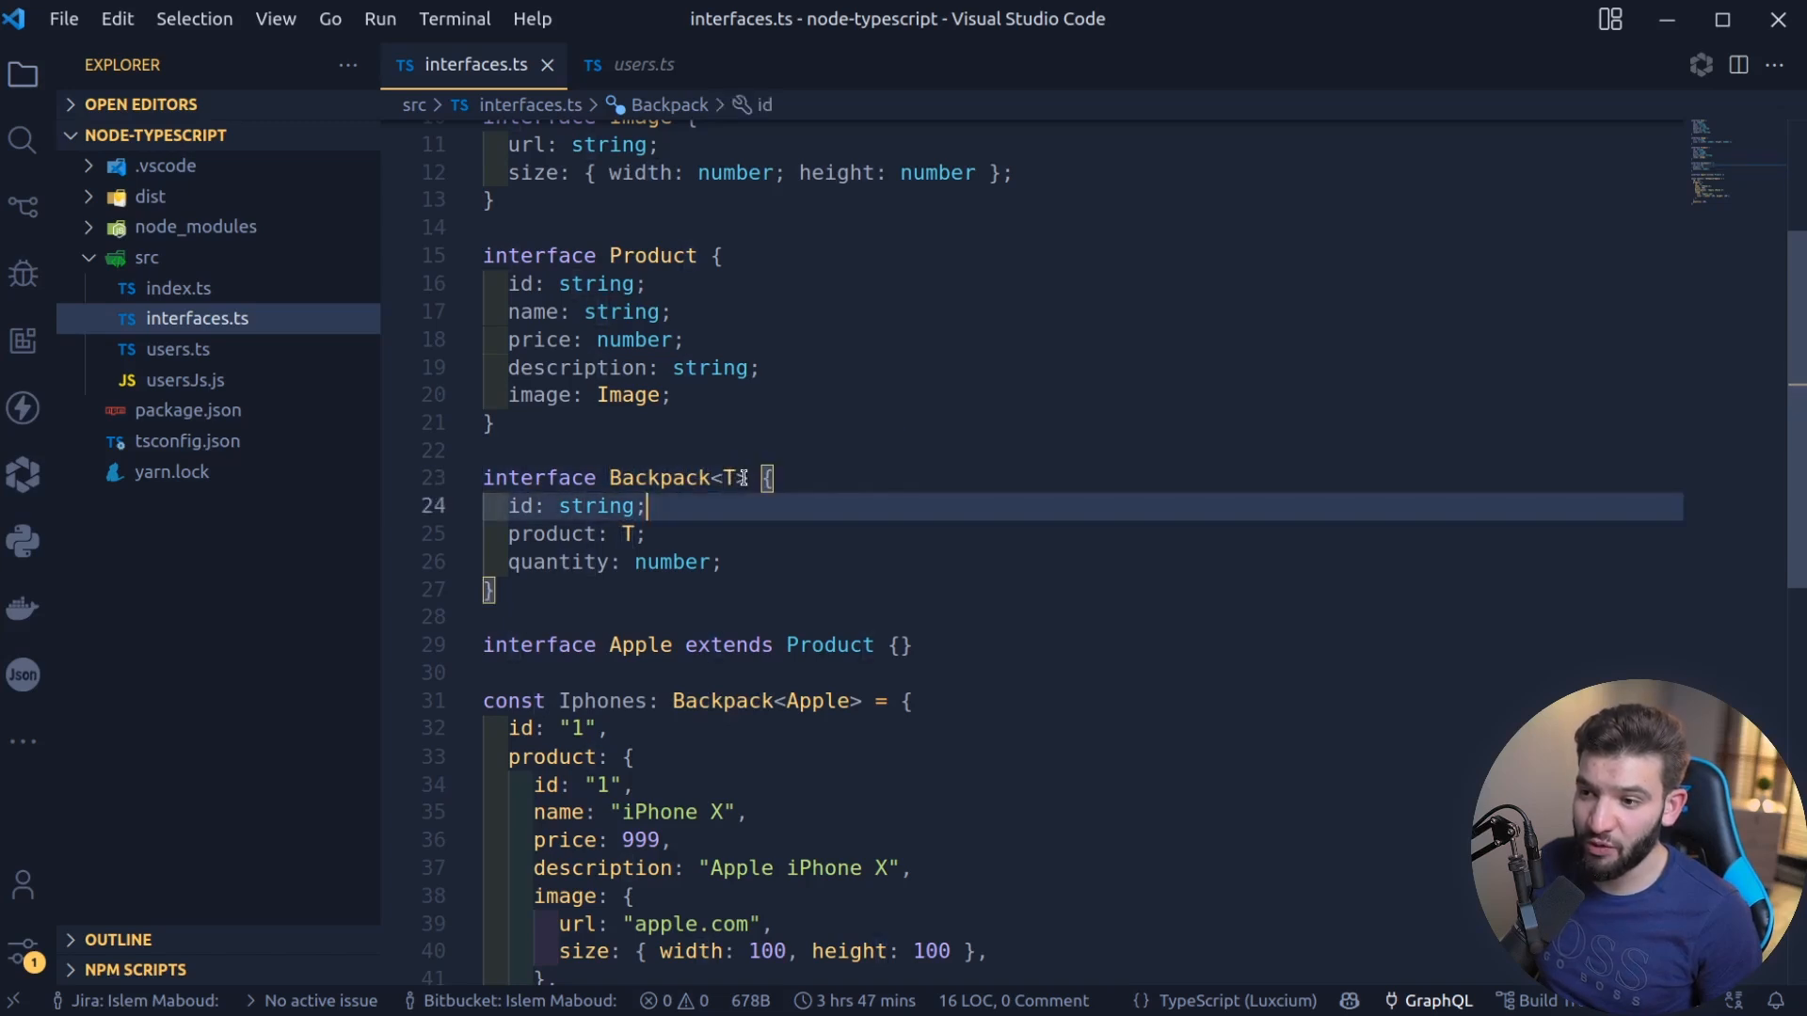
{"action": "left_click", "coordinate": [723, 477]}
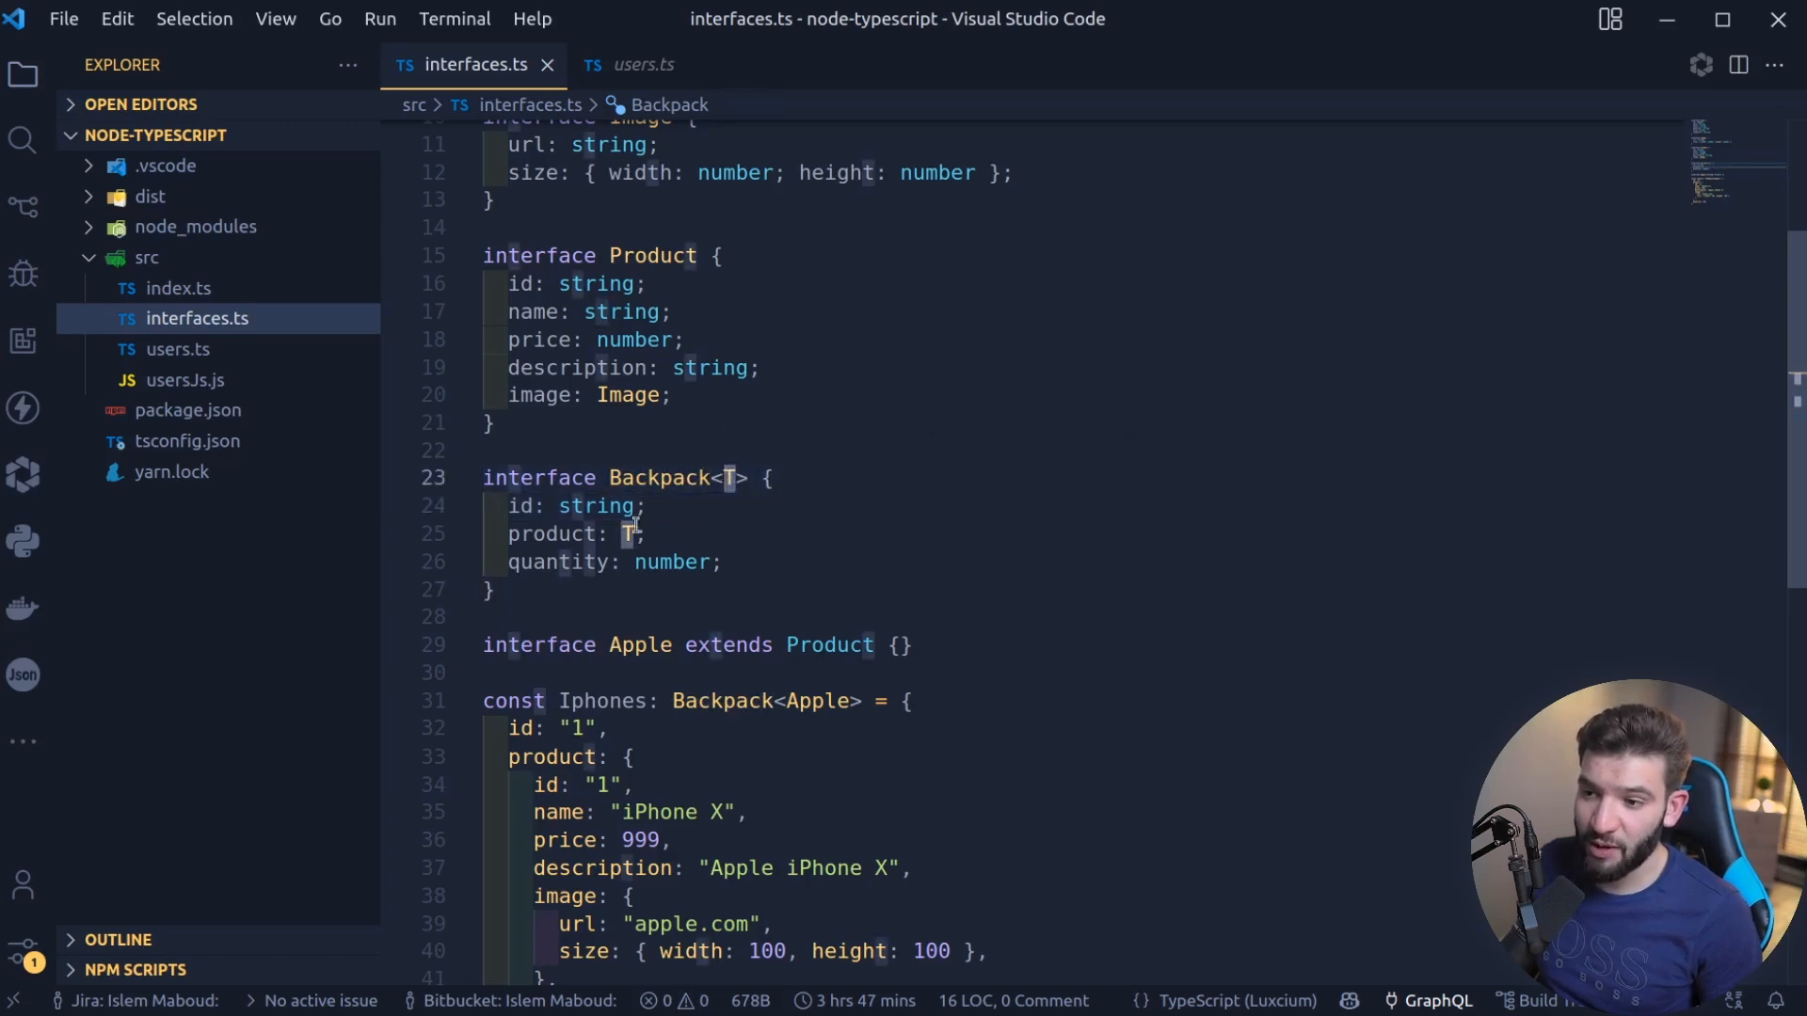
{"action": "left_click", "coordinate": [625, 533]}
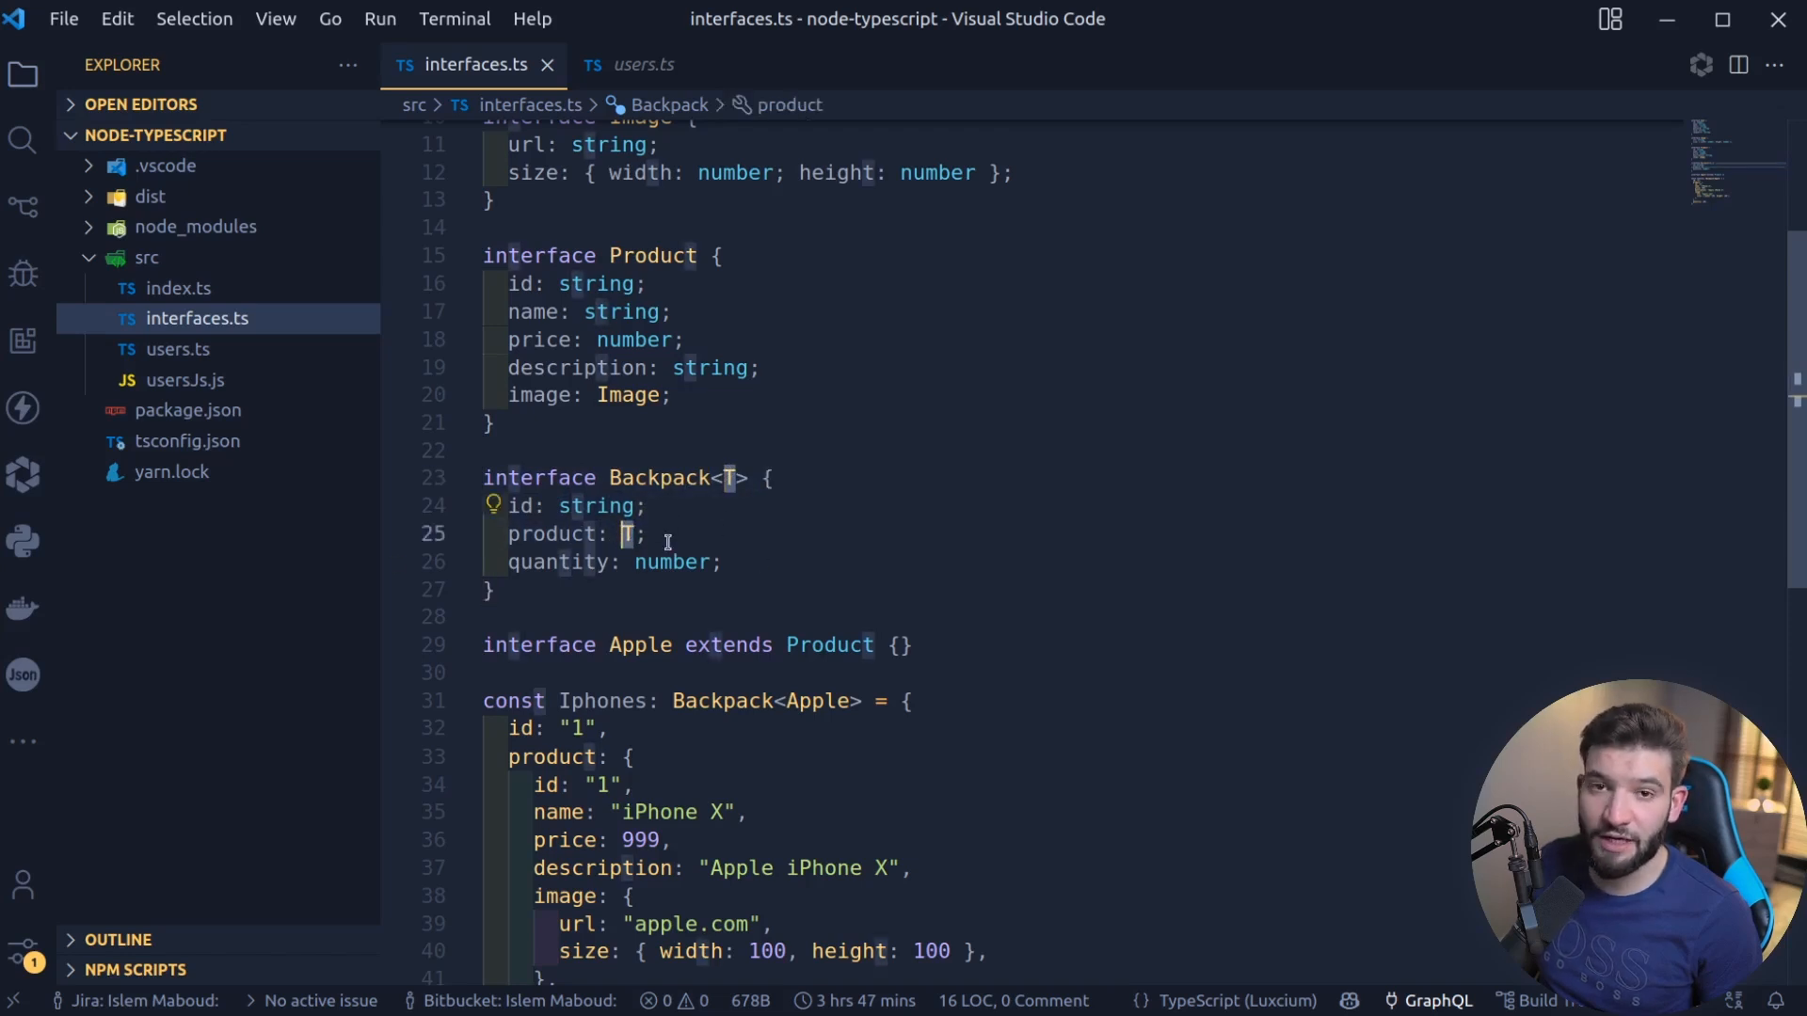
{"action": "double_click", "coordinate": [551, 533]}
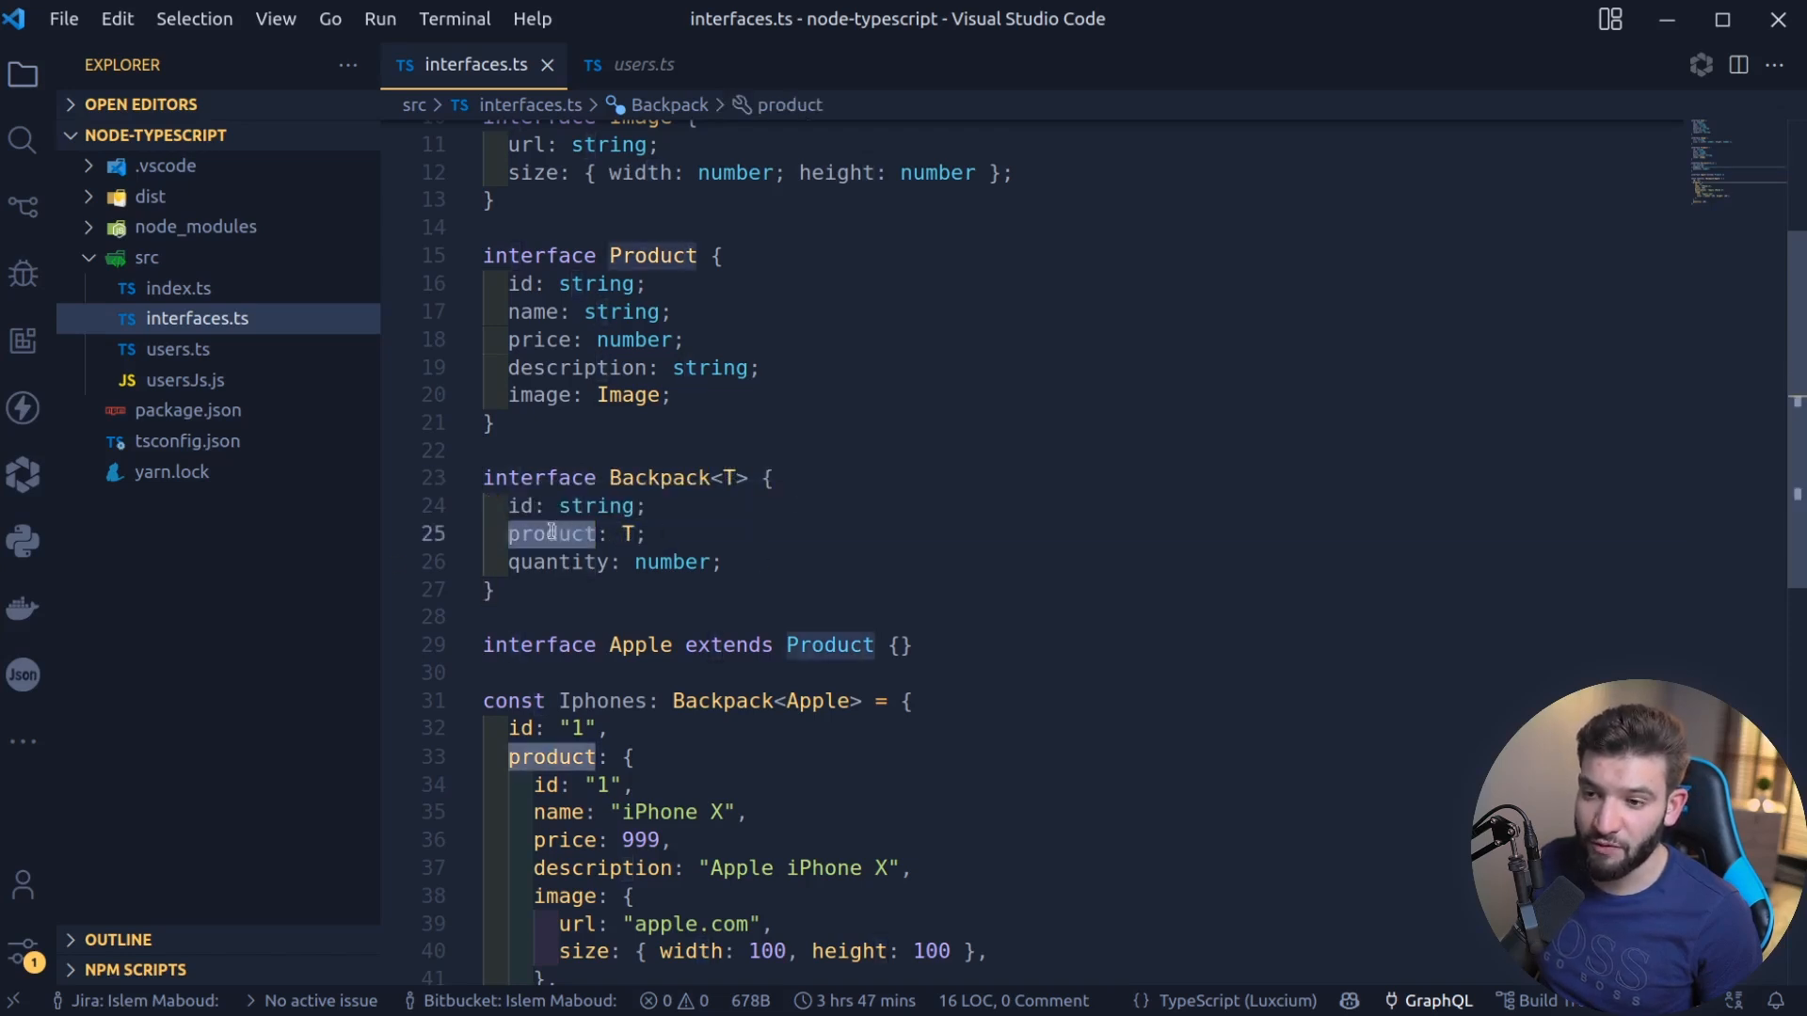
{"action": "left_click", "coordinate": [725, 476]}
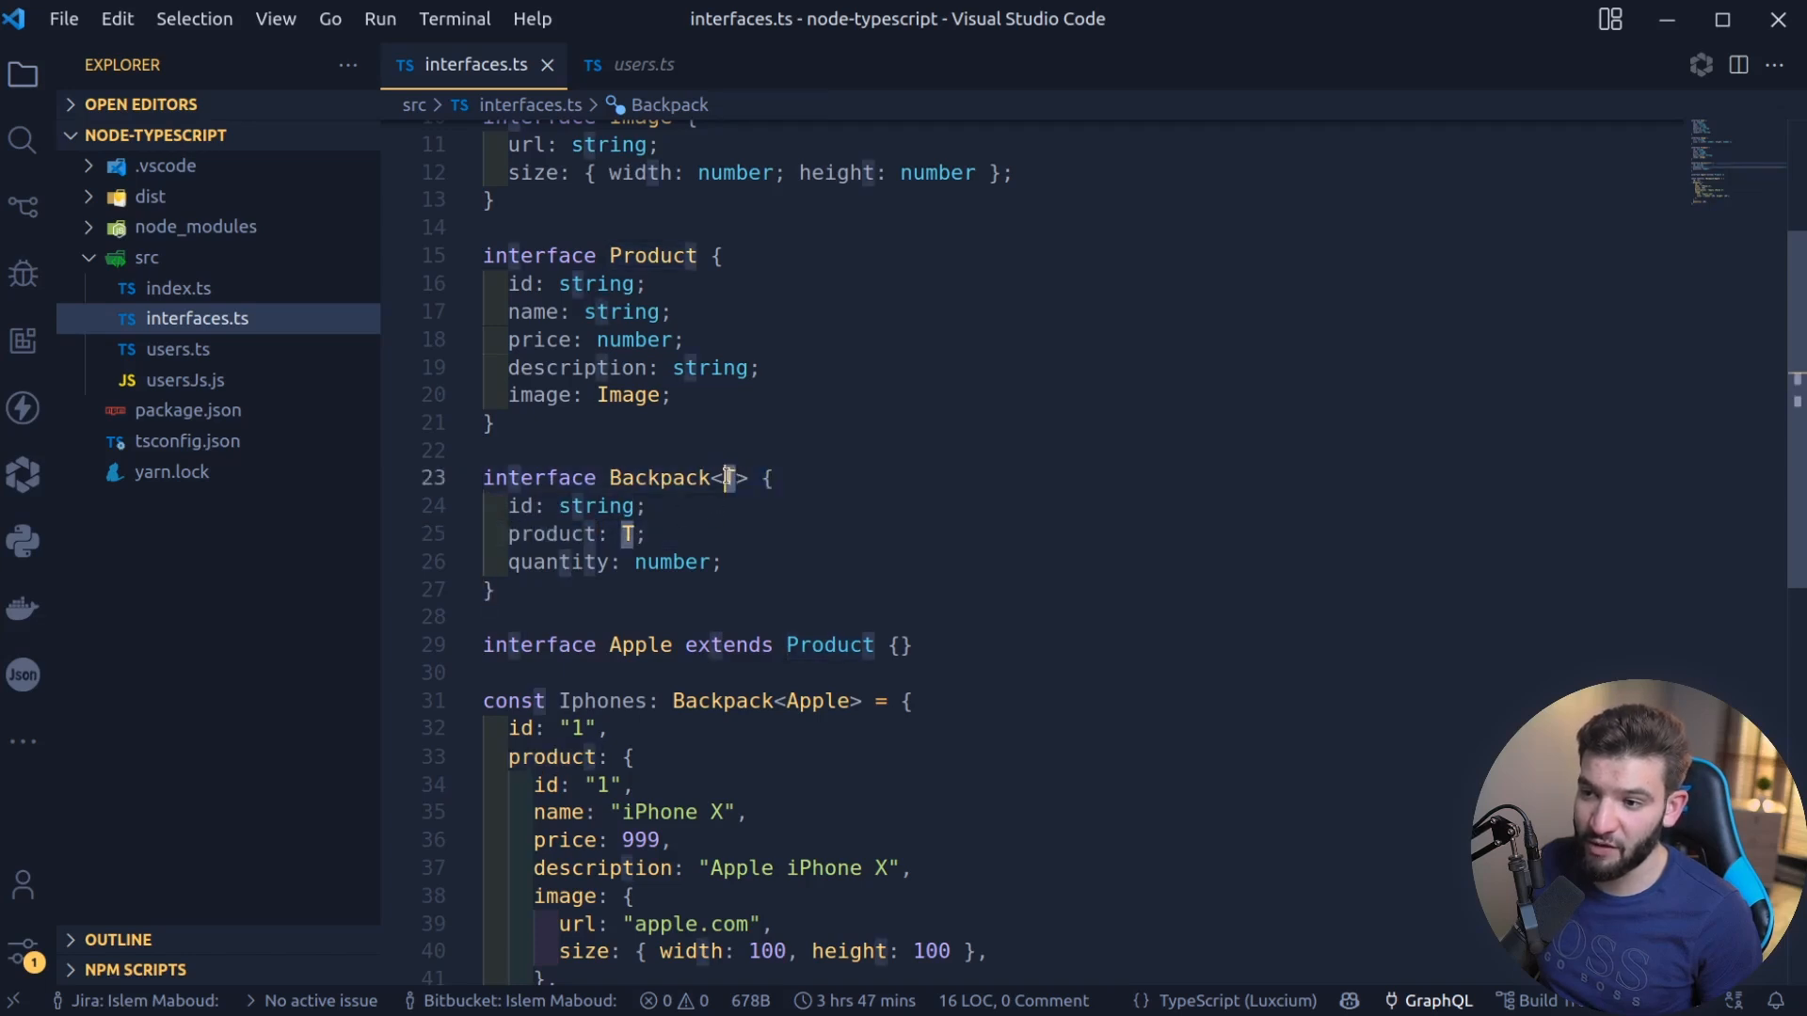
{"action": "double_click", "coordinate": [551, 532]}
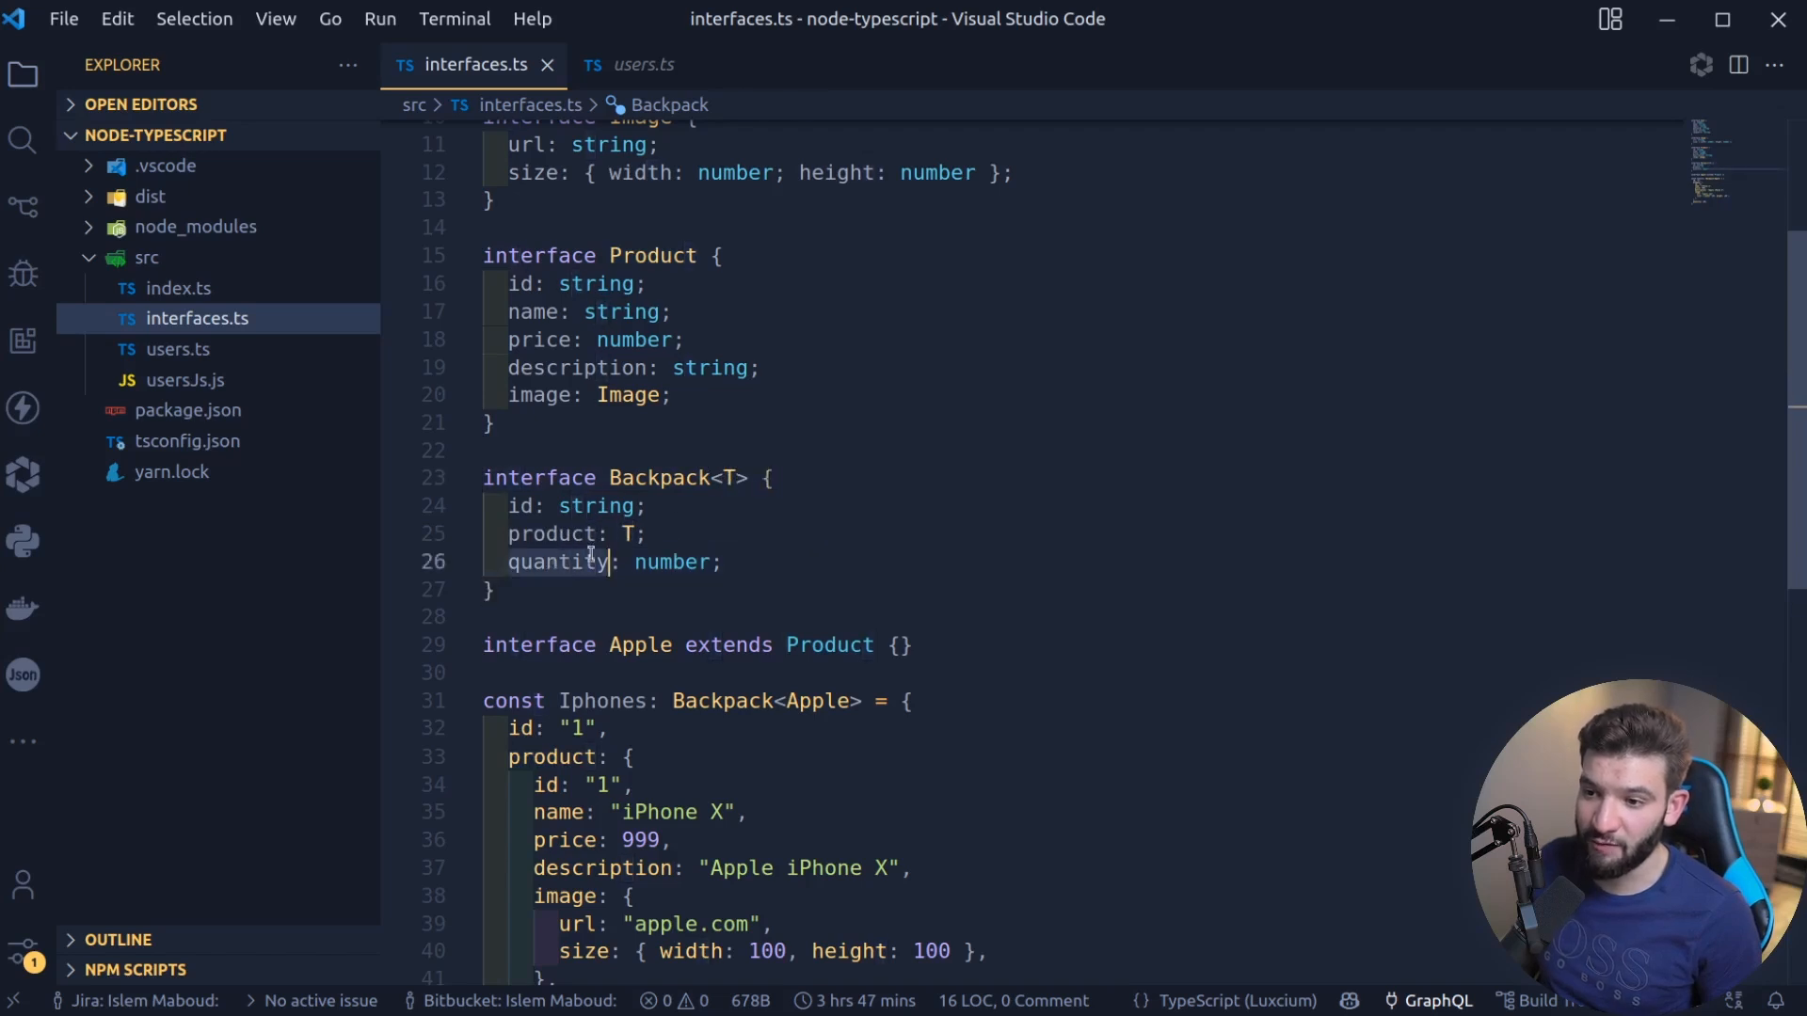
{"action": "double_click", "coordinate": [519, 506]}
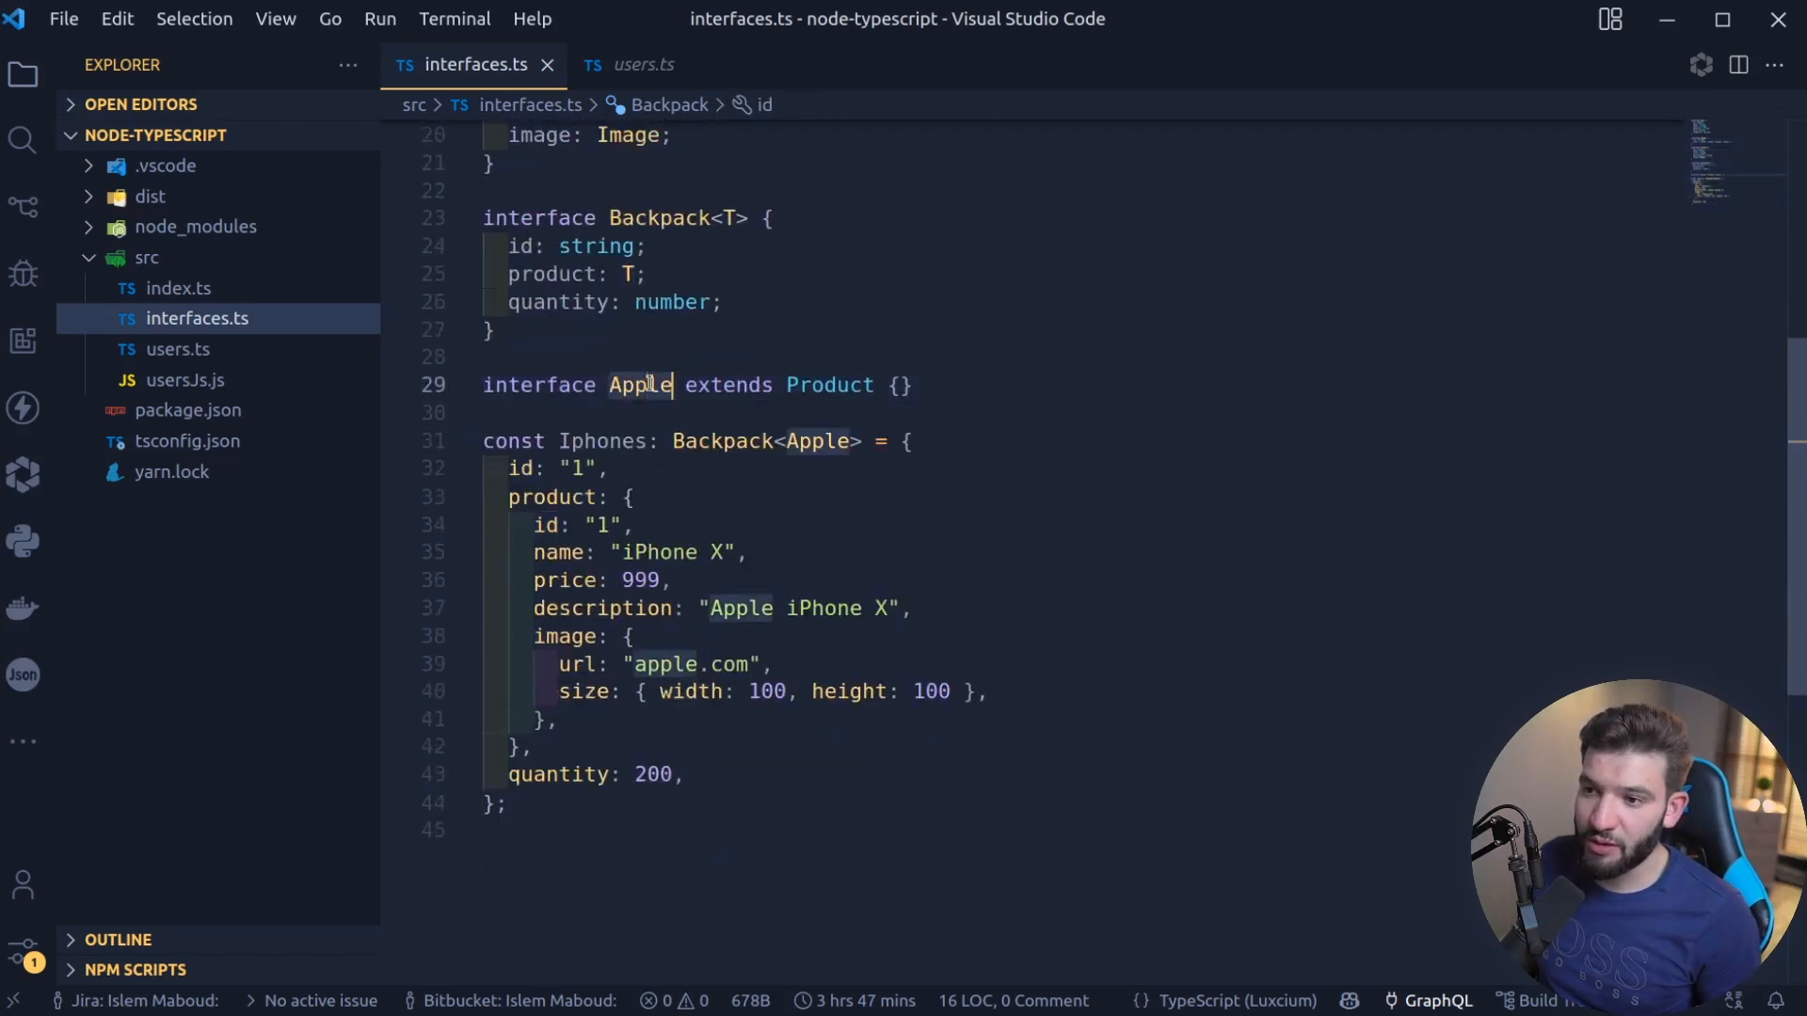
- Point out Apple extending Product and the product key of the Iphones Backpack<Apple> constant
{"action": "double_click", "coordinate": [830, 384]}
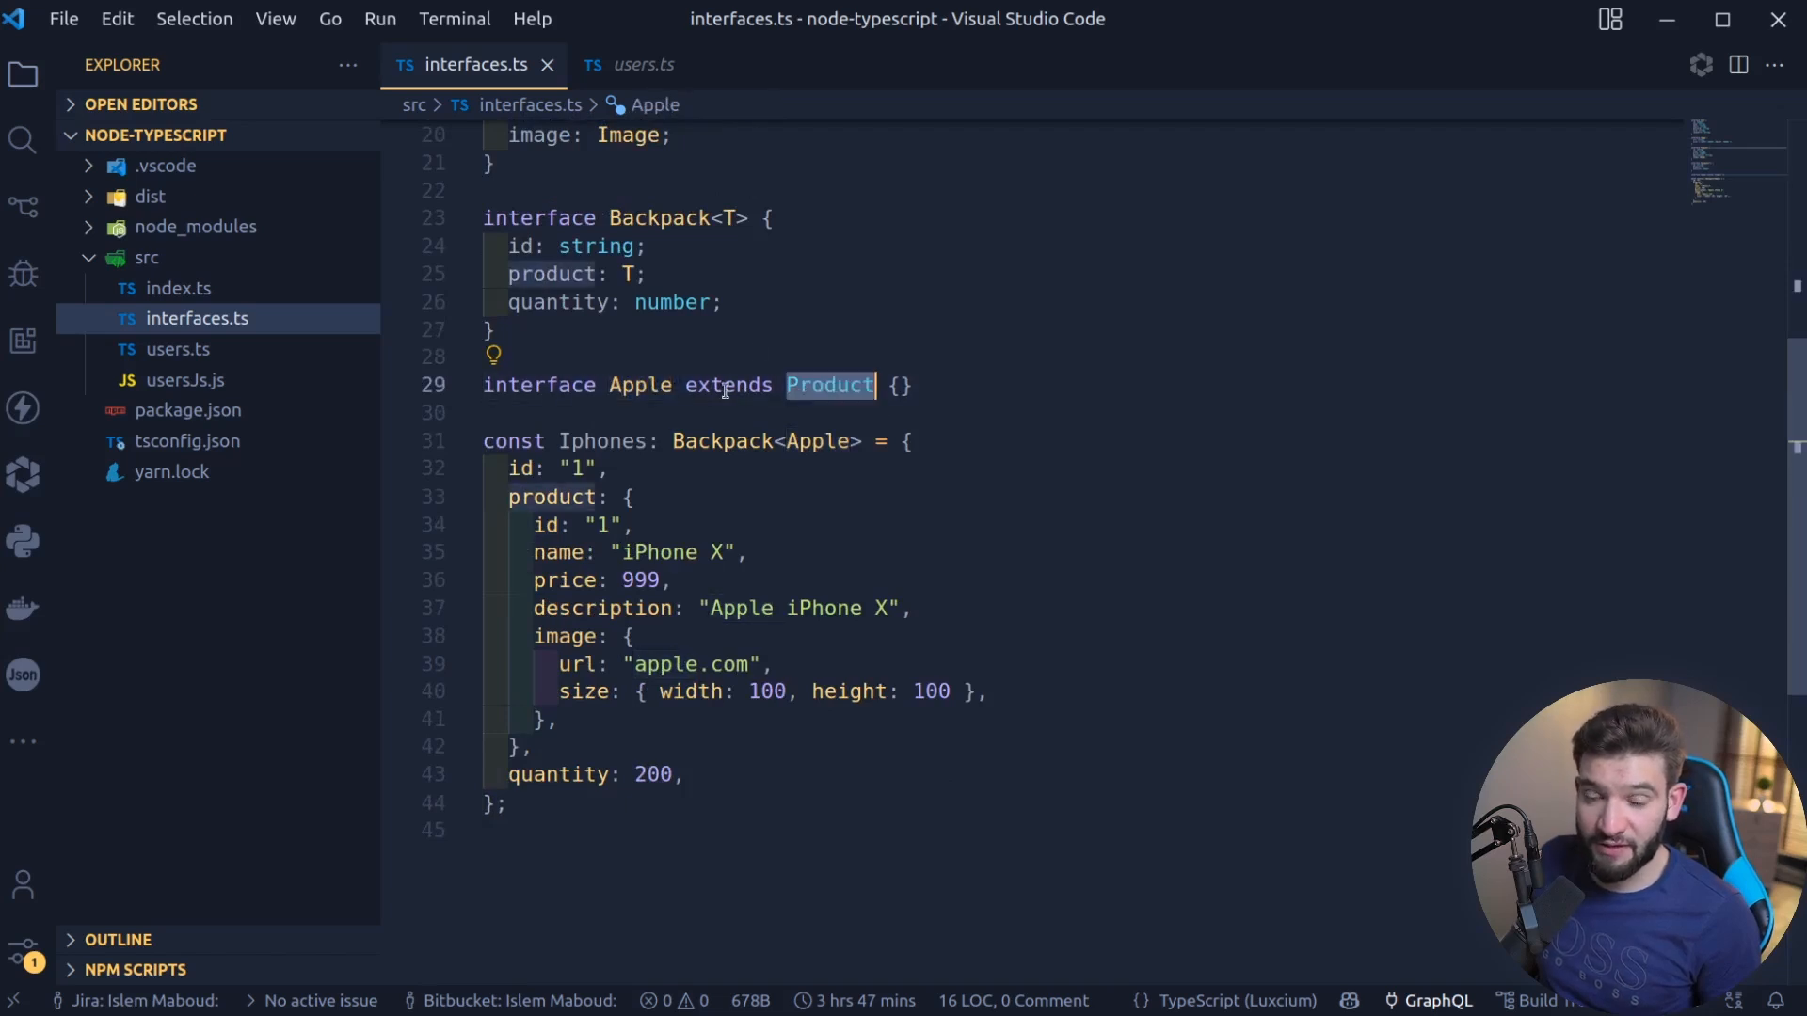
{"action": "double_click", "coordinate": [638, 384]}
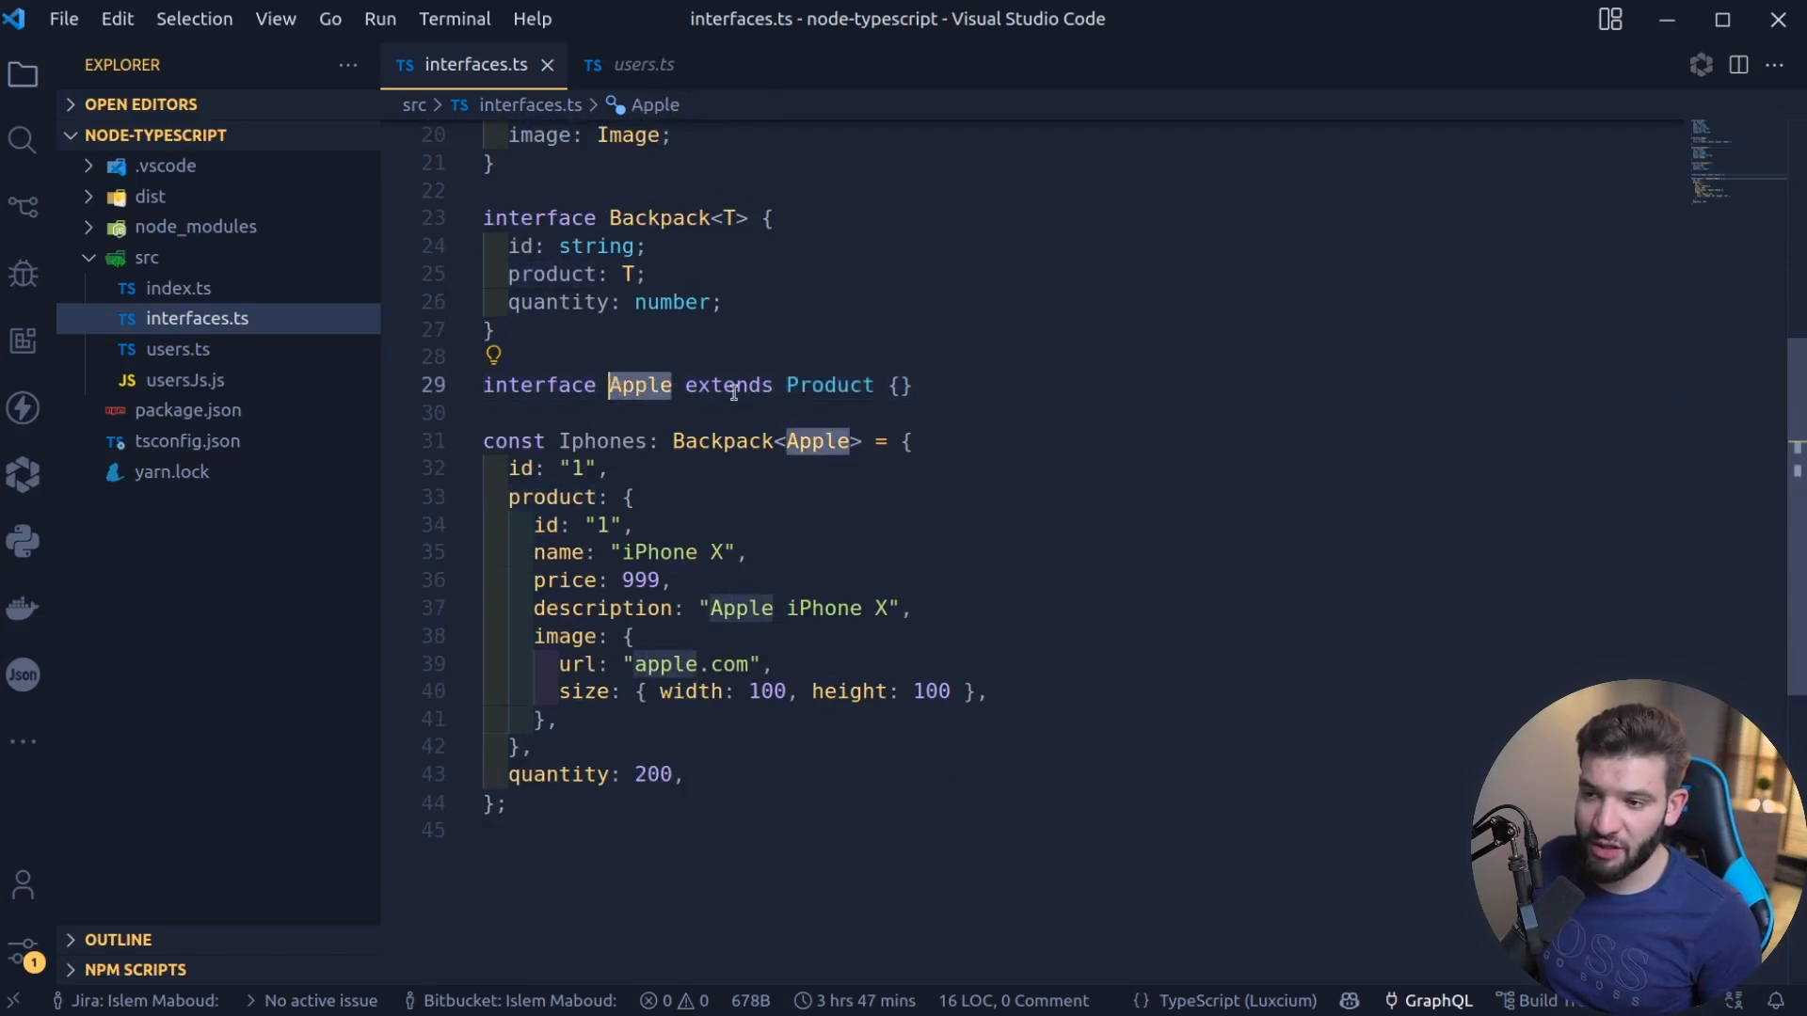
{"action": "left_click", "coordinate": [617, 412]}
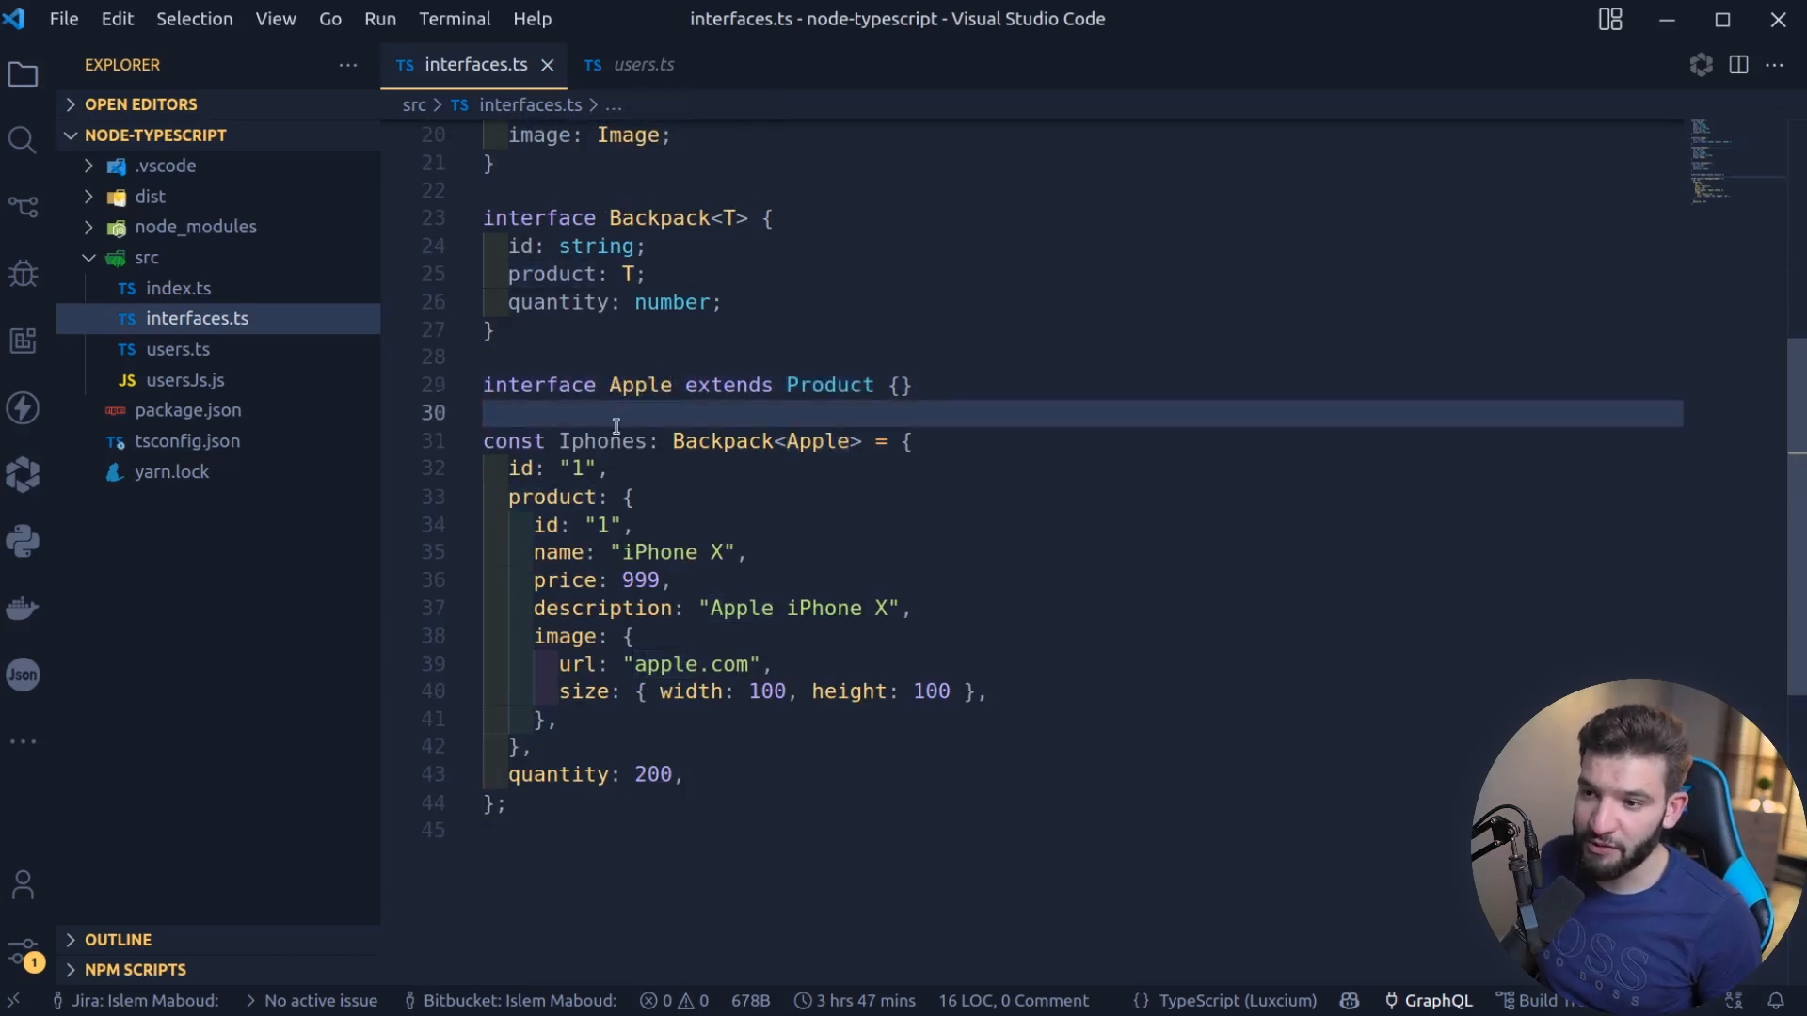
{"action": "double_click", "coordinate": [601, 441]}
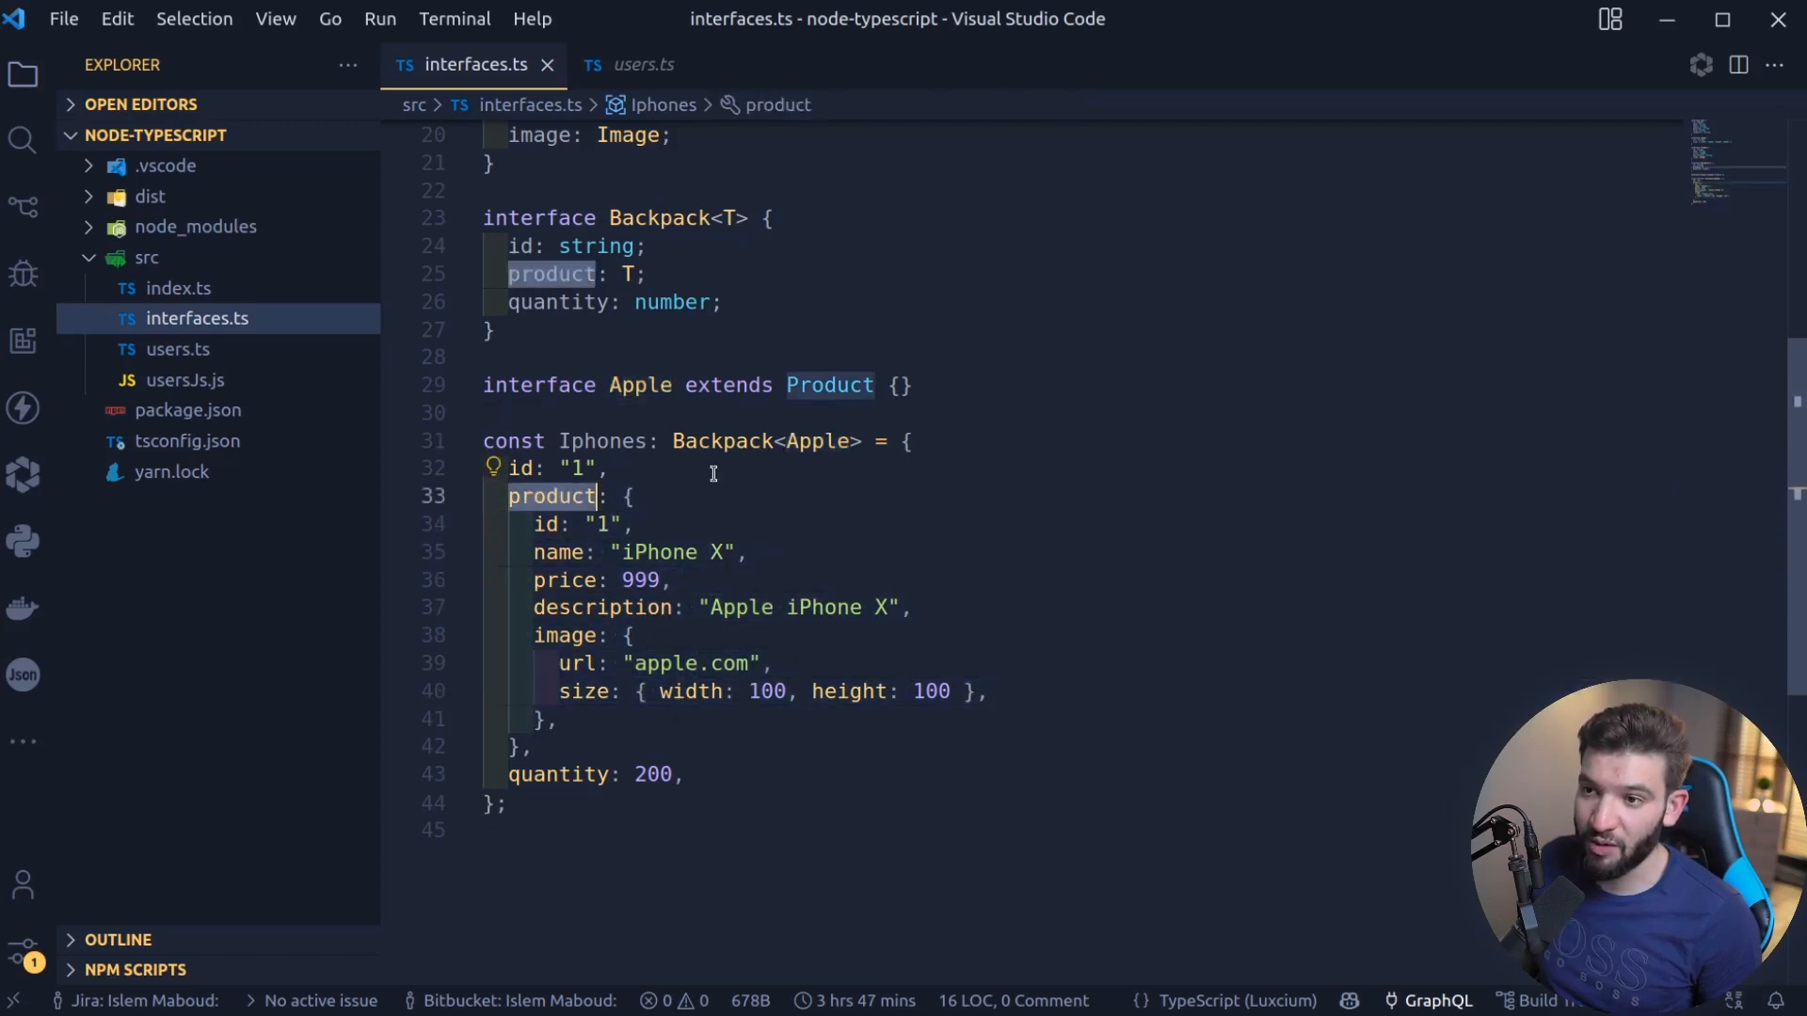
{"action": "scroll", "scroll_direction": "up", "scroll_amount": 3}
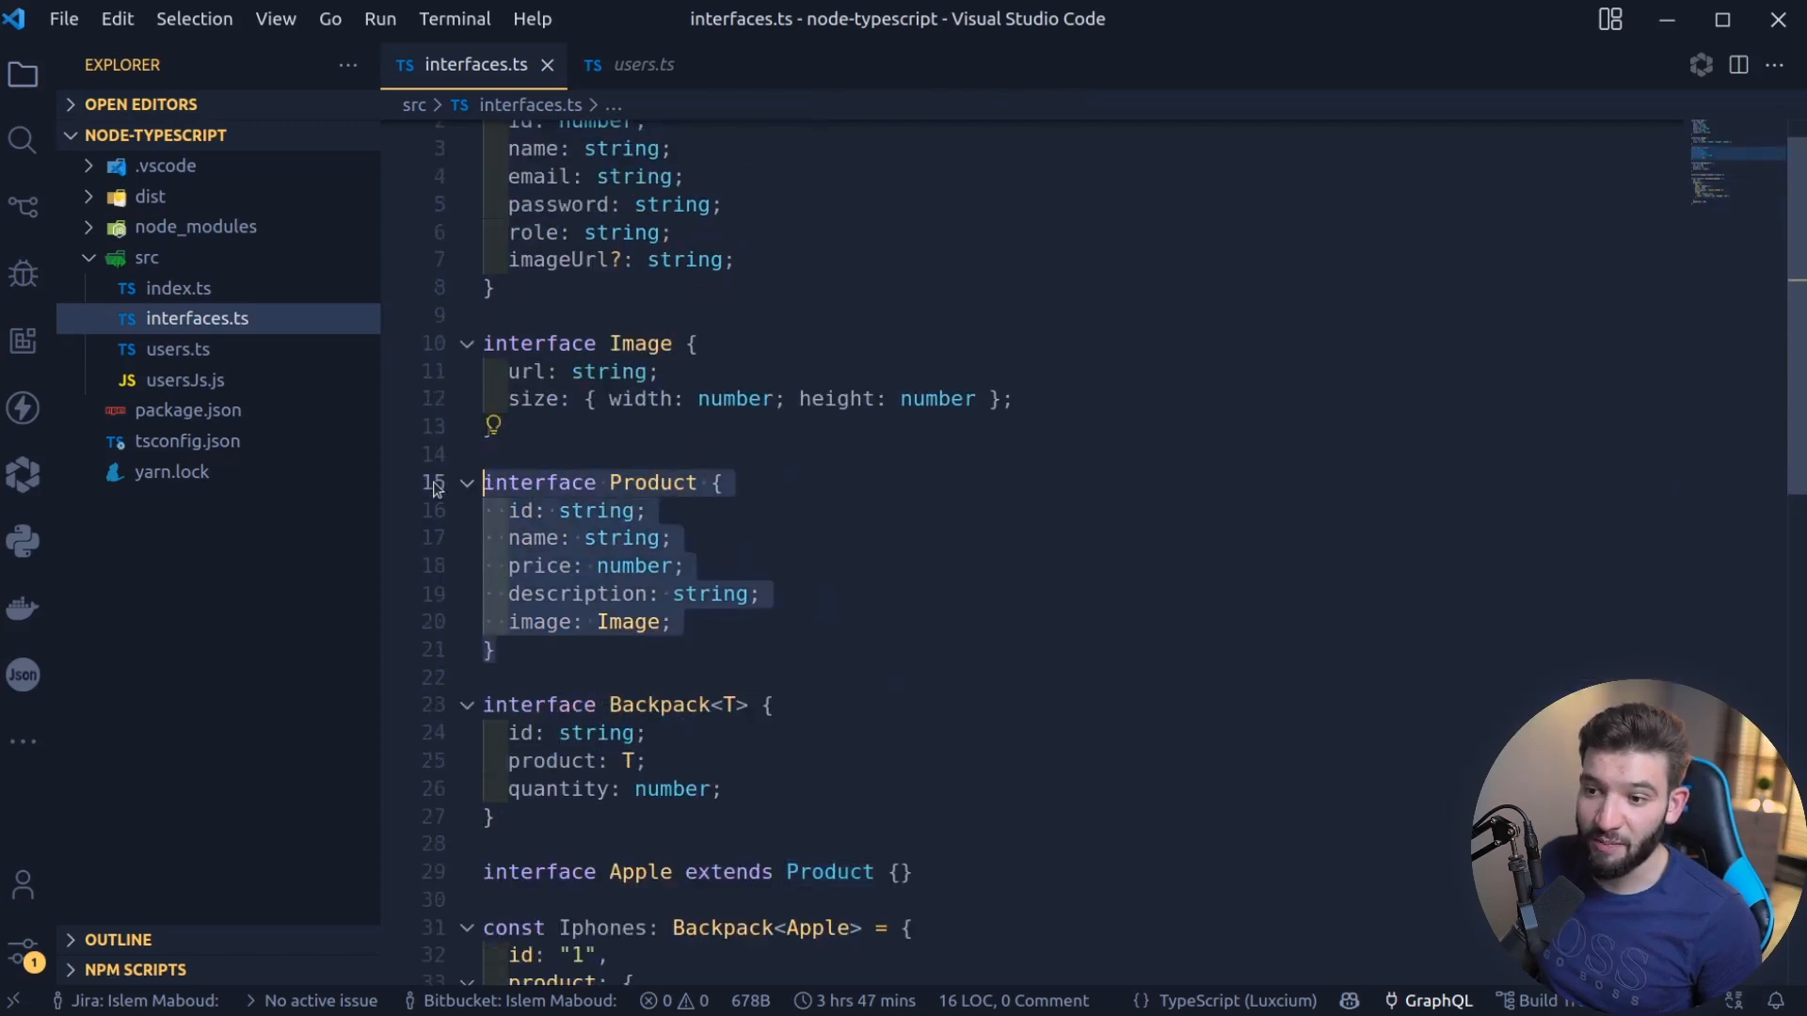
{"action": "left_click", "coordinate": [576, 593]}
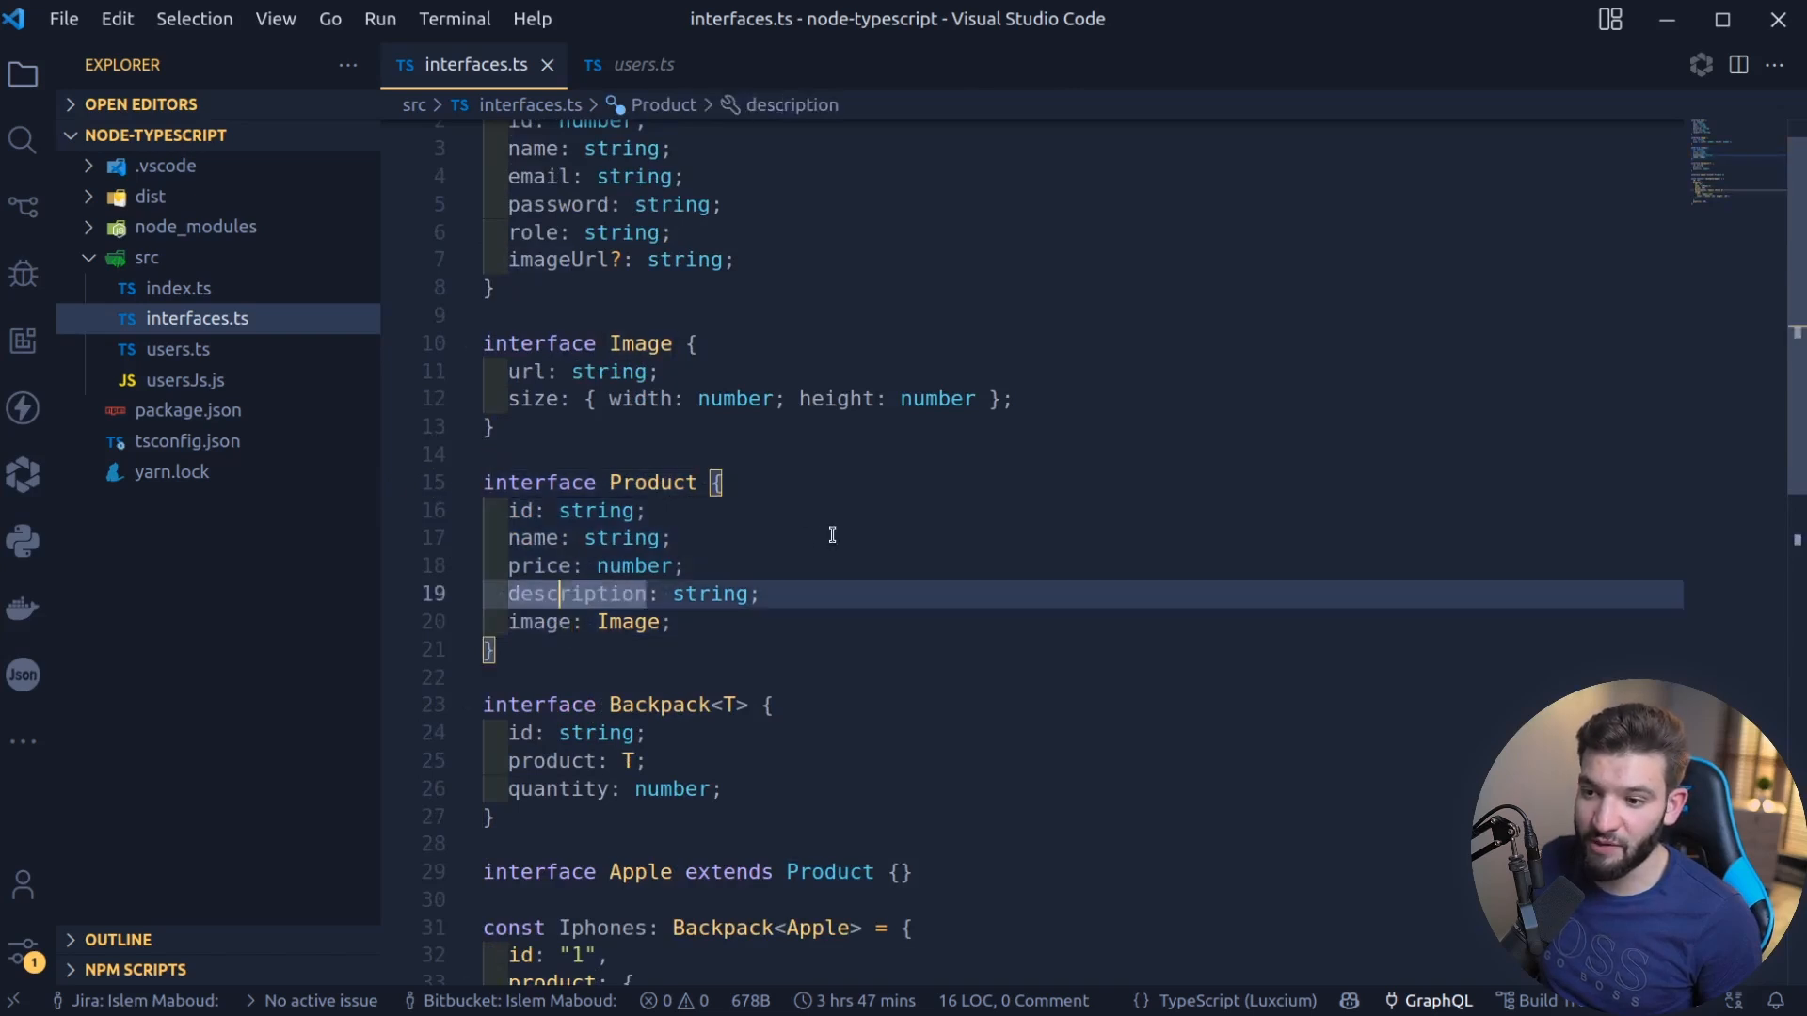
{"action": "scroll", "scroll_direction": "down", "scroll_amount": 3}
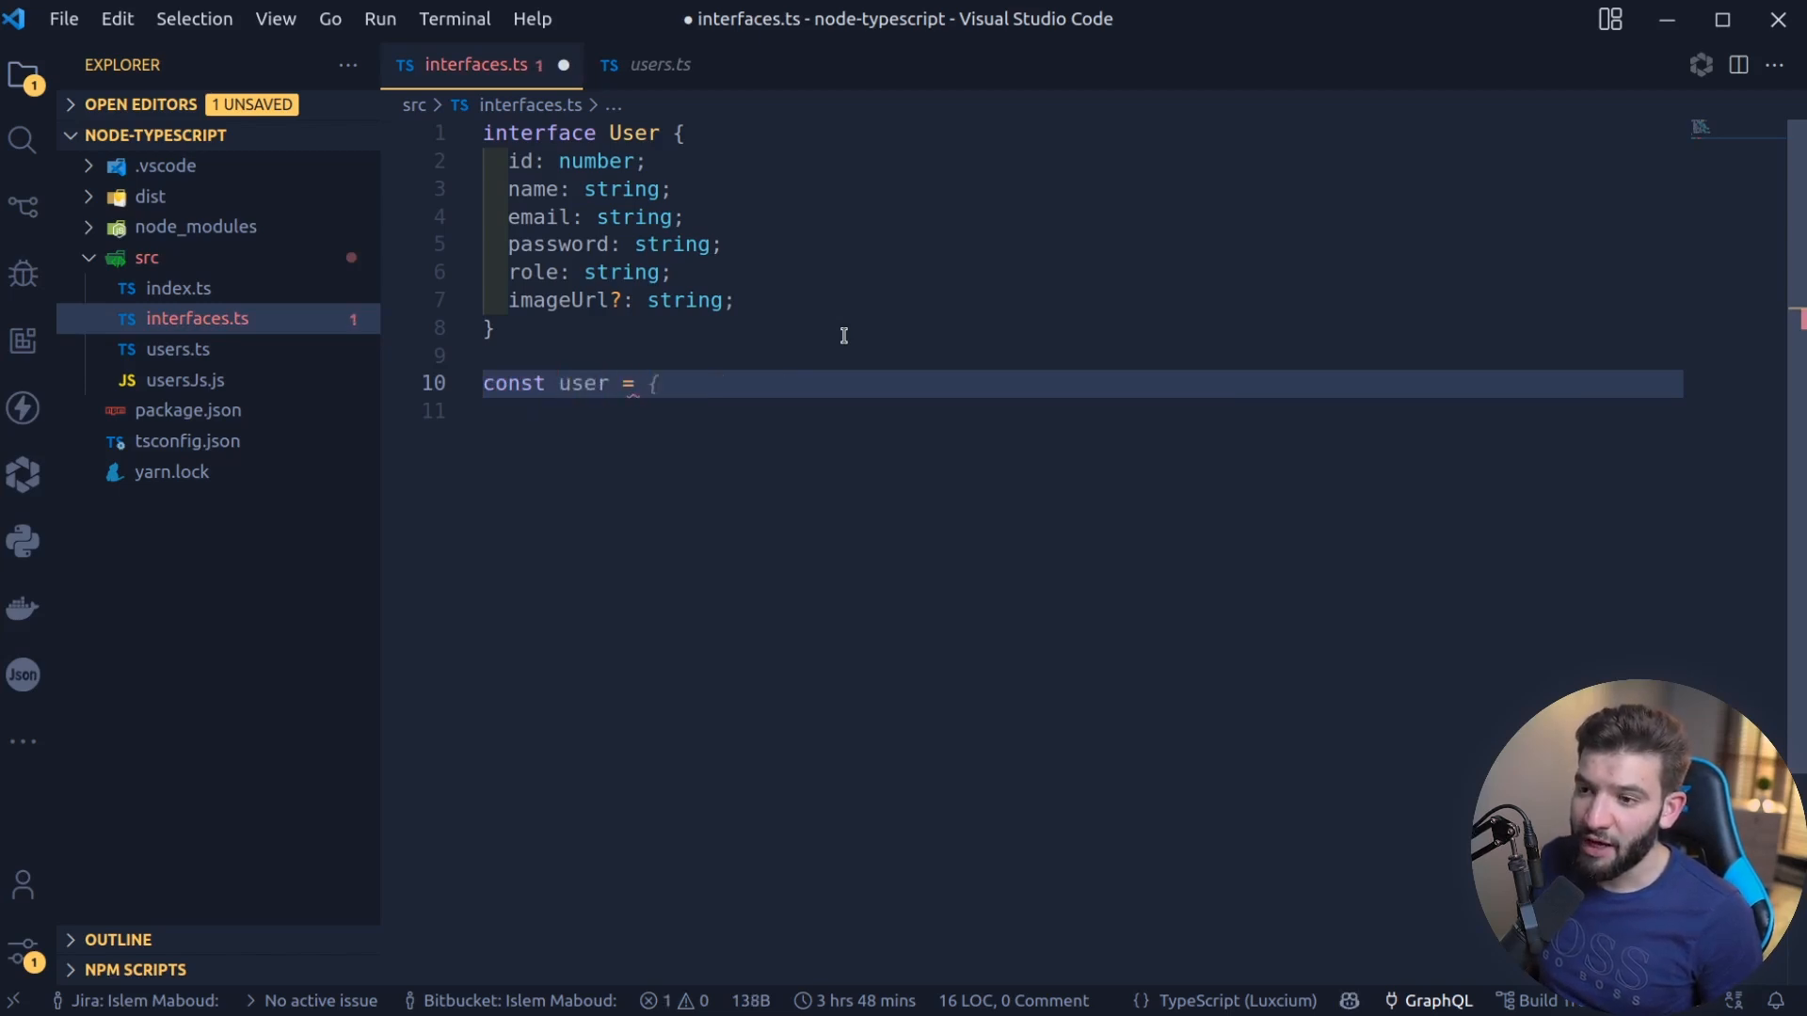
- Start a user constant typed as User with an opening object and id field
{"action": "type", "text": ": User"}
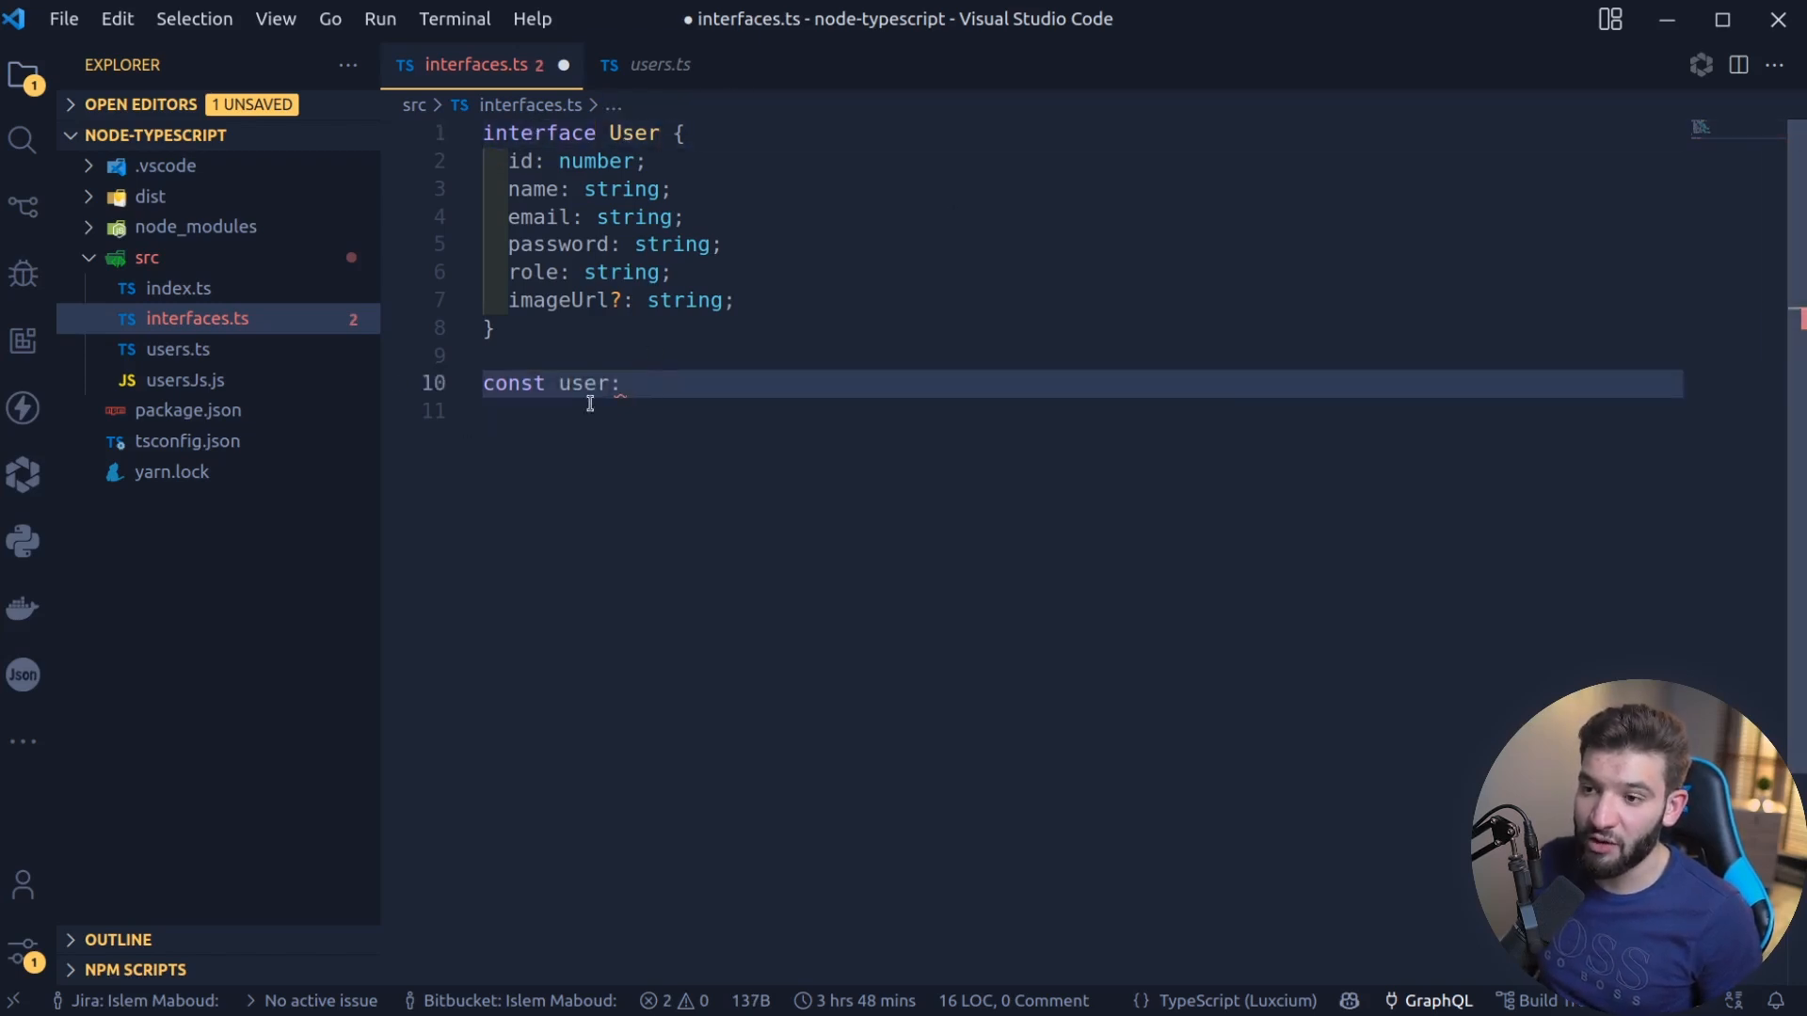
{"action": "type", "text": "User = {"}
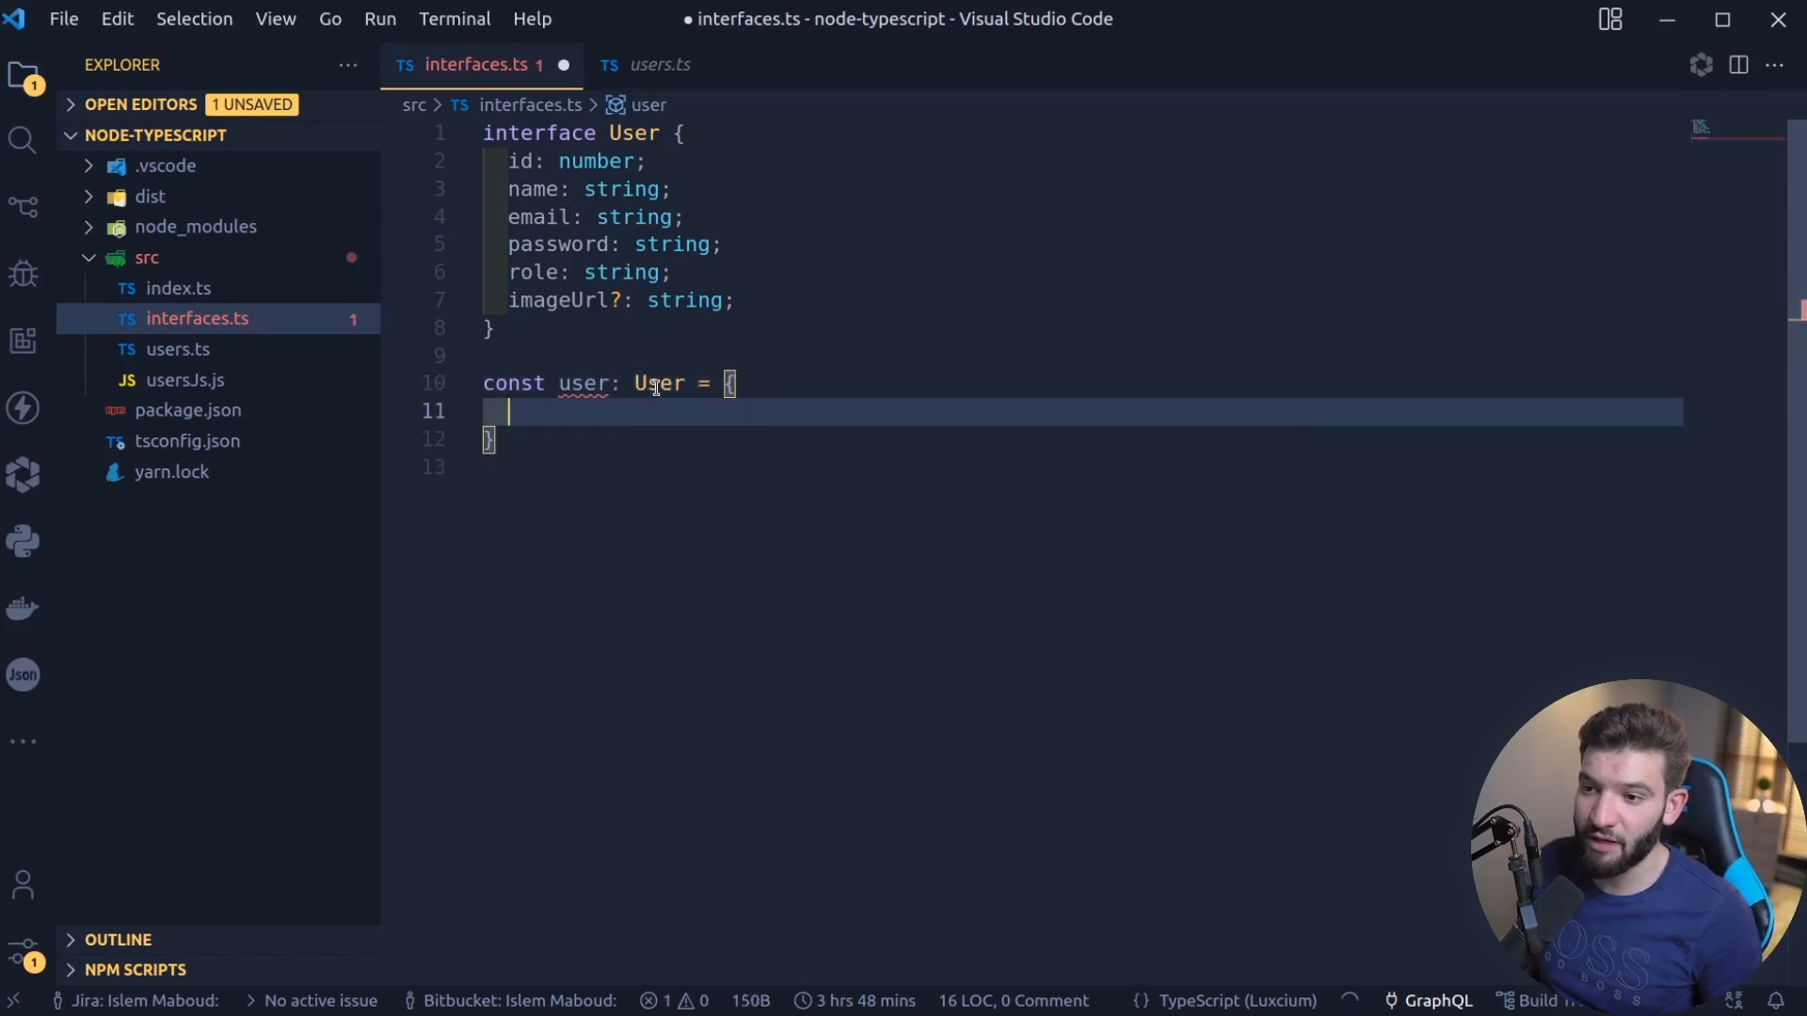
{"action": "type", "text": "id: 1,"}
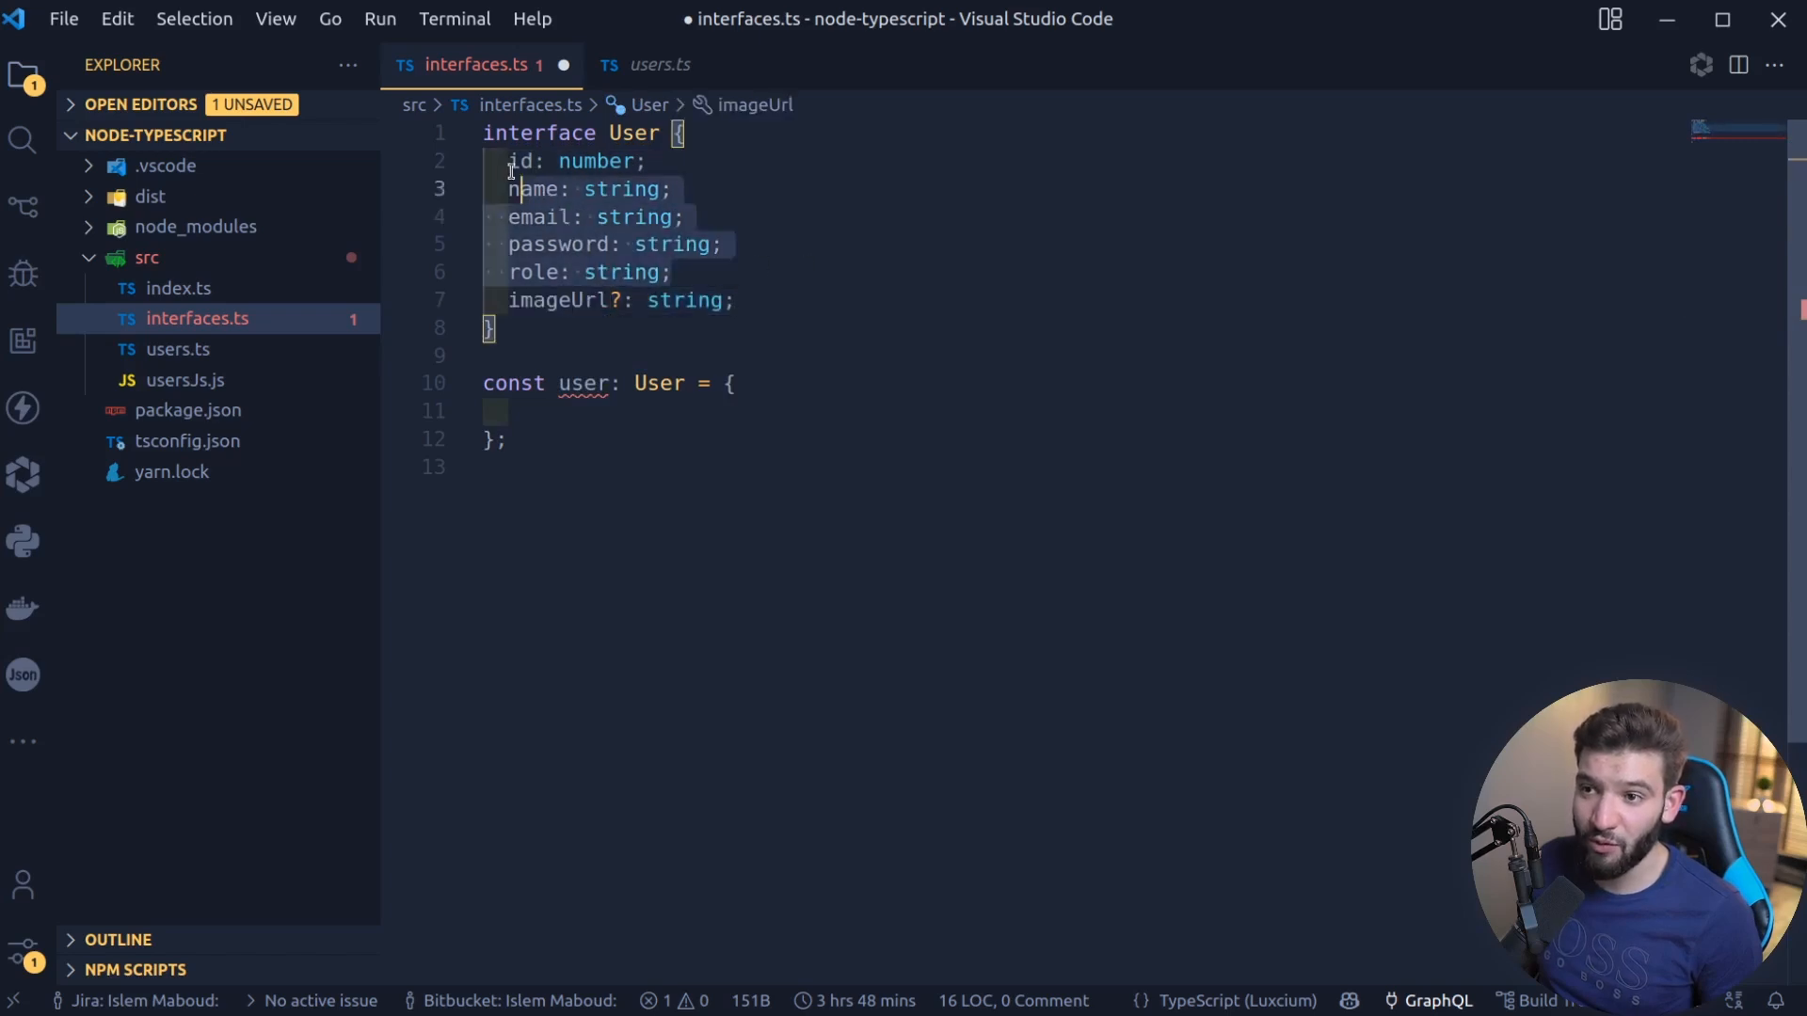
{"action": "left_click", "coordinate": [685, 216]}
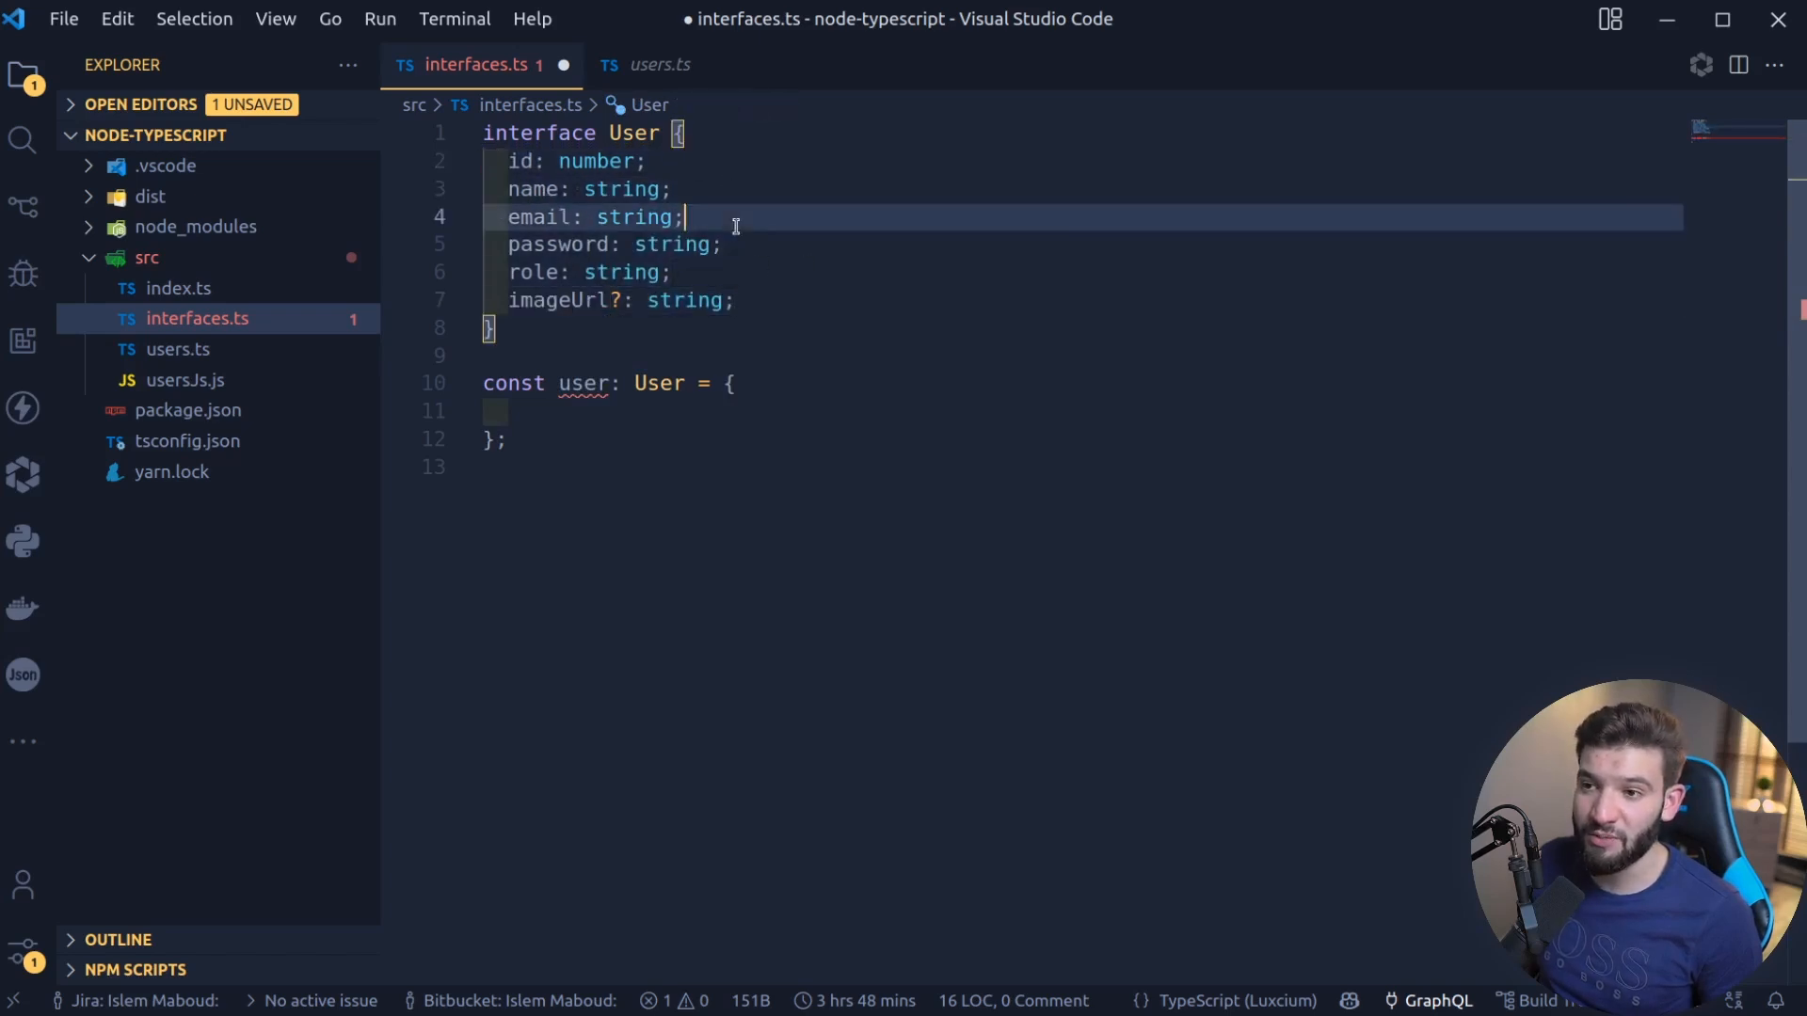
{"action": "left_click", "coordinate": [738, 243]}
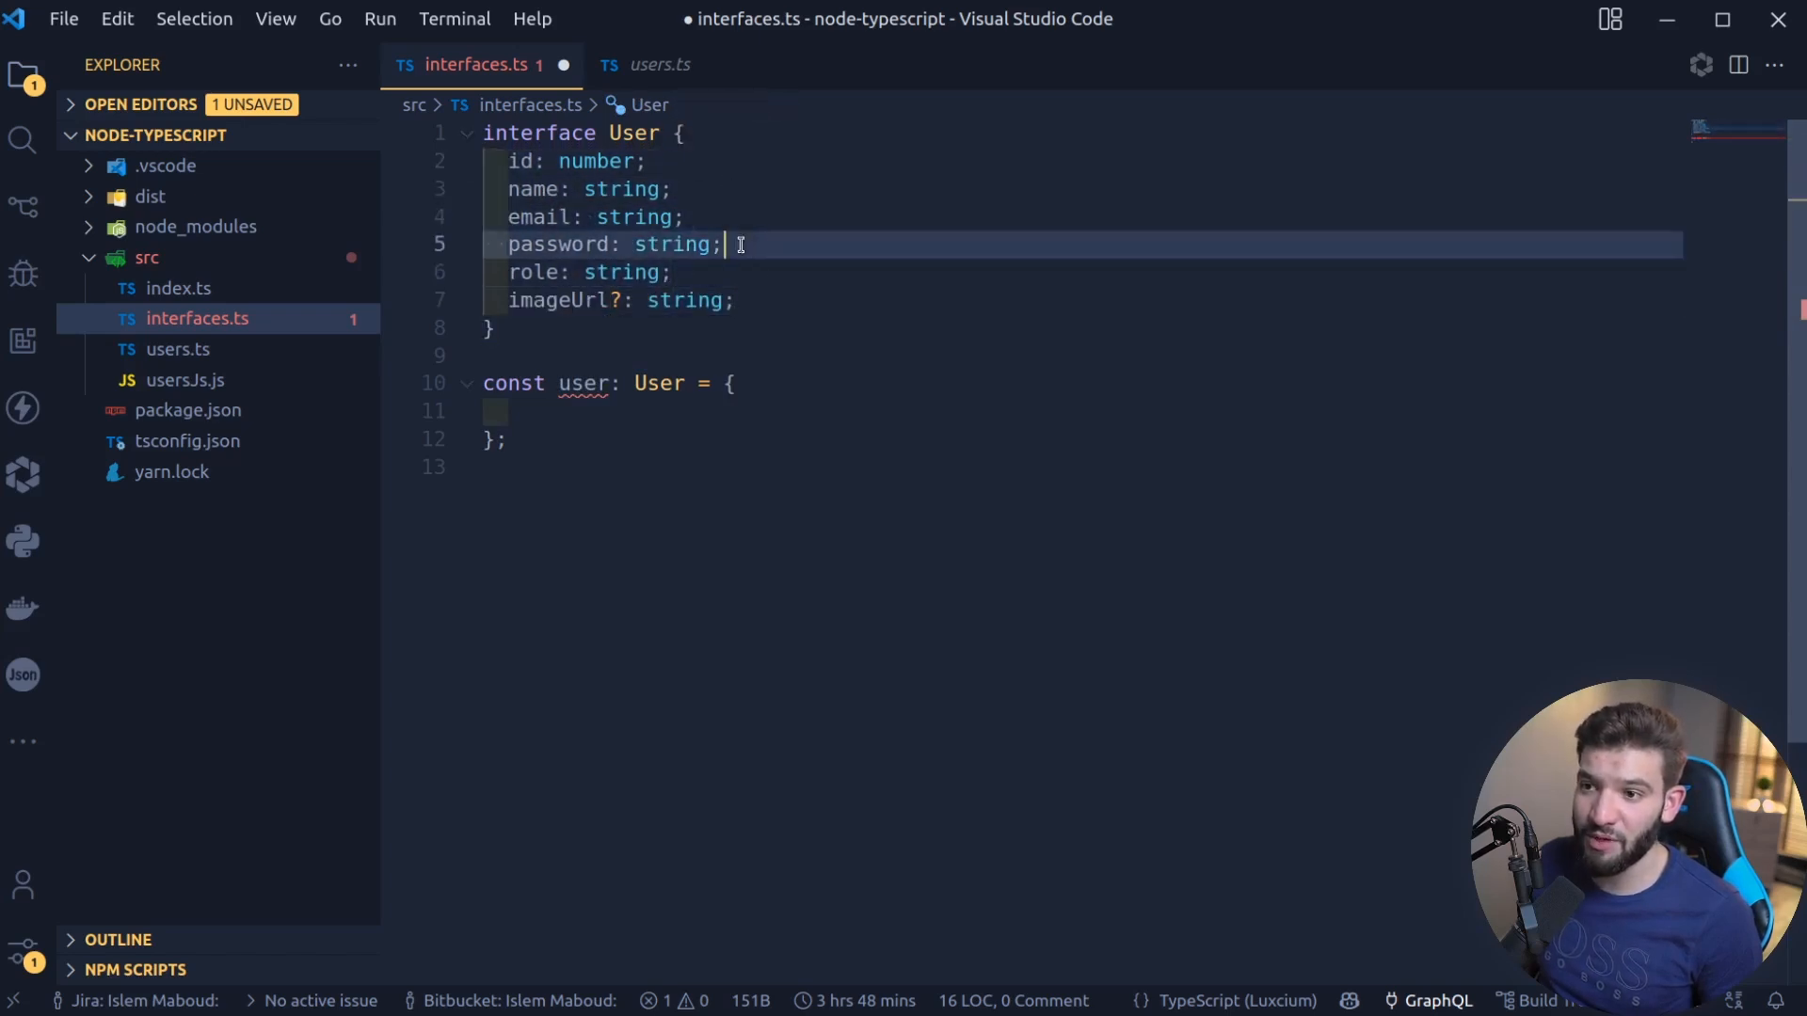
{"action": "left_click", "coordinate": [589, 300]}
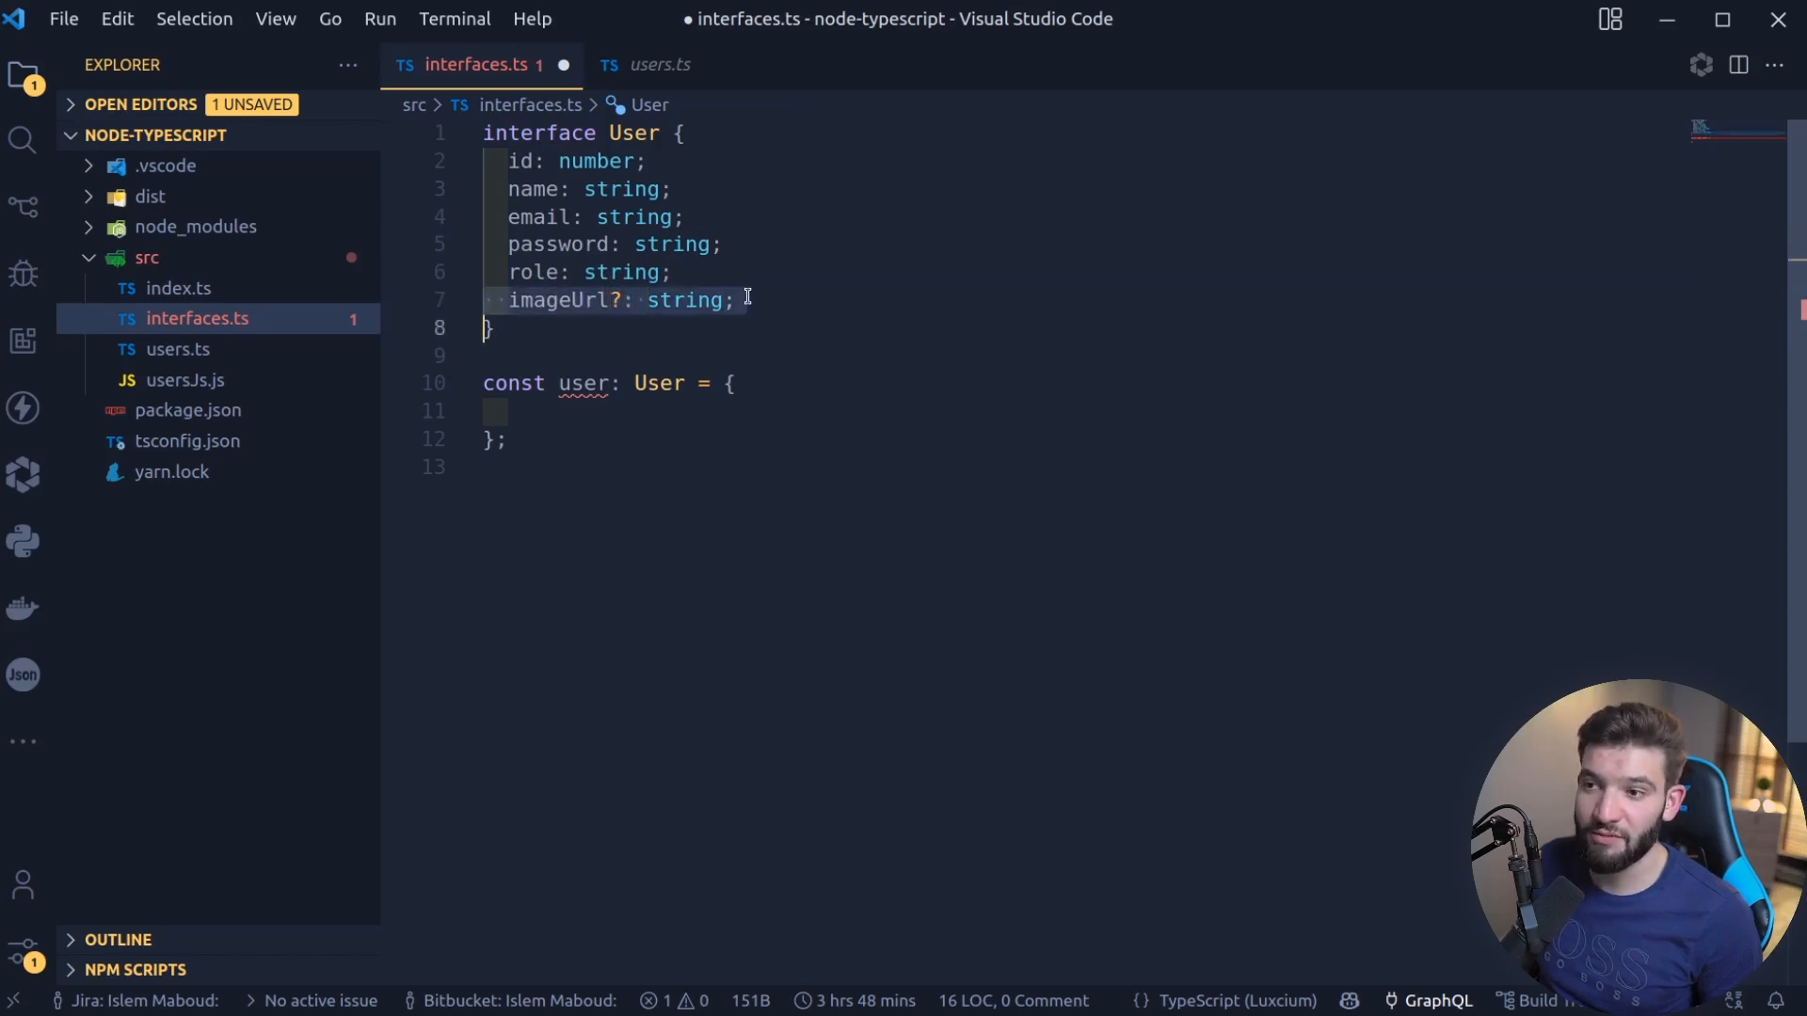
{"action": "type", "text": "i"}
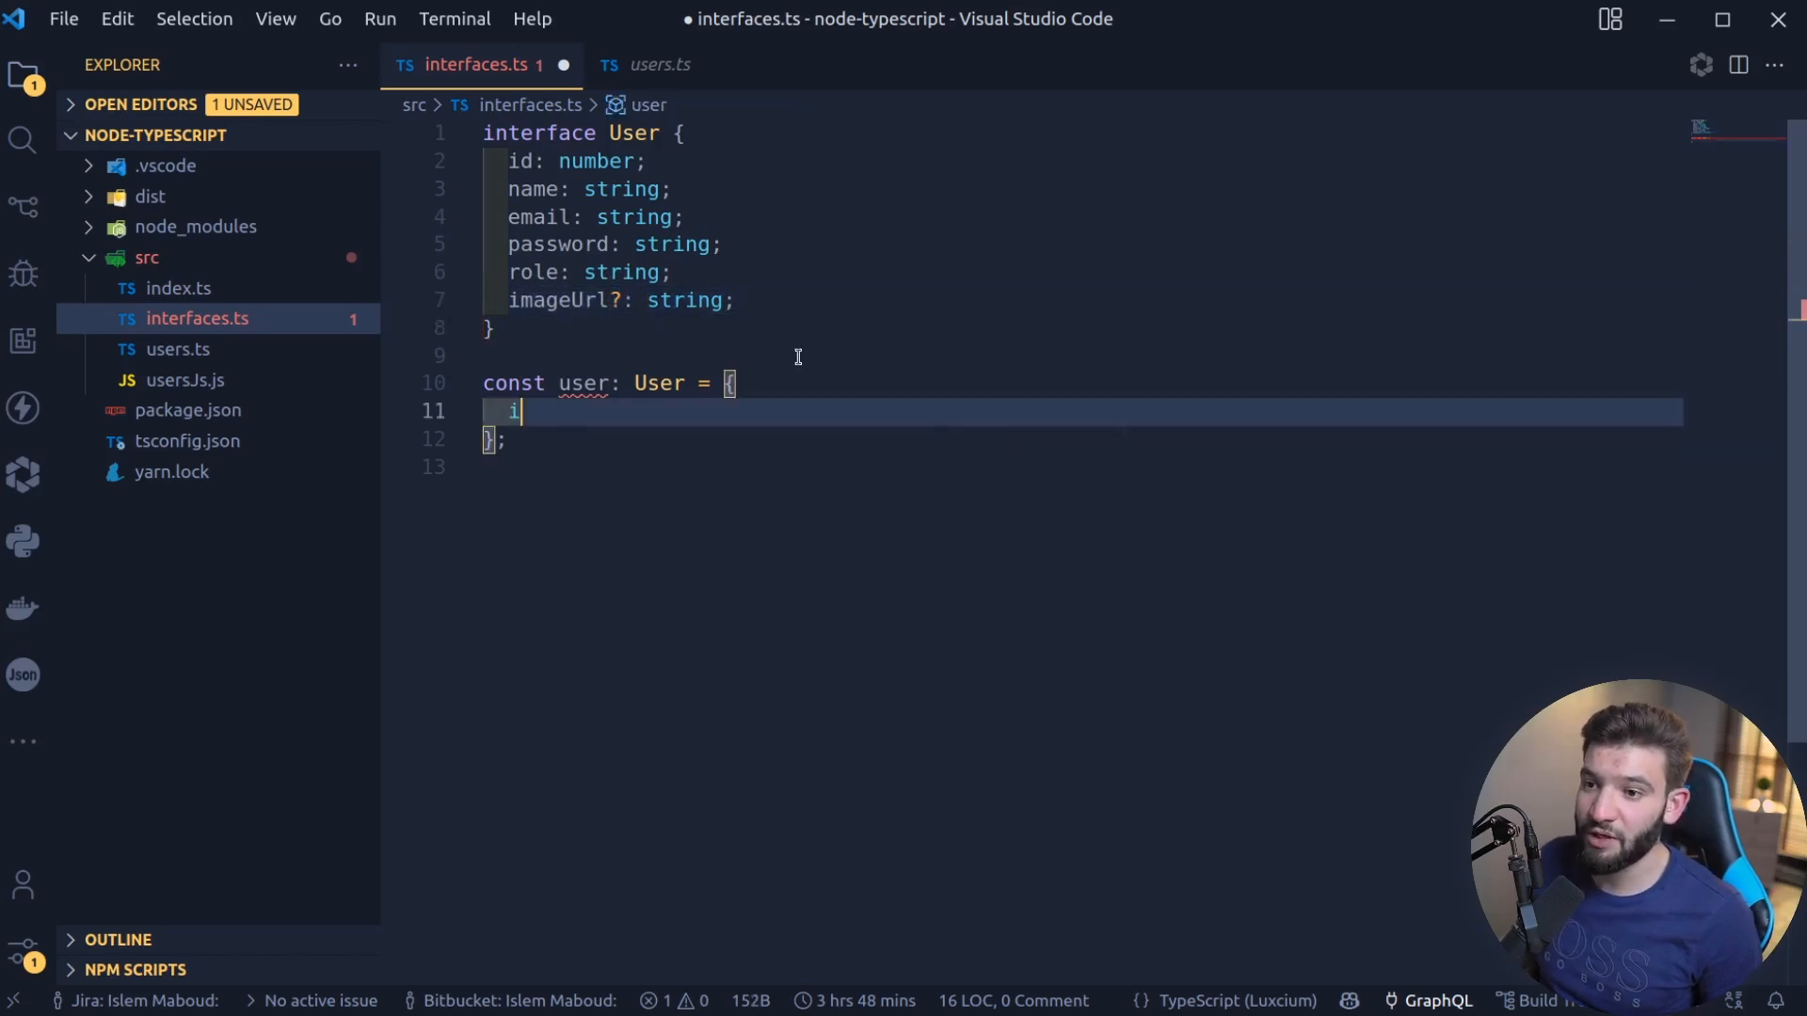
{"action": "type", "text": "d: 2"}
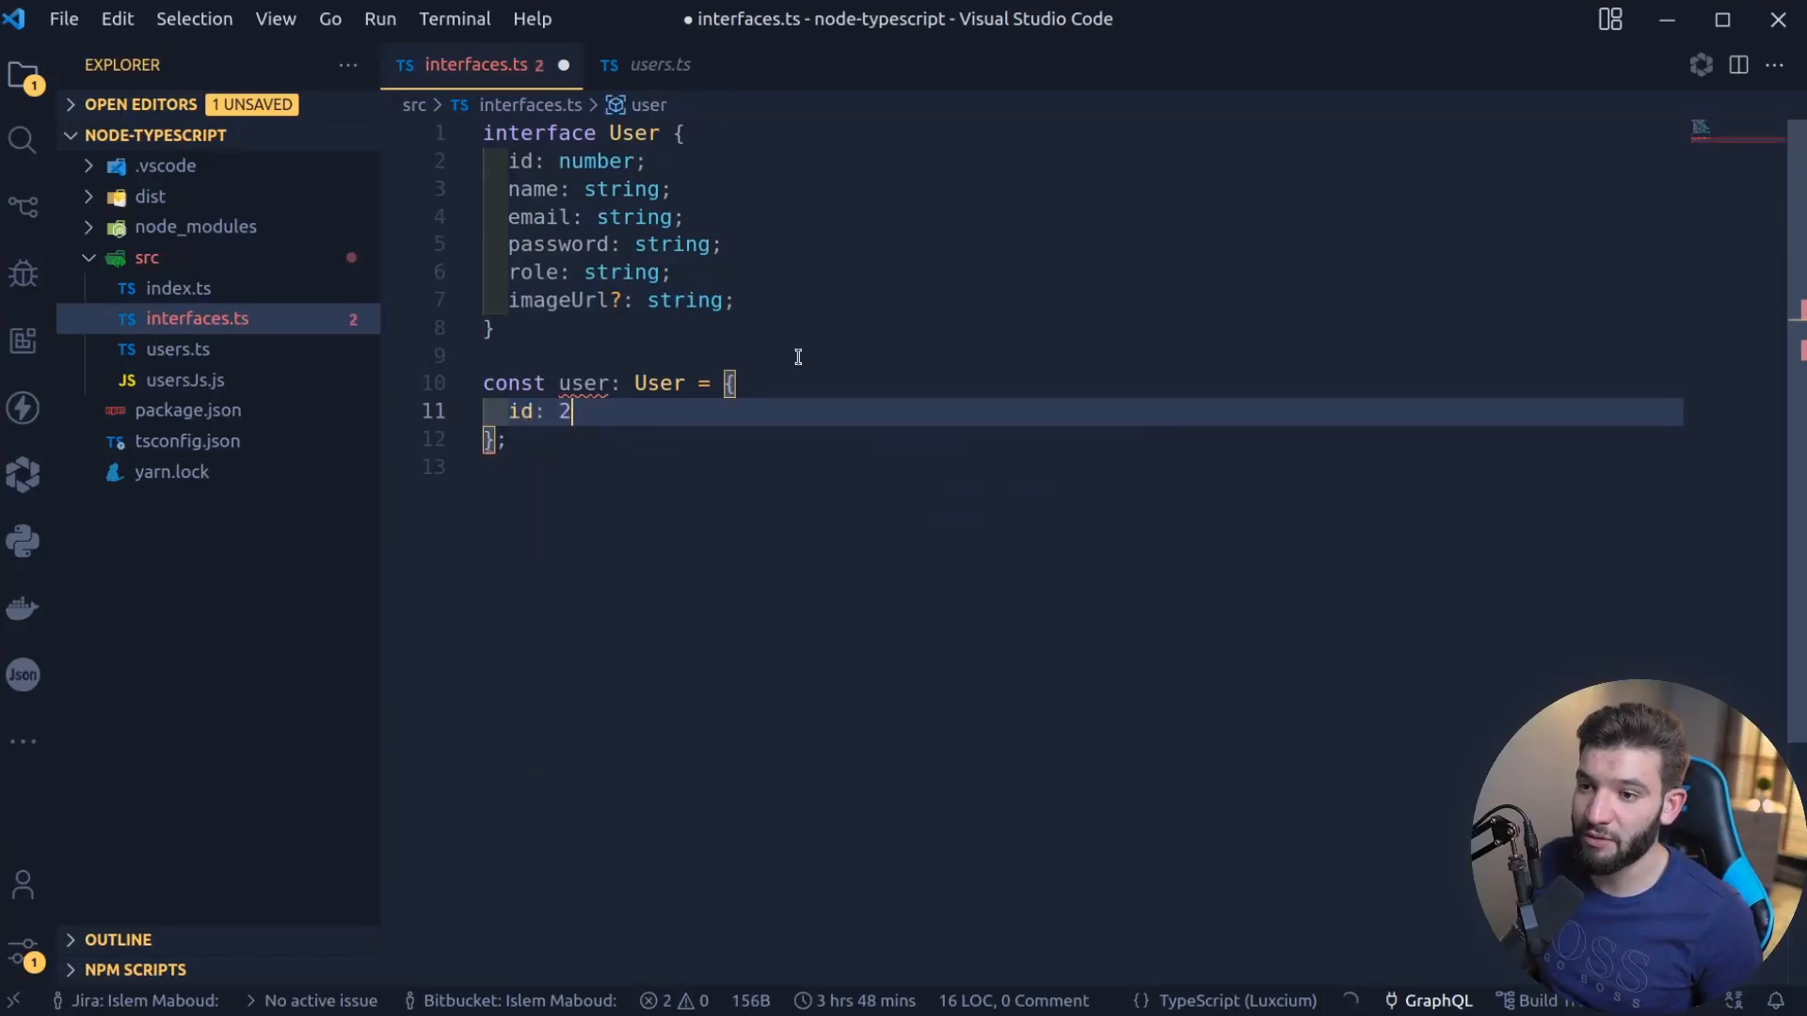
{"action": "type", "text": ","}
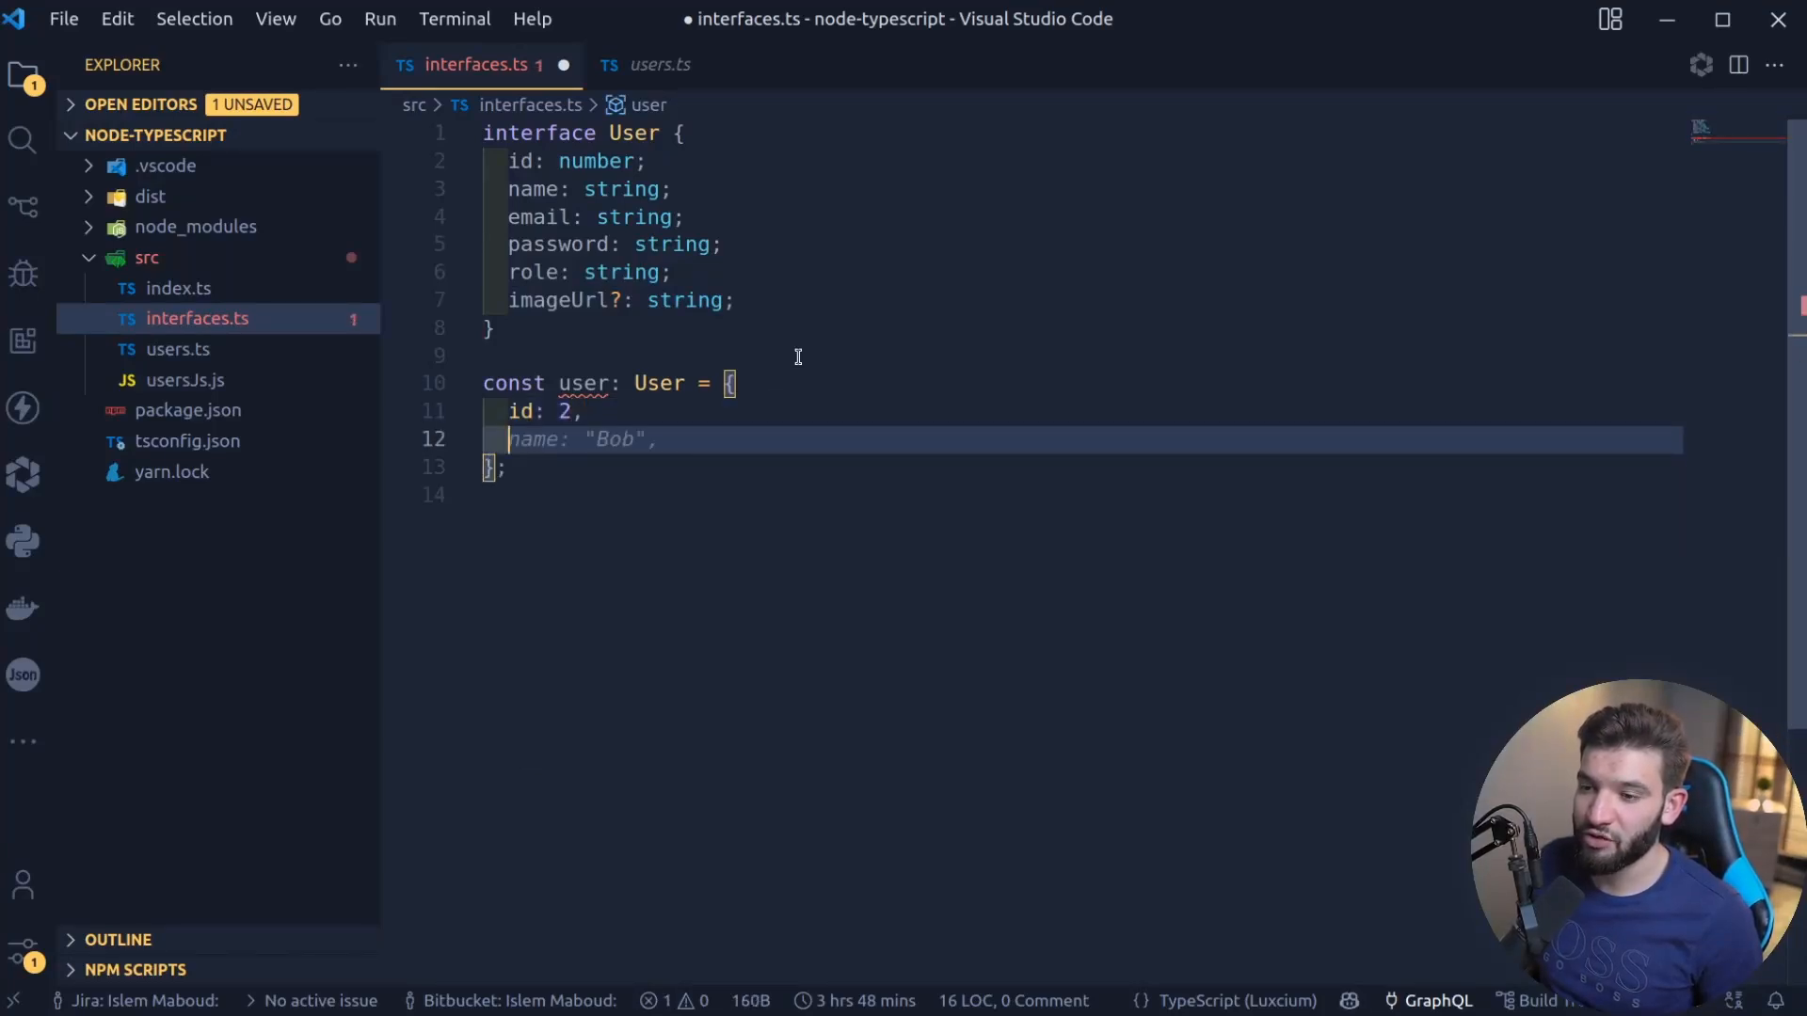
{"action": "type", "text": "email: \""}
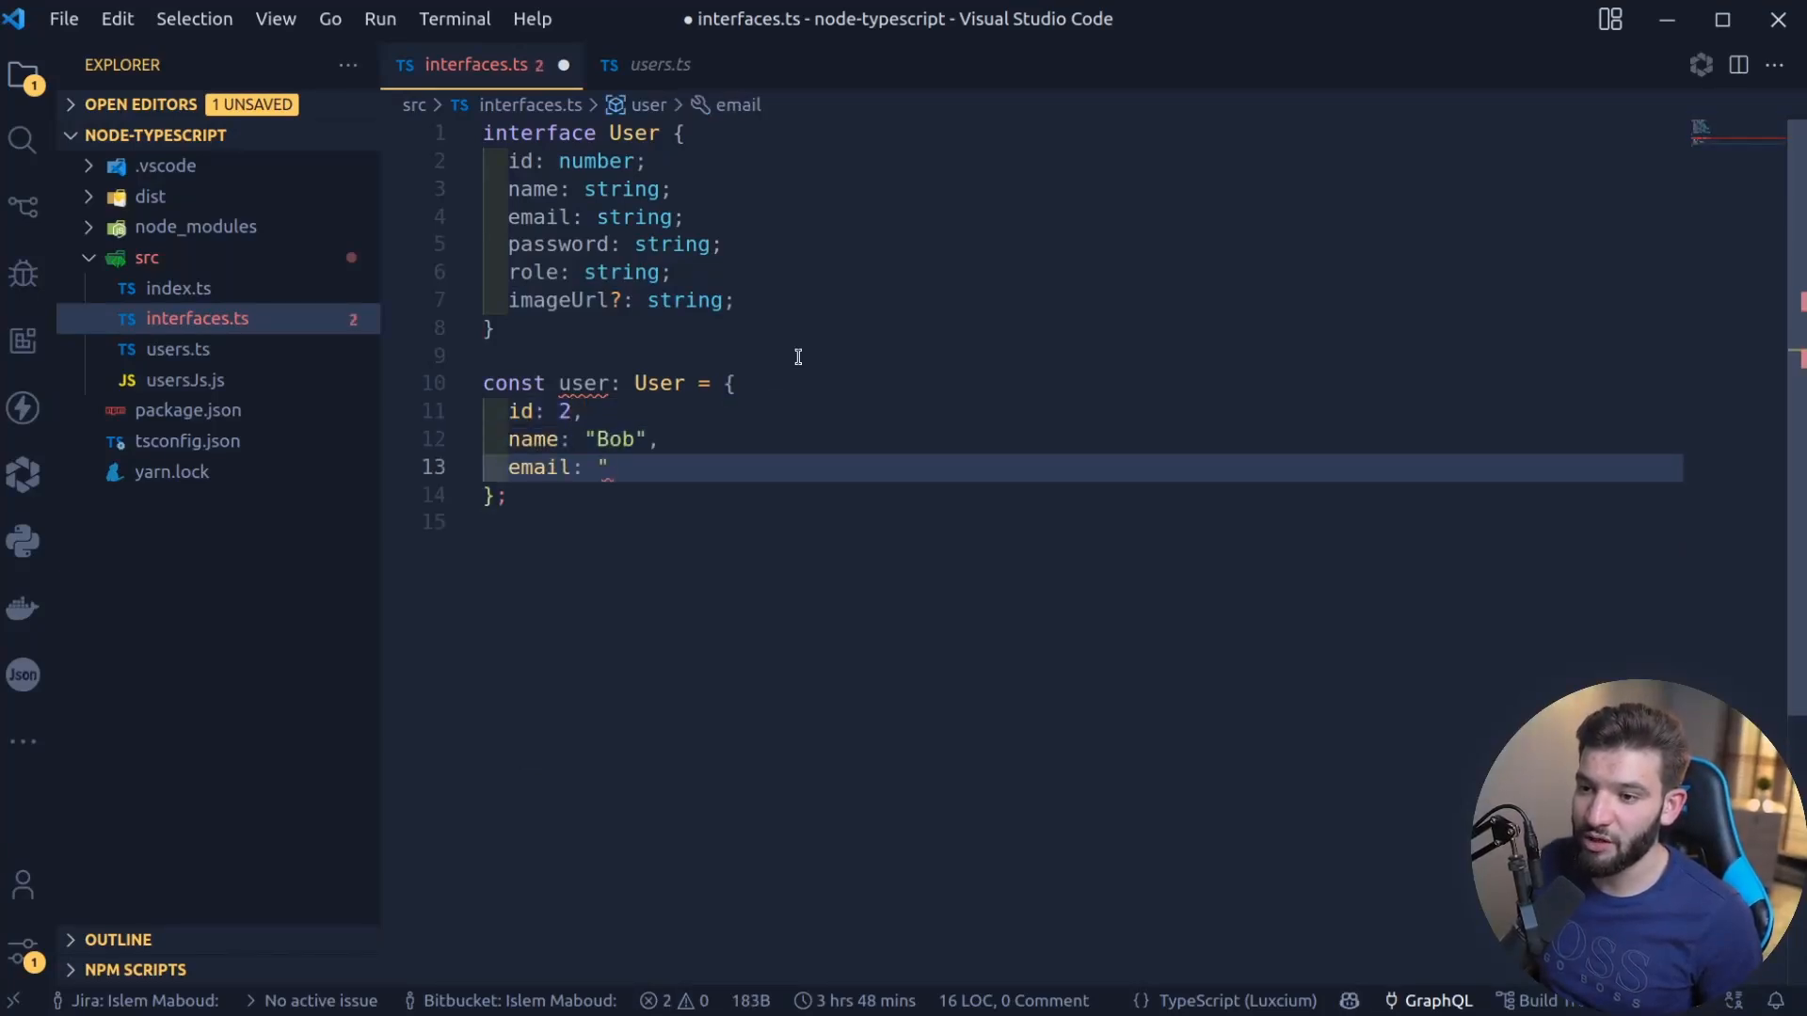
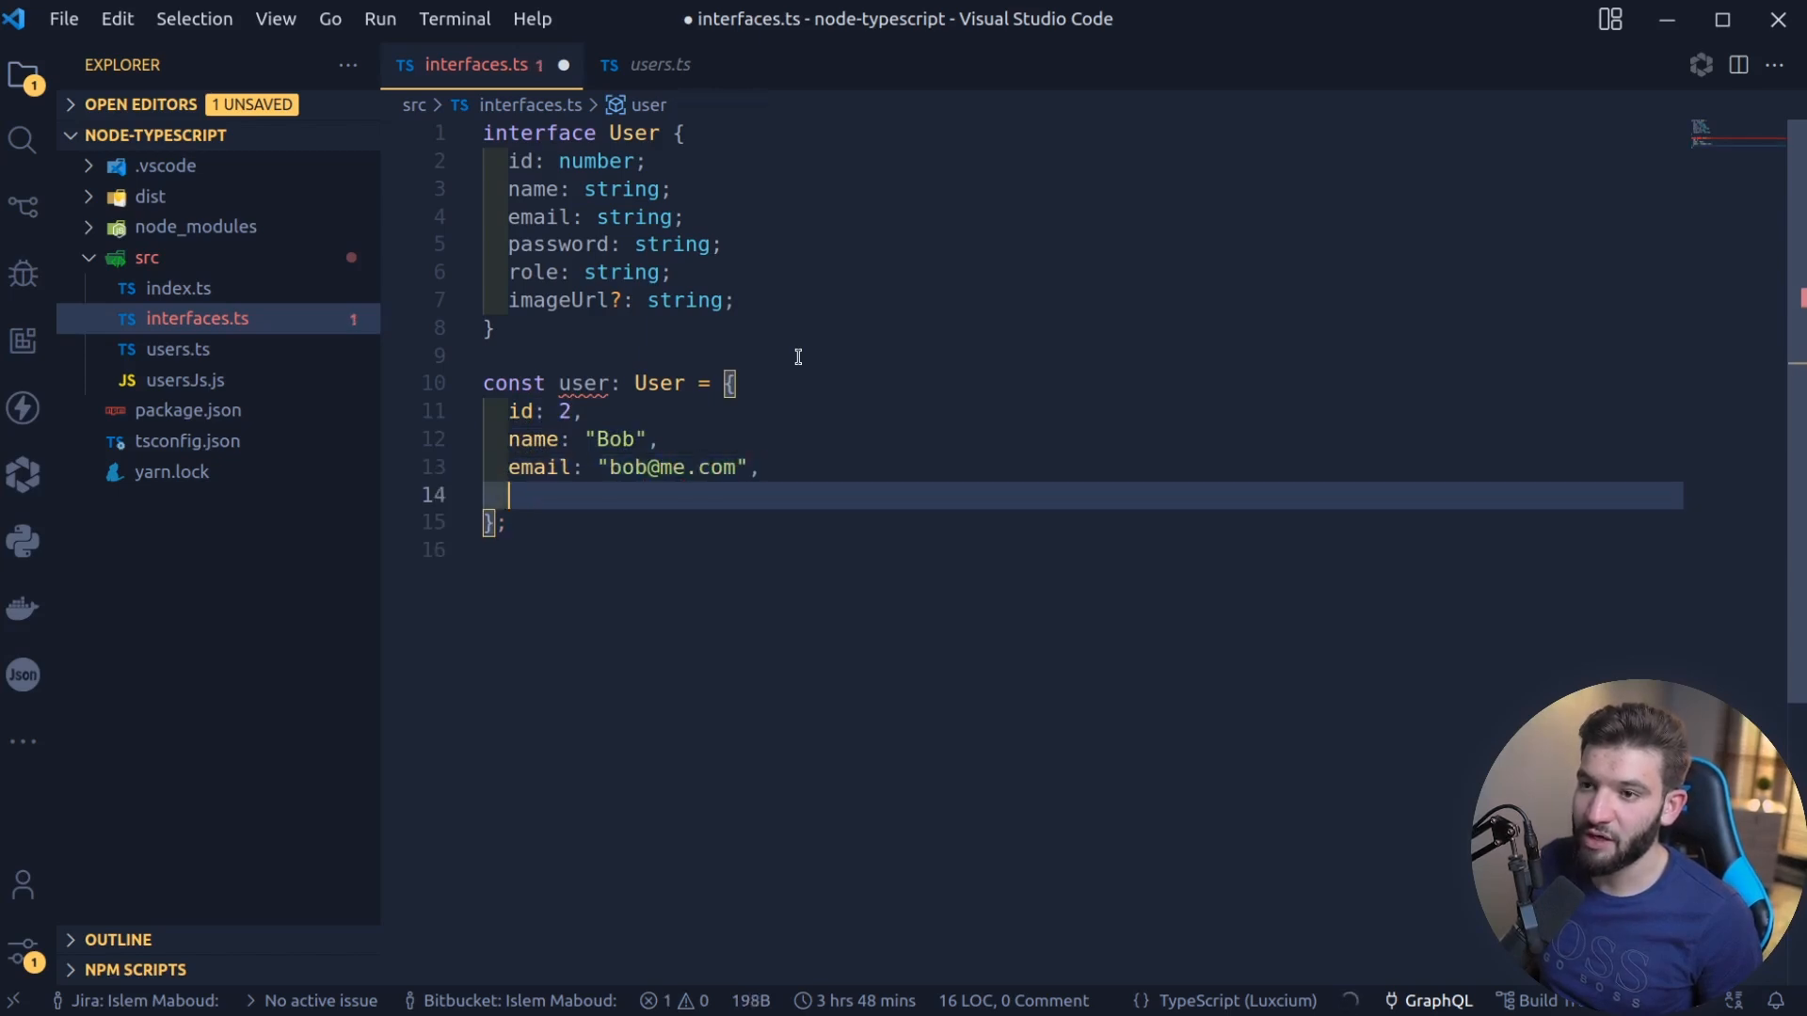
{"action": "type", "text": "password: \"123456\","}
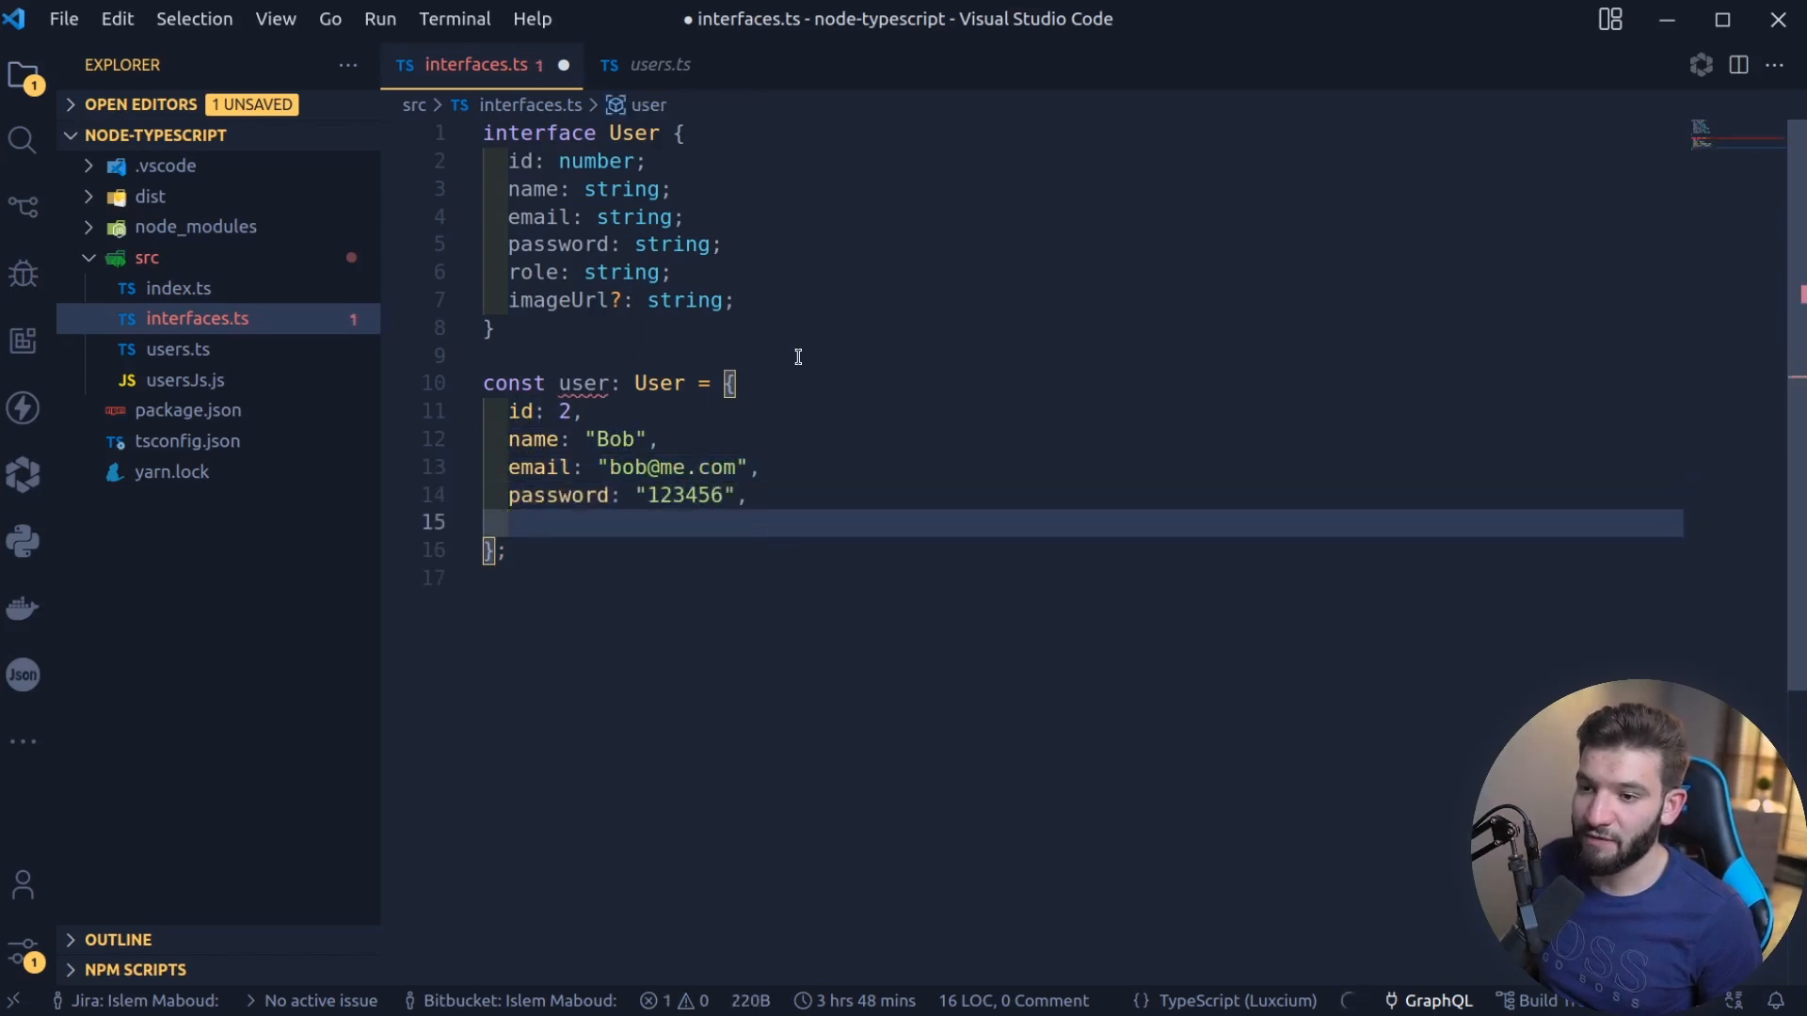
{"action": "type", "text": "role: \"user\","}
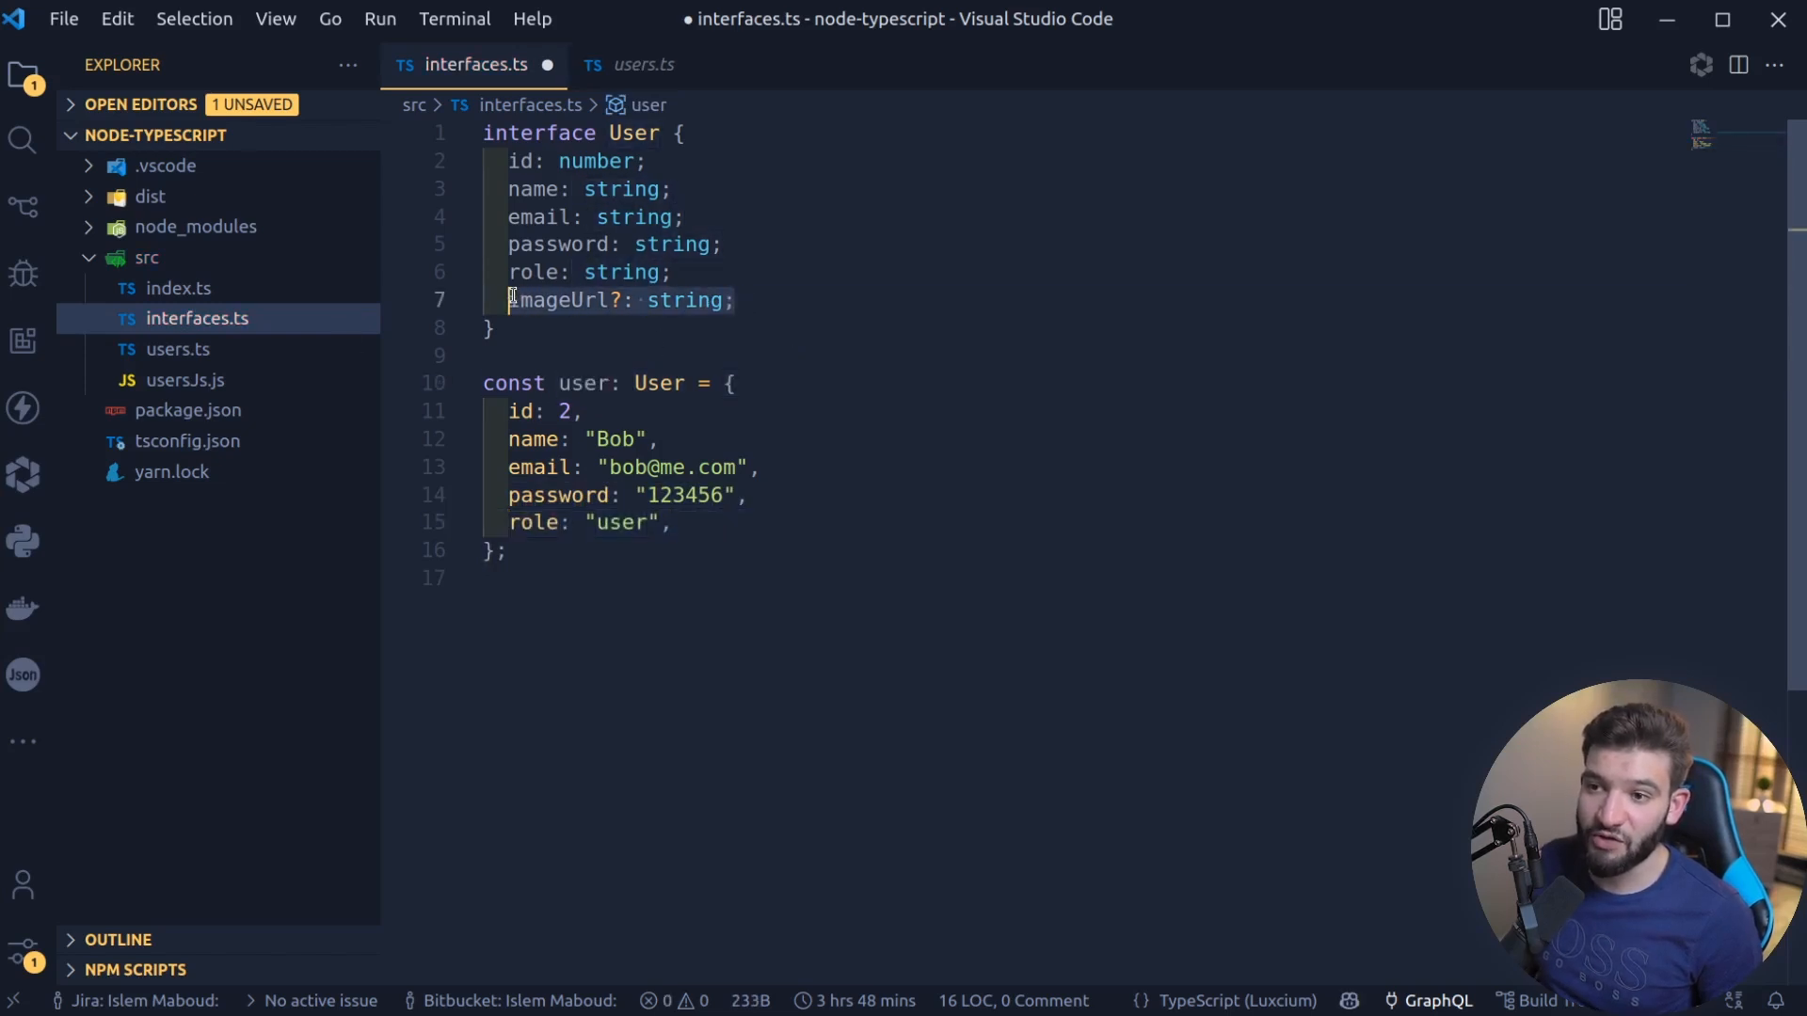
{"action": "type", "text": "imageUrl:"}
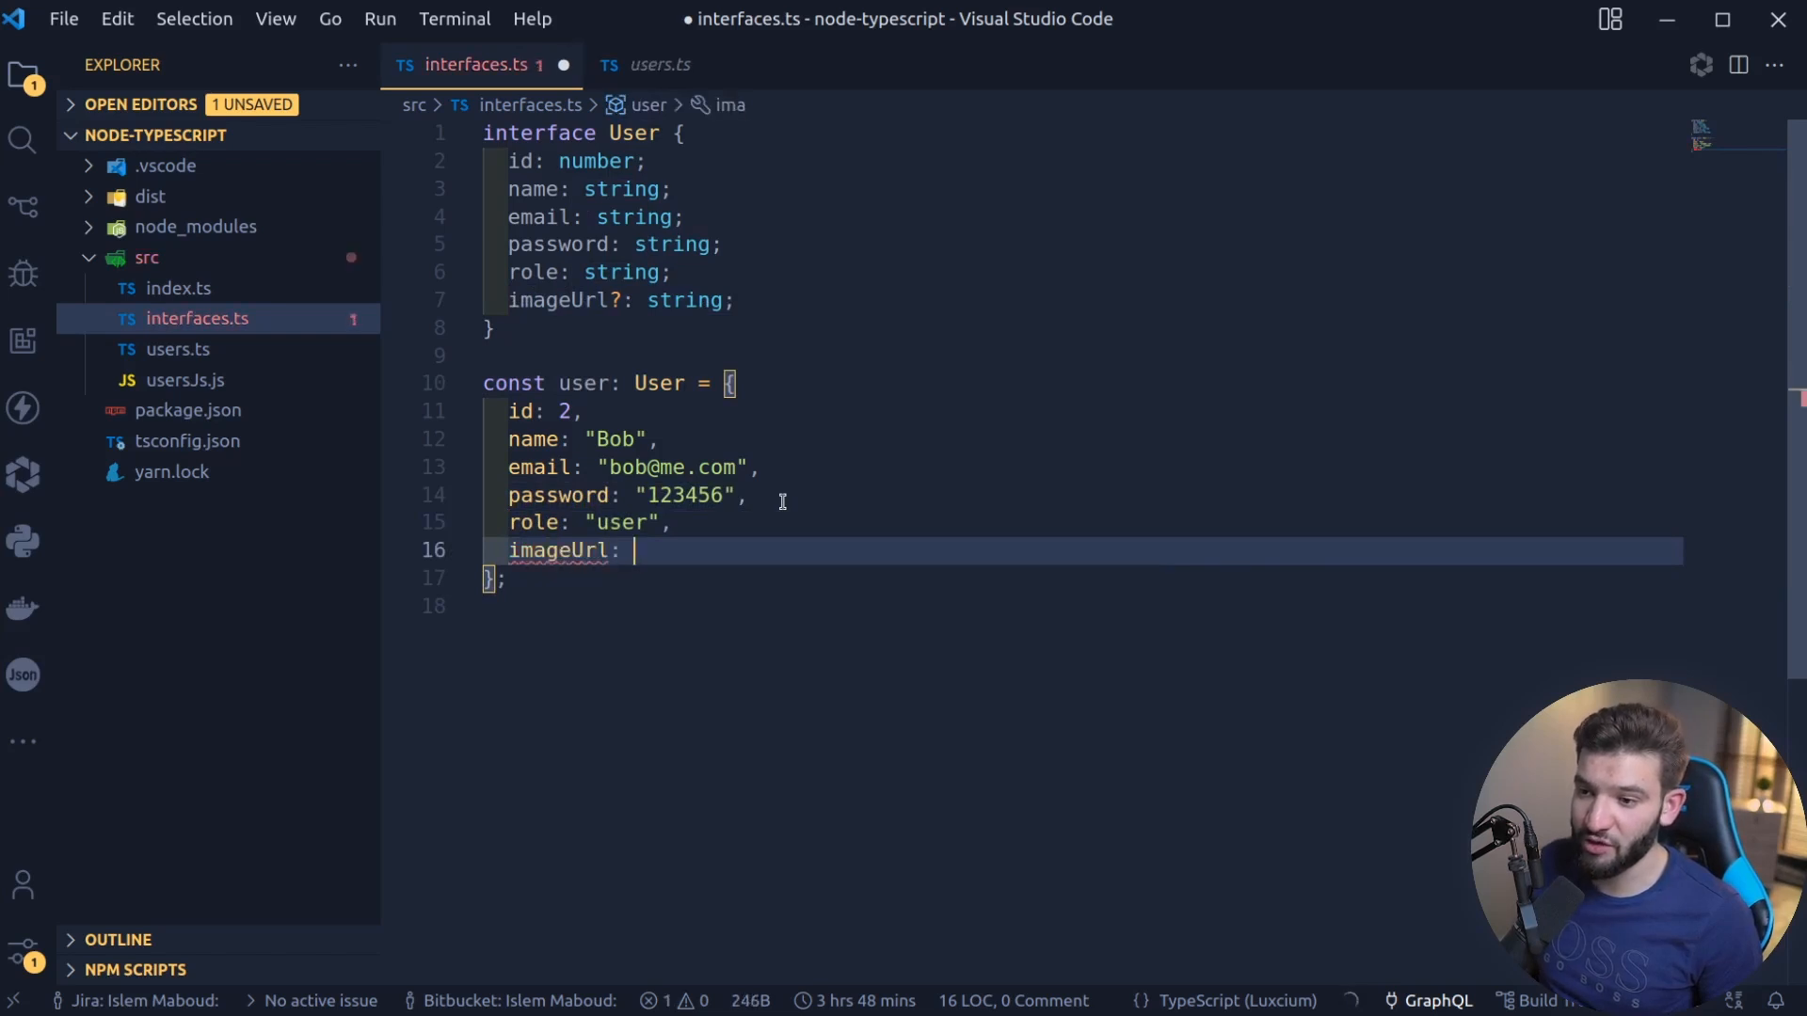
{"action": "type", "text": "\"url\""}
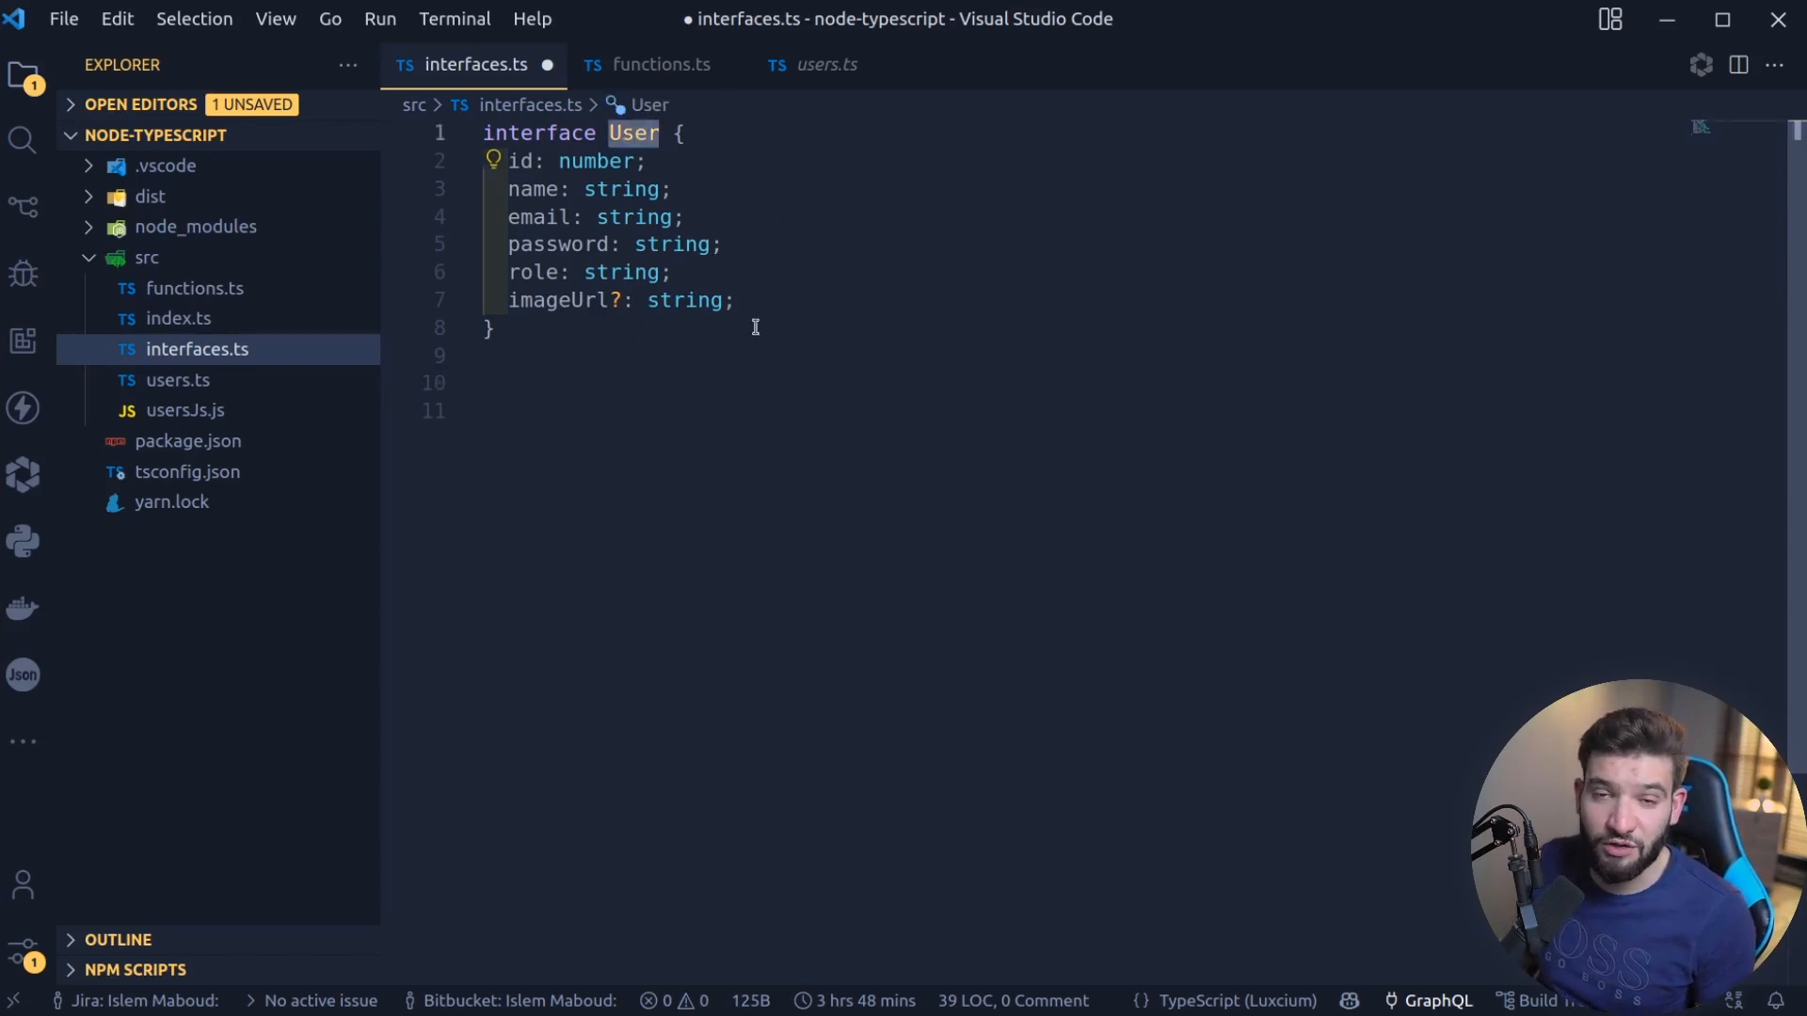
- Declare const users typed as Array<User> initialised to an empty array
{"action": "type", "text": "const users ="}
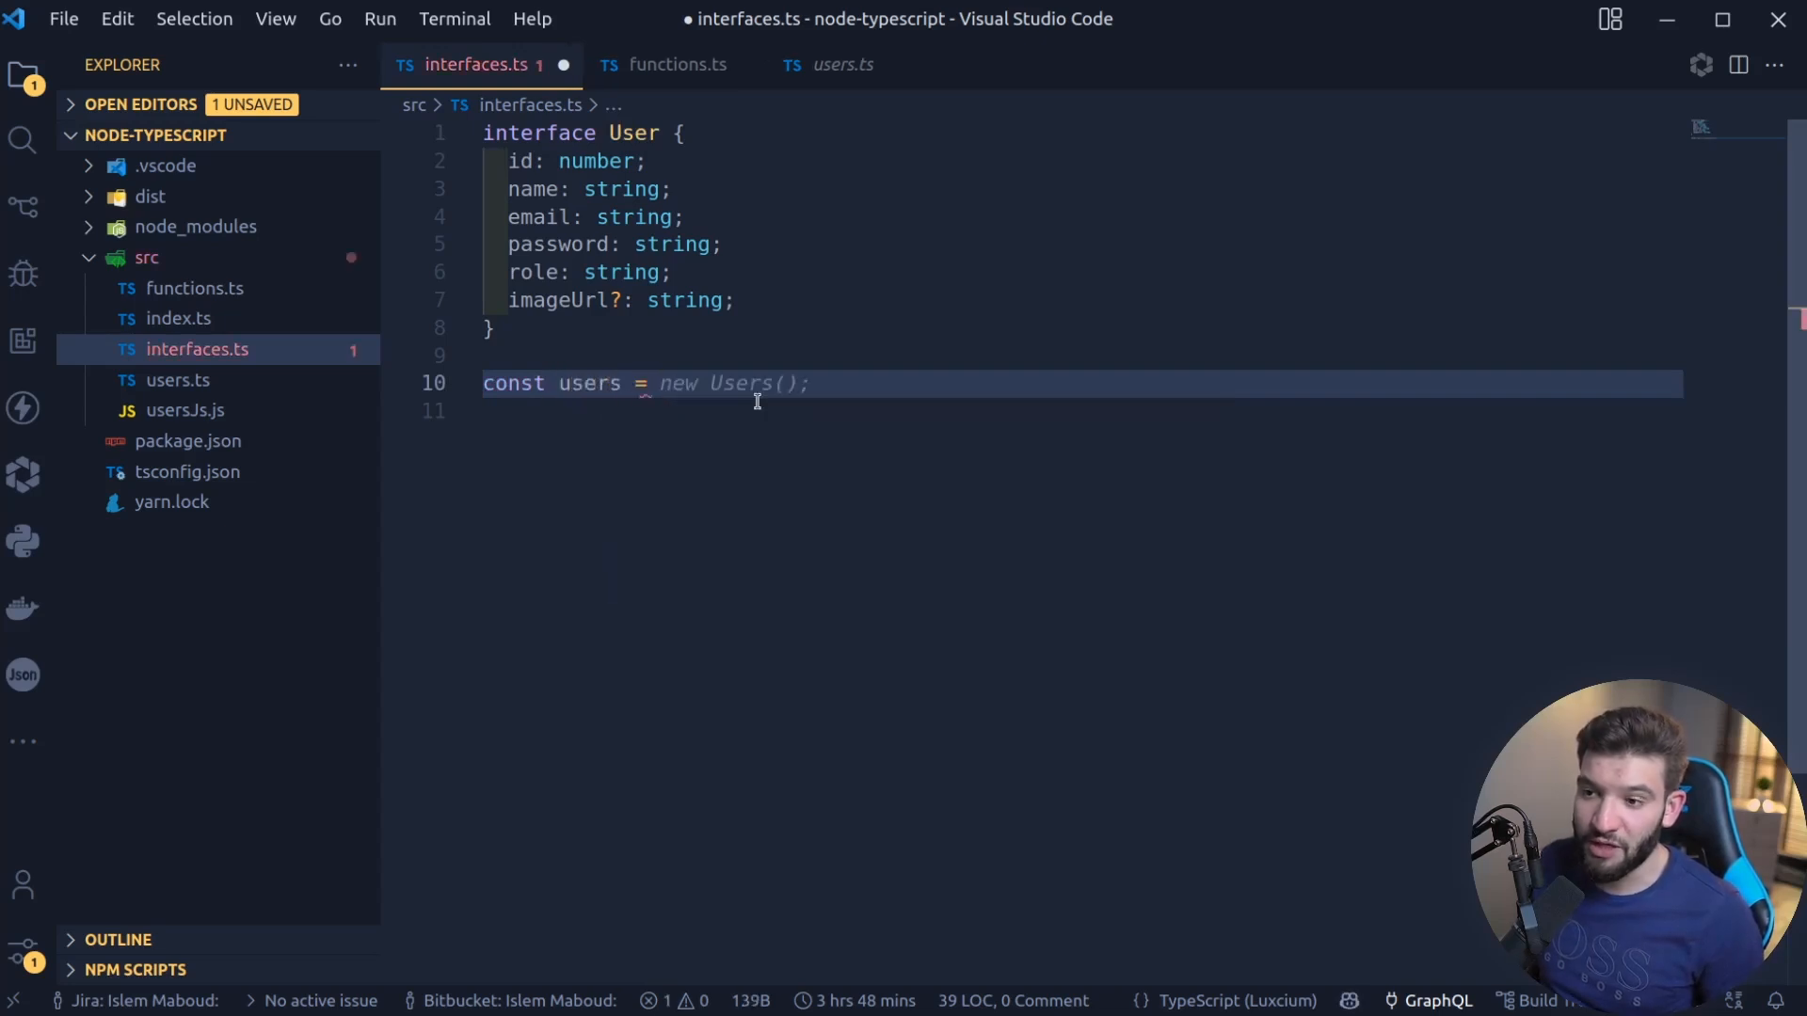
{"action": "type", "text": "[];"}
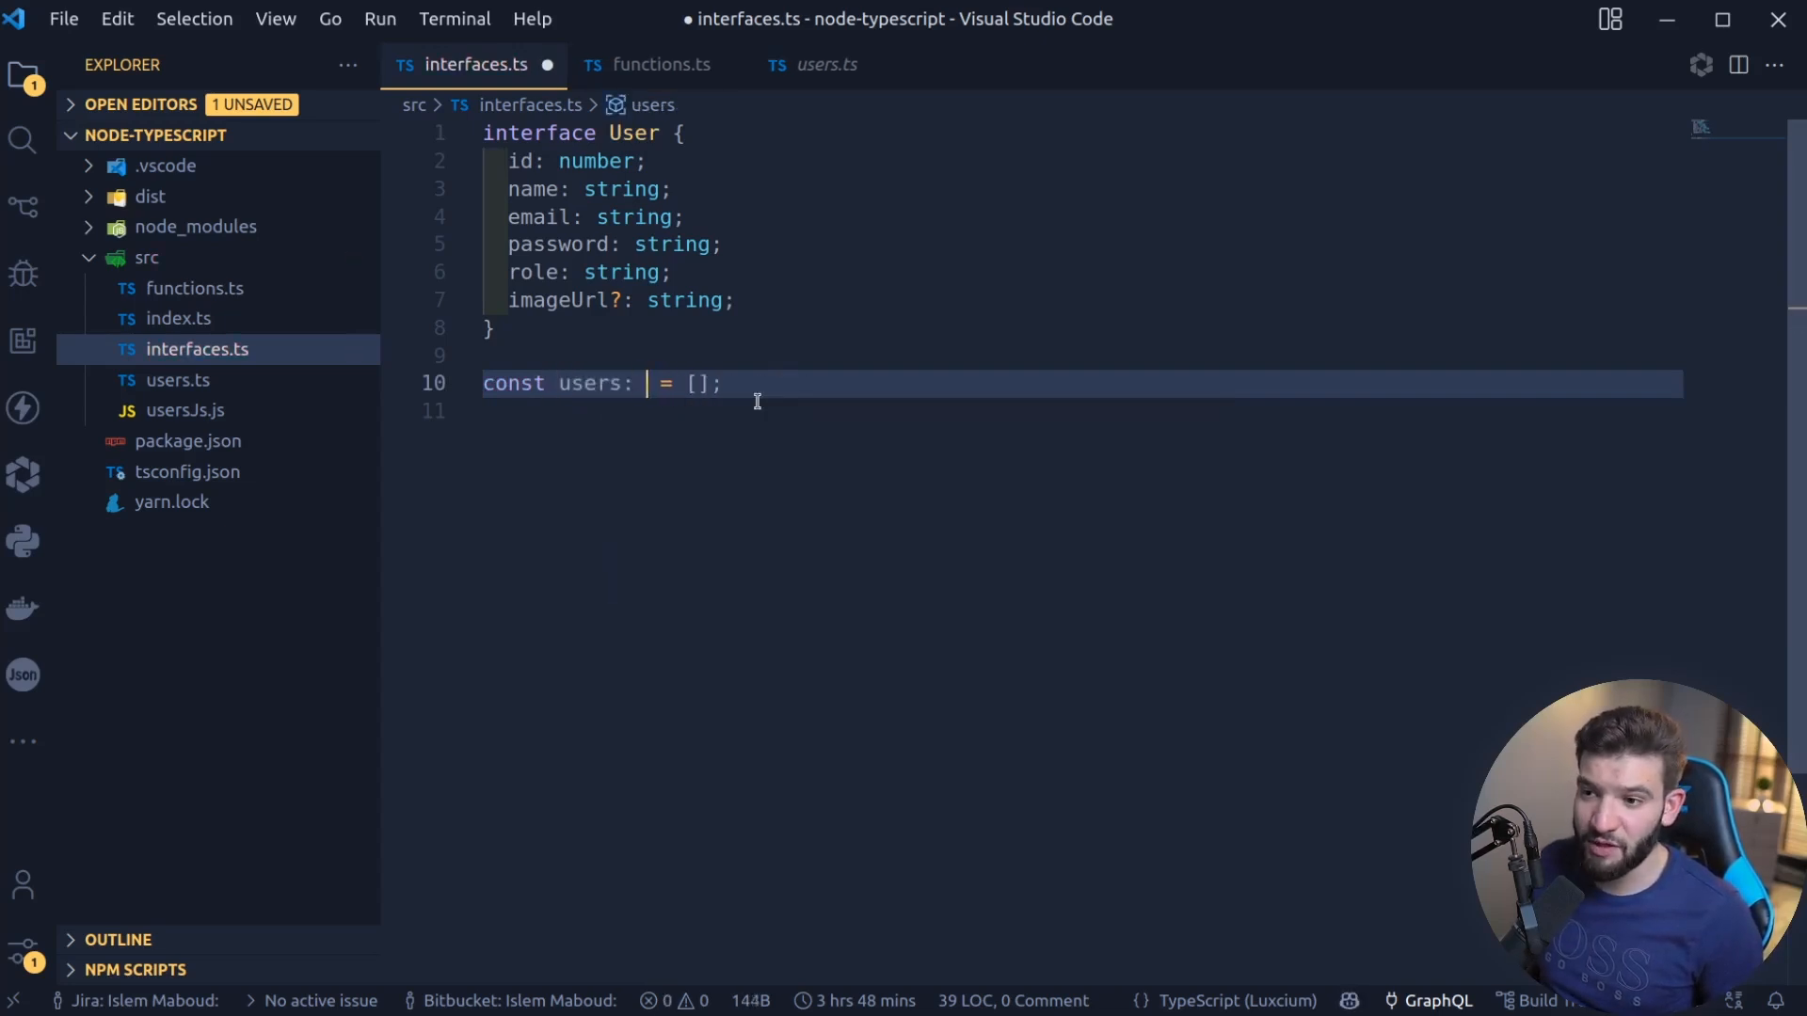
{"action": "type", "text": "User[]"}
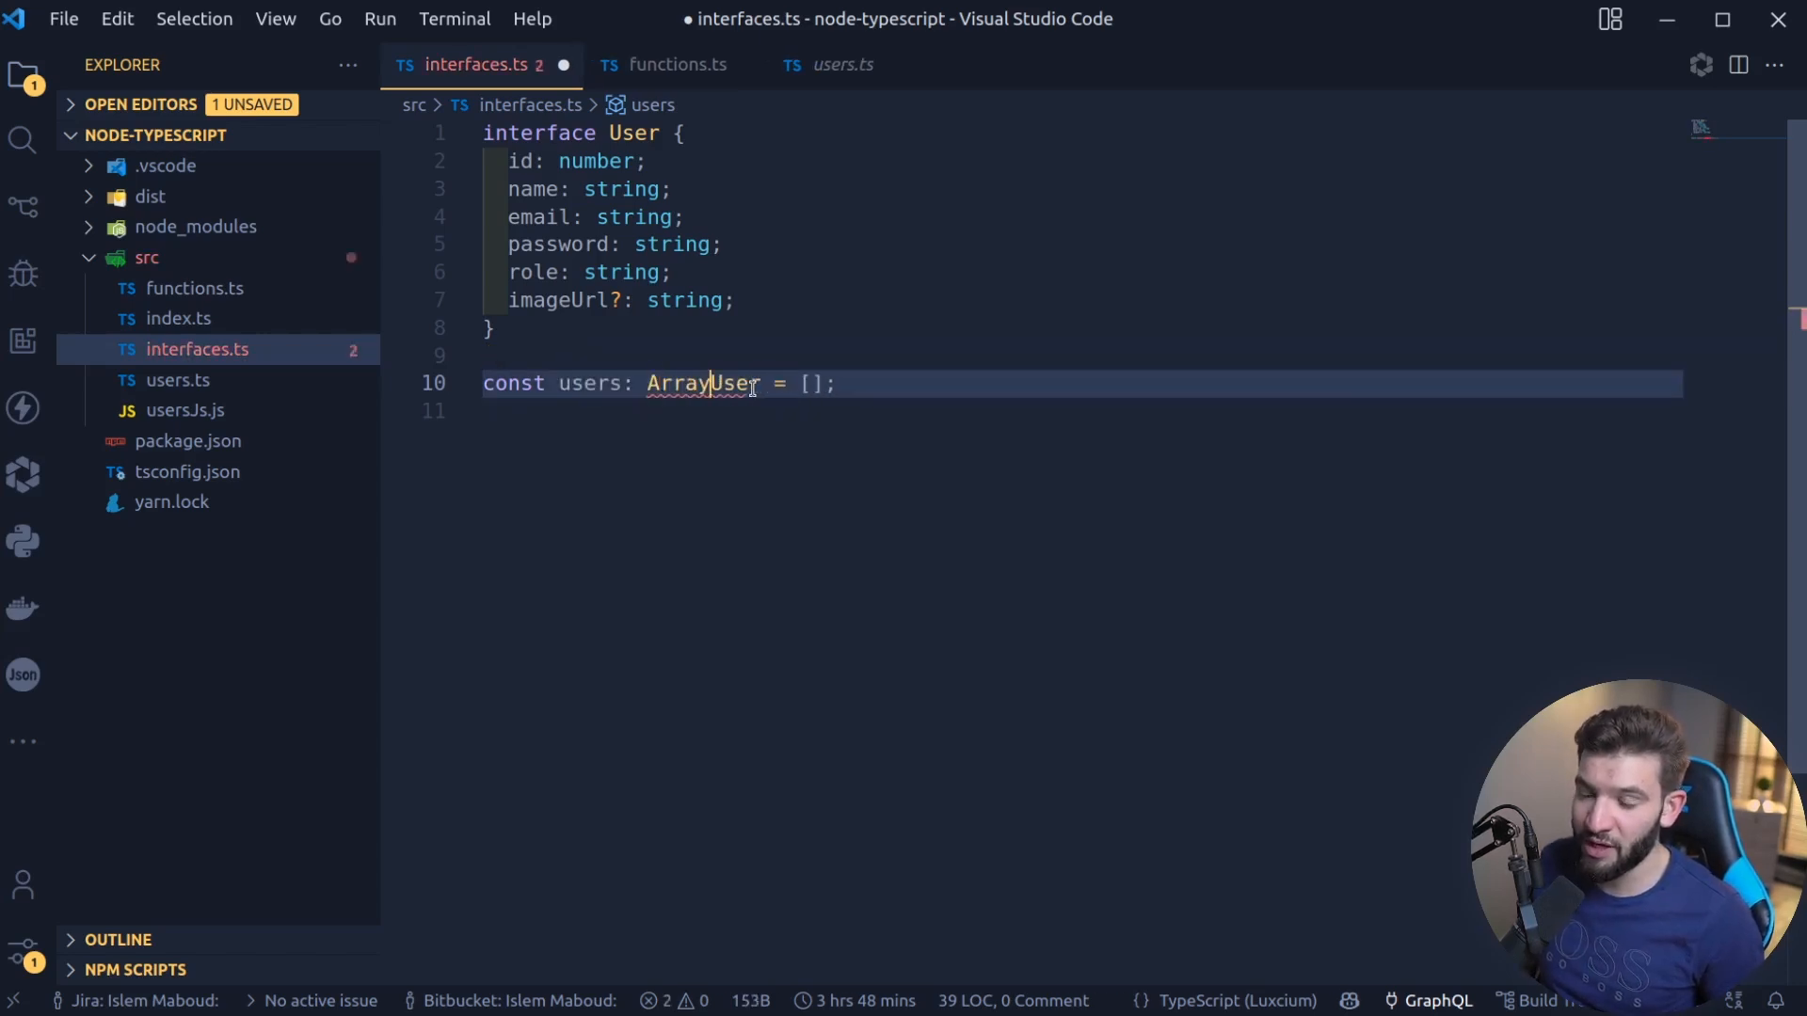
{"action": "type", "text": "<User></User>"}
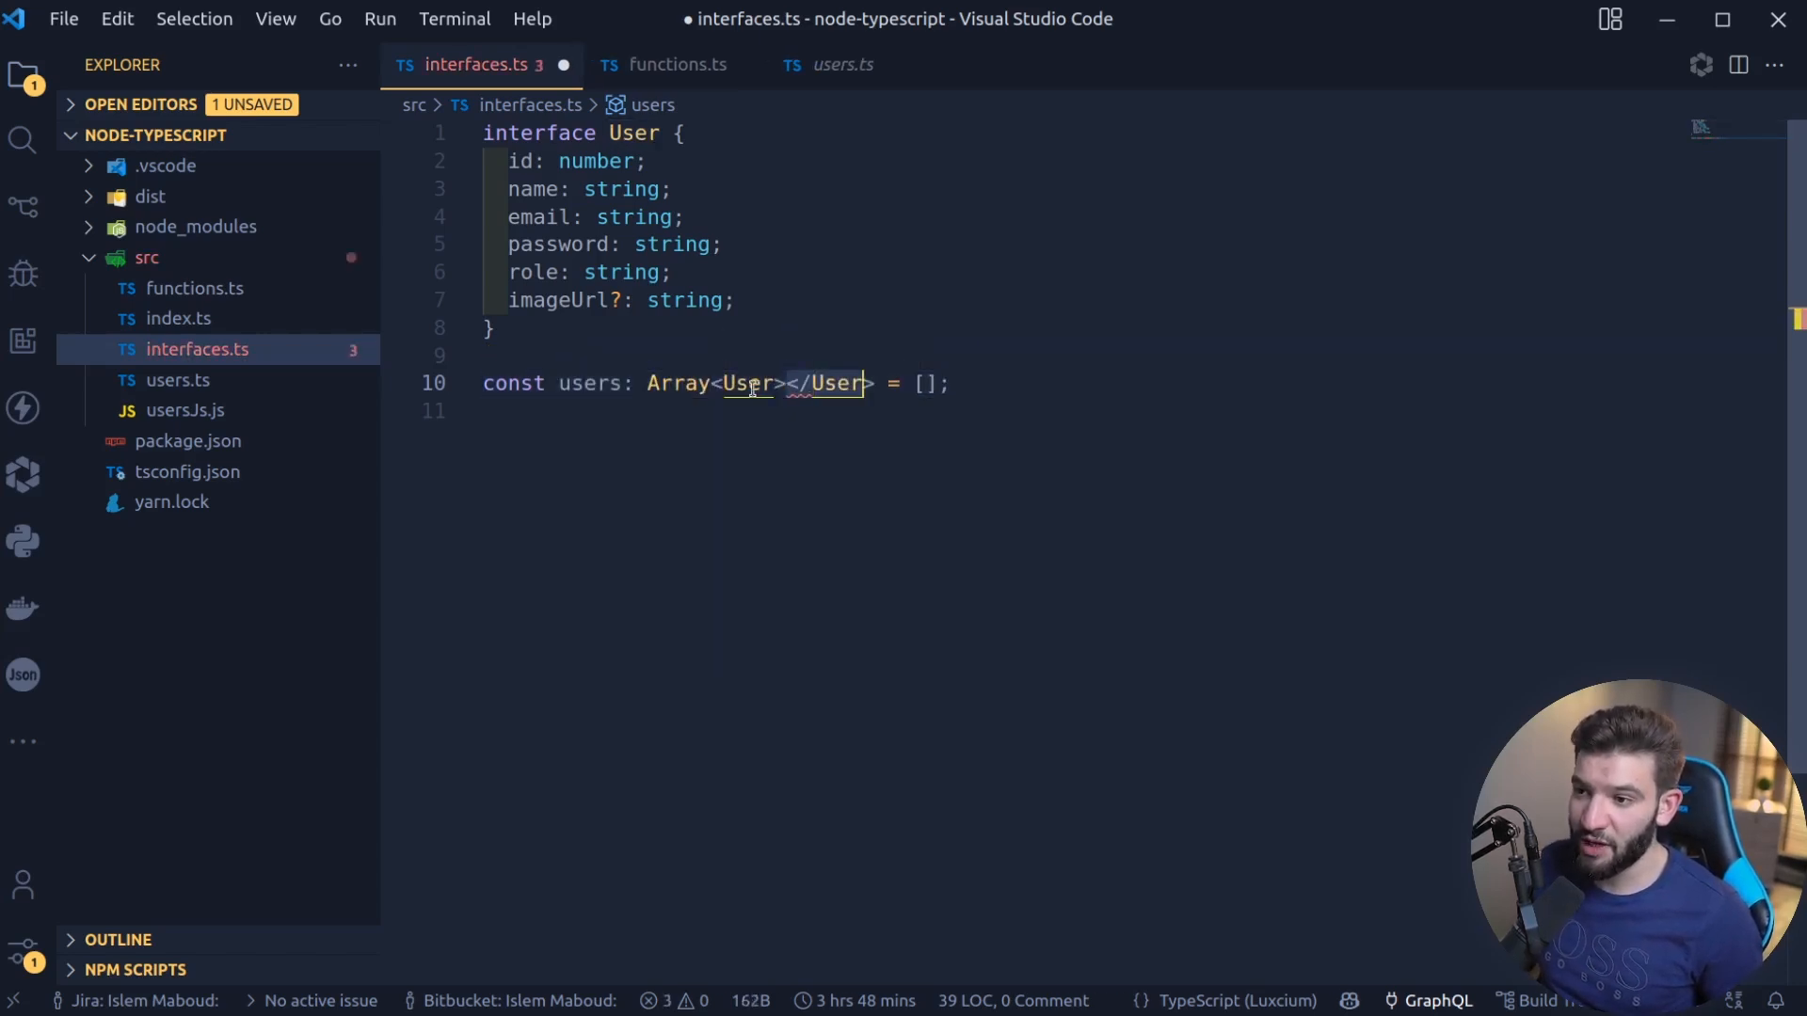
{"action": "key", "text": "Backspace"}
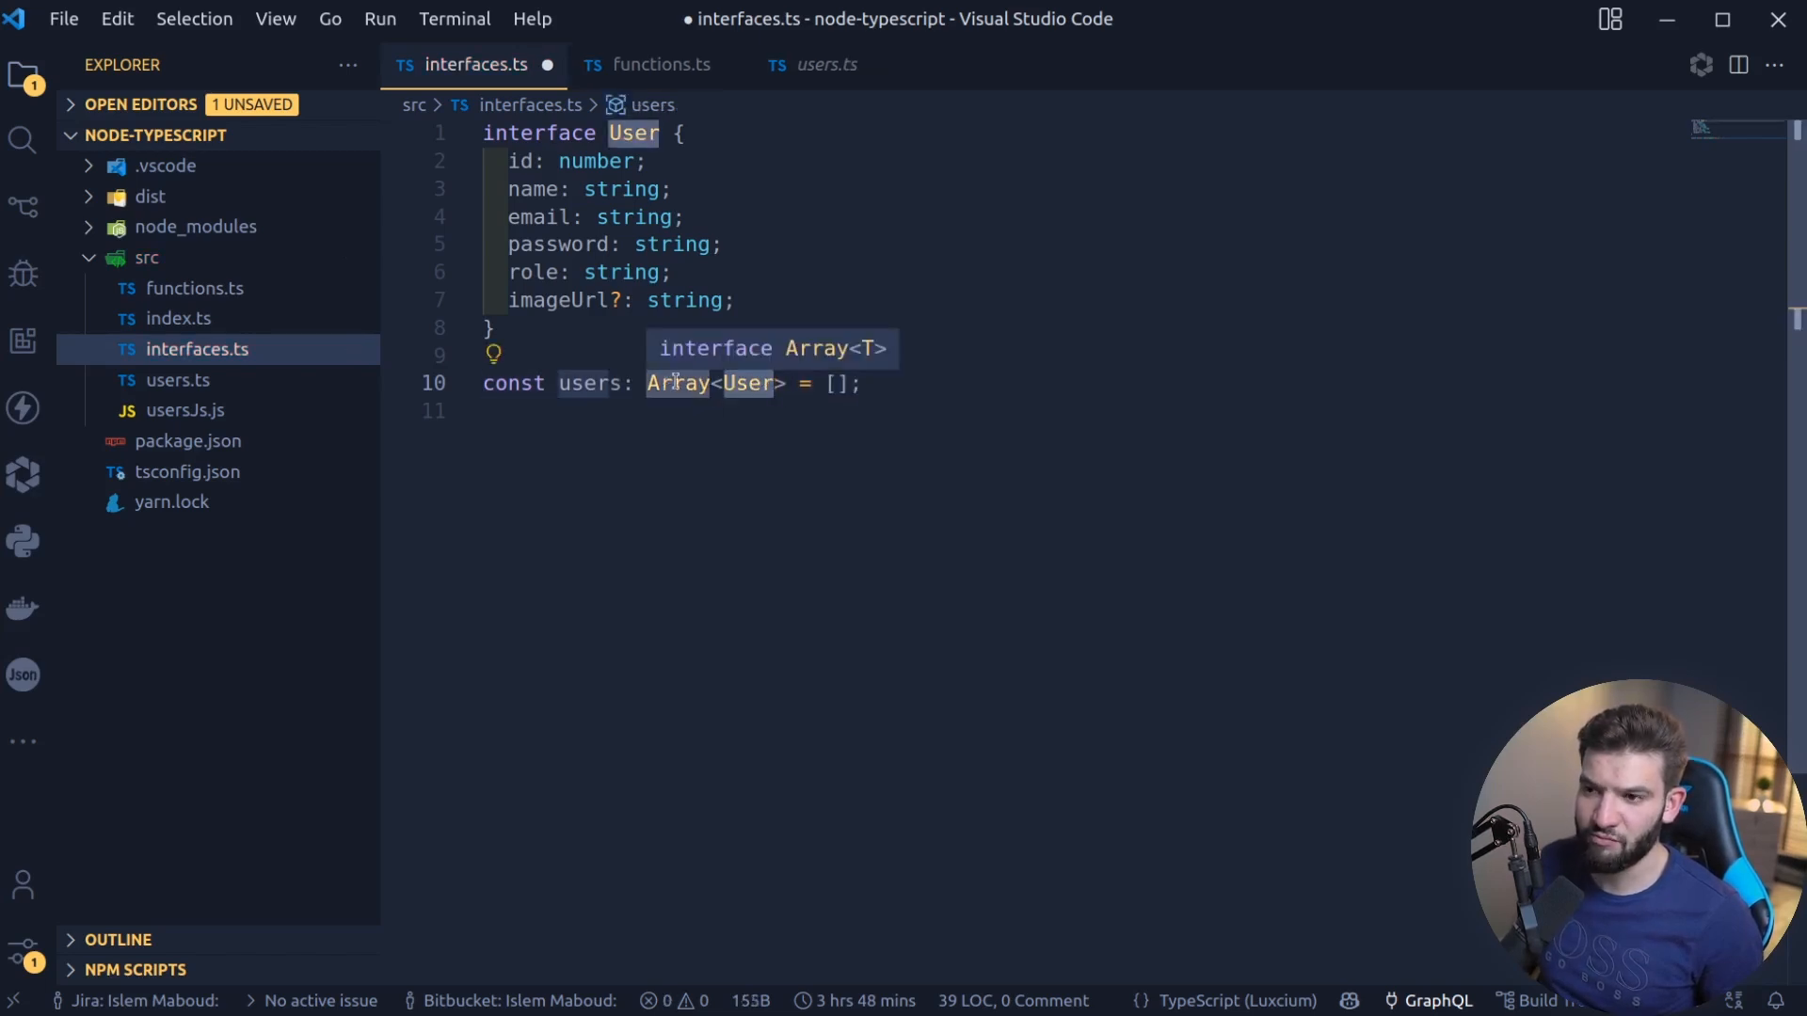
- Declare const usersMap typed as Map<number, User> initialised with new Map()
{"action": "type", "text": "c"}
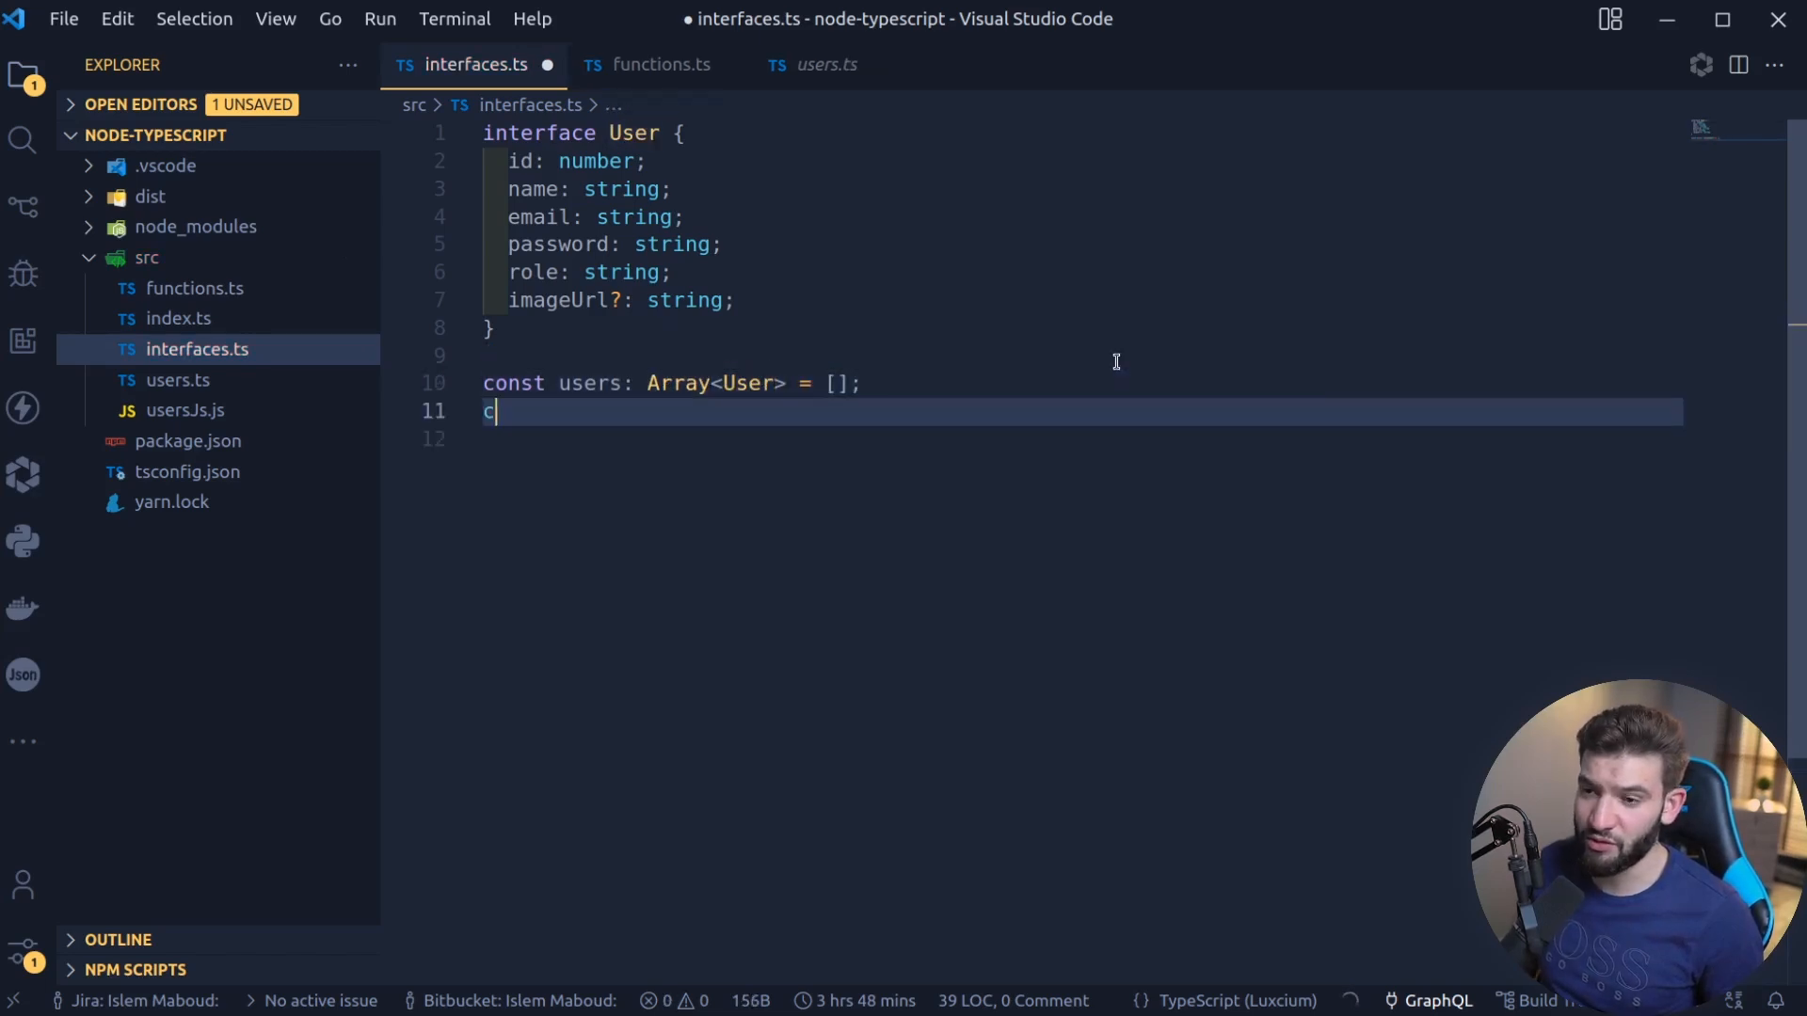
{"action": "type", "text": "onst usersM"}
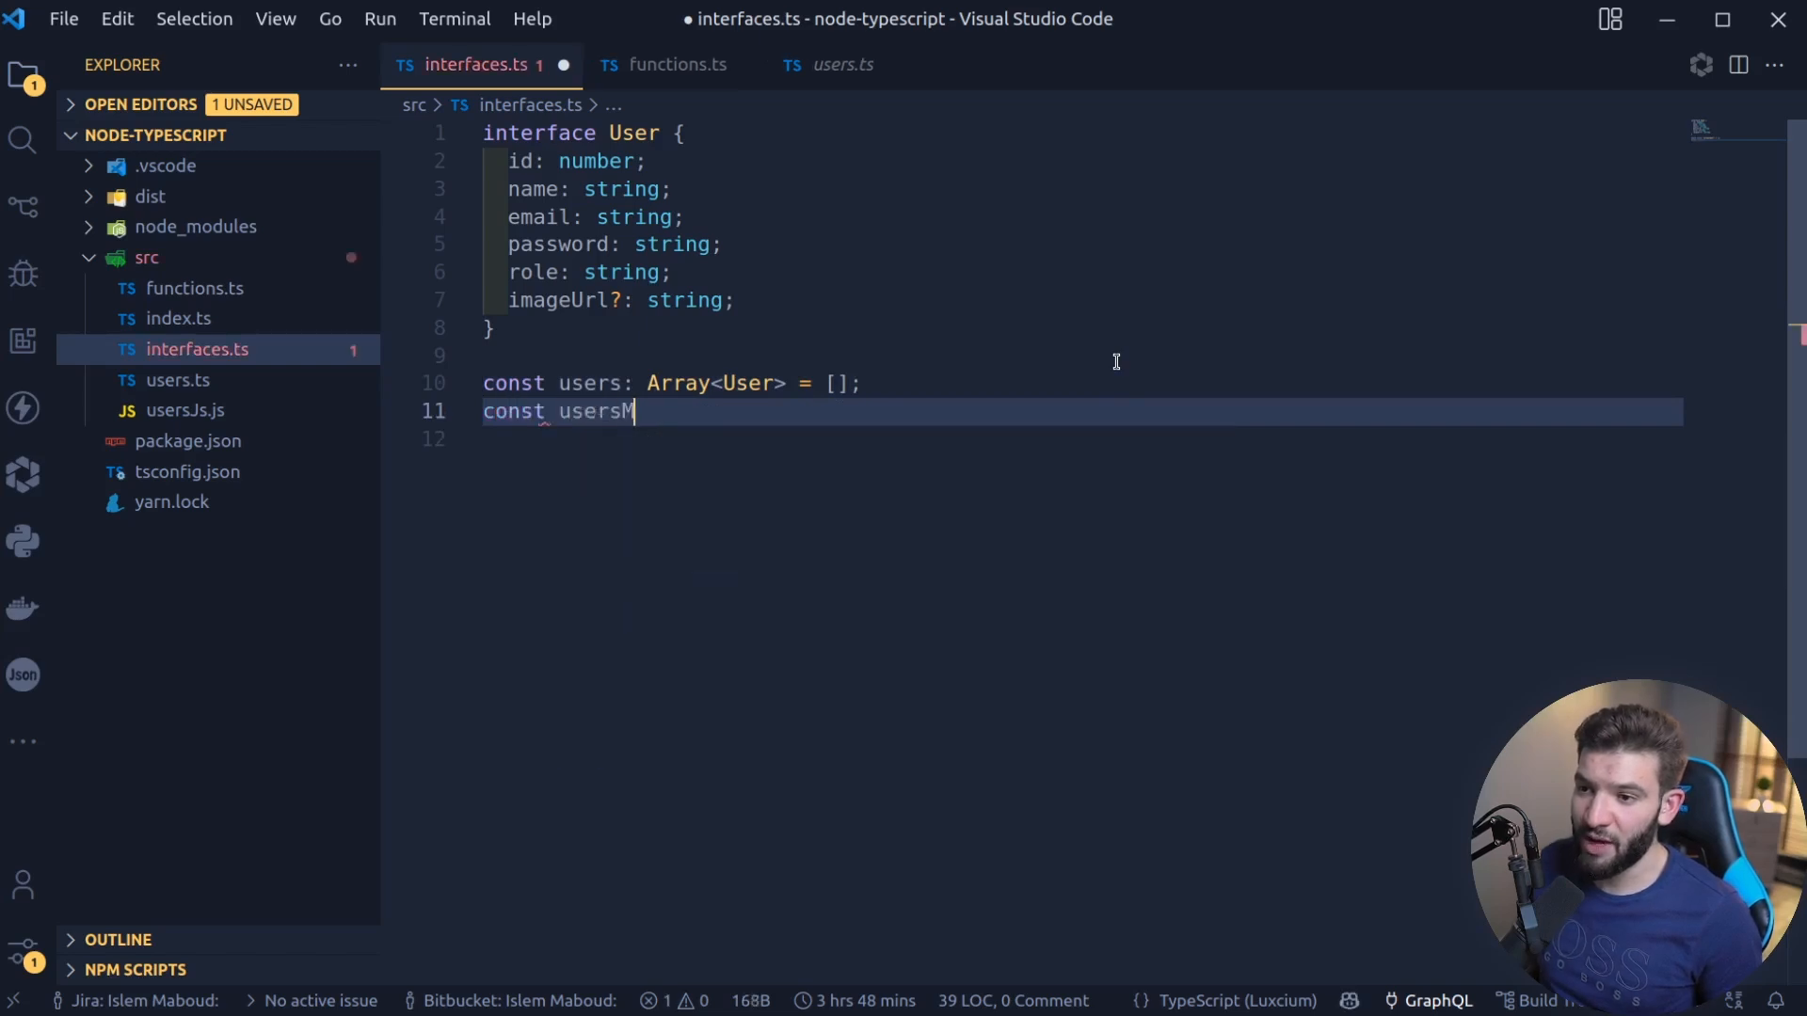
{"action": "type", "text": "ap:"}
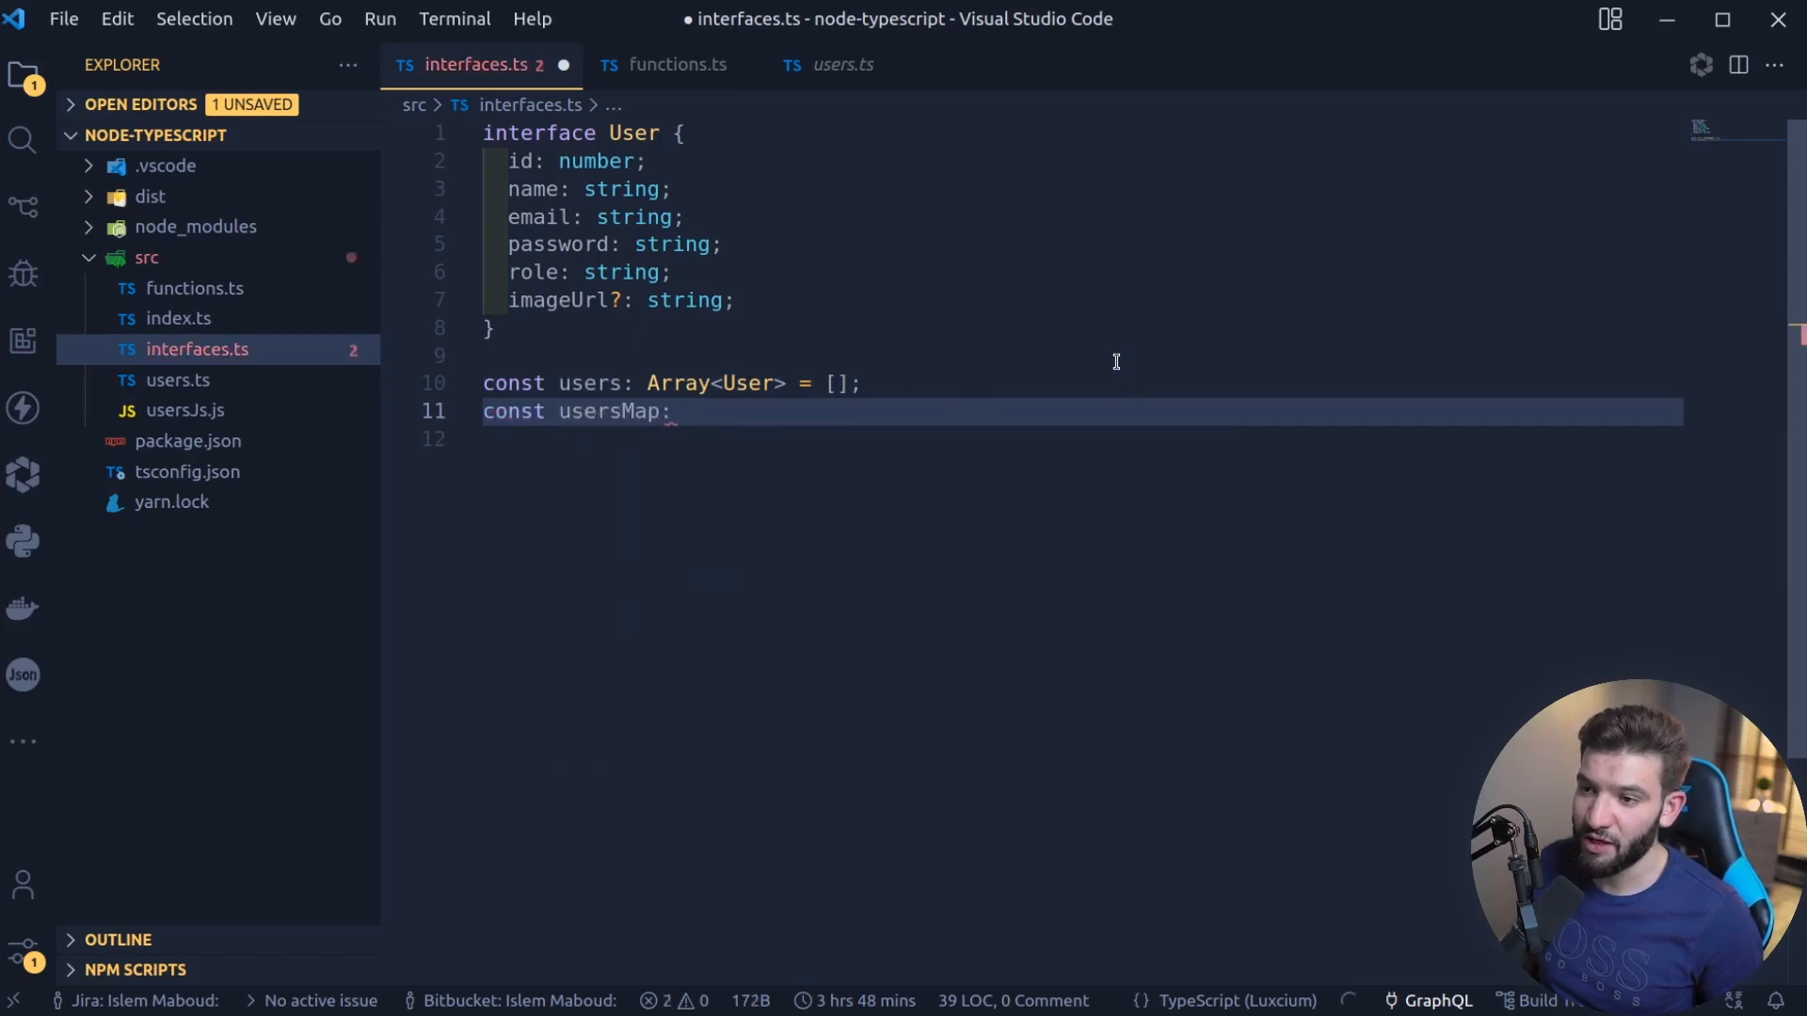
{"action": "type", "text": "Map<number, User> = new Map();"}
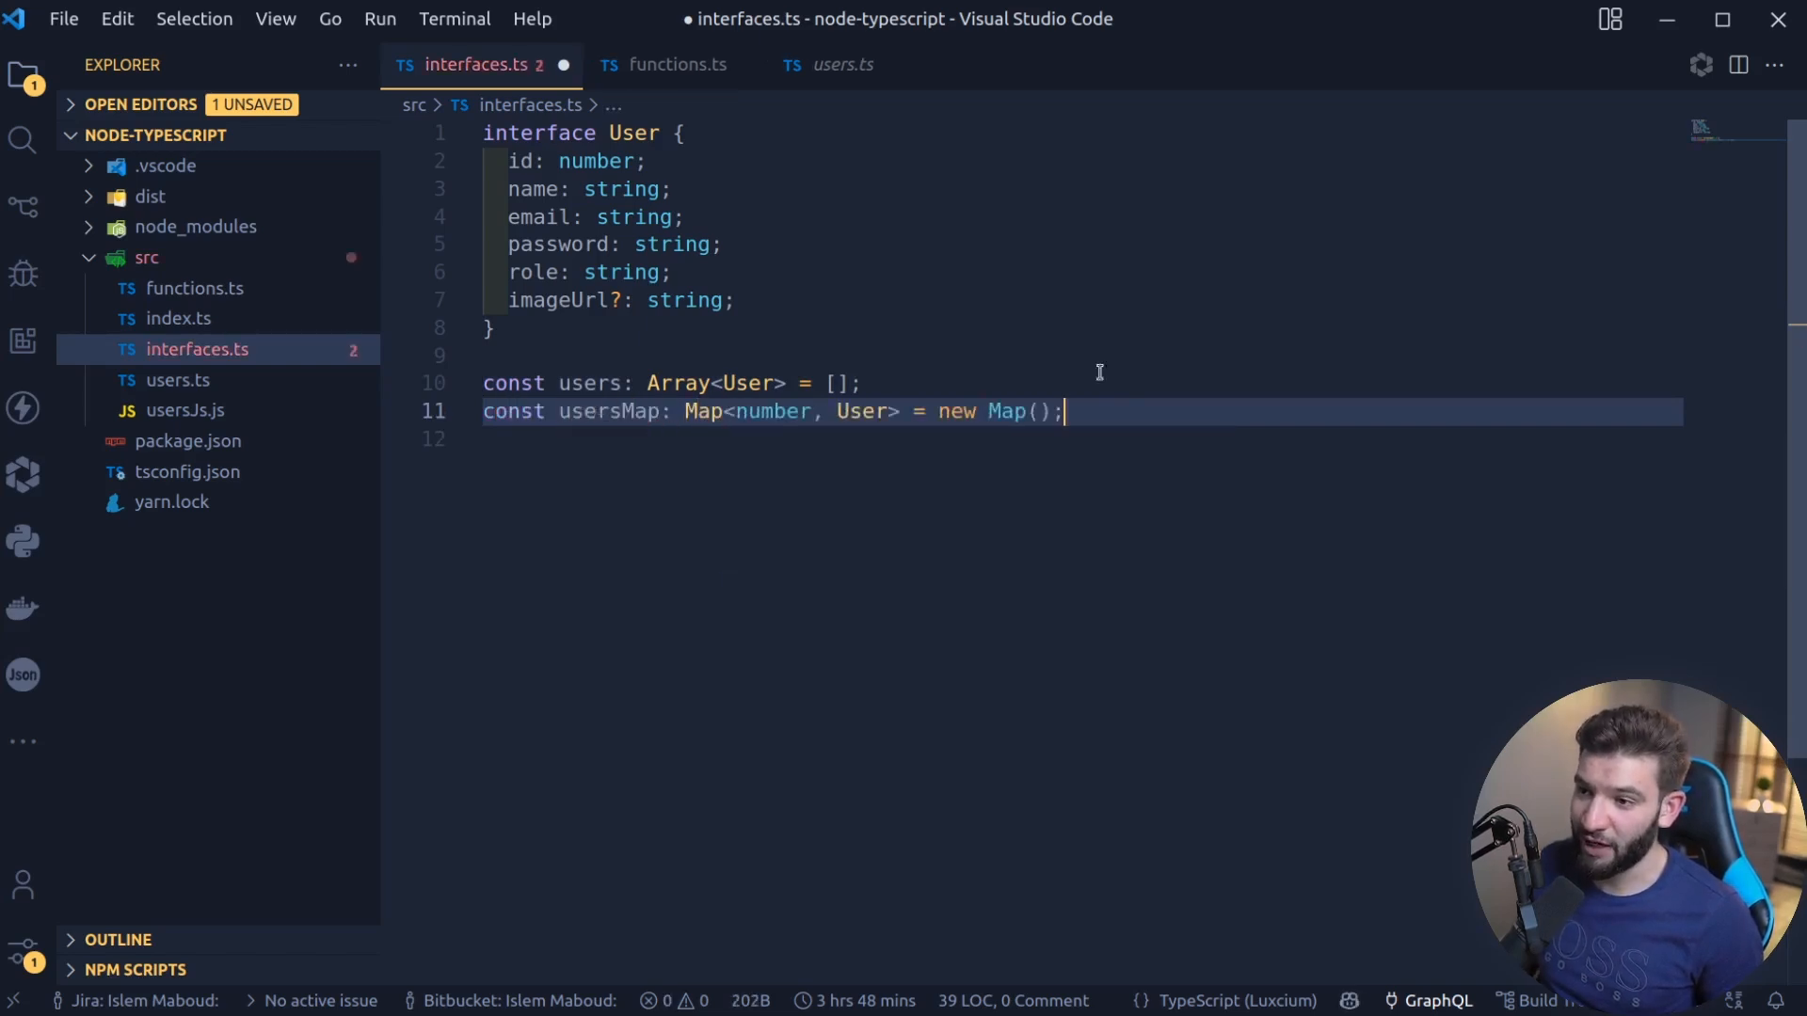
{"action": "double_click", "coordinate": [773, 412]}
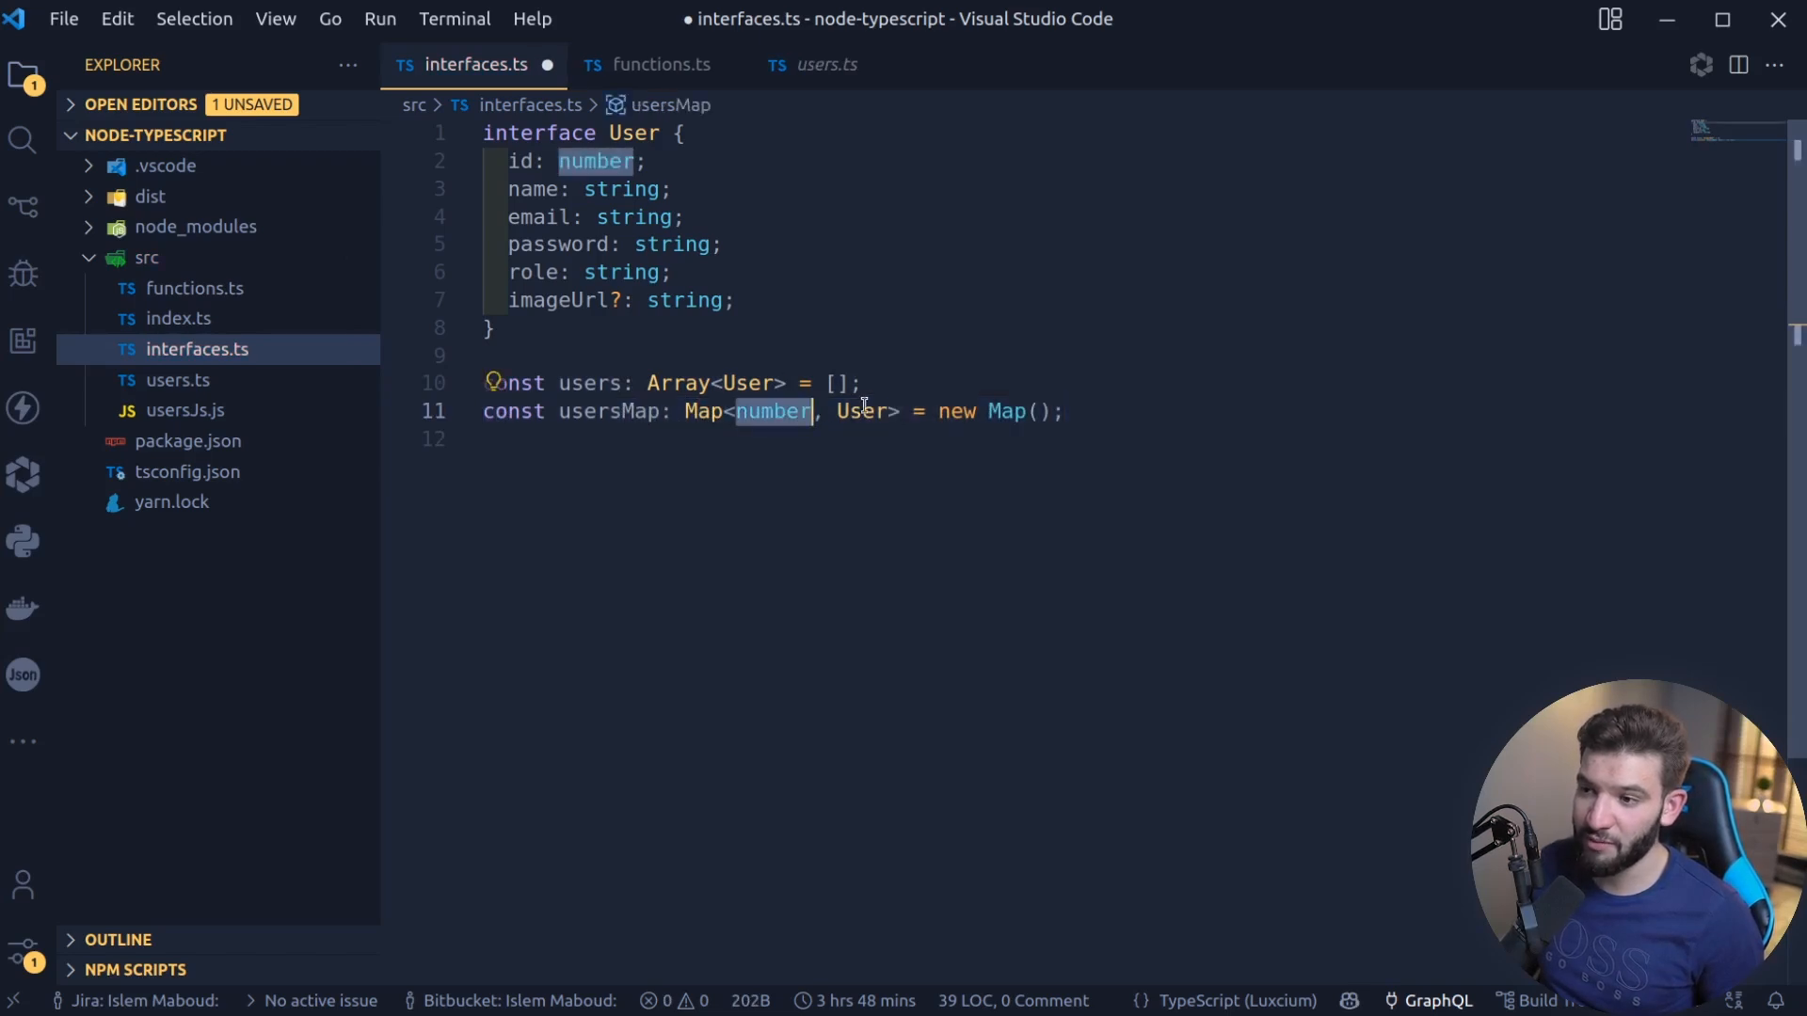
{"action": "left_click", "coordinate": [941, 412]}
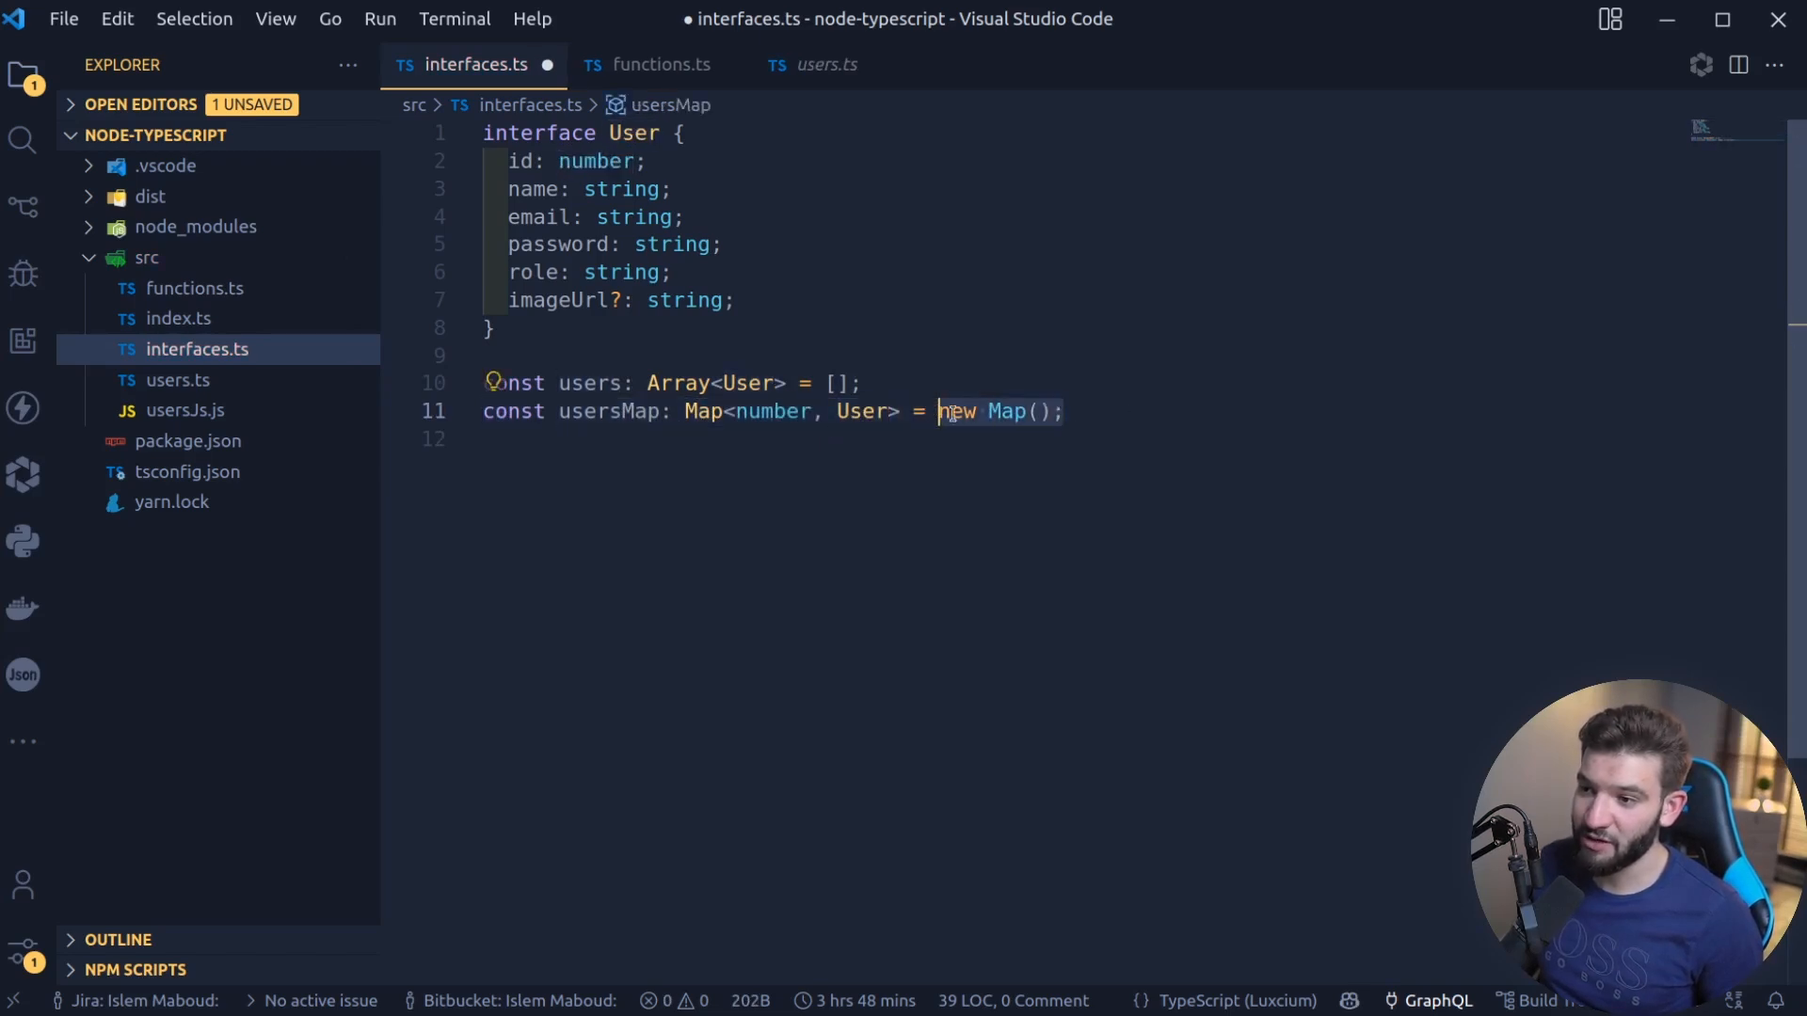
{"action": "left_click", "coordinate": [1150, 413]}
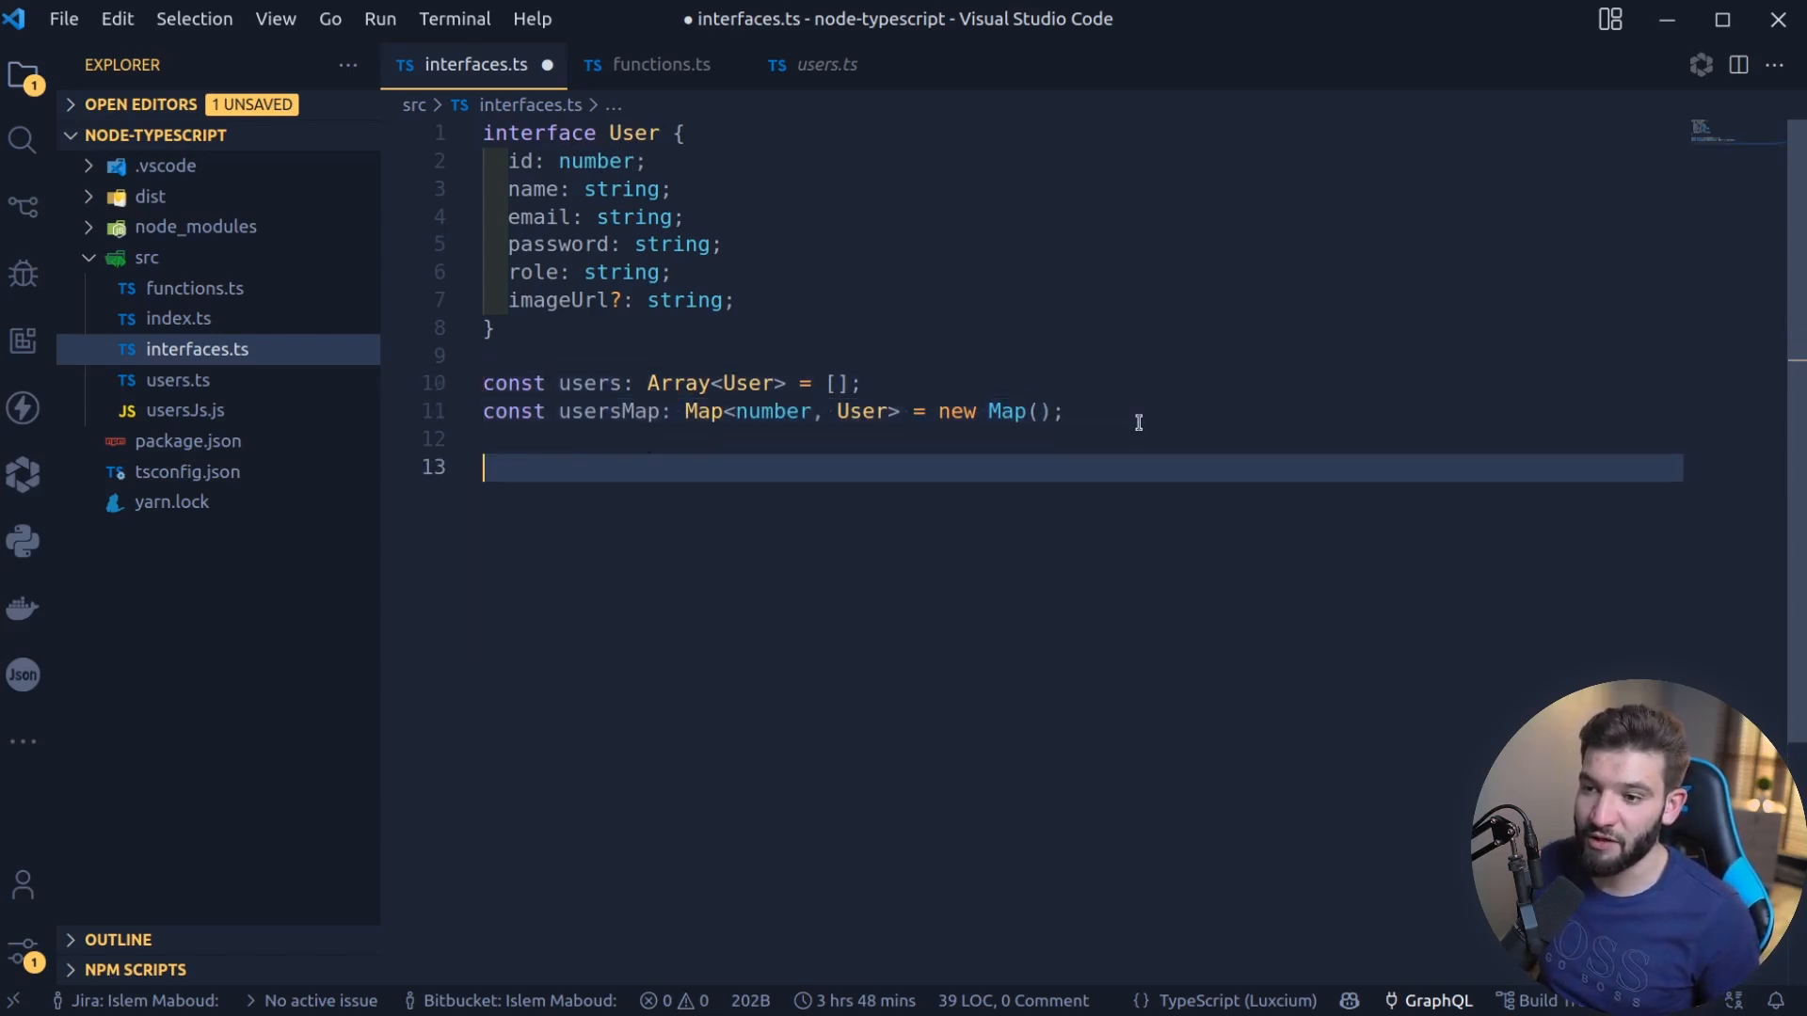
- Start an export class Users and browse the Array<User> methods offered on users
{"action": "type", "text": "export class Users {"}
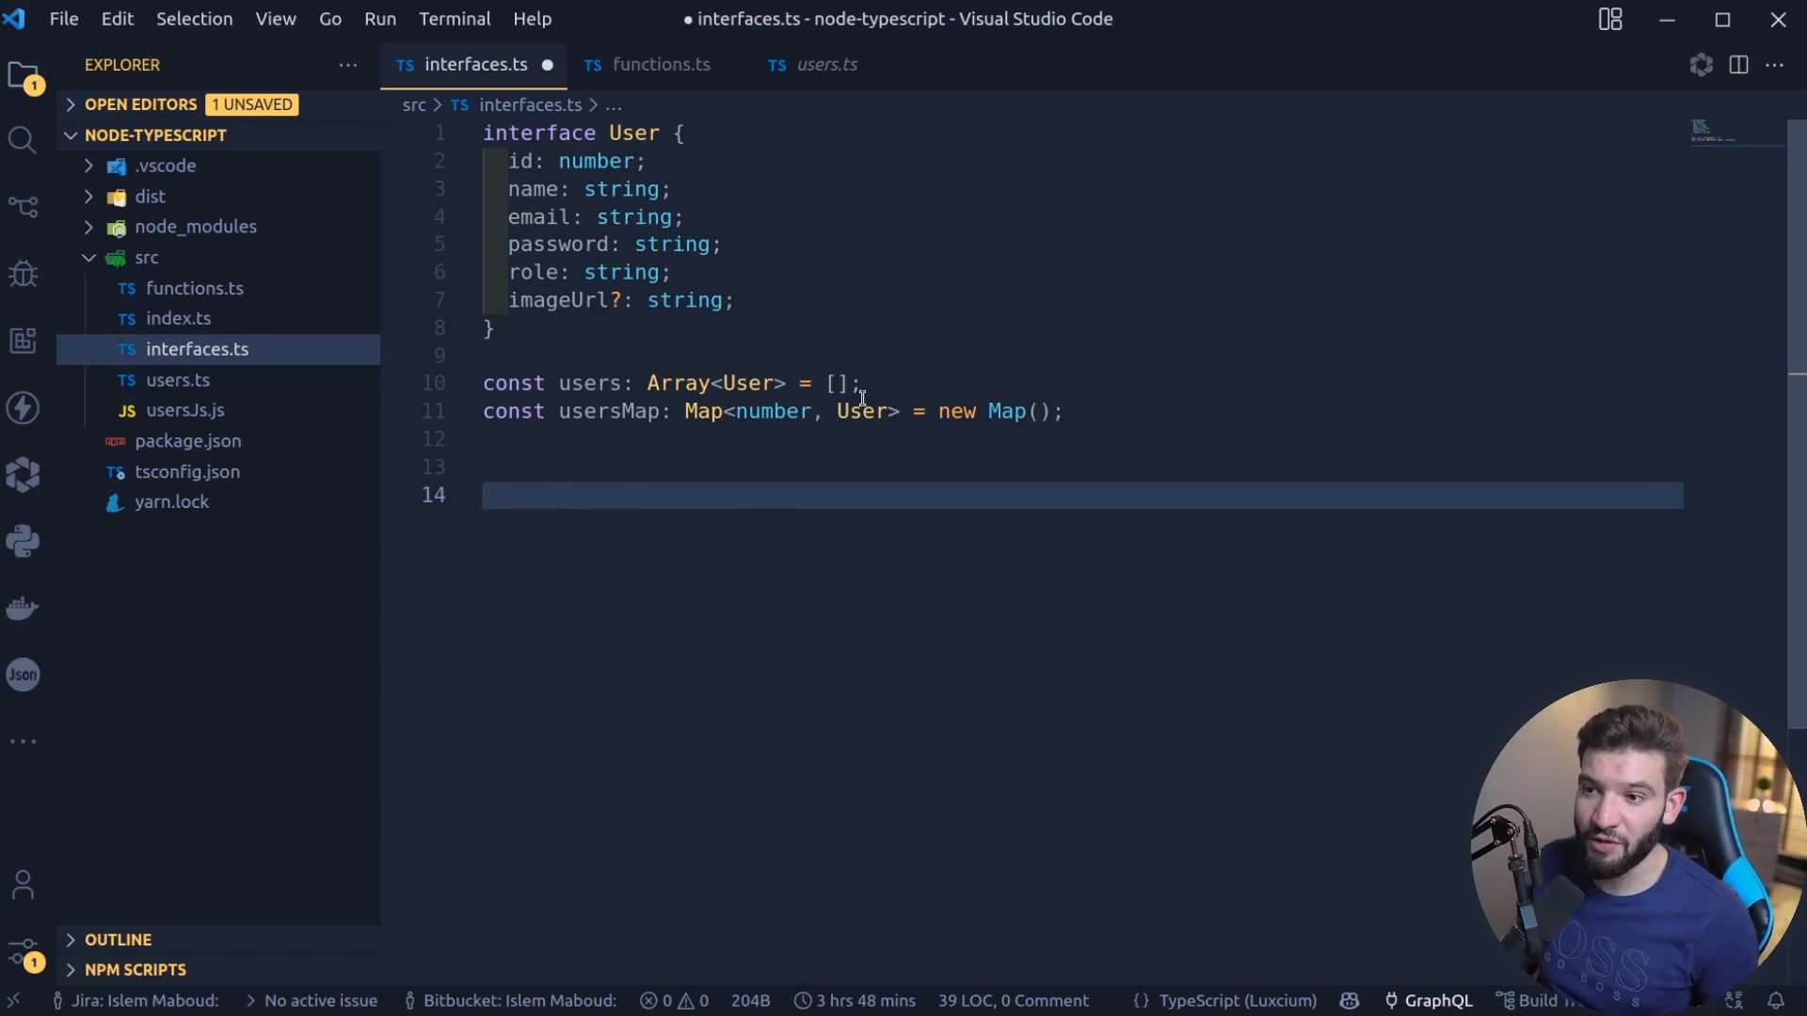
{"action": "left_click", "coordinate": [591, 382]}
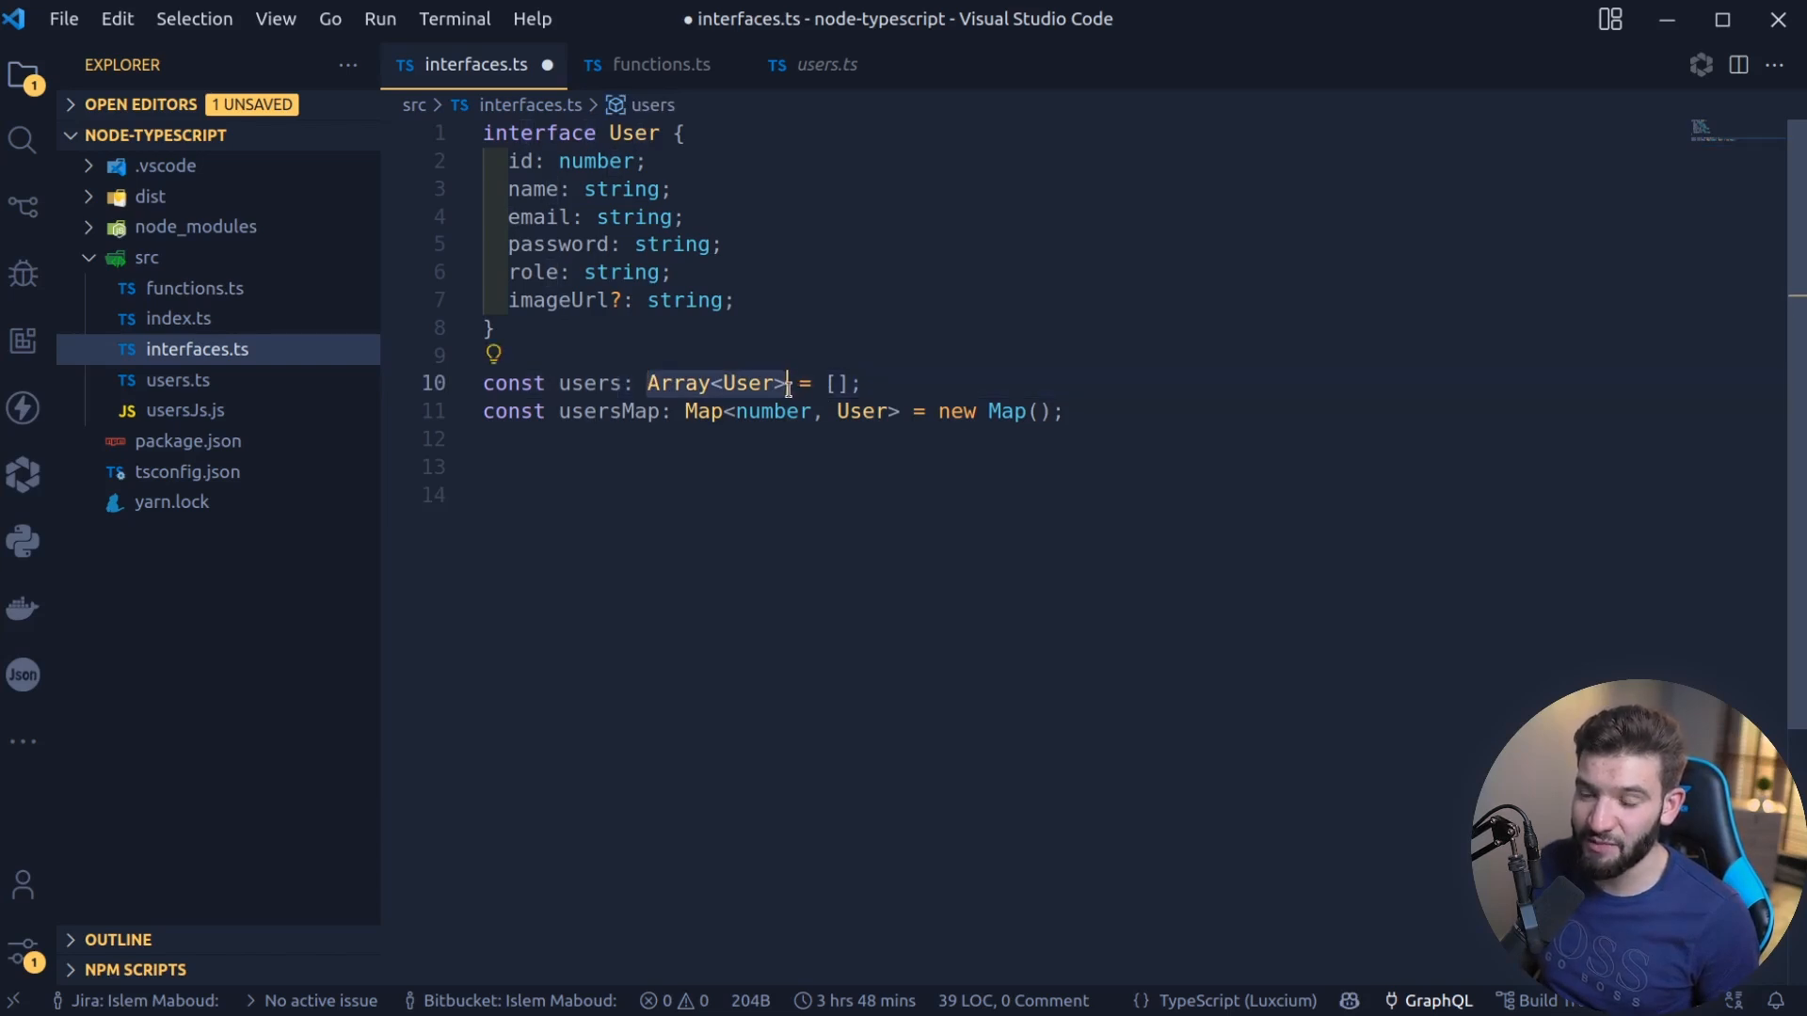
{"action": "type", "text": "users"}
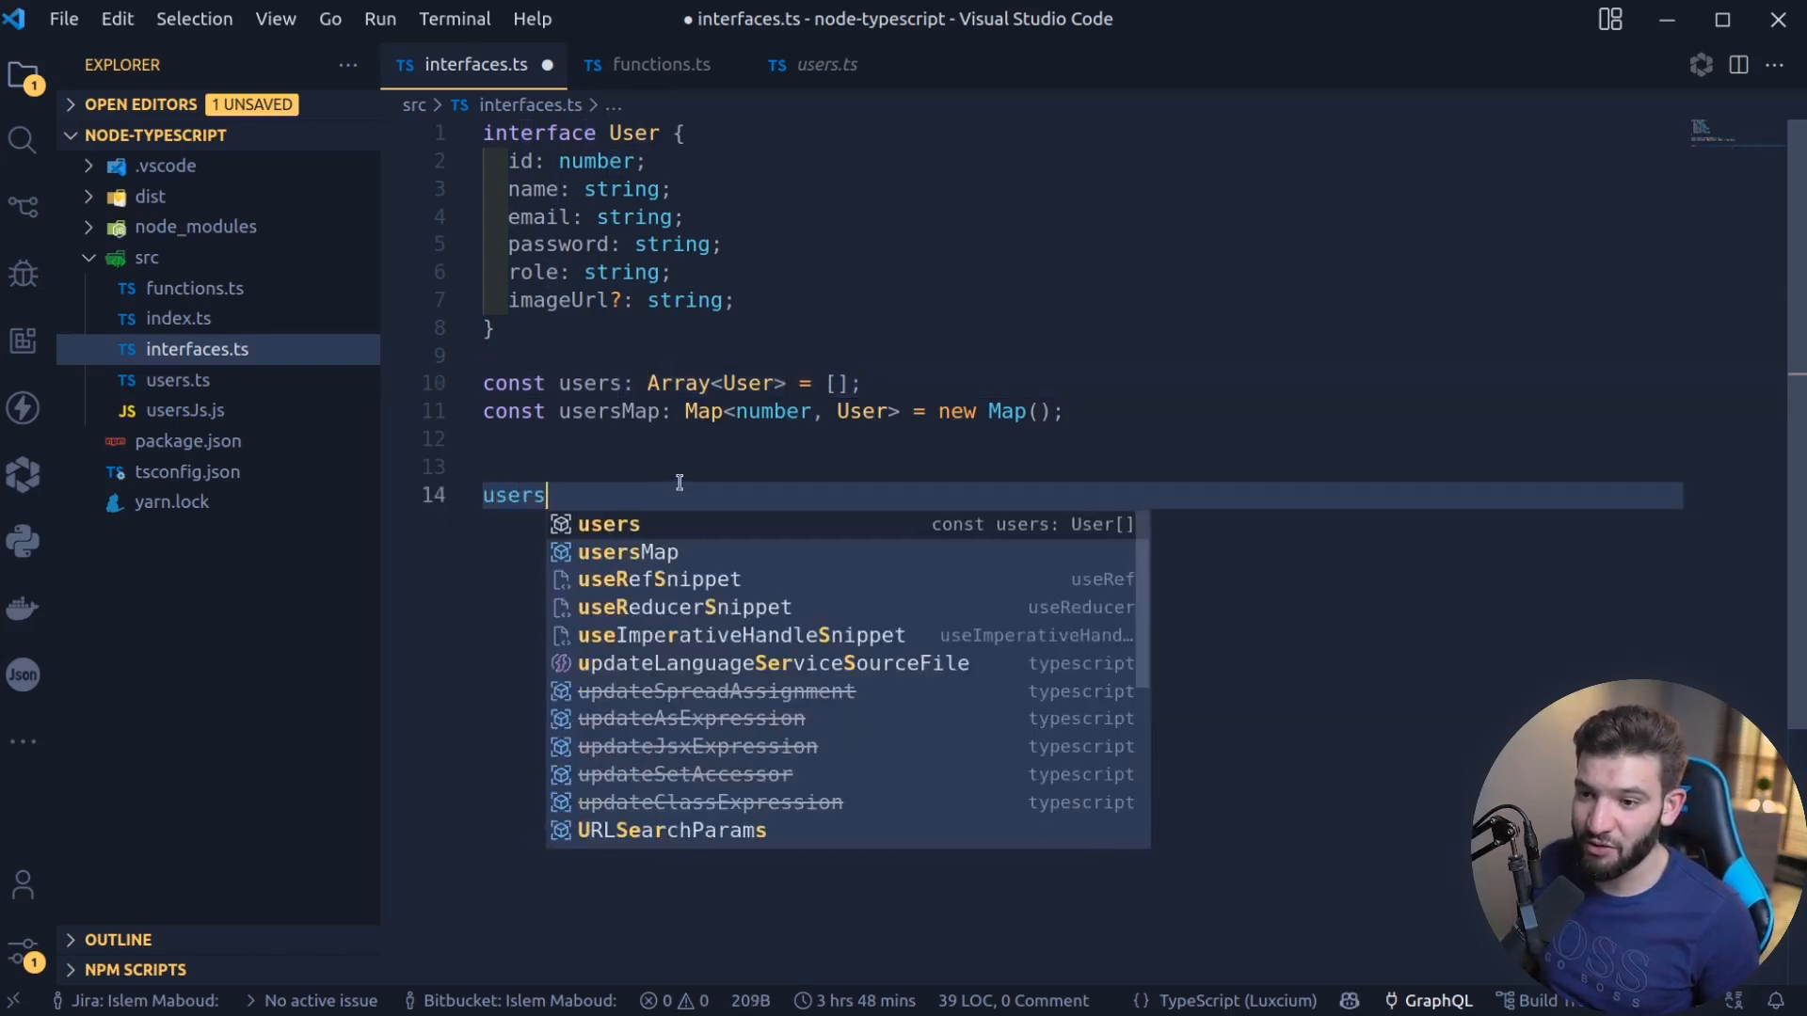
{"action": "type", "text": "."}
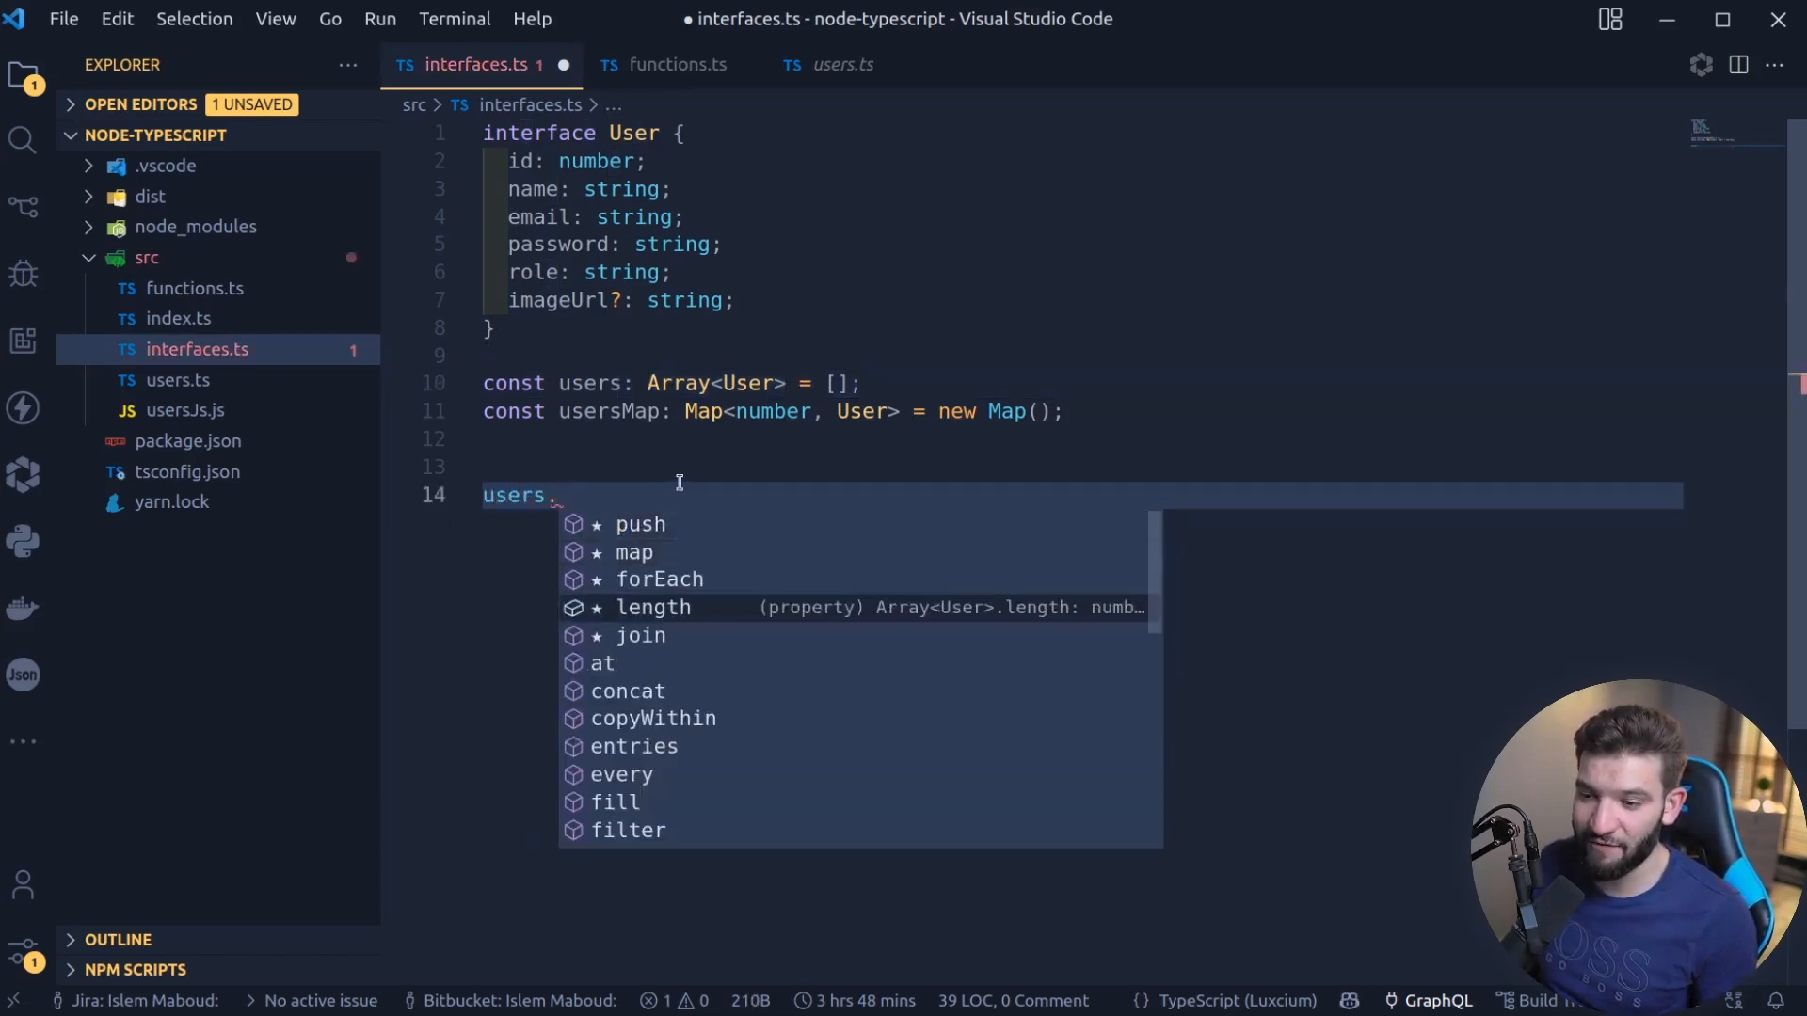
{"action": "scroll", "scroll_direction": "down", "scroll_amount": 3}
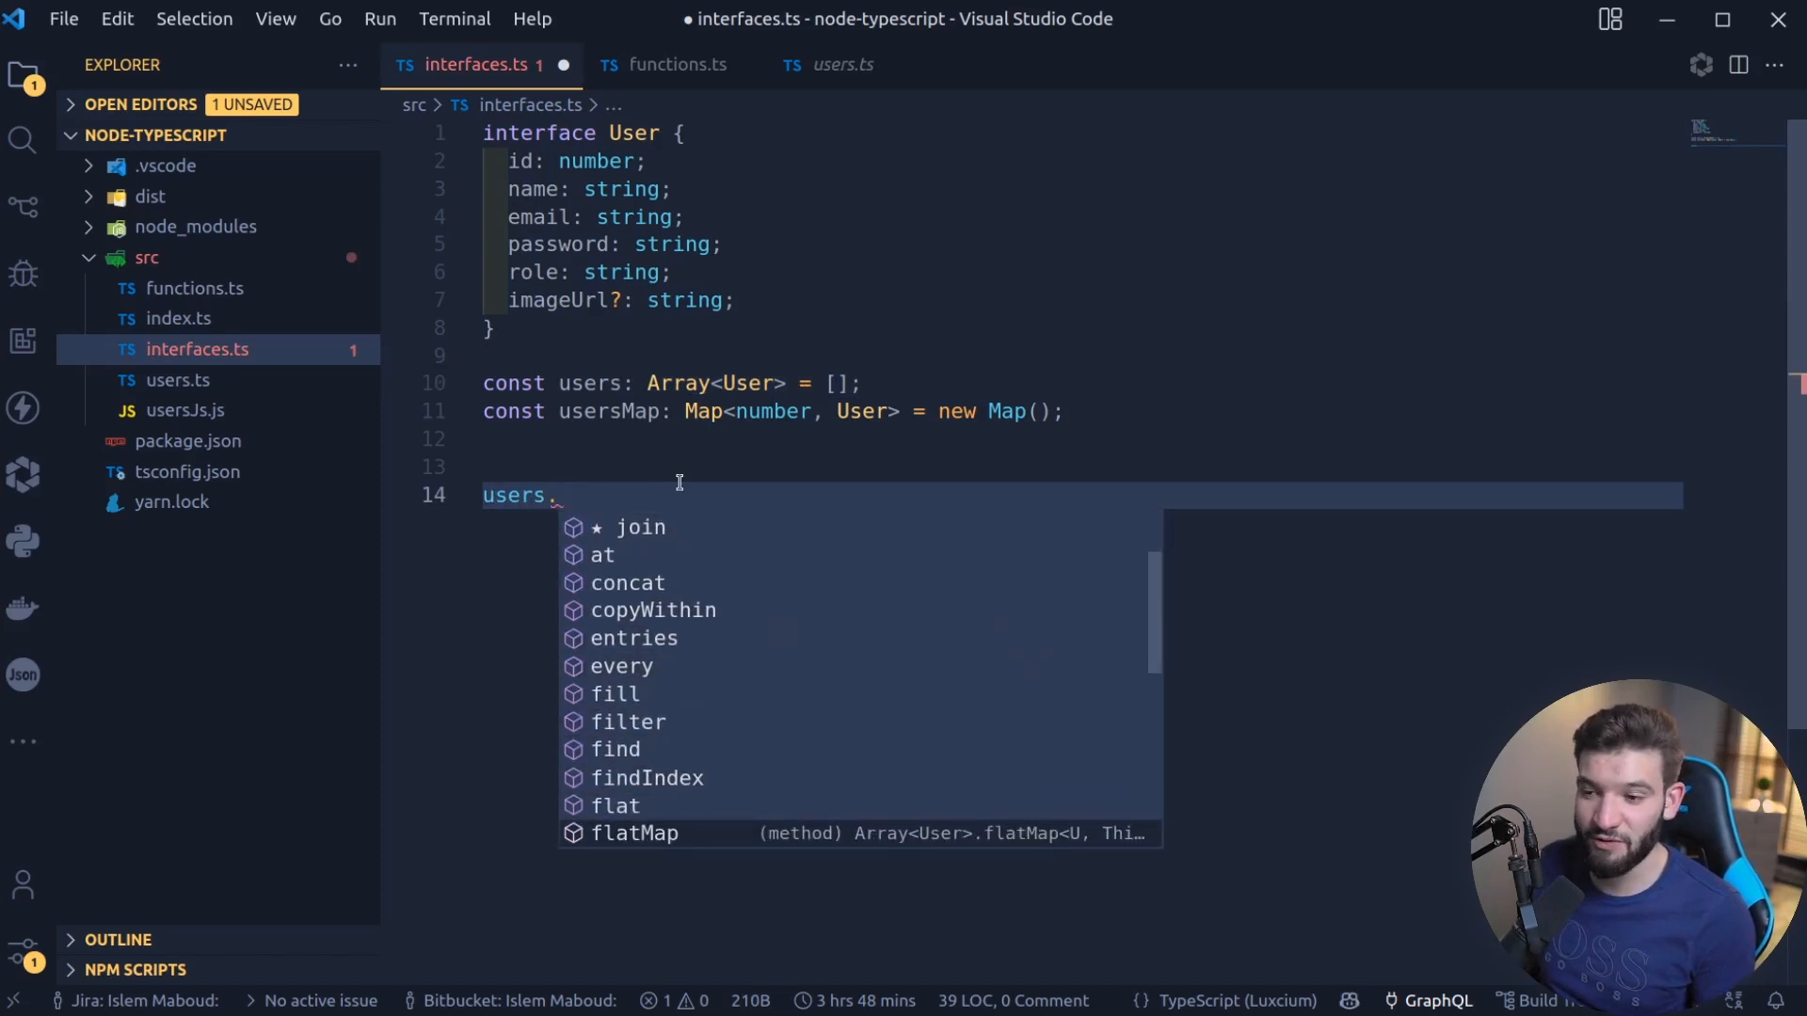
{"action": "mouse_move", "coordinate": [748, 604]}
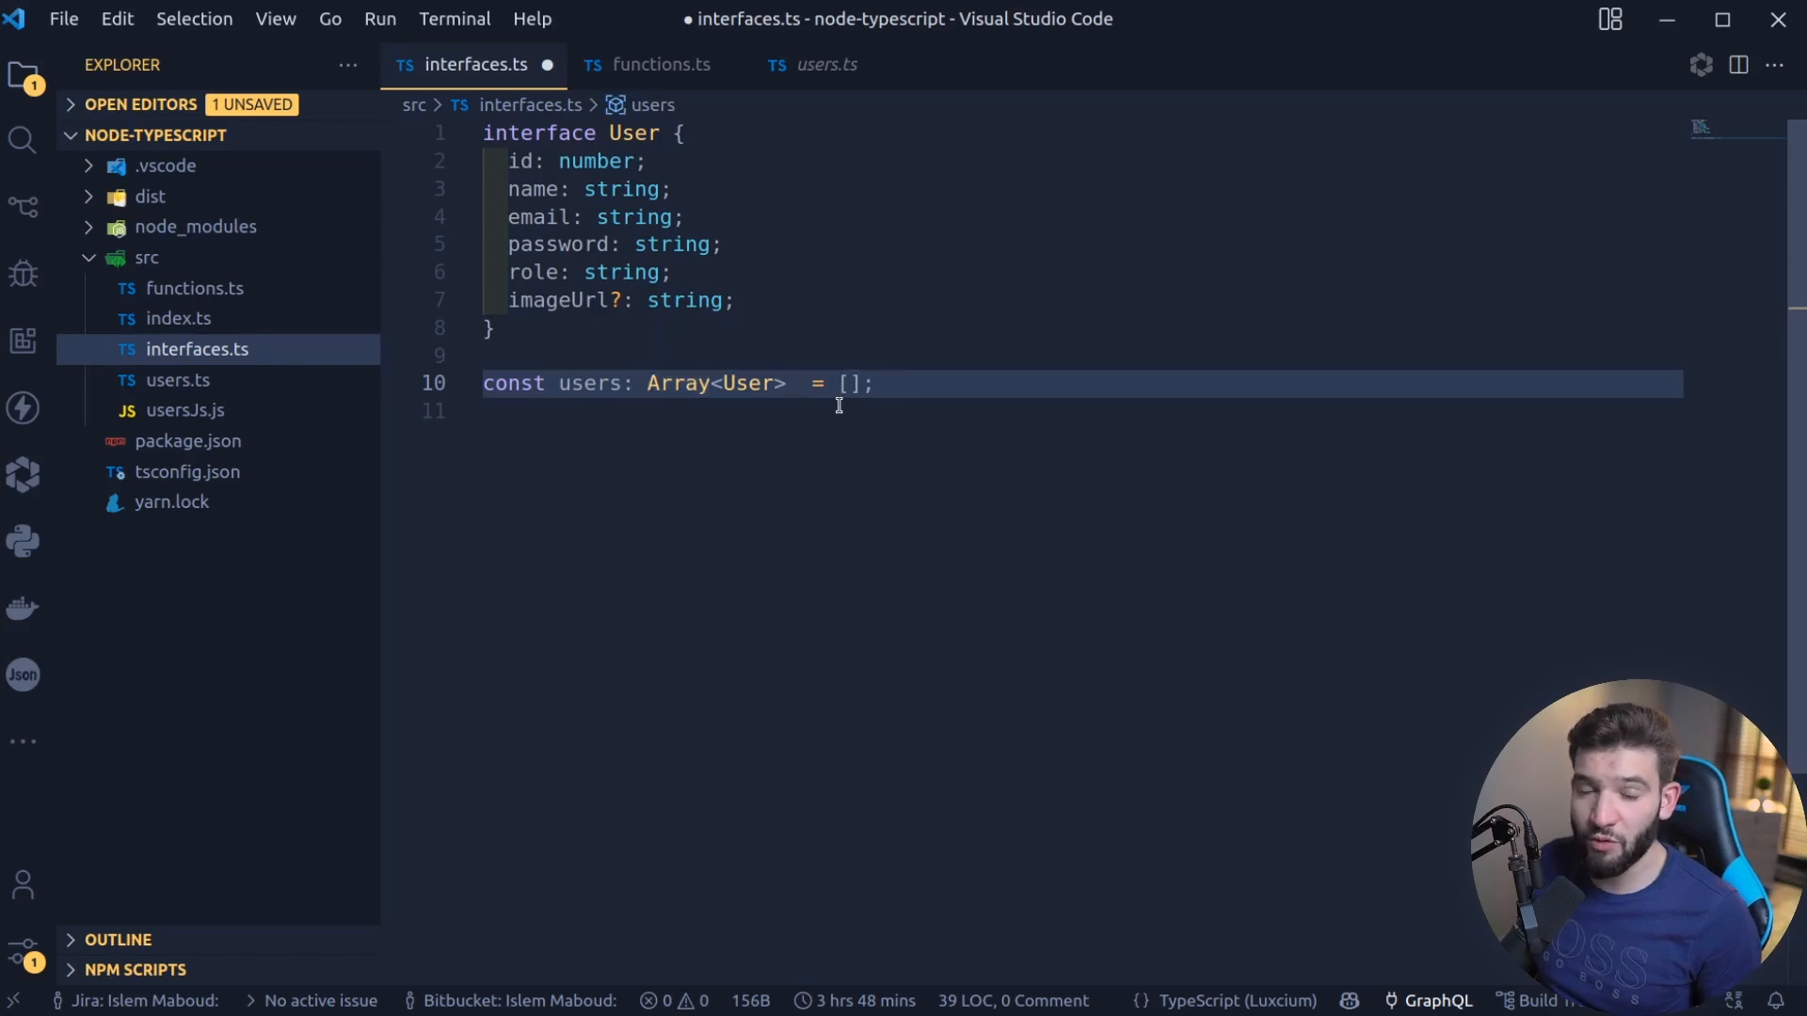
{"action": "mouse_move", "coordinate": [942, 354]}
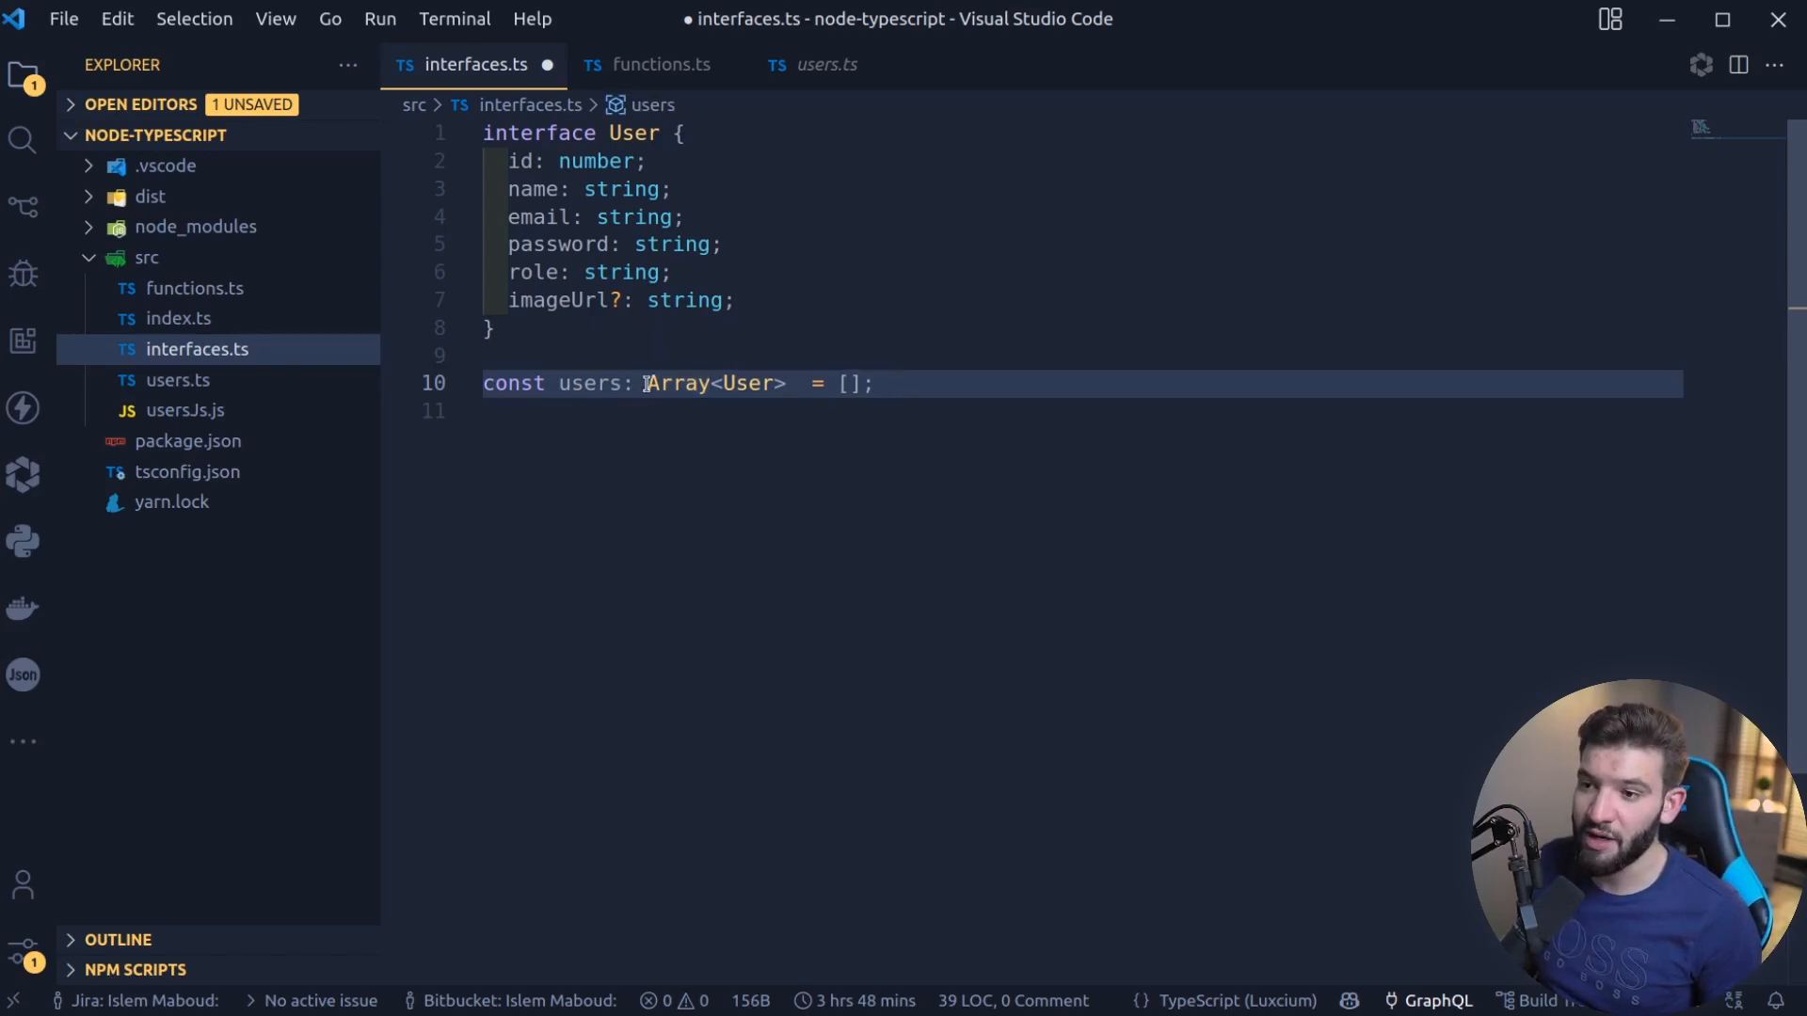
- Widen the users type to Array<User> | undefined and declare const fetchedUser: User | null = null
{"action": "double_click", "coordinate": [587, 382]}
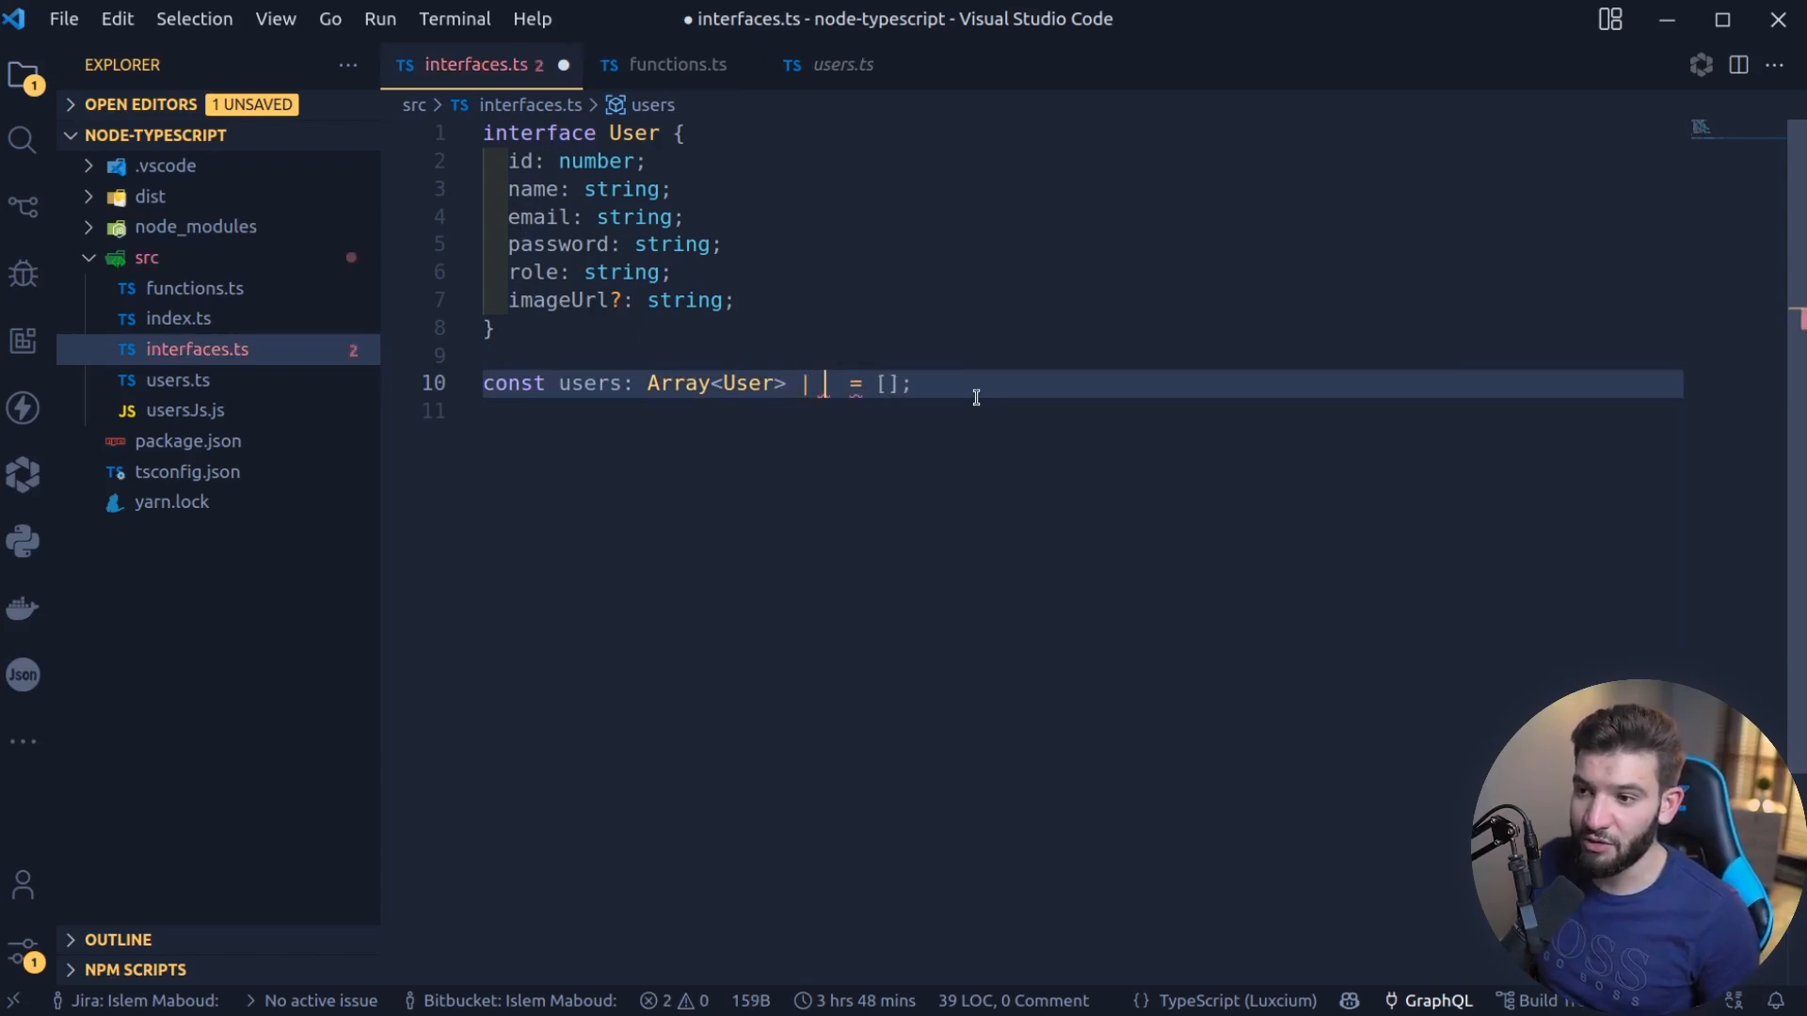
{"action": "type", "text": "undefined"}
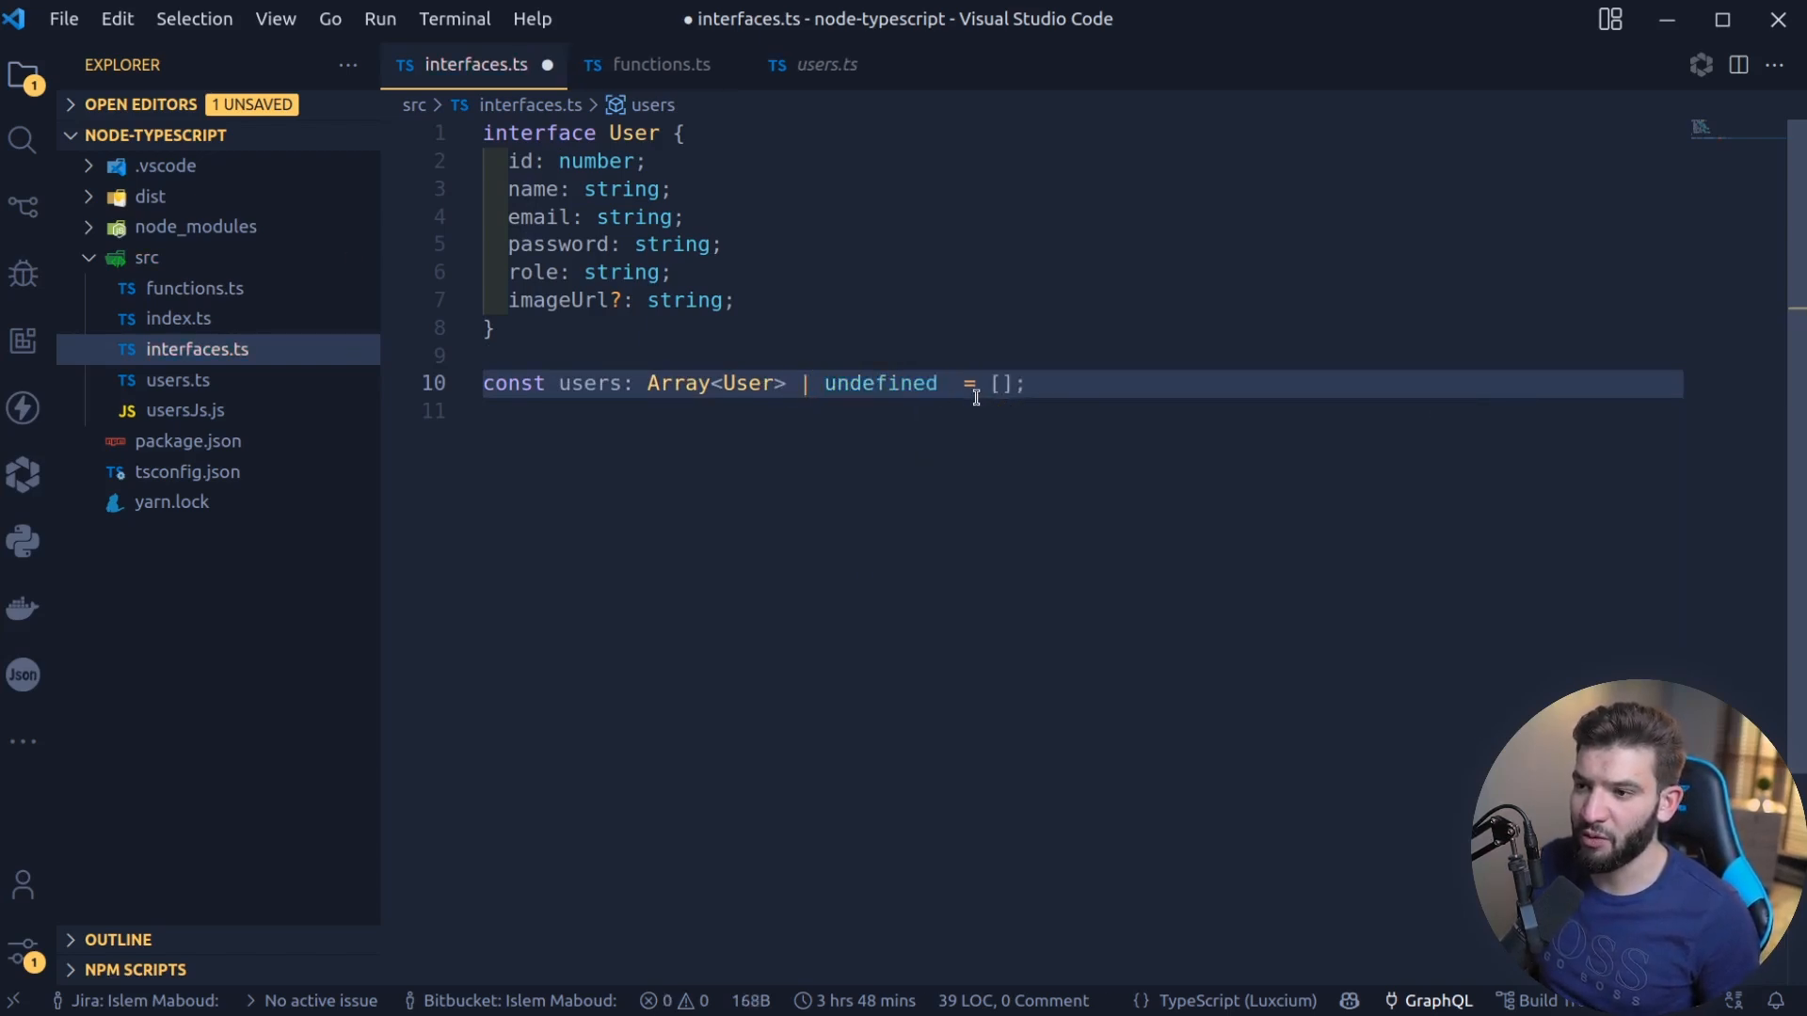
{"action": "key", "text": "Backspace"}
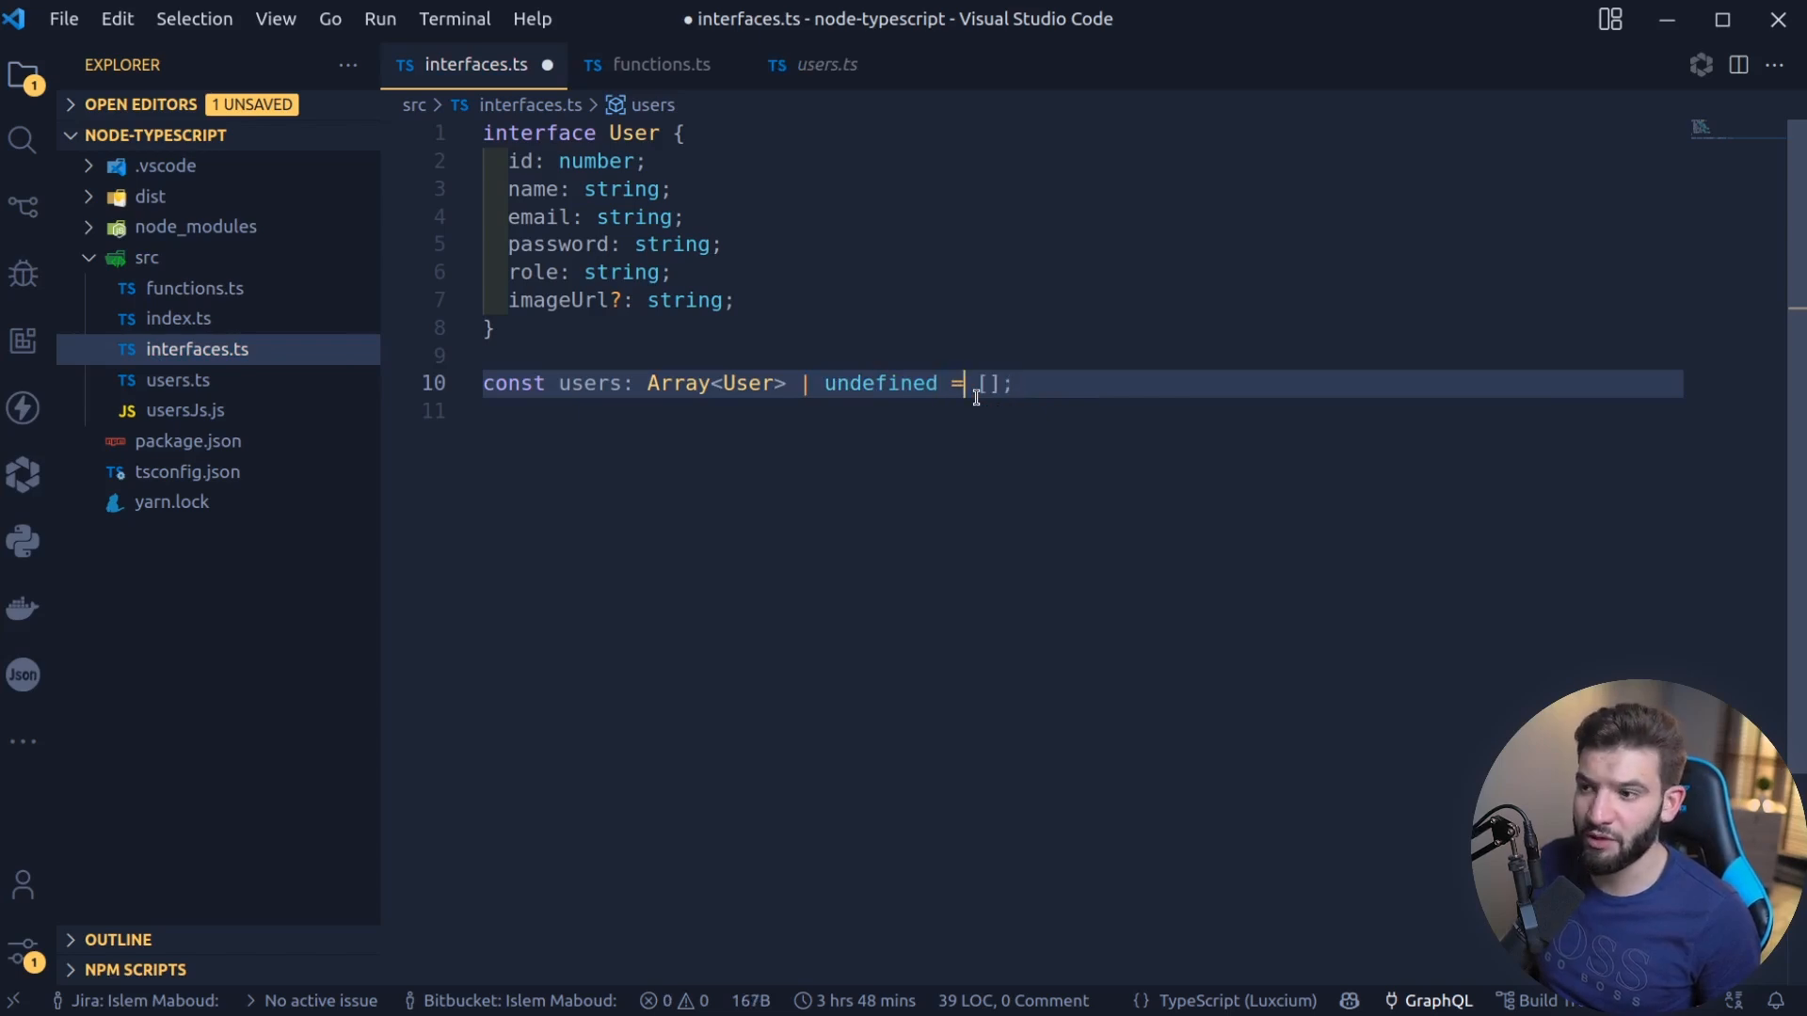
{"action": "type", "text": "const fetchedUser: User | null = null;"}
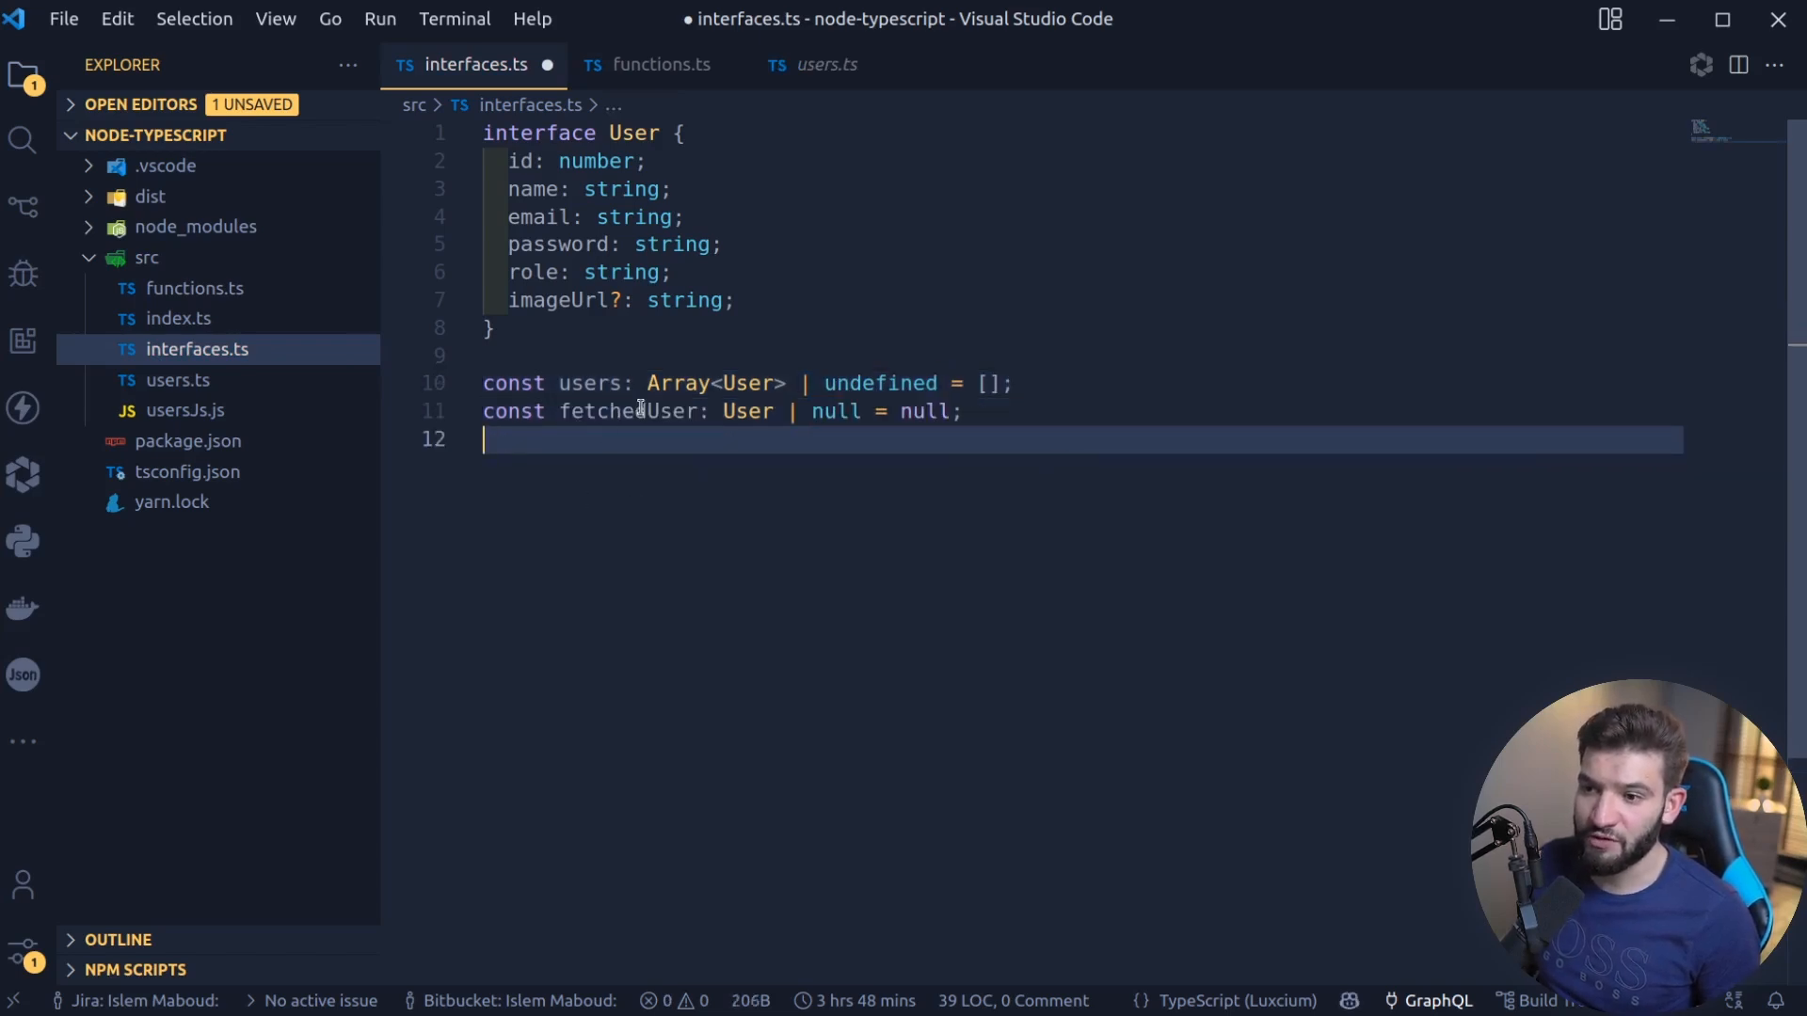
- Remove and re-add the | null union on fetchedUser to show its effect, then move to functions.ts
{"action": "double_click", "coordinate": [627, 413]}
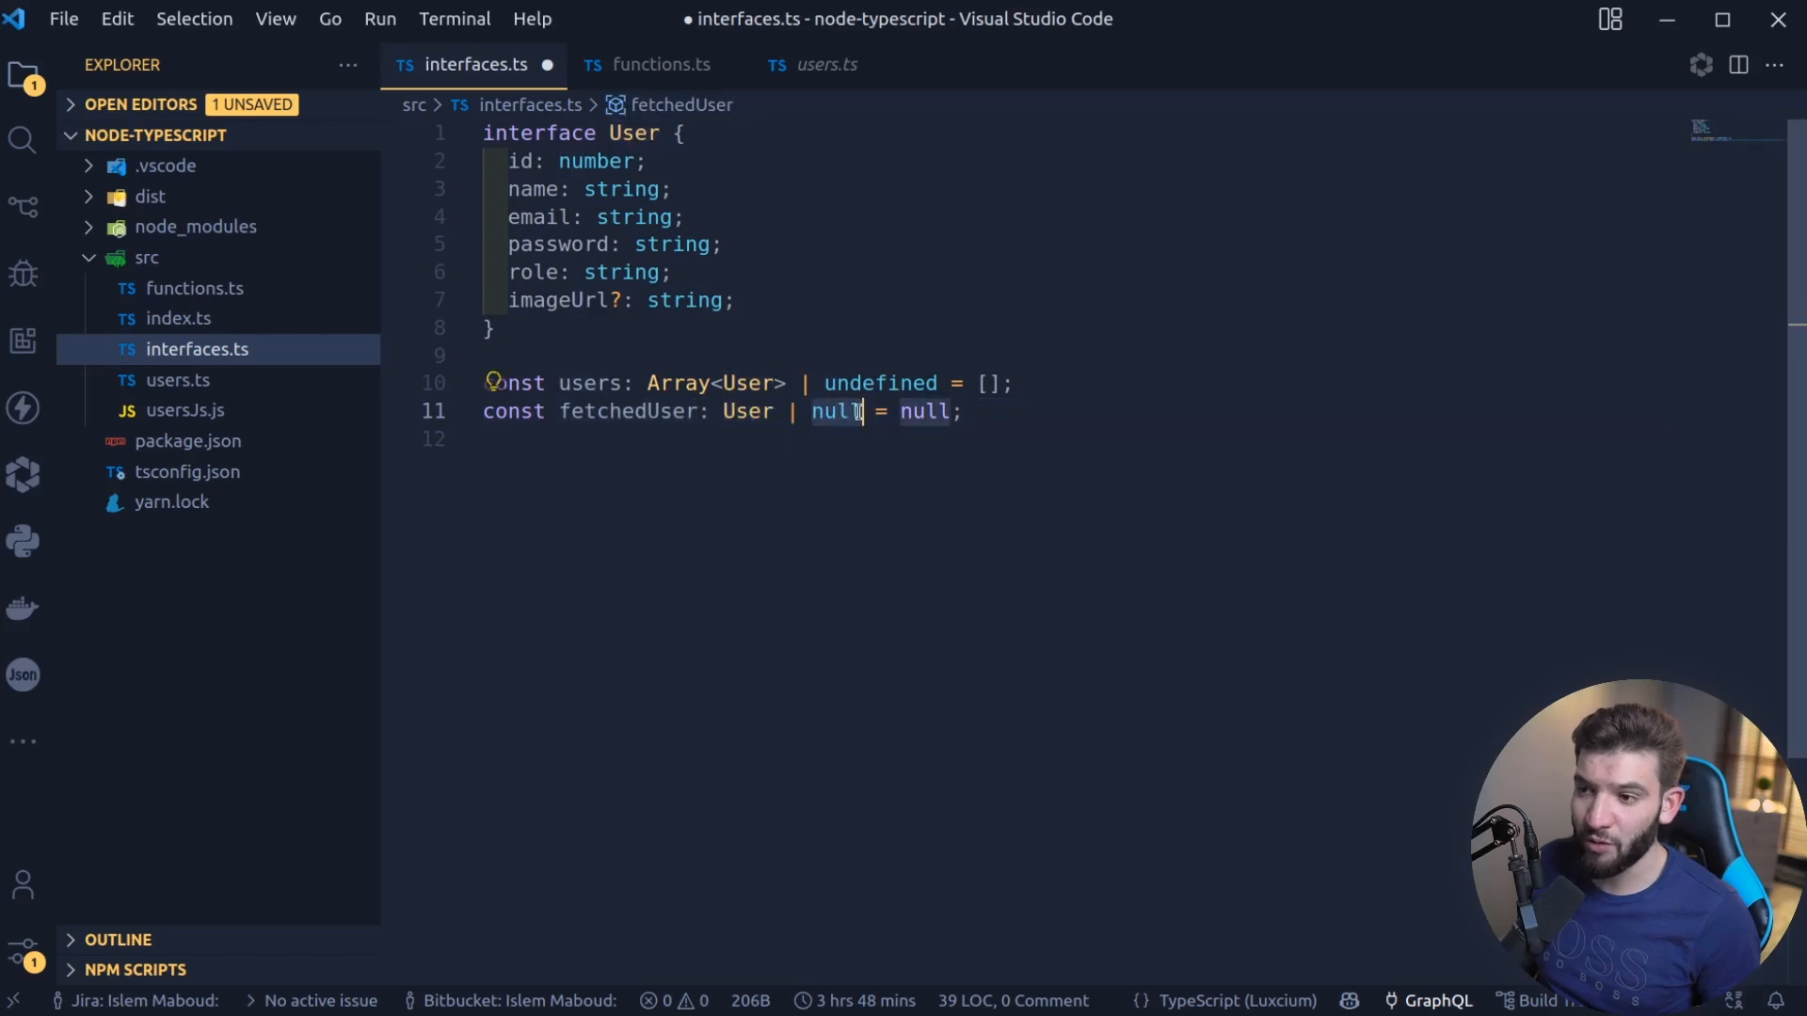
{"action": "double_click", "coordinate": [833, 412]}
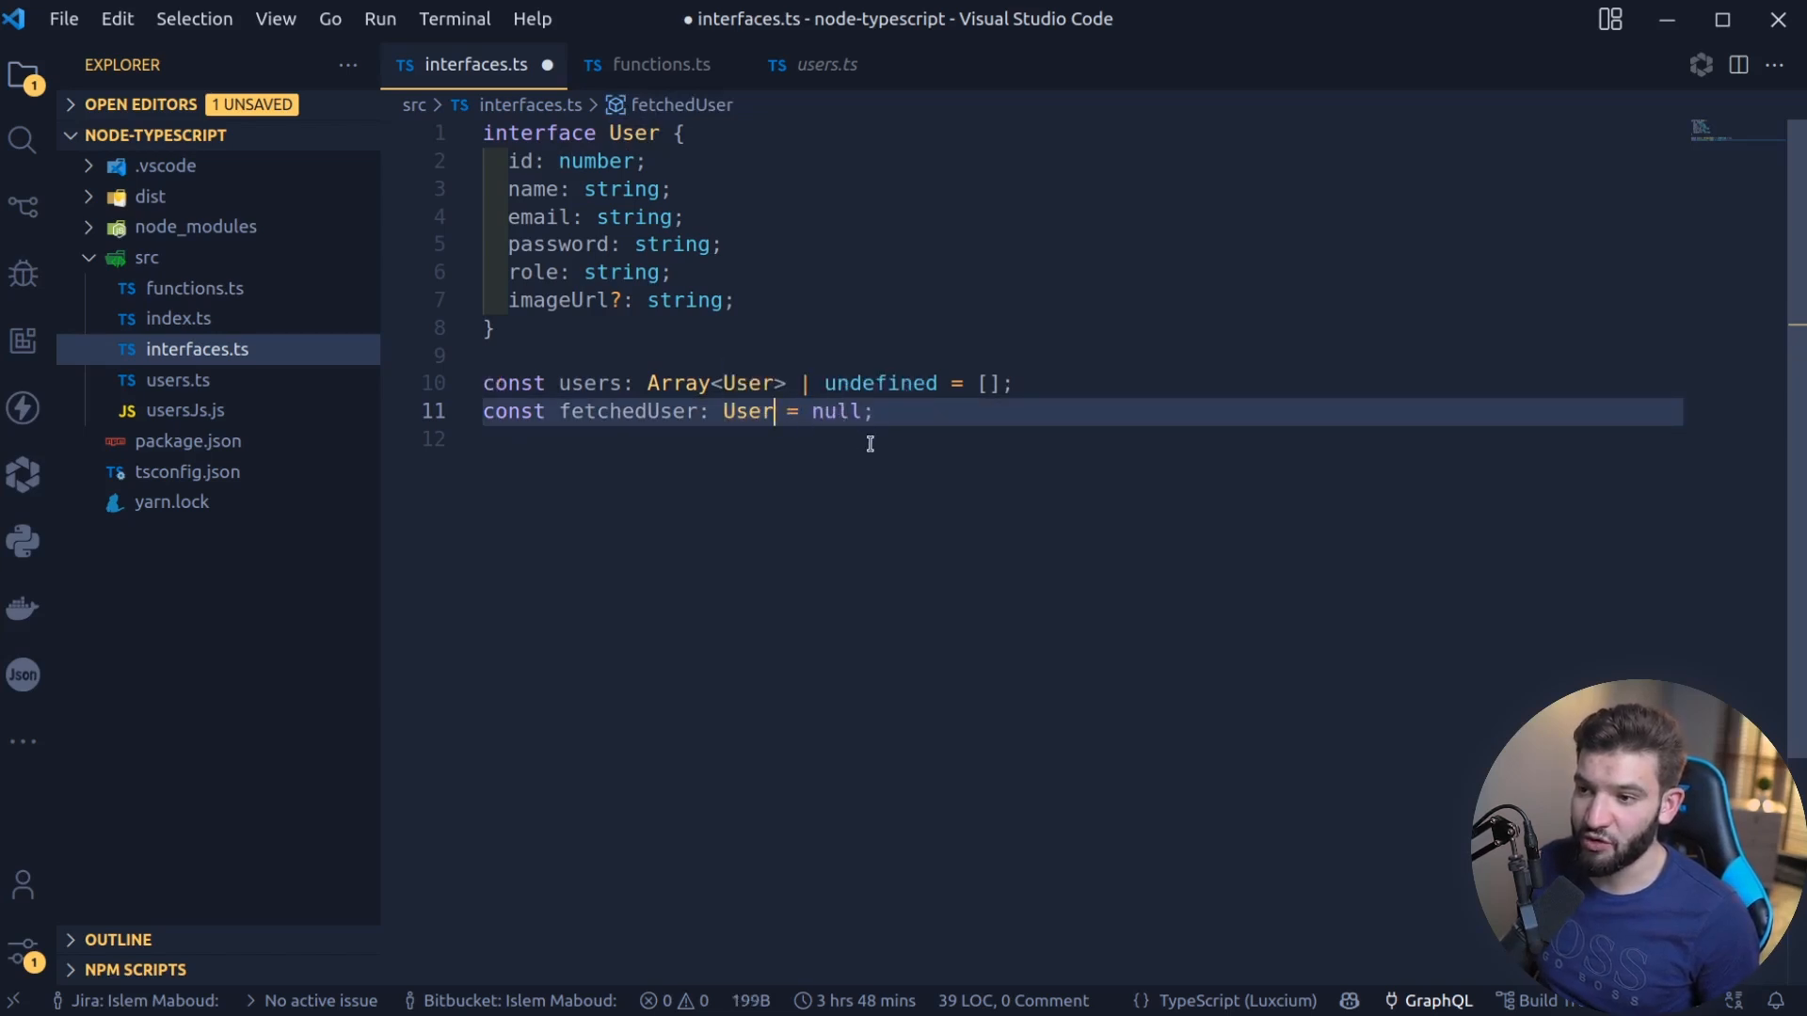
{"action": "type", "text": "| null"}
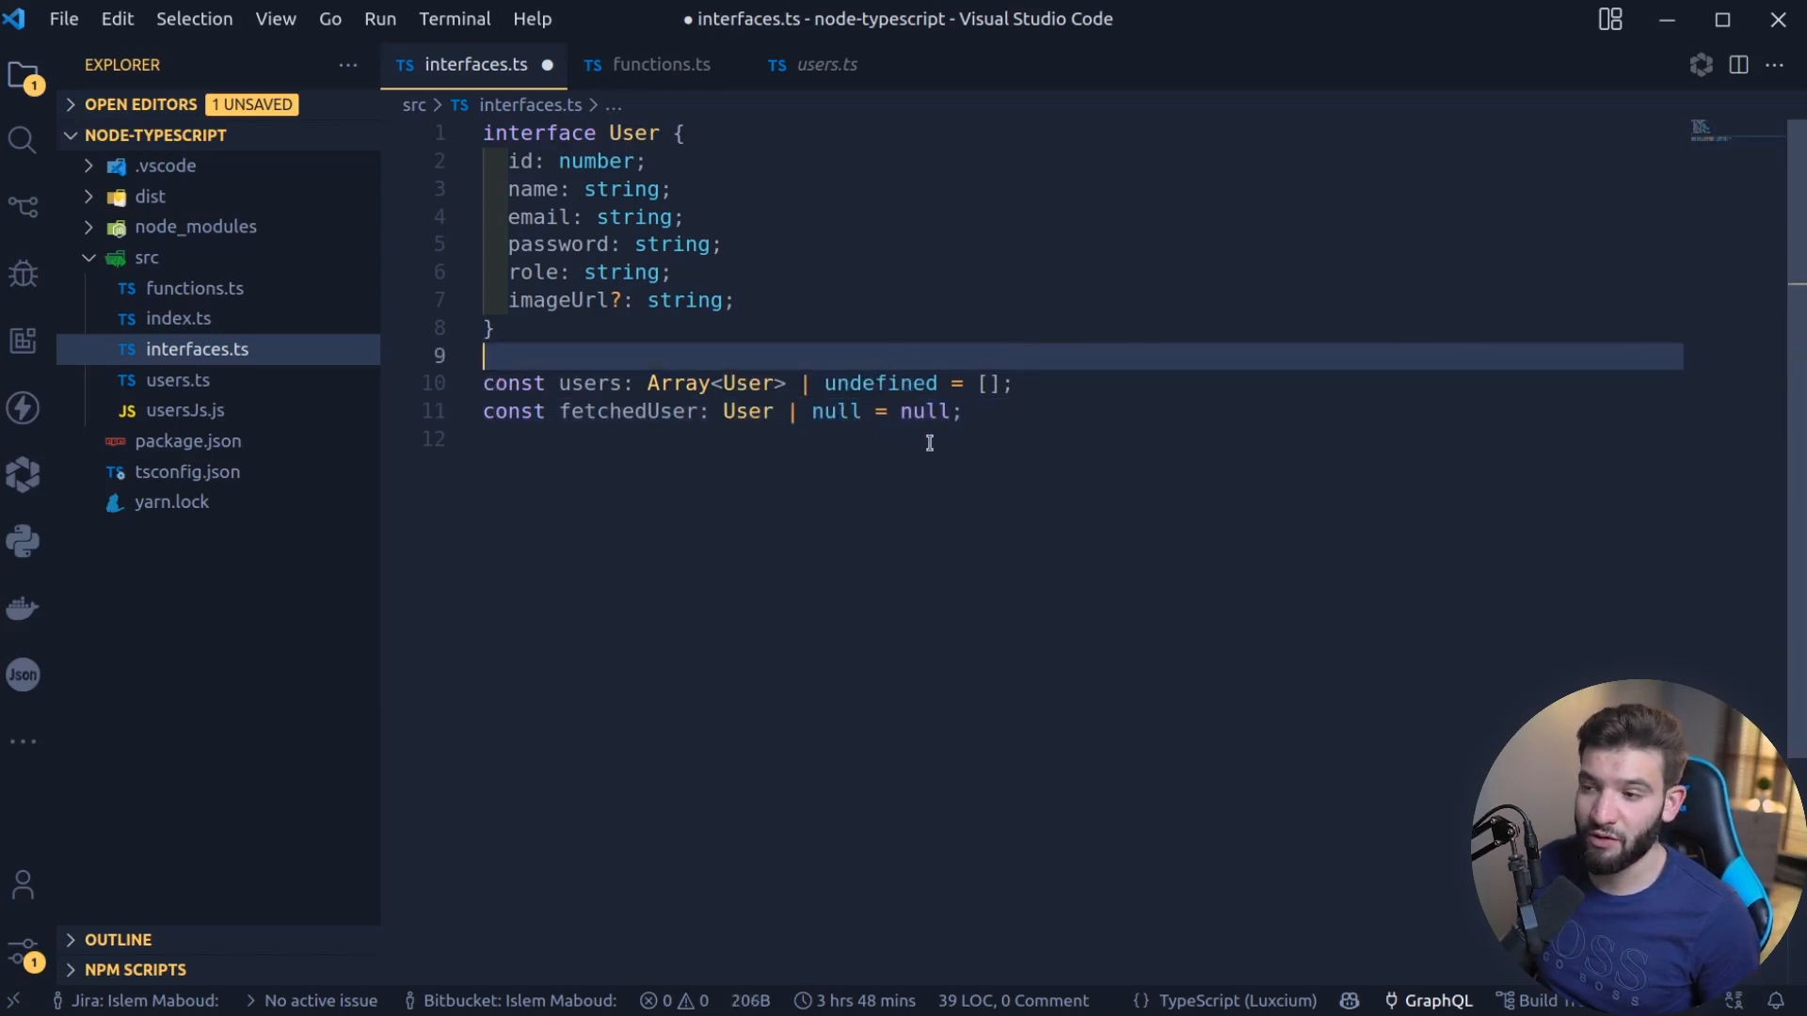
{"action": "left_click", "coordinate": [661, 64]}
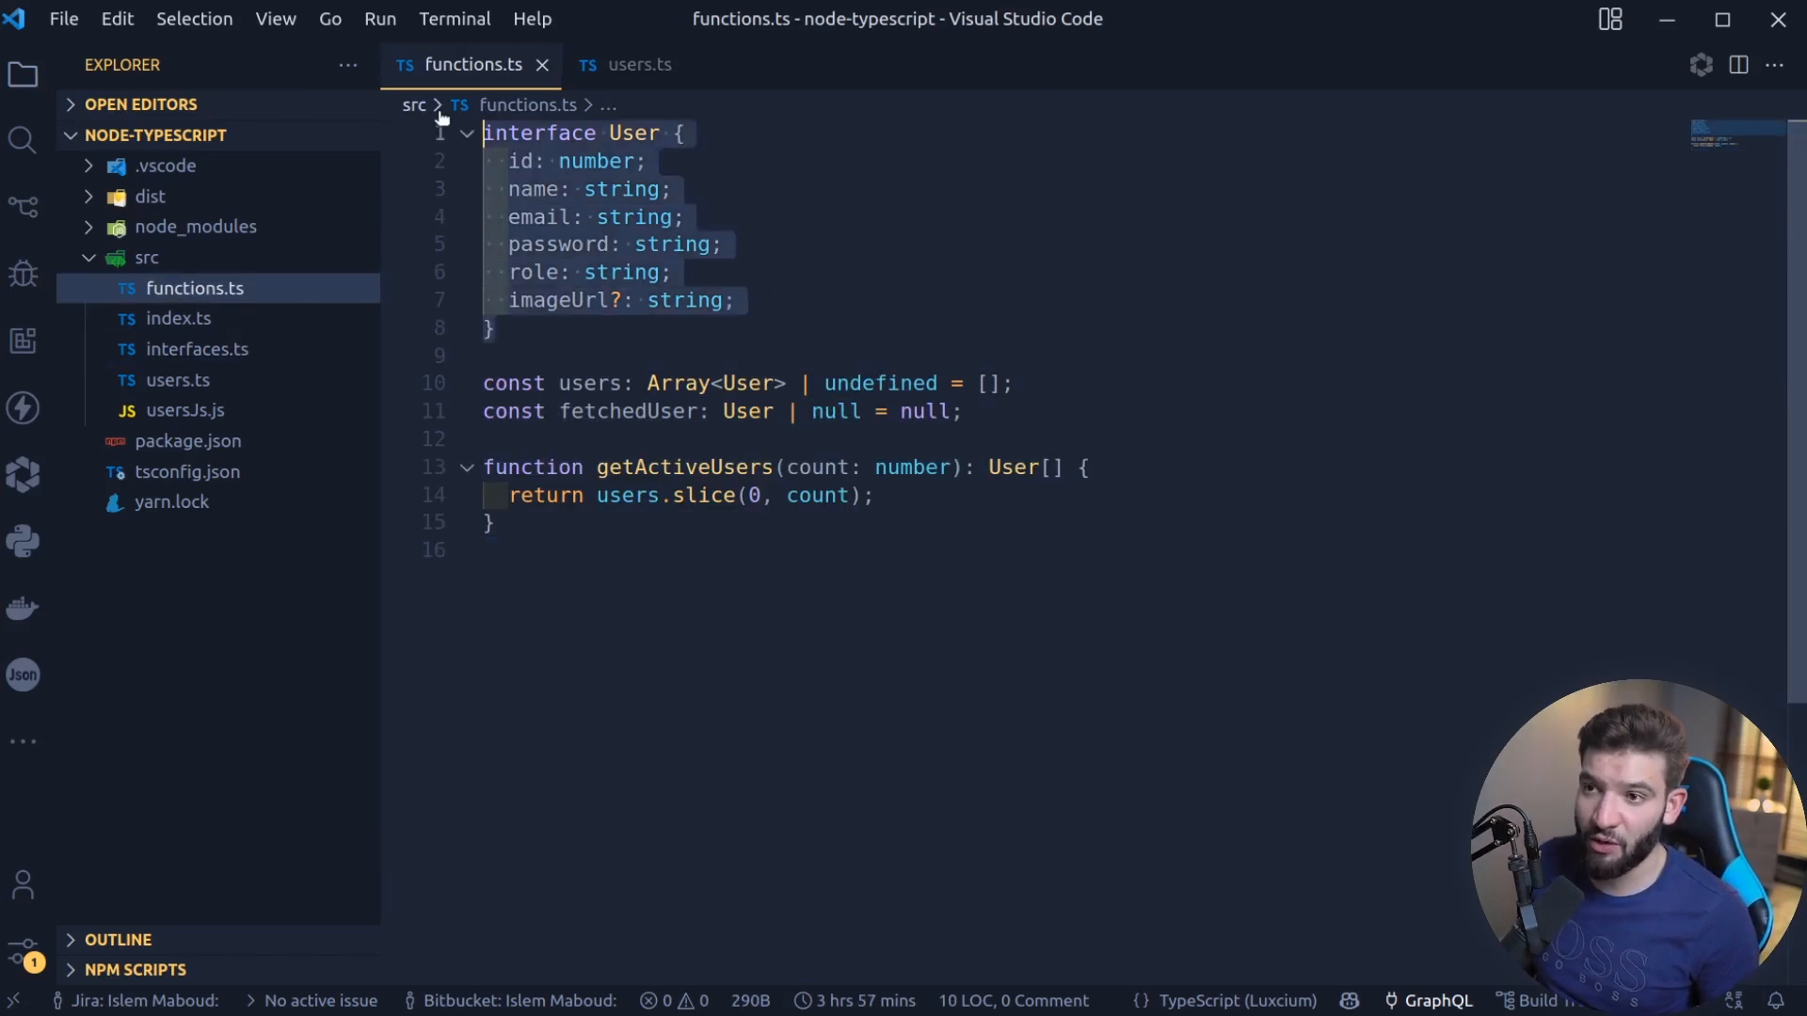
{"action": "double_click", "coordinate": [595, 162]}
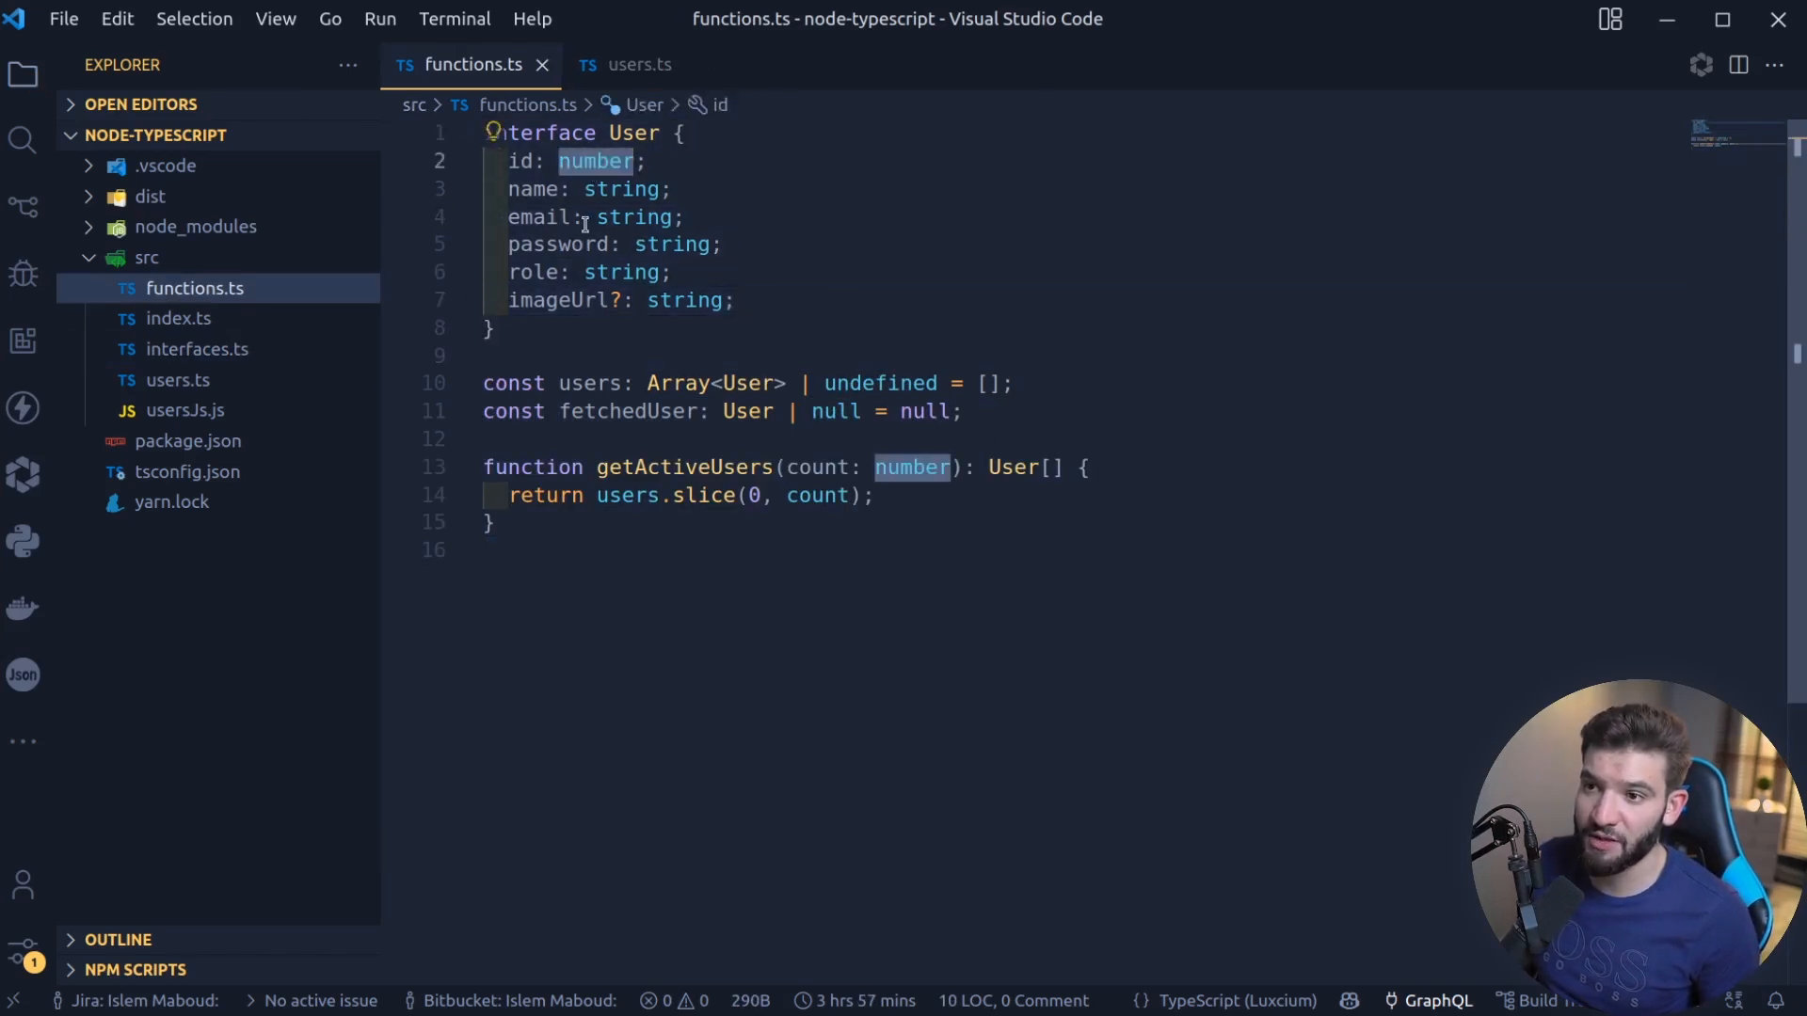
{"action": "left_click", "coordinate": [573, 217]}
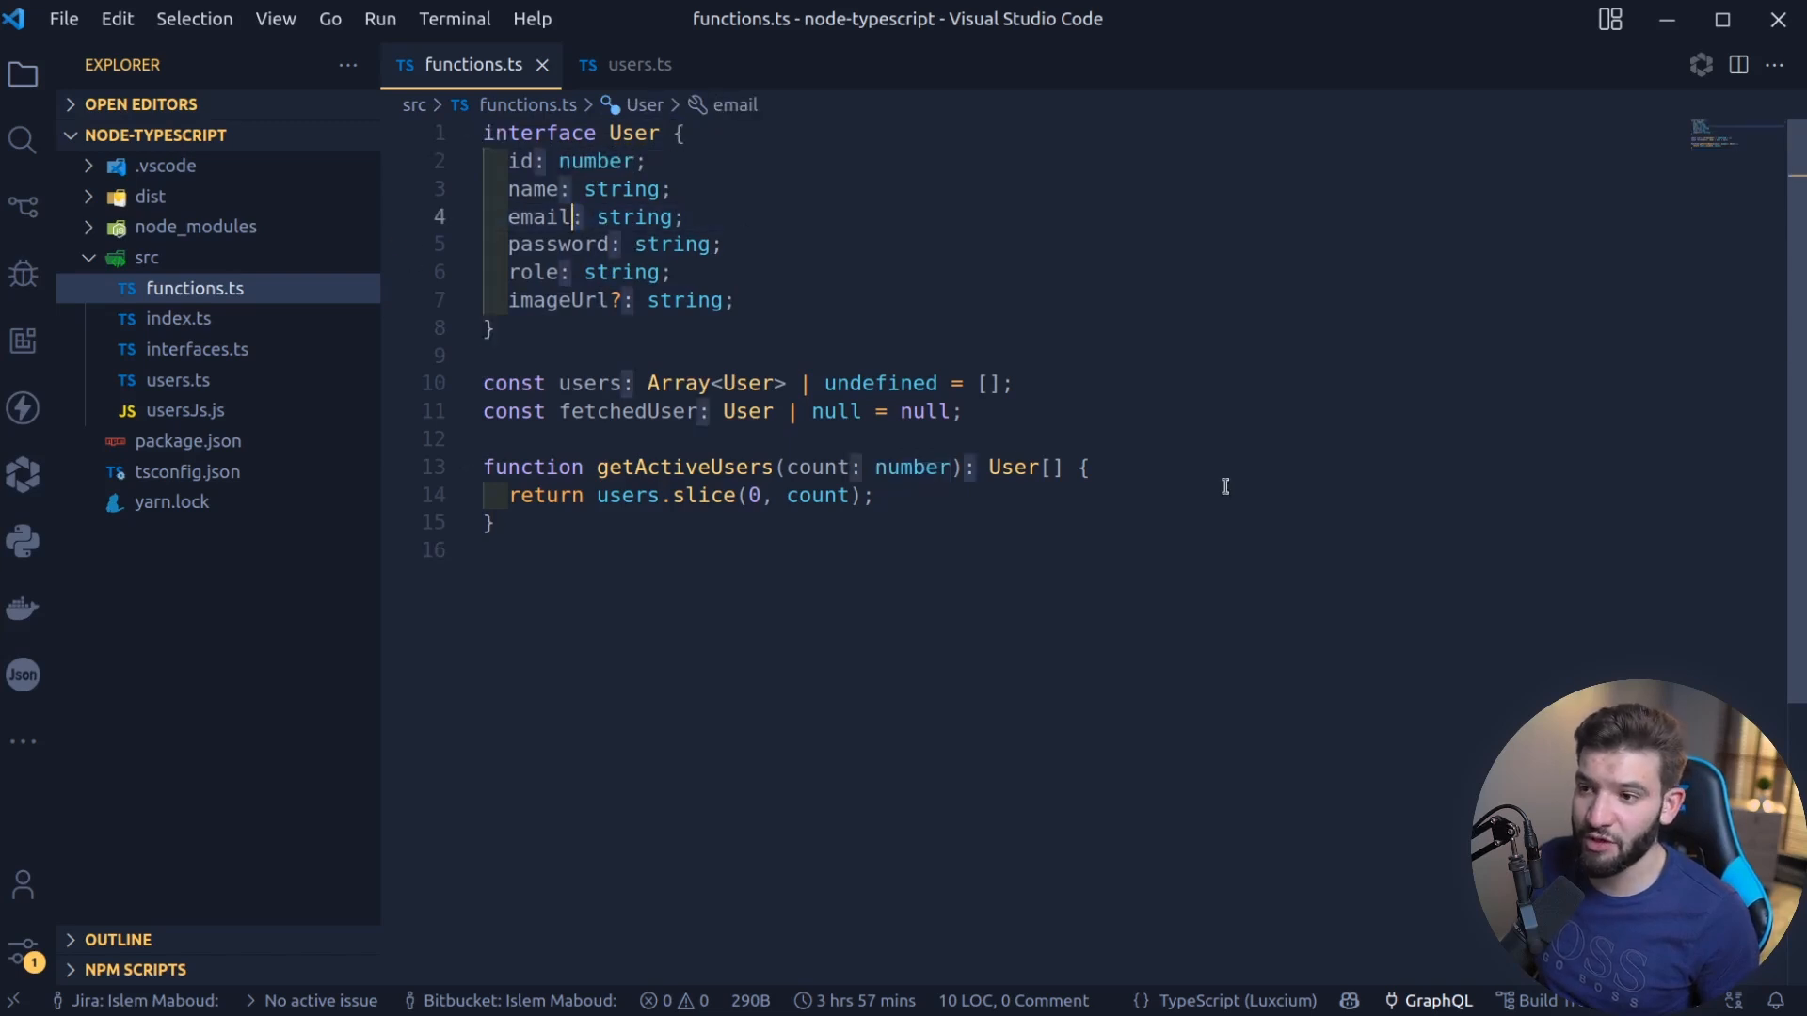
{"action": "mouse_move", "coordinate": [574, 576]}
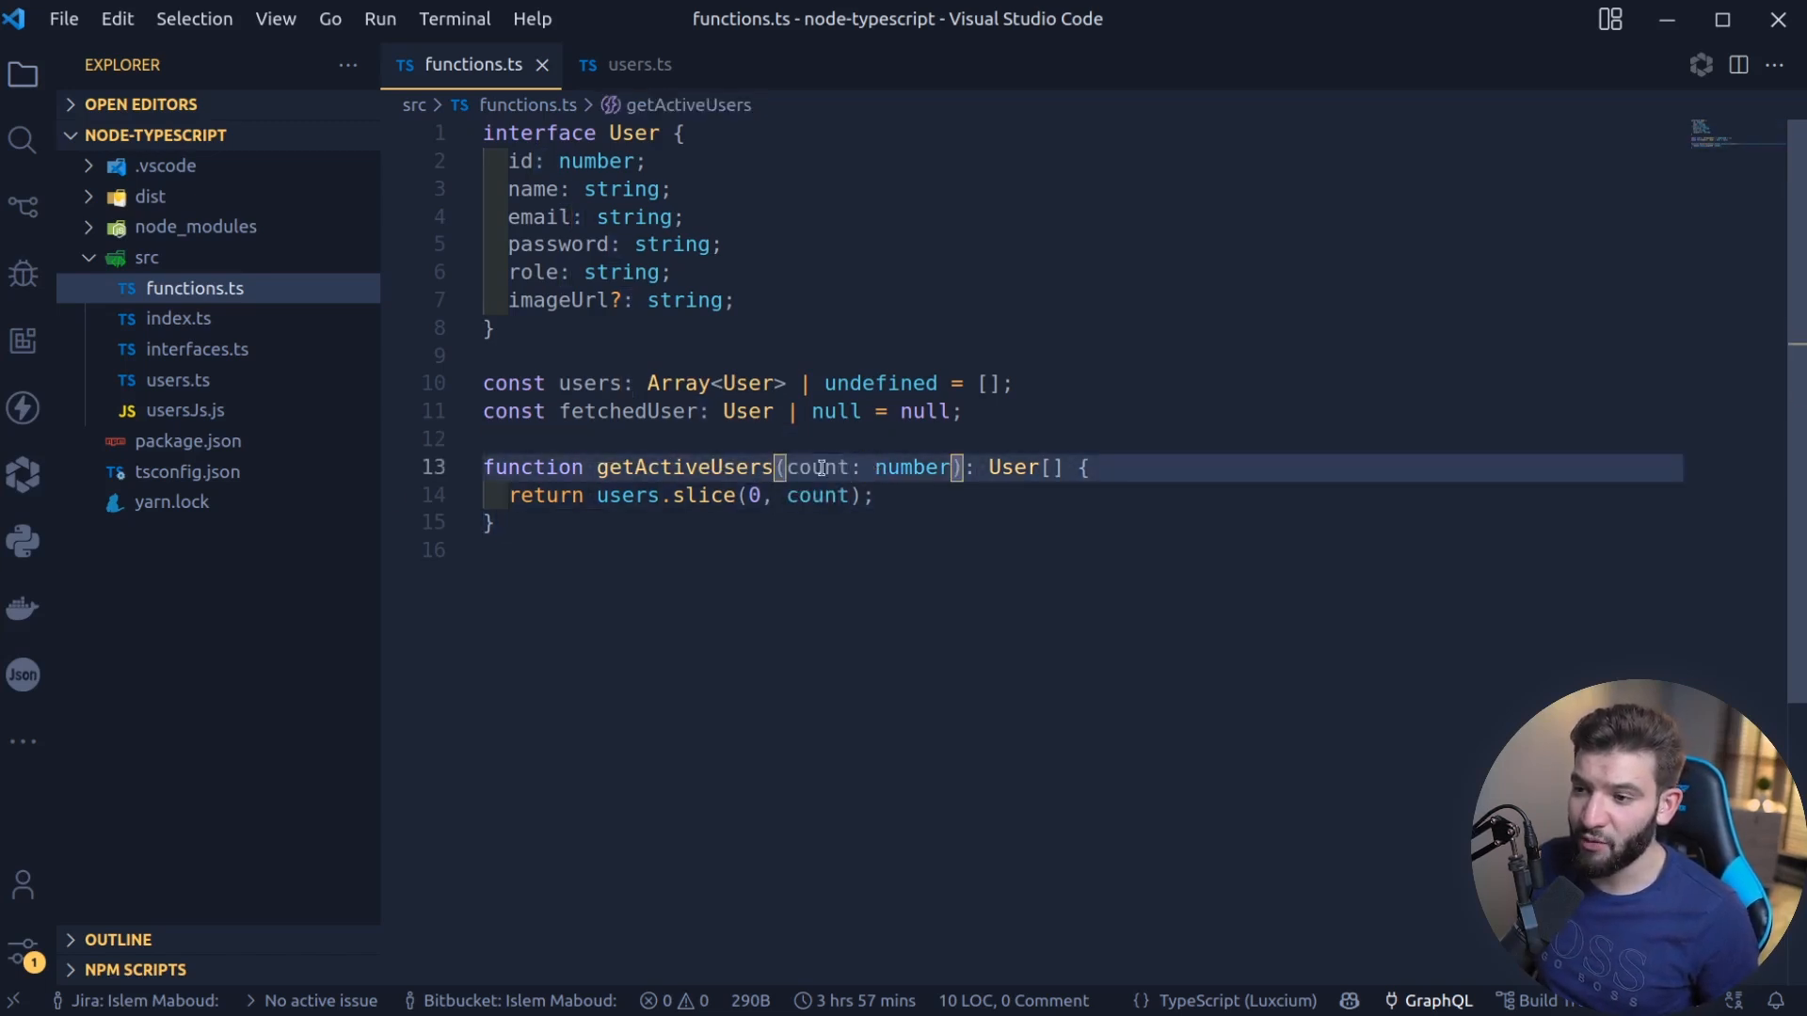
{"action": "double_click", "coordinate": [819, 466]}
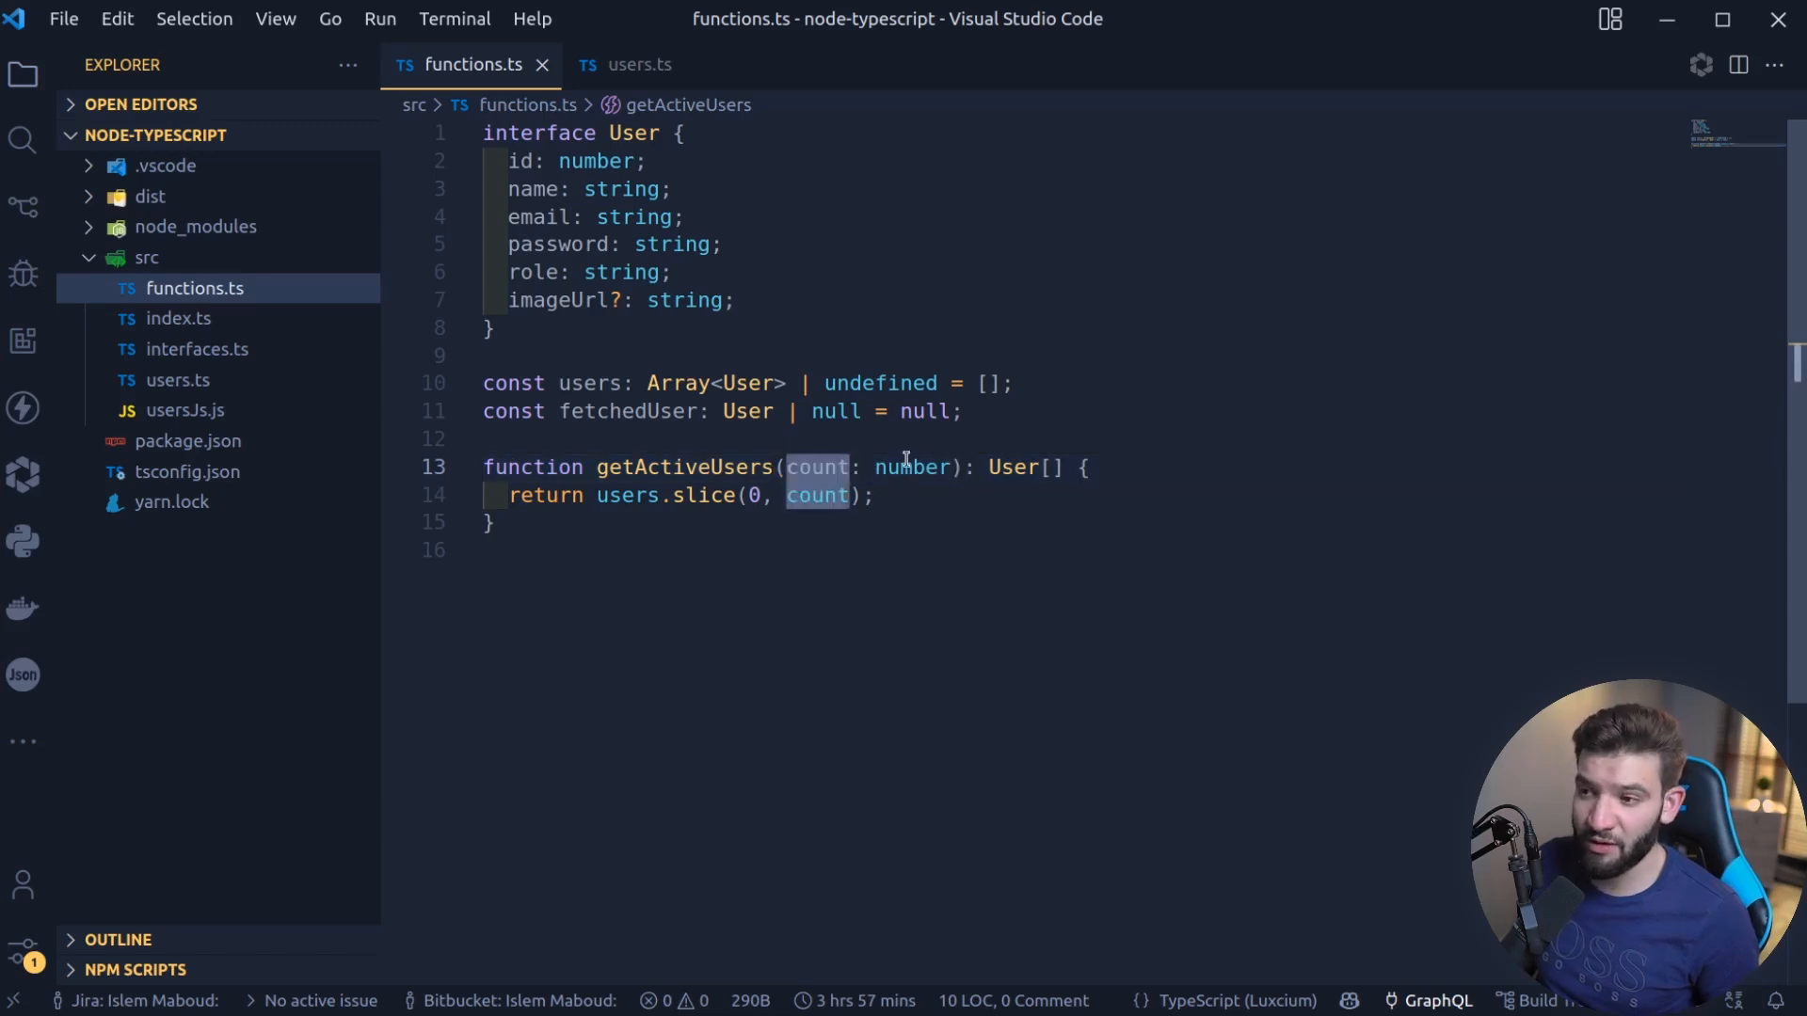
{"action": "double_click", "coordinate": [911, 467]}
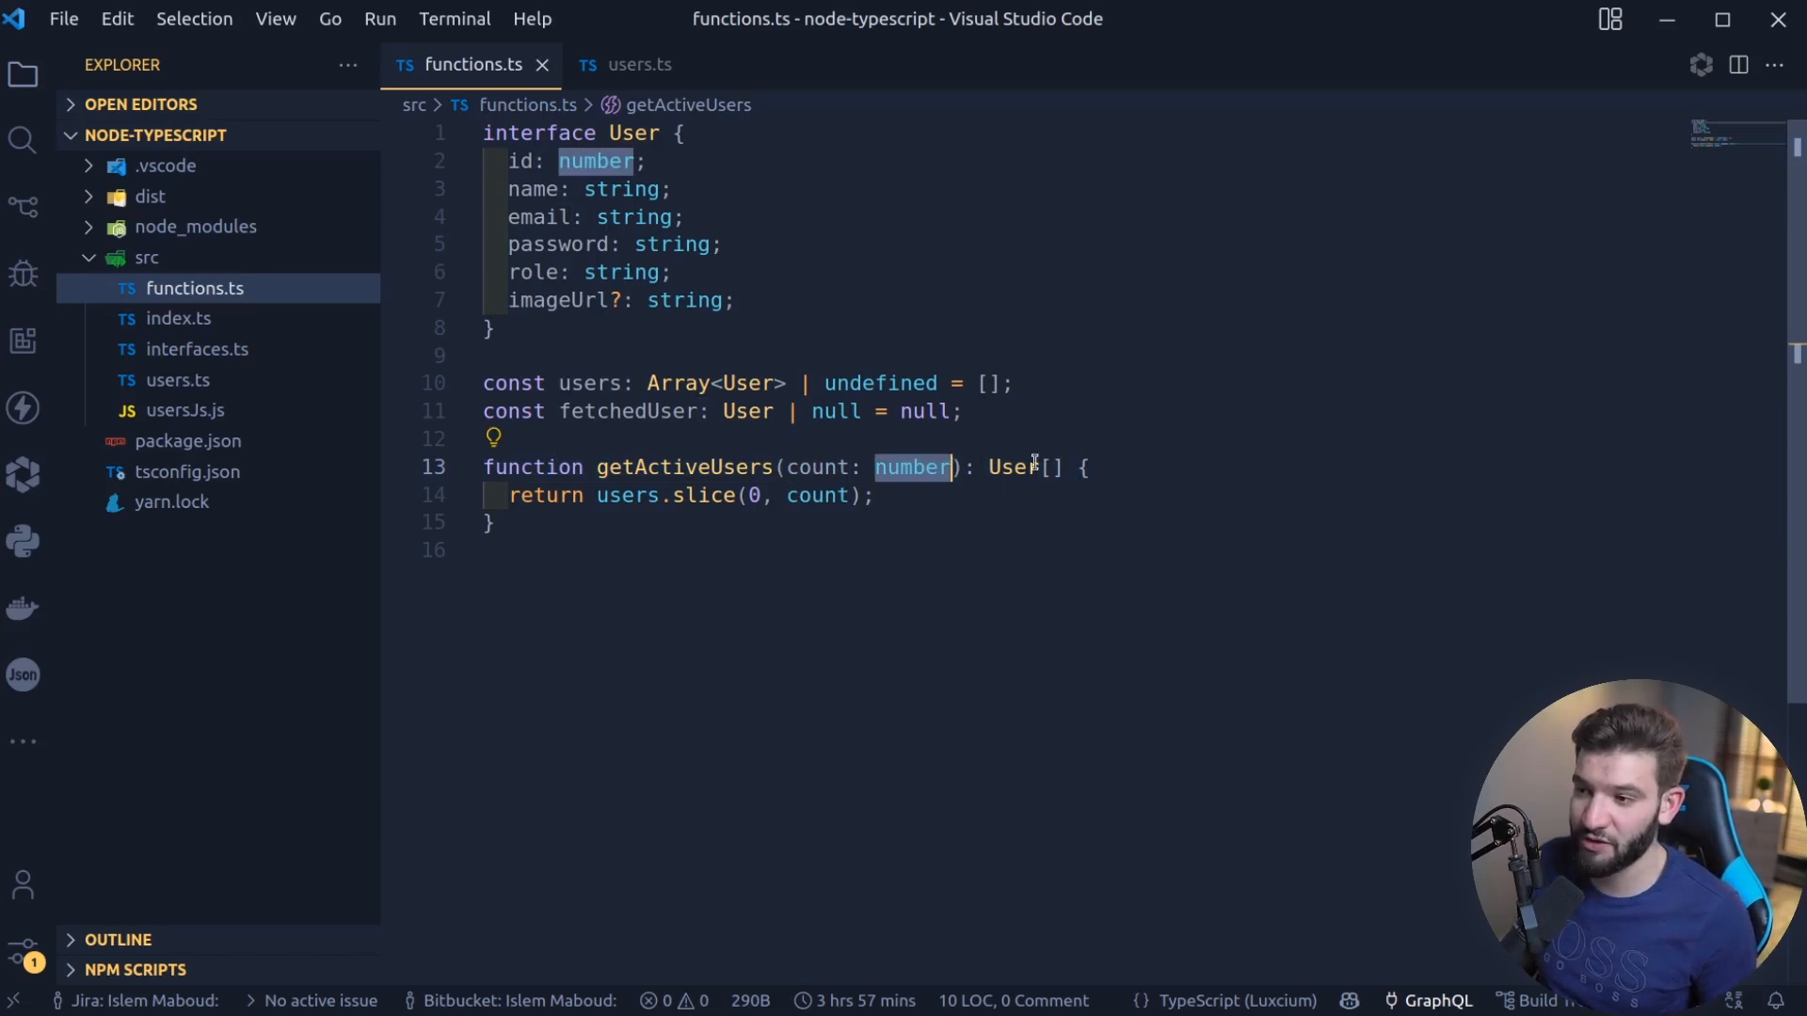
{"action": "mouse_move", "coordinate": [1059, 412]}
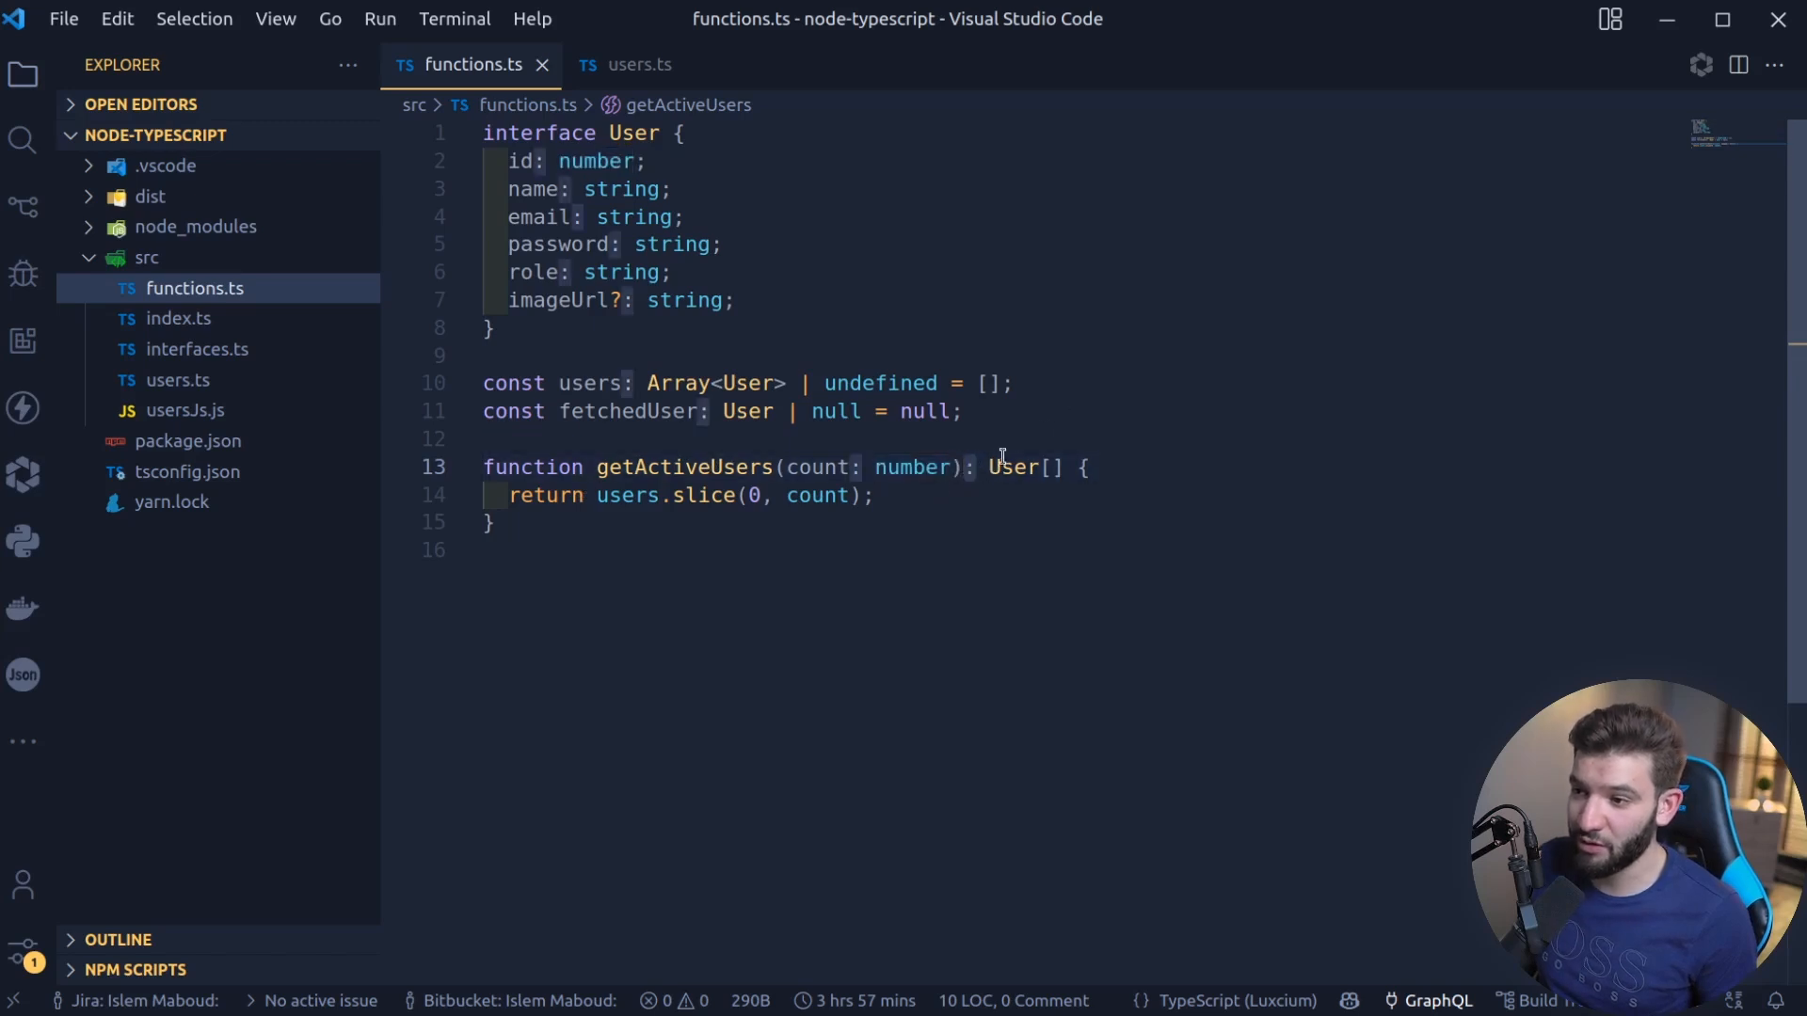
{"action": "double_click", "coordinate": [916, 467]}
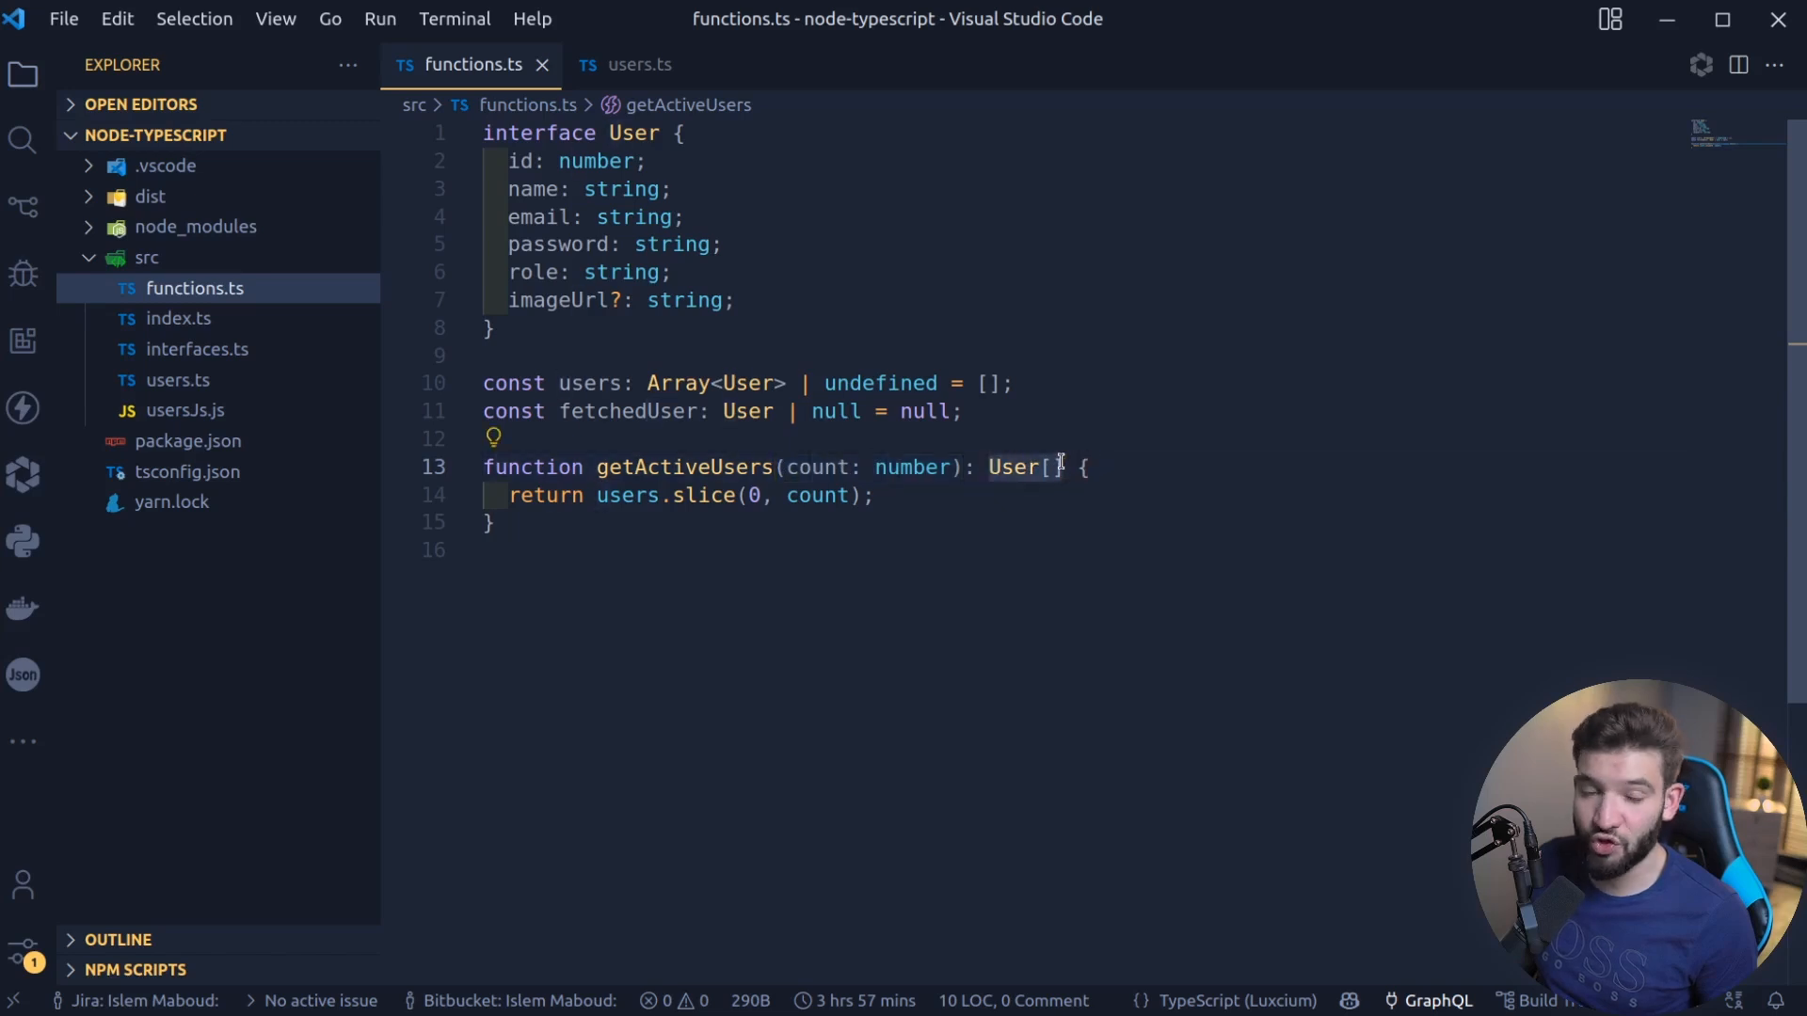
{"action": "mouse_move", "coordinate": [561, 466]}
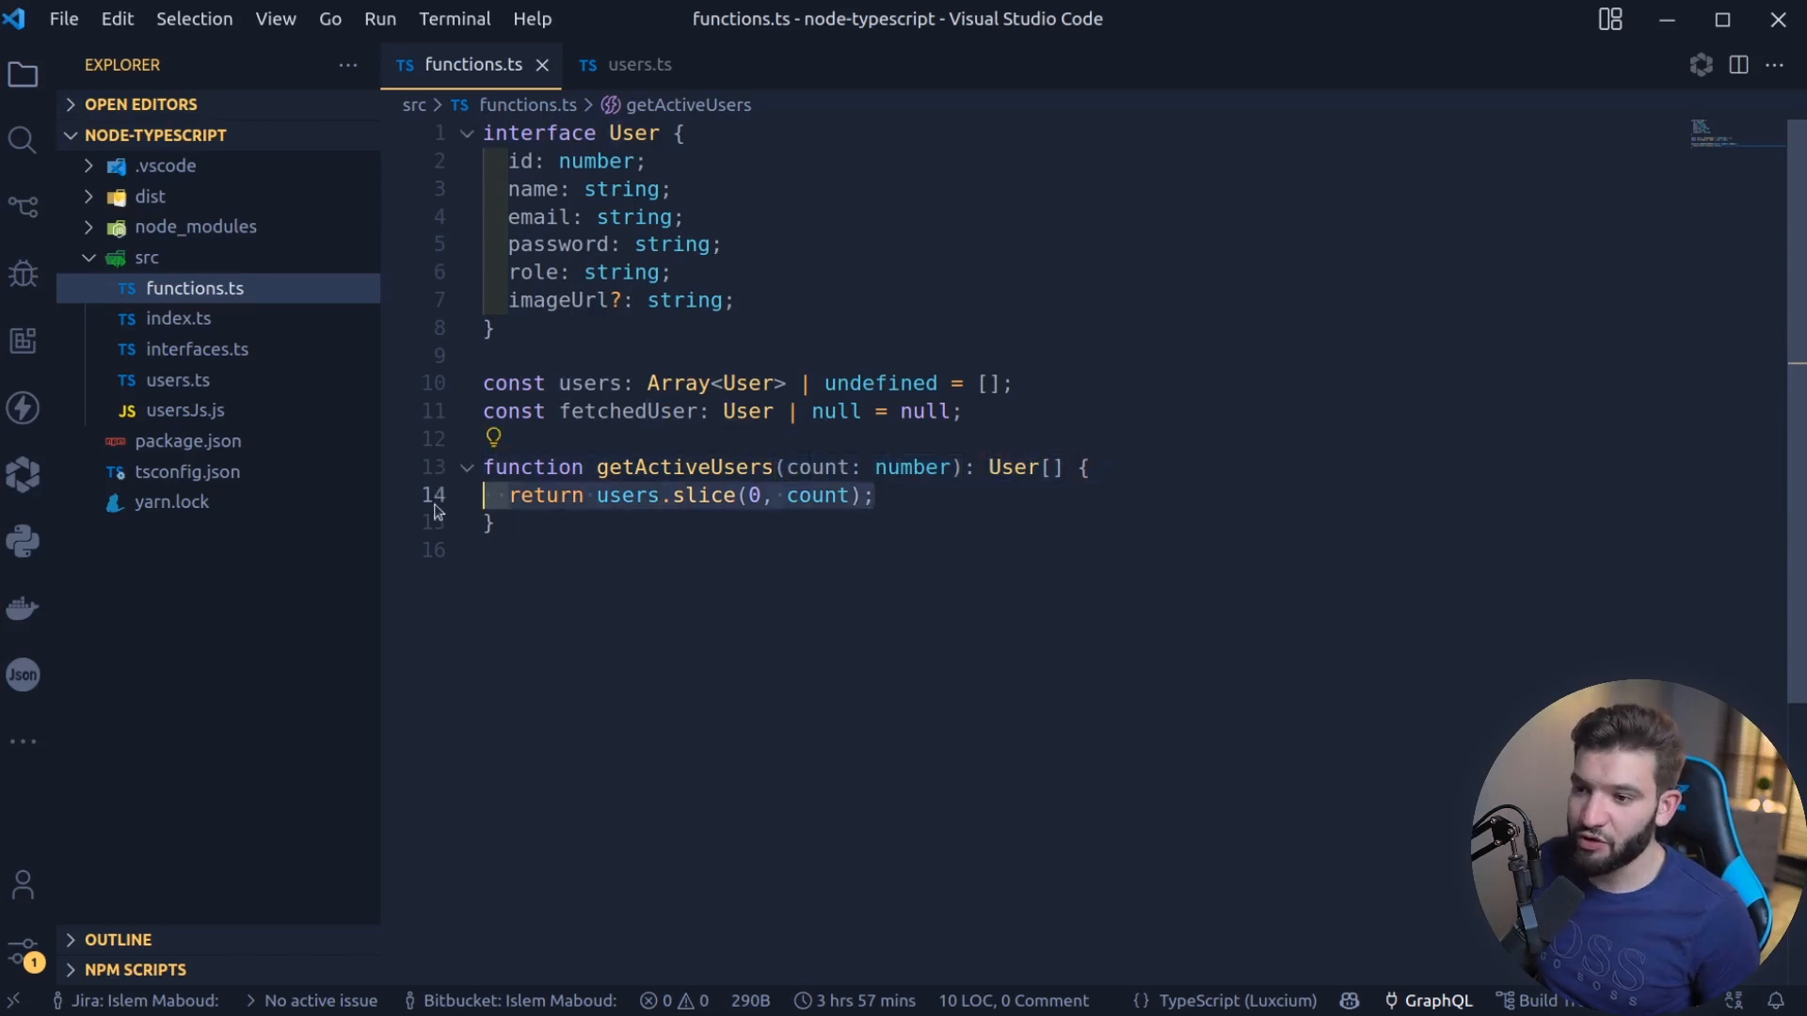
{"action": "double_click", "coordinate": [817, 495]}
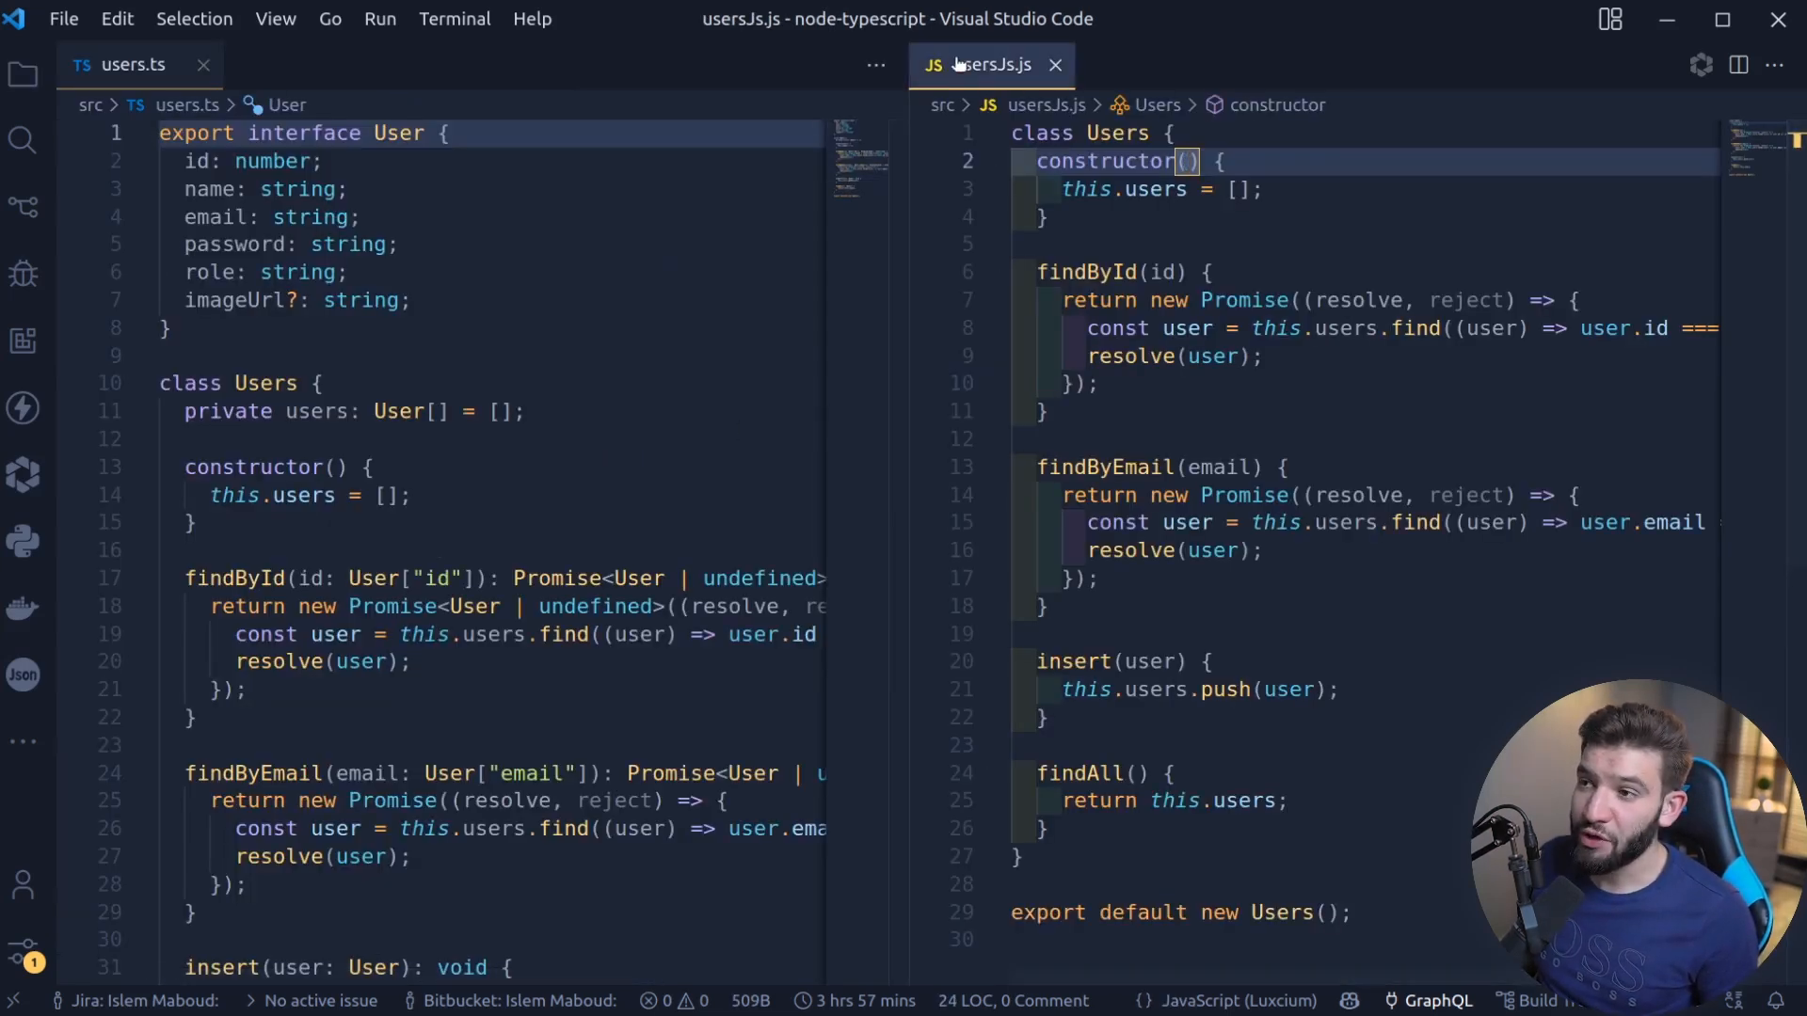
{"action": "mouse_move", "coordinate": [1024, 147]}
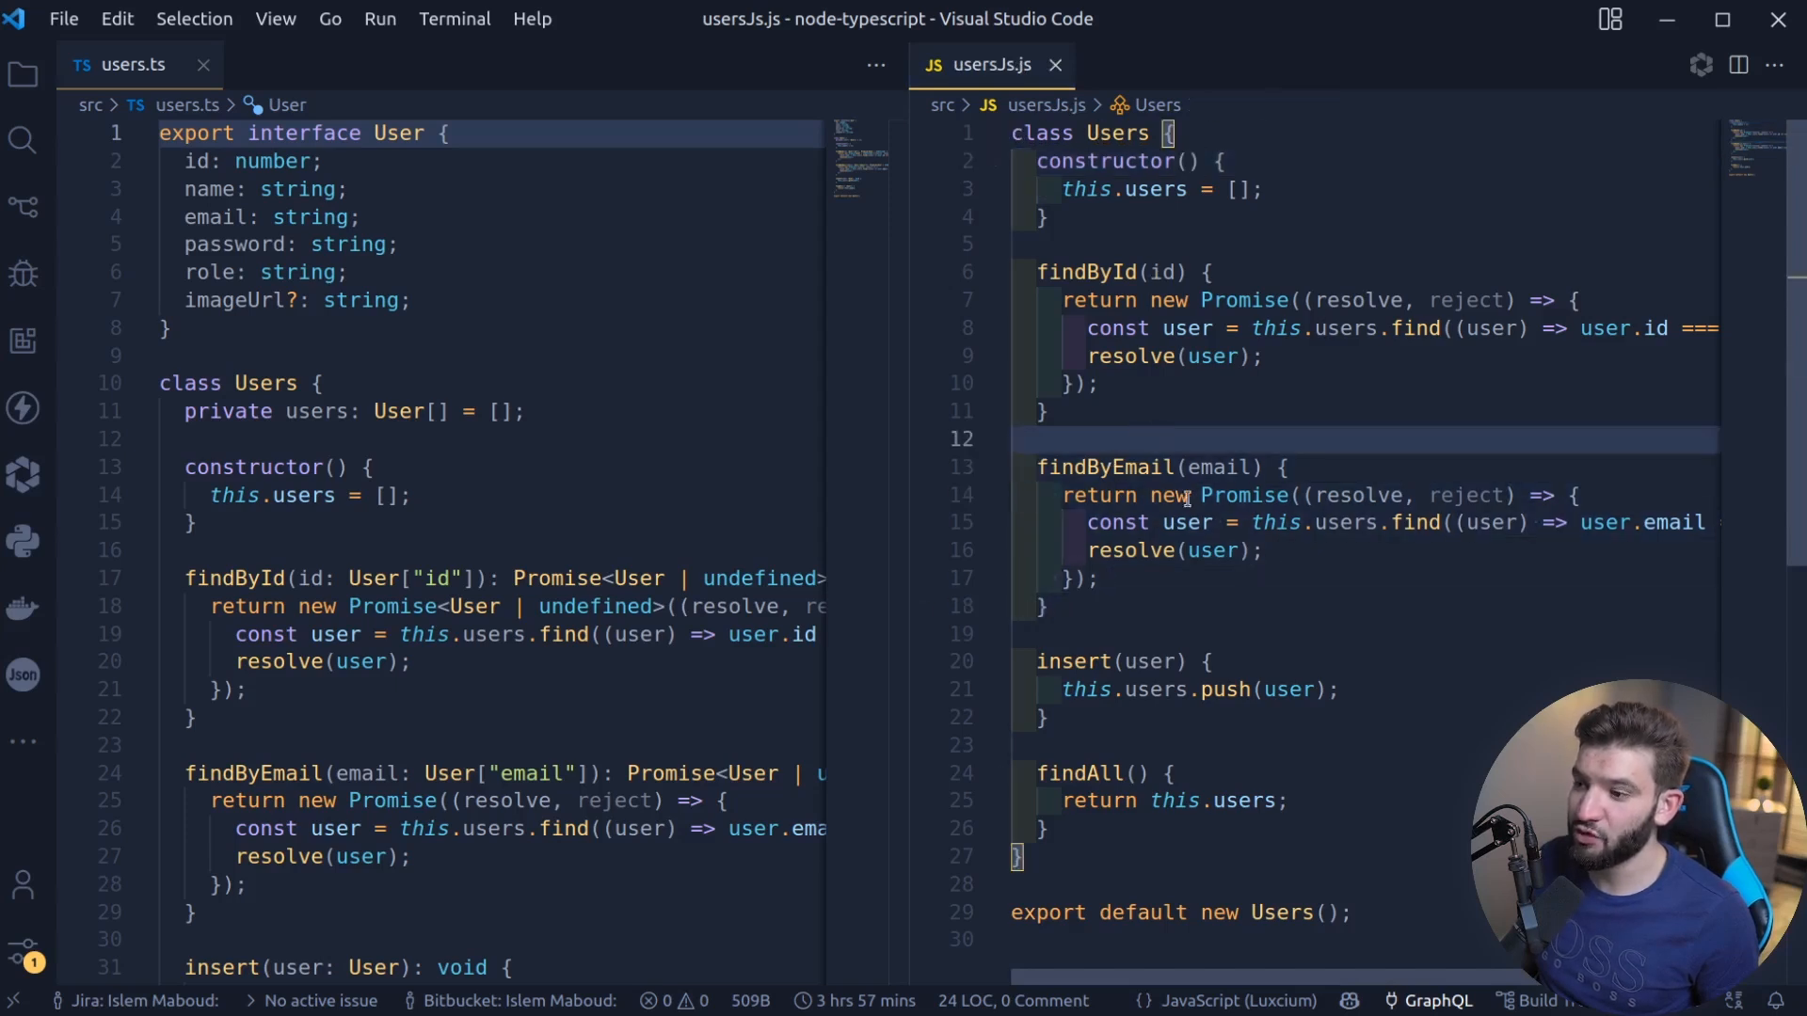
{"action": "mouse_move", "coordinate": [1124, 700]}
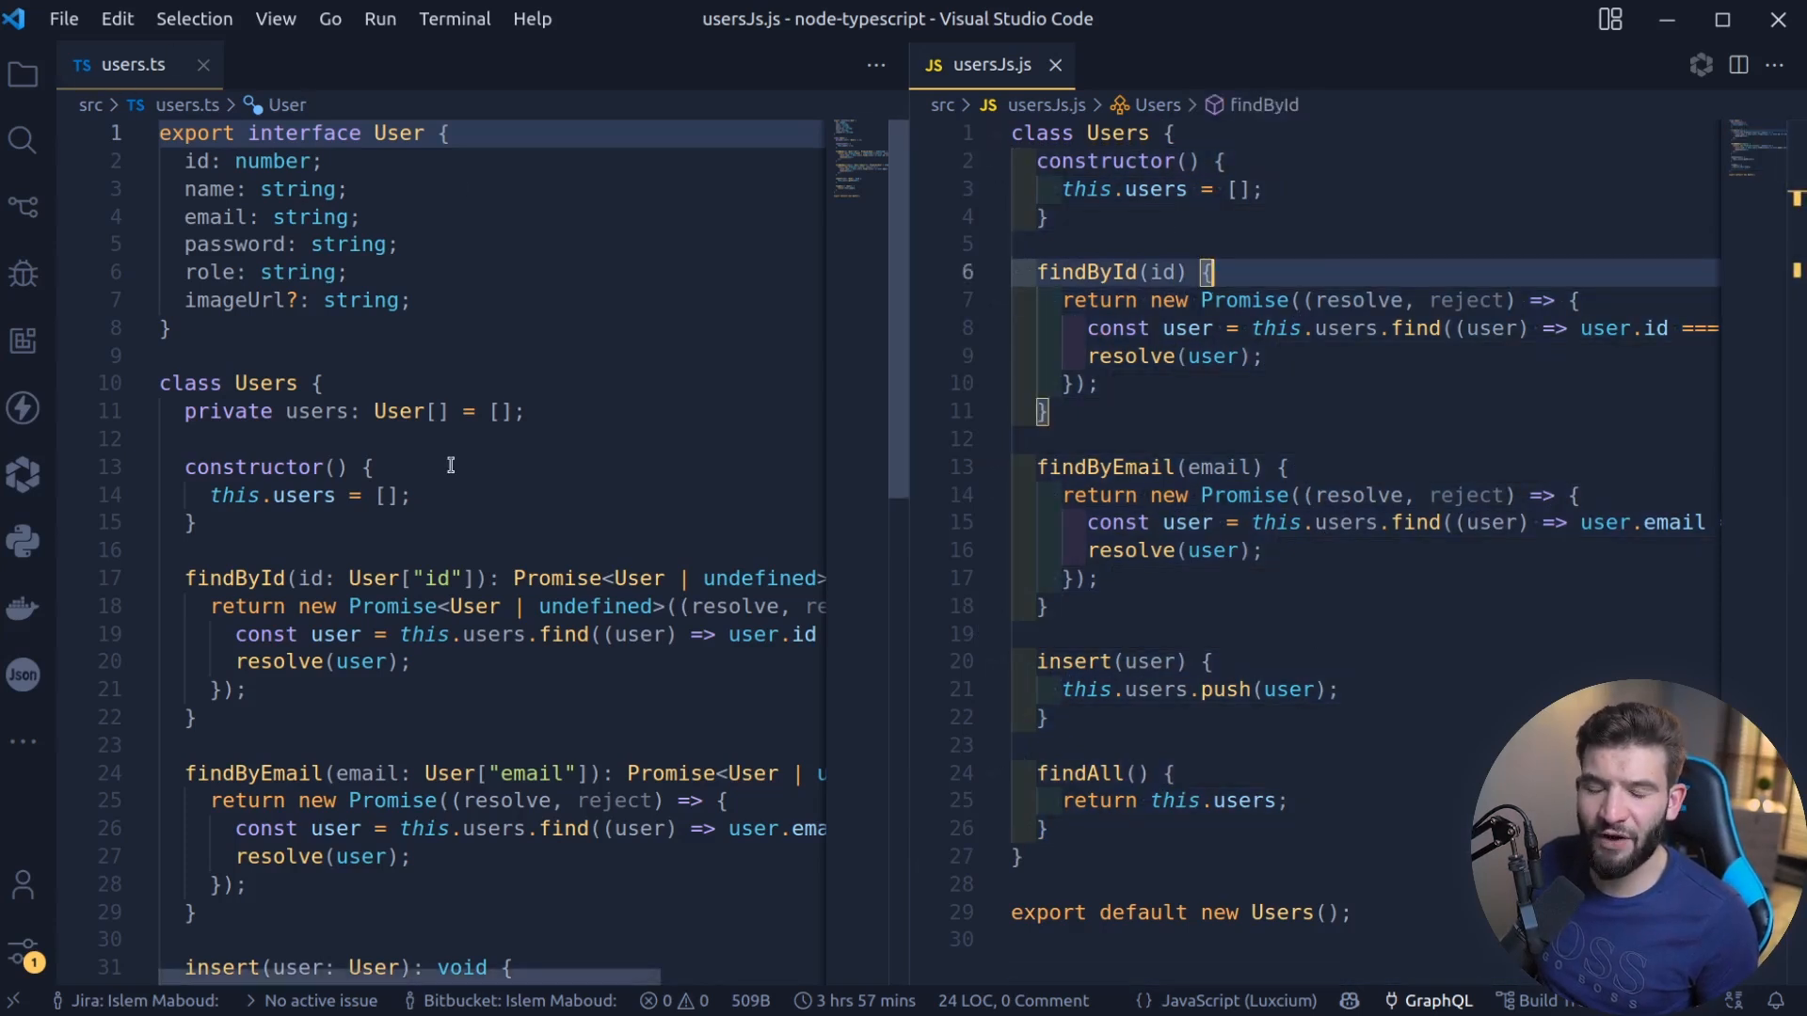
{"action": "mouse_move", "coordinate": [454, 493]}
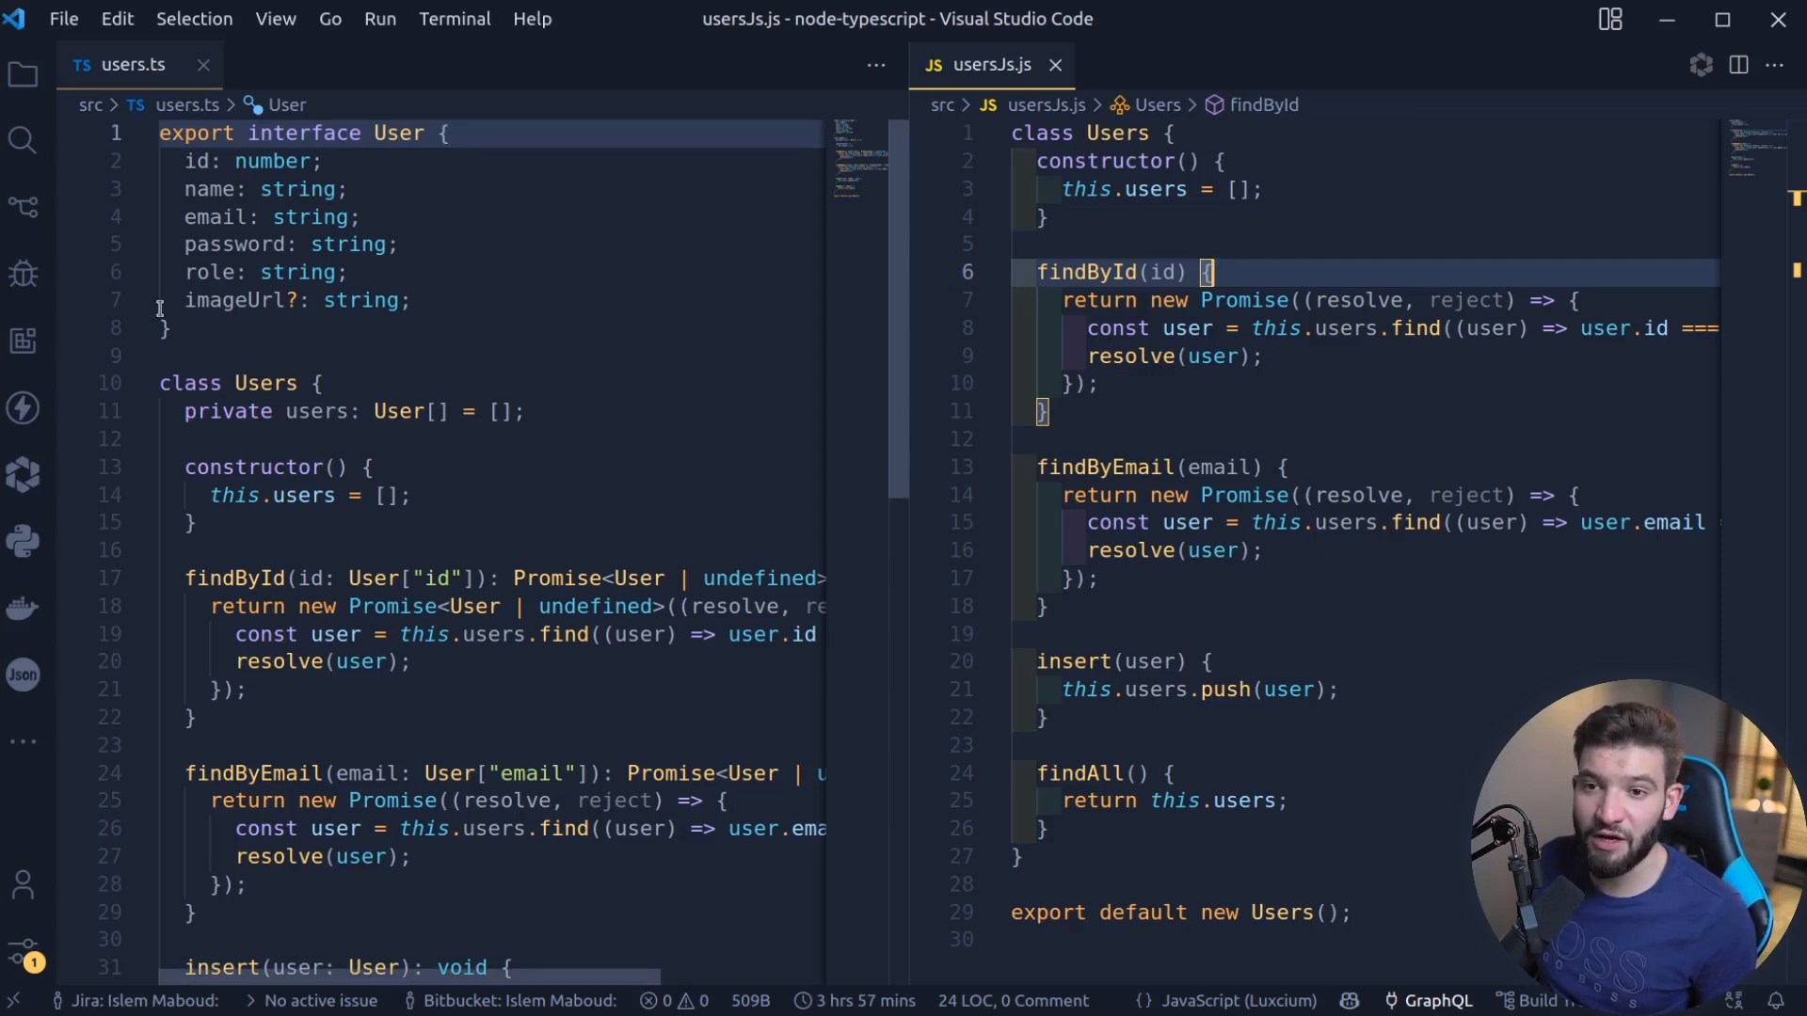
- Point out the optional imageUrl field and the User interface's id property in users.ts
{"action": "left_click", "coordinate": [347, 301]}
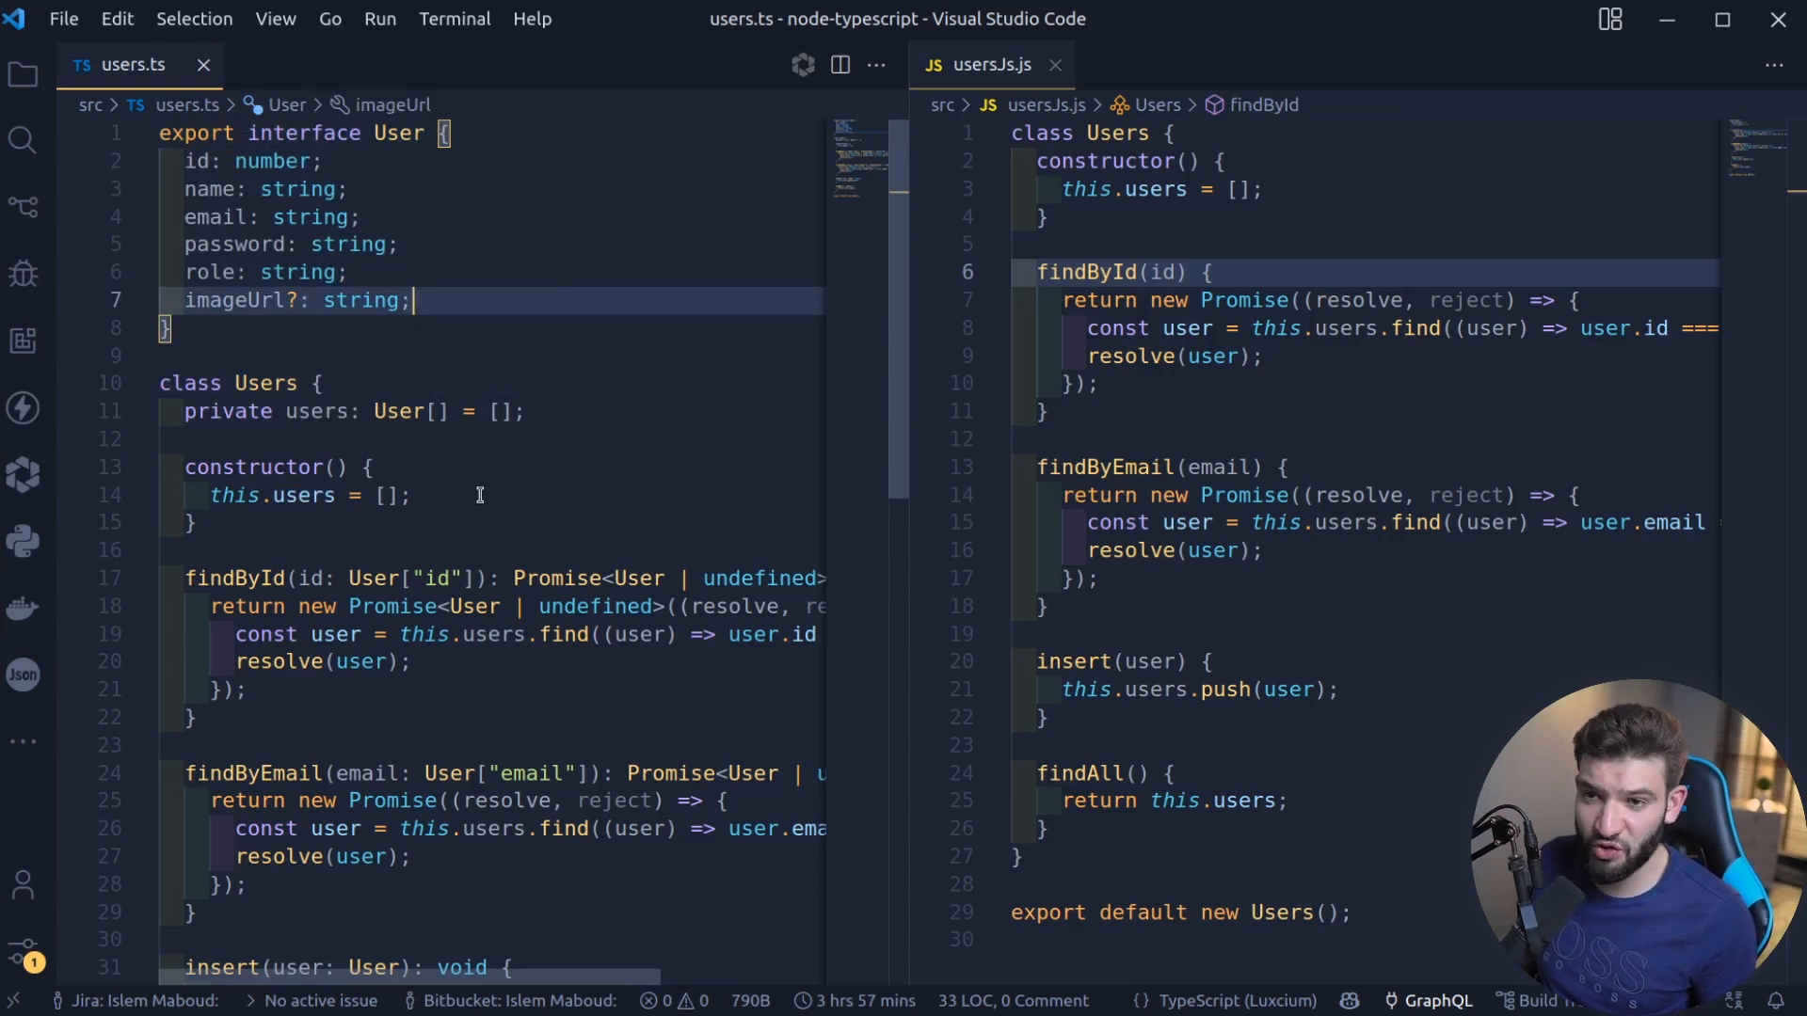
{"action": "mouse_move", "coordinate": [1170, 197]}
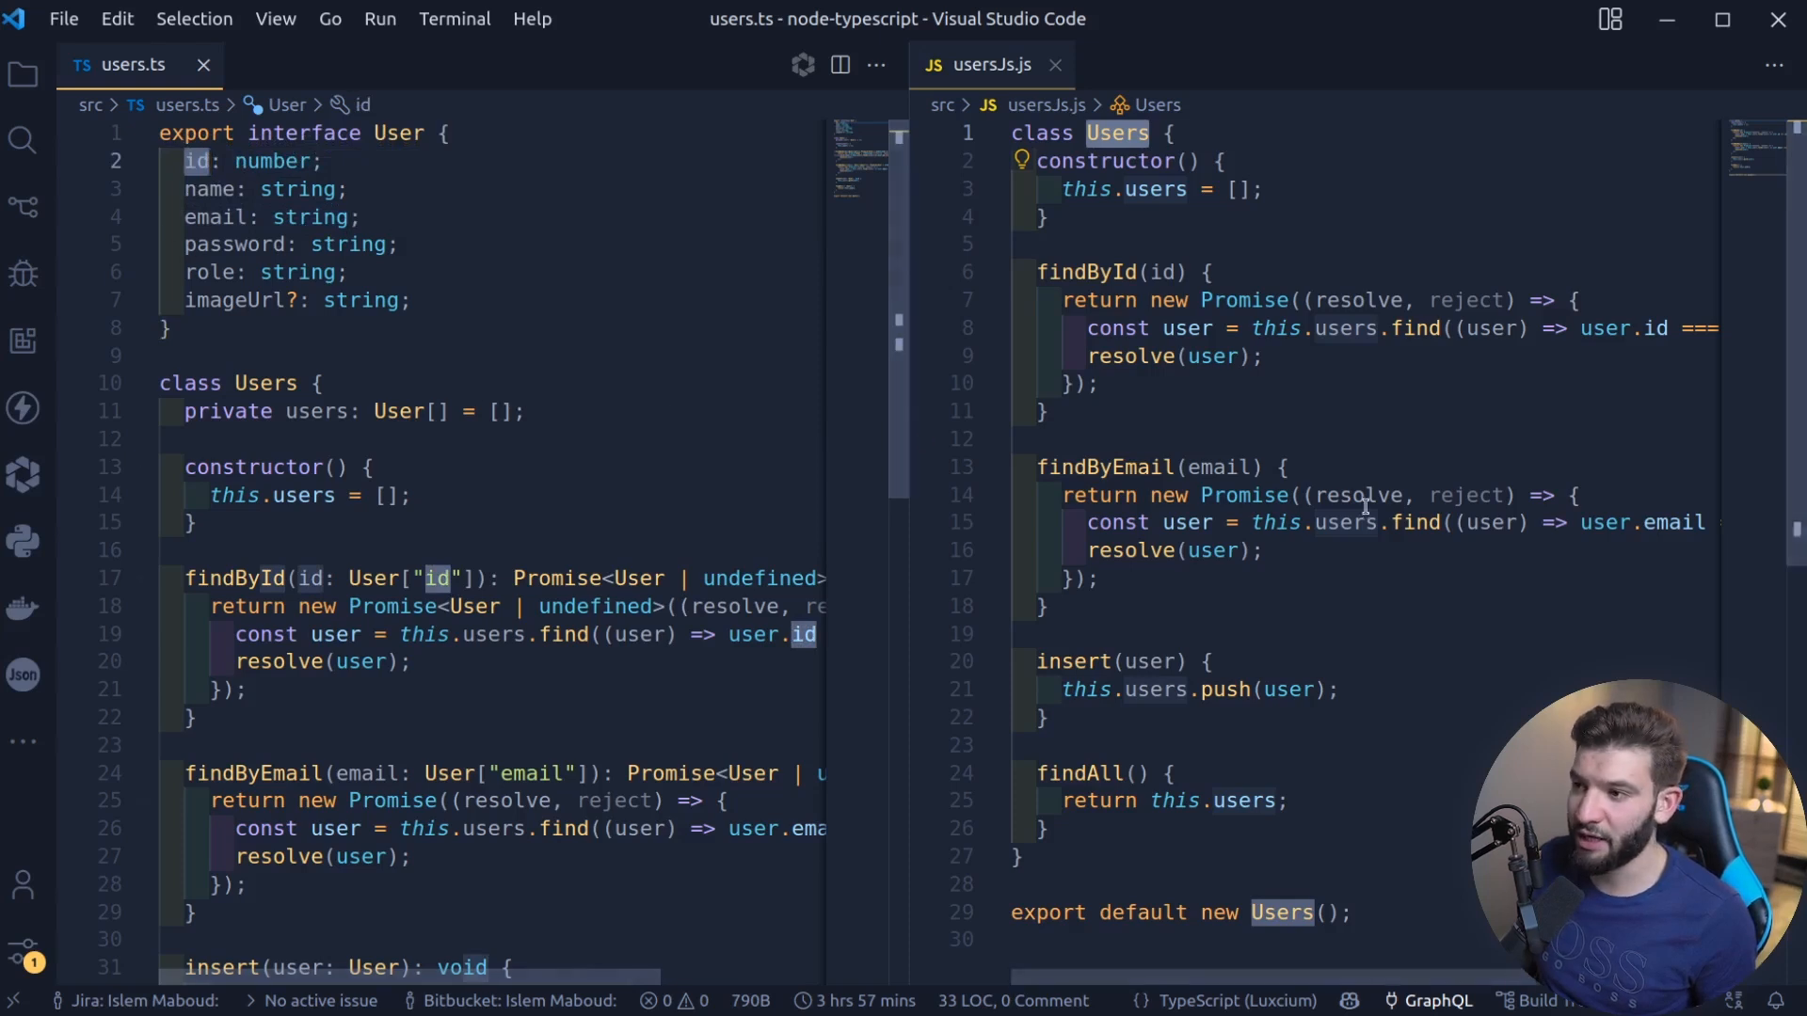
{"action": "left_click", "coordinate": [1061, 188]}
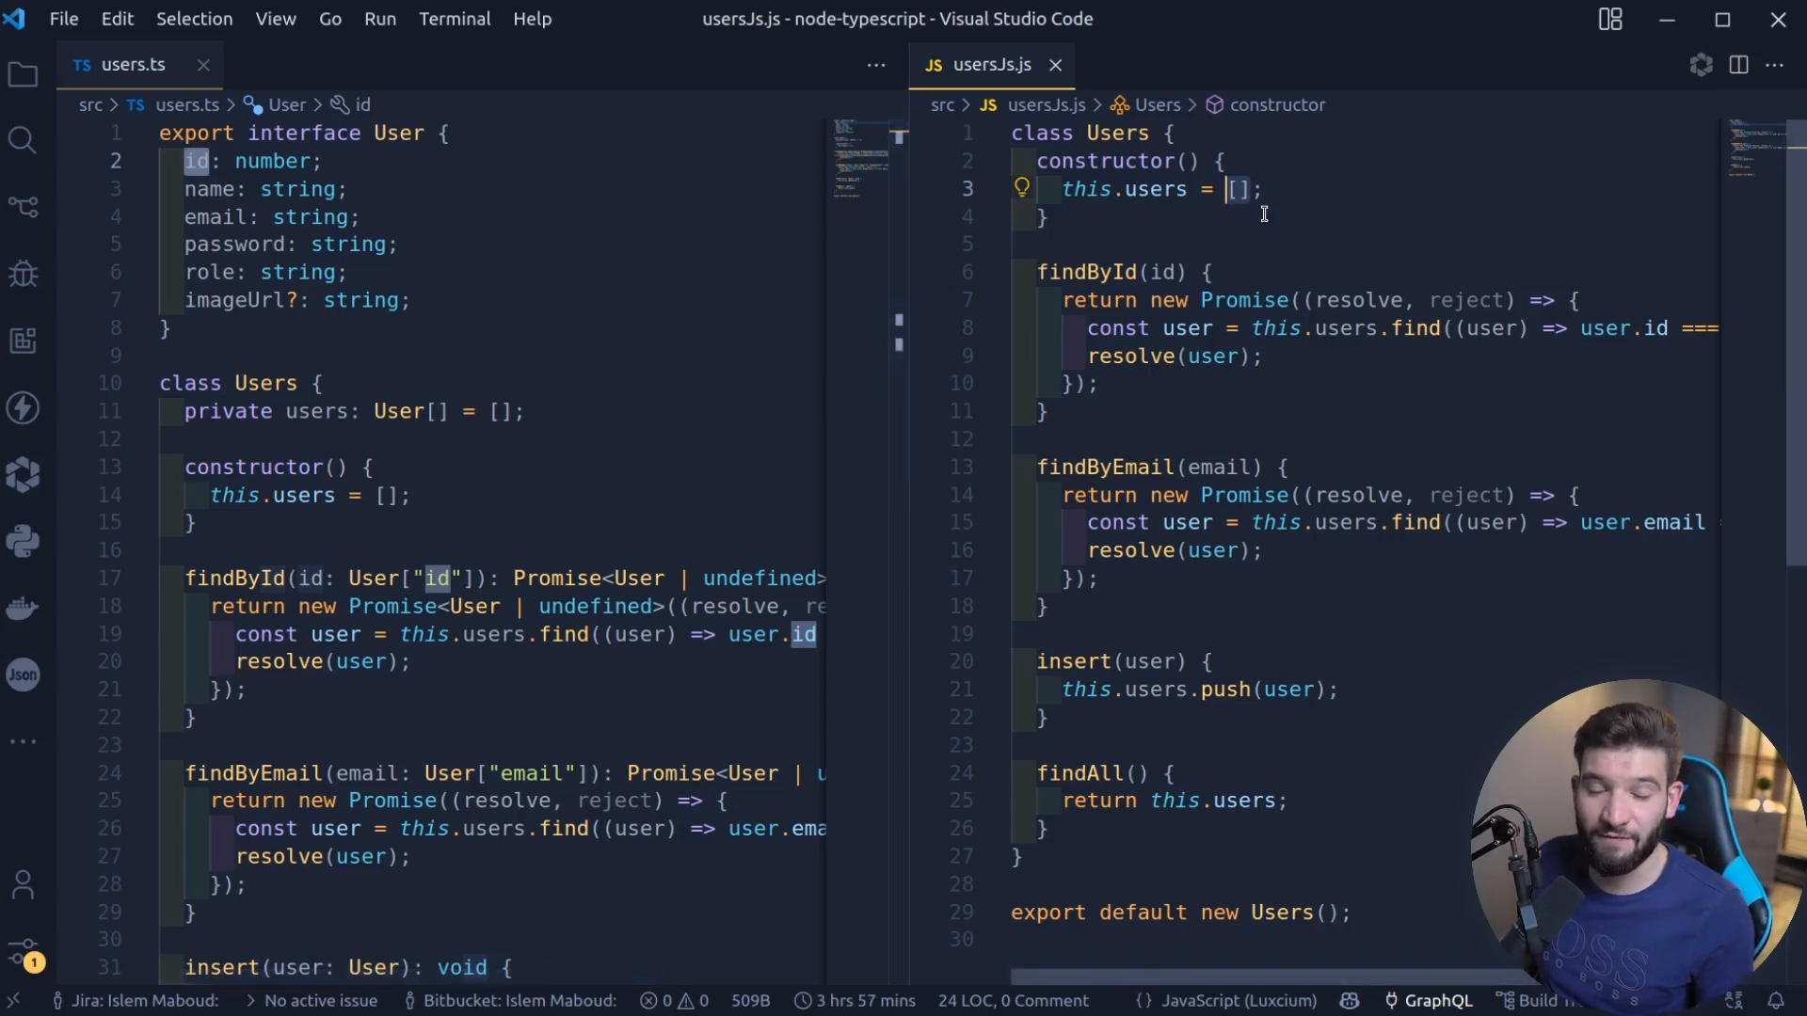
{"action": "mouse_move", "coordinate": [527, 357]}
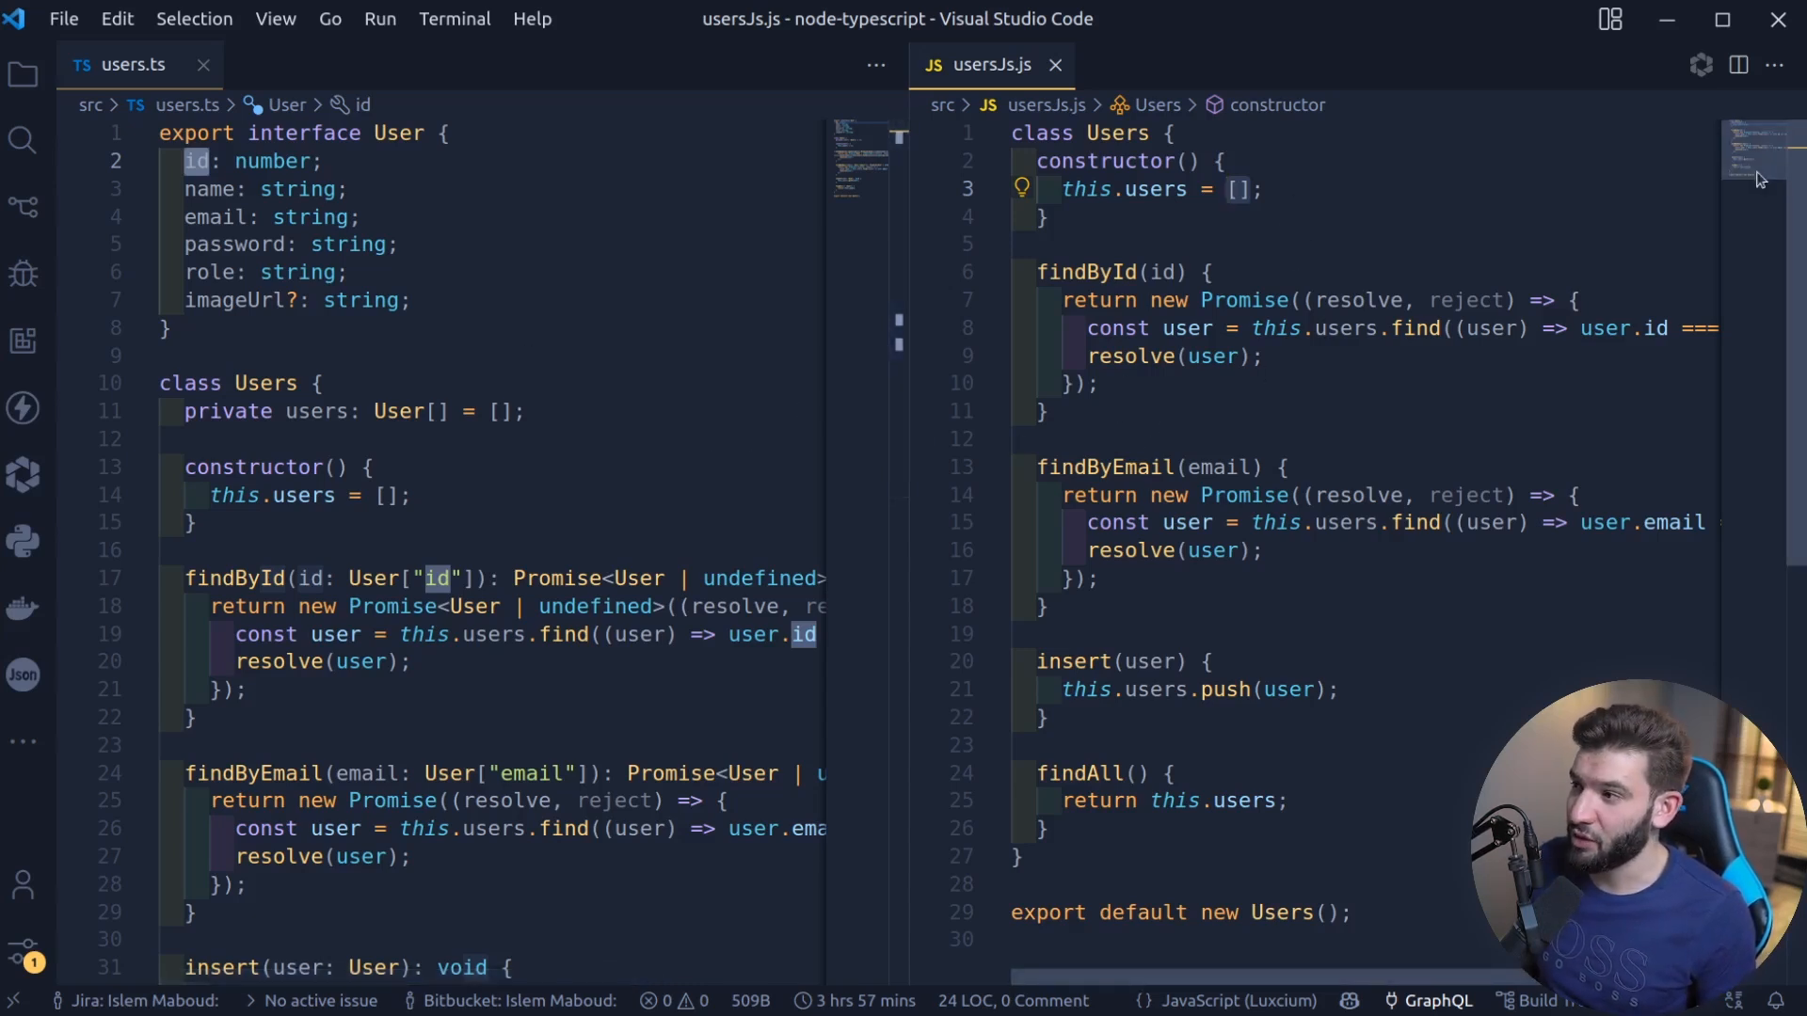
{"action": "scroll", "scroll_direction": "up", "scroll_amount": 3}
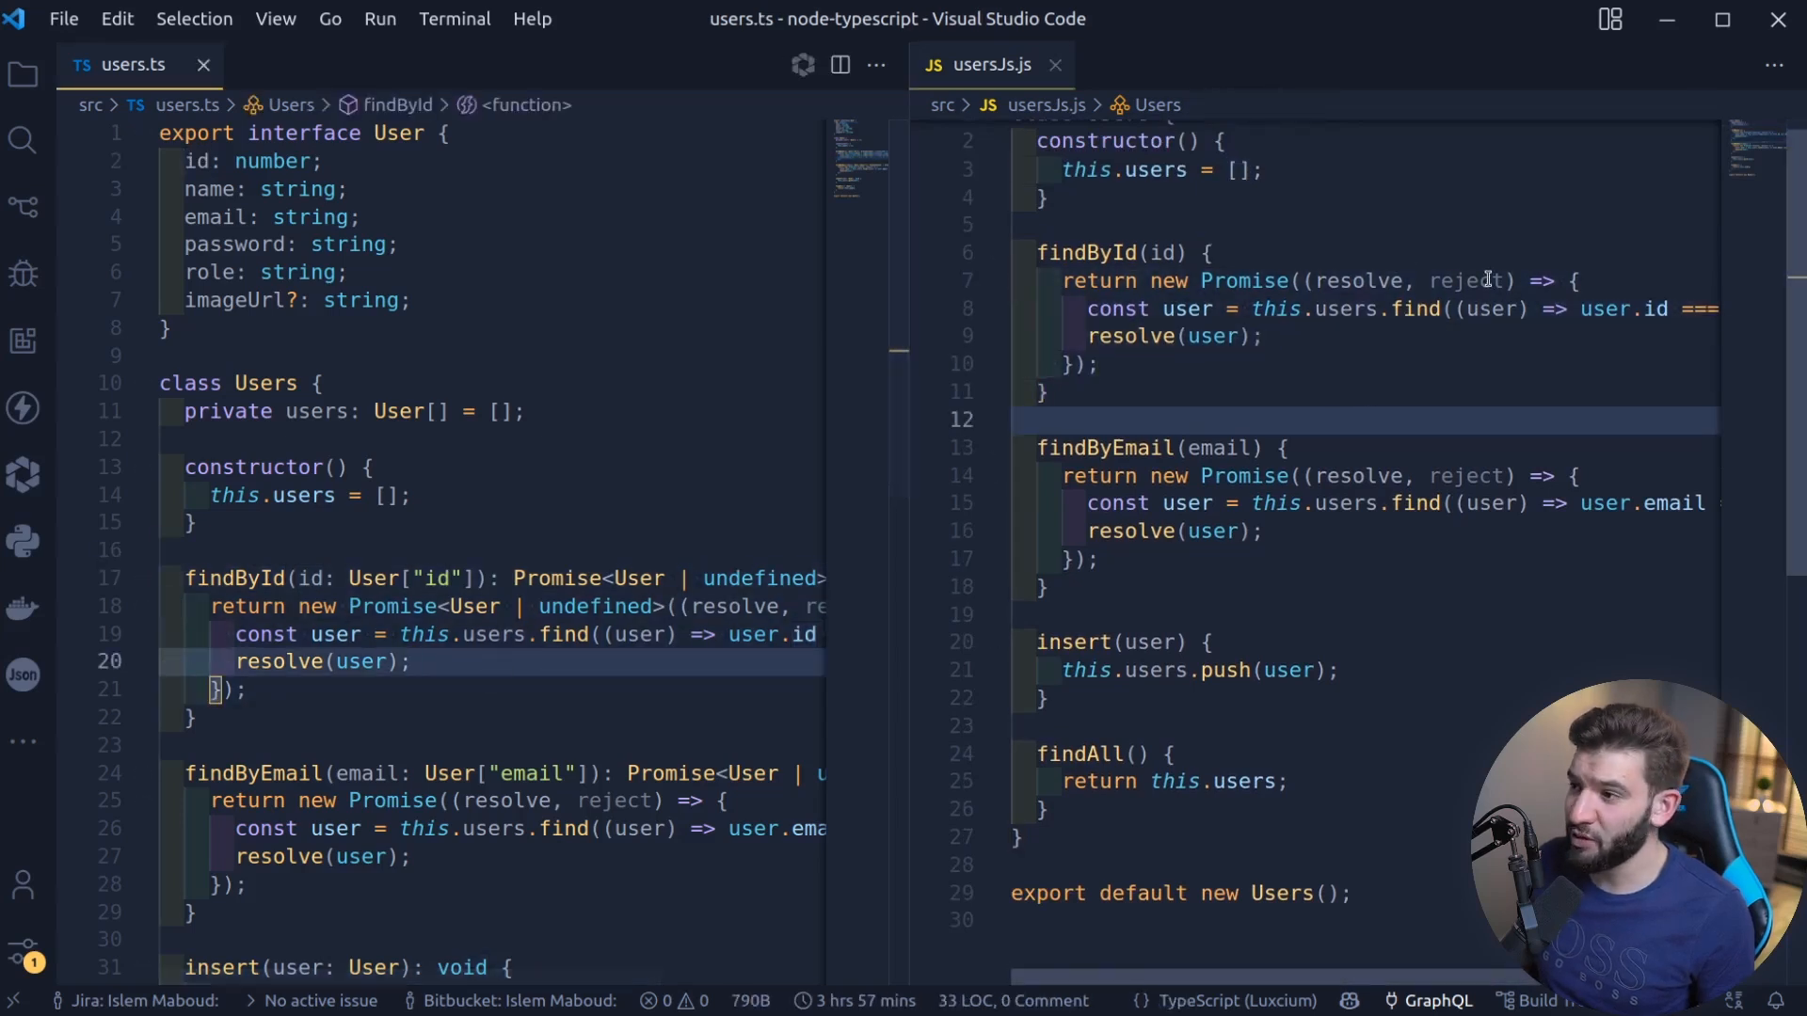
{"action": "left_click", "coordinate": [1303, 280]}
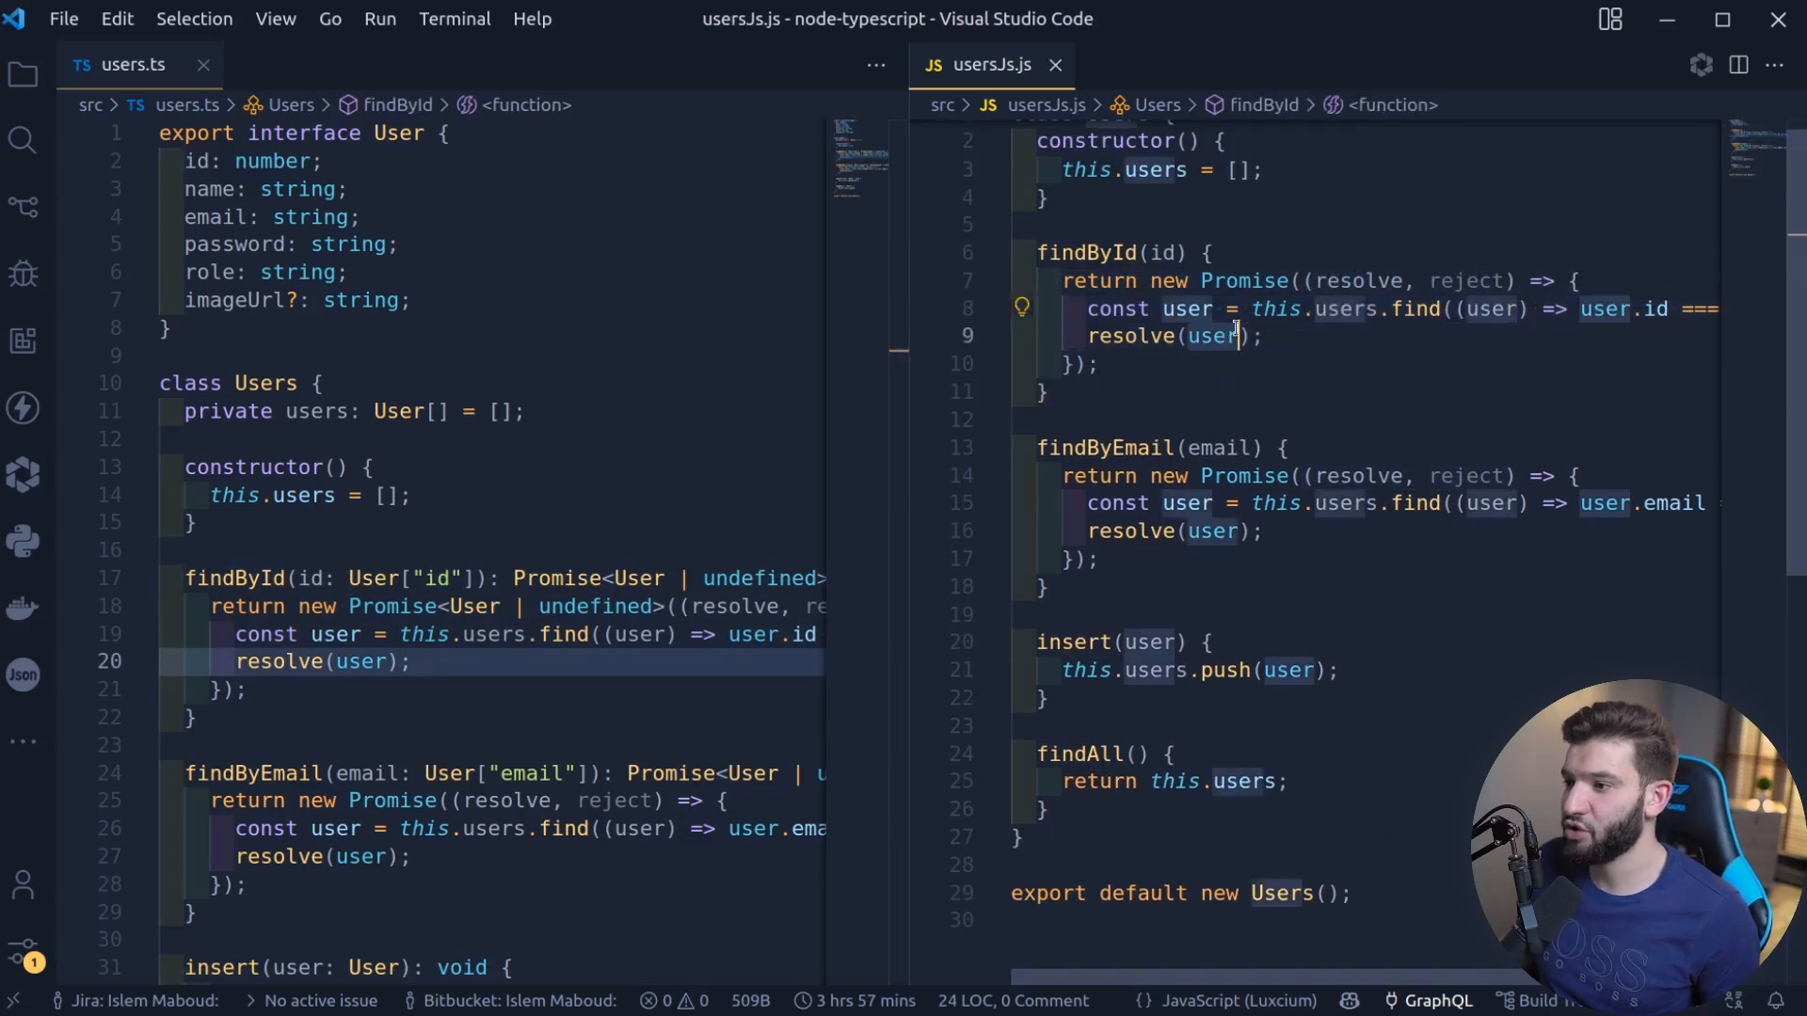
- Contrast the untyped resolve call in usersJs.js with the Promise type returned by findById
{"action": "left_click", "coordinate": [1084, 252]}
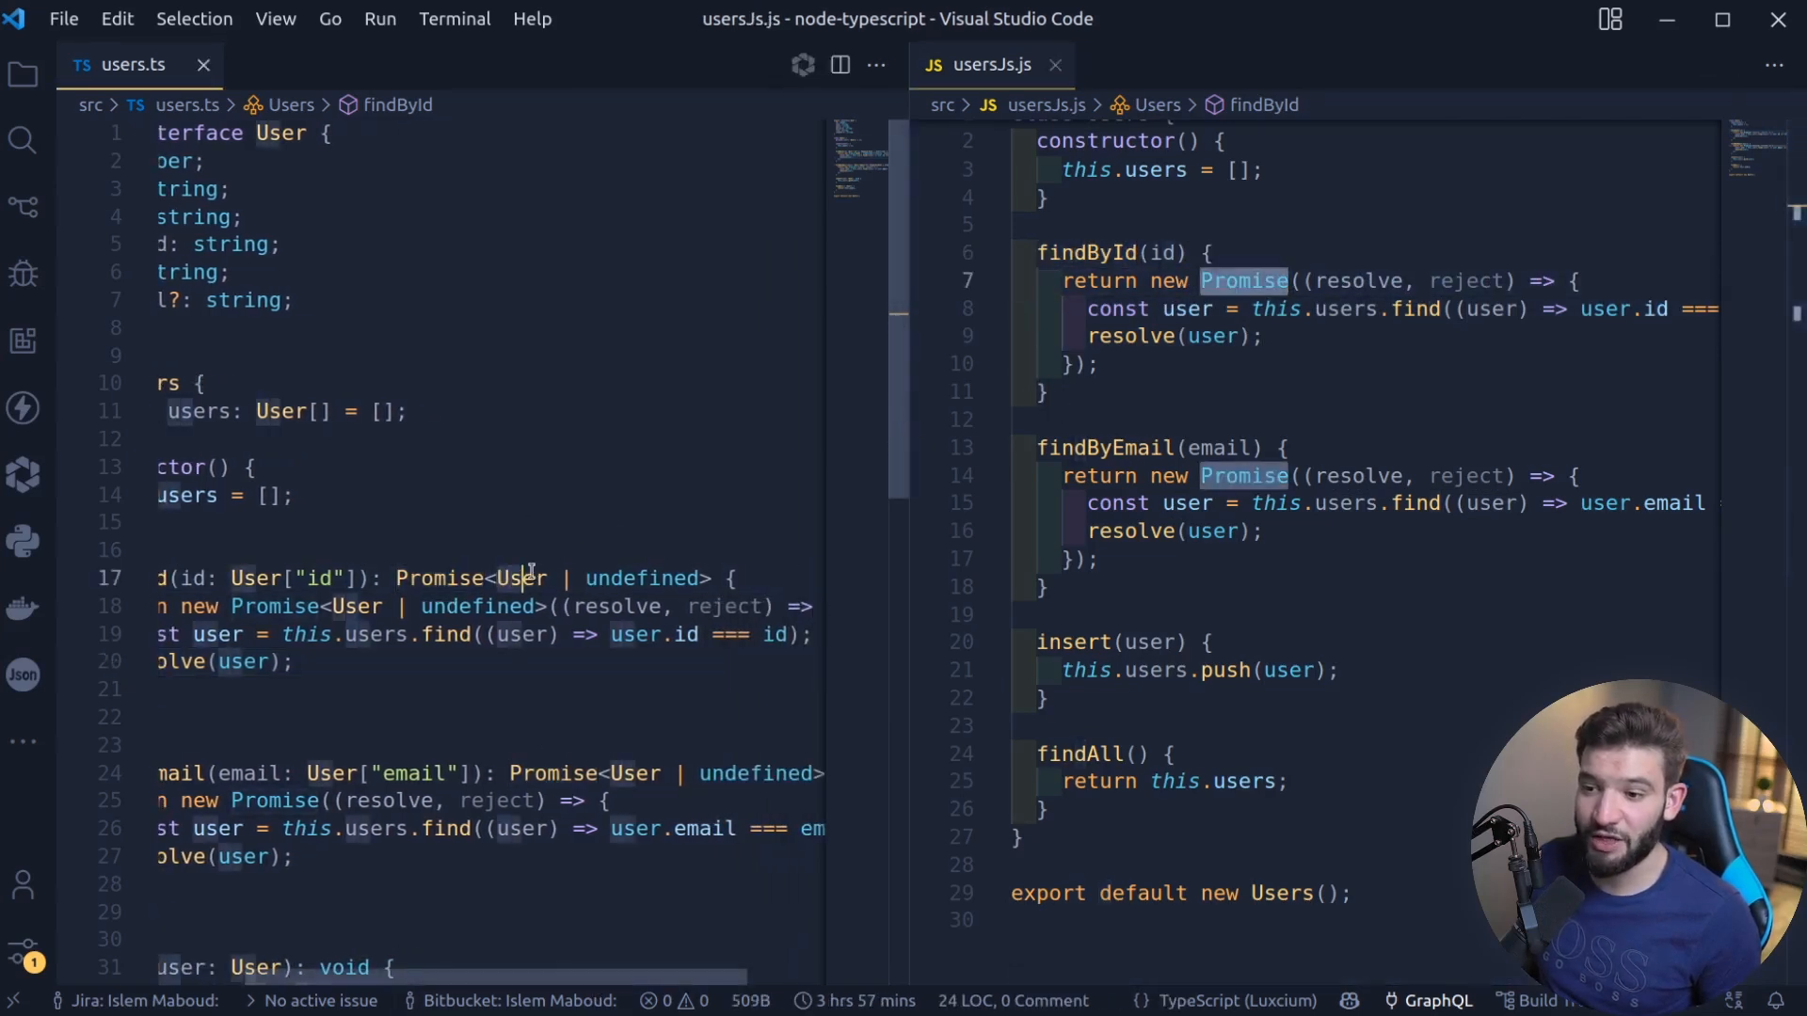
{"action": "double_click", "coordinate": [642, 578]}
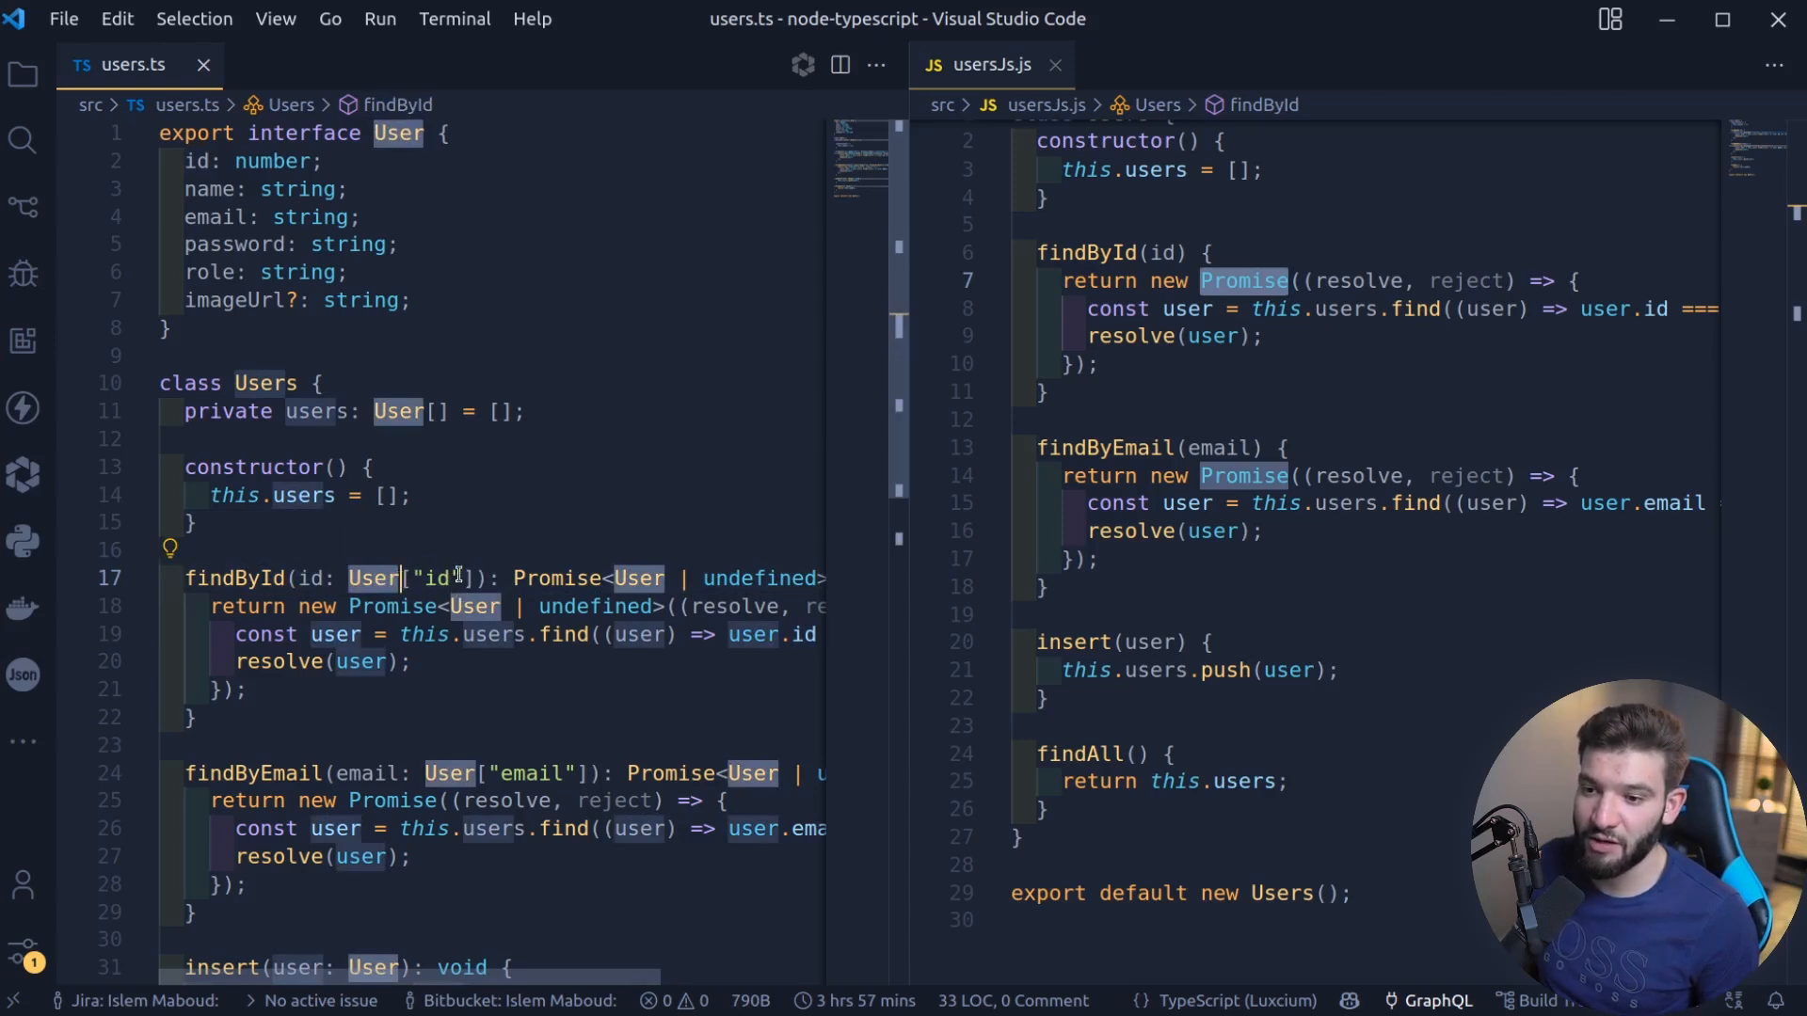
{"action": "left_click", "coordinate": [196, 162]}
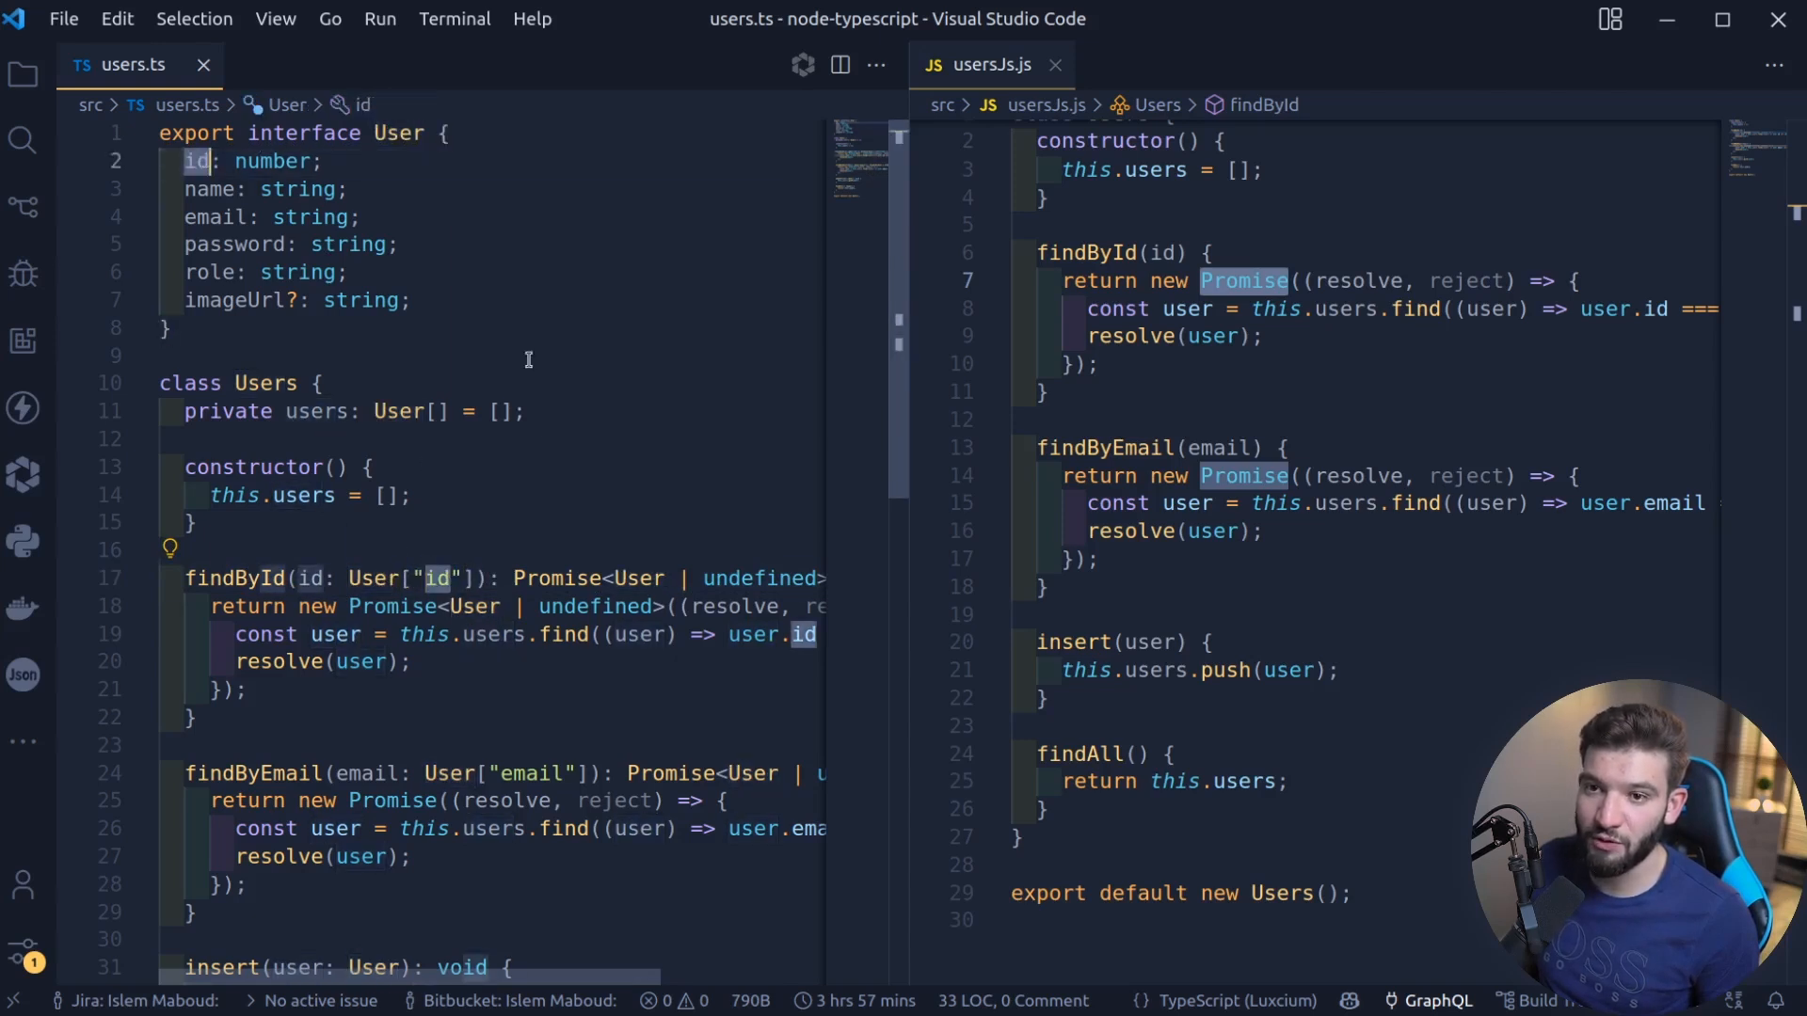
{"action": "mouse_move", "coordinate": [371, 578]}
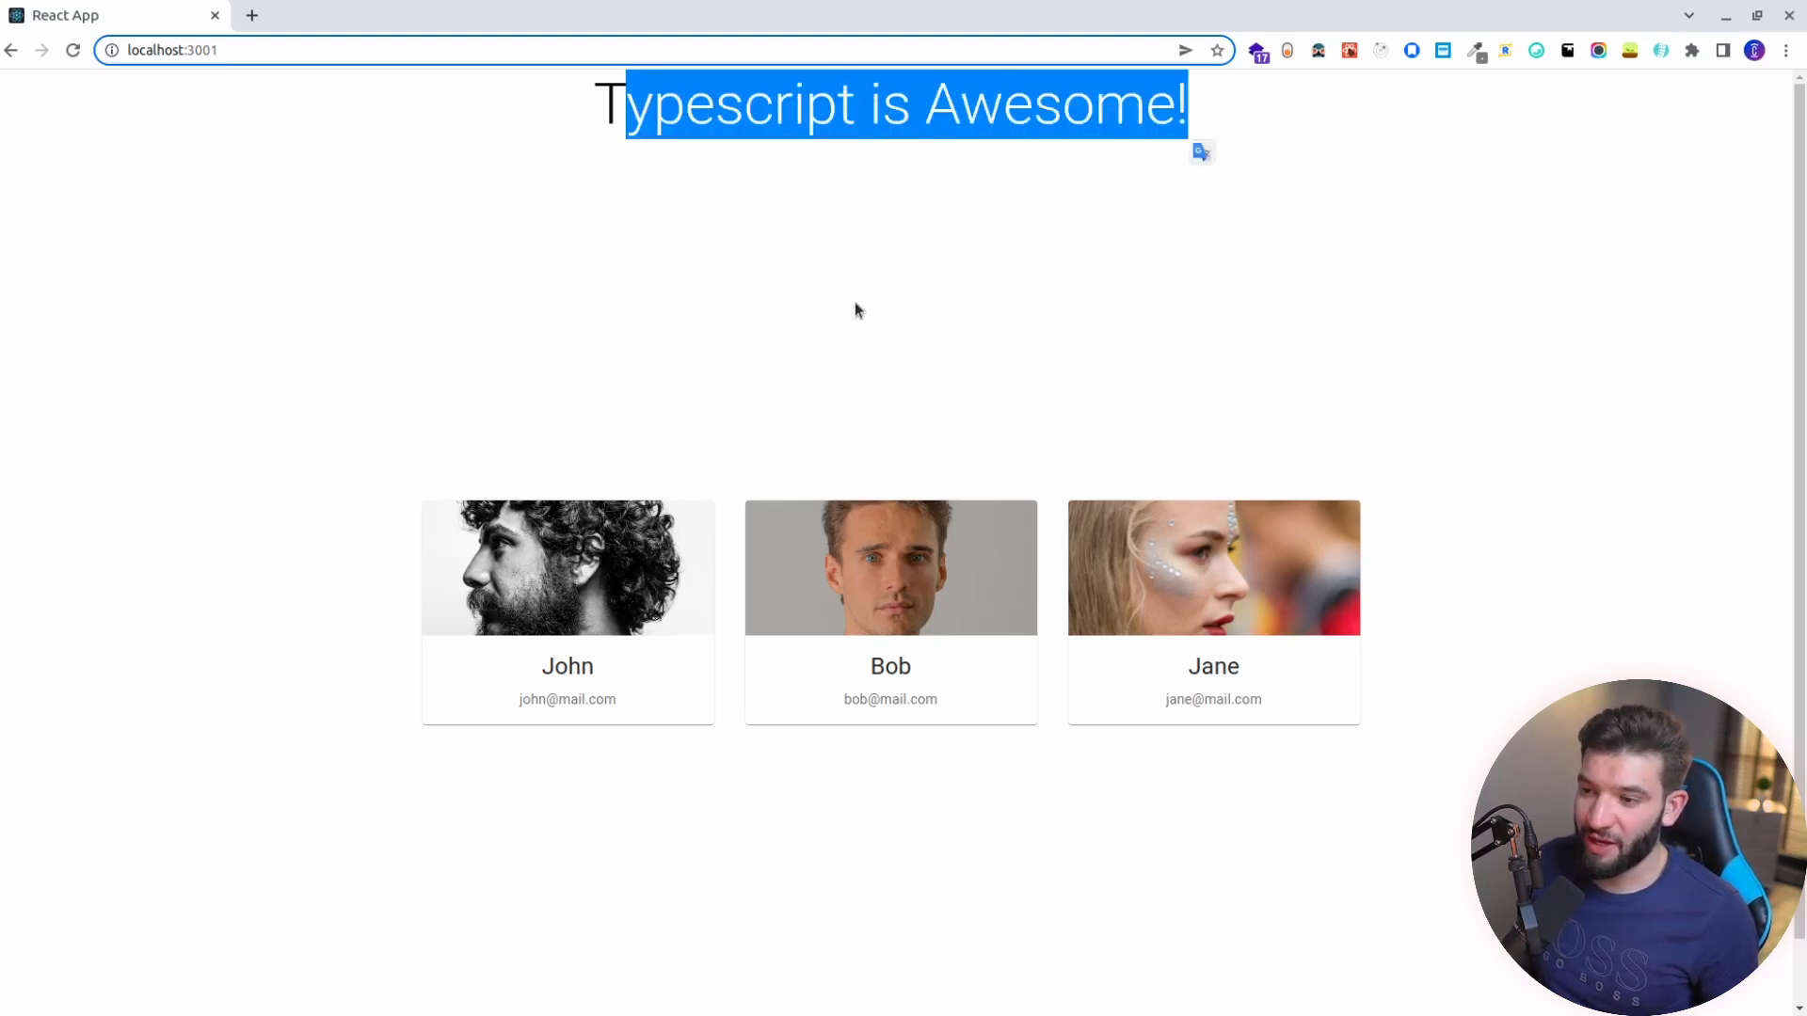
- Clear the selected 'Typescript is Awesome!' heading on the React page at localhost:3001
{"action": "left_click", "coordinate": [282, 495]}
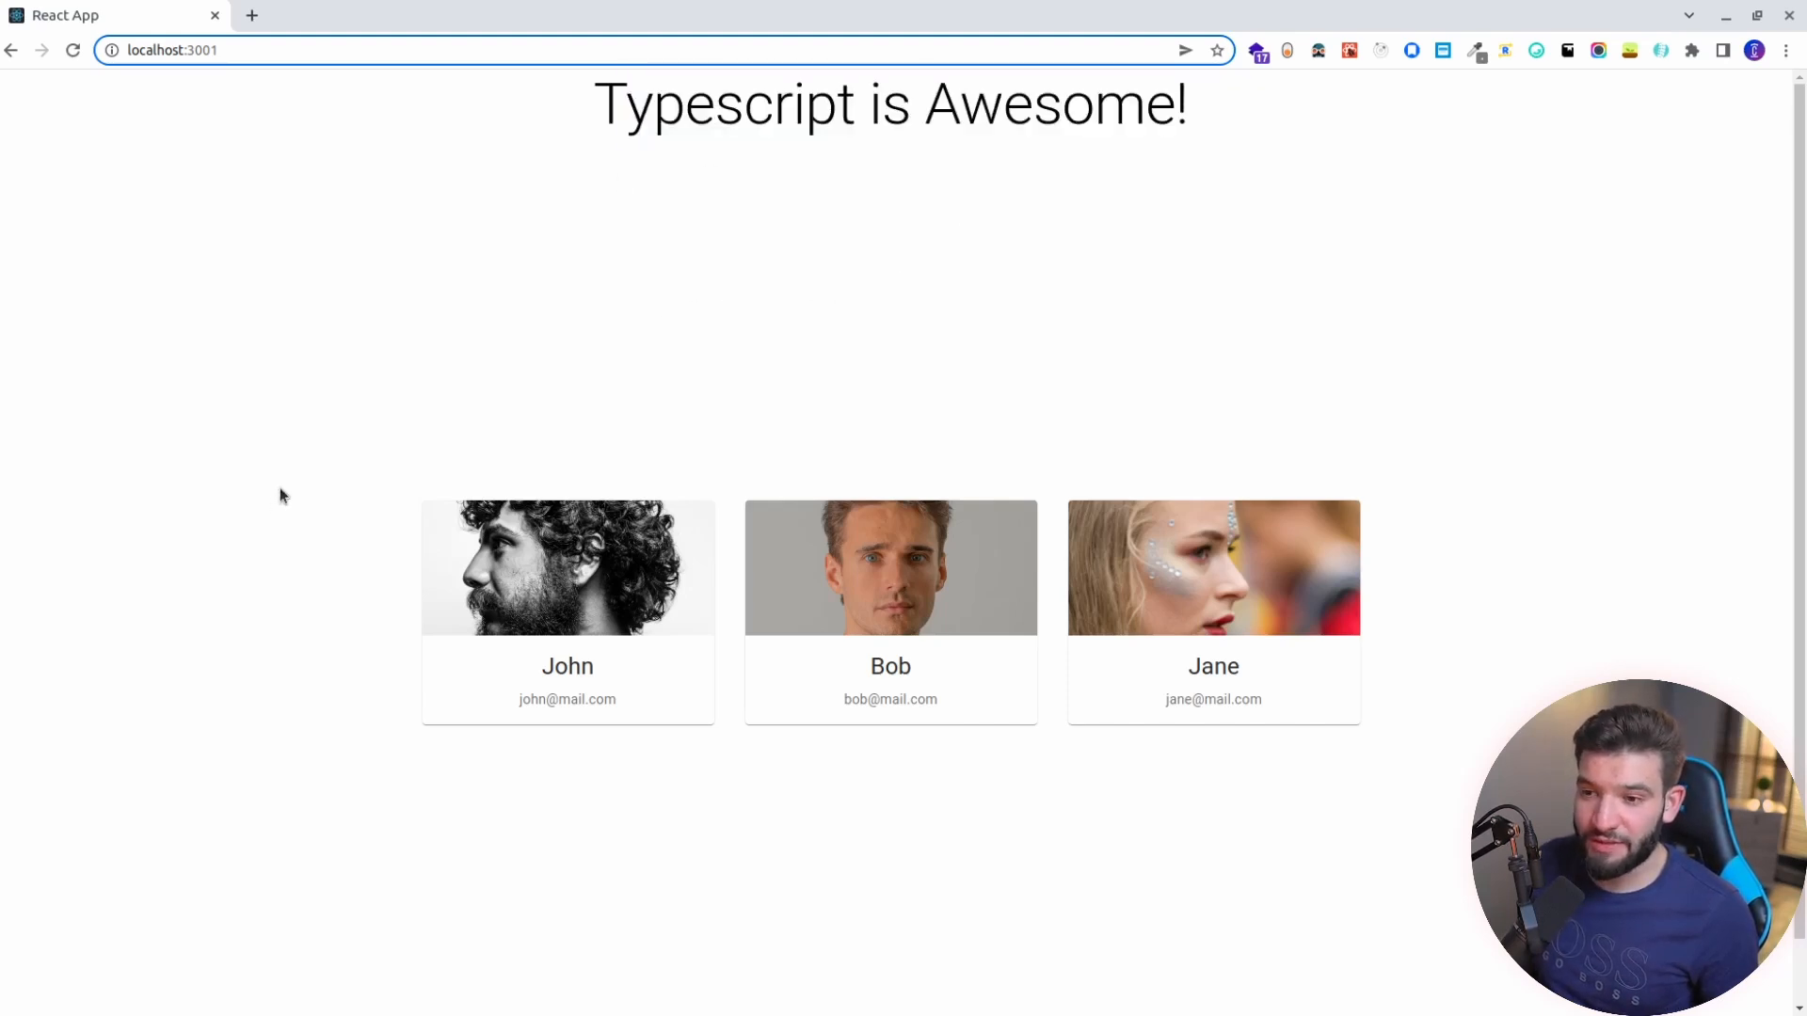
{"action": "mouse_move", "coordinate": [444, 424]}
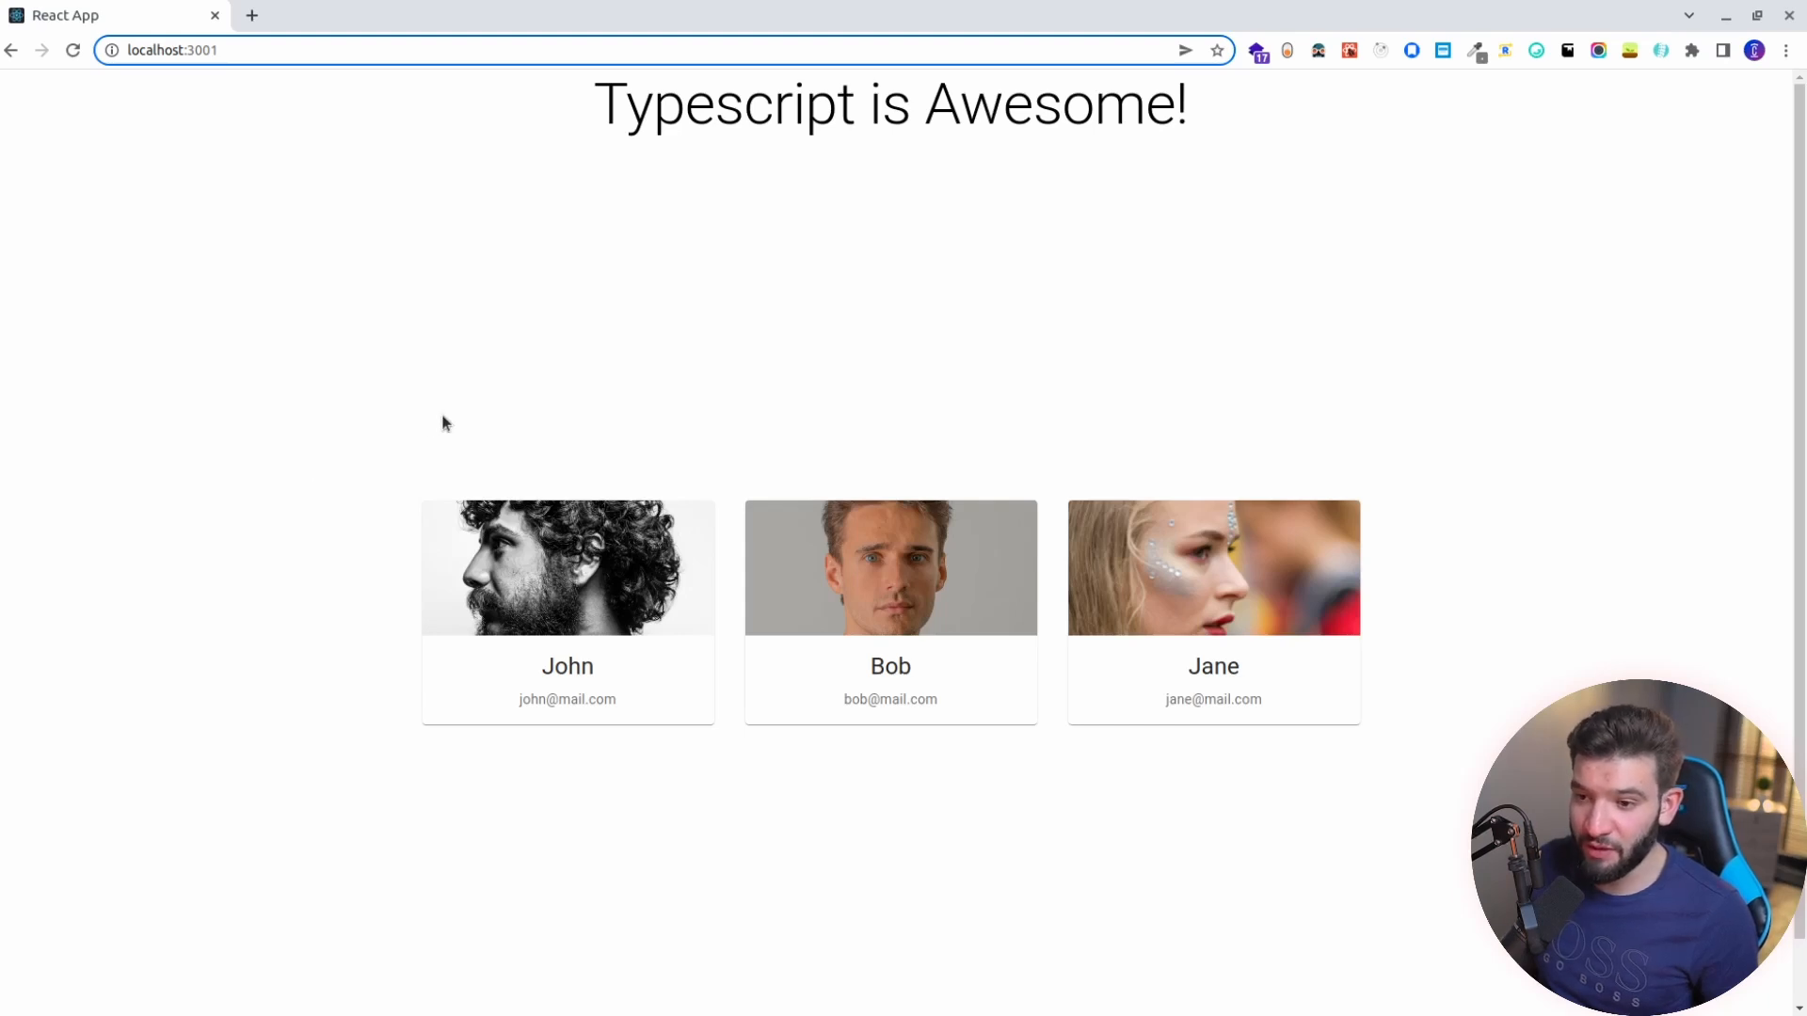
{"action": "mouse_move", "coordinate": [418, 435]}
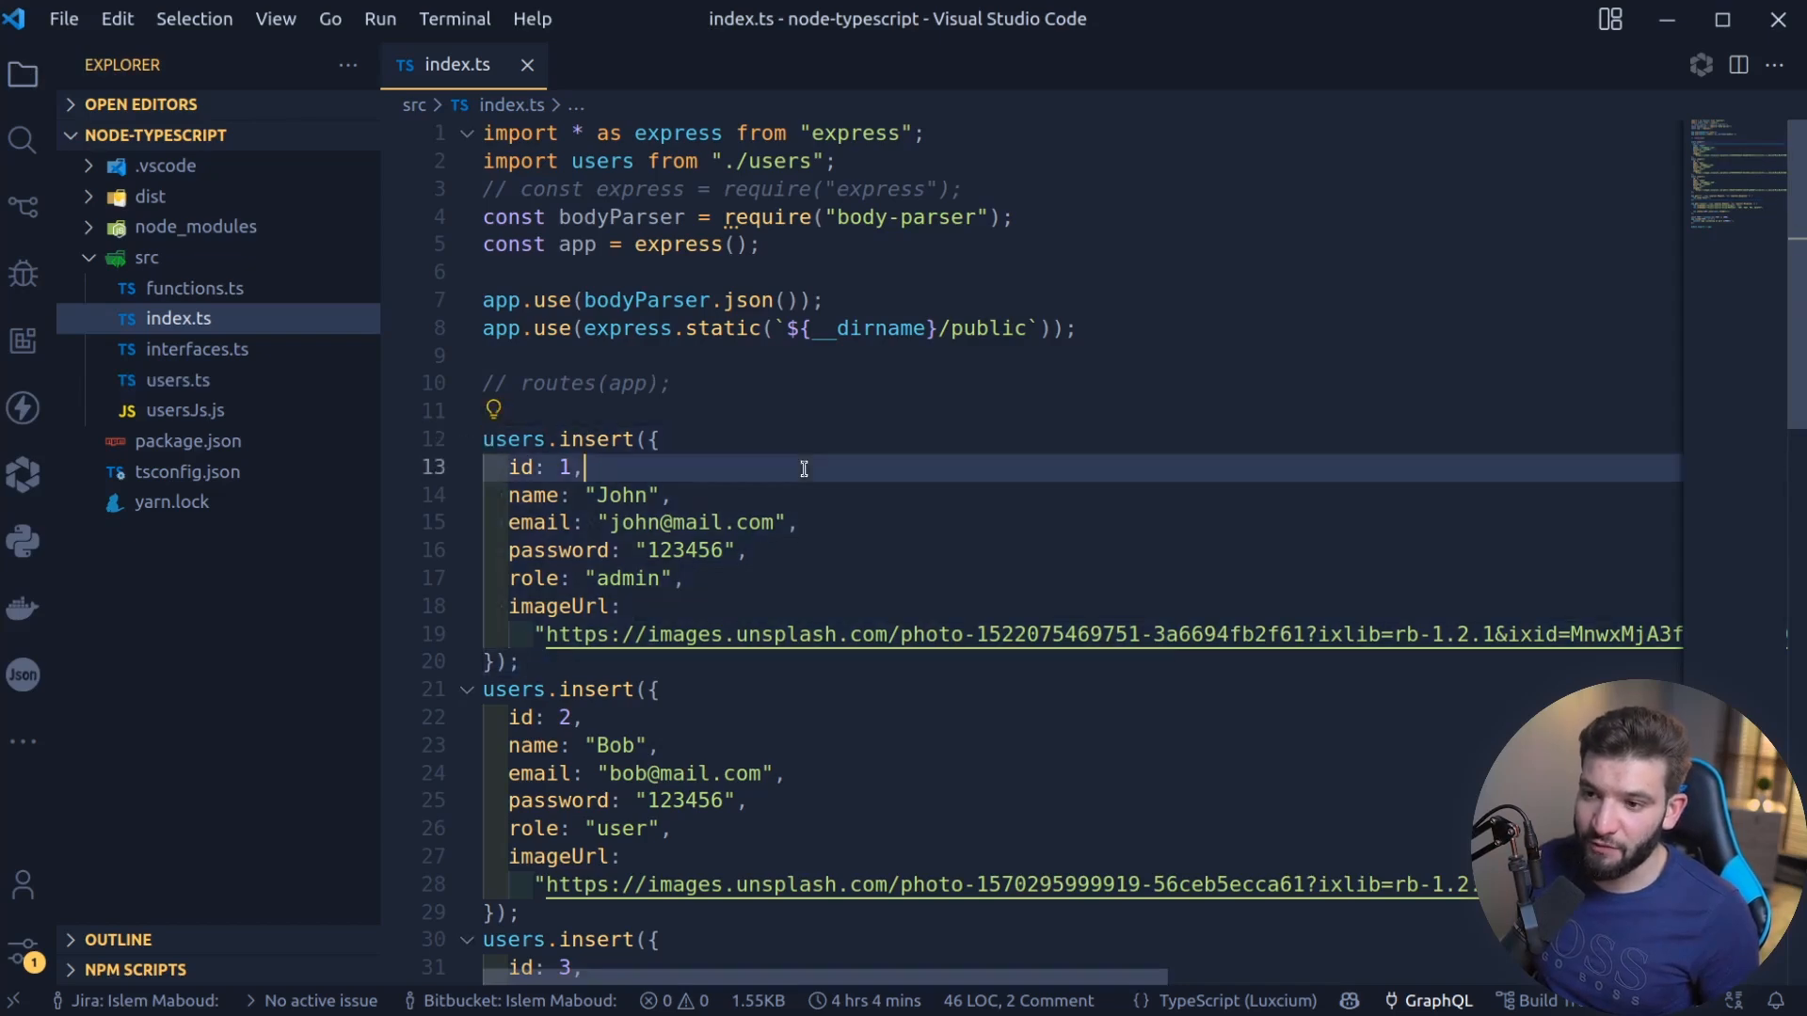
- Review the inserted users' role field and the app.get /users routes in index.ts
{"action": "left_click", "coordinate": [537, 578]}
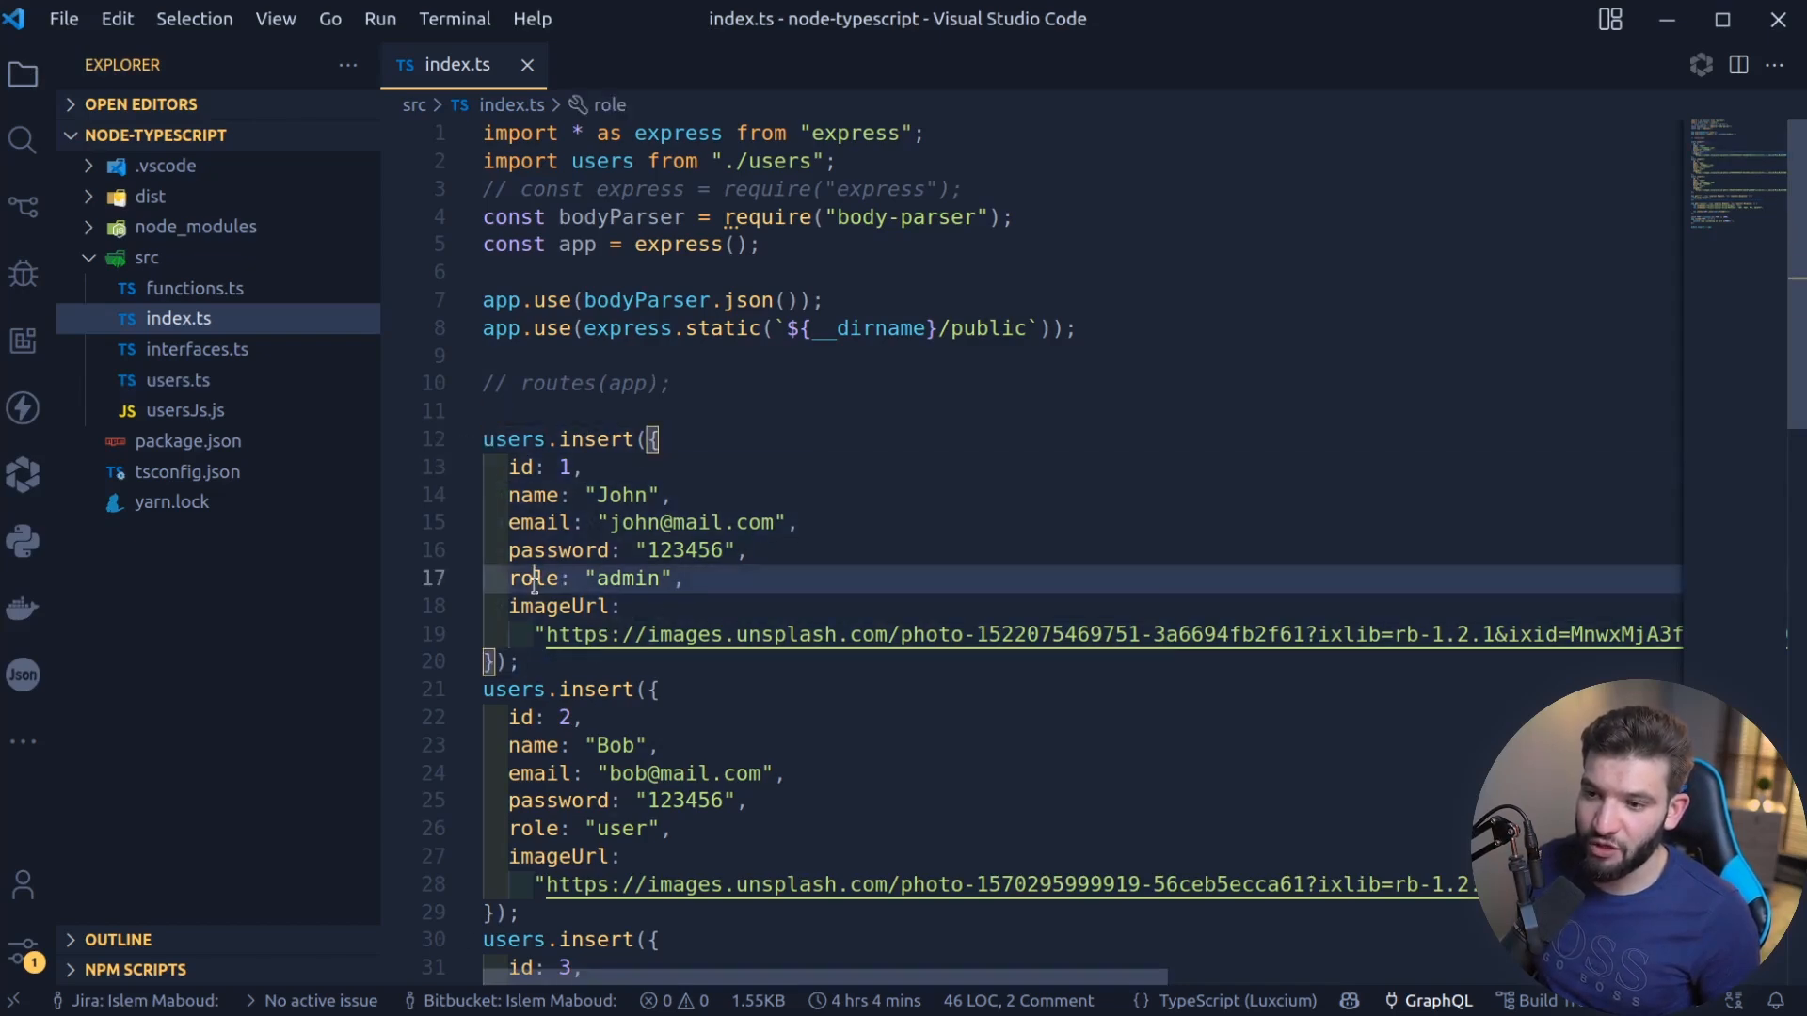
{"action": "scroll", "scroll_direction": "down", "scroll_amount": 3}
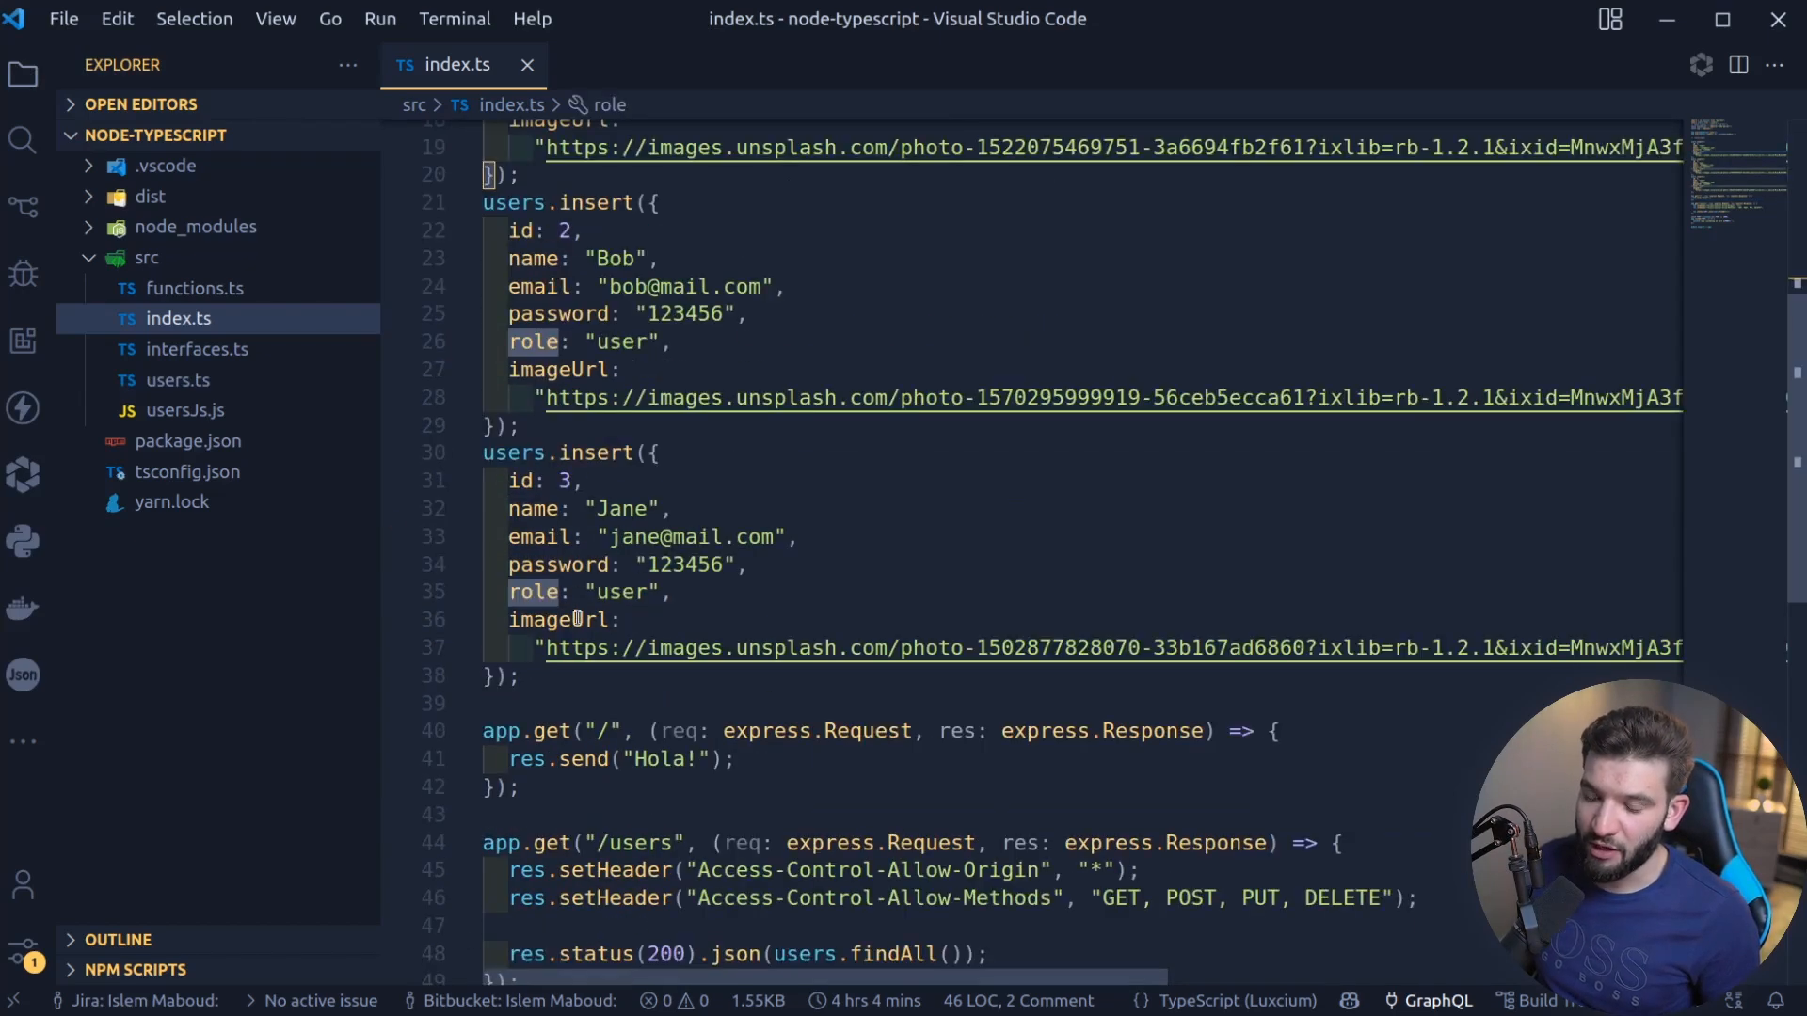
{"action": "scroll", "scroll_direction": "down", "scroll_amount": 3}
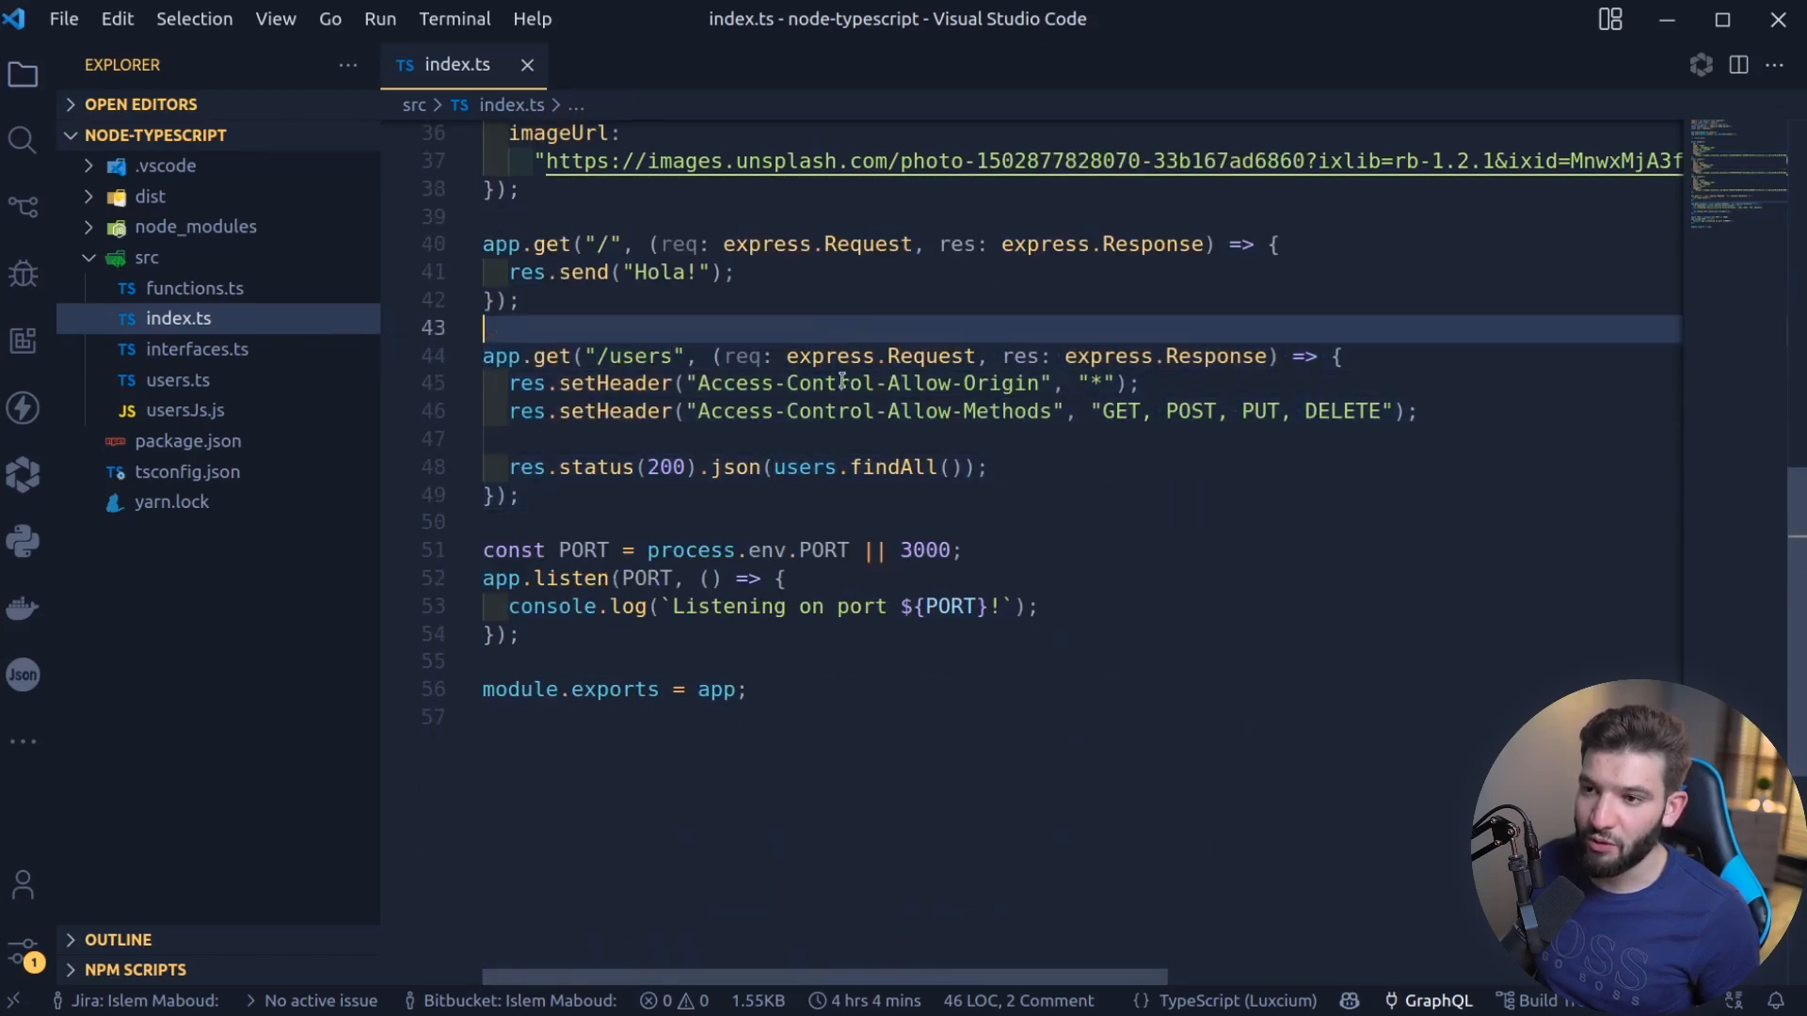
{"action": "scroll", "scroll_direction": "up", "scroll_amount": 3}
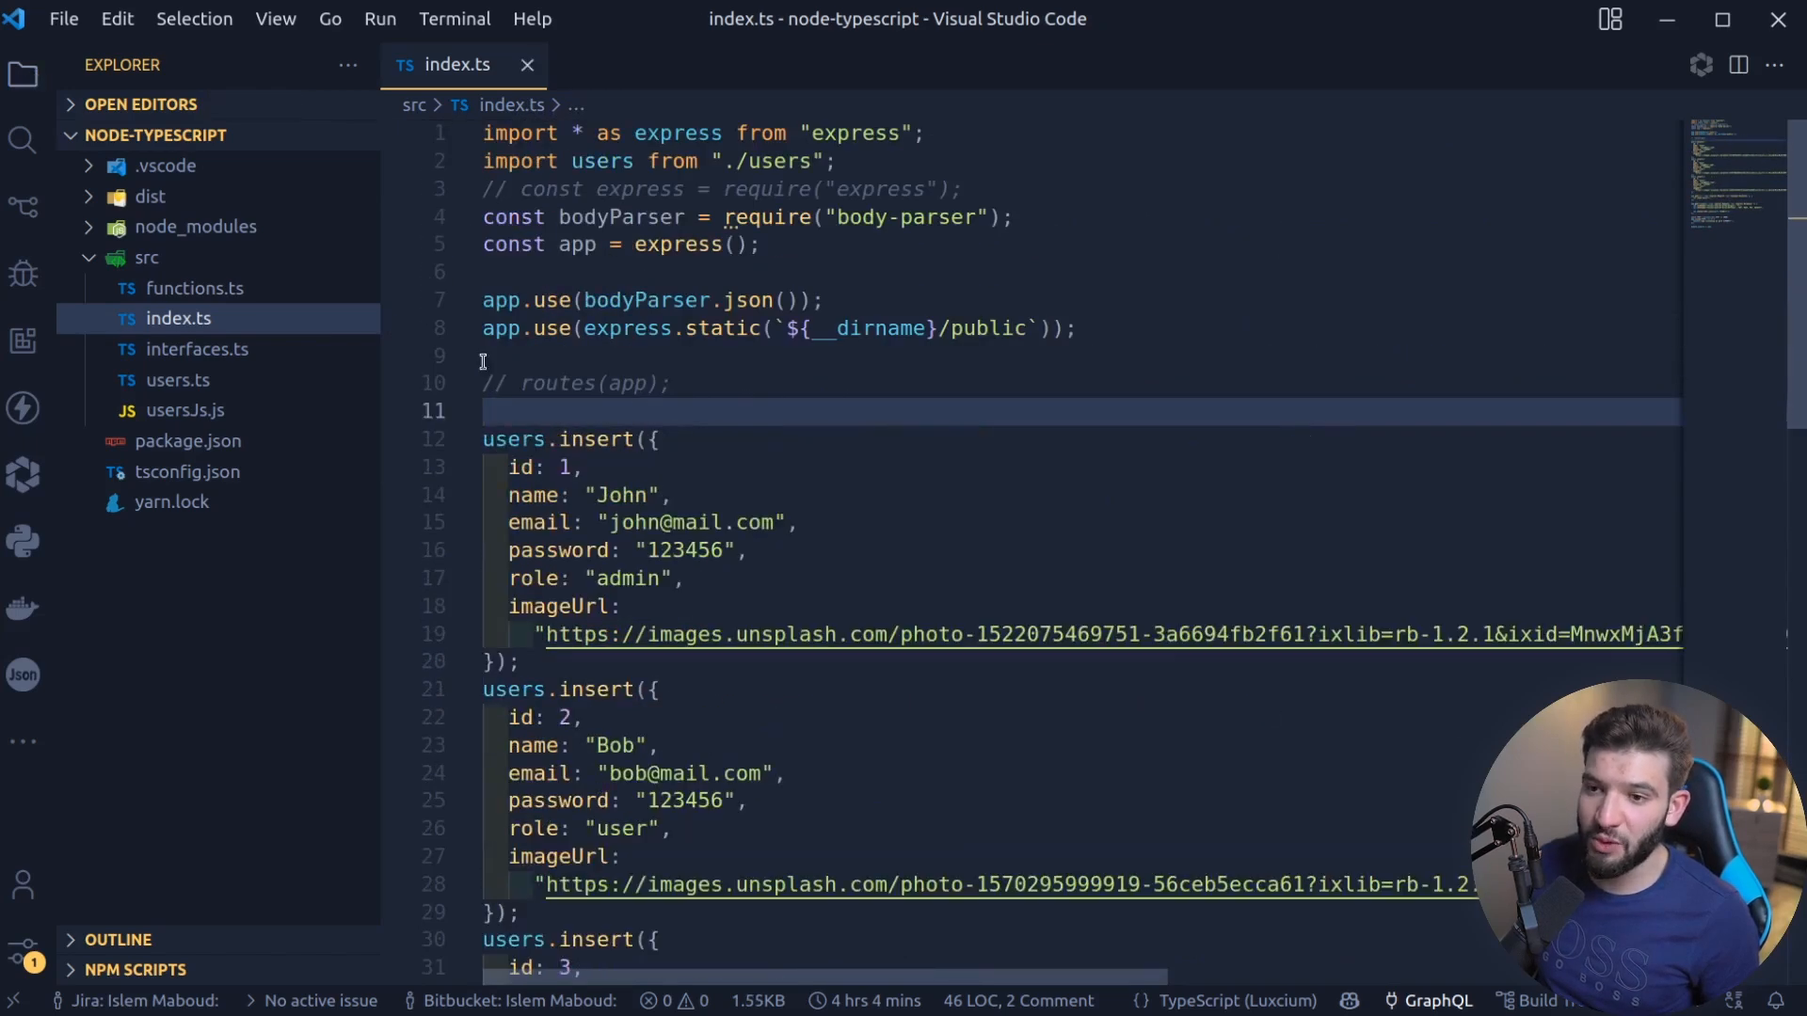
{"action": "left_click", "coordinate": [177, 380]}
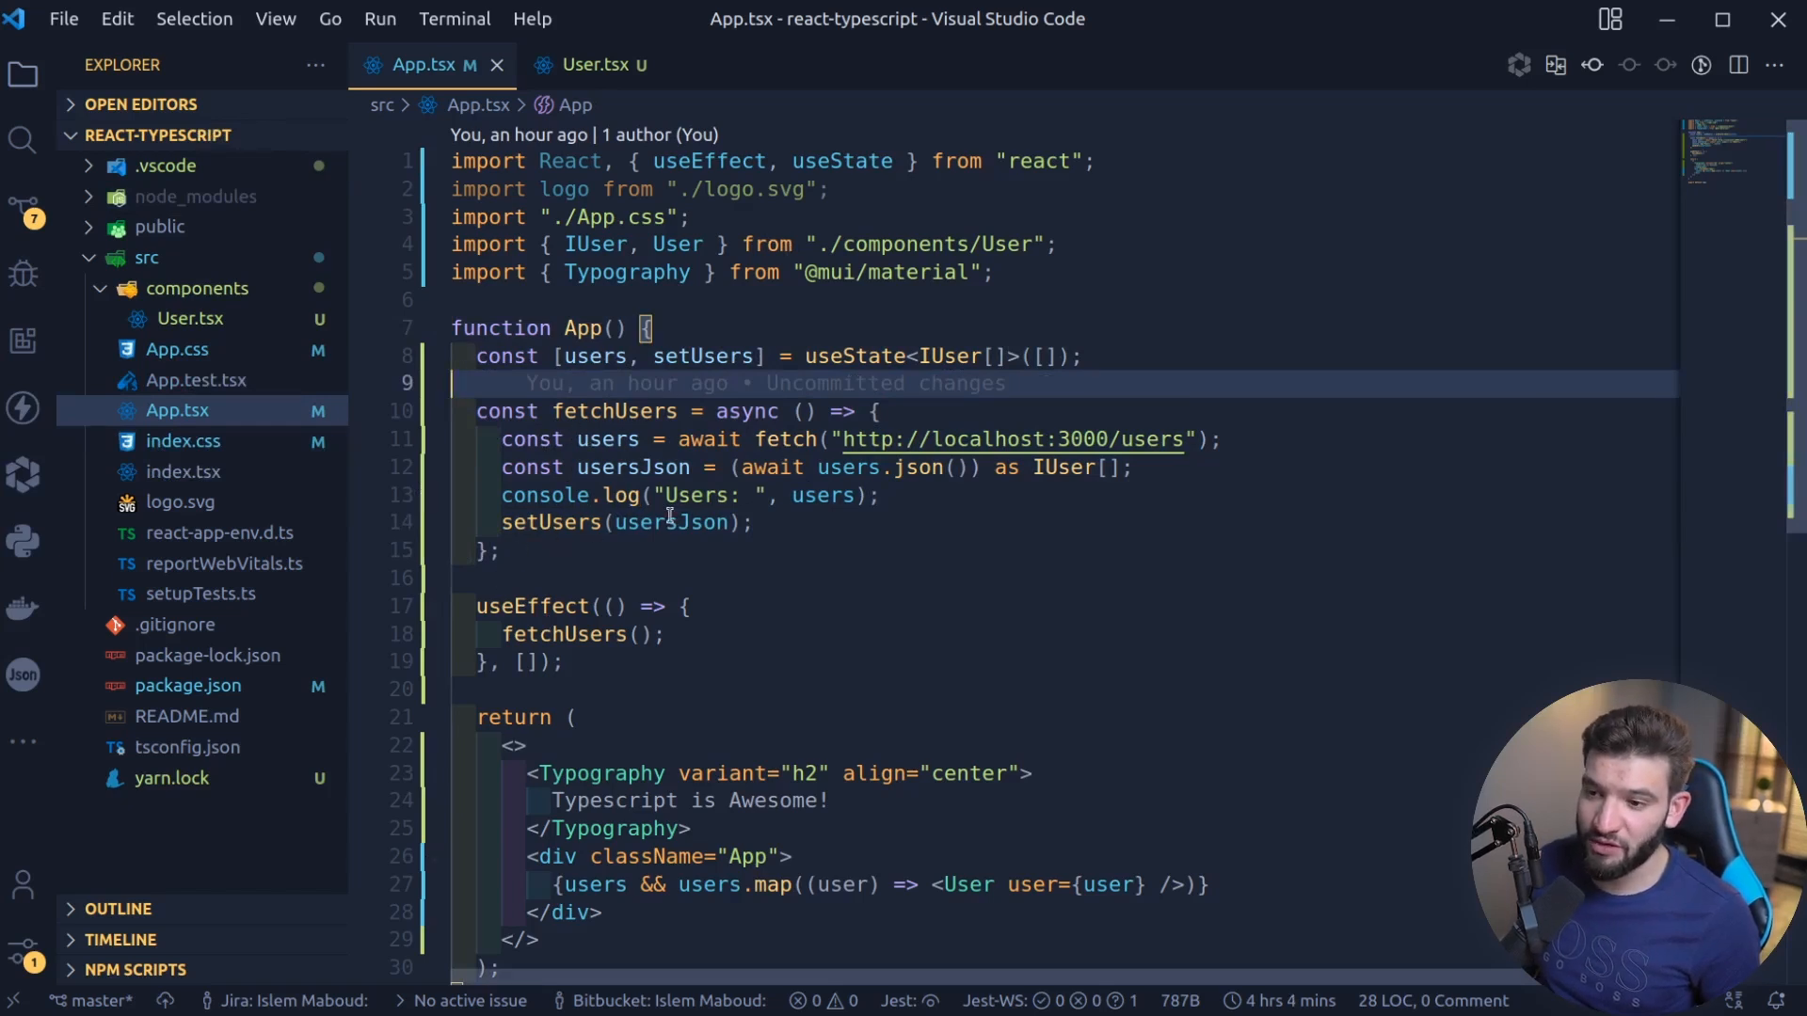
- Select the IUser cast in App.tsx and jump to its definition in User.tsx
{"action": "scroll", "scroll_direction": "down", "scroll_amount": 3}
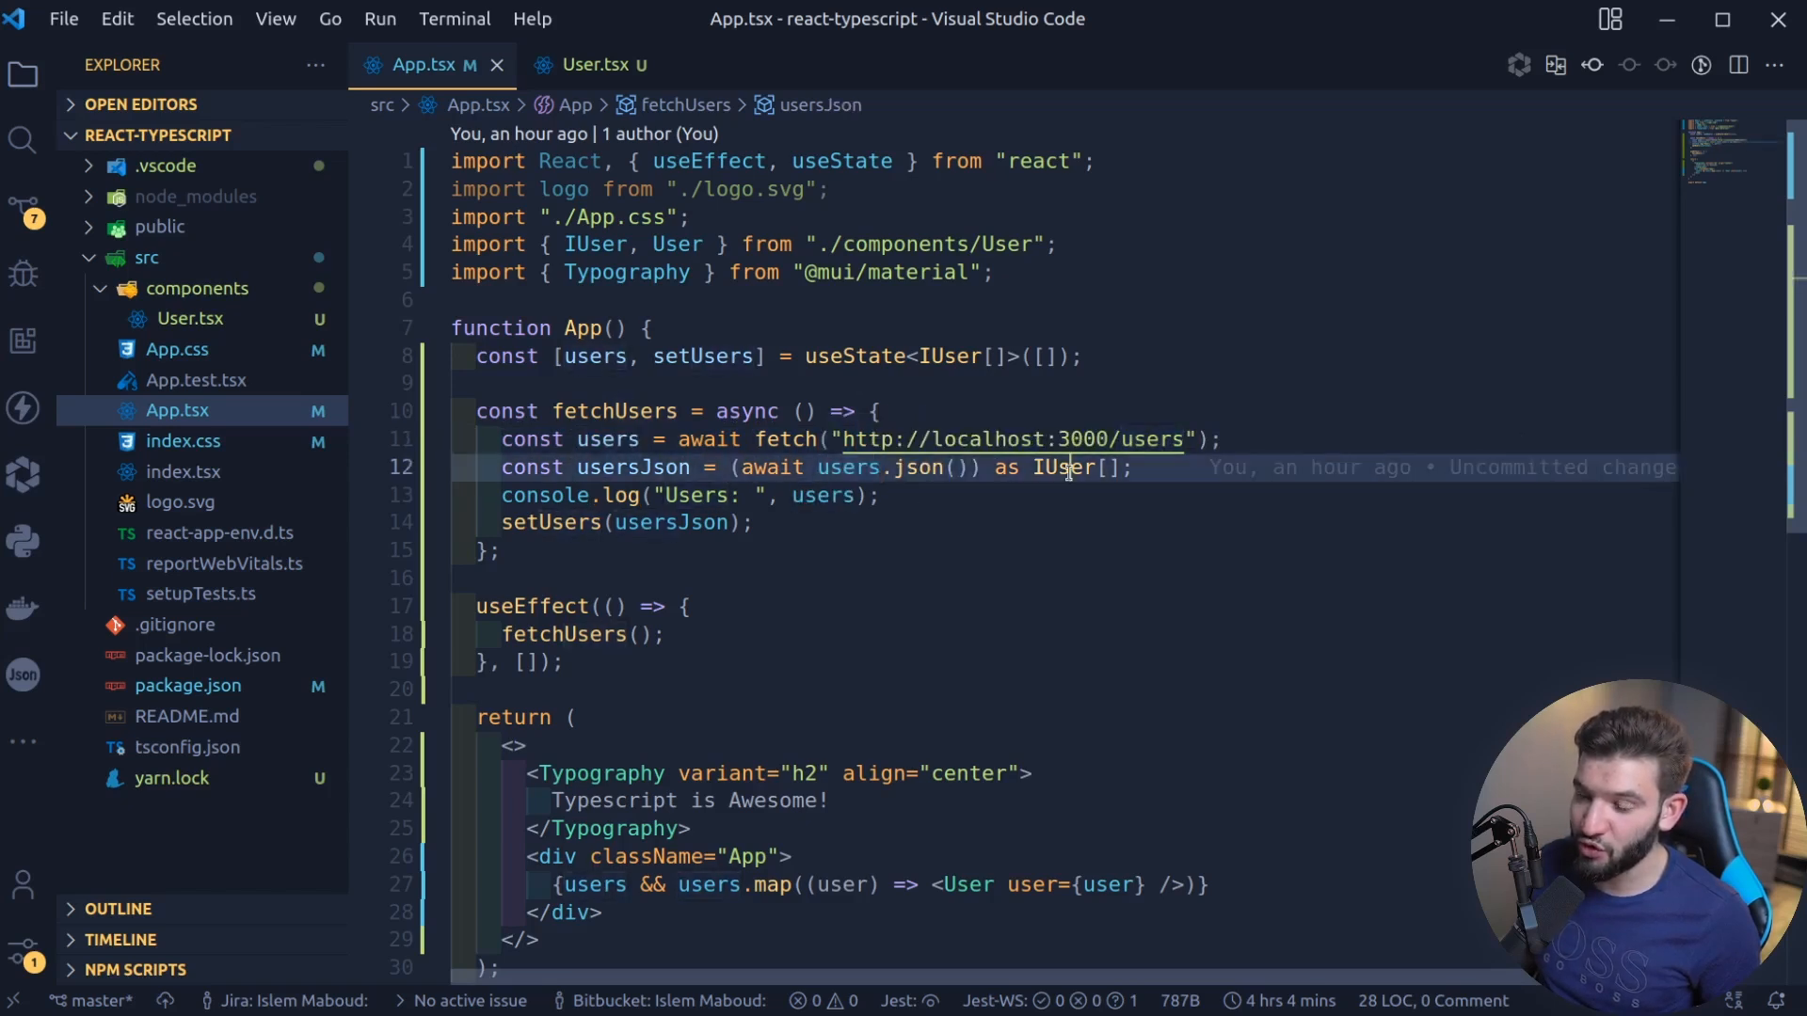
{"action": "double_click", "coordinate": [1061, 466]}
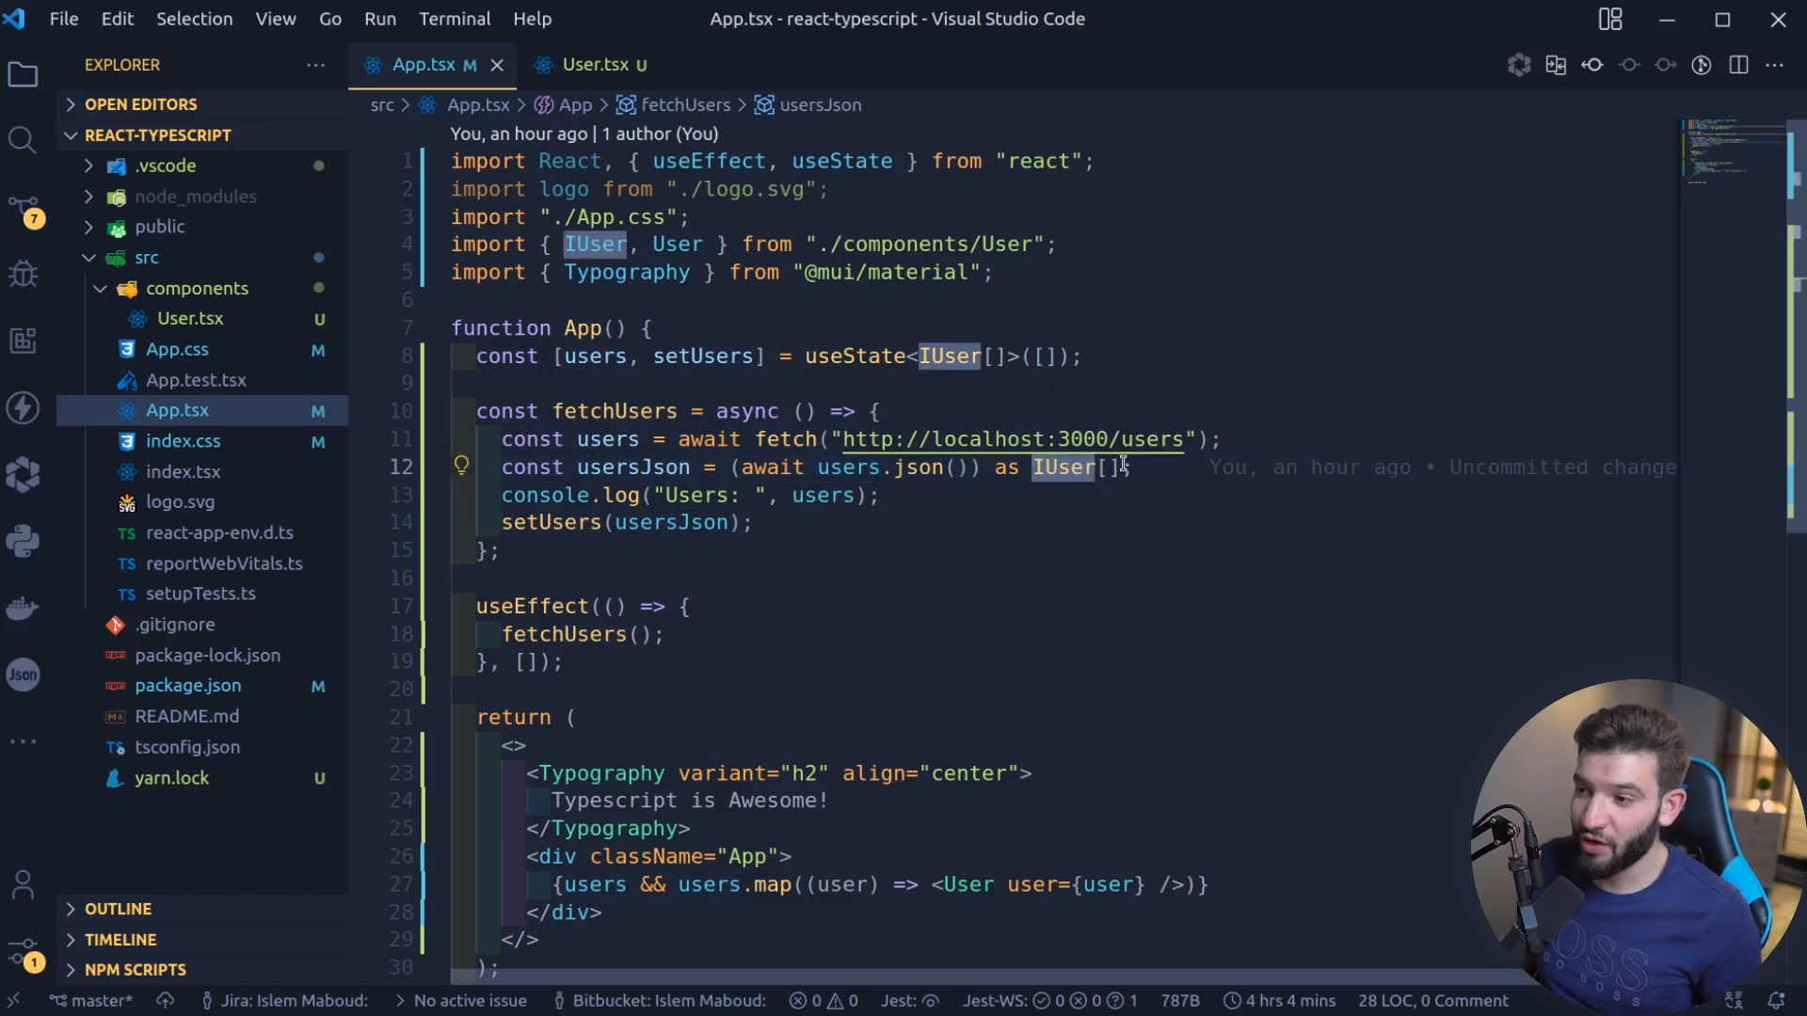
{"action": "left_click", "coordinate": [1065, 467]}
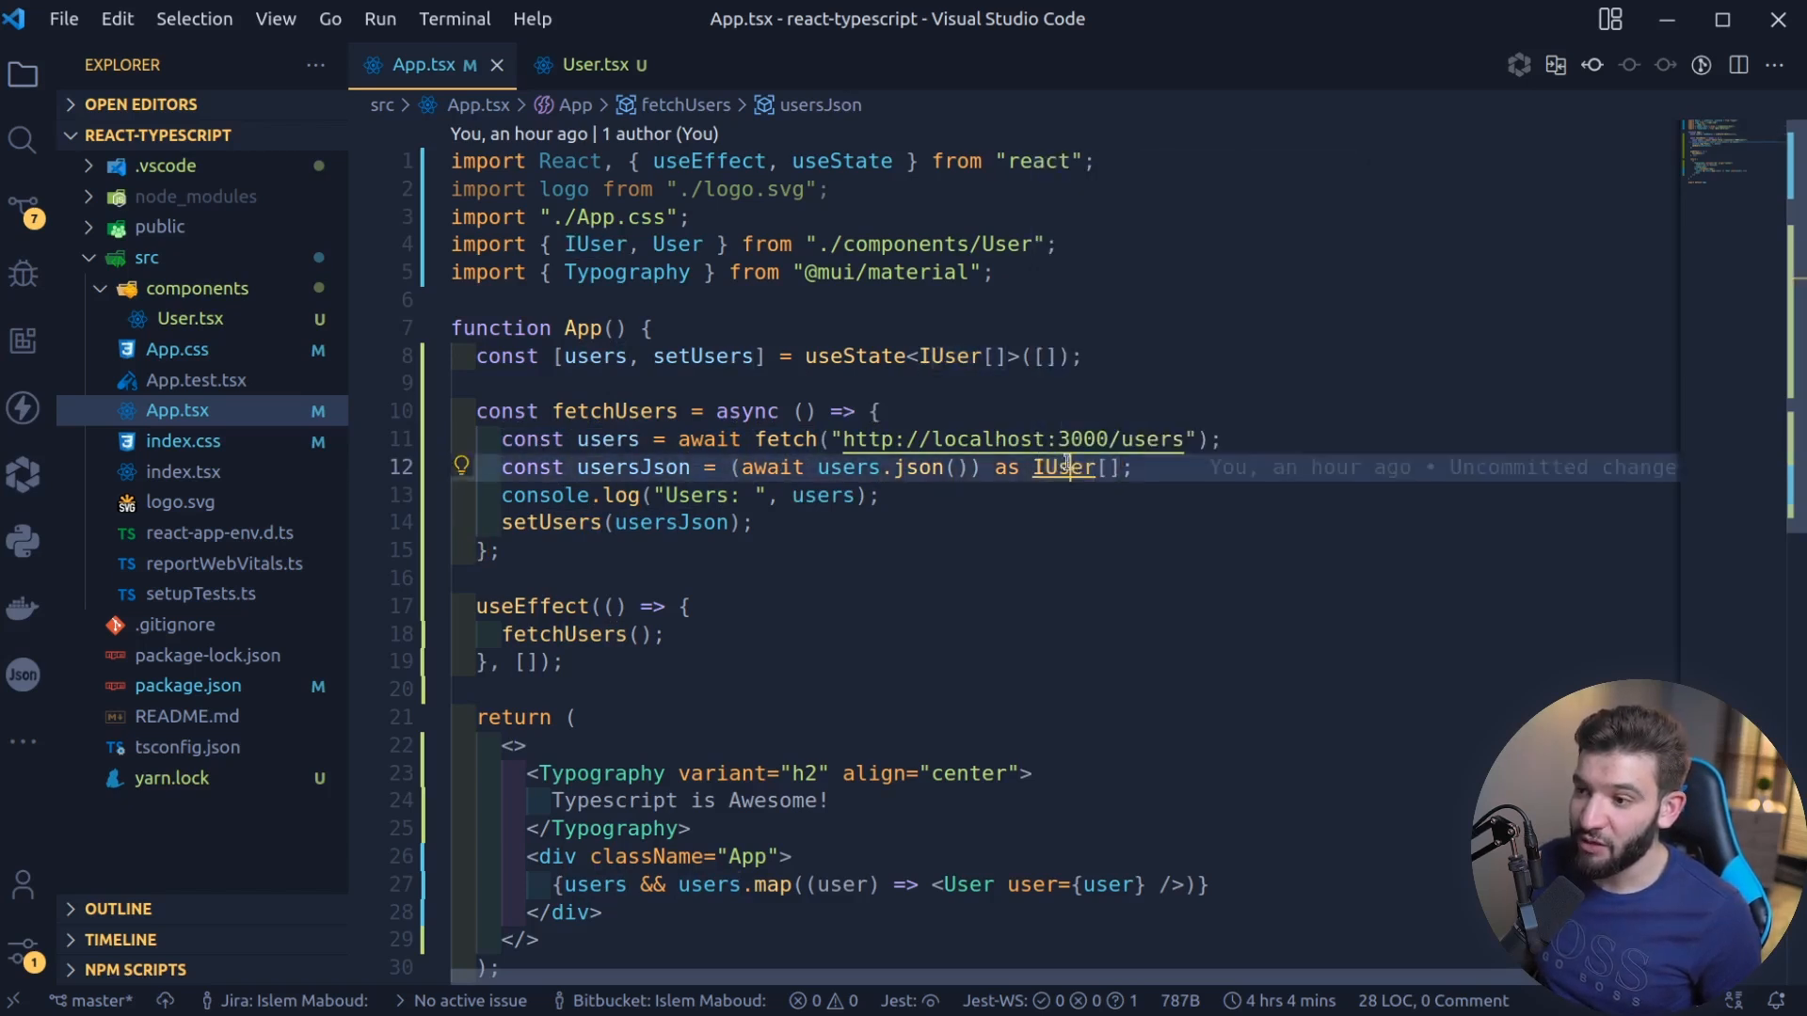
{"action": "left_click", "coordinate": [584, 64]}
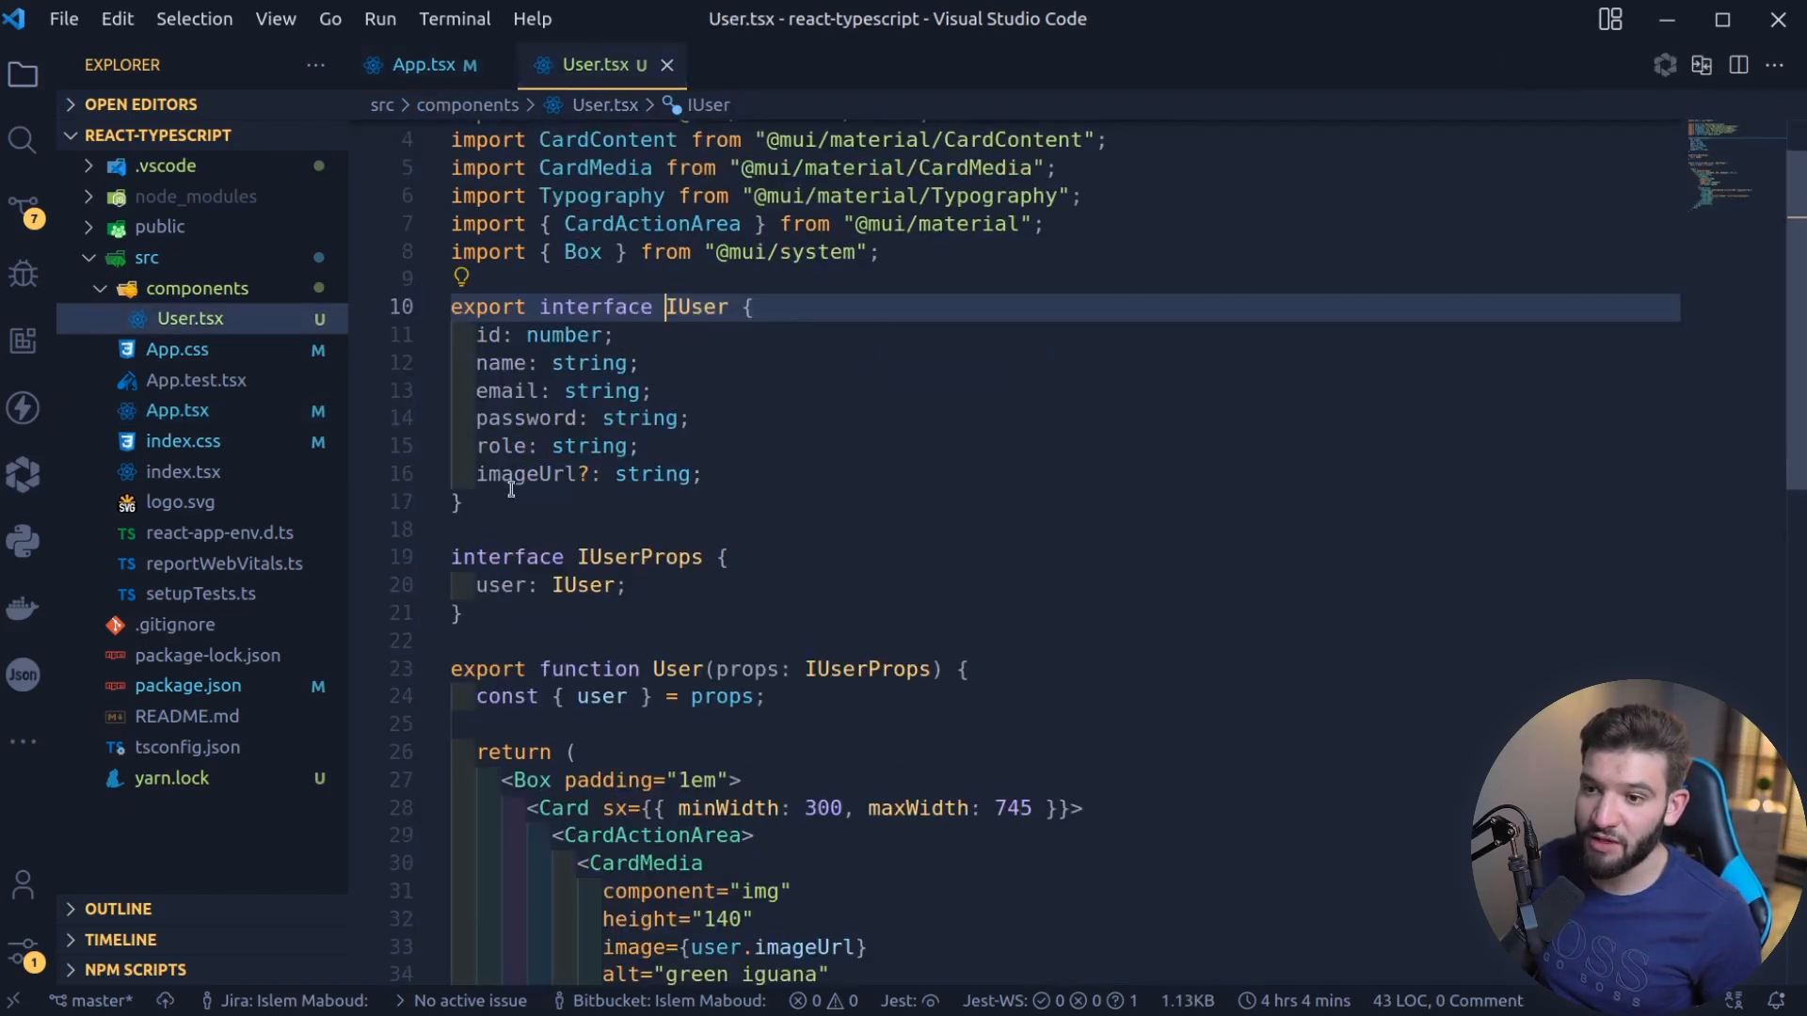